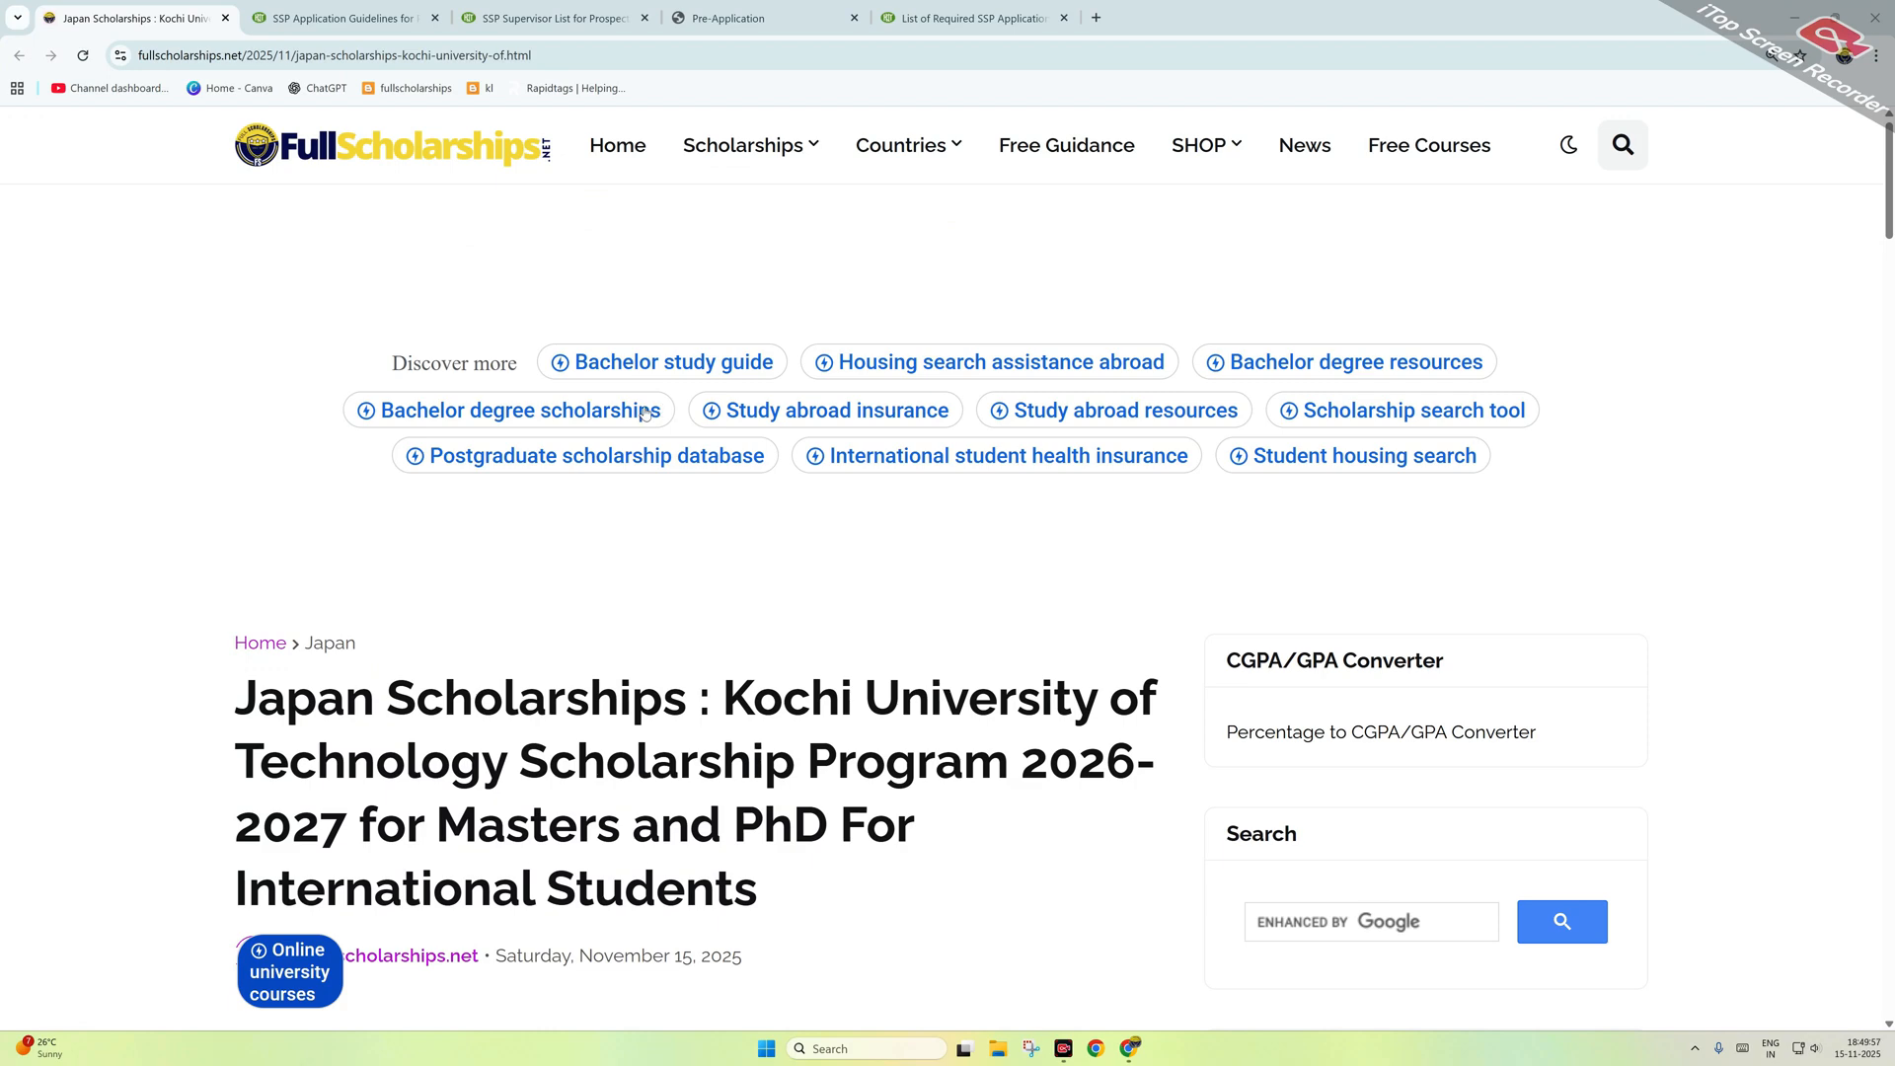
Scroll the Kochi University of Technology article down to the 'Scholarship in Japan' summary image
scroll("down", 3)
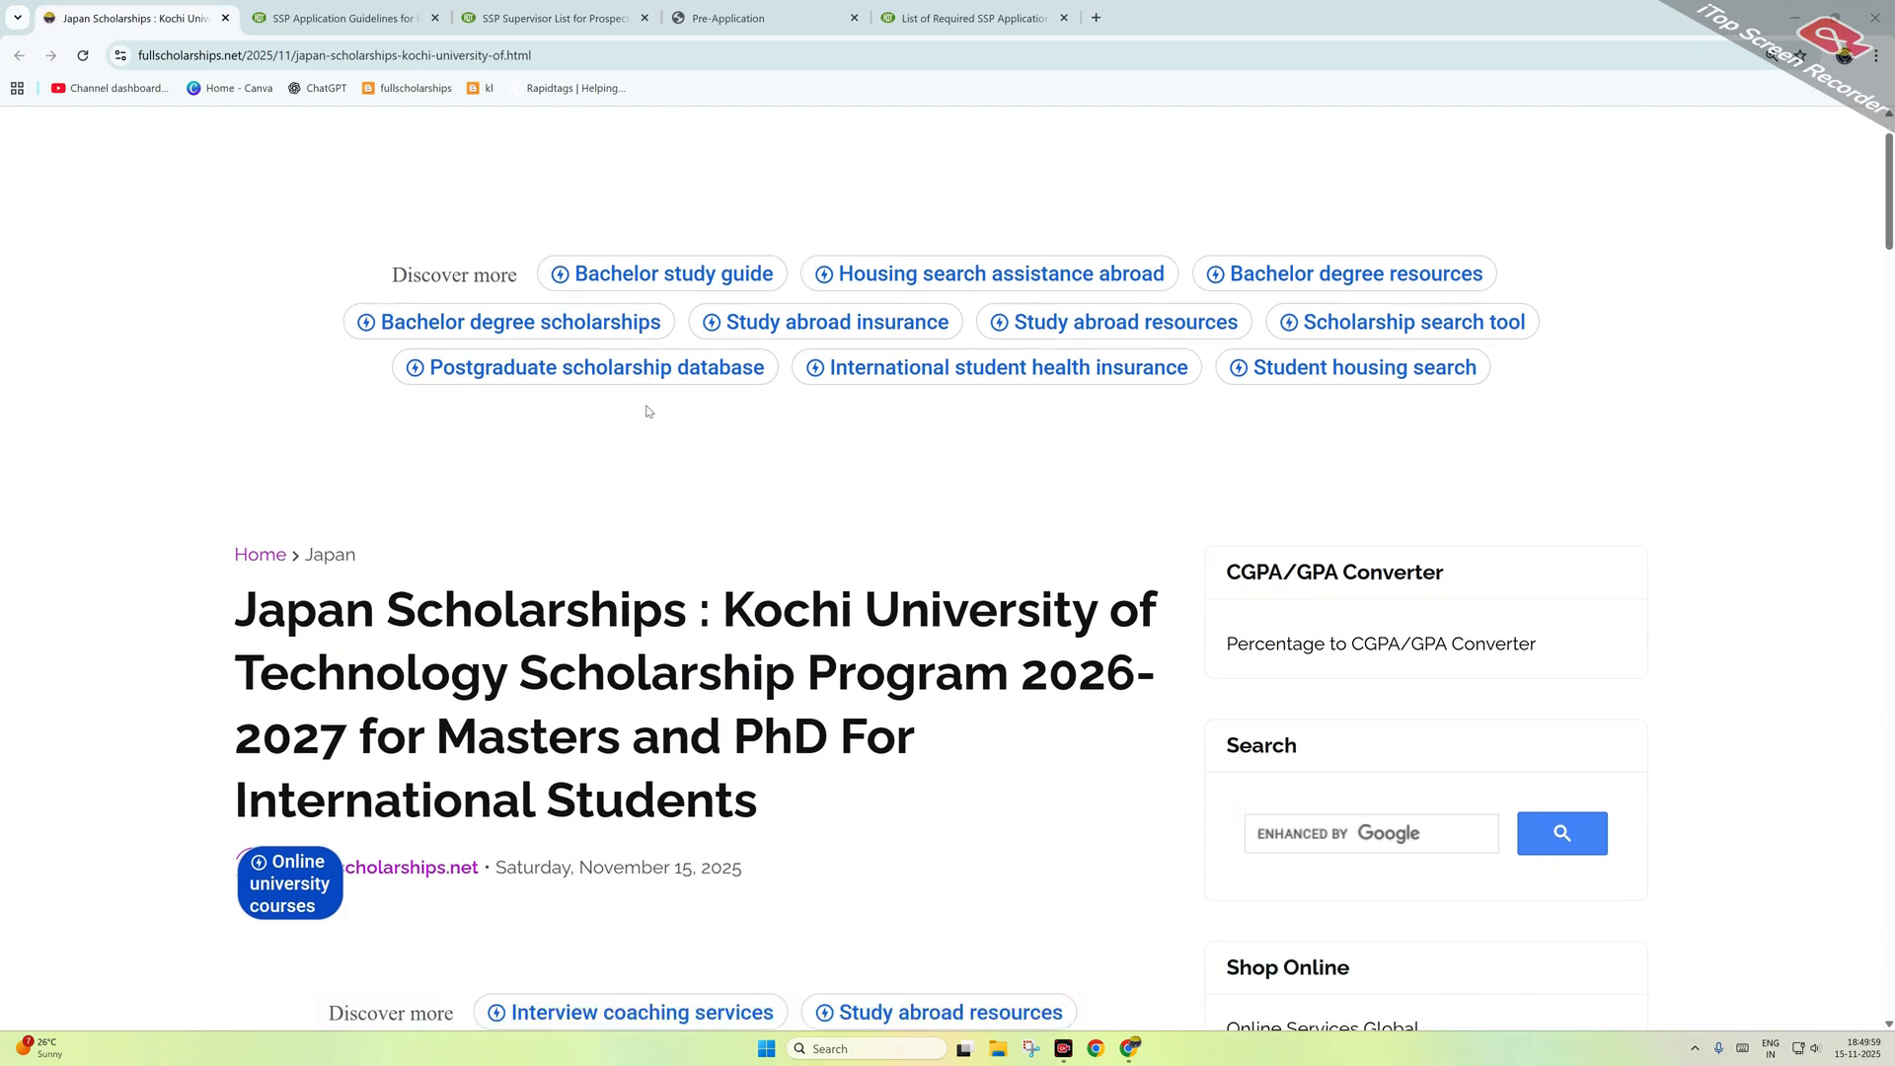
scroll("down", 3)
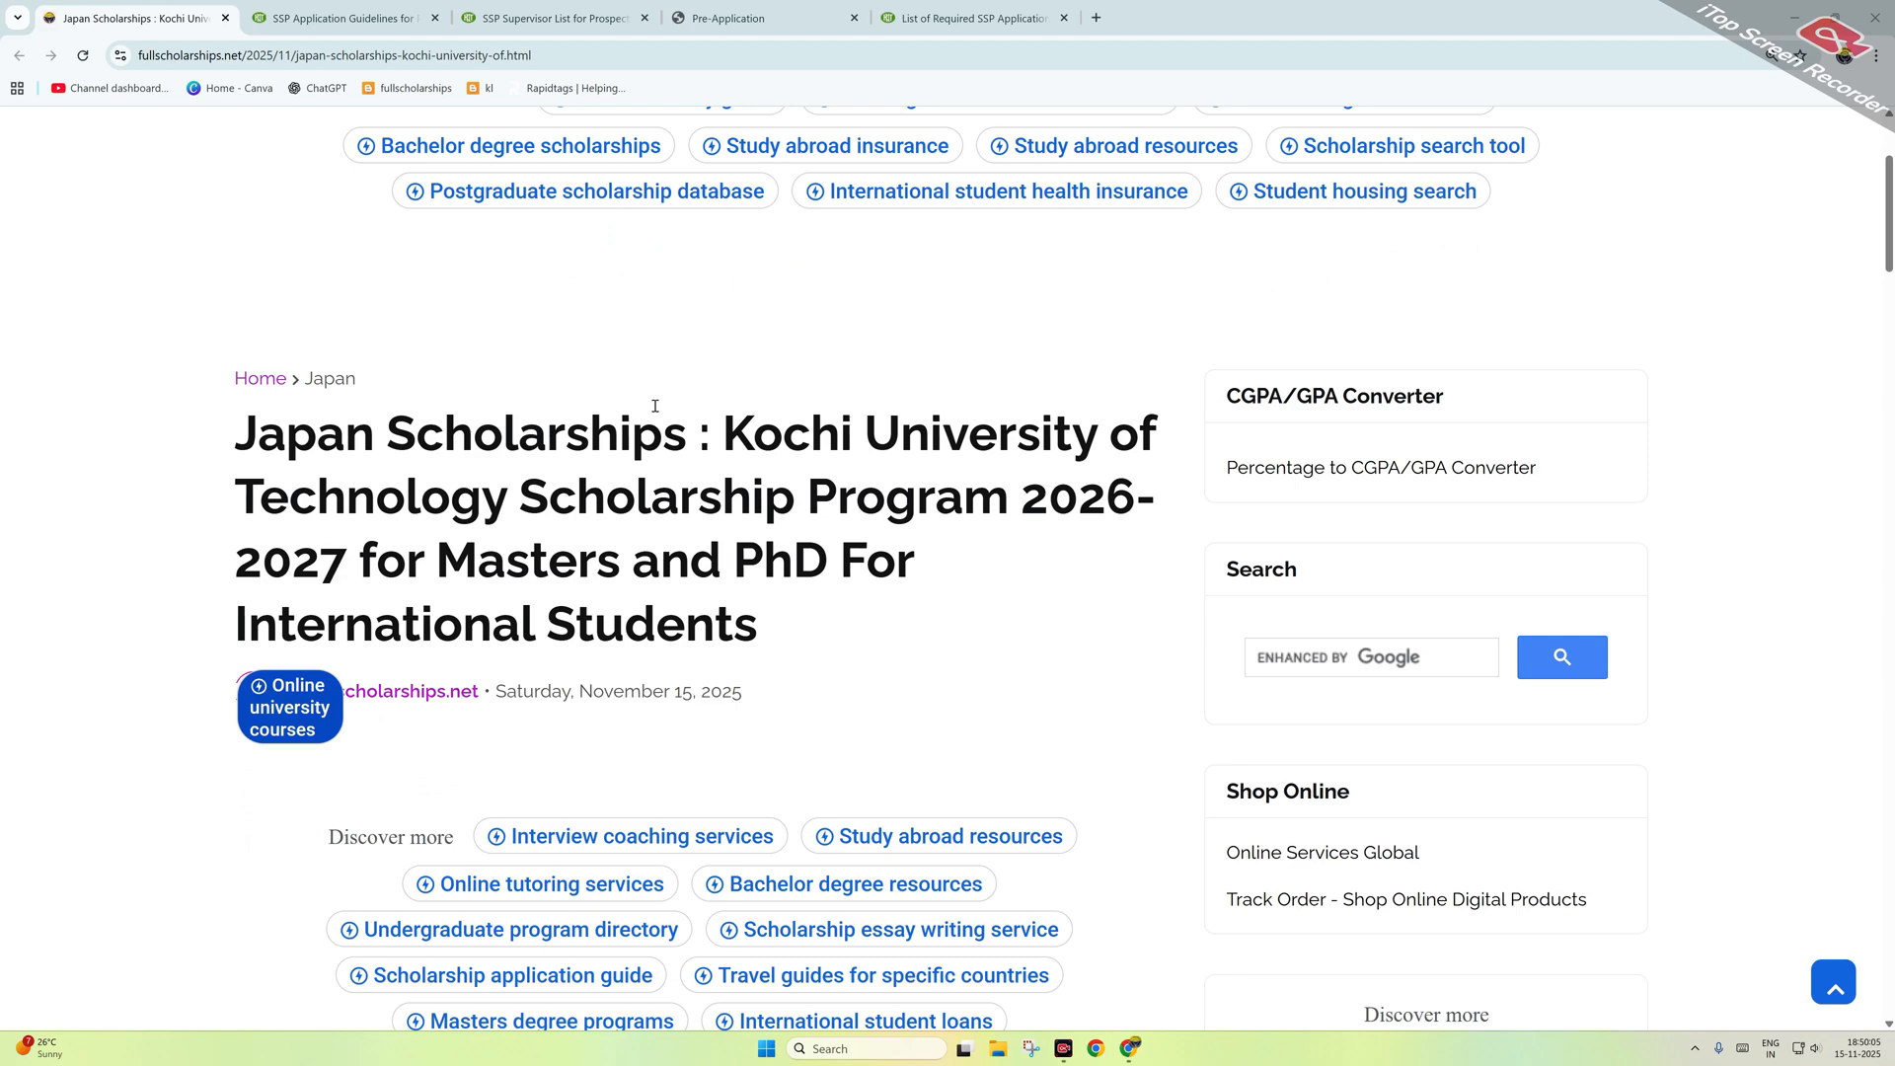
scroll("down", 3)
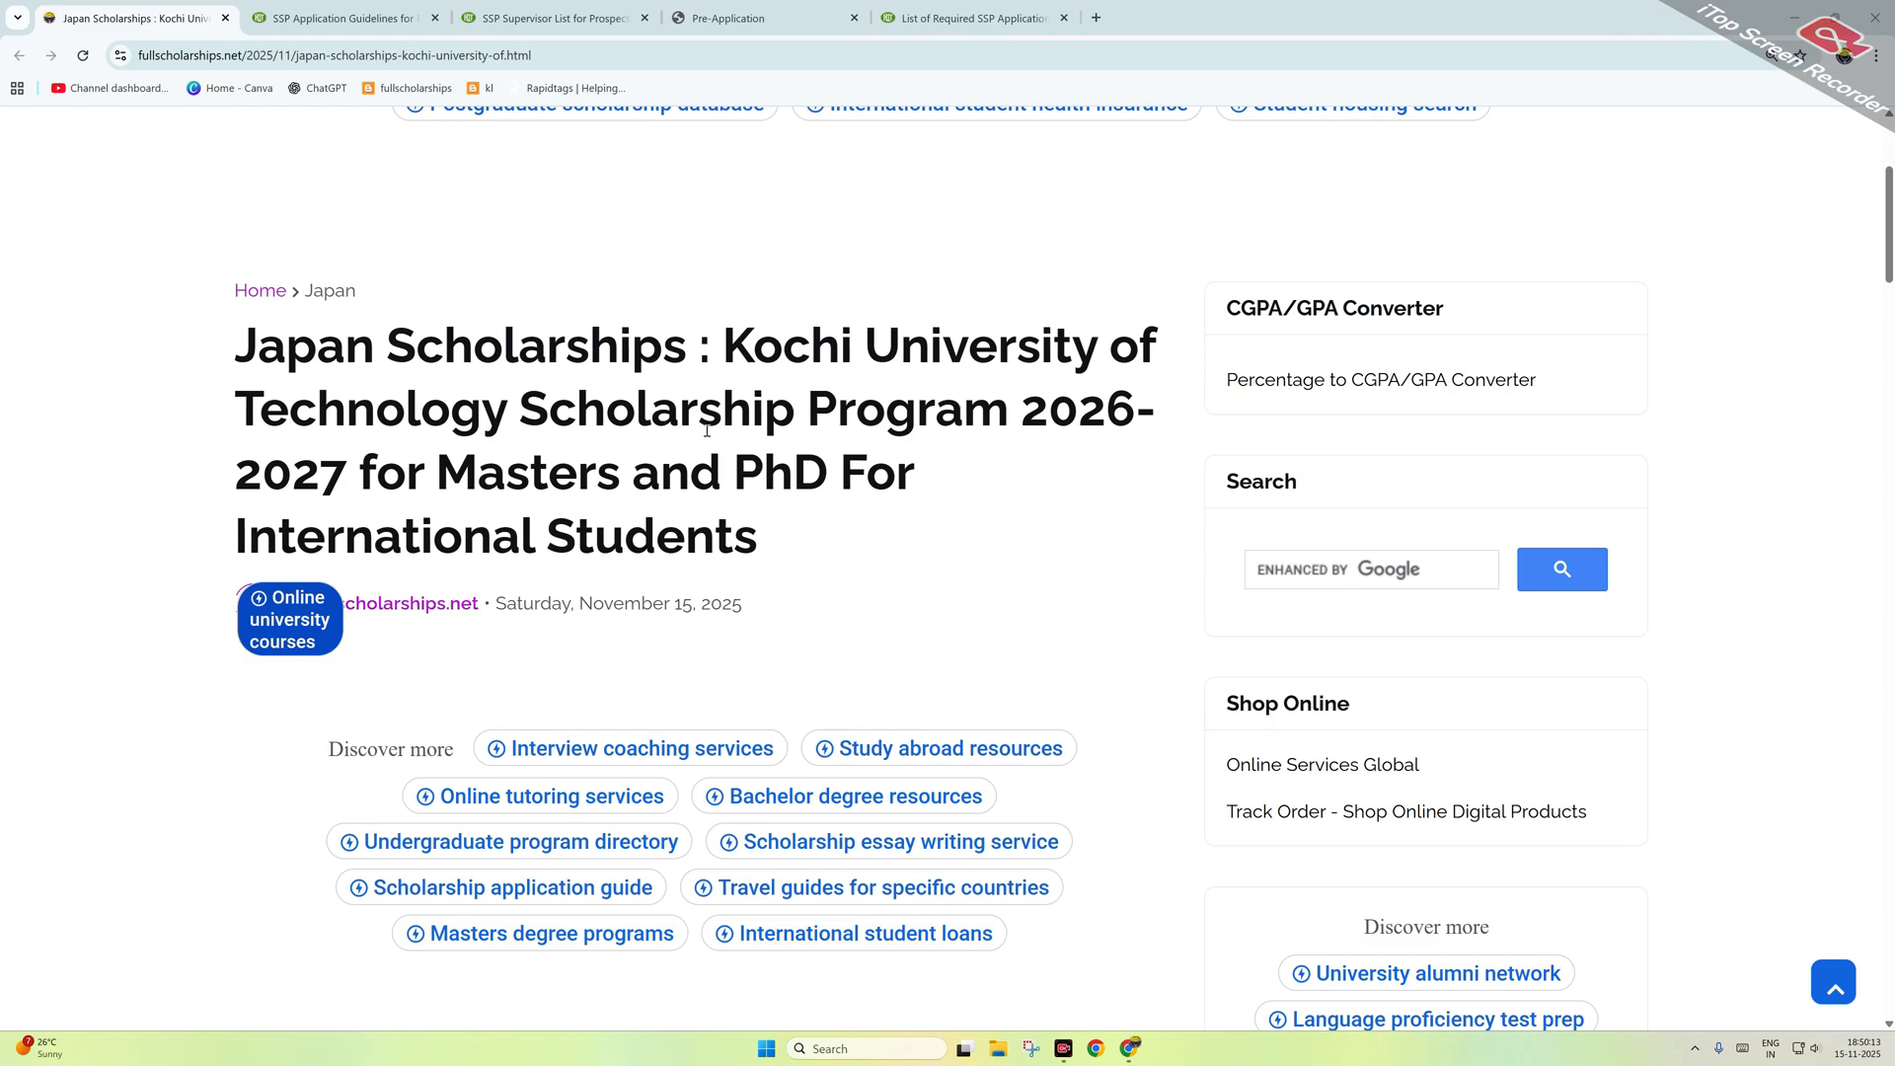
scroll("down", 3)
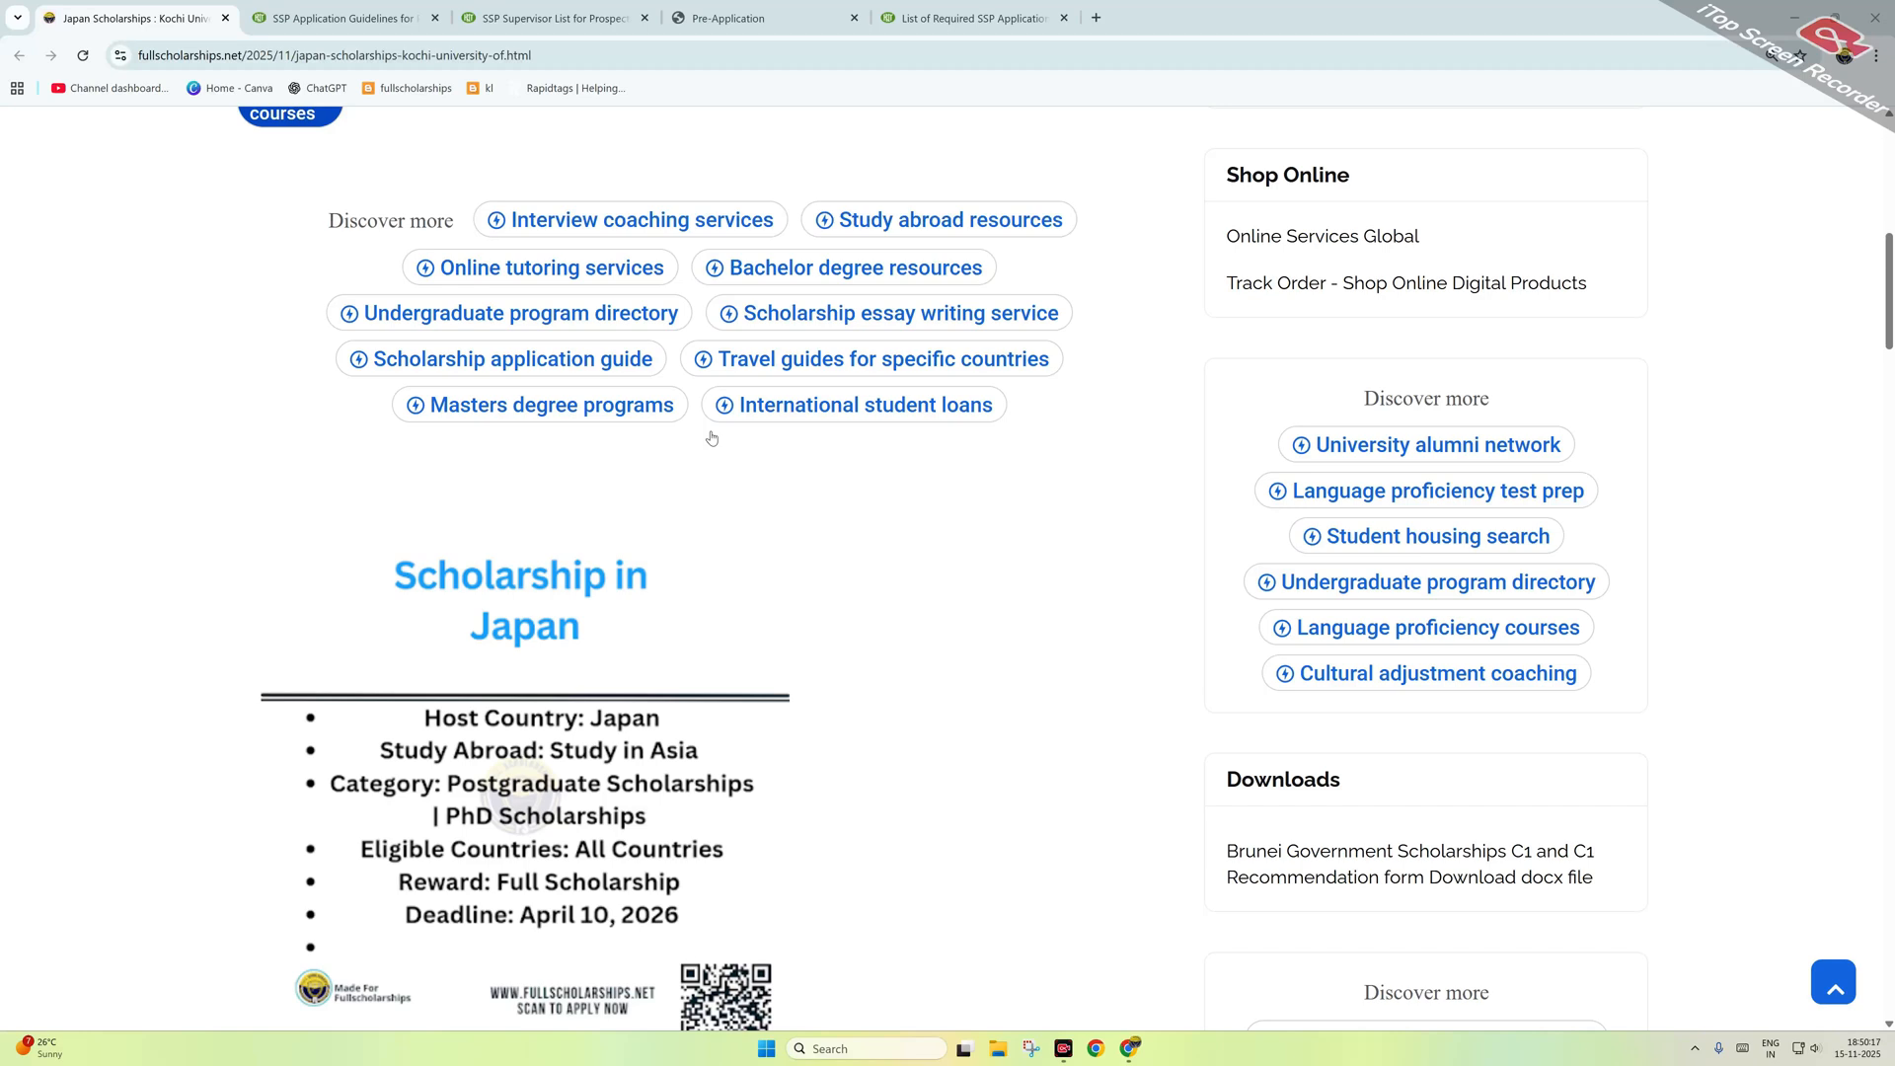
mouse_move(715, 448)
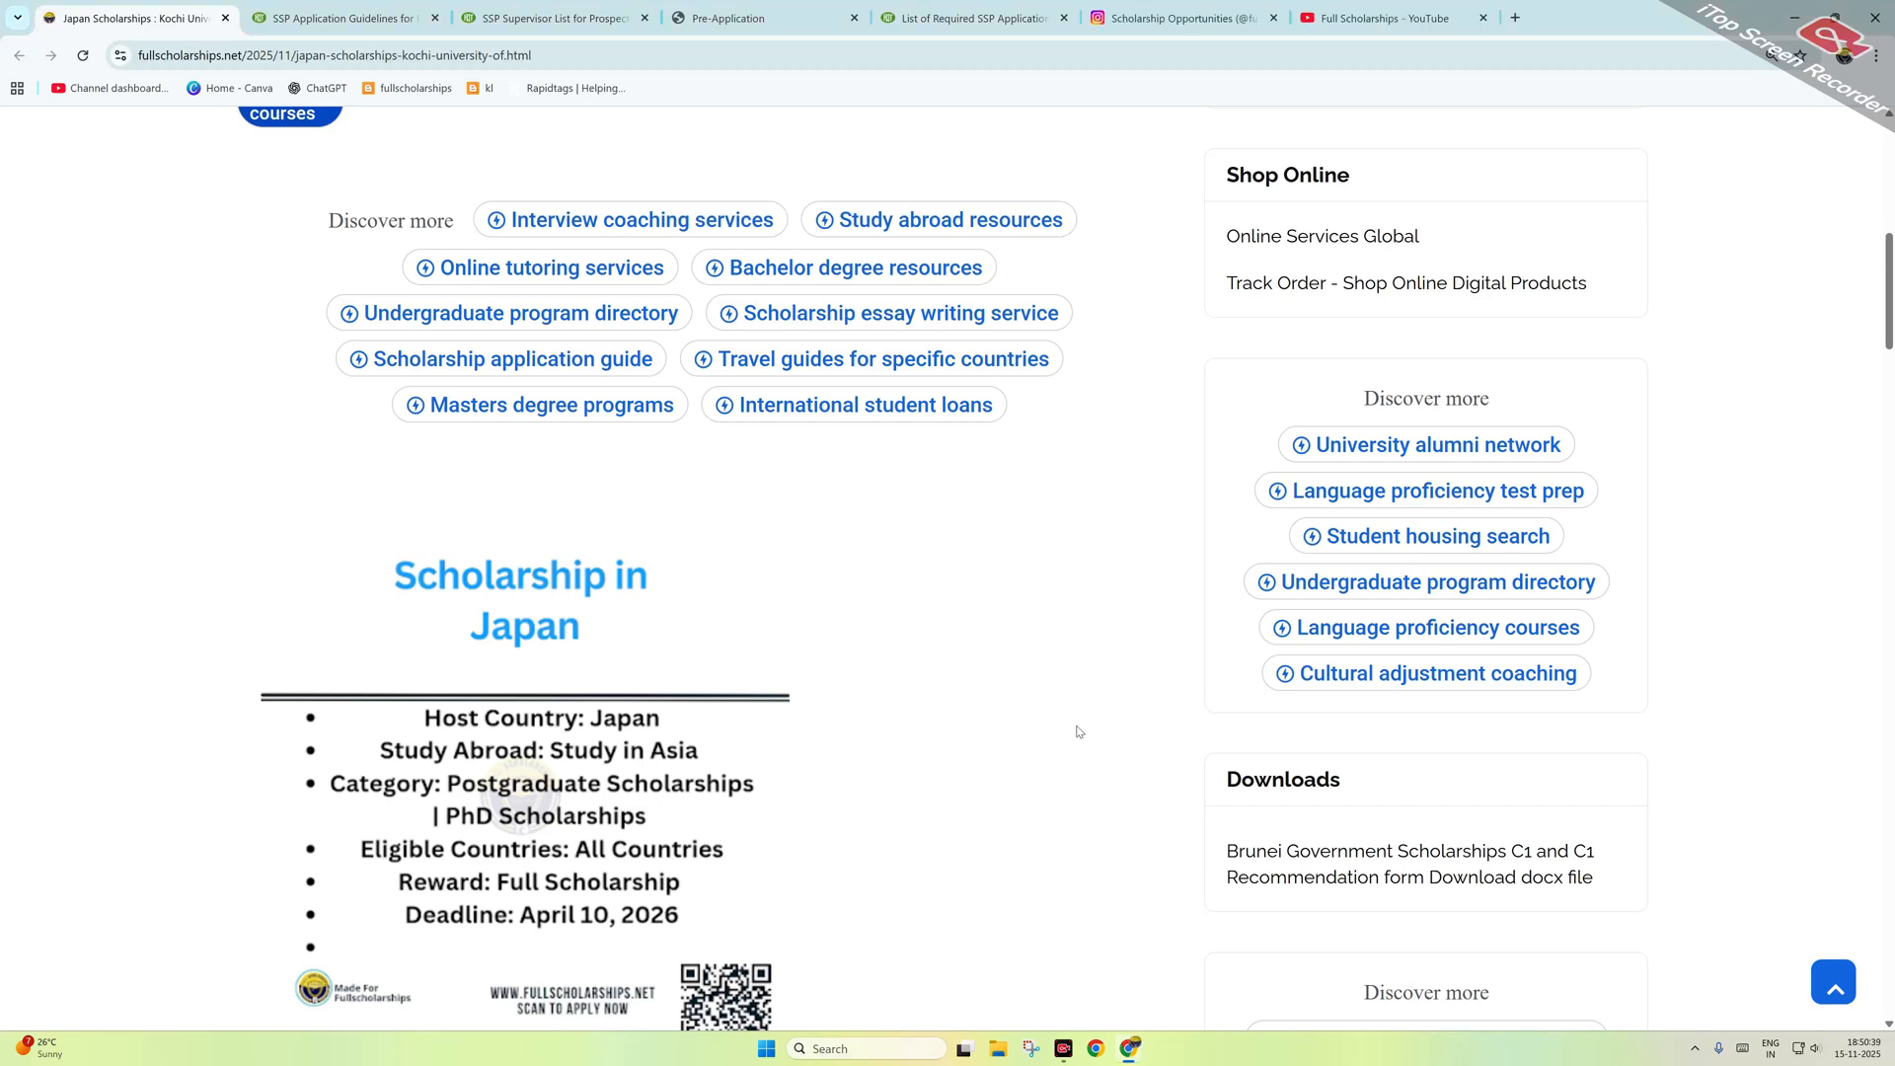
Browse the Full Scholarships YouTube videos, then open the fullscholarships Instagram profile
left_click(1377, 17)
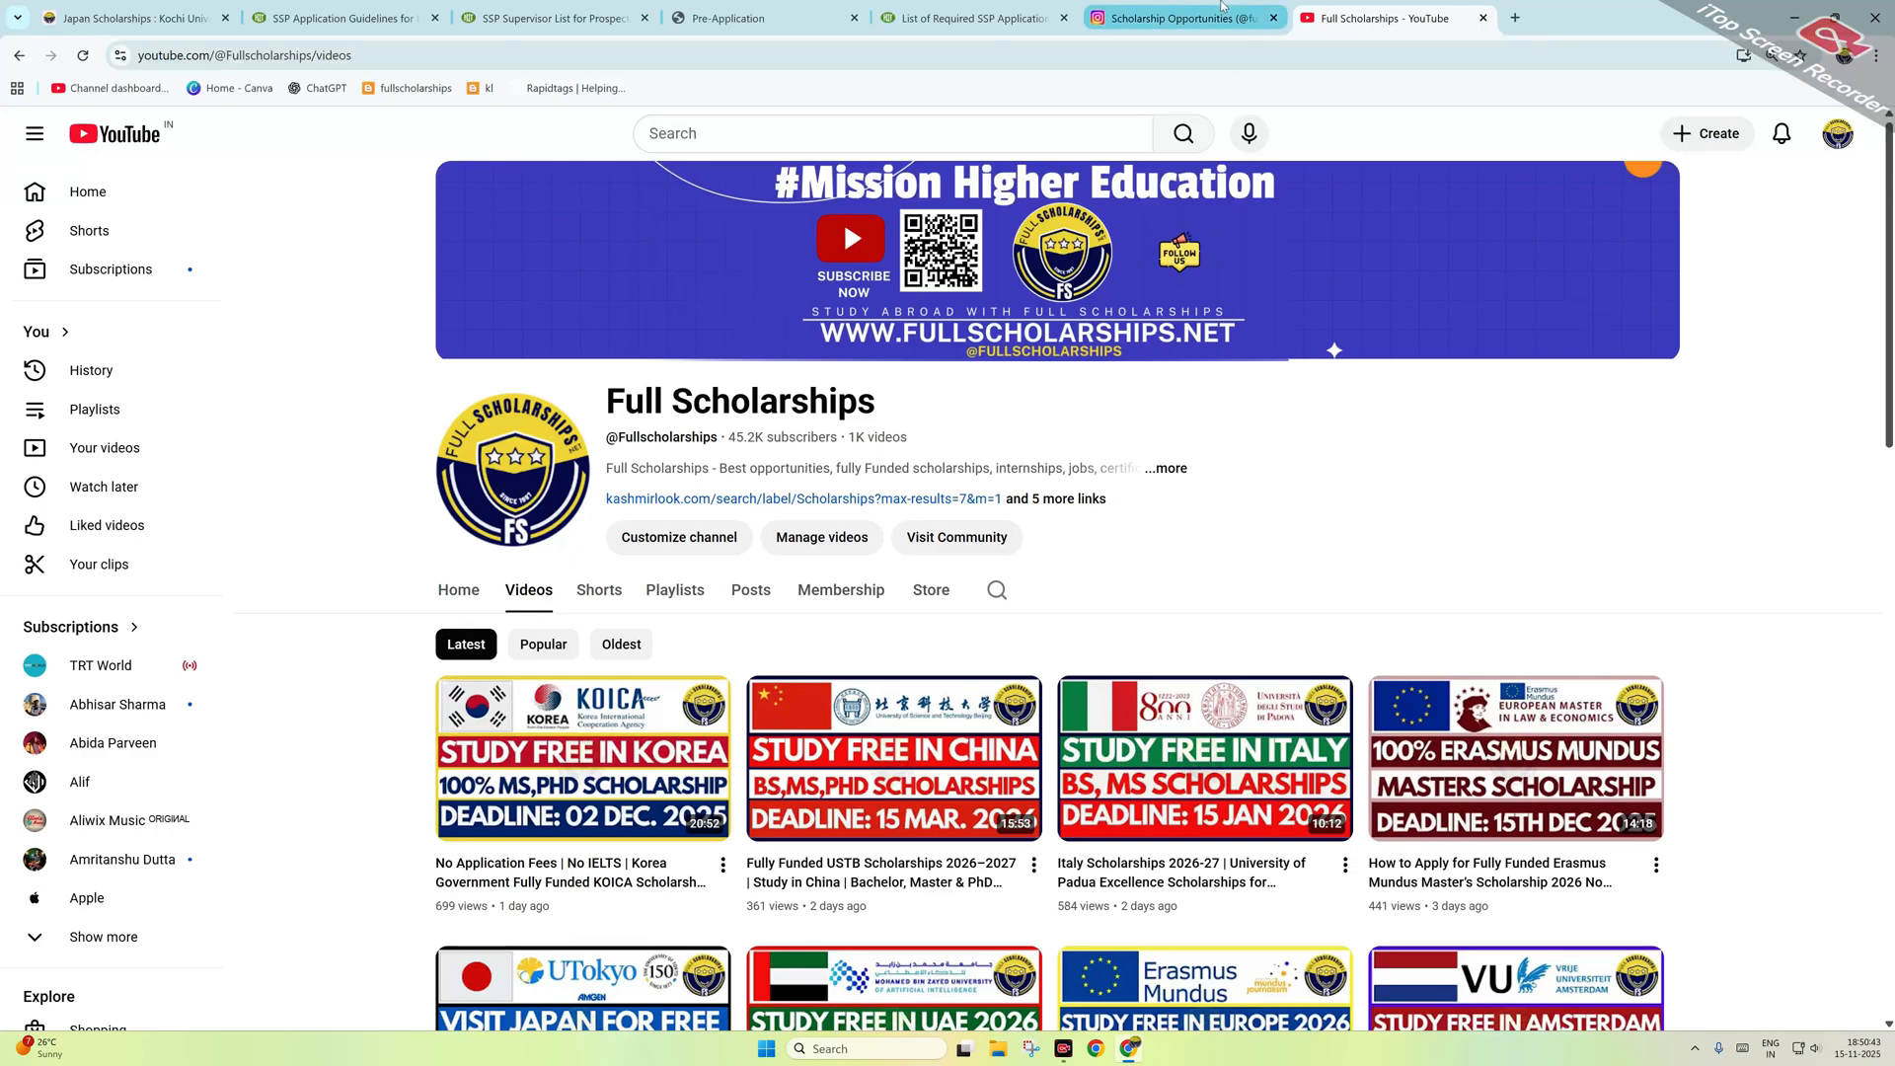
left_click(1183, 18)
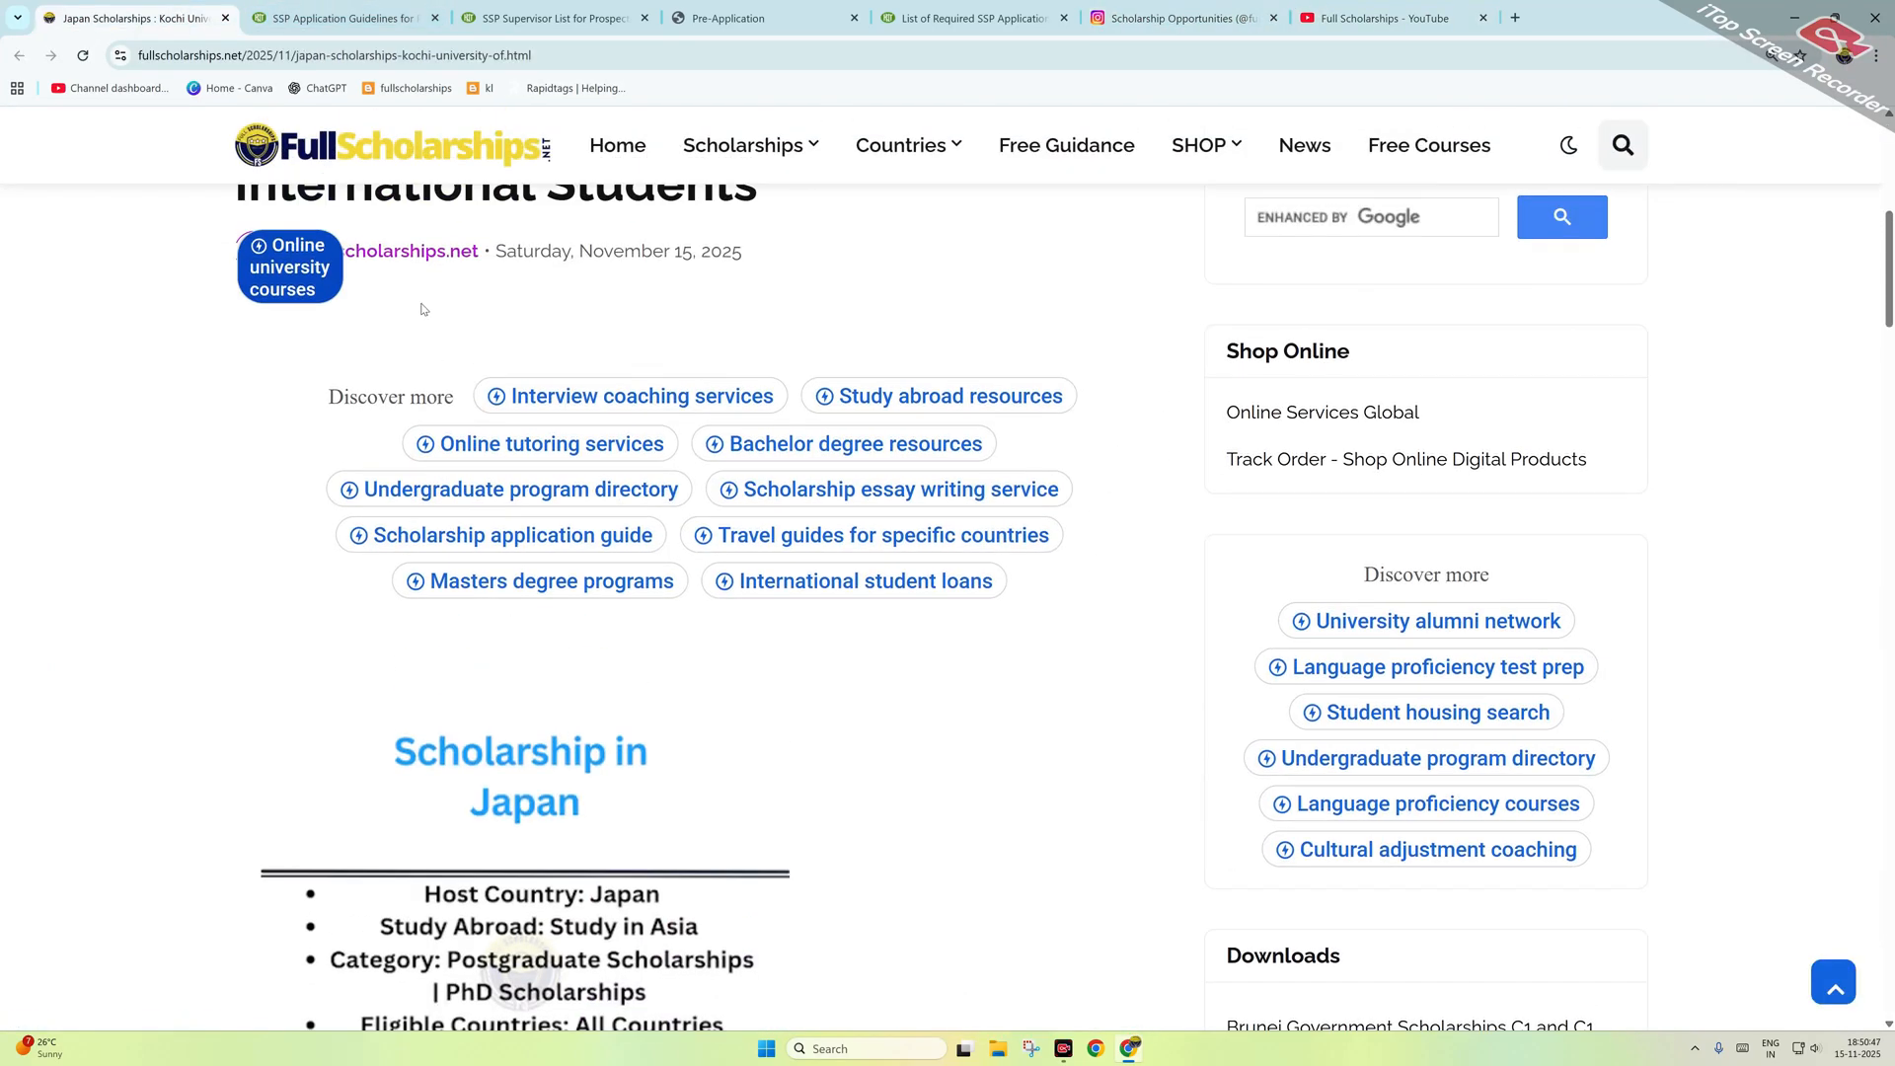
scroll("up", 3)
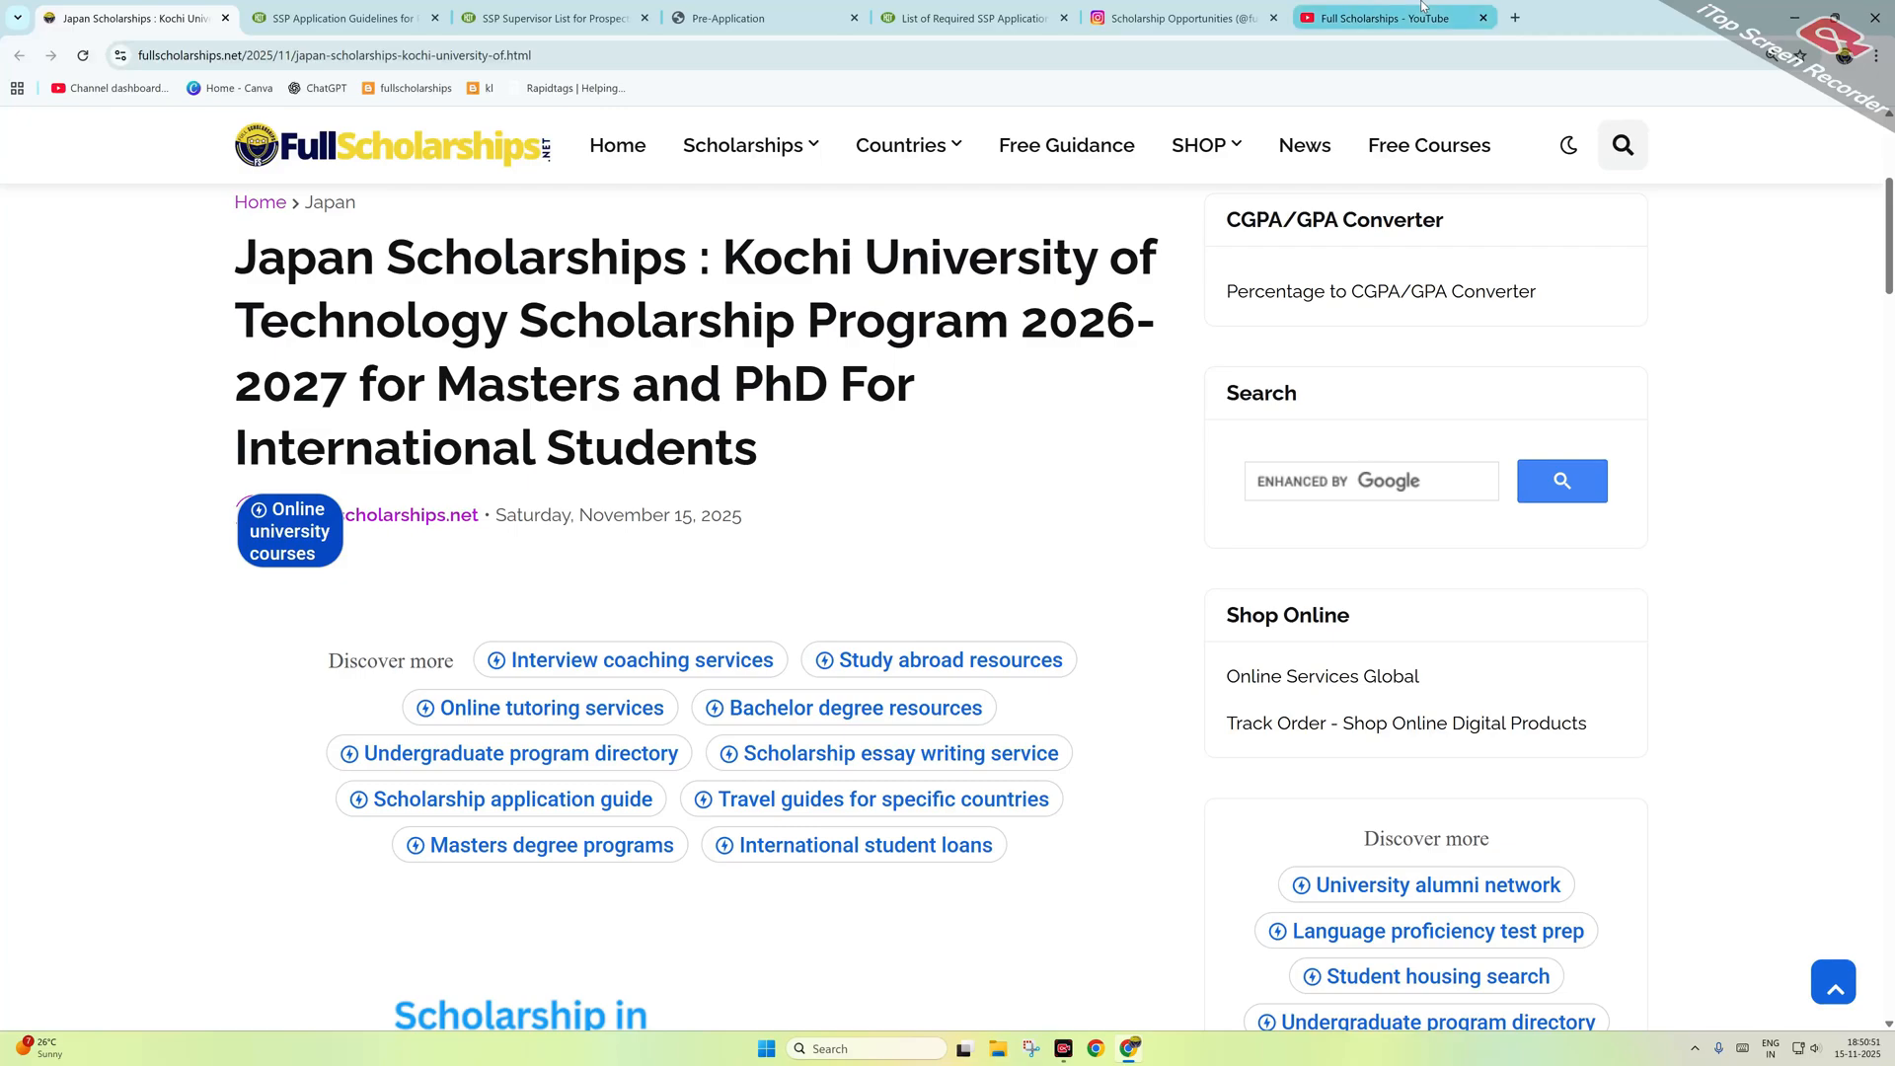
left_click(1389, 16)
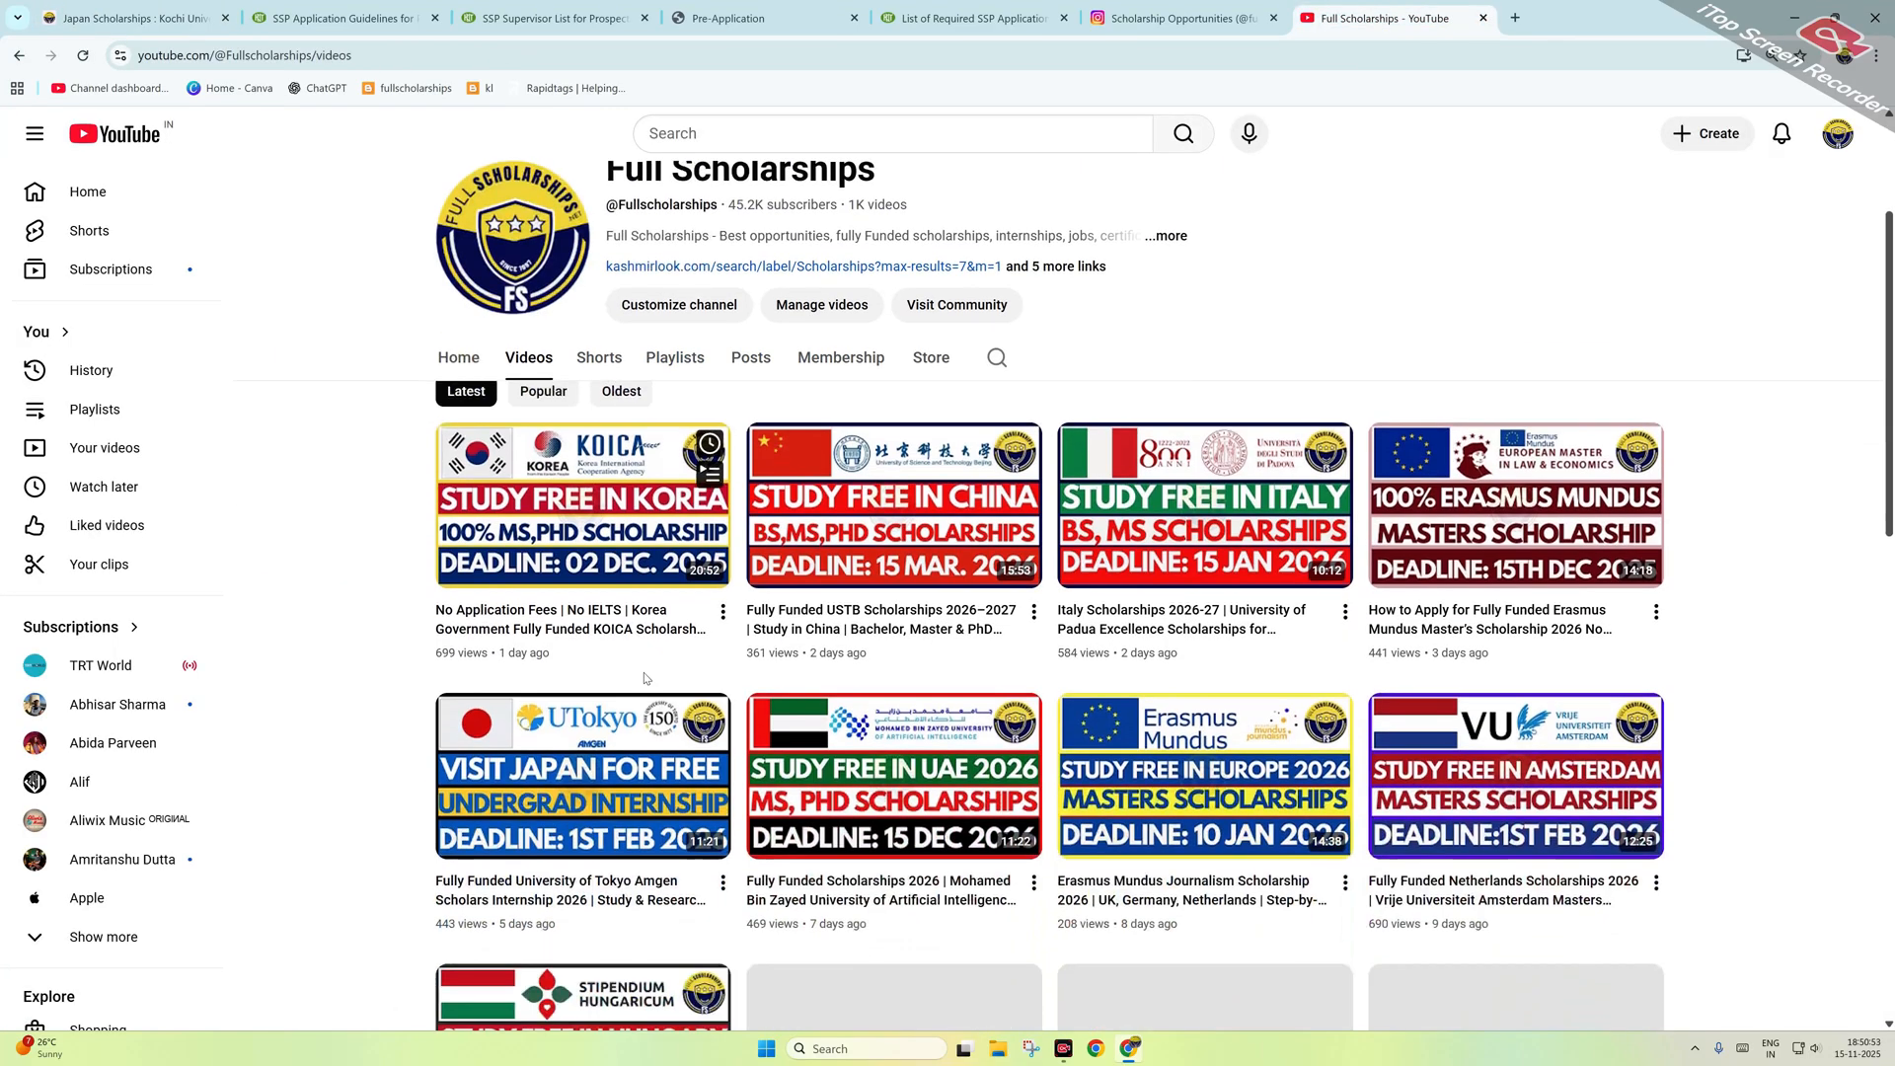
scroll("down", 3)
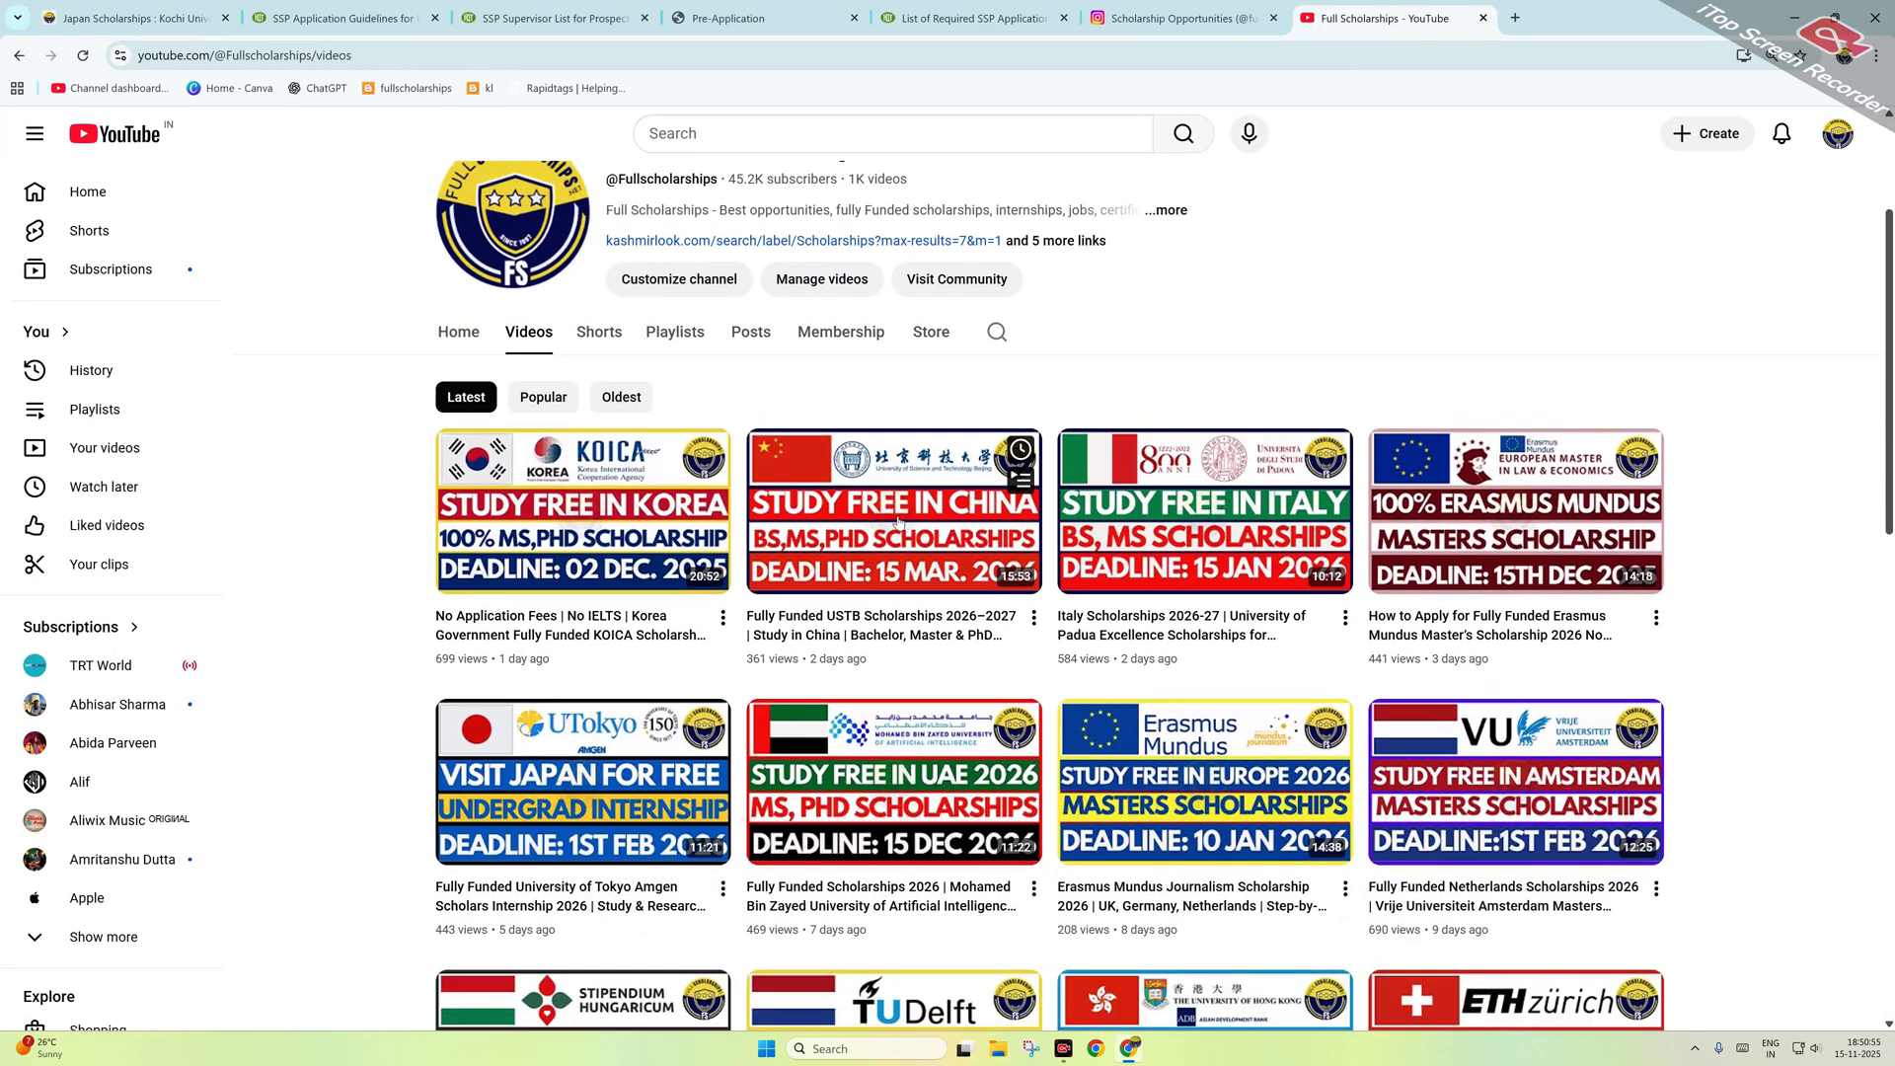
left_click(1162, 210)
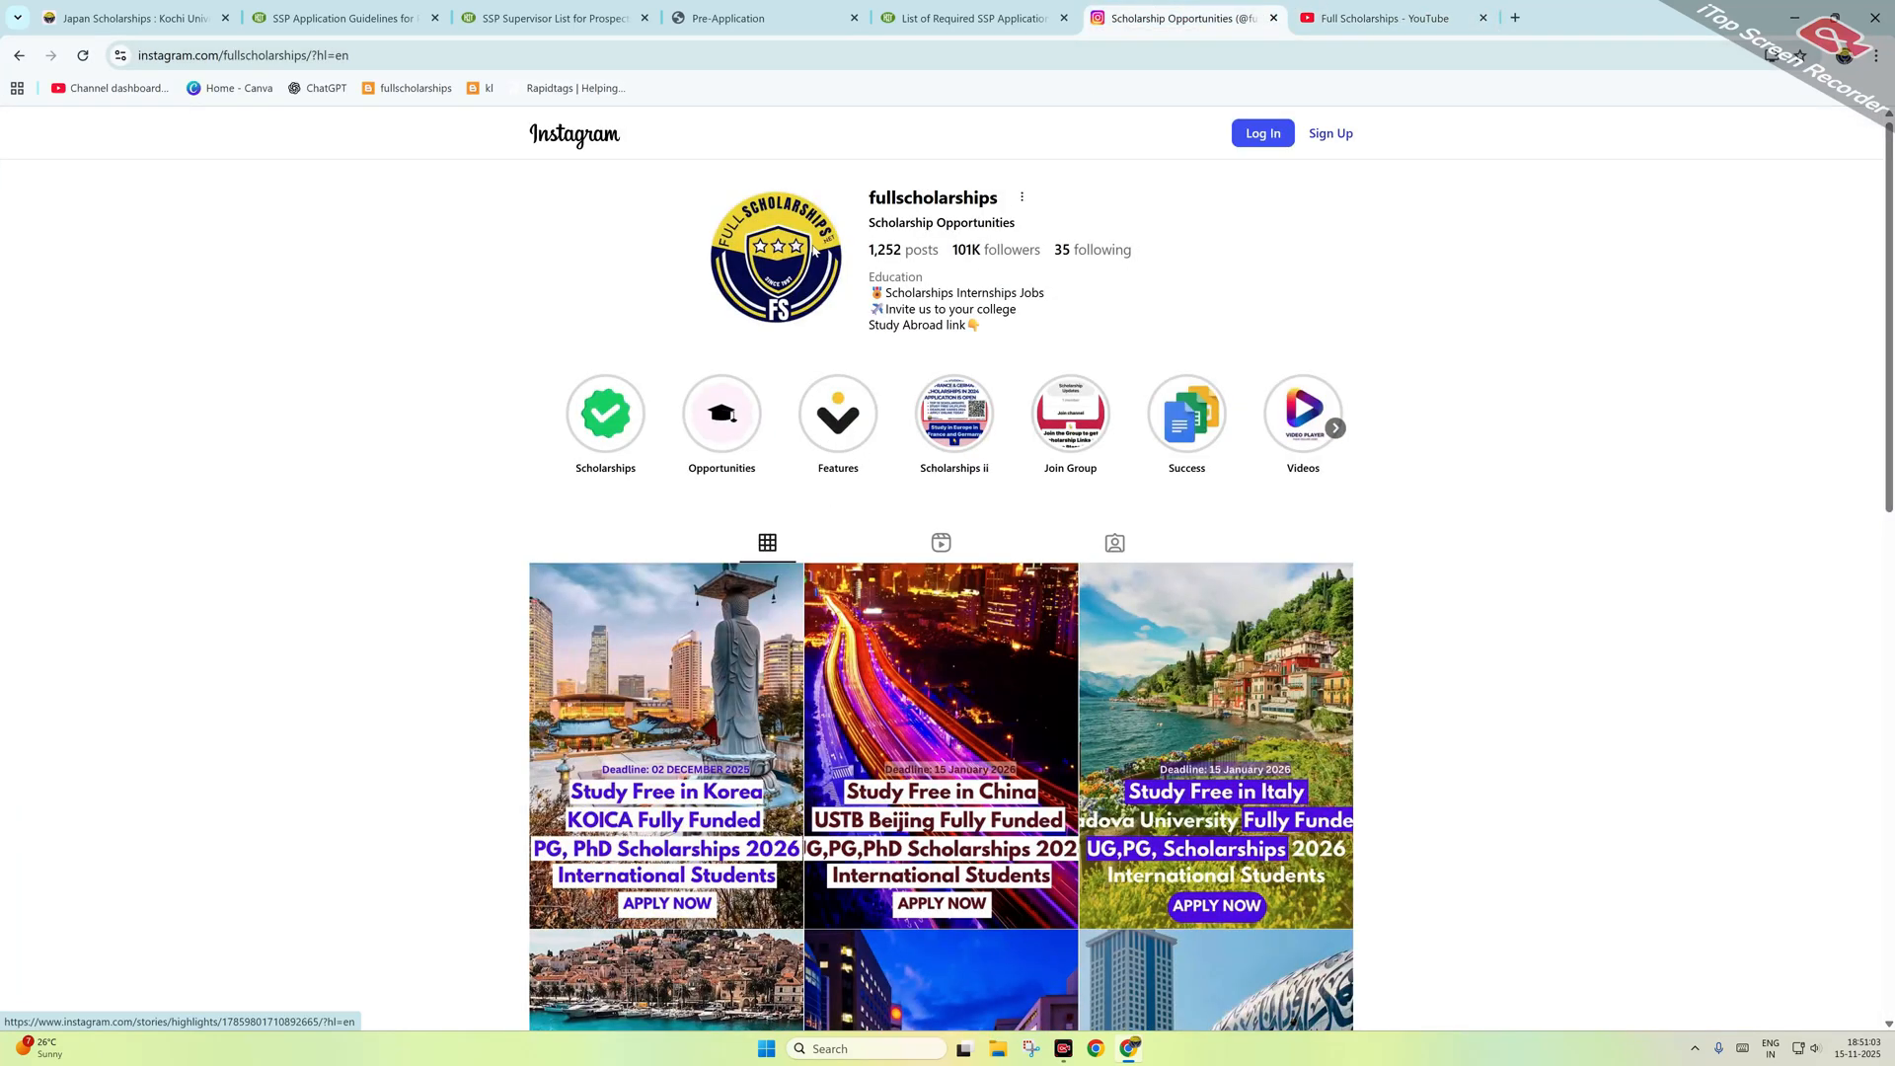
scroll("down", 3)
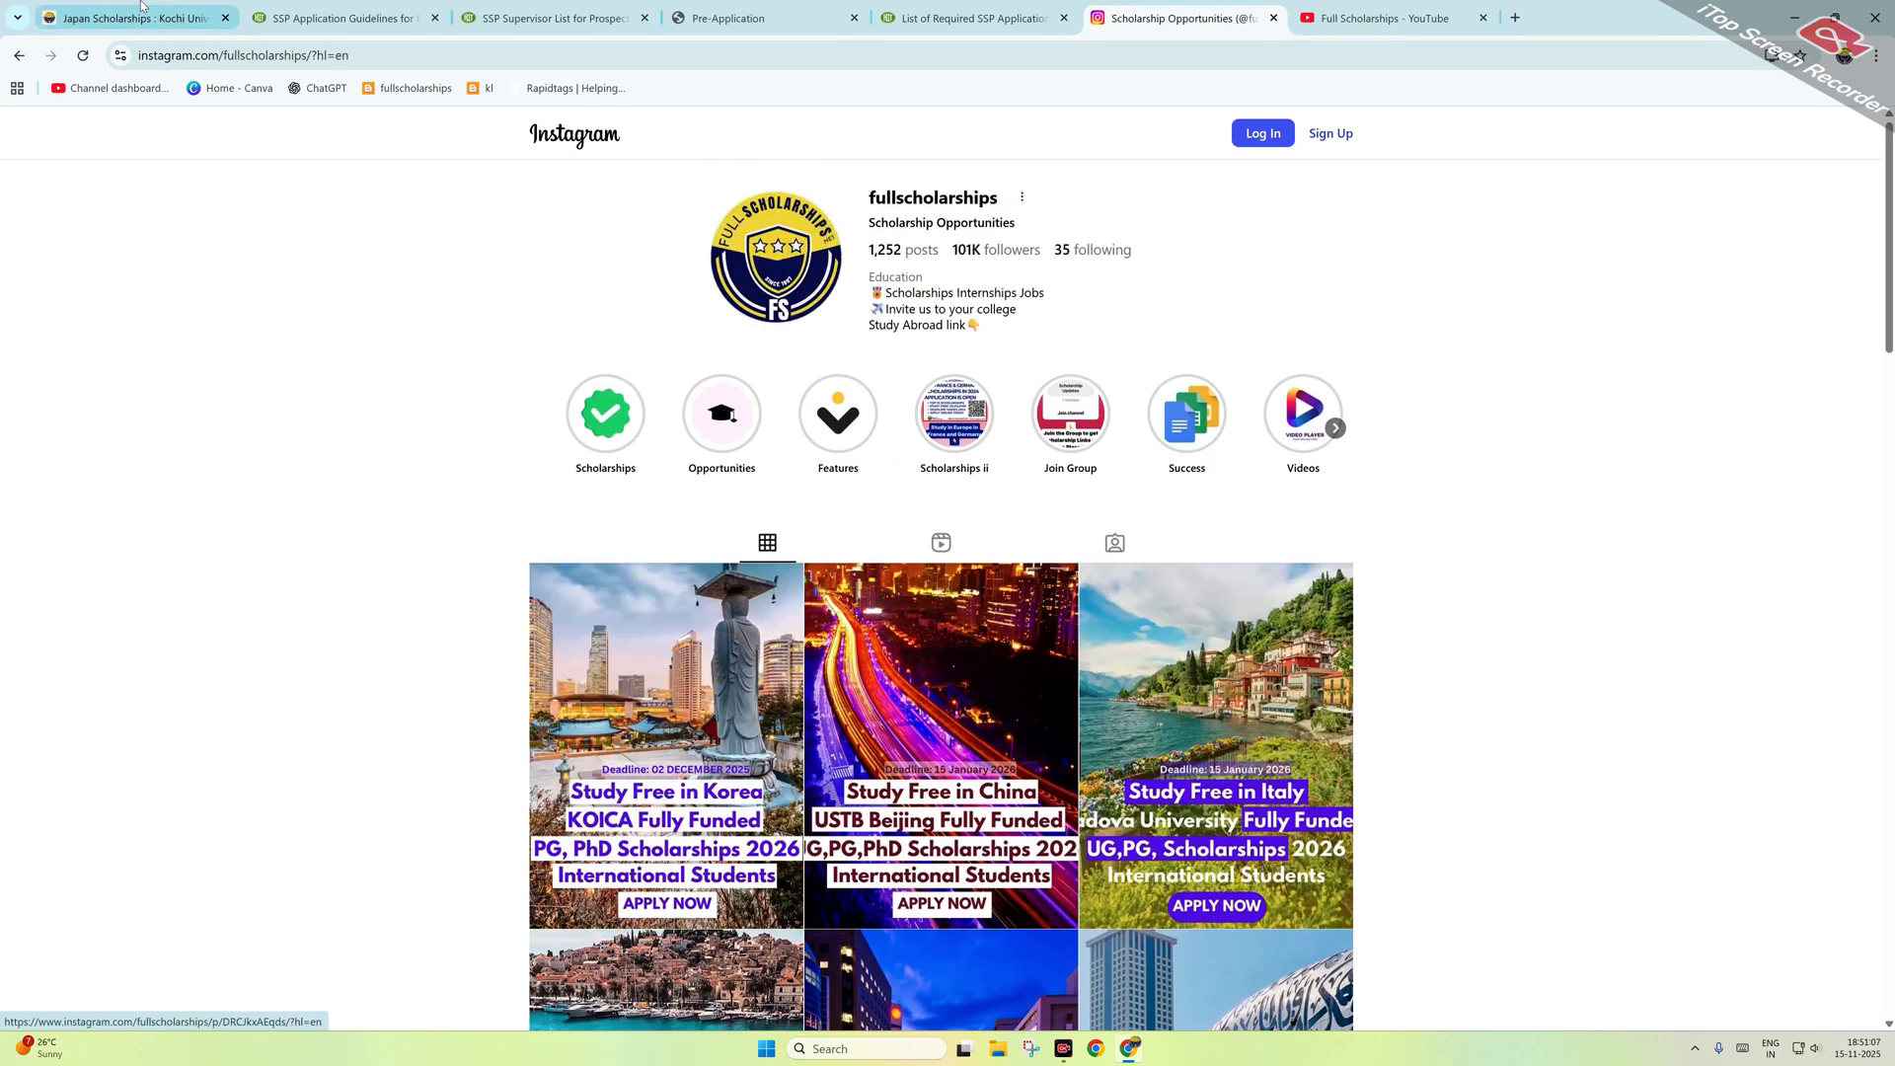
Return to the KUT article and scroll to the Summary at a Glance showing the April 10, 2026 deadline
left_click(134, 17)
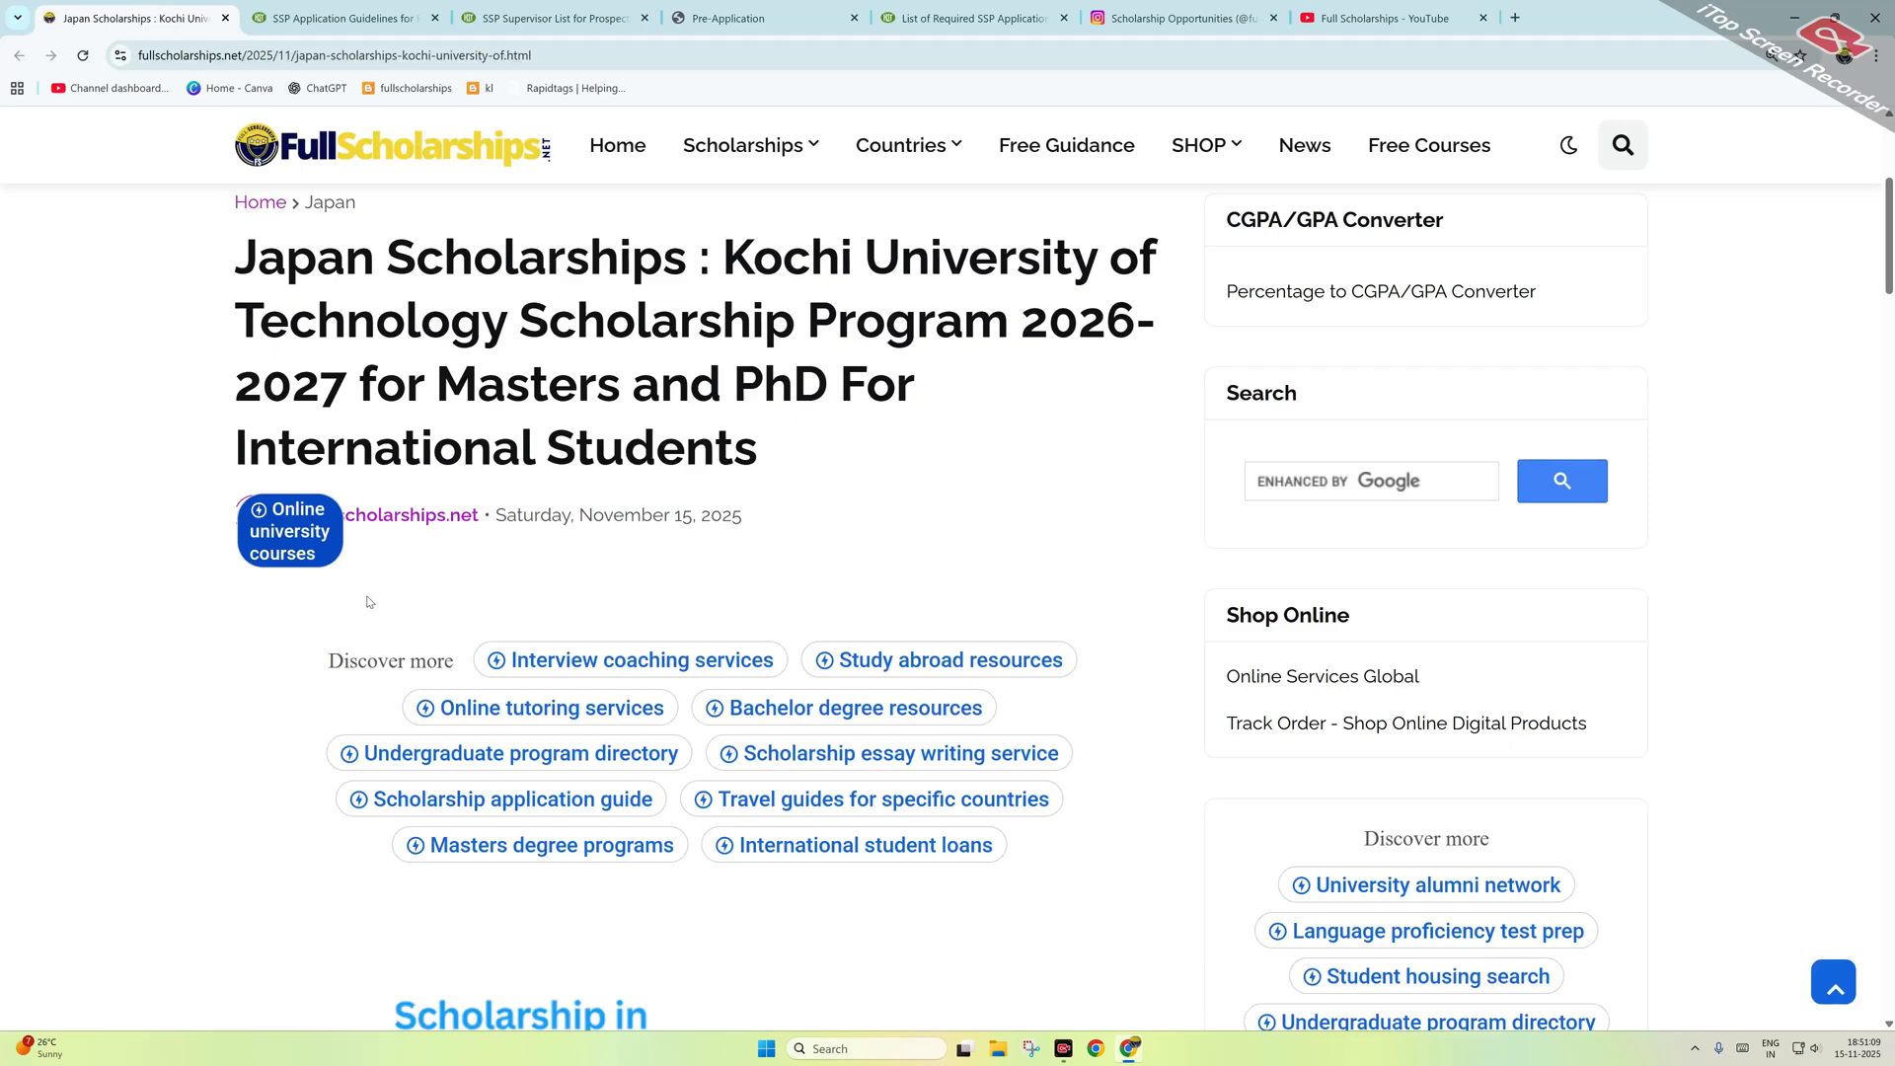
scroll("down", 3)
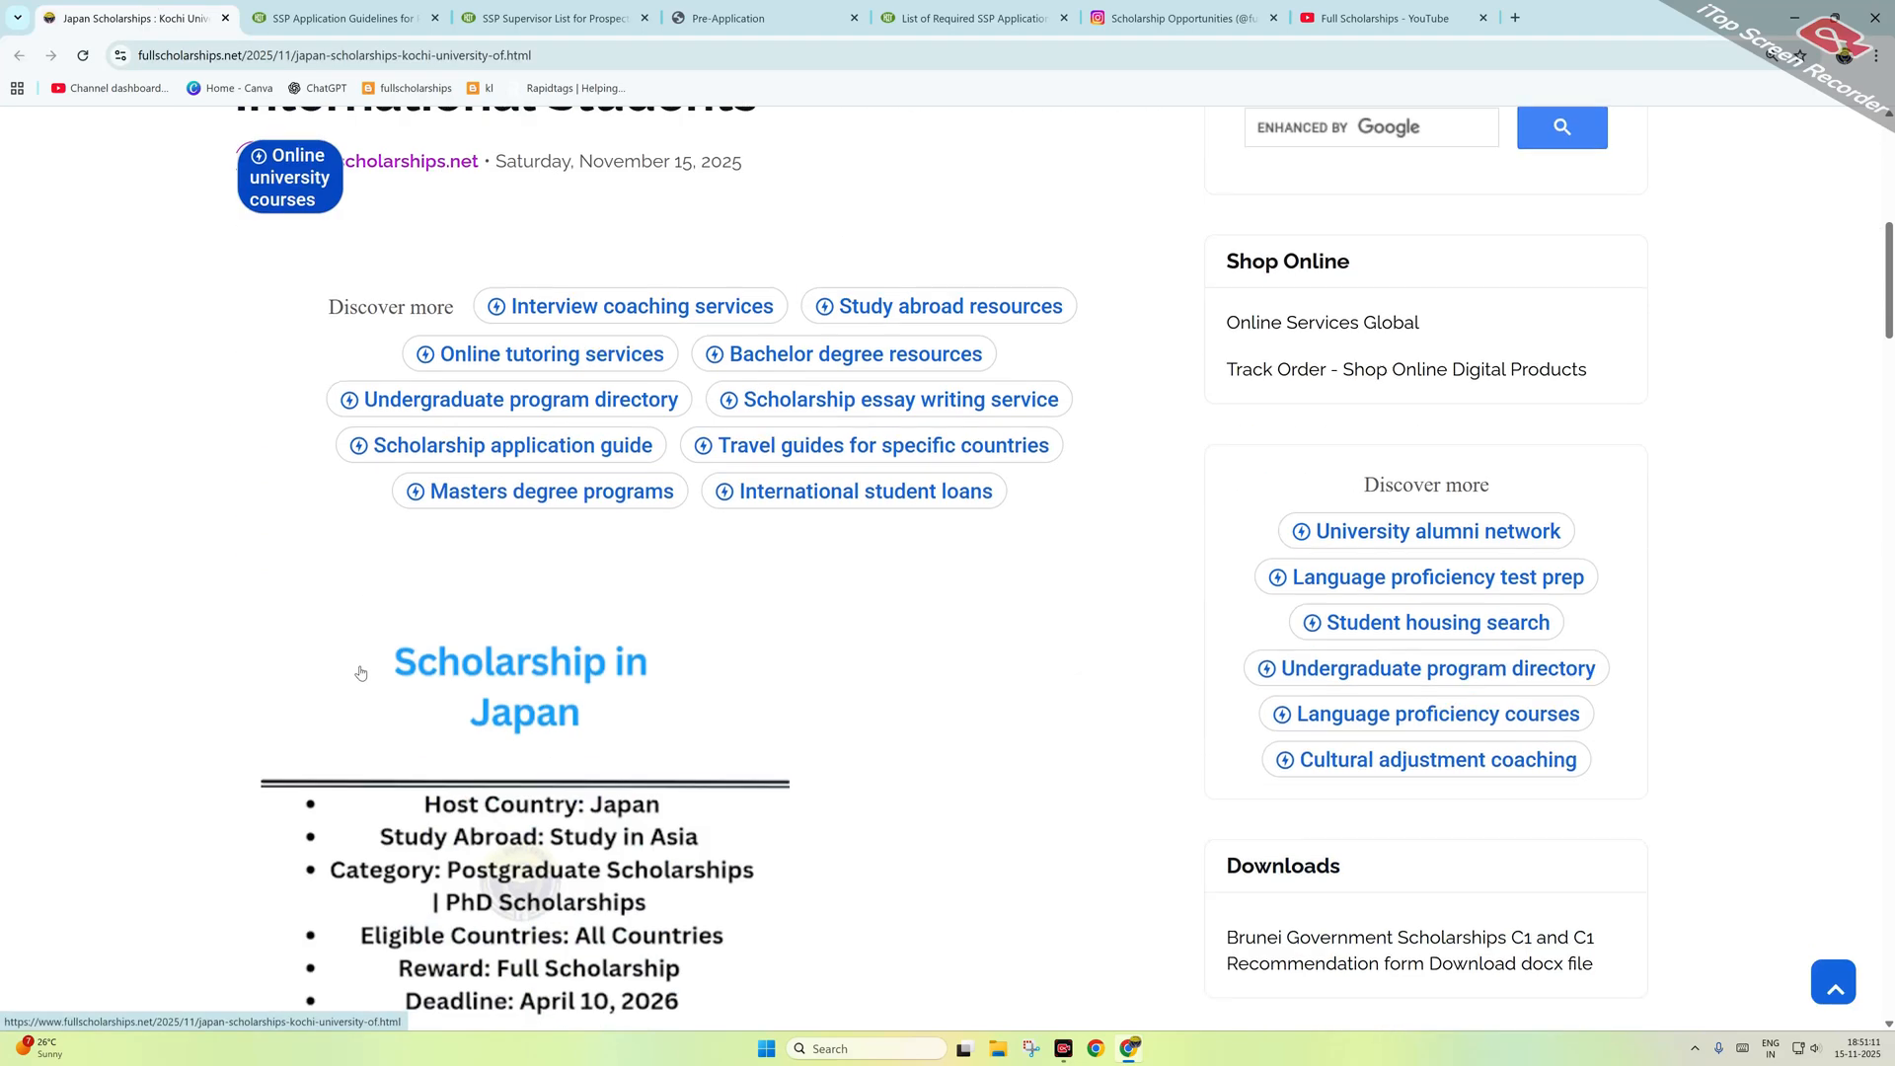
scroll("down", 3)
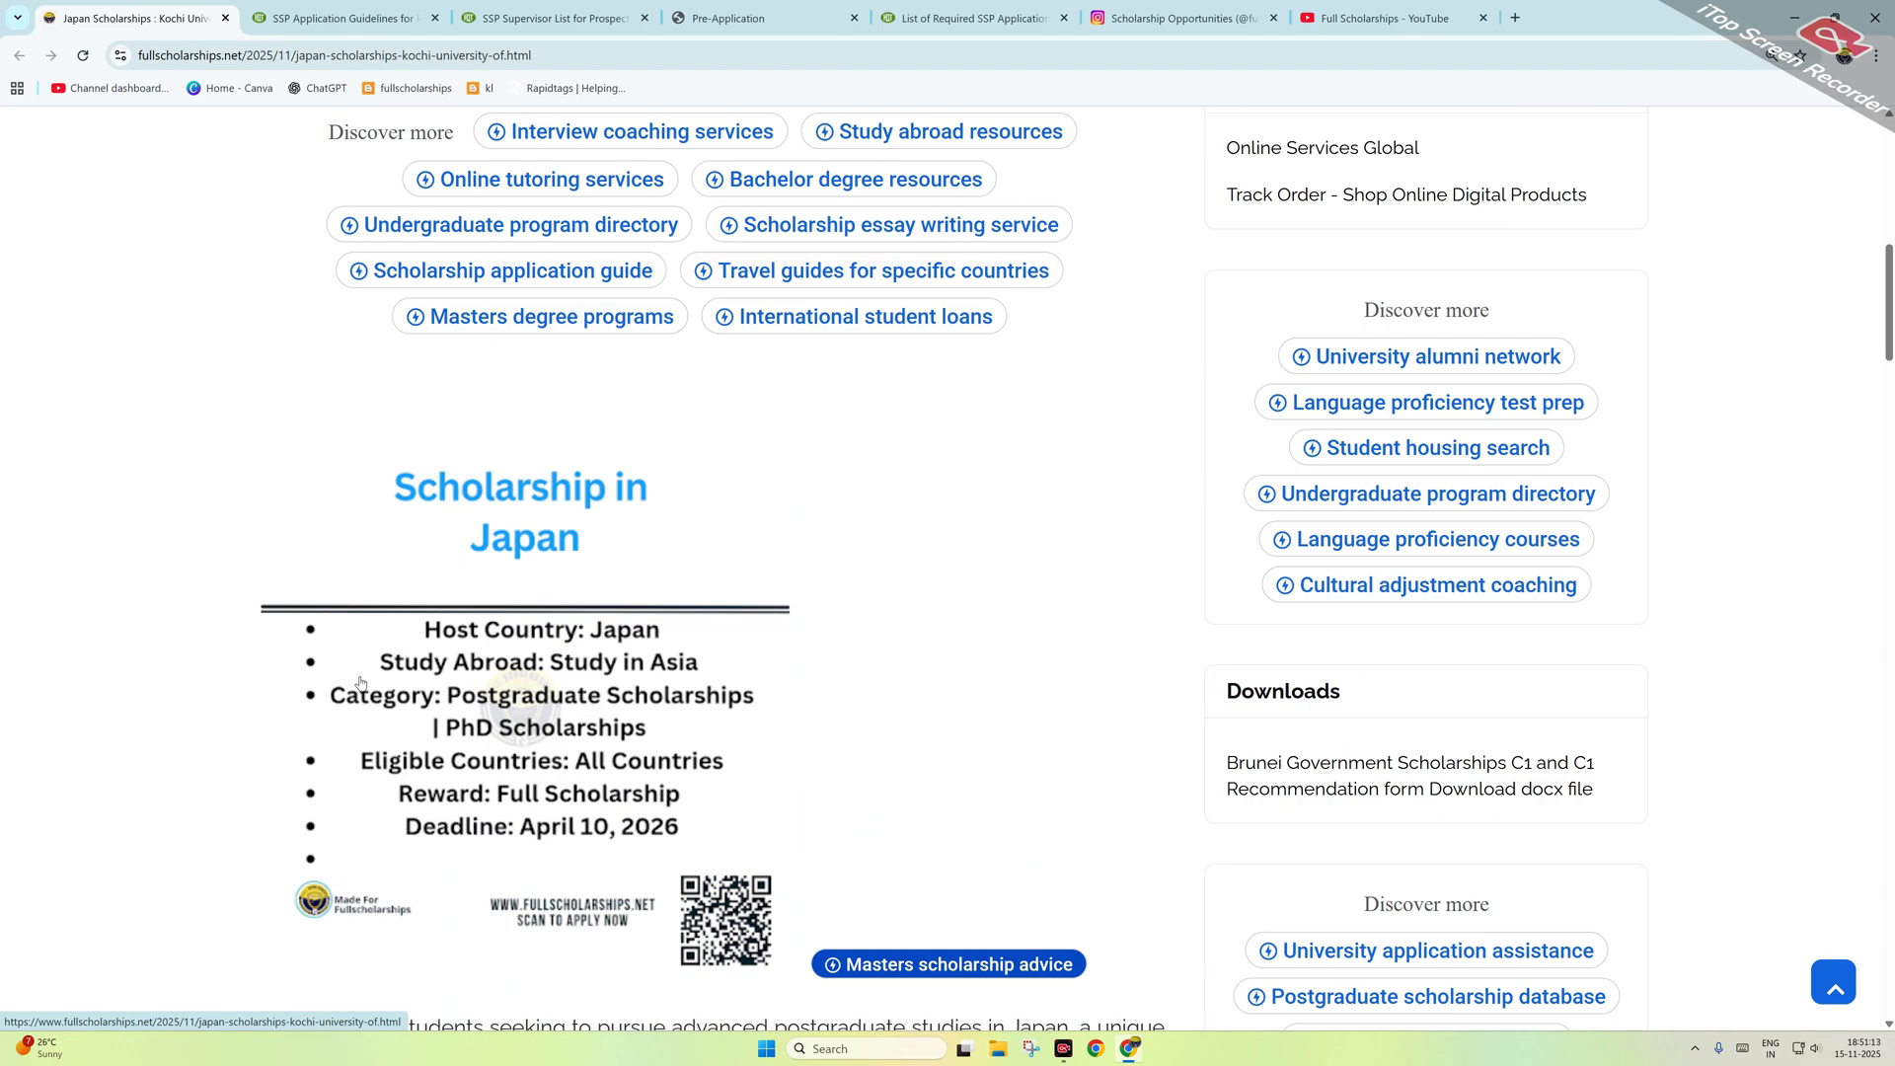
scroll("down", 3)
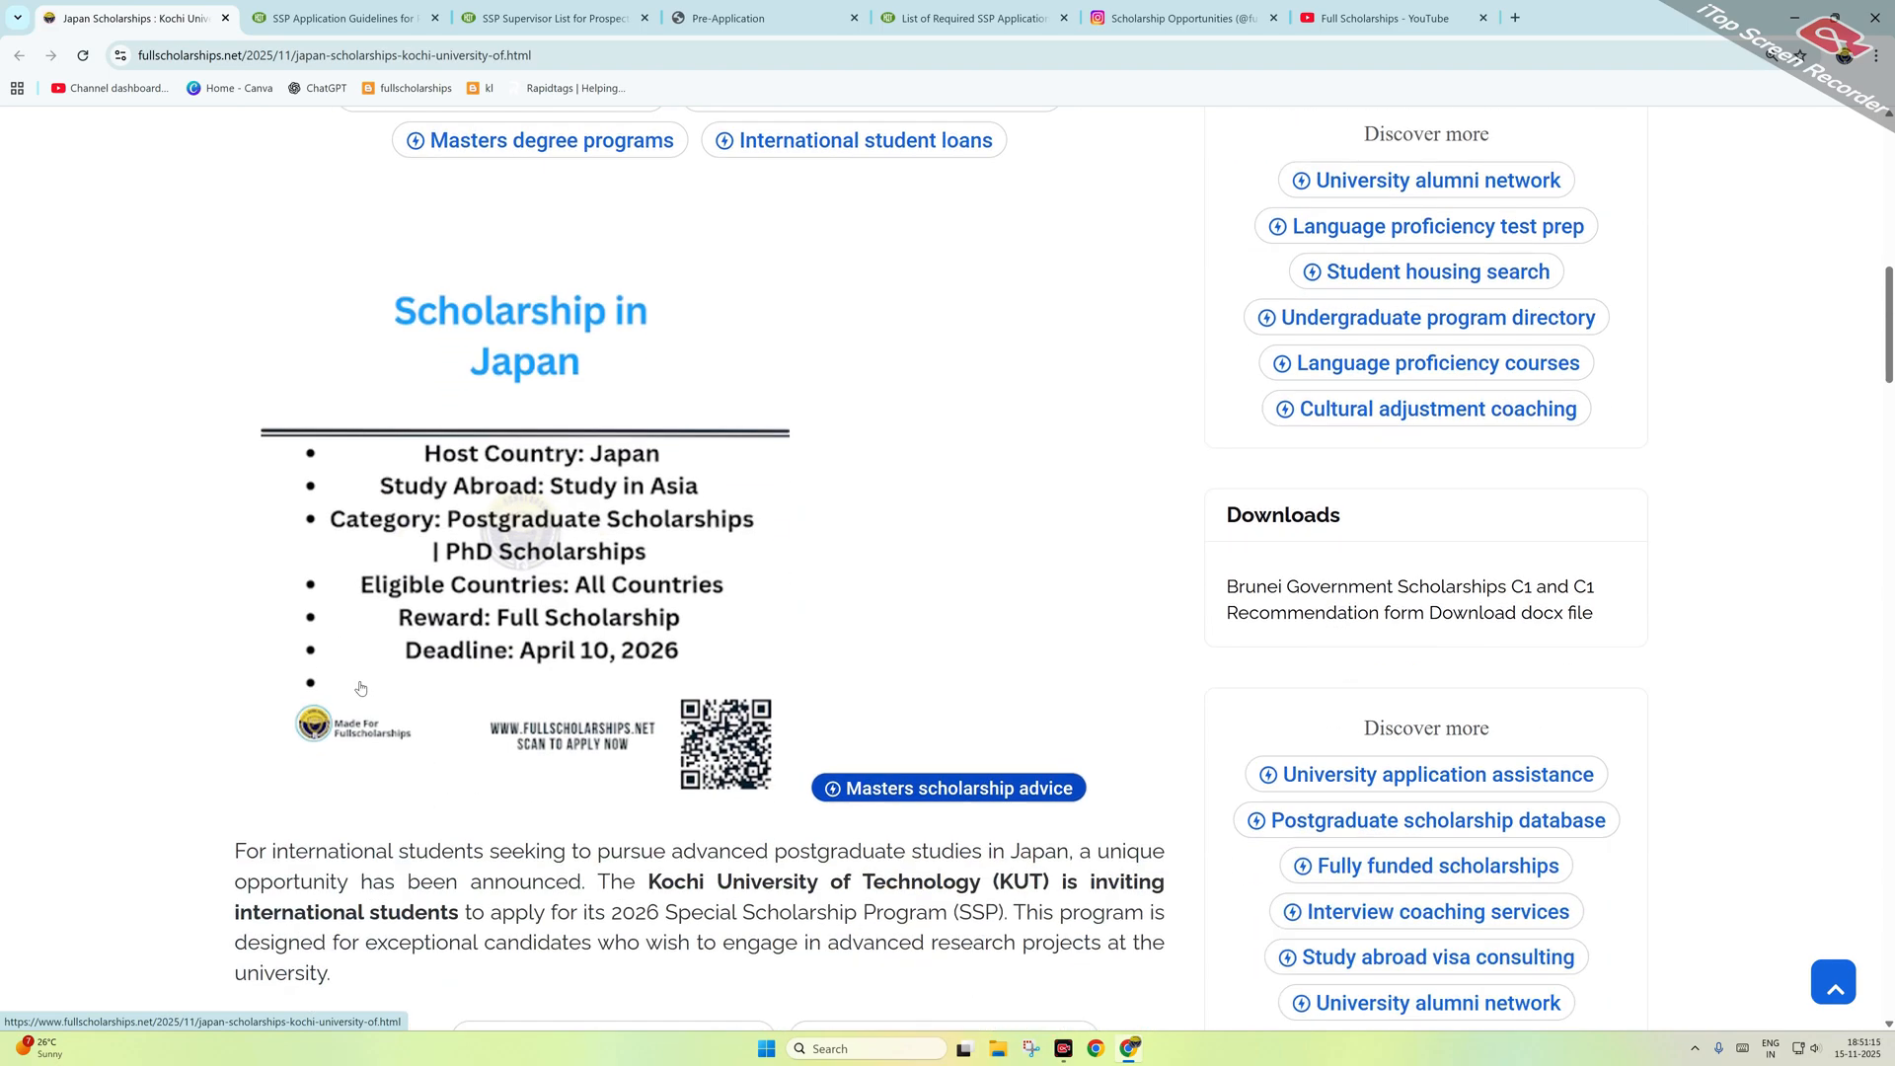
scroll("down", 3)
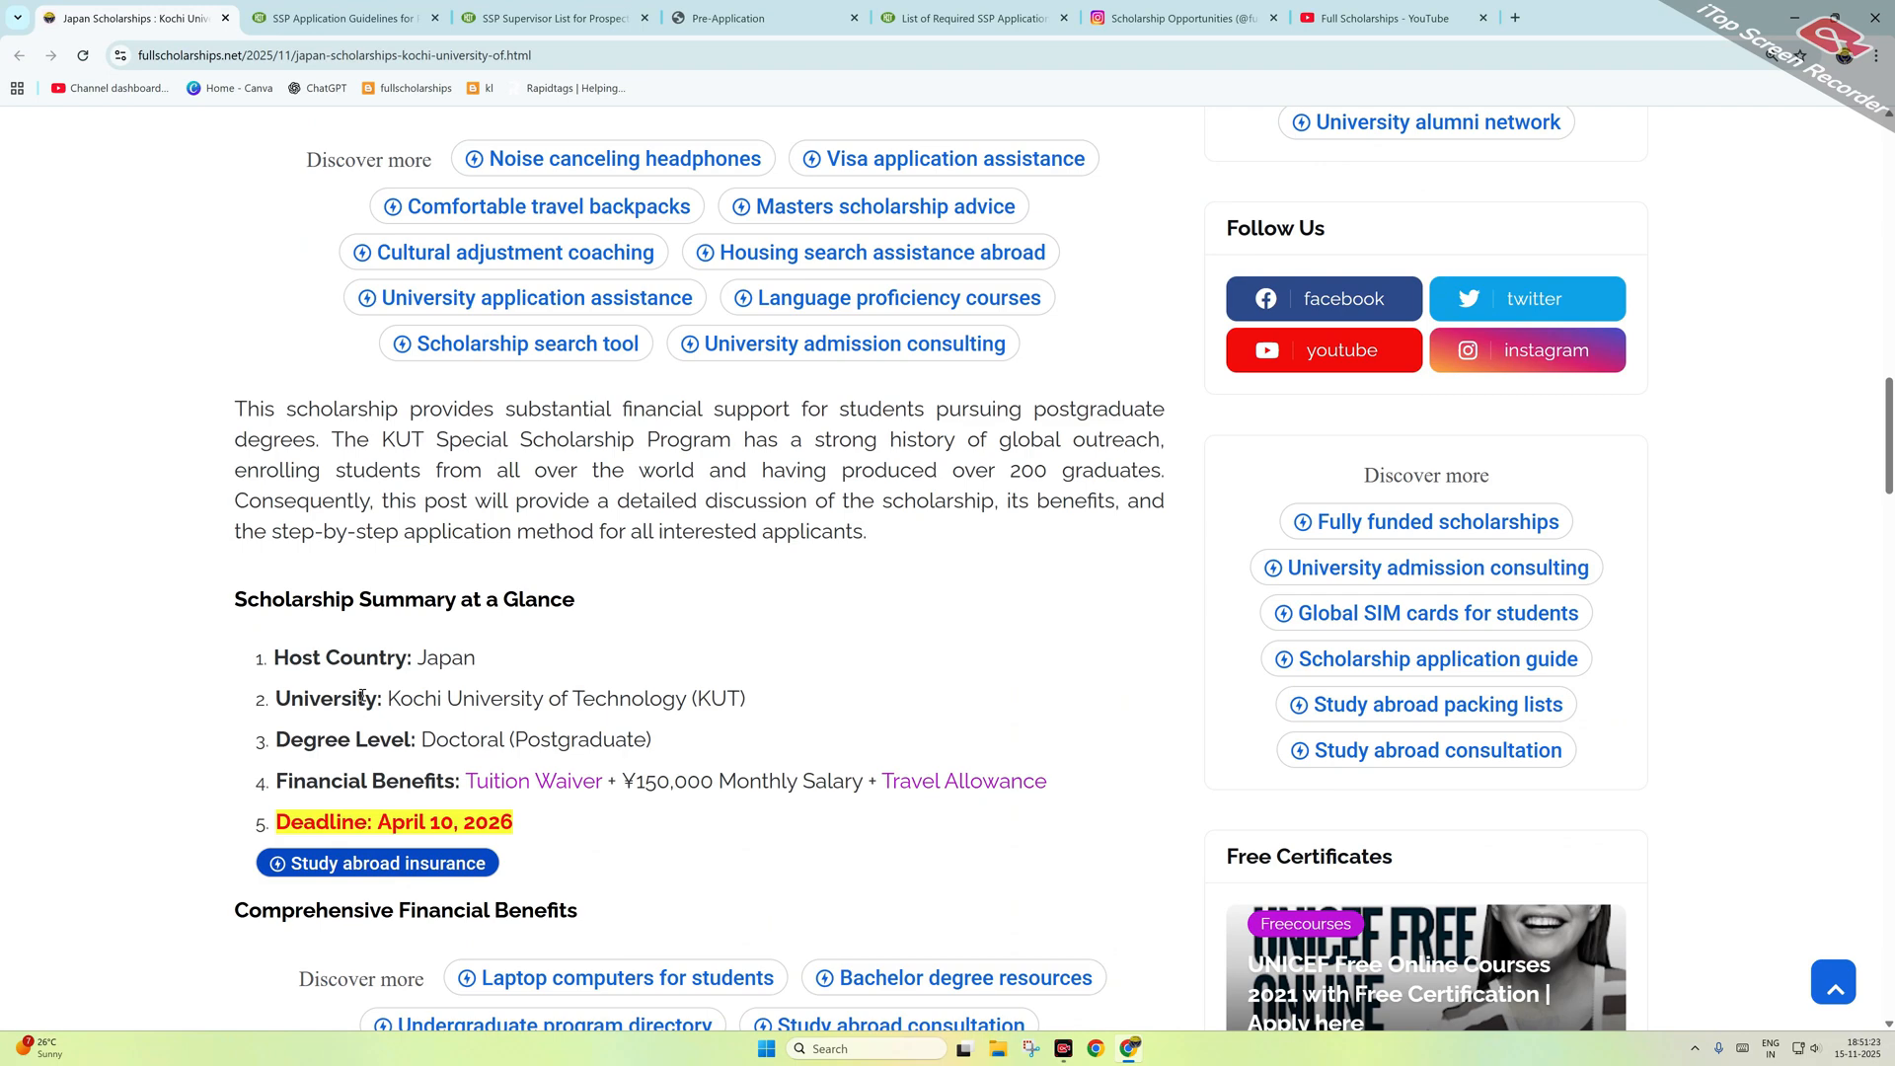
scroll("down", 3)
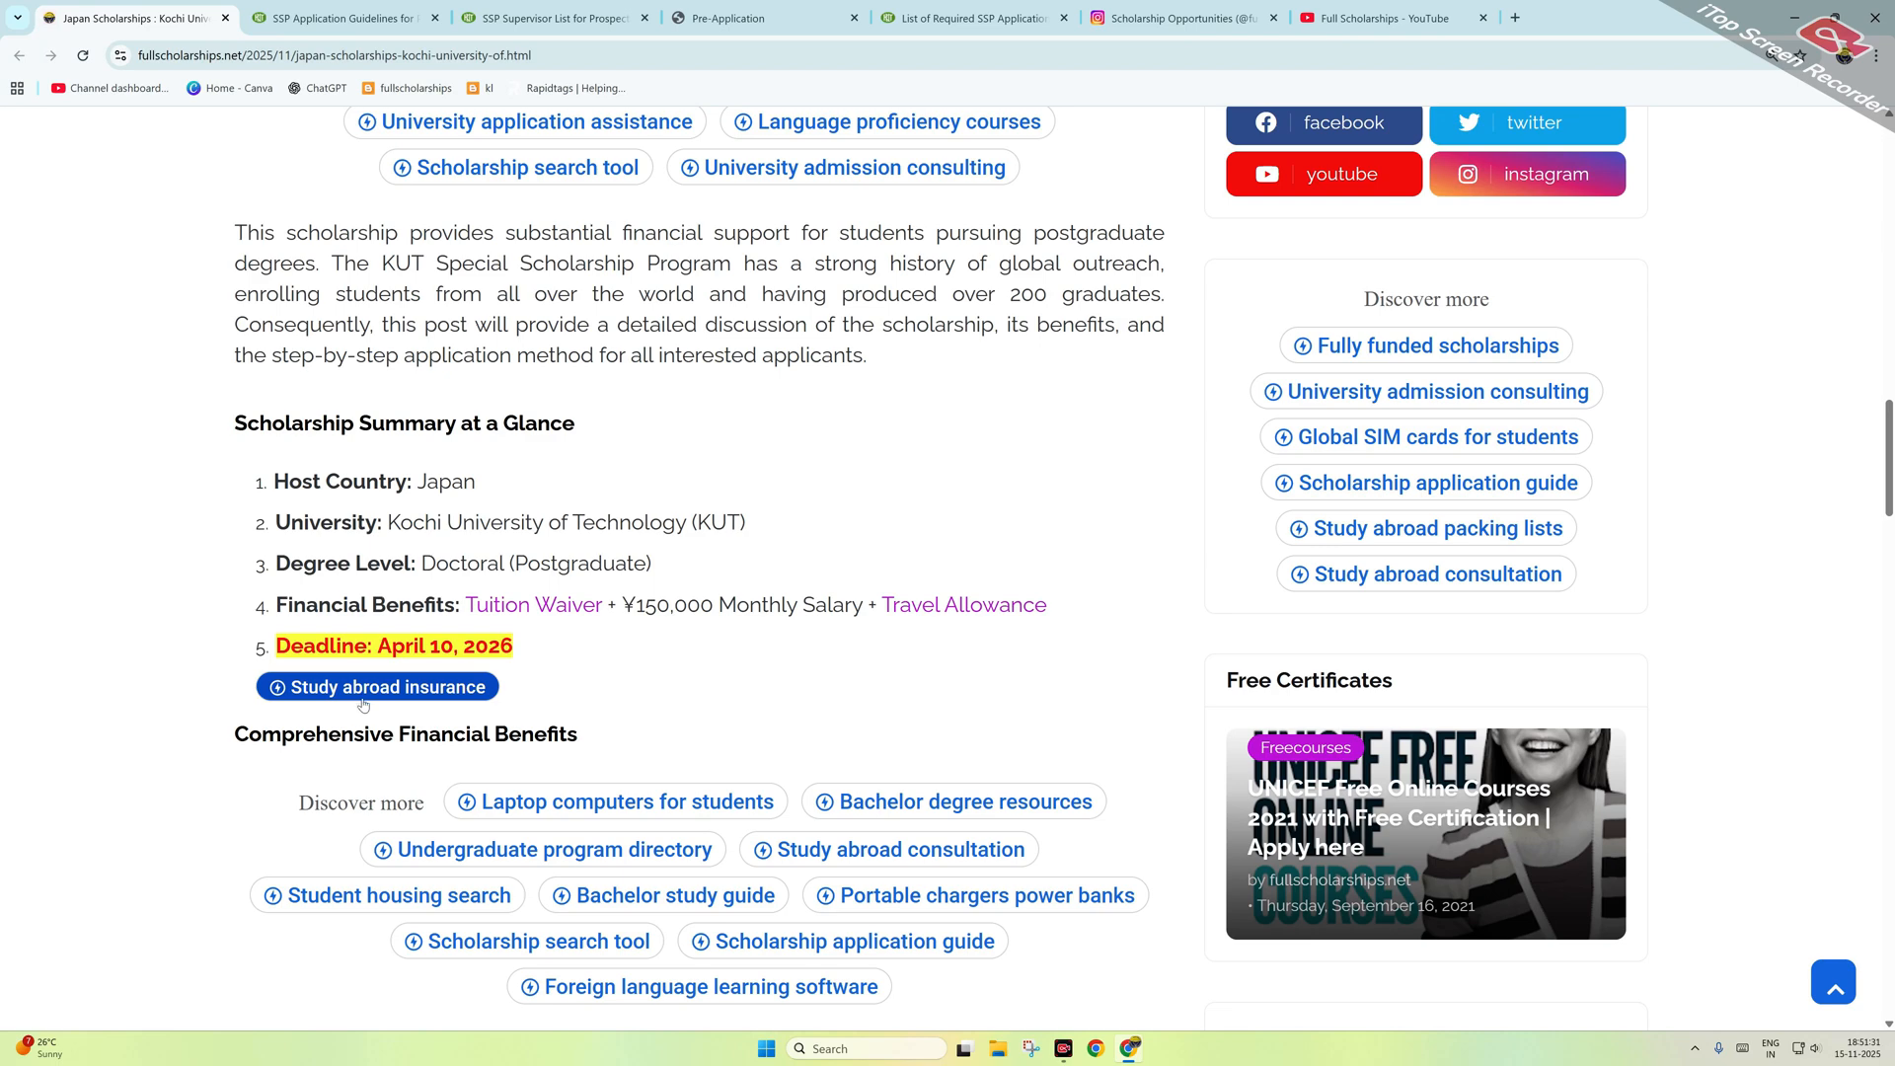
mouse_move(647, 698)
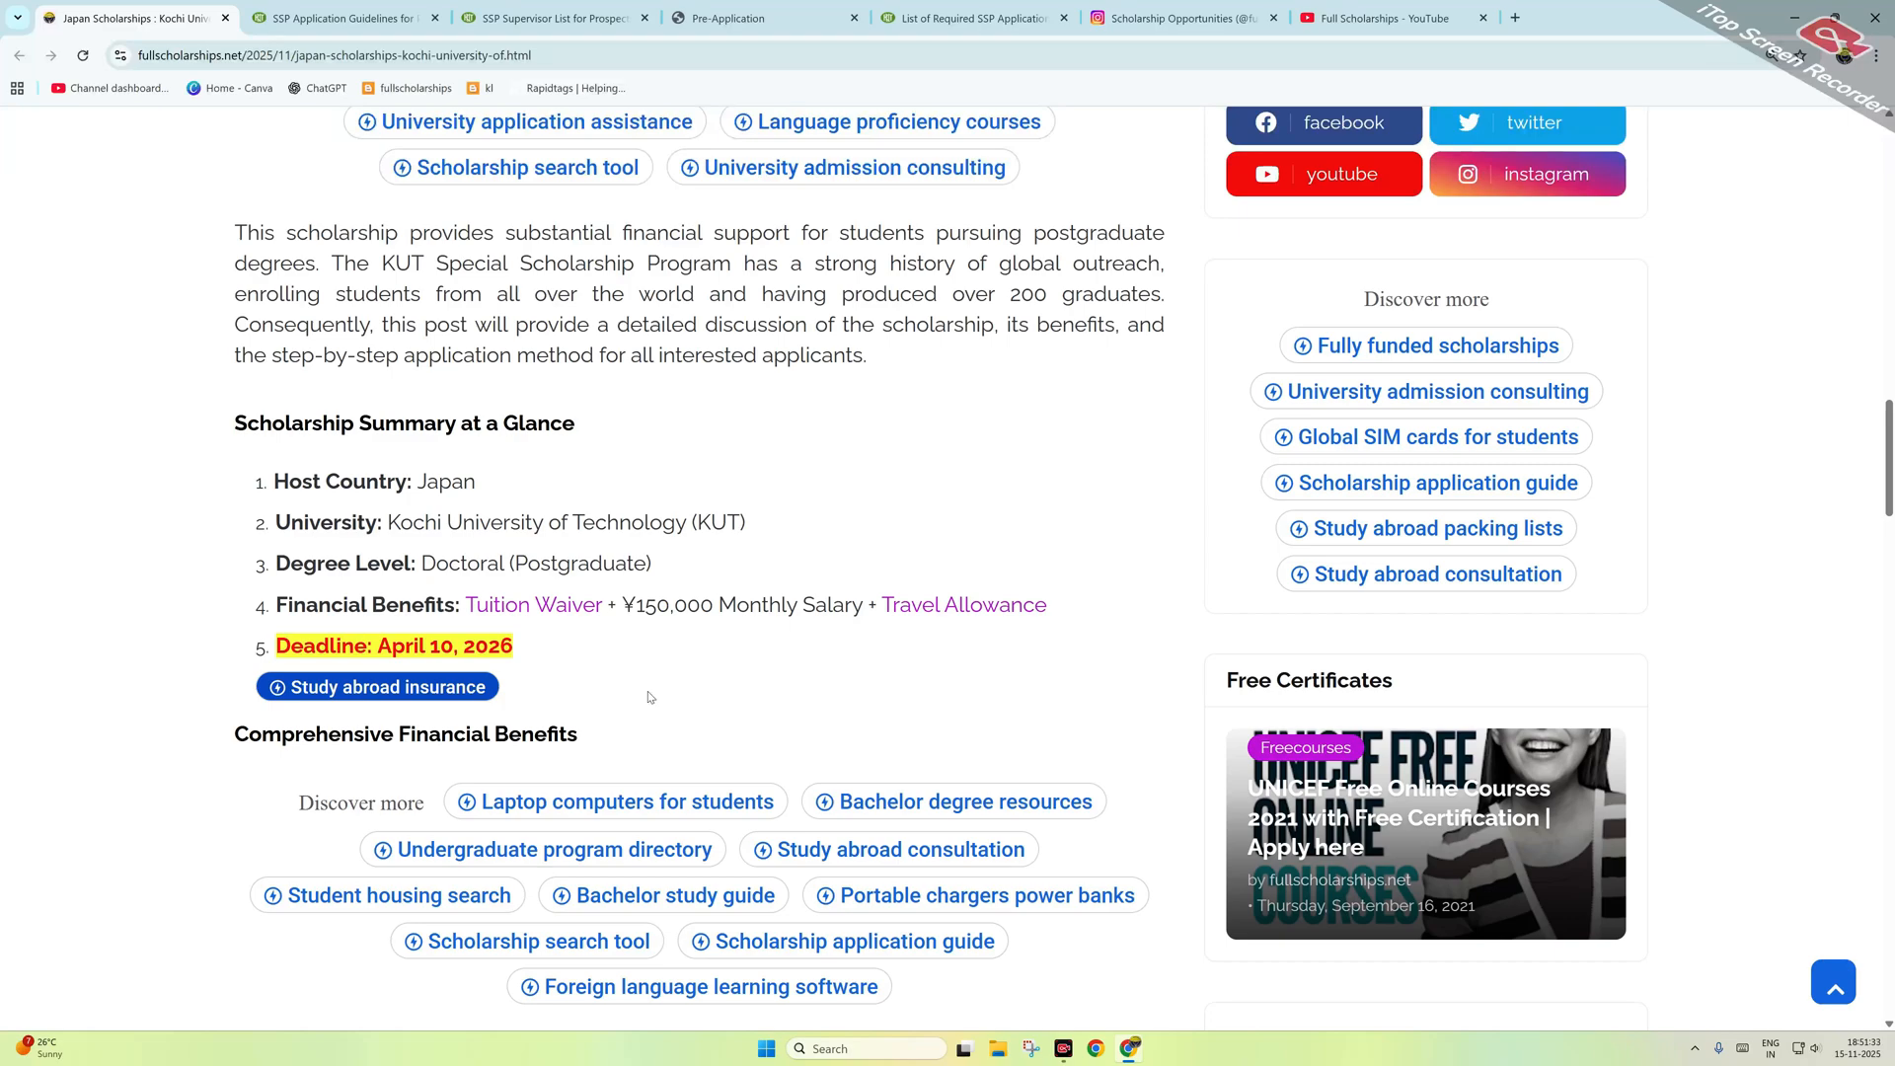
mouse_move(1022, 739)
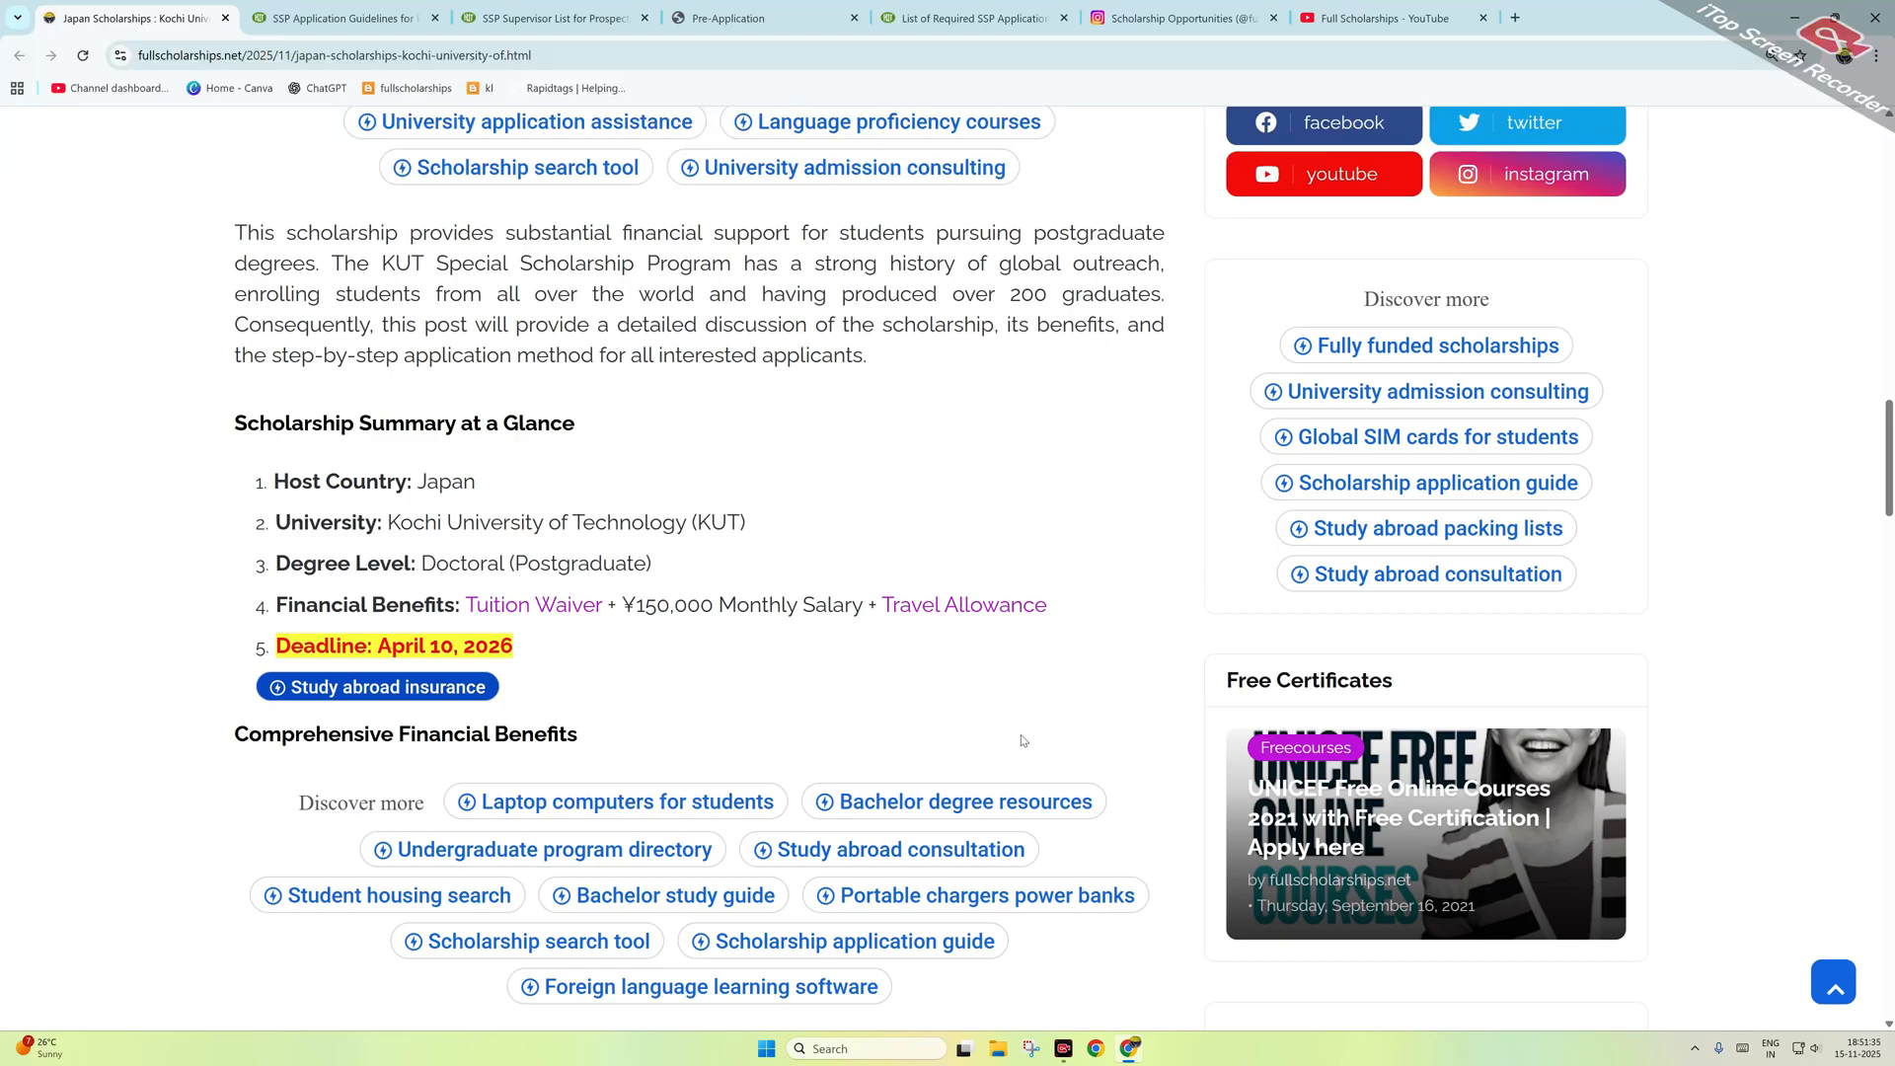
Scroll to Comprehensive Financial Benefits: tuition waiver, monthly salary and travel costs
scroll("down", 3)
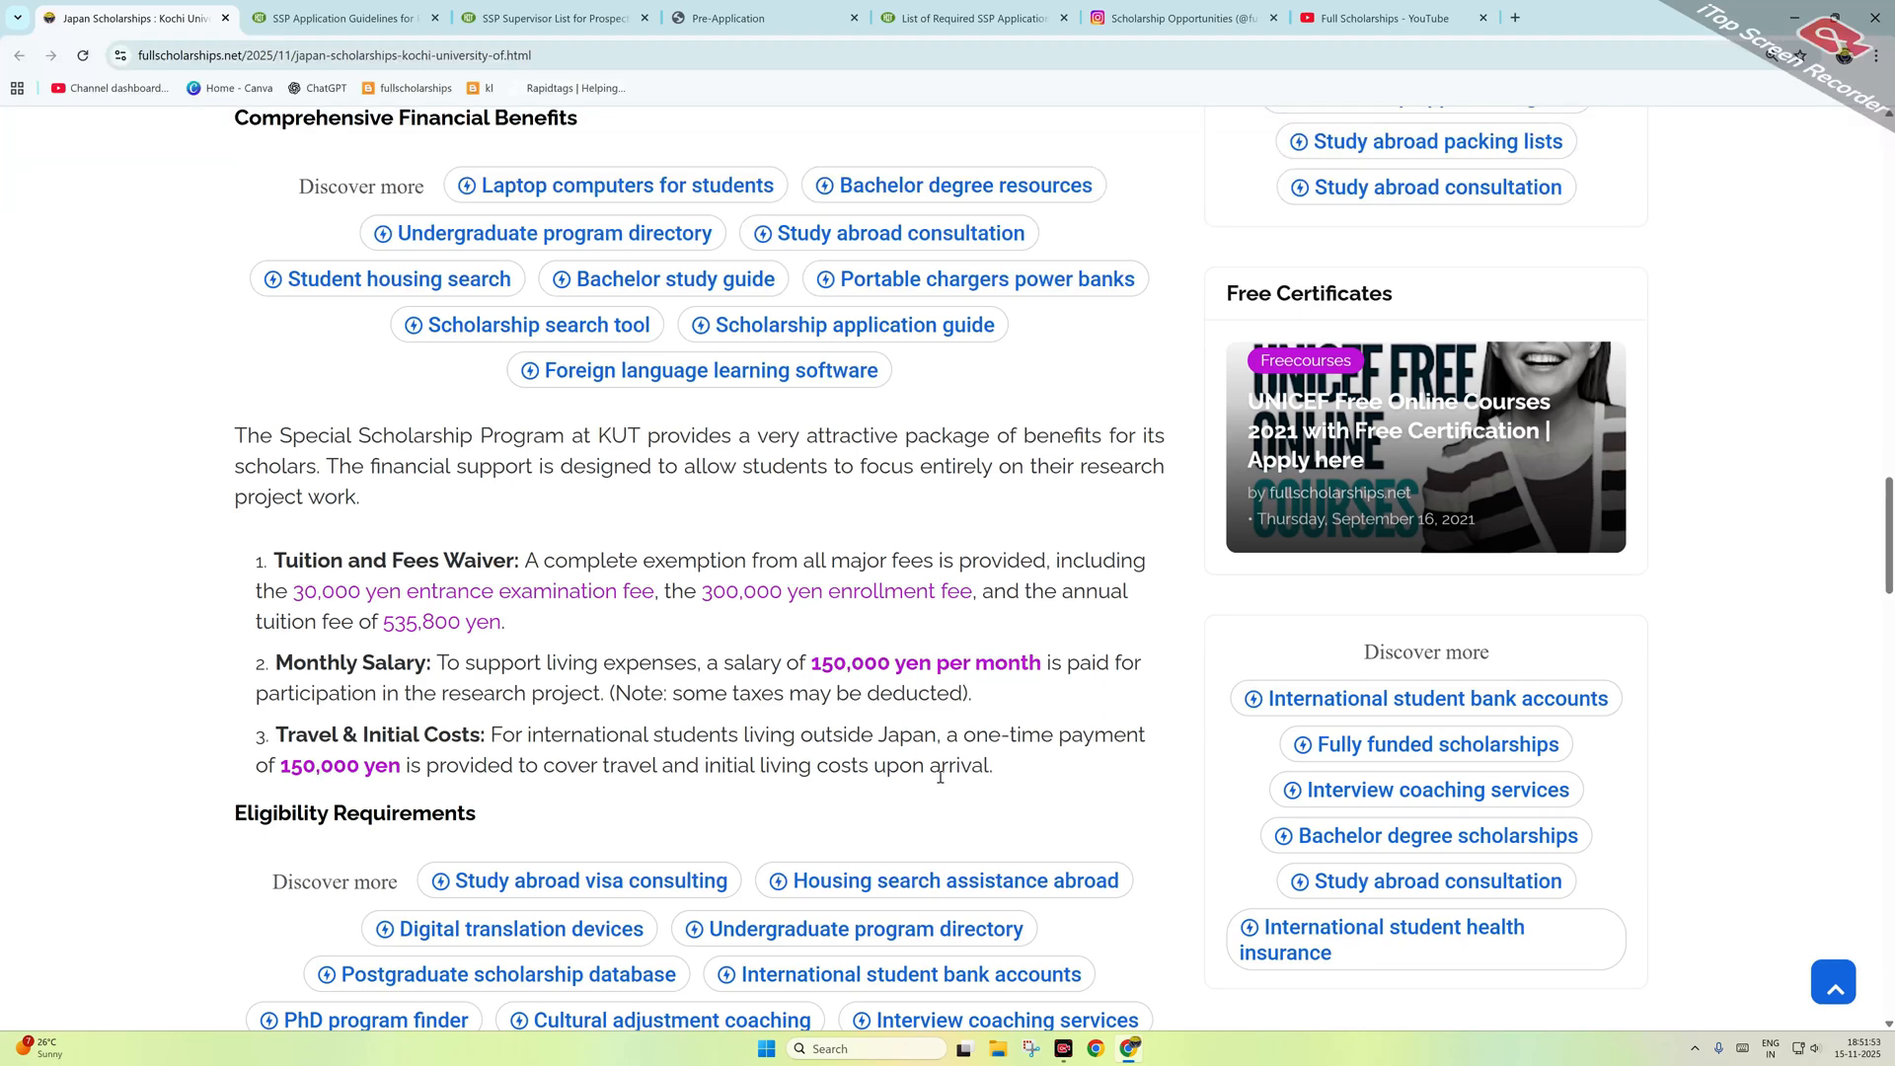
mouse_move(931, 791)
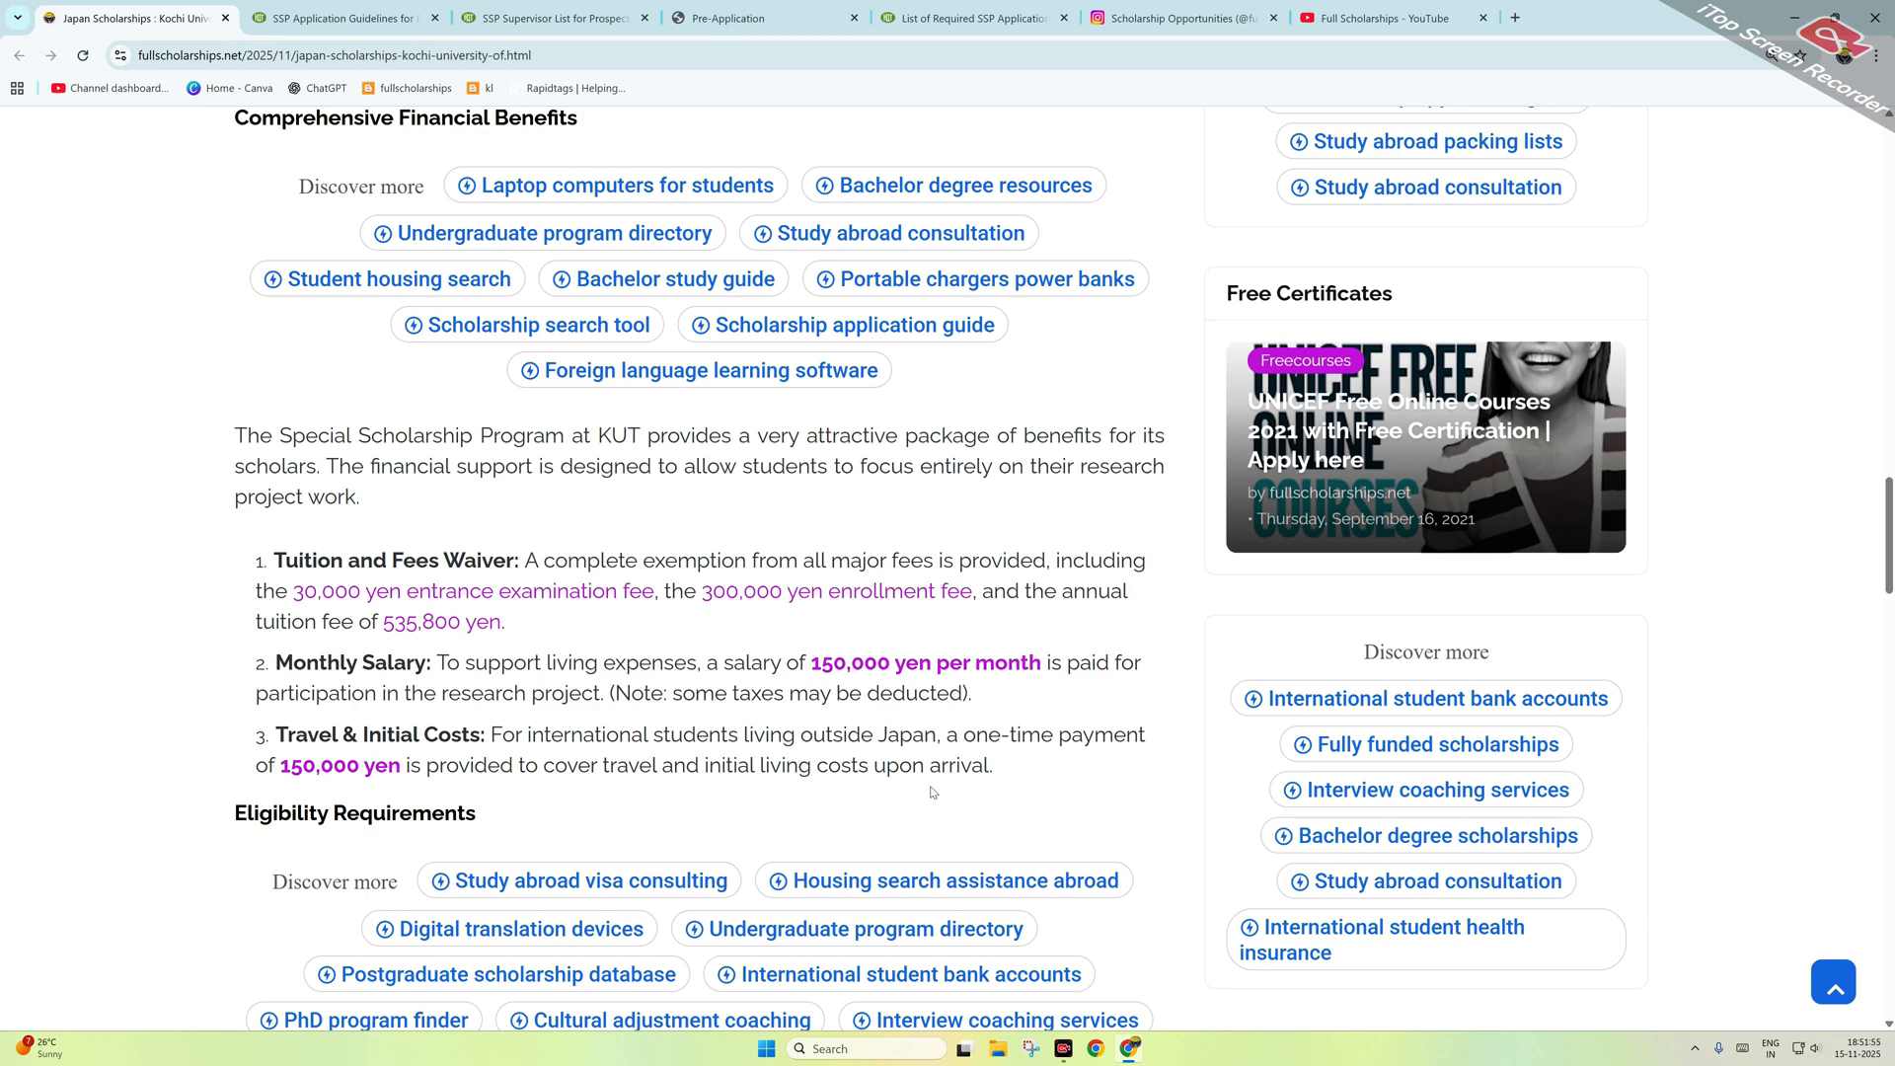
mouse_move(925, 800)
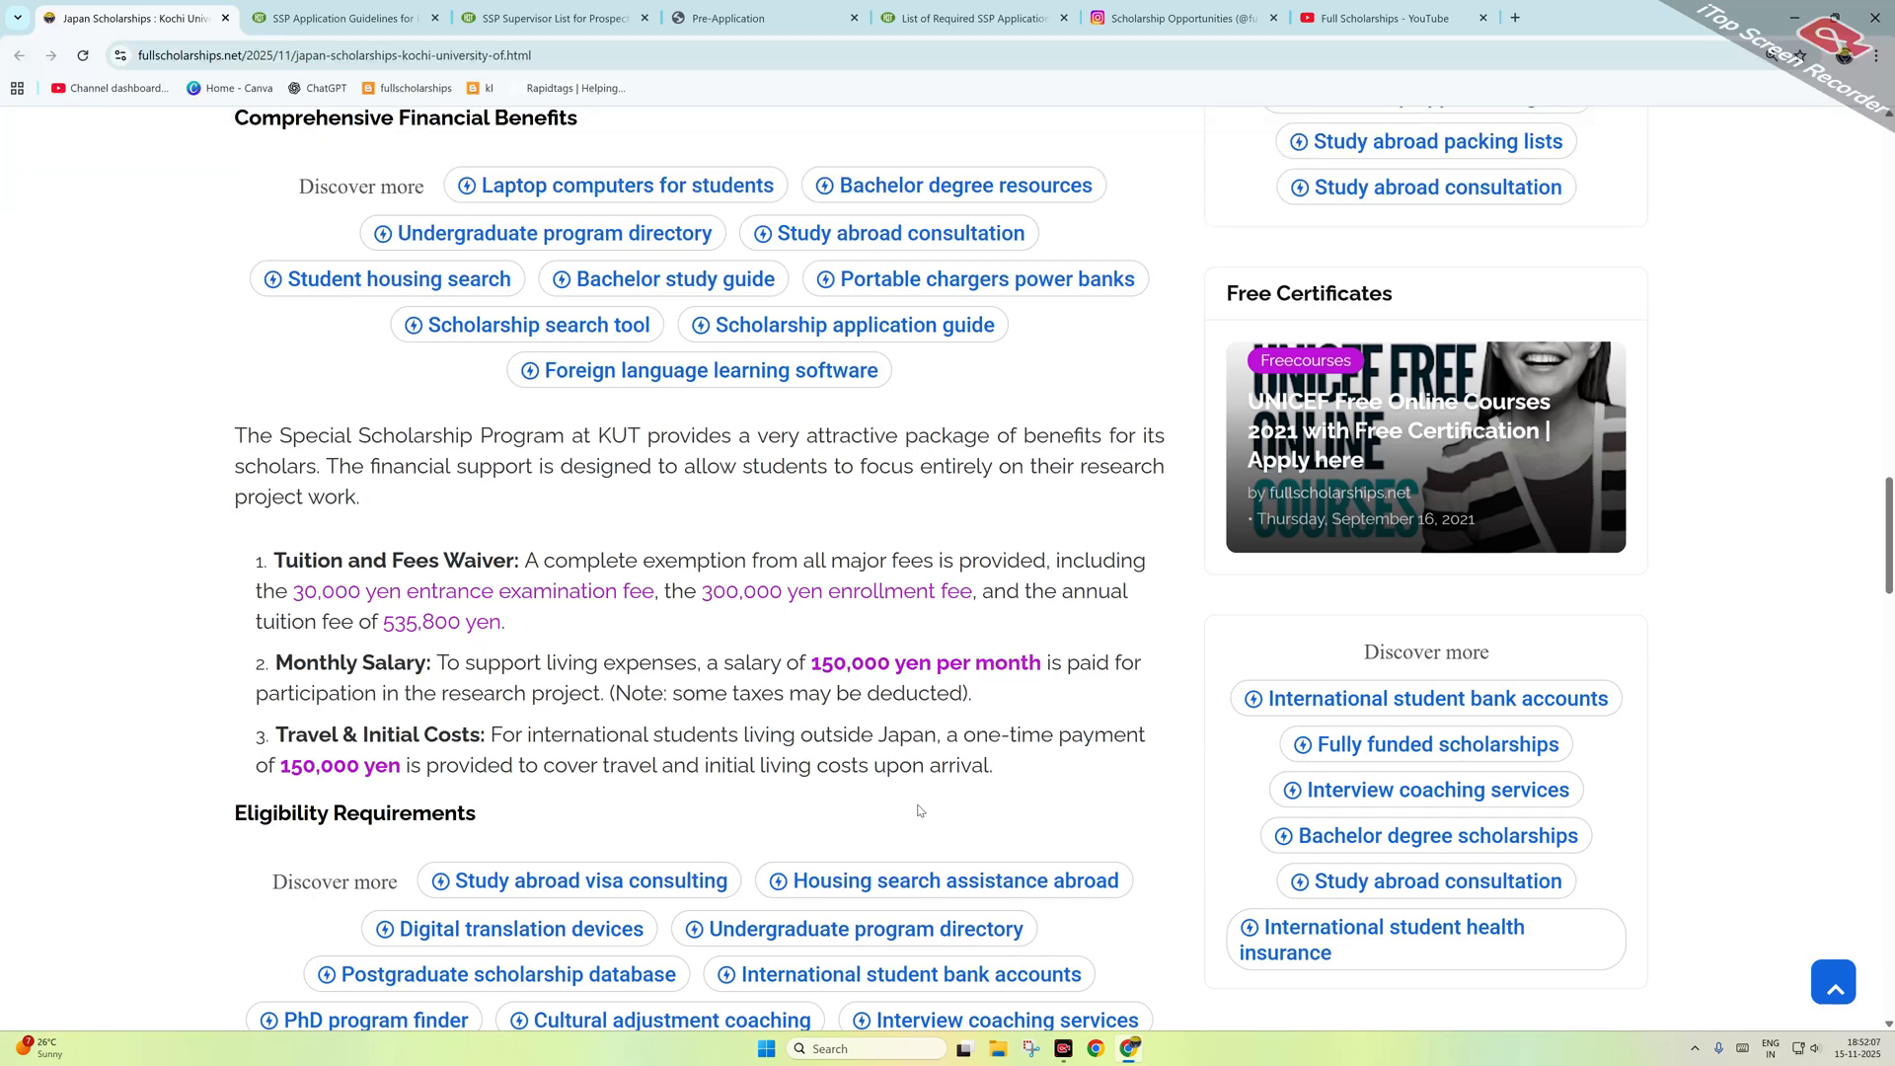
Scroll past the six eligibility requirements to item seven of Required Application Documents
scroll("down", 3)
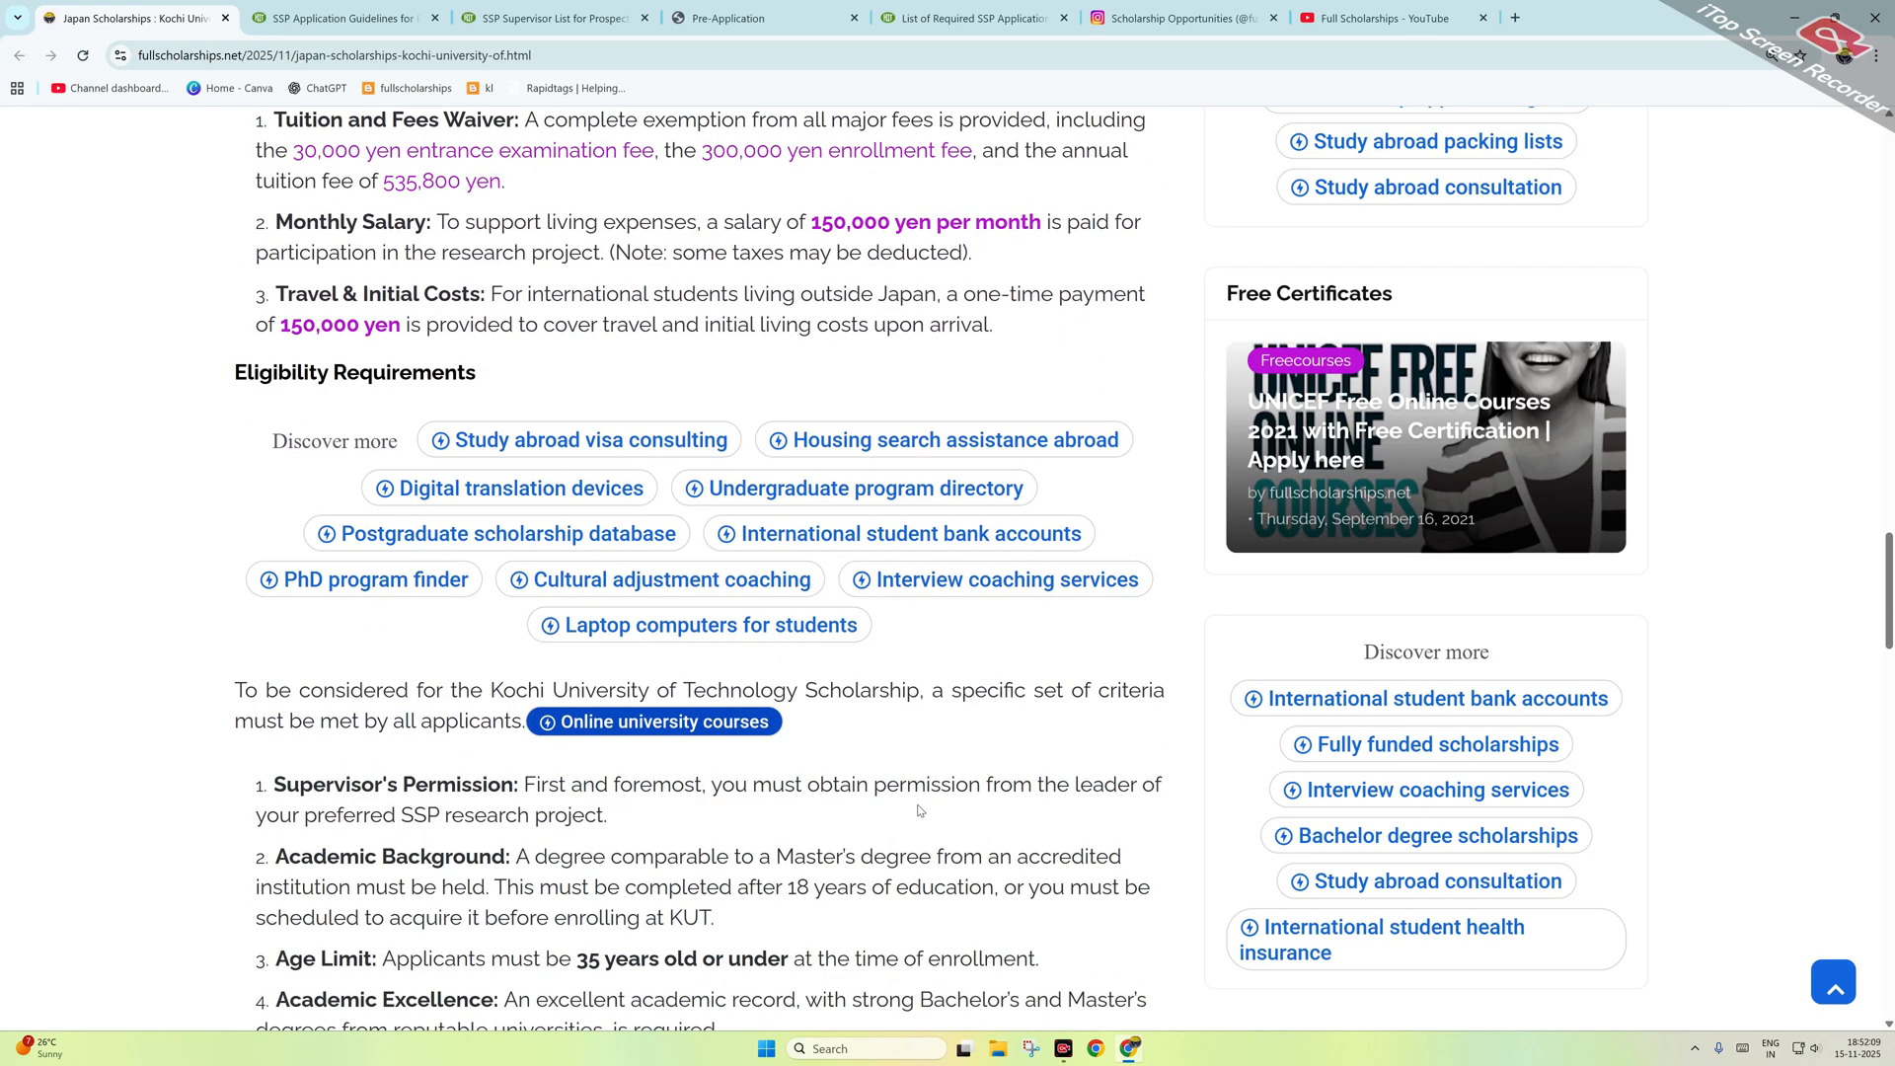
scroll("down", 3)
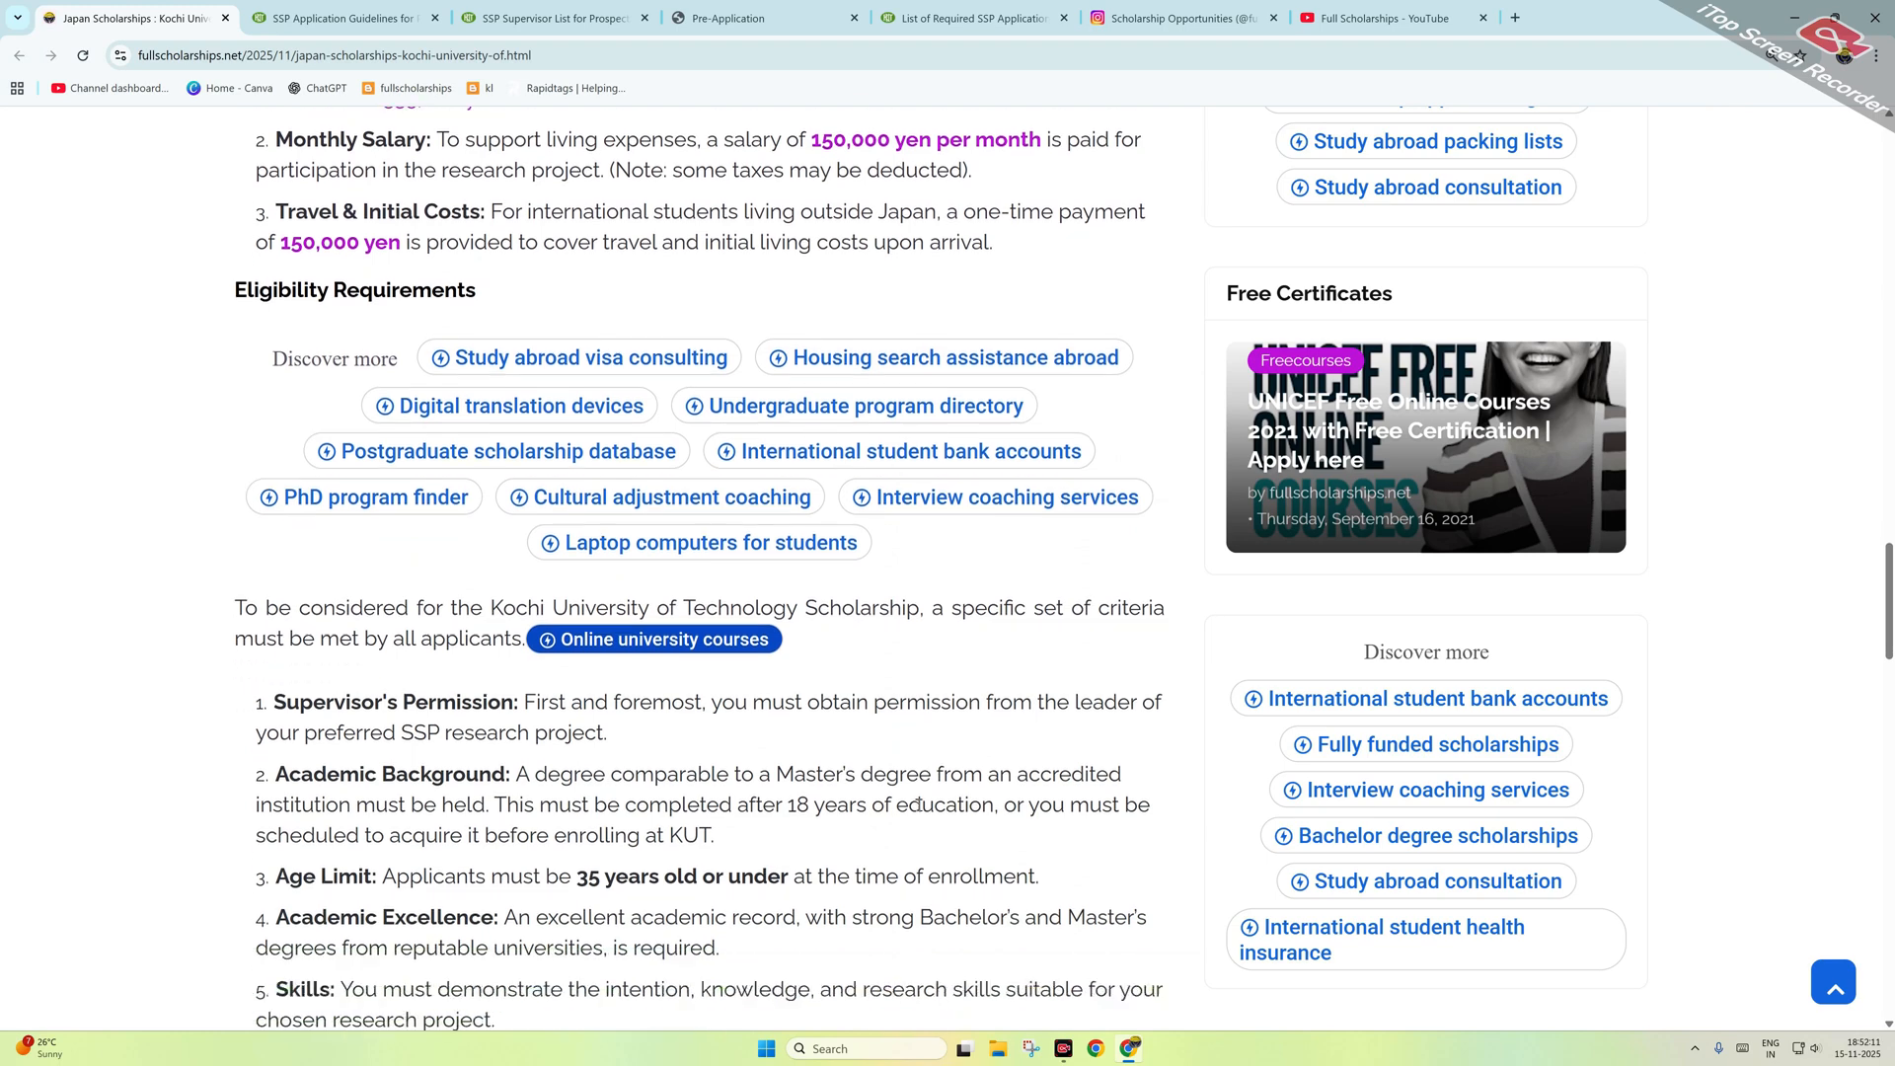
scroll("down", 3)
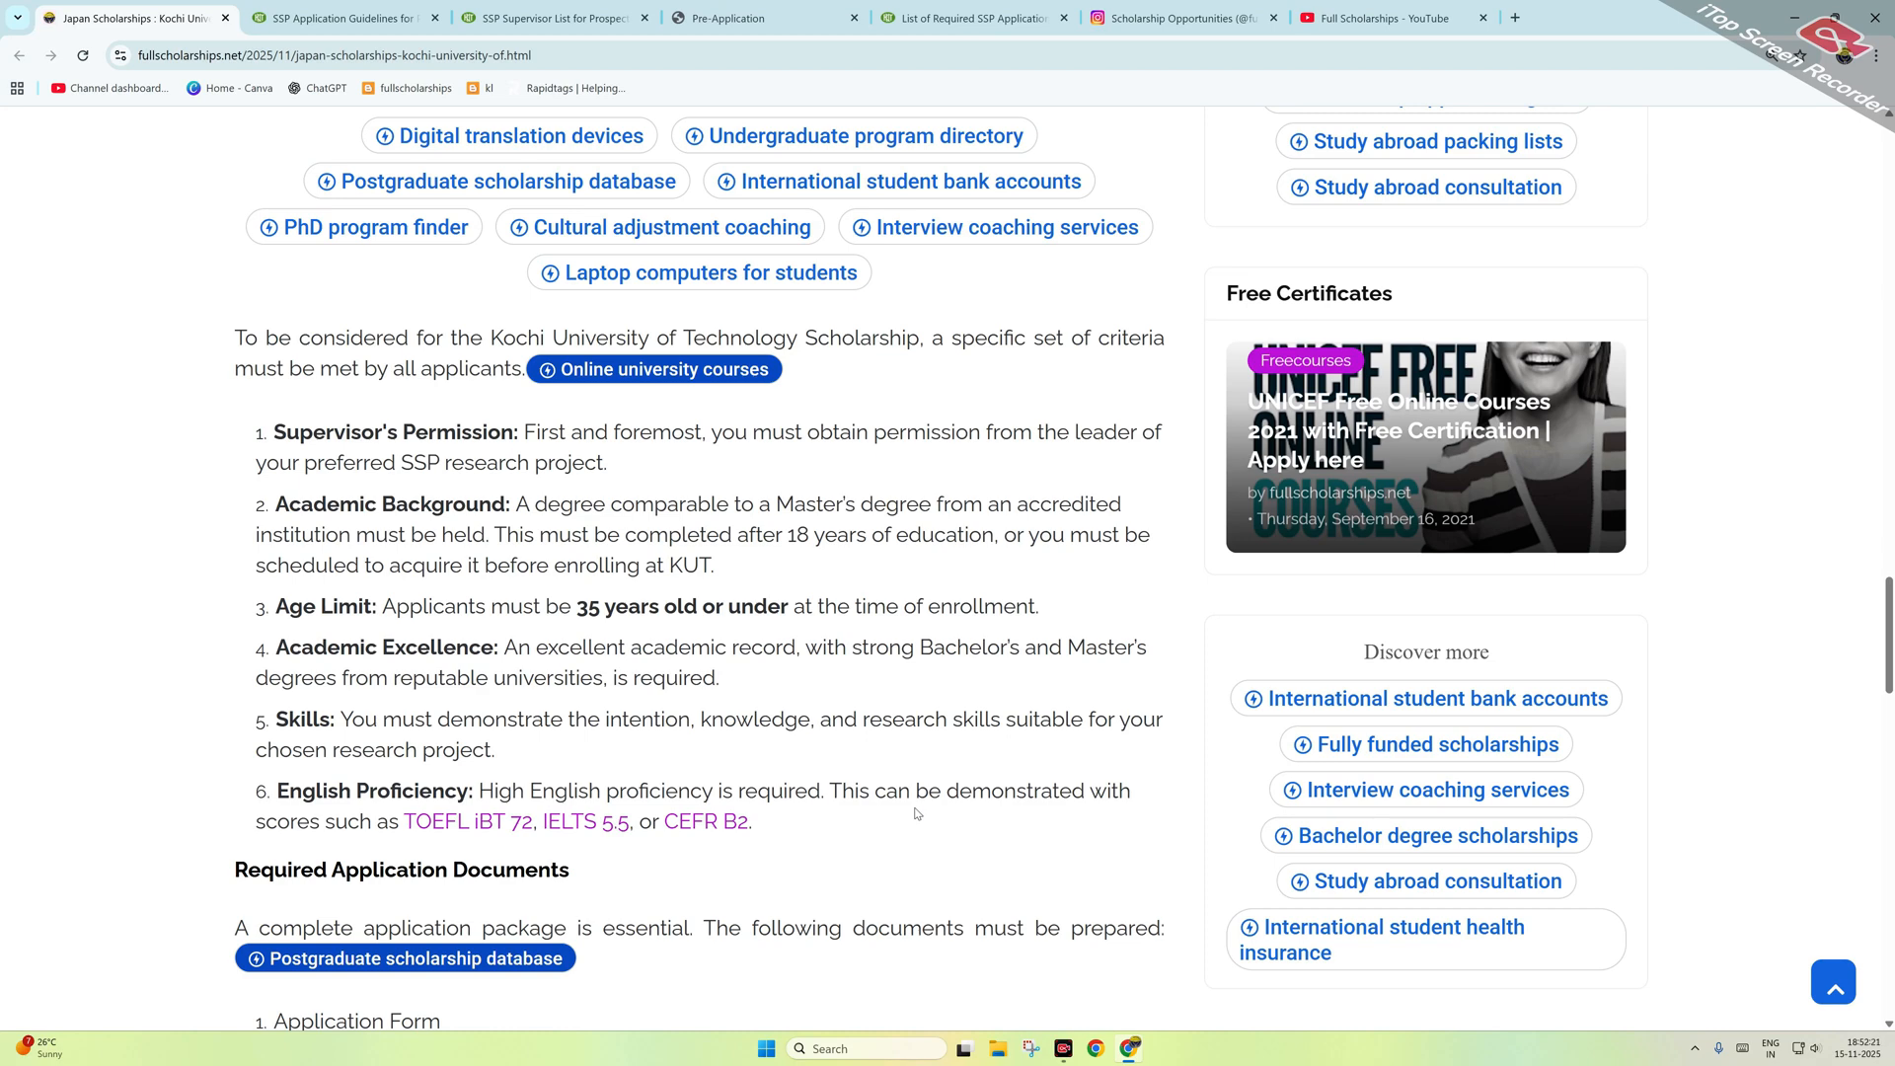
scroll("down", 3)
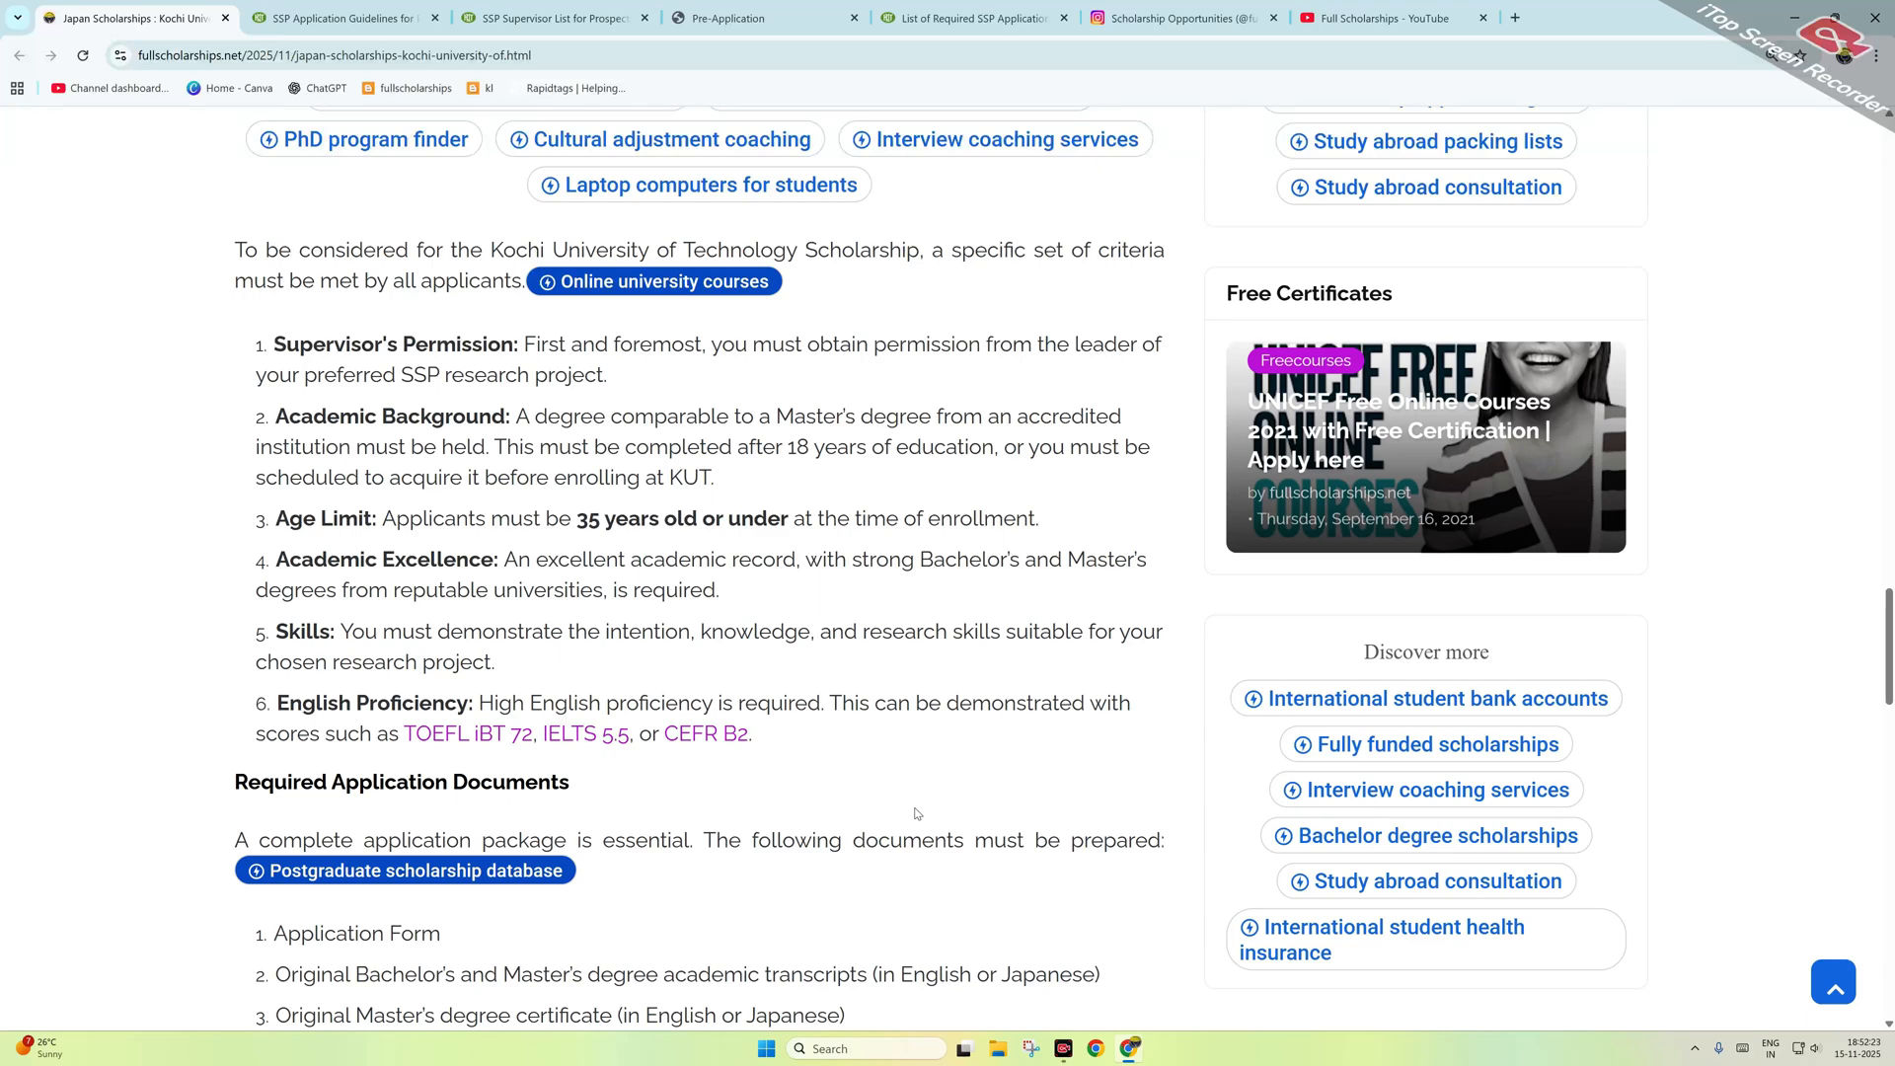
scroll("down", 3)
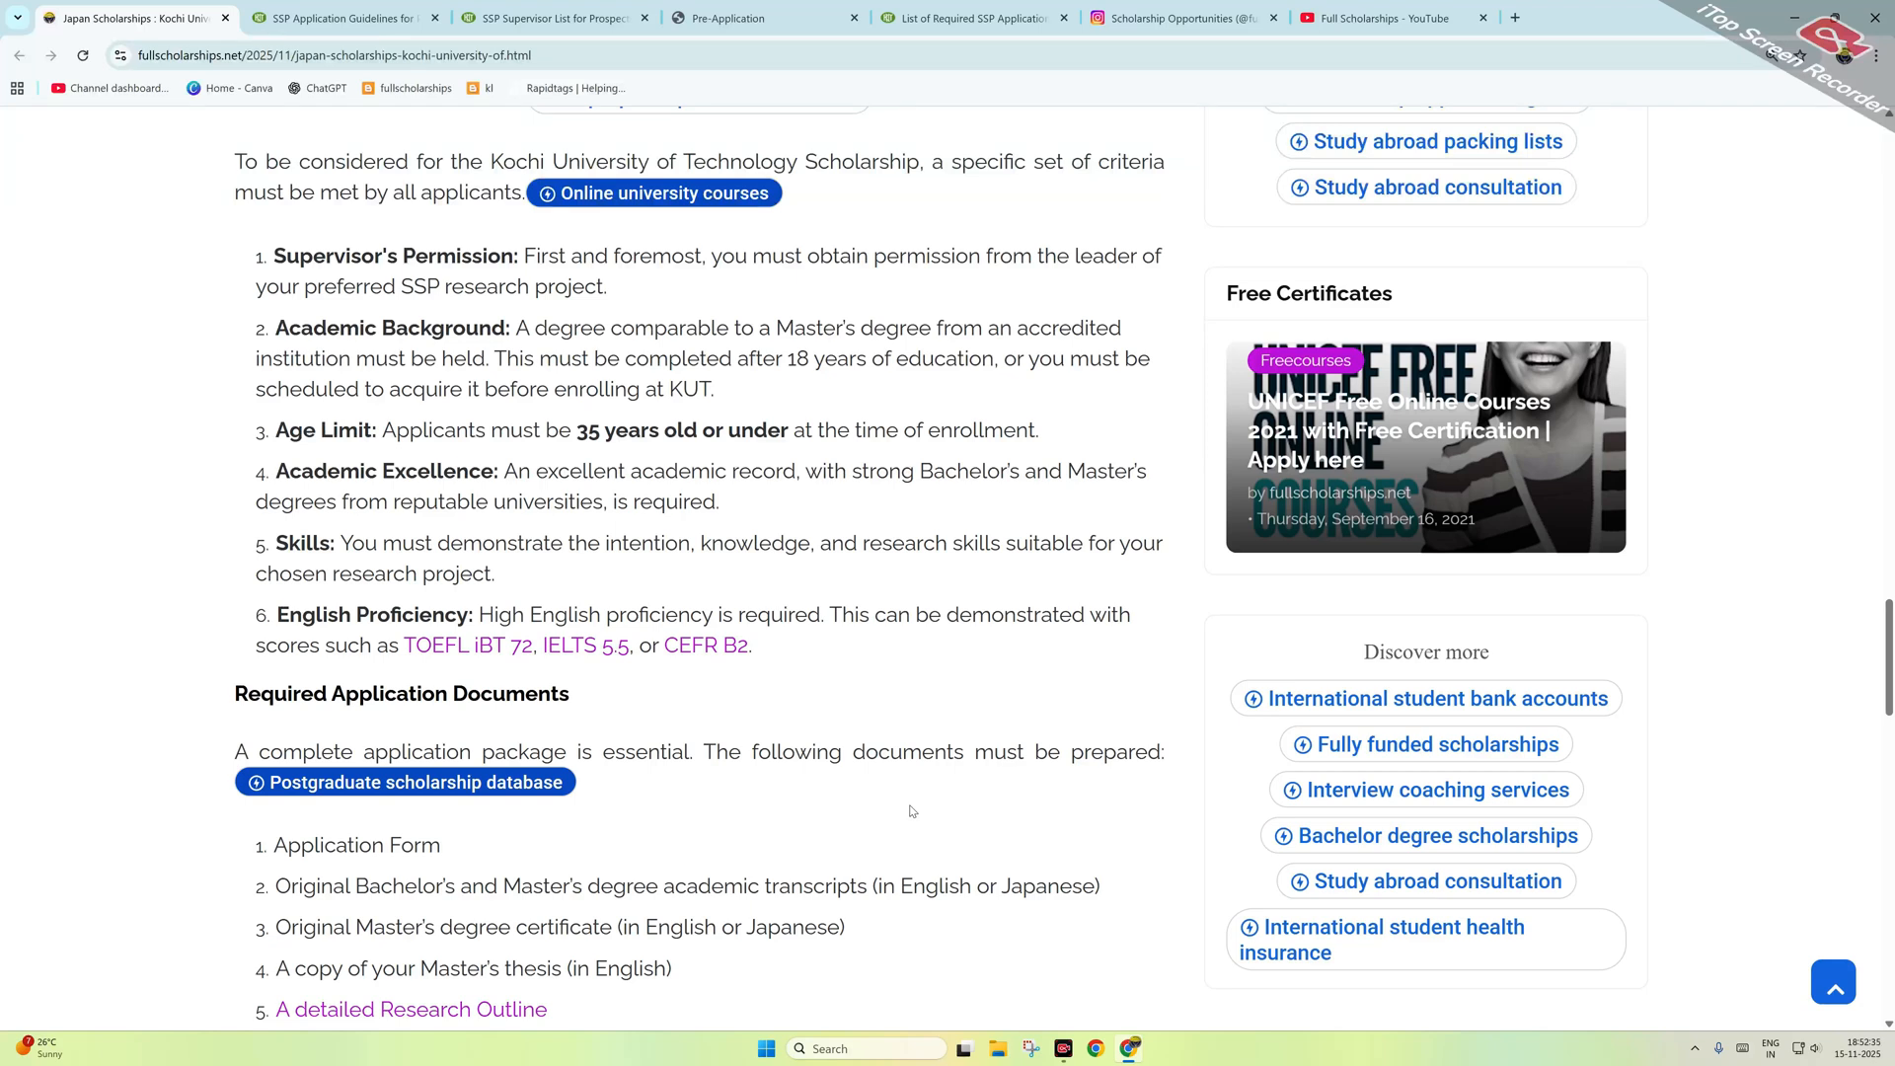
scroll("down", 3)
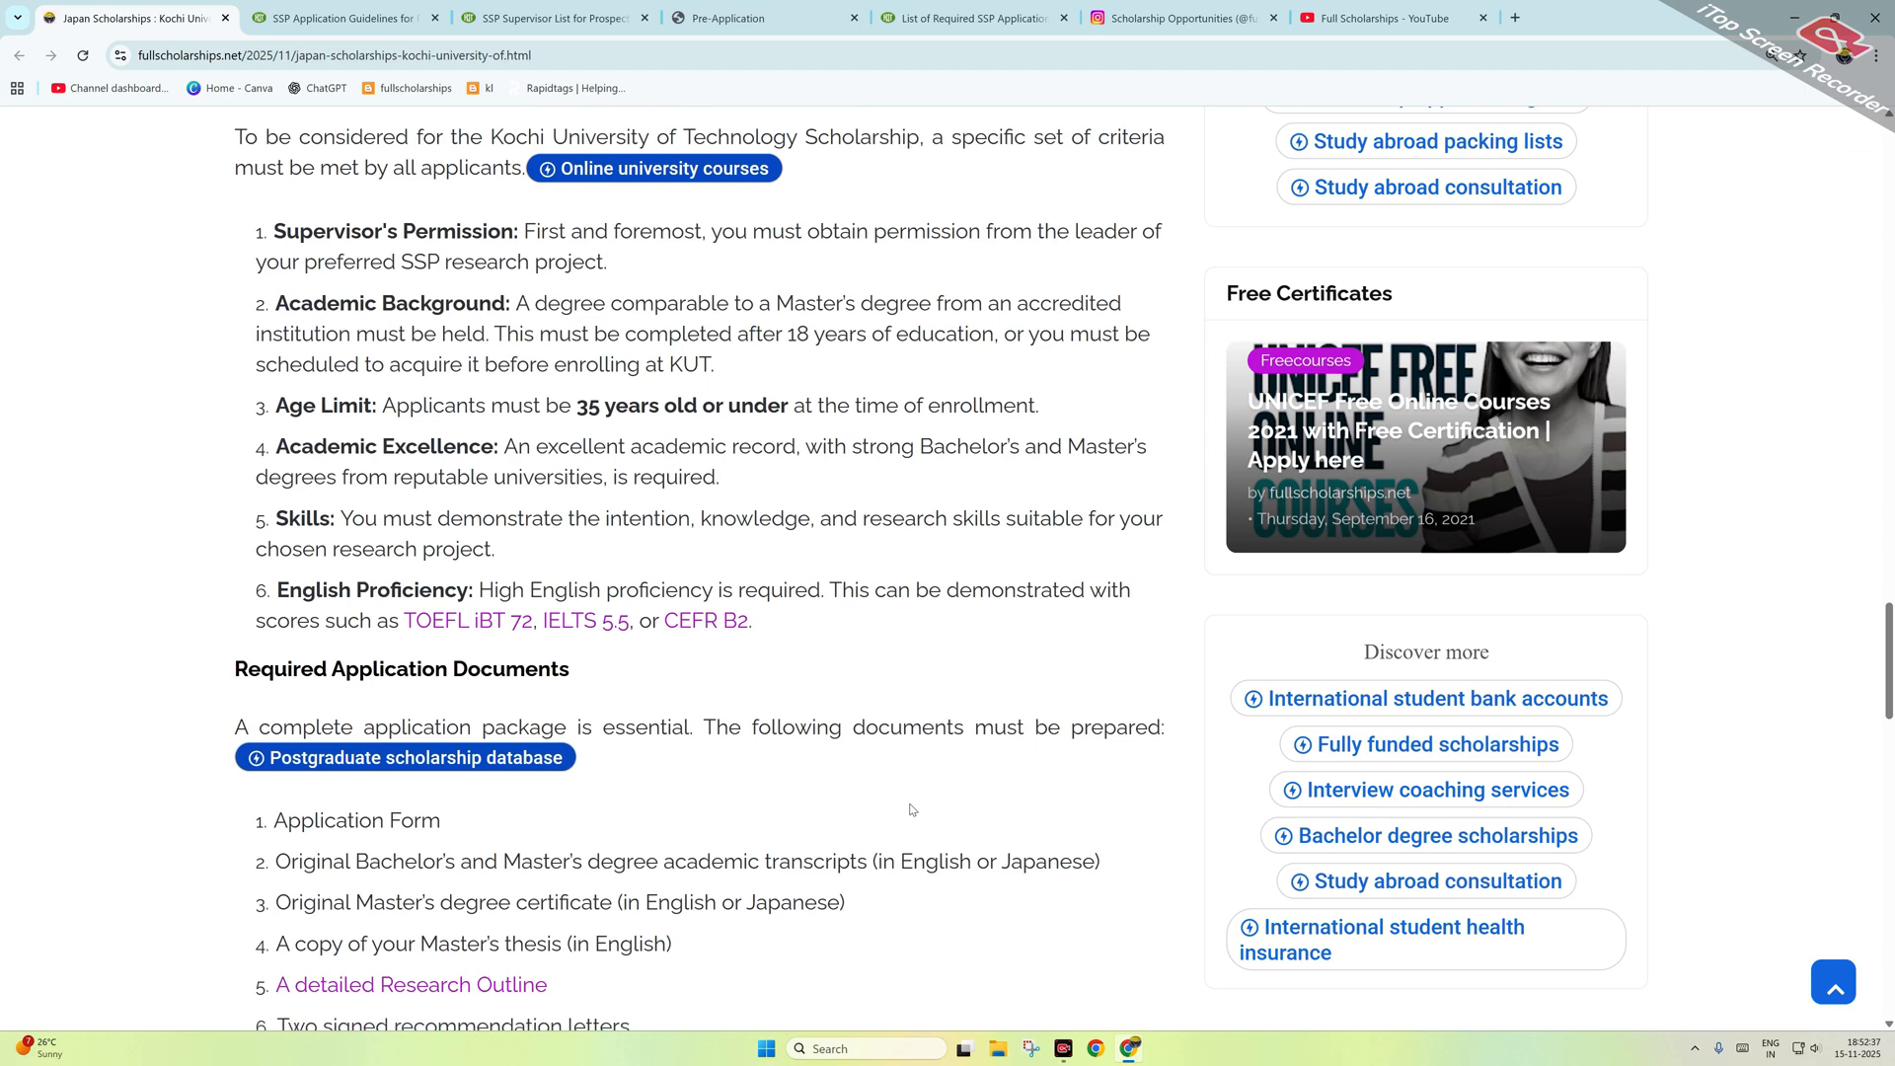
scroll("down", 3)
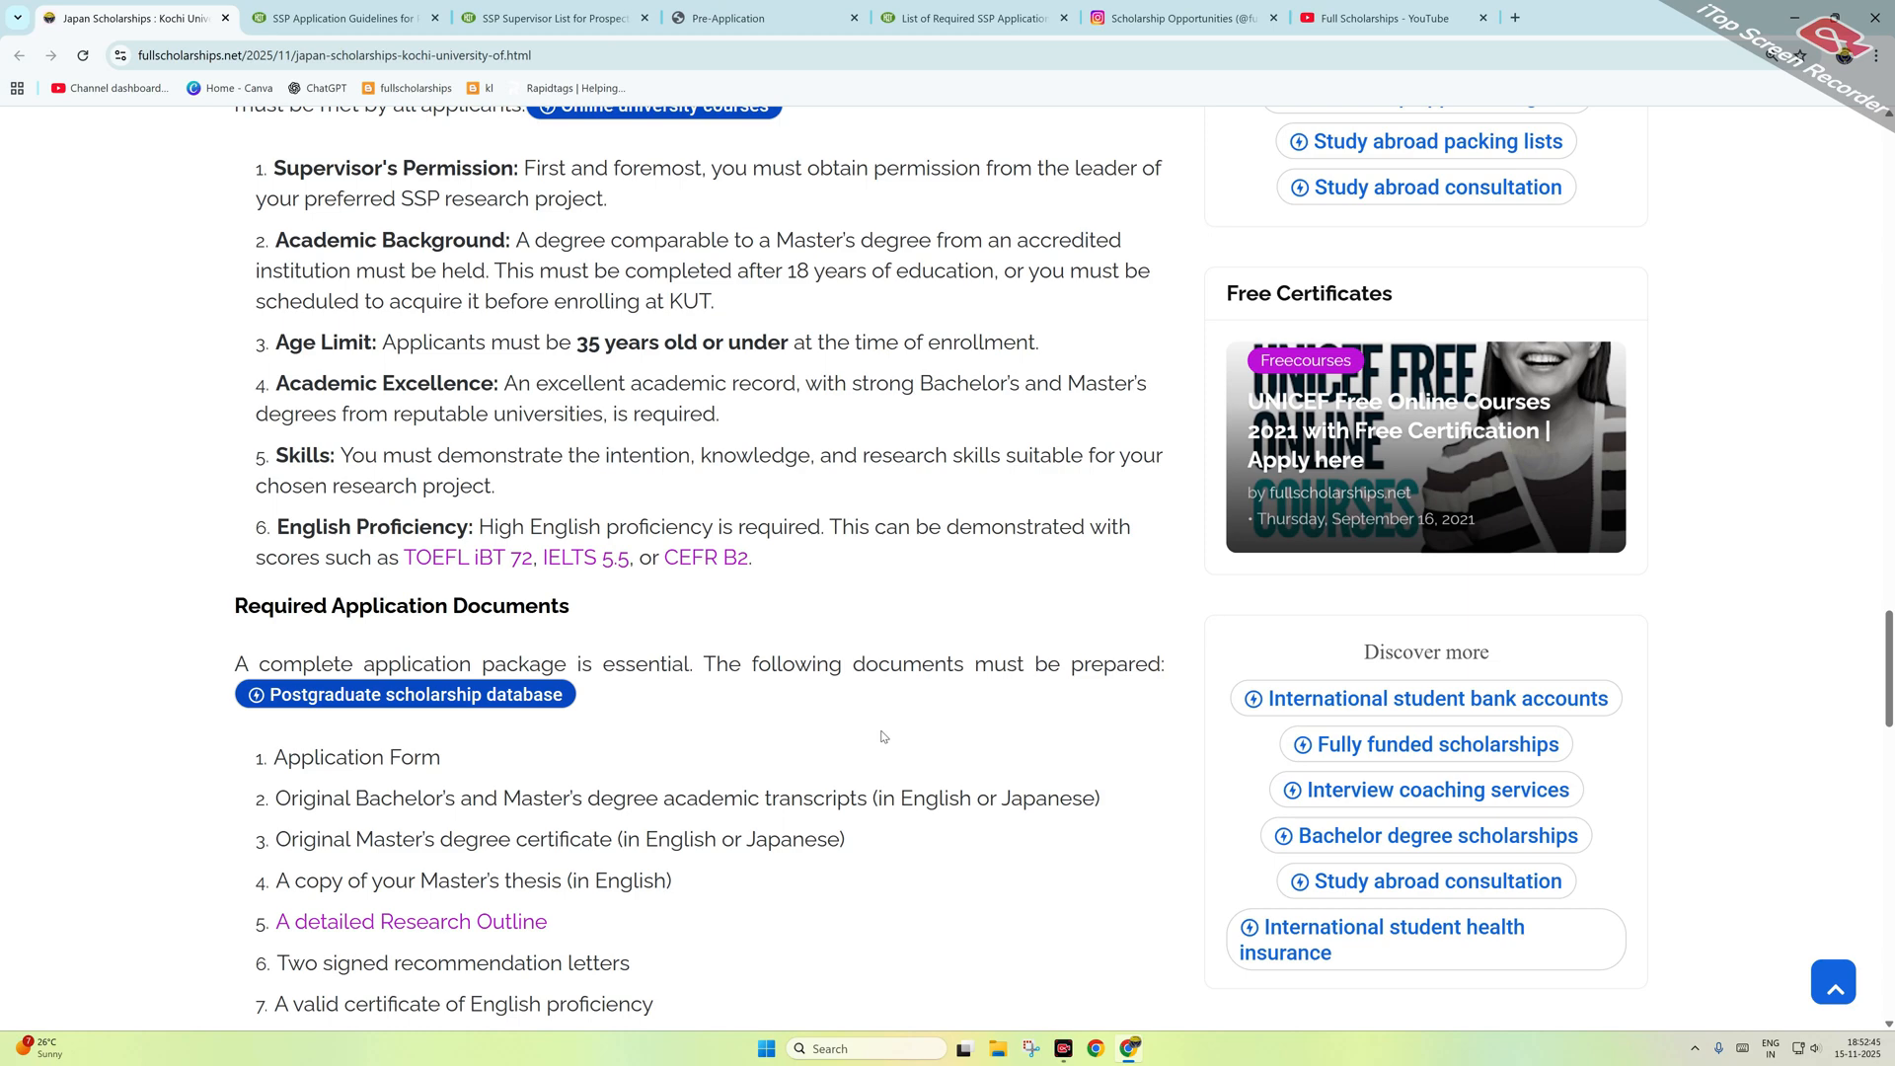
Scroll through all eleven required documents to the four-step How to Apply process
scroll("down", 3)
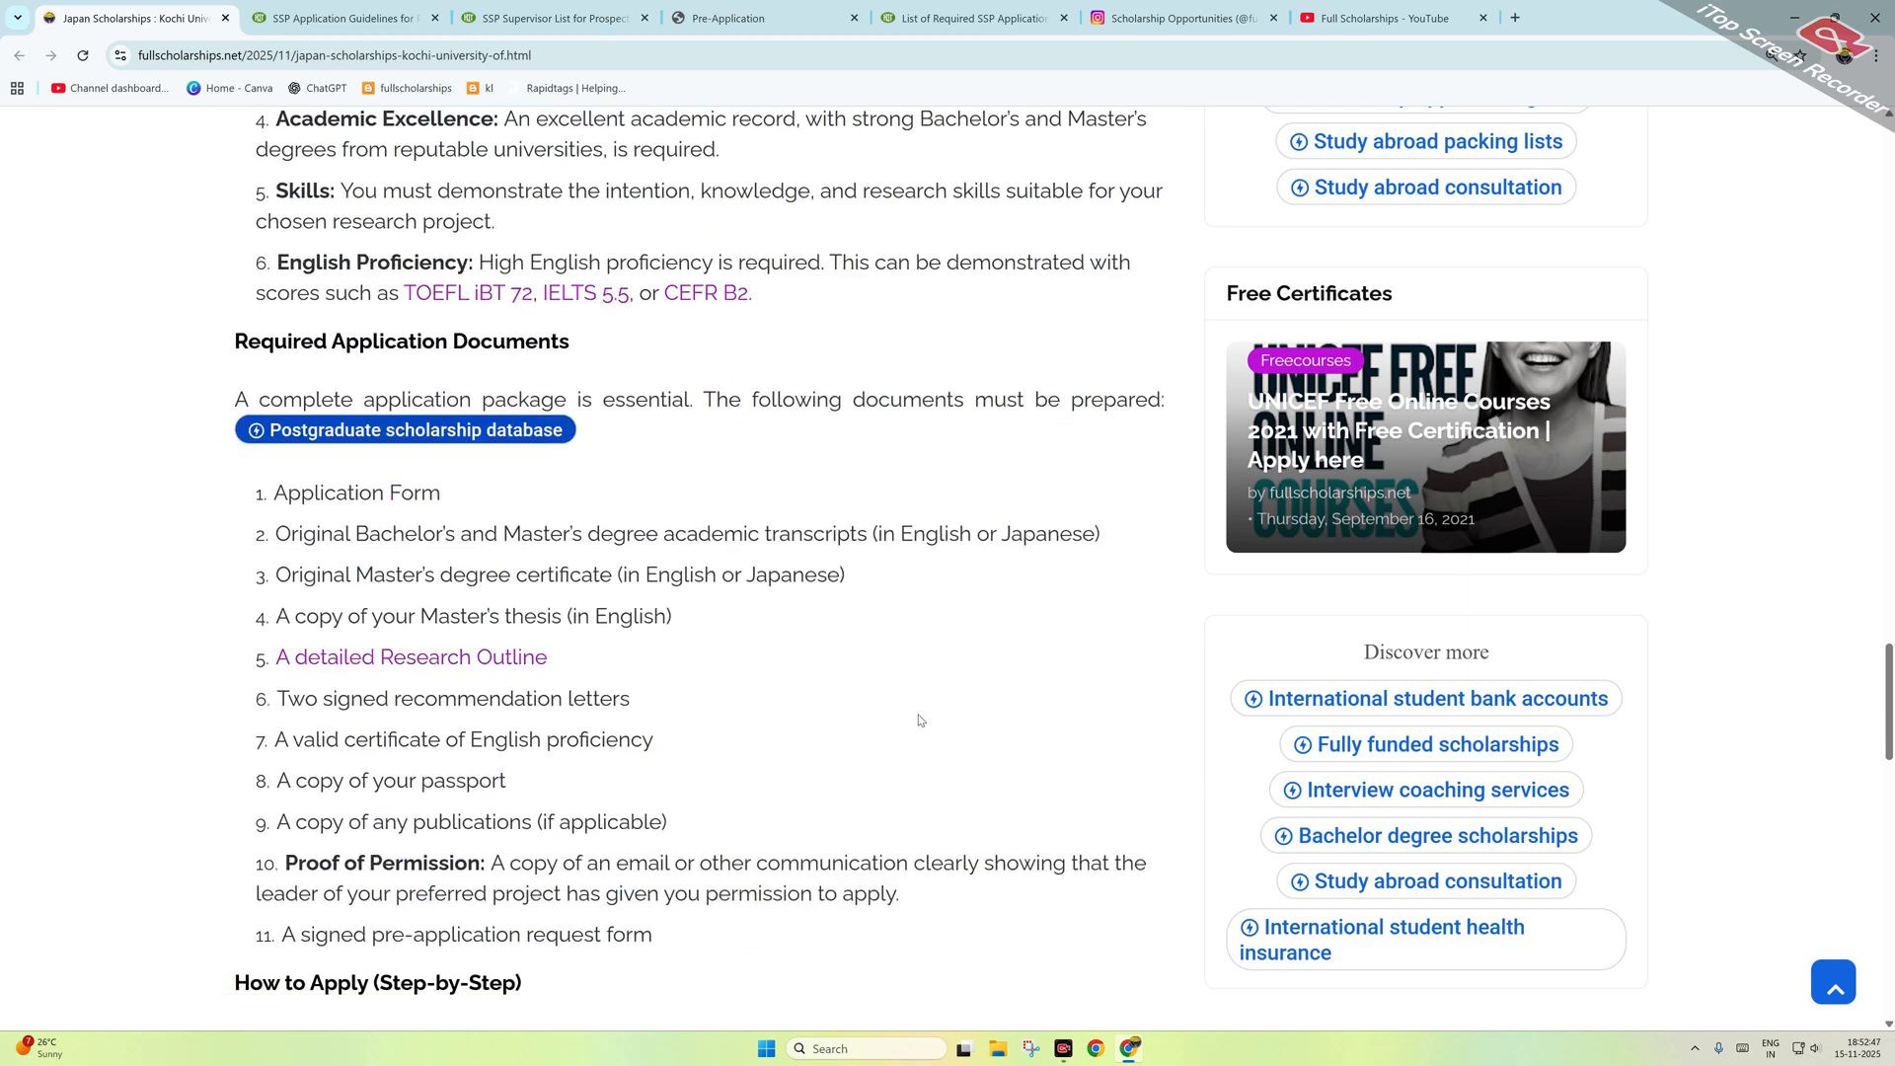
mouse_move(900, 726)
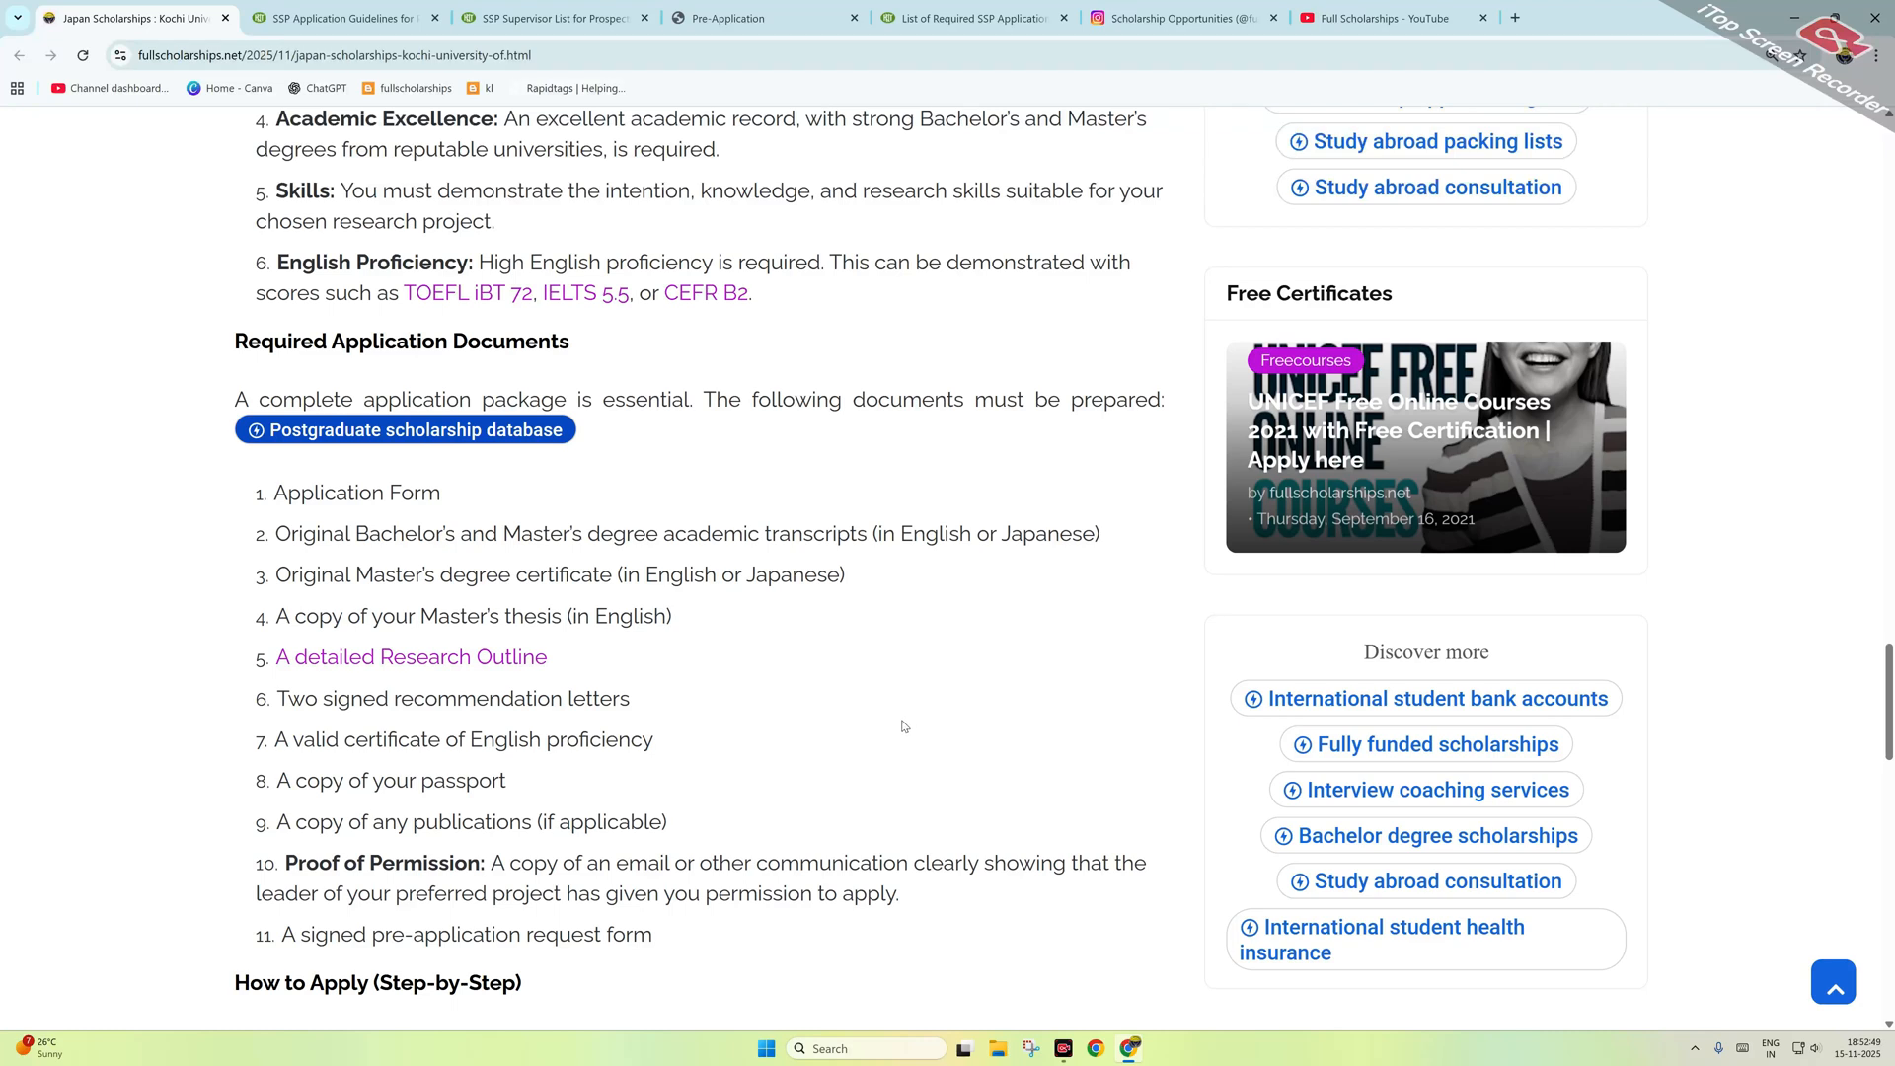
mouse_move(730, 717)
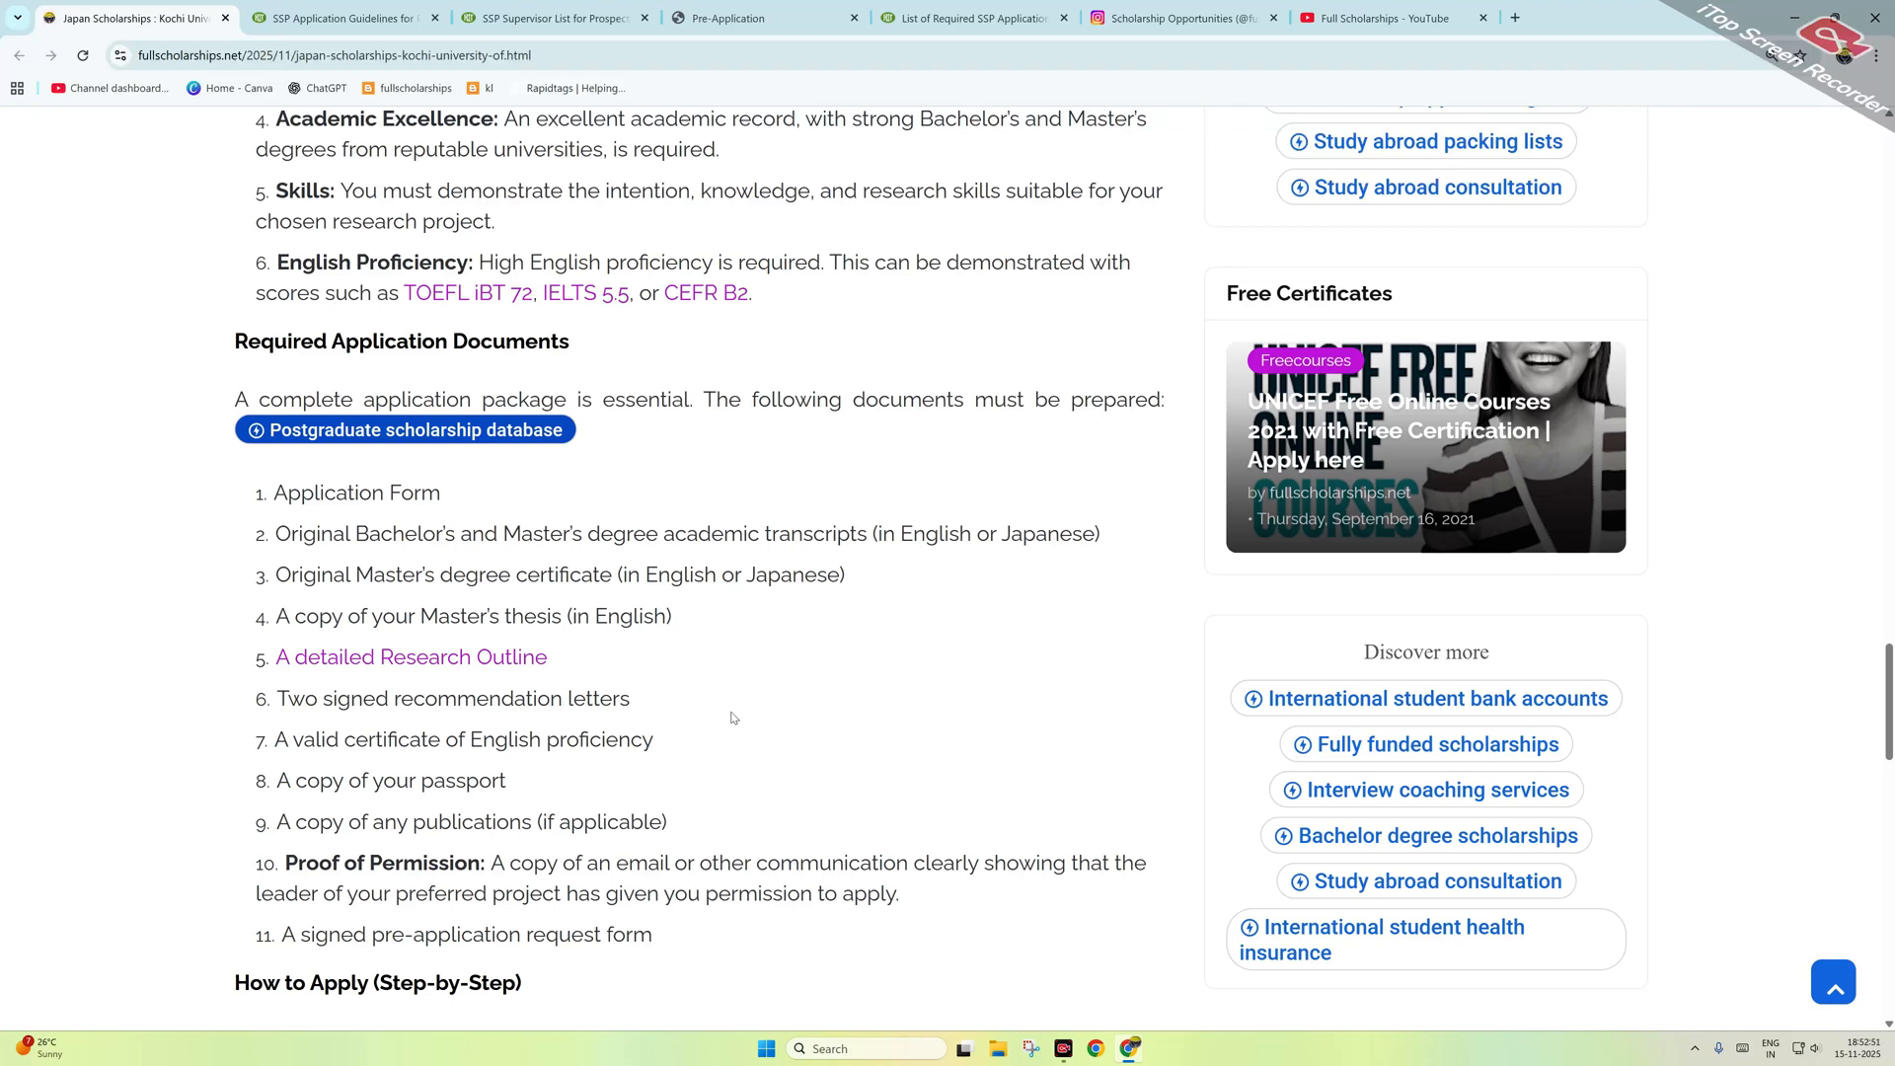
mouse_move(414, 608)
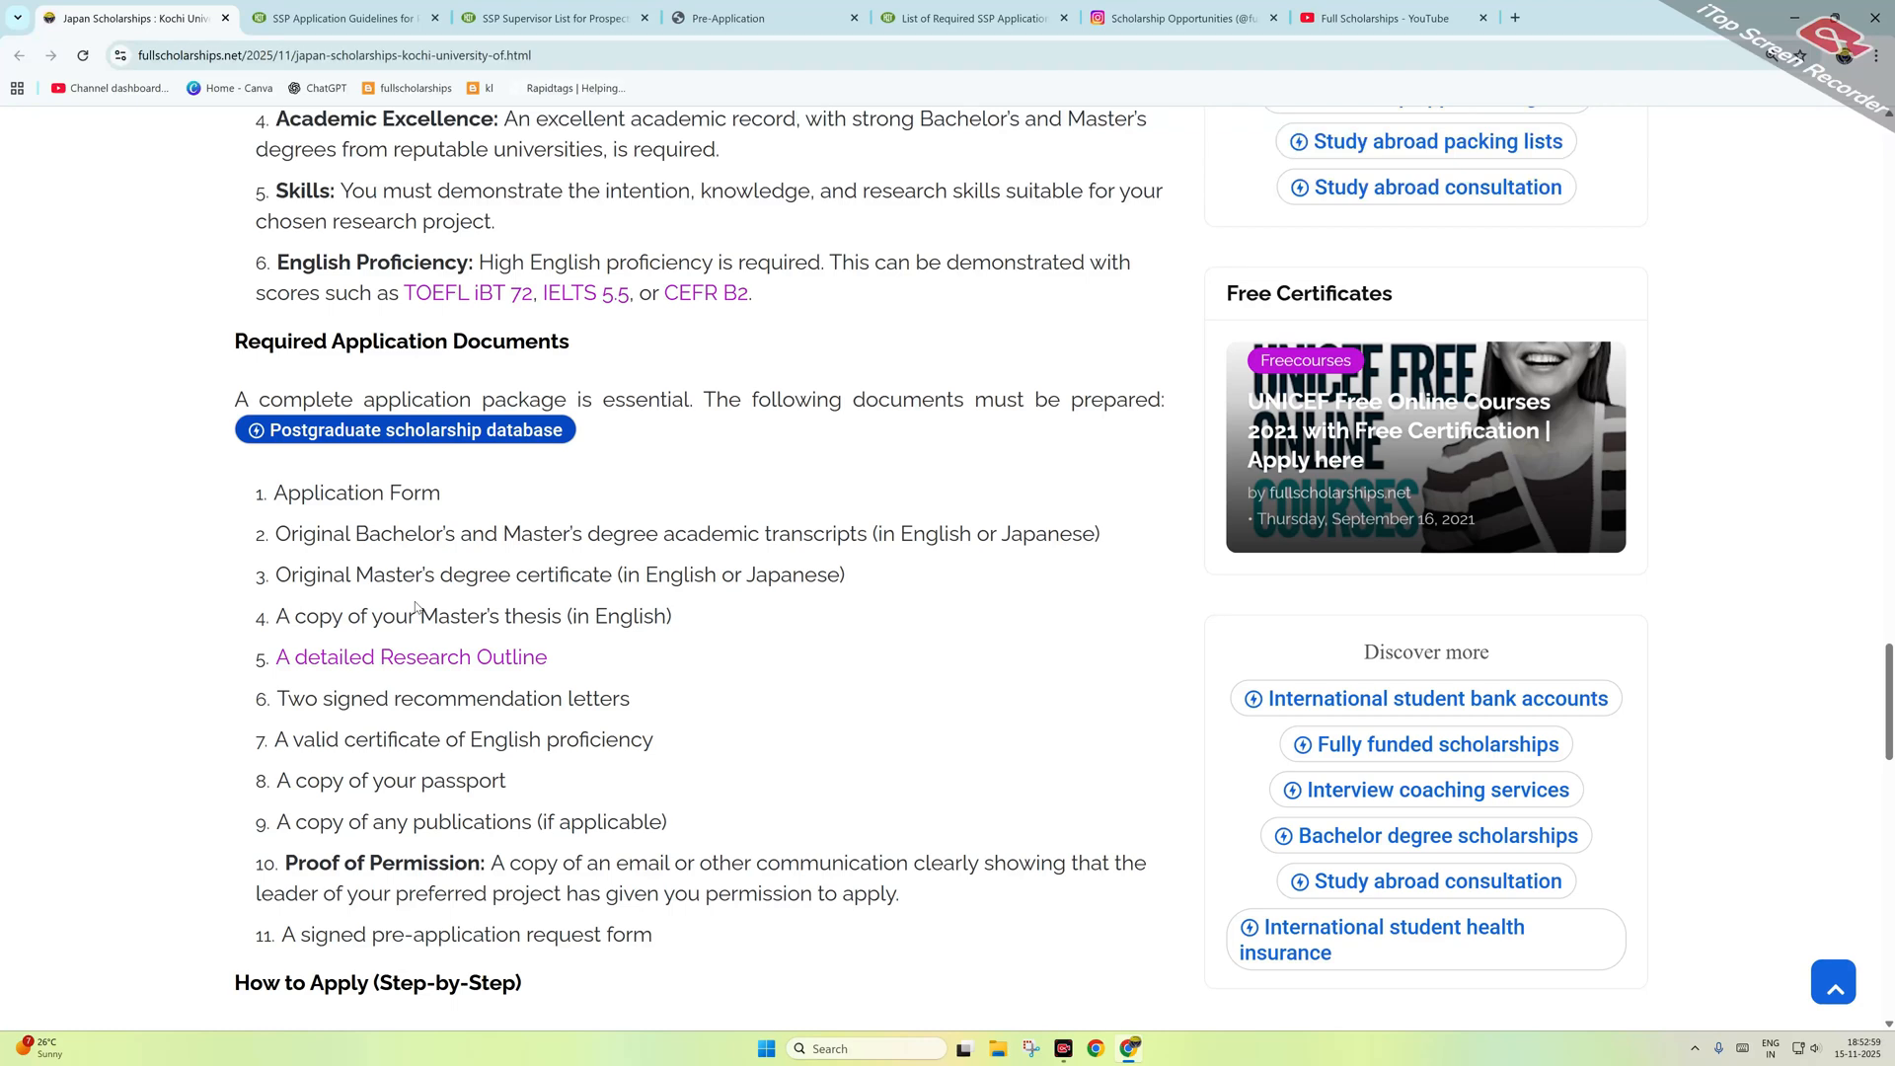
mouse_move(769, 758)
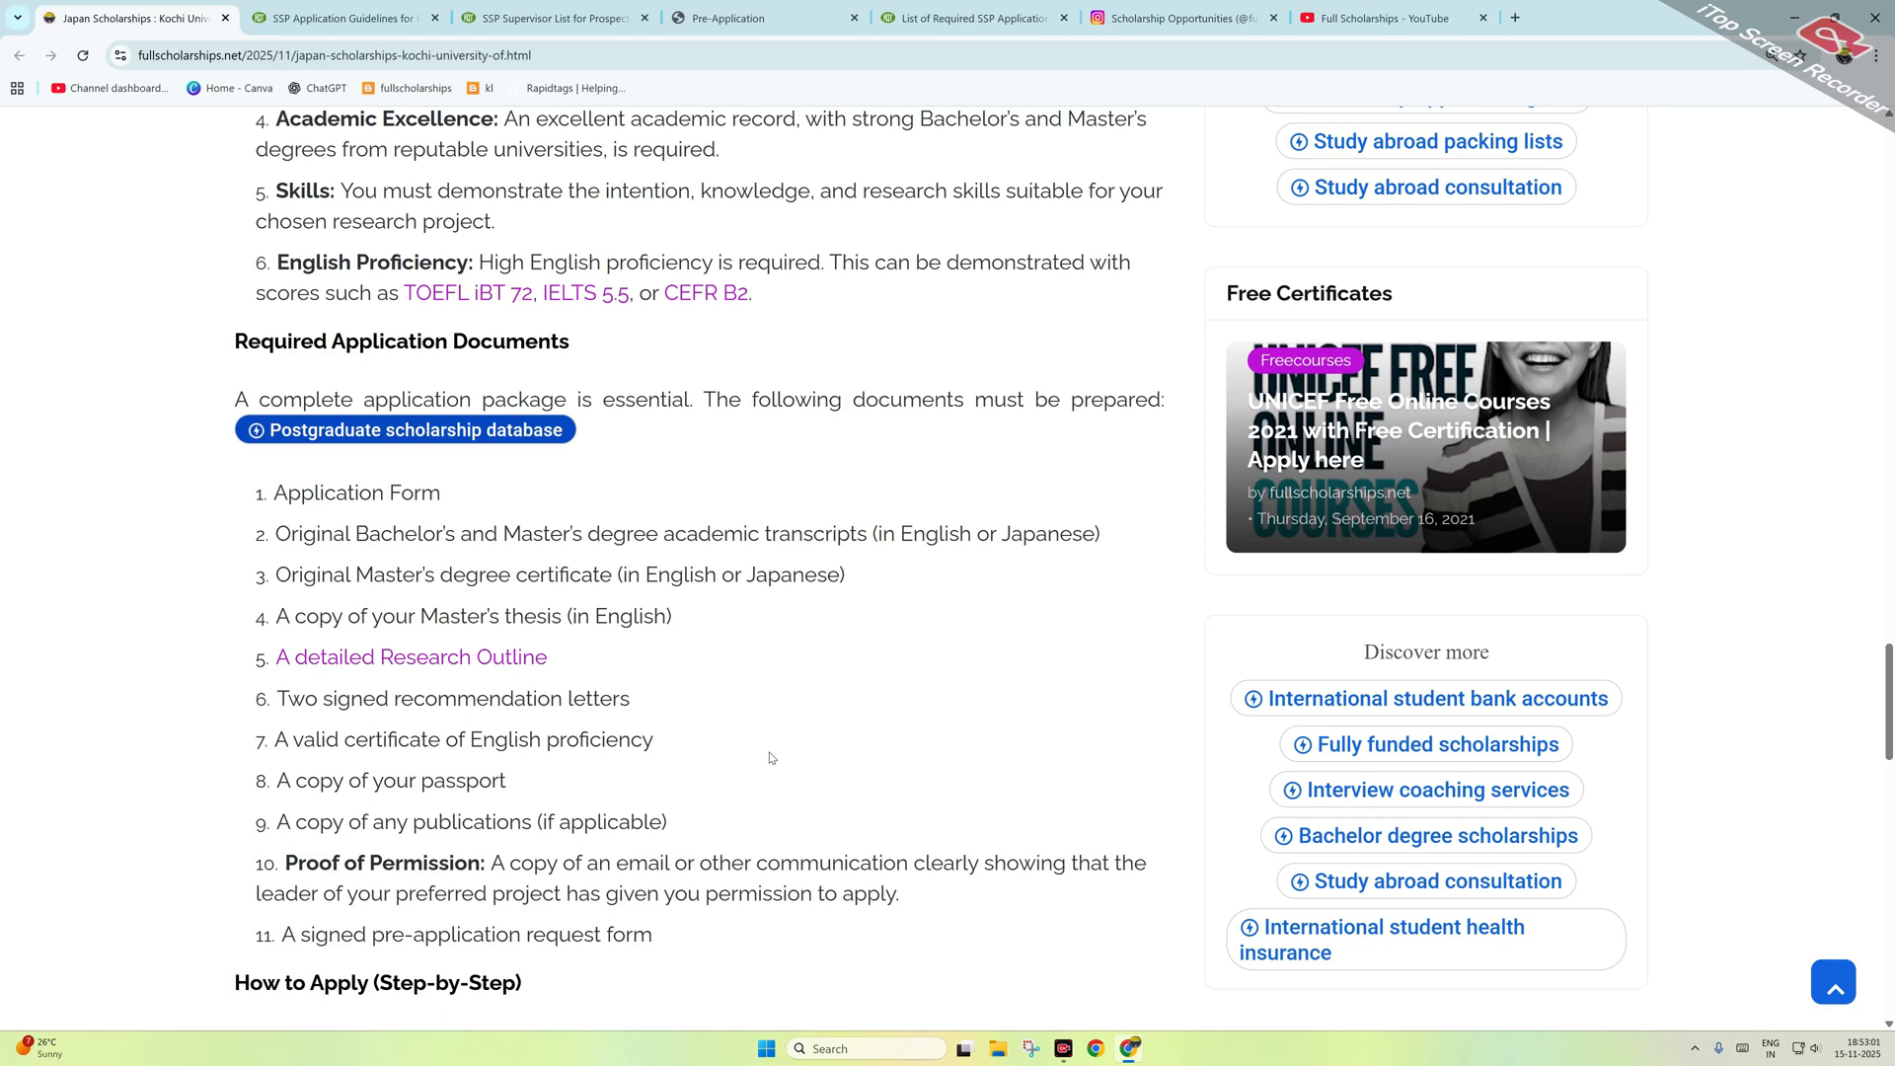
mouse_move(761, 746)
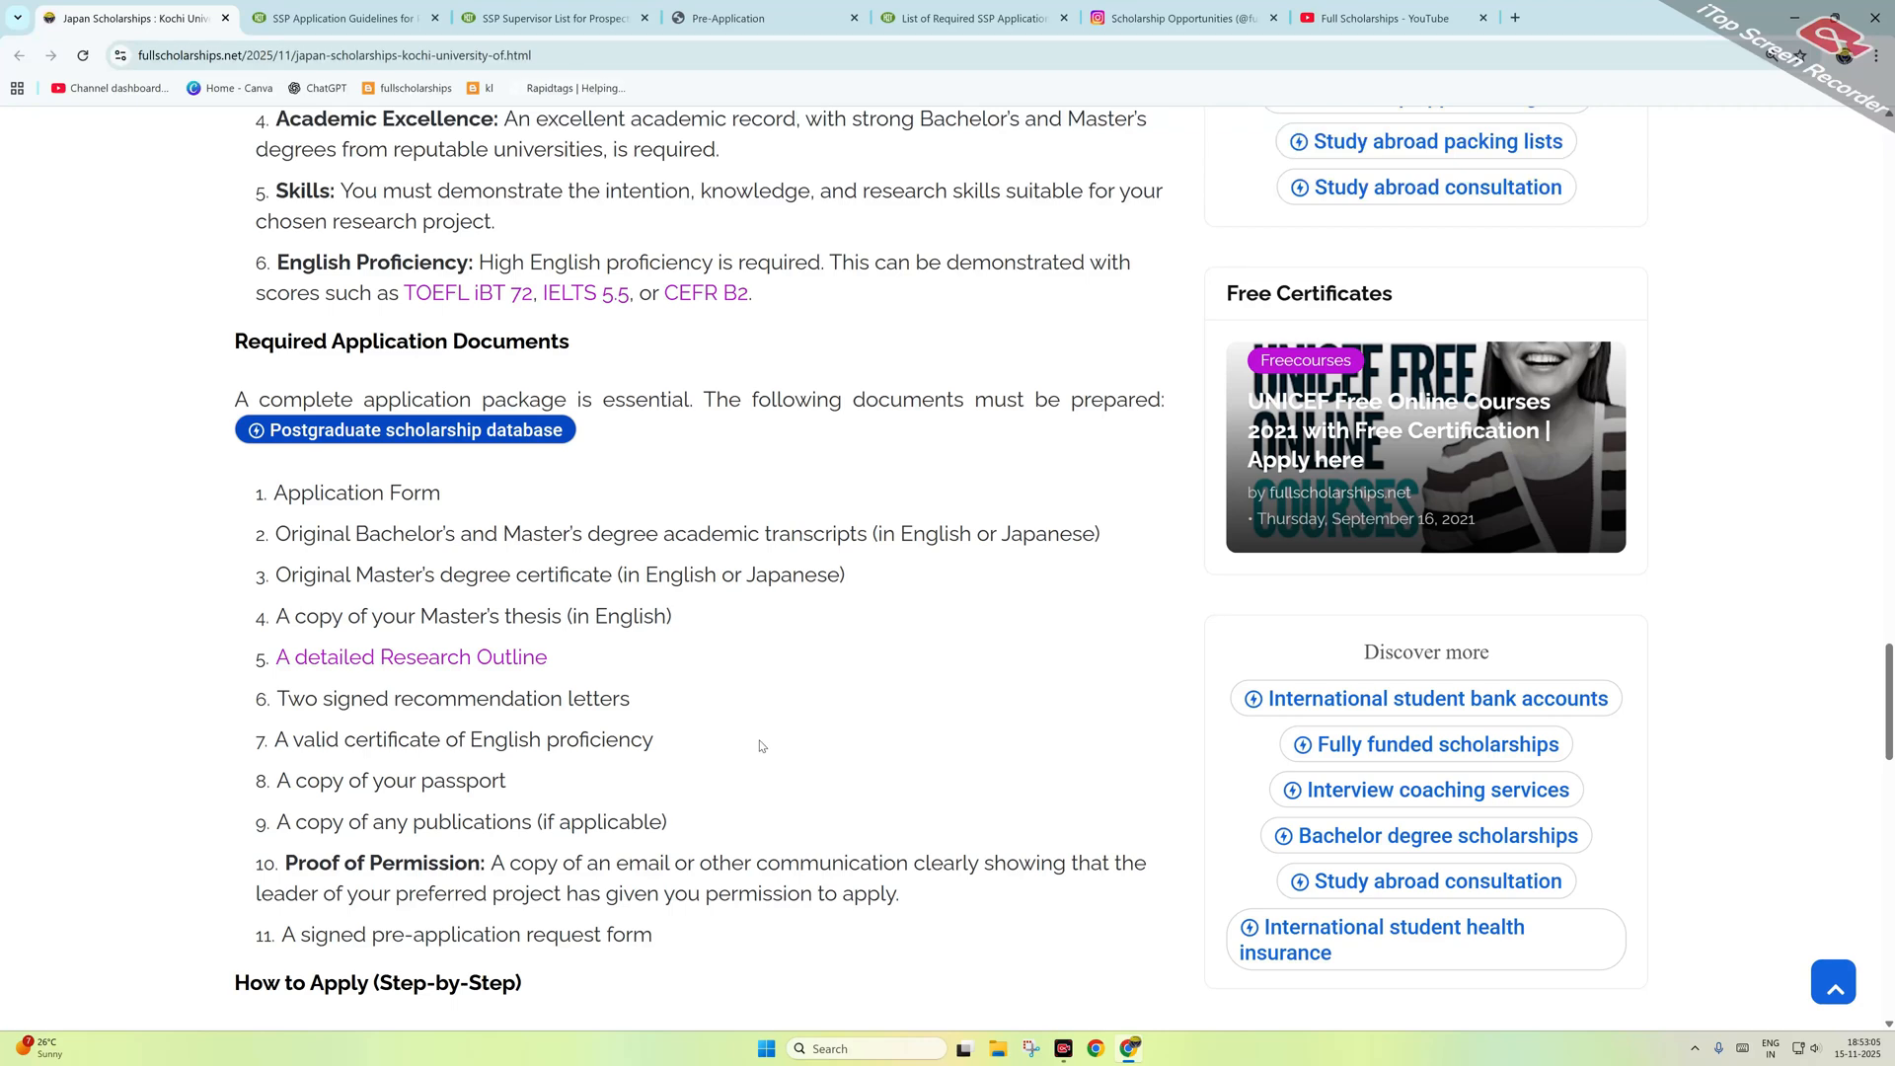
scroll("down", 3)
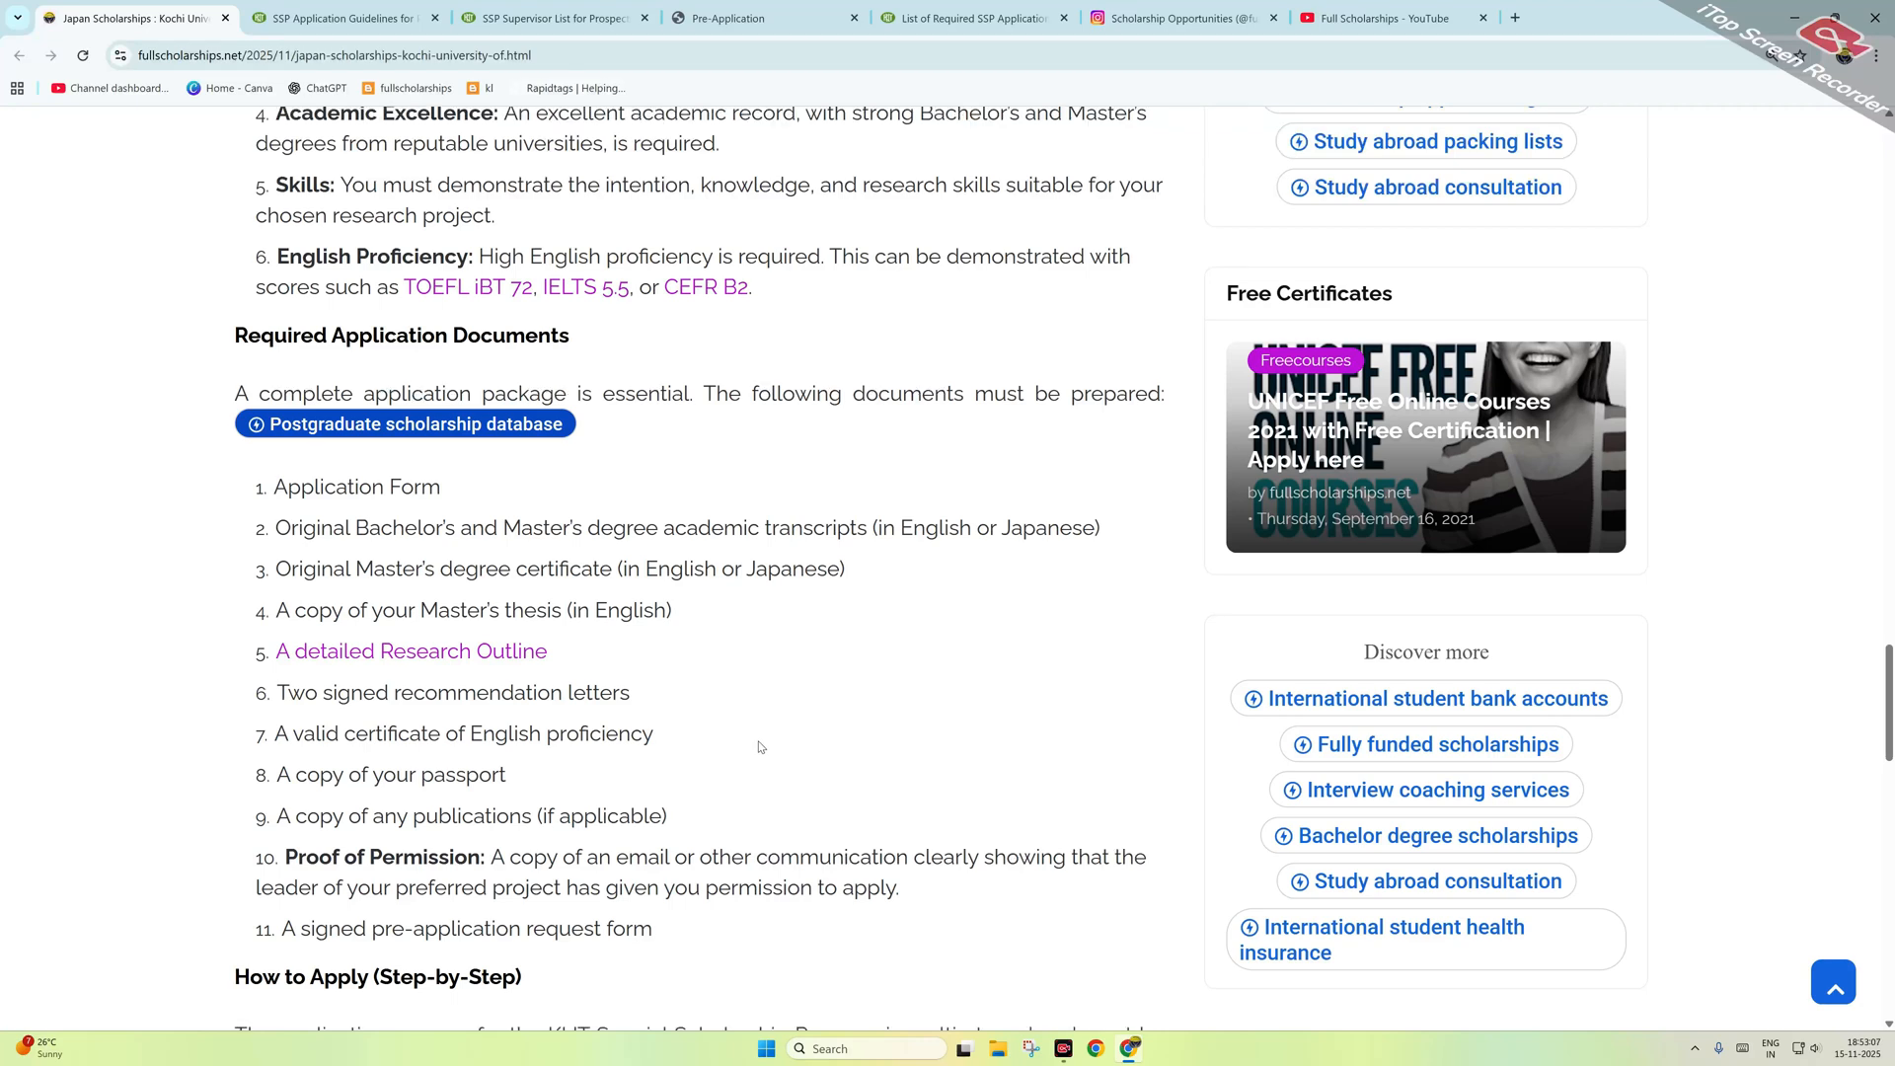
scroll("down", 3)
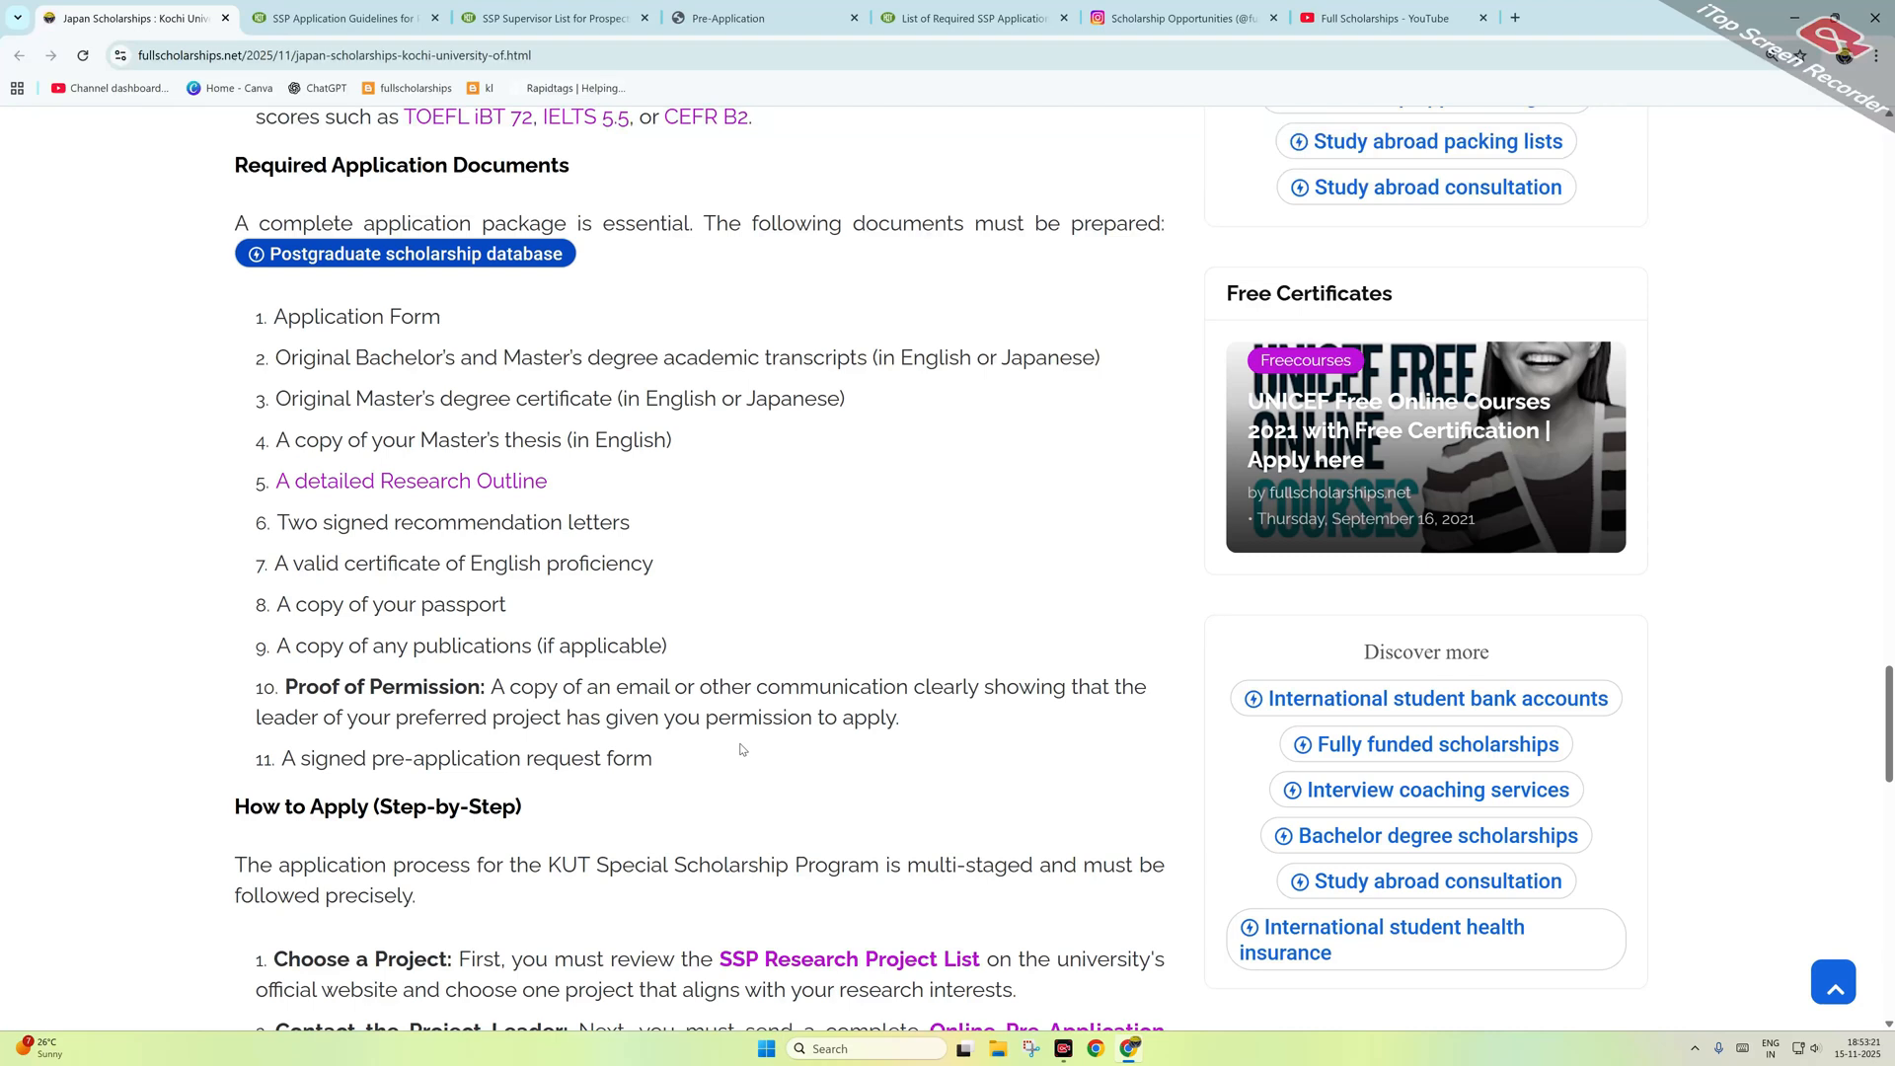
mouse_move(647, 629)
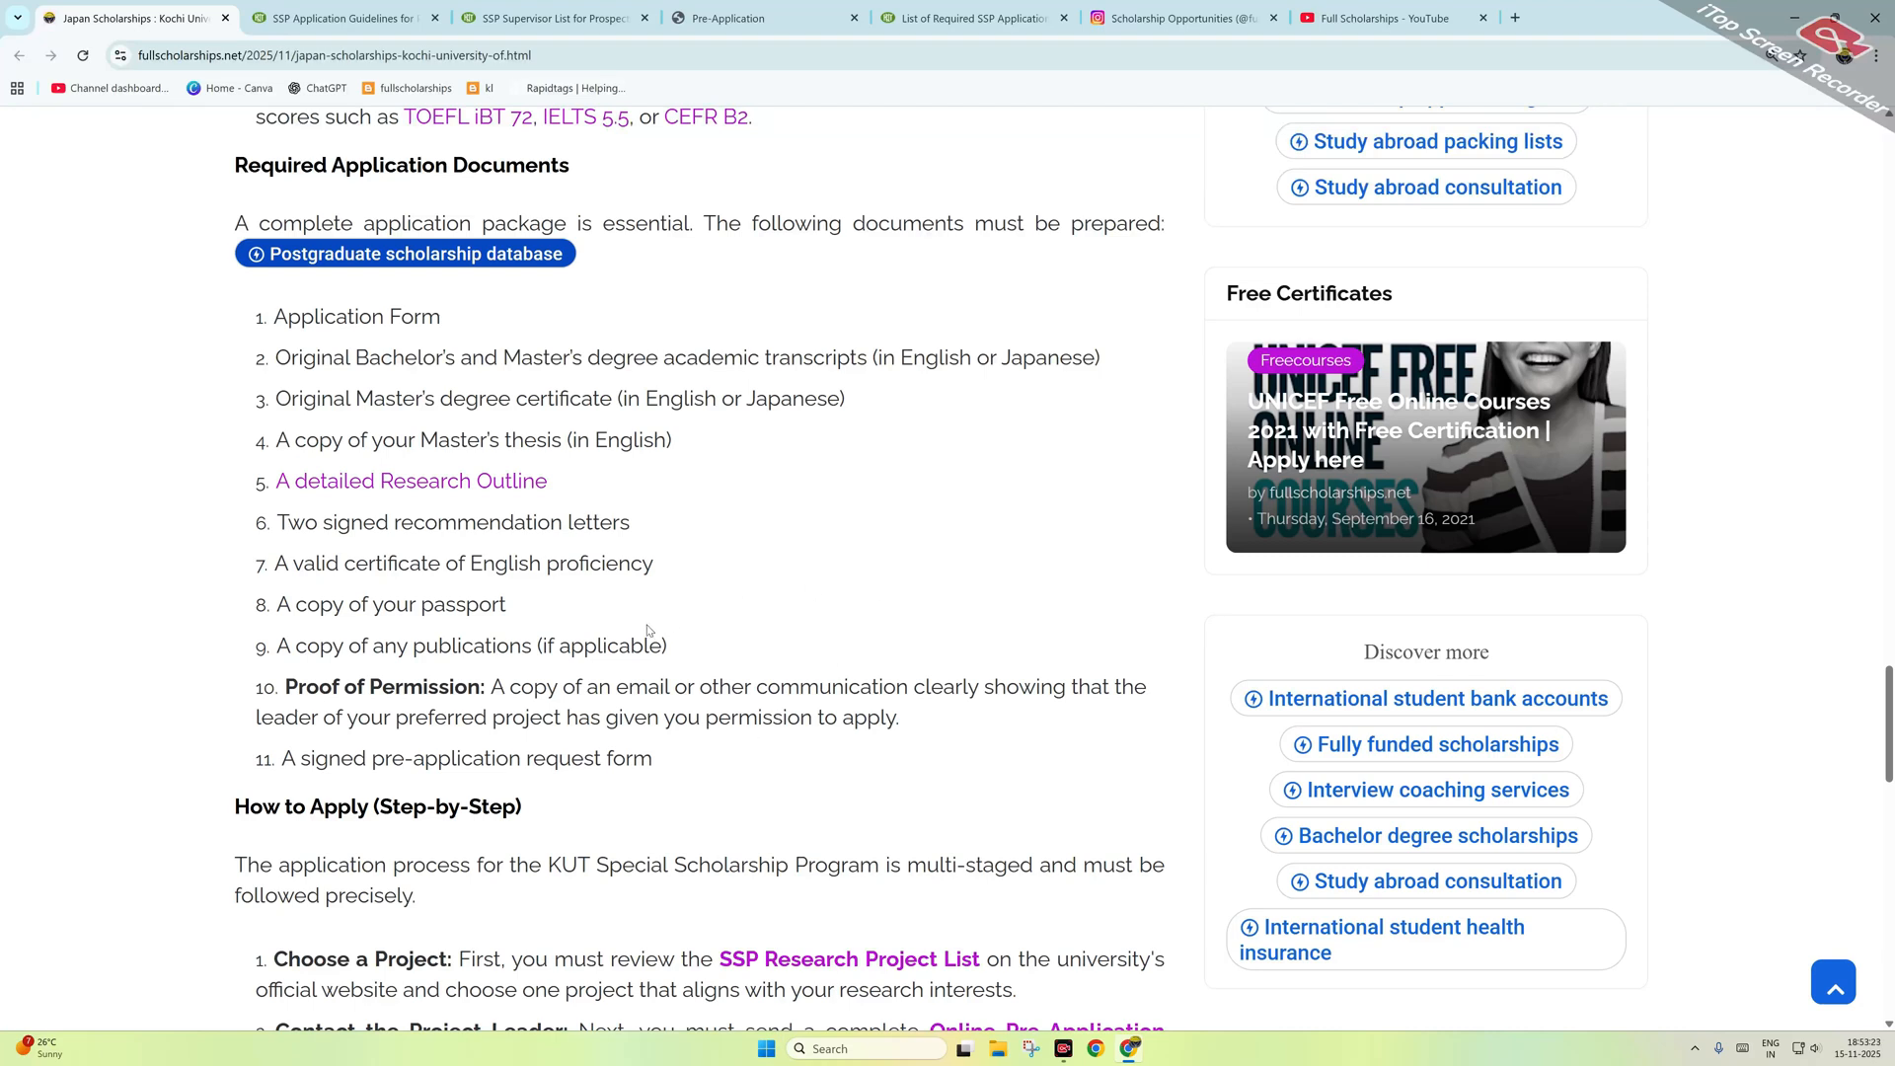
mouse_move(656, 672)
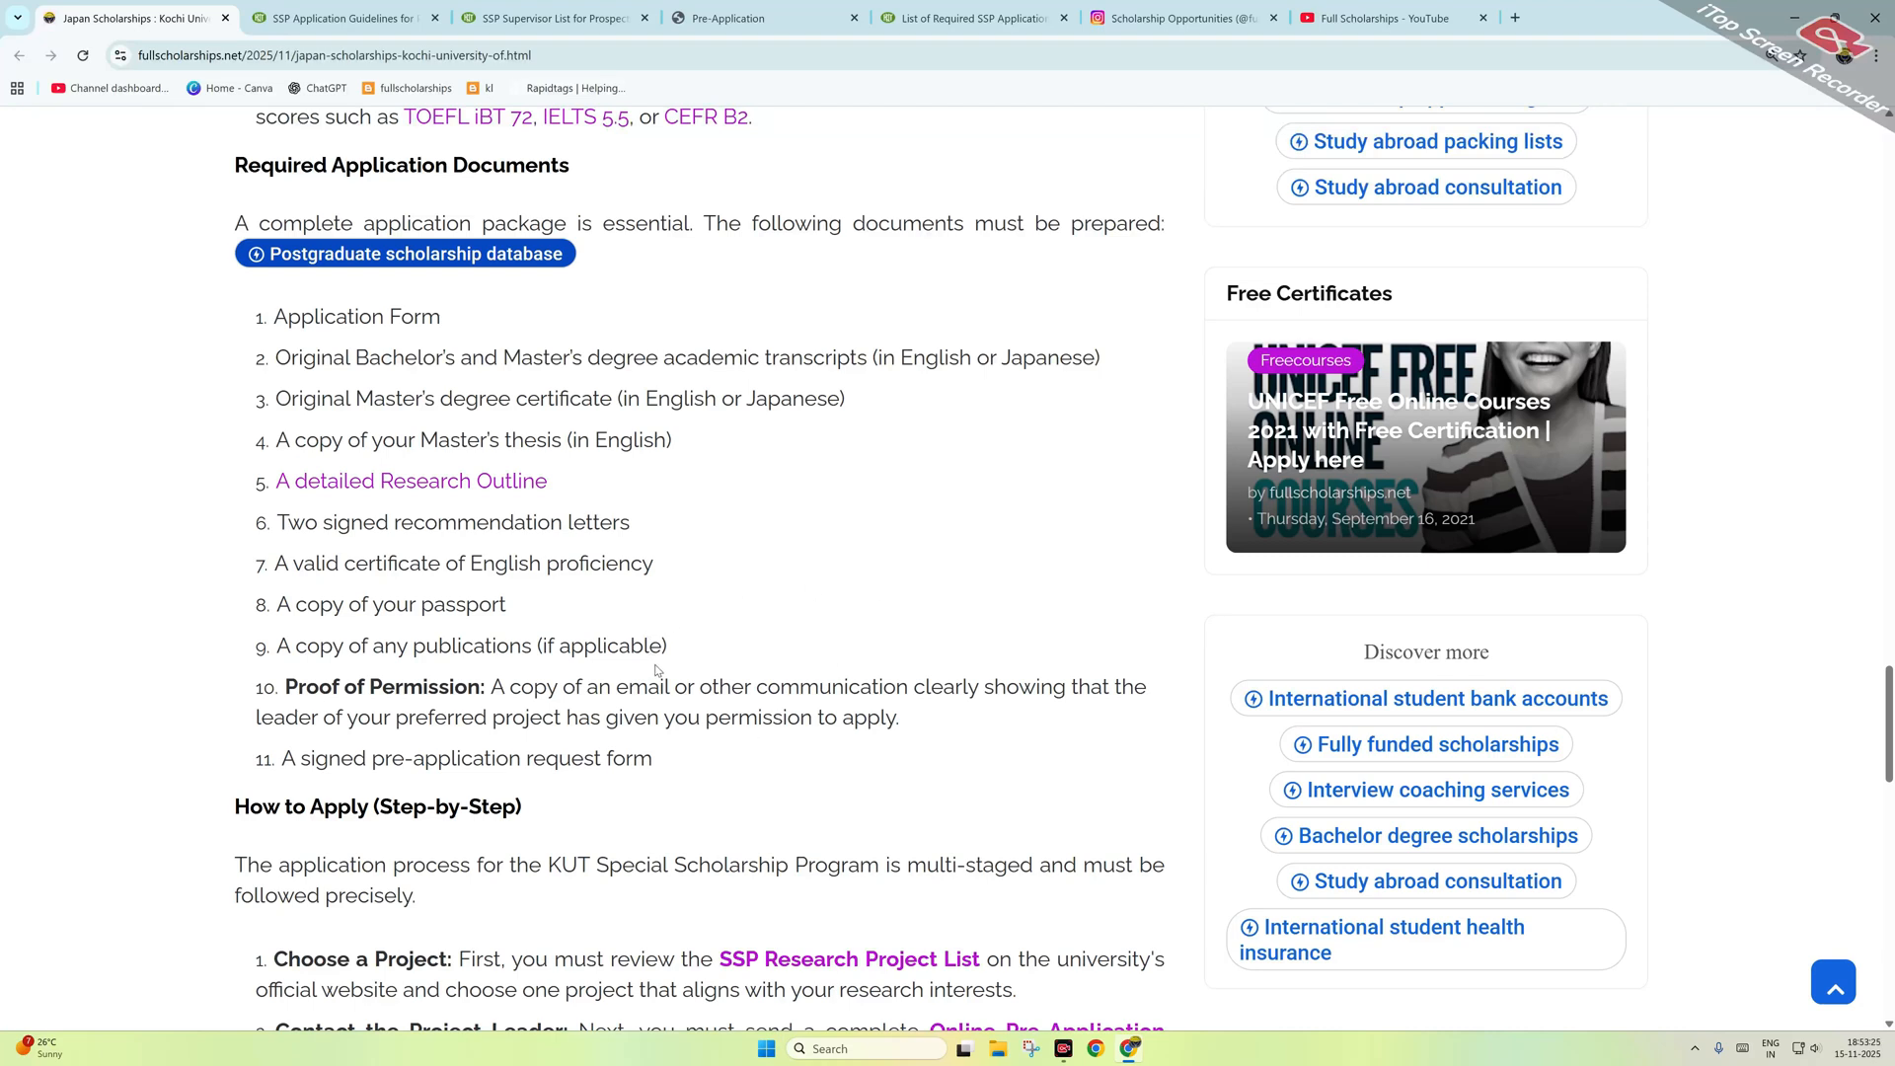
scroll("down", 3)
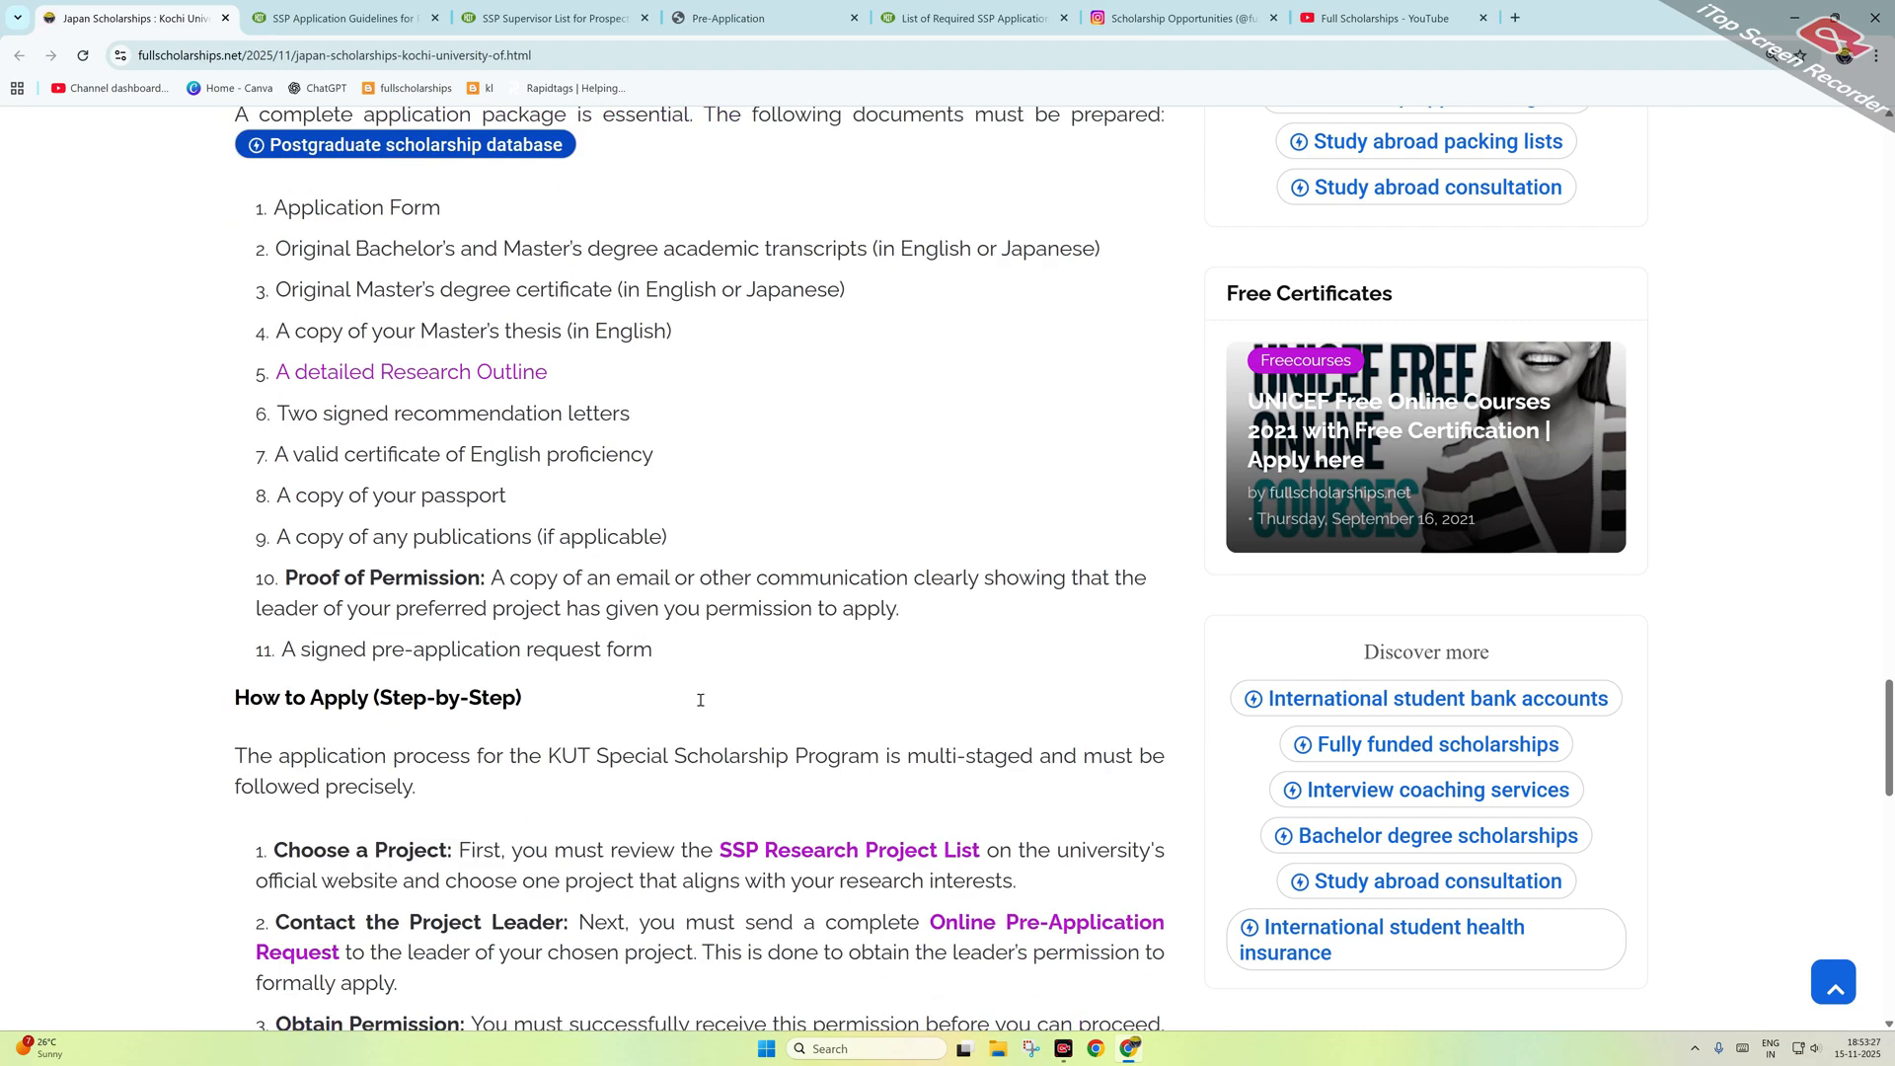
scroll("down", 3)
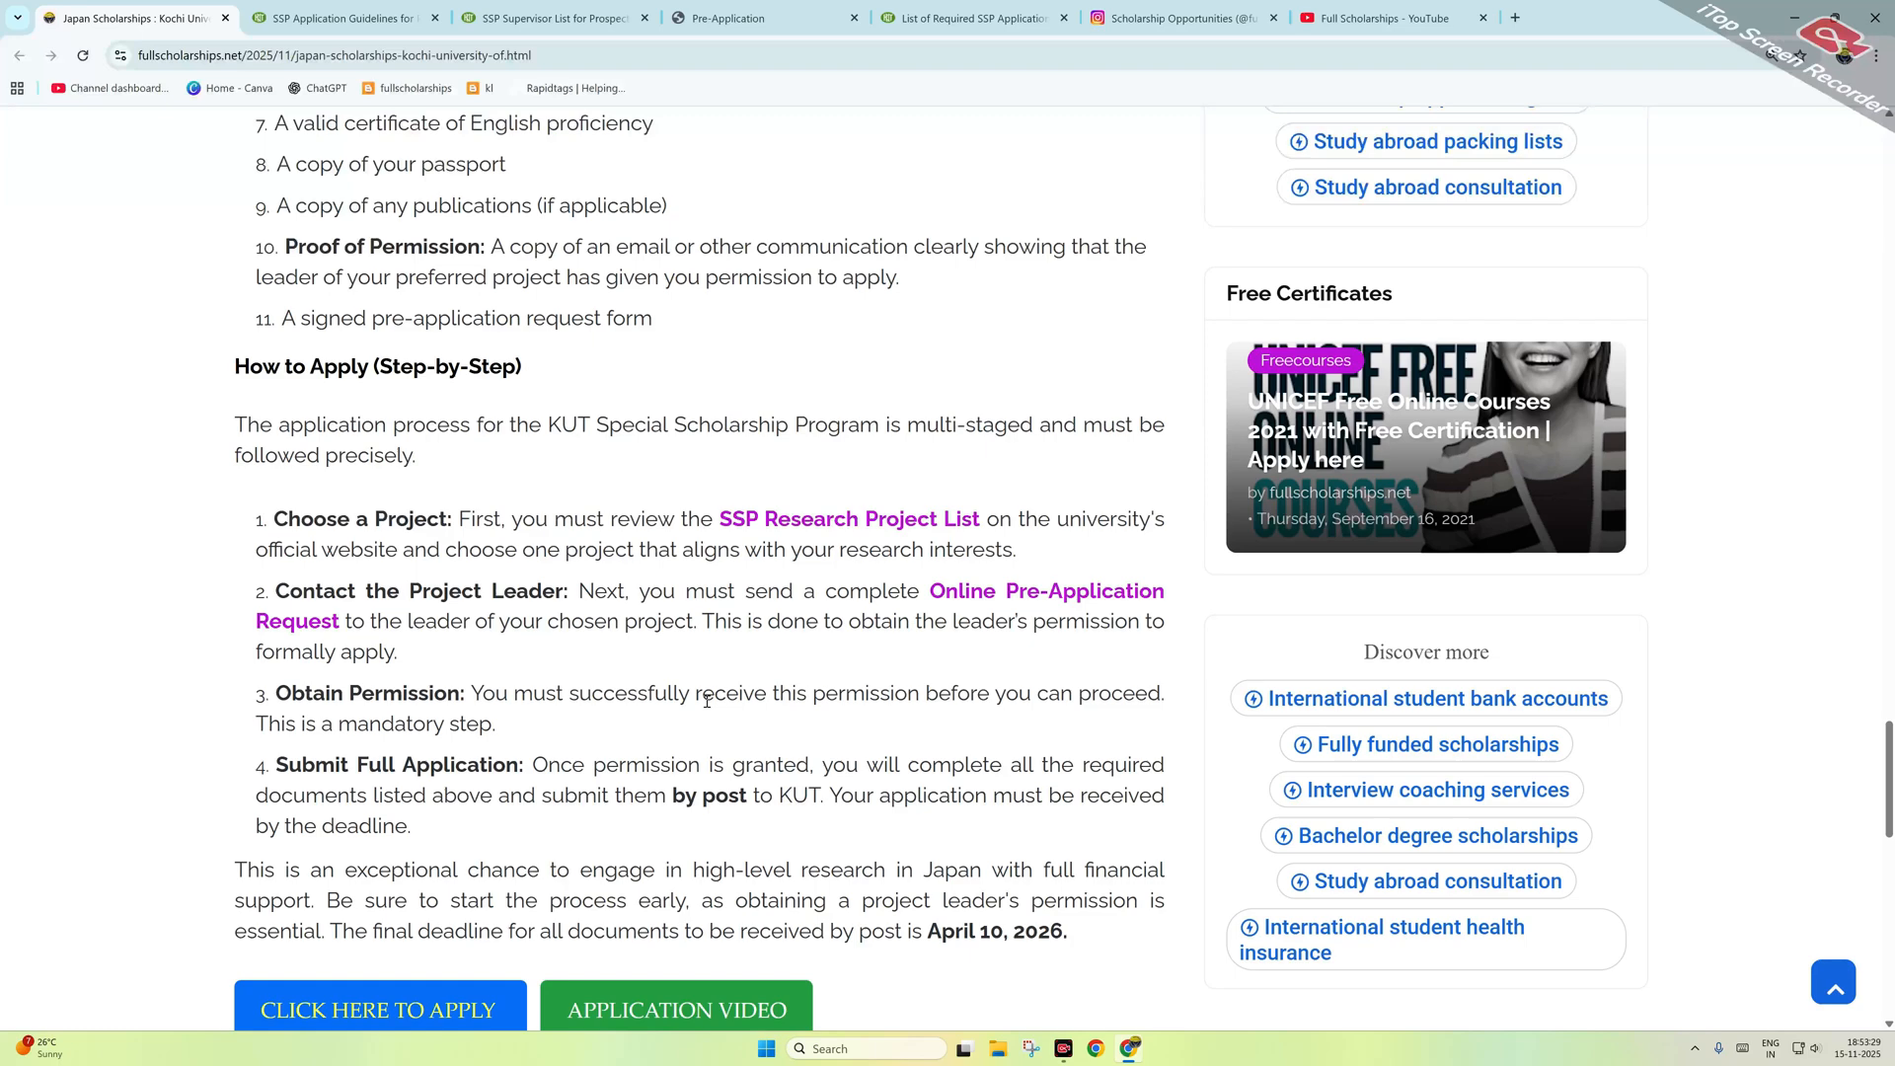
mouse_move(490, 542)
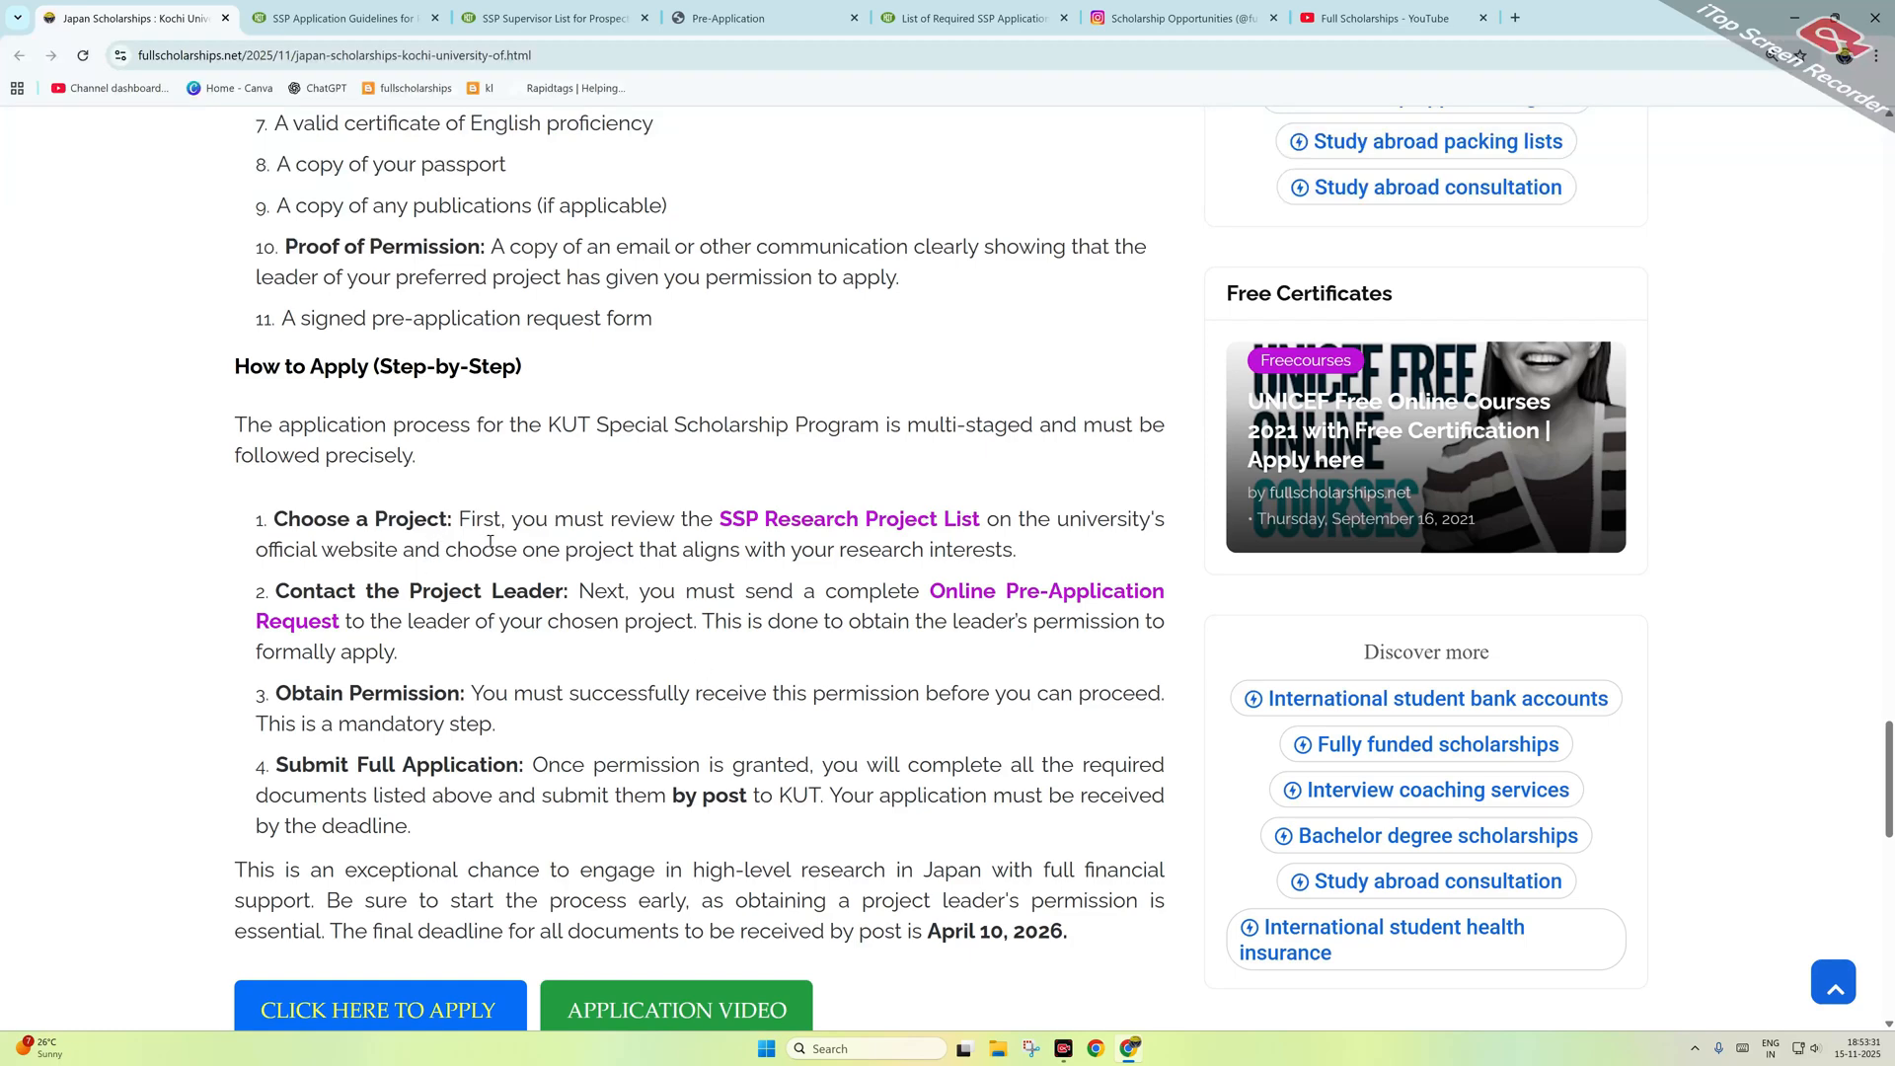
mouse_move(849, 518)
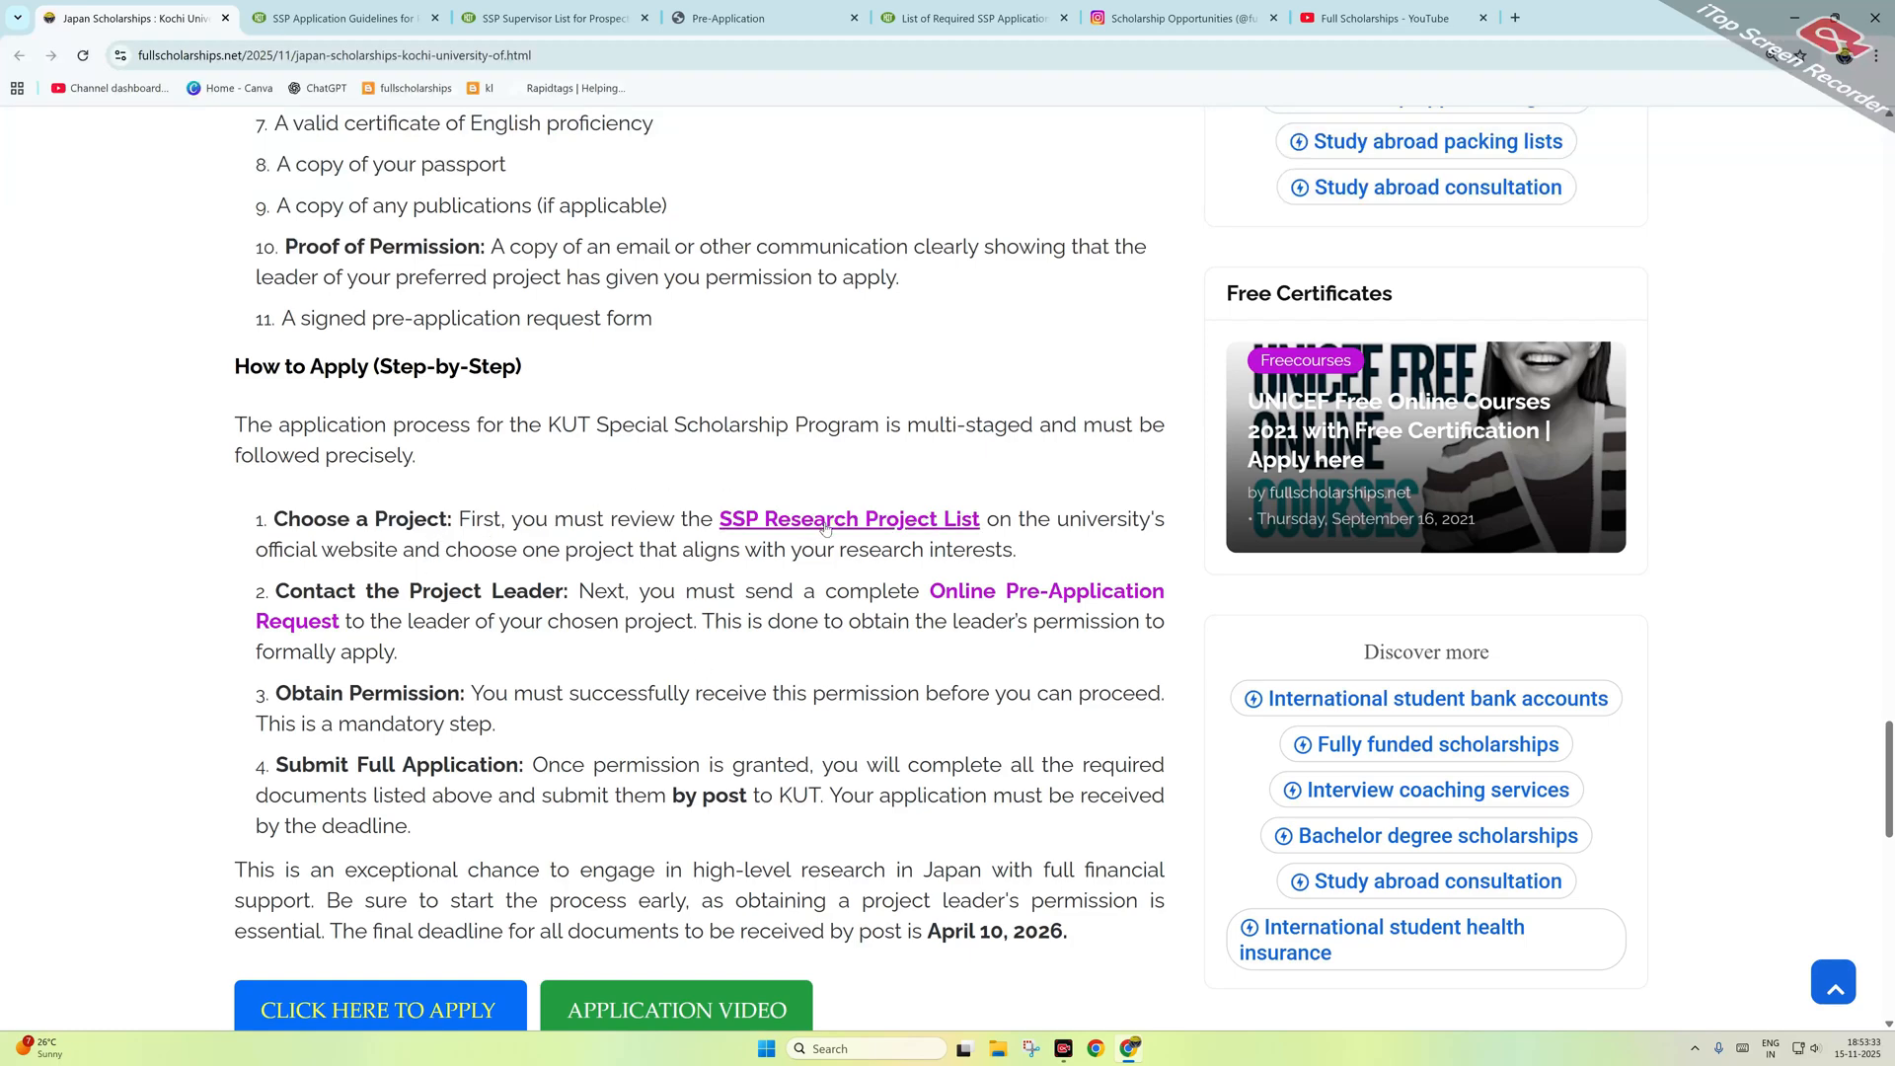
mouse_move(915, 144)
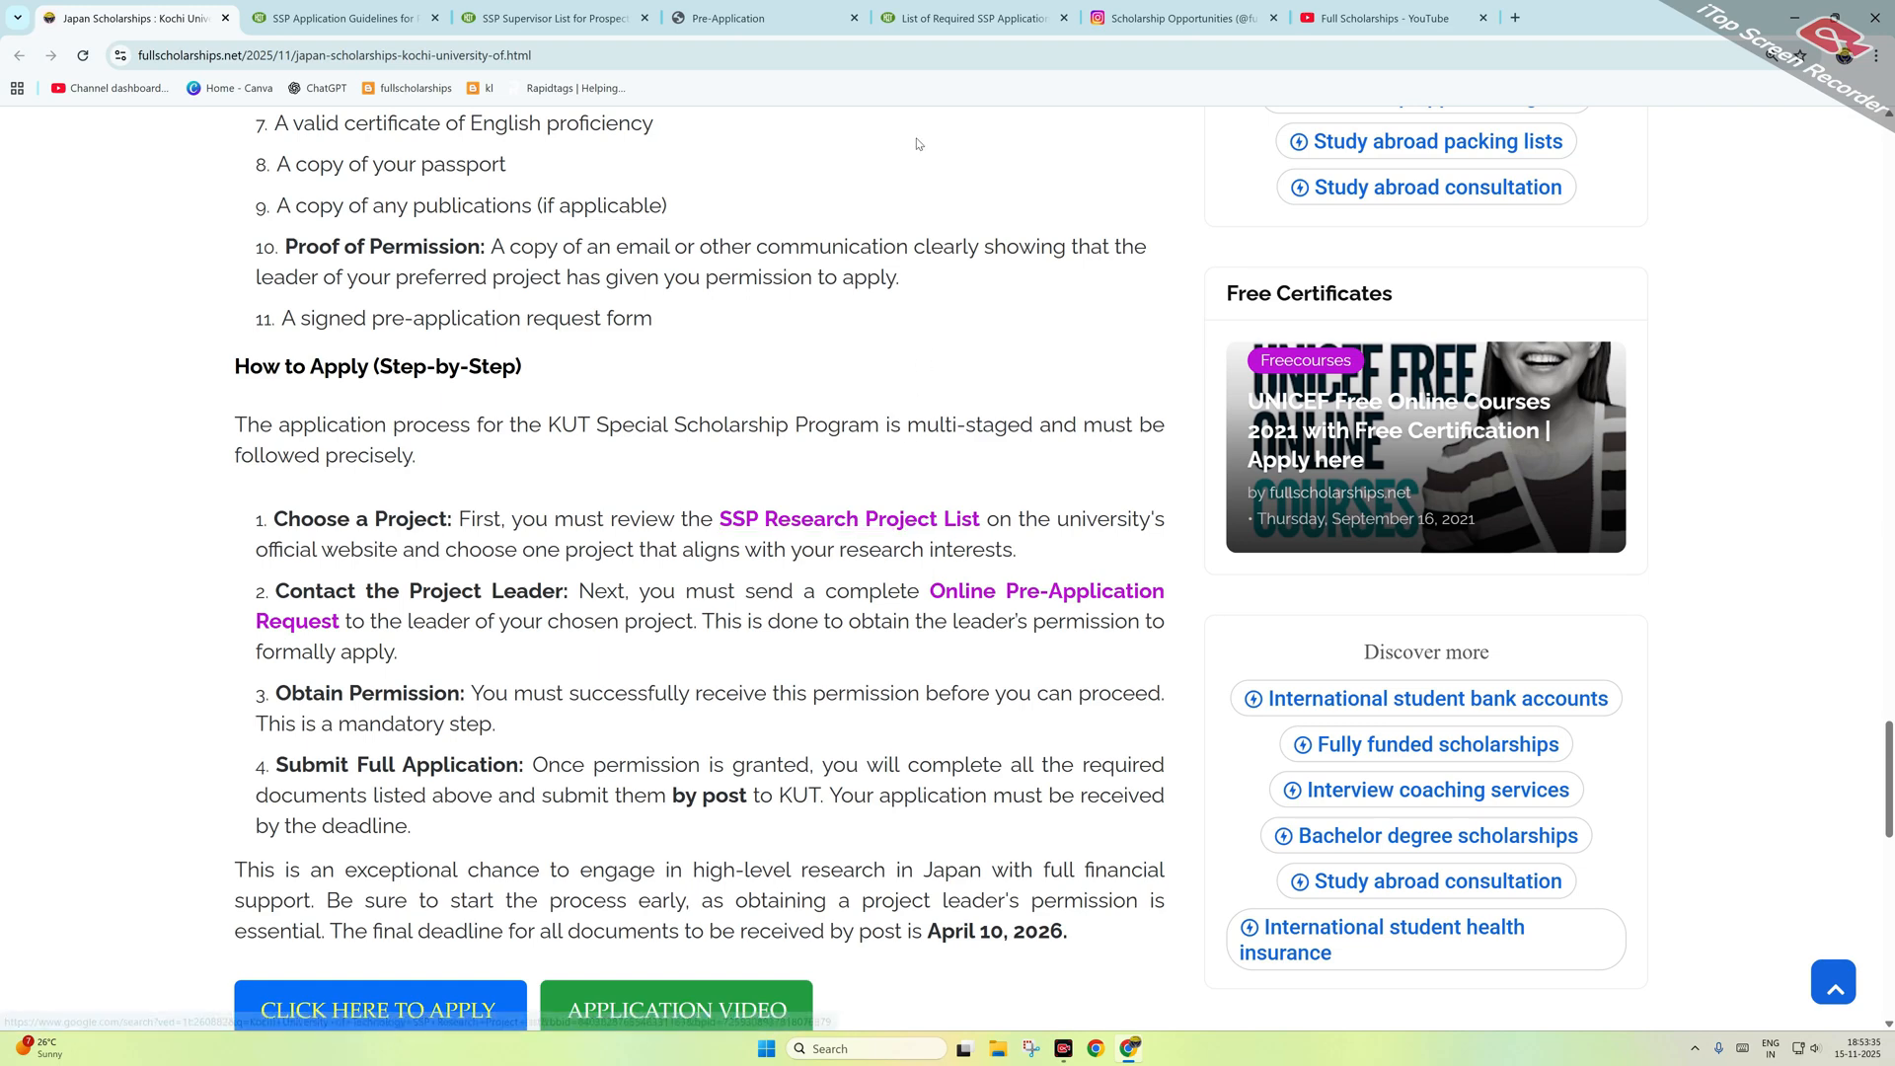
Switch from the required documents page to the SSP guidelines page and scroll down it
left_click(974, 16)
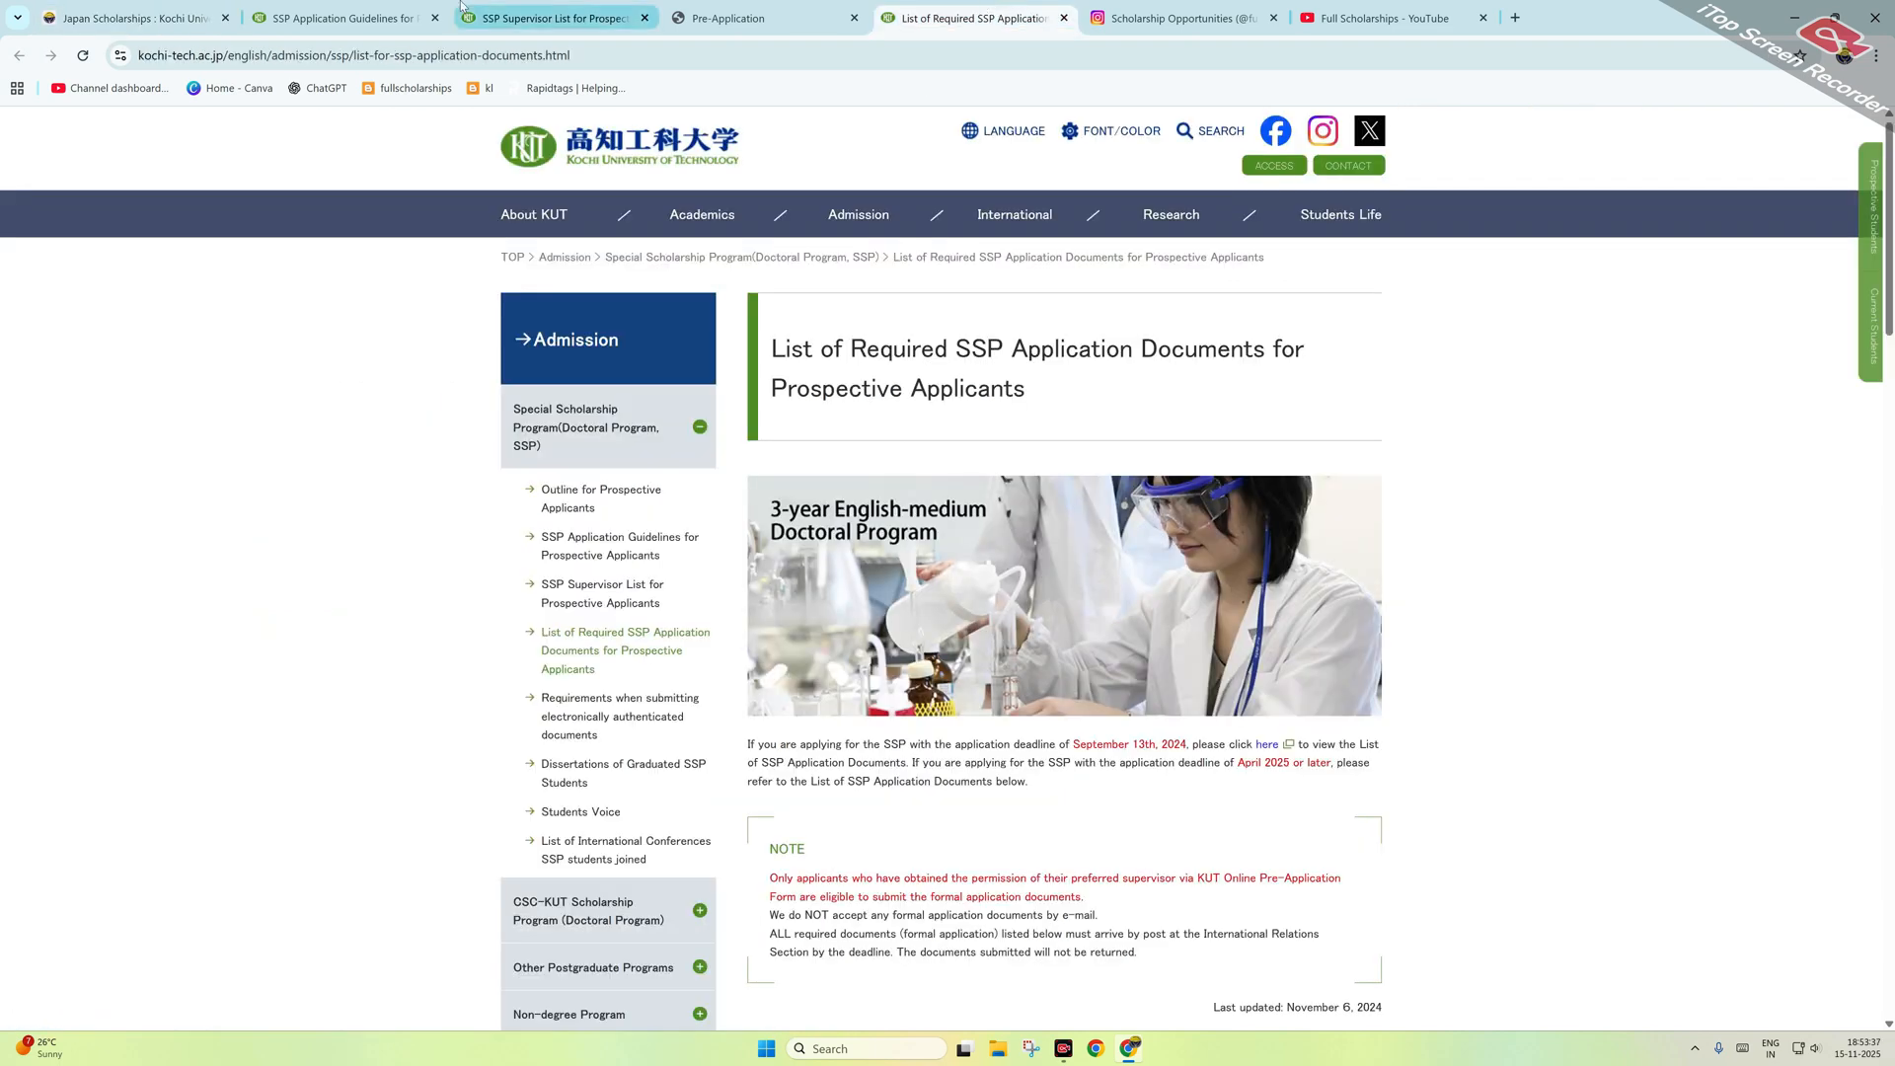
left_click(134, 17)
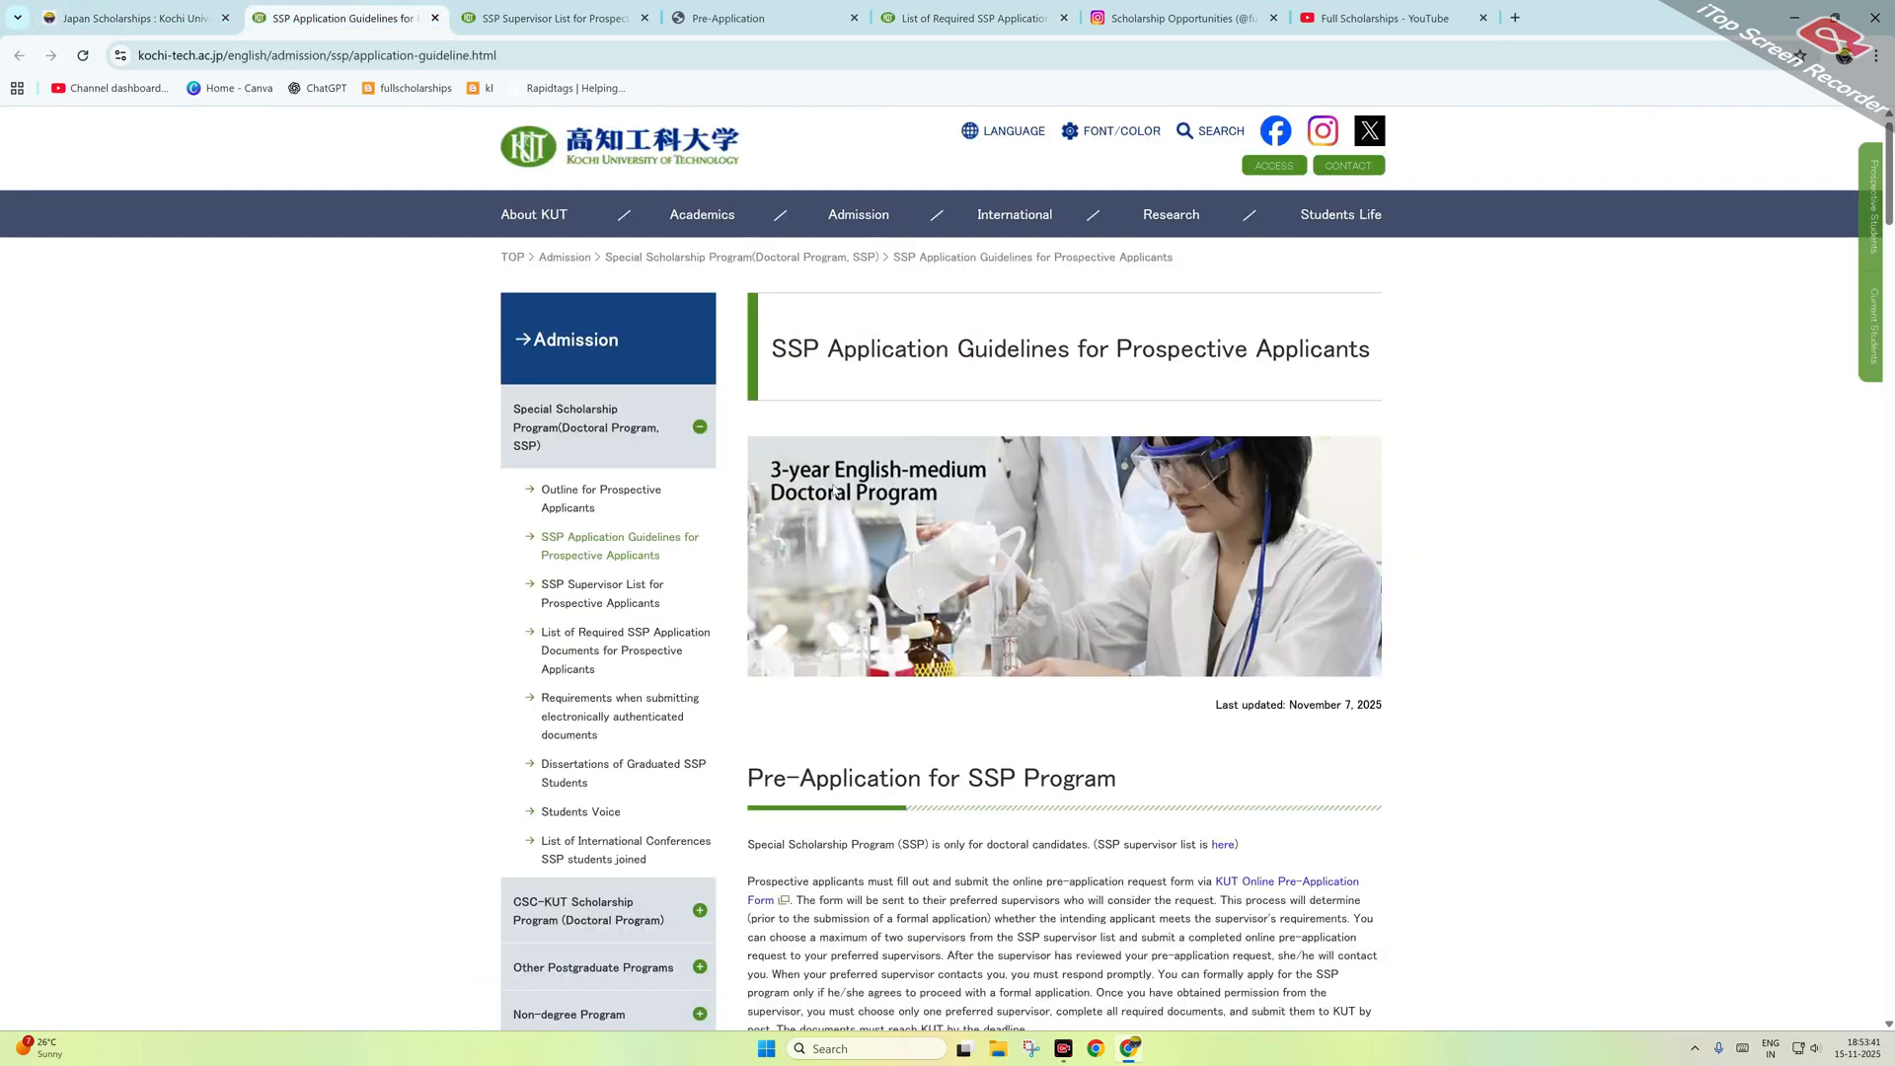
scroll("down", 3)
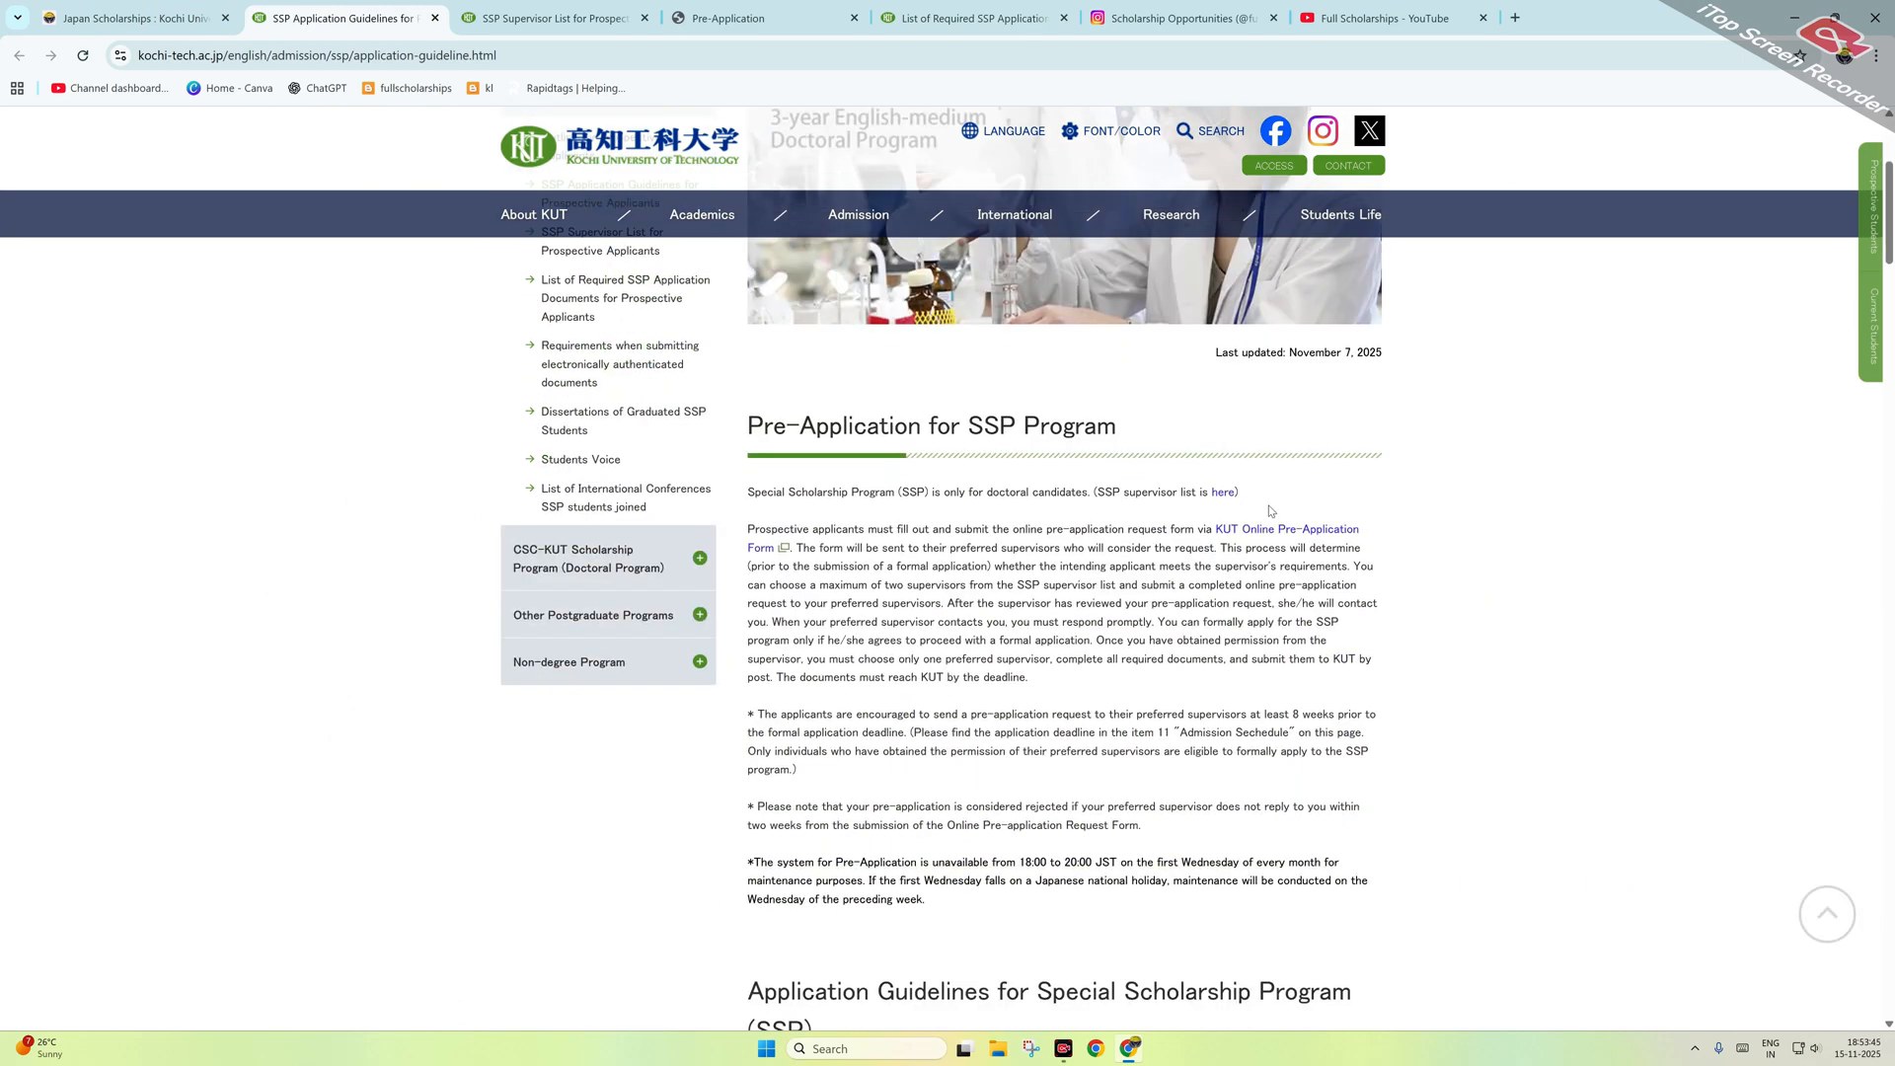
mouse_move(1285, 529)
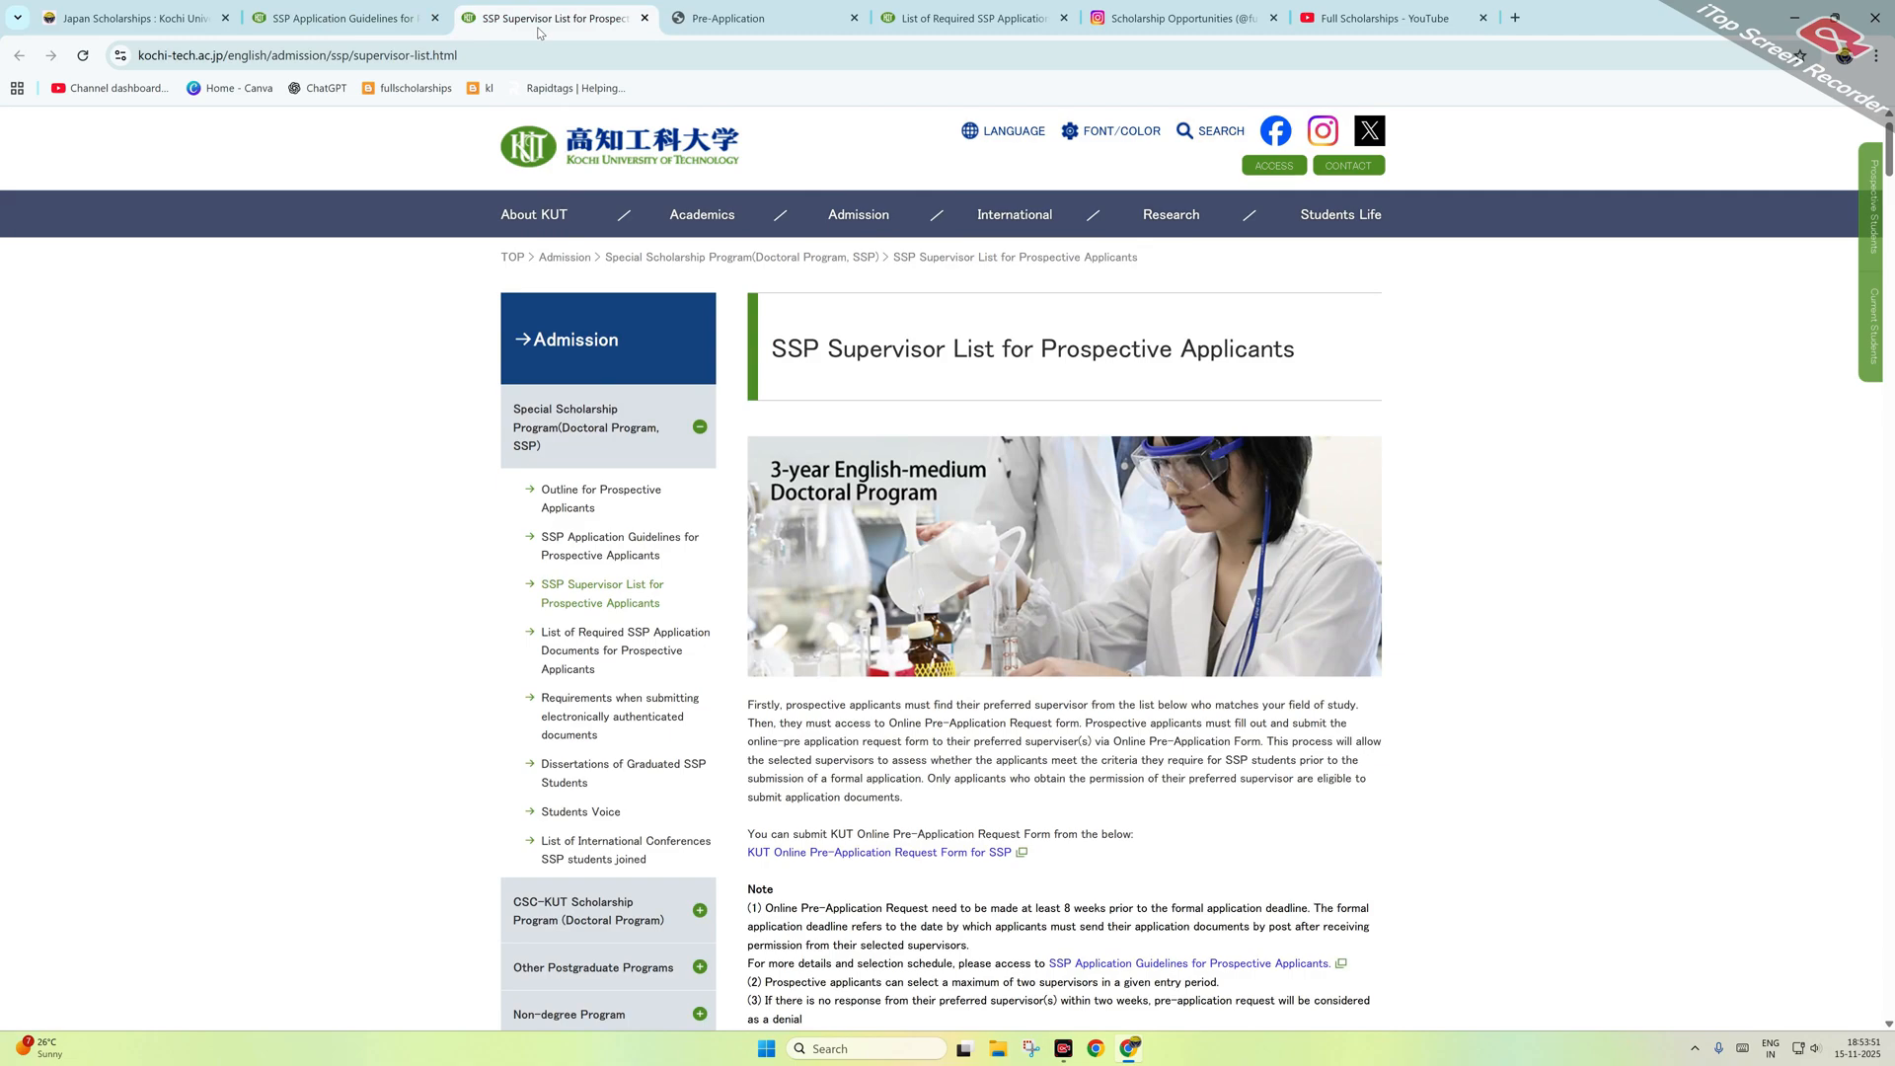
scroll("down", 3)
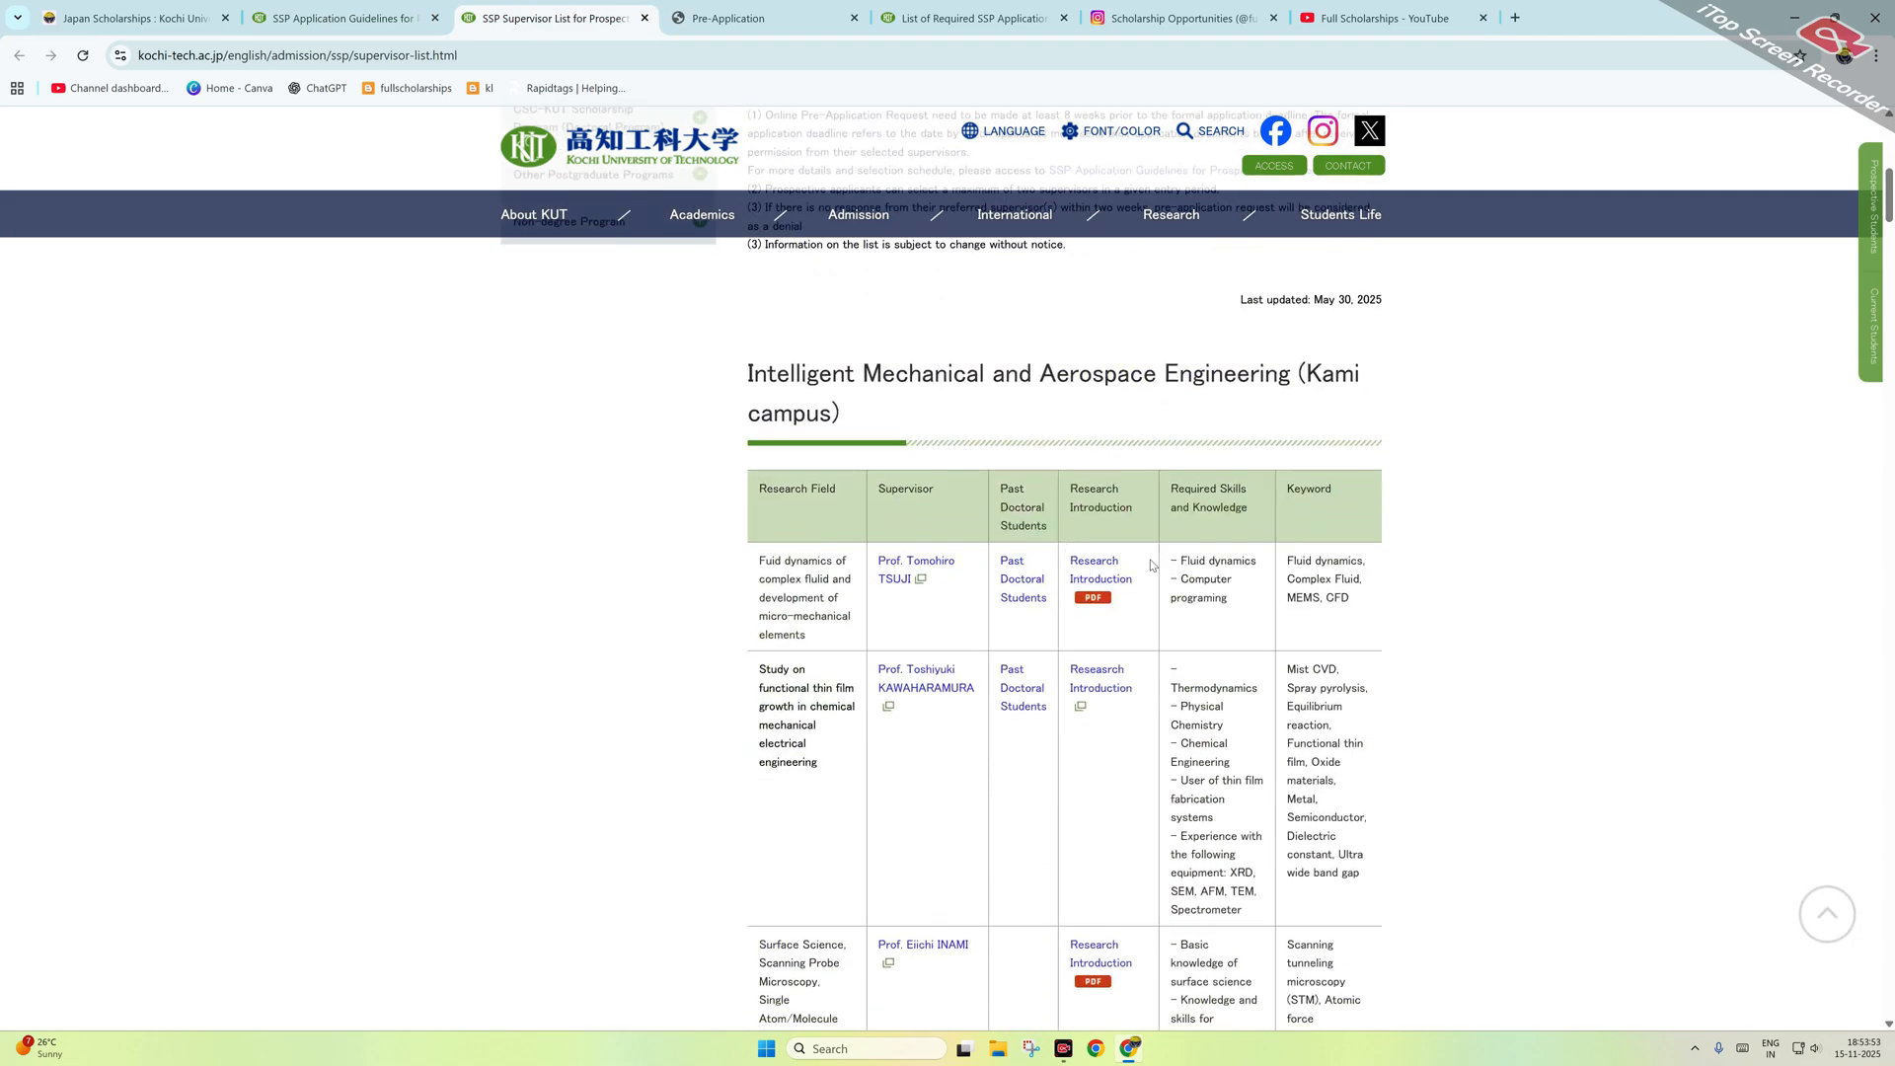
mouse_move(788, 618)
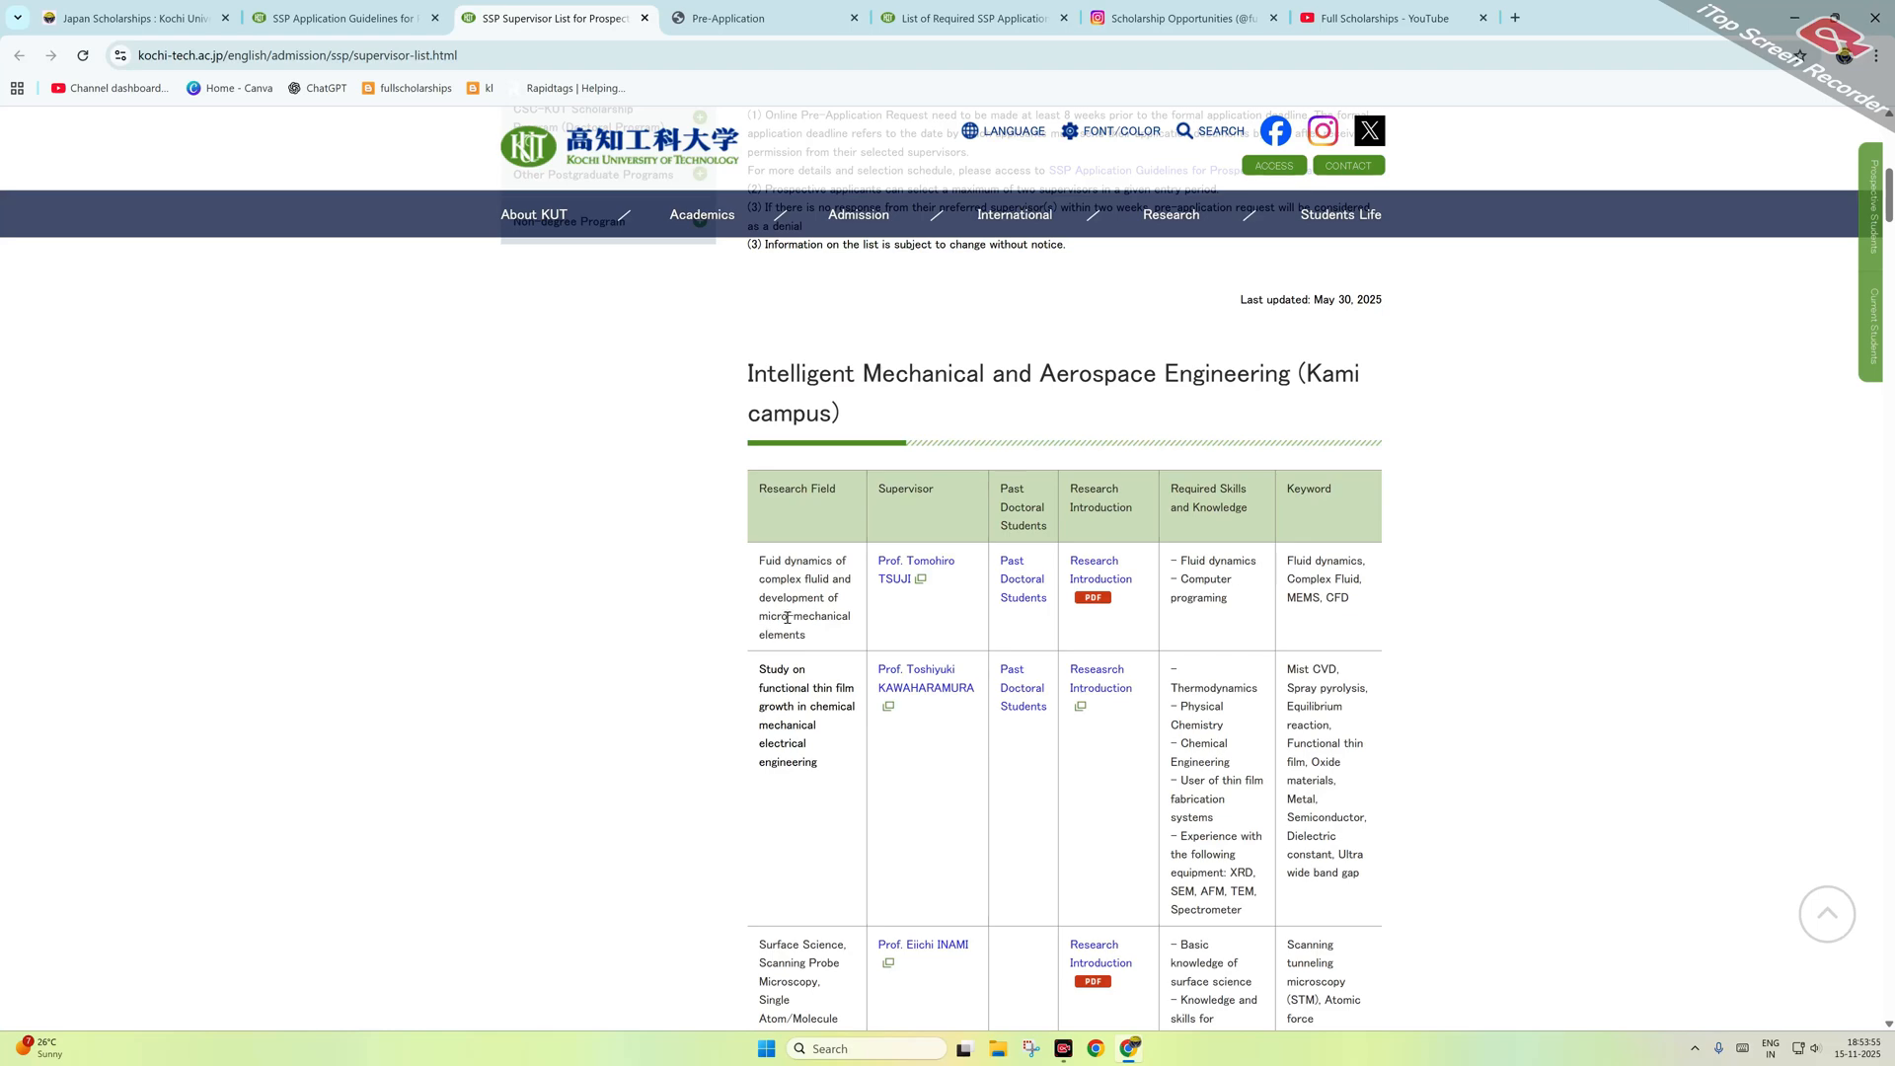
mouse_move(1006, 630)
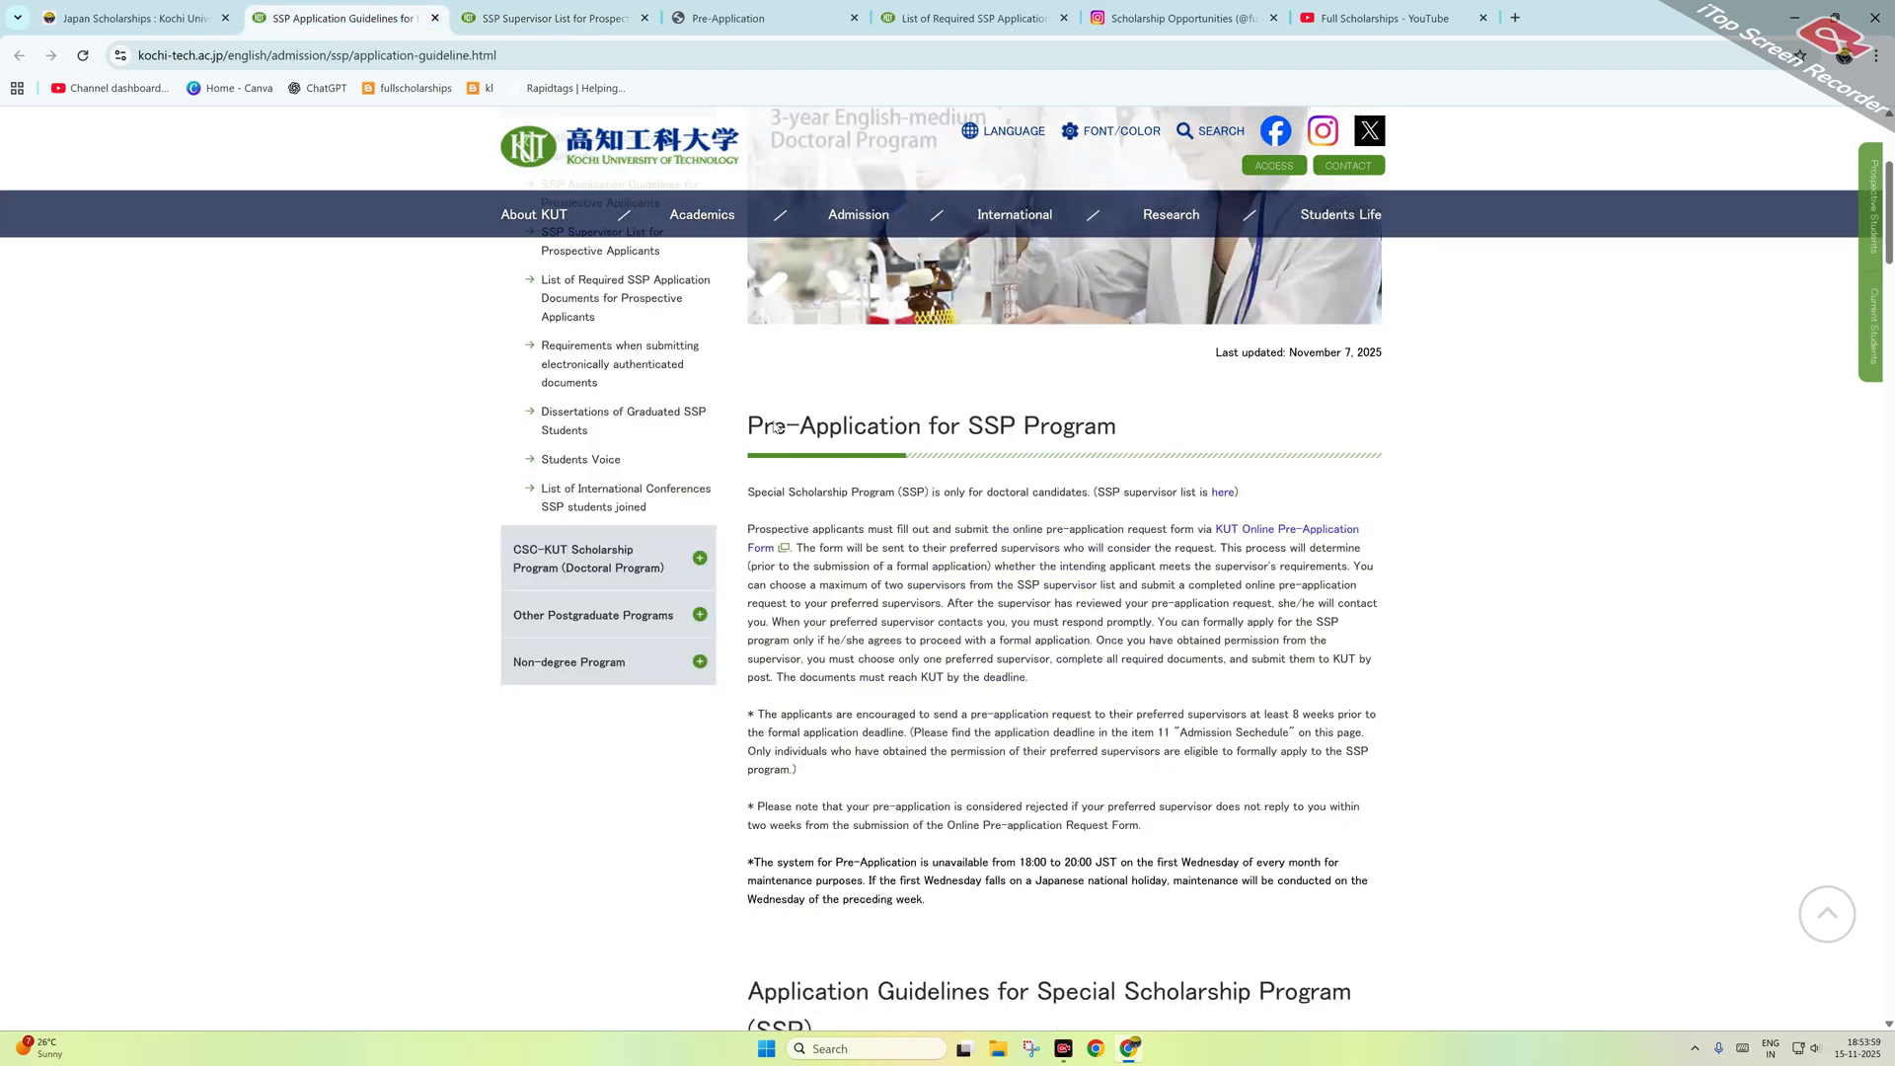
mouse_move(1287, 536)
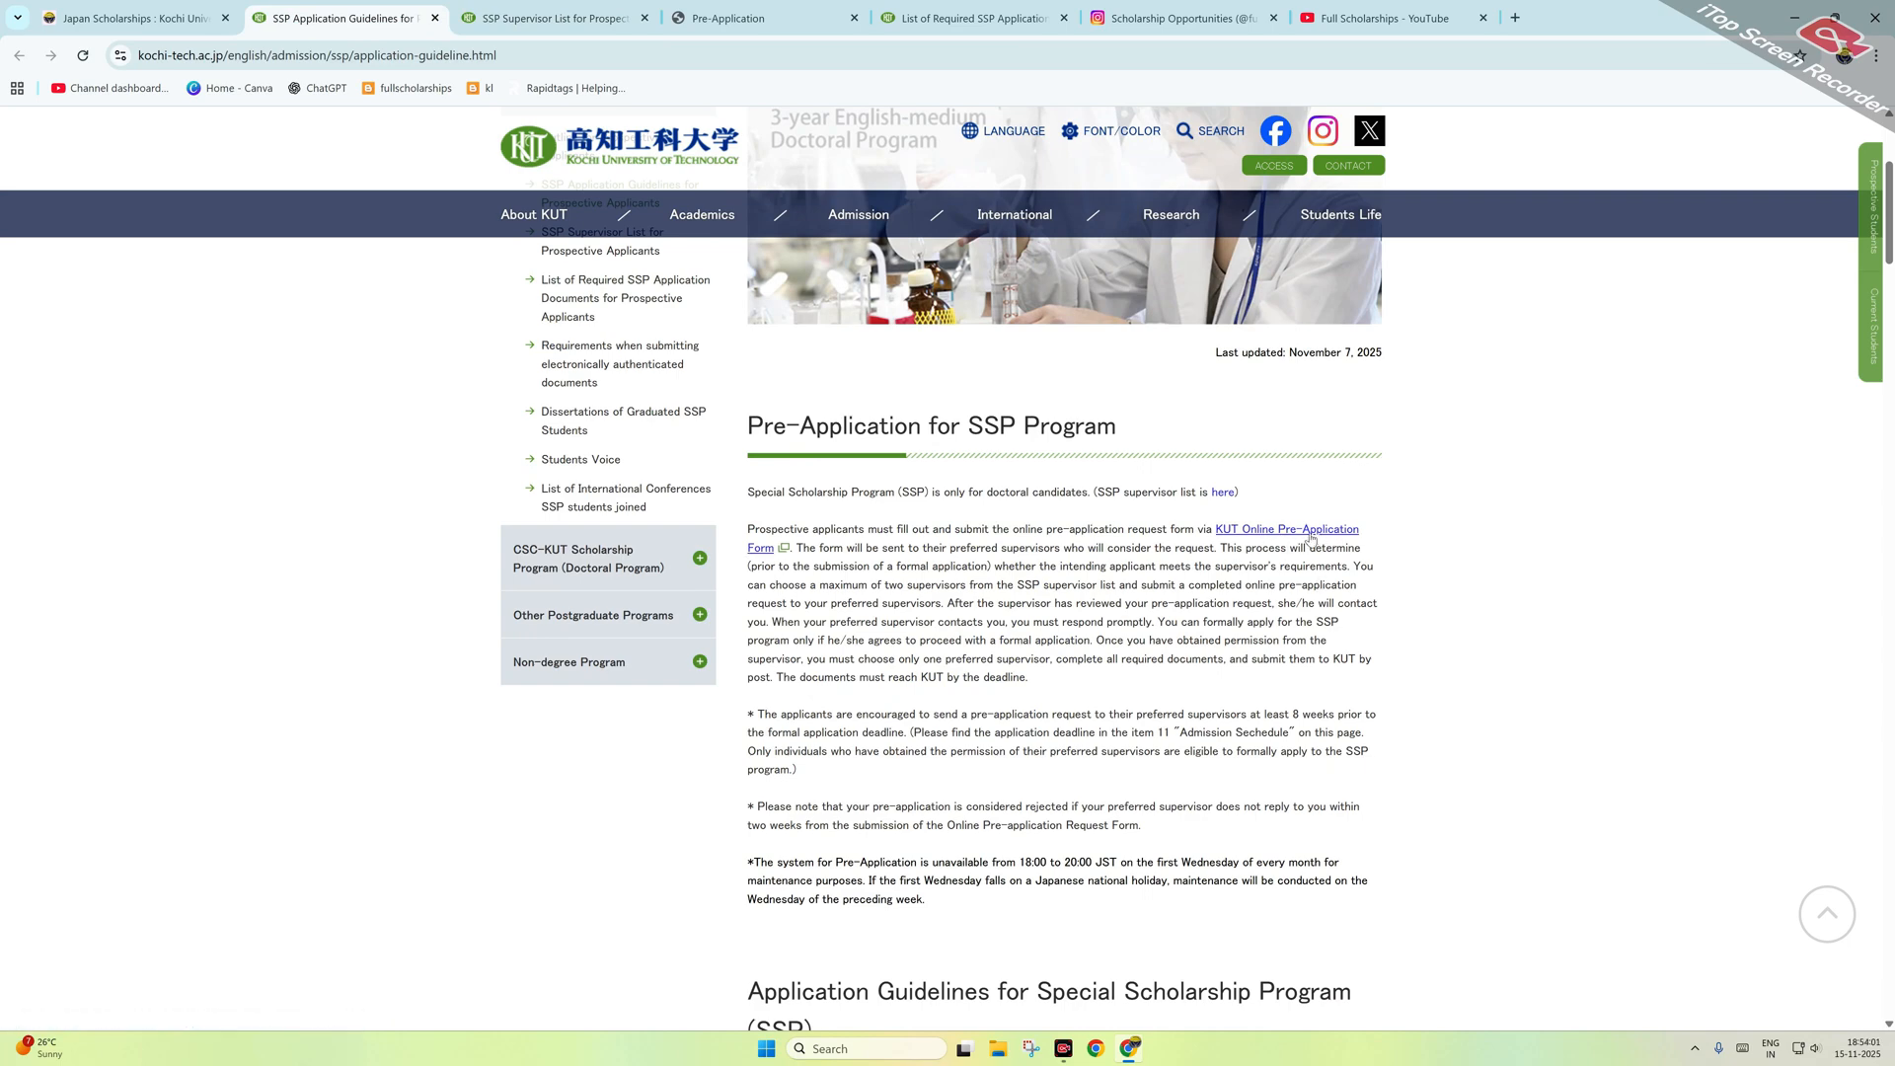
Open the blank online pre-application request form and scroll to its top
left_click(761, 17)
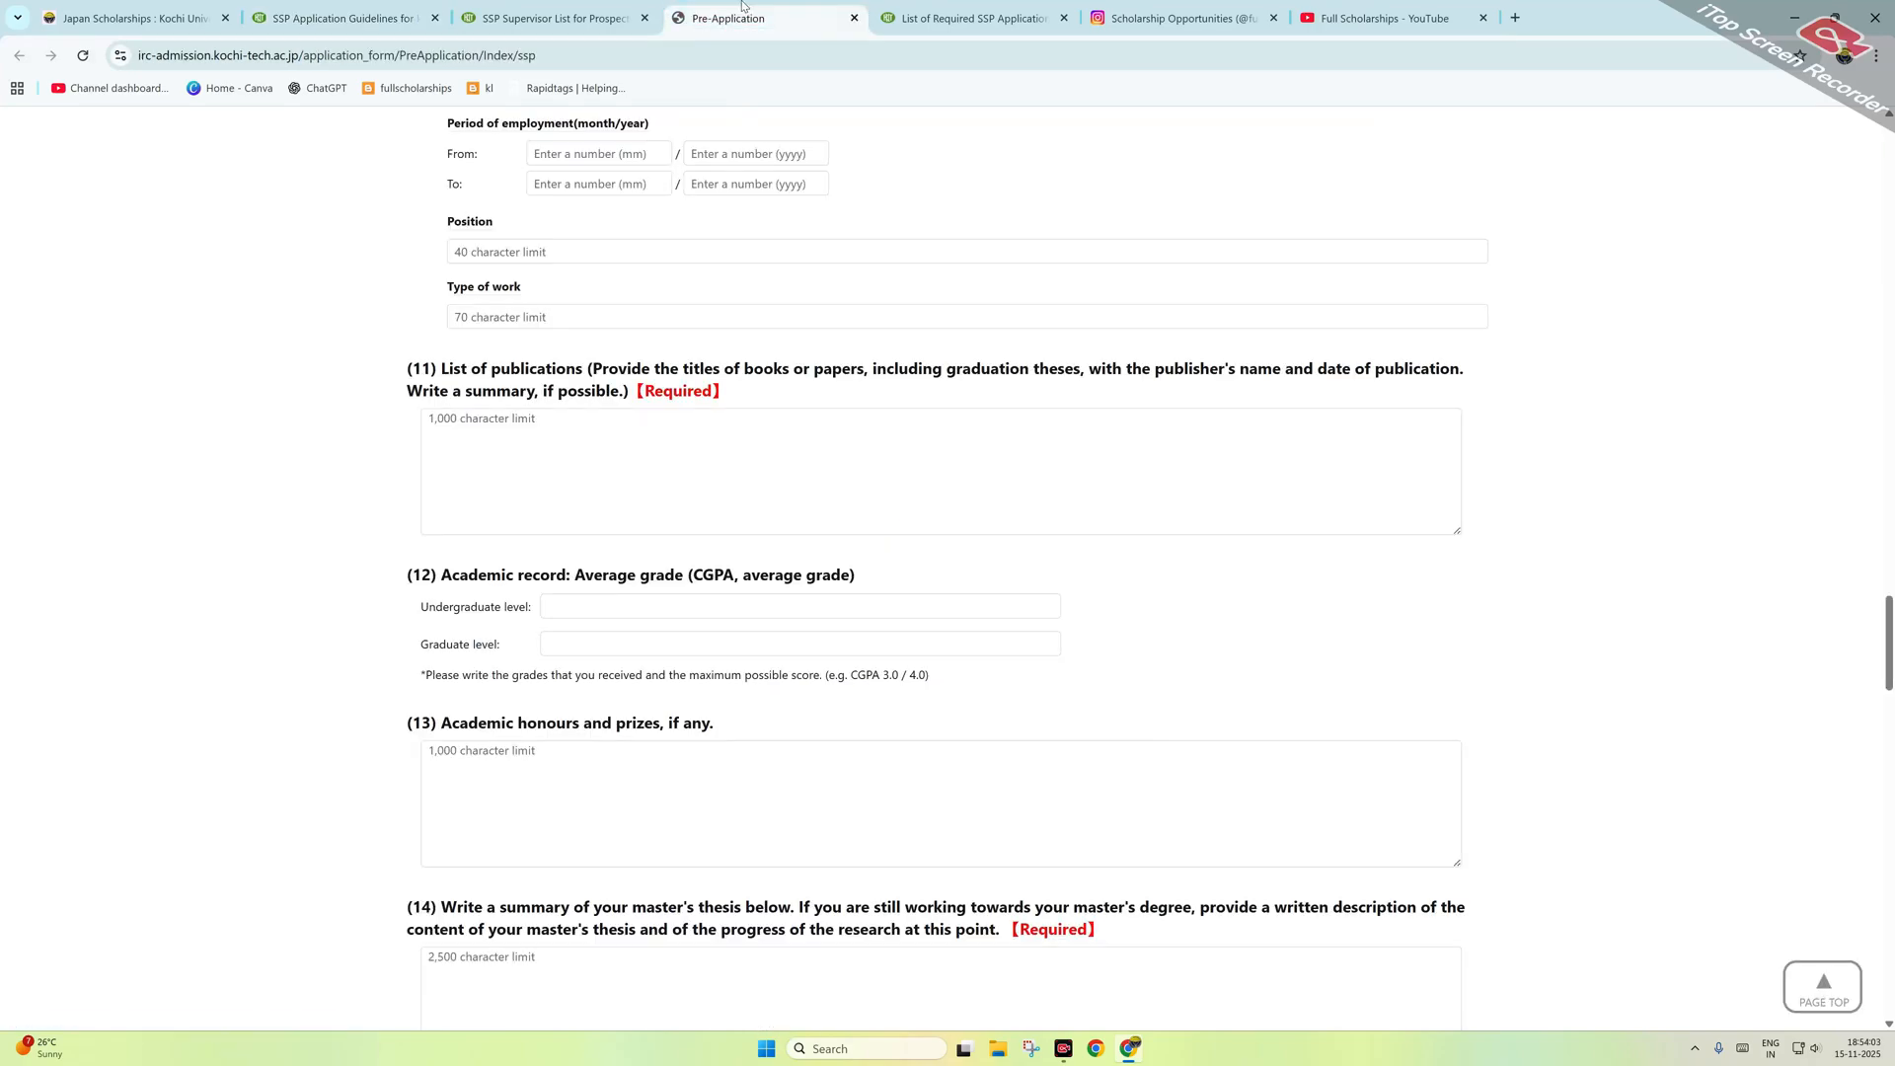
scroll("up", 3)
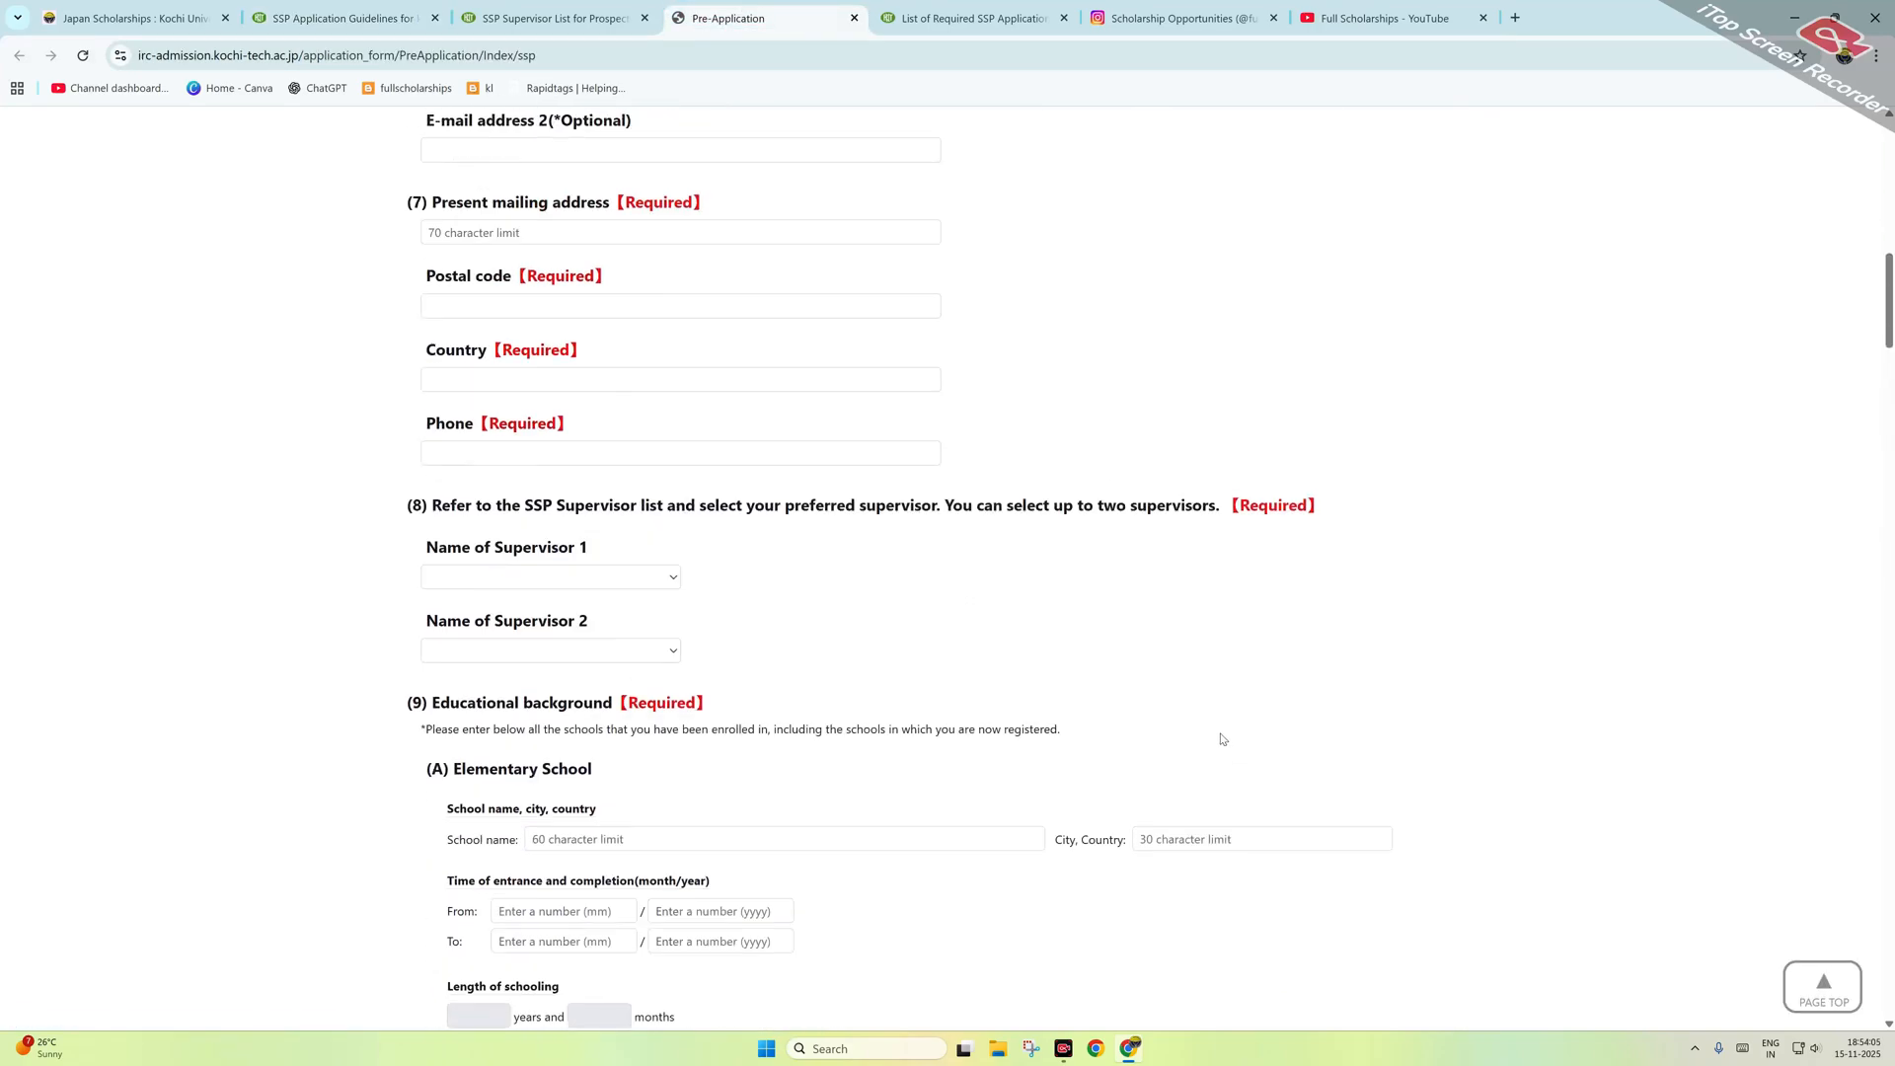
scroll("up", 3)
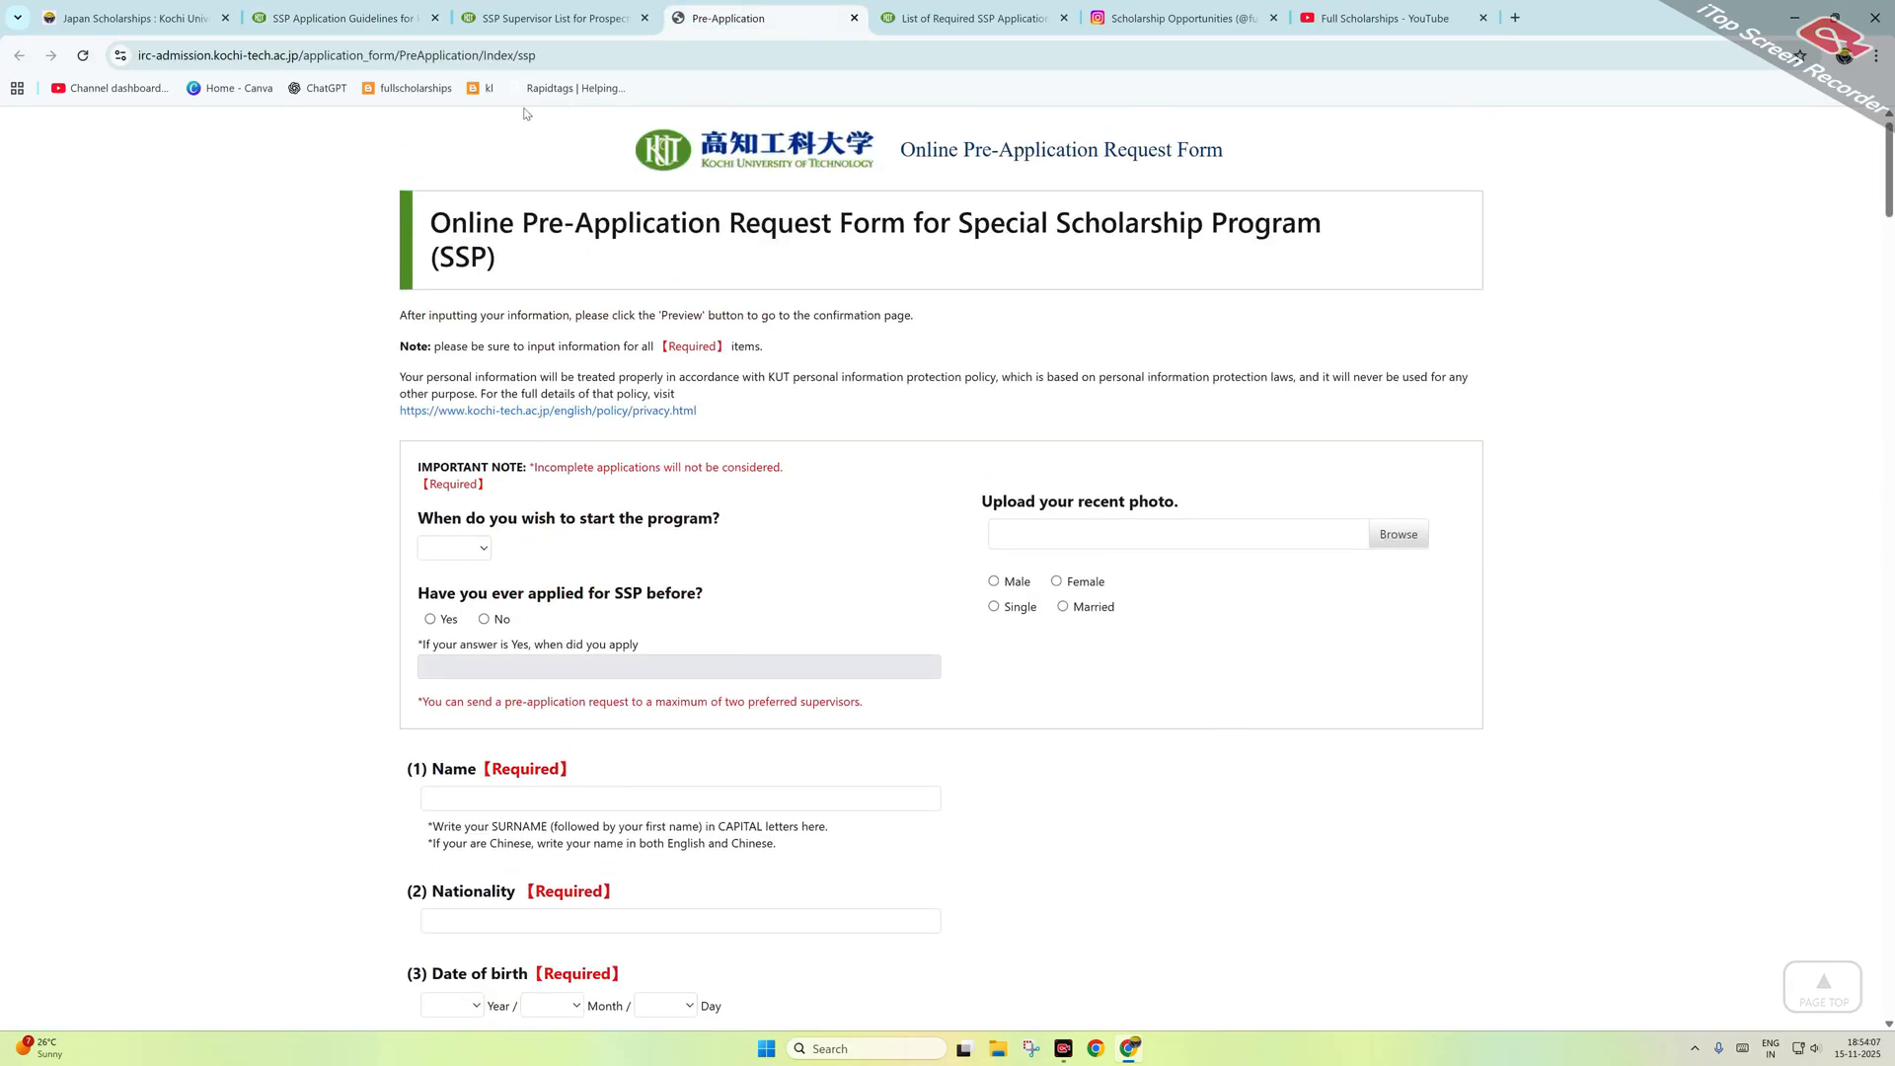
Return to the SSP guidelines and scroll down to section 9, Application Process
left_click(343, 17)
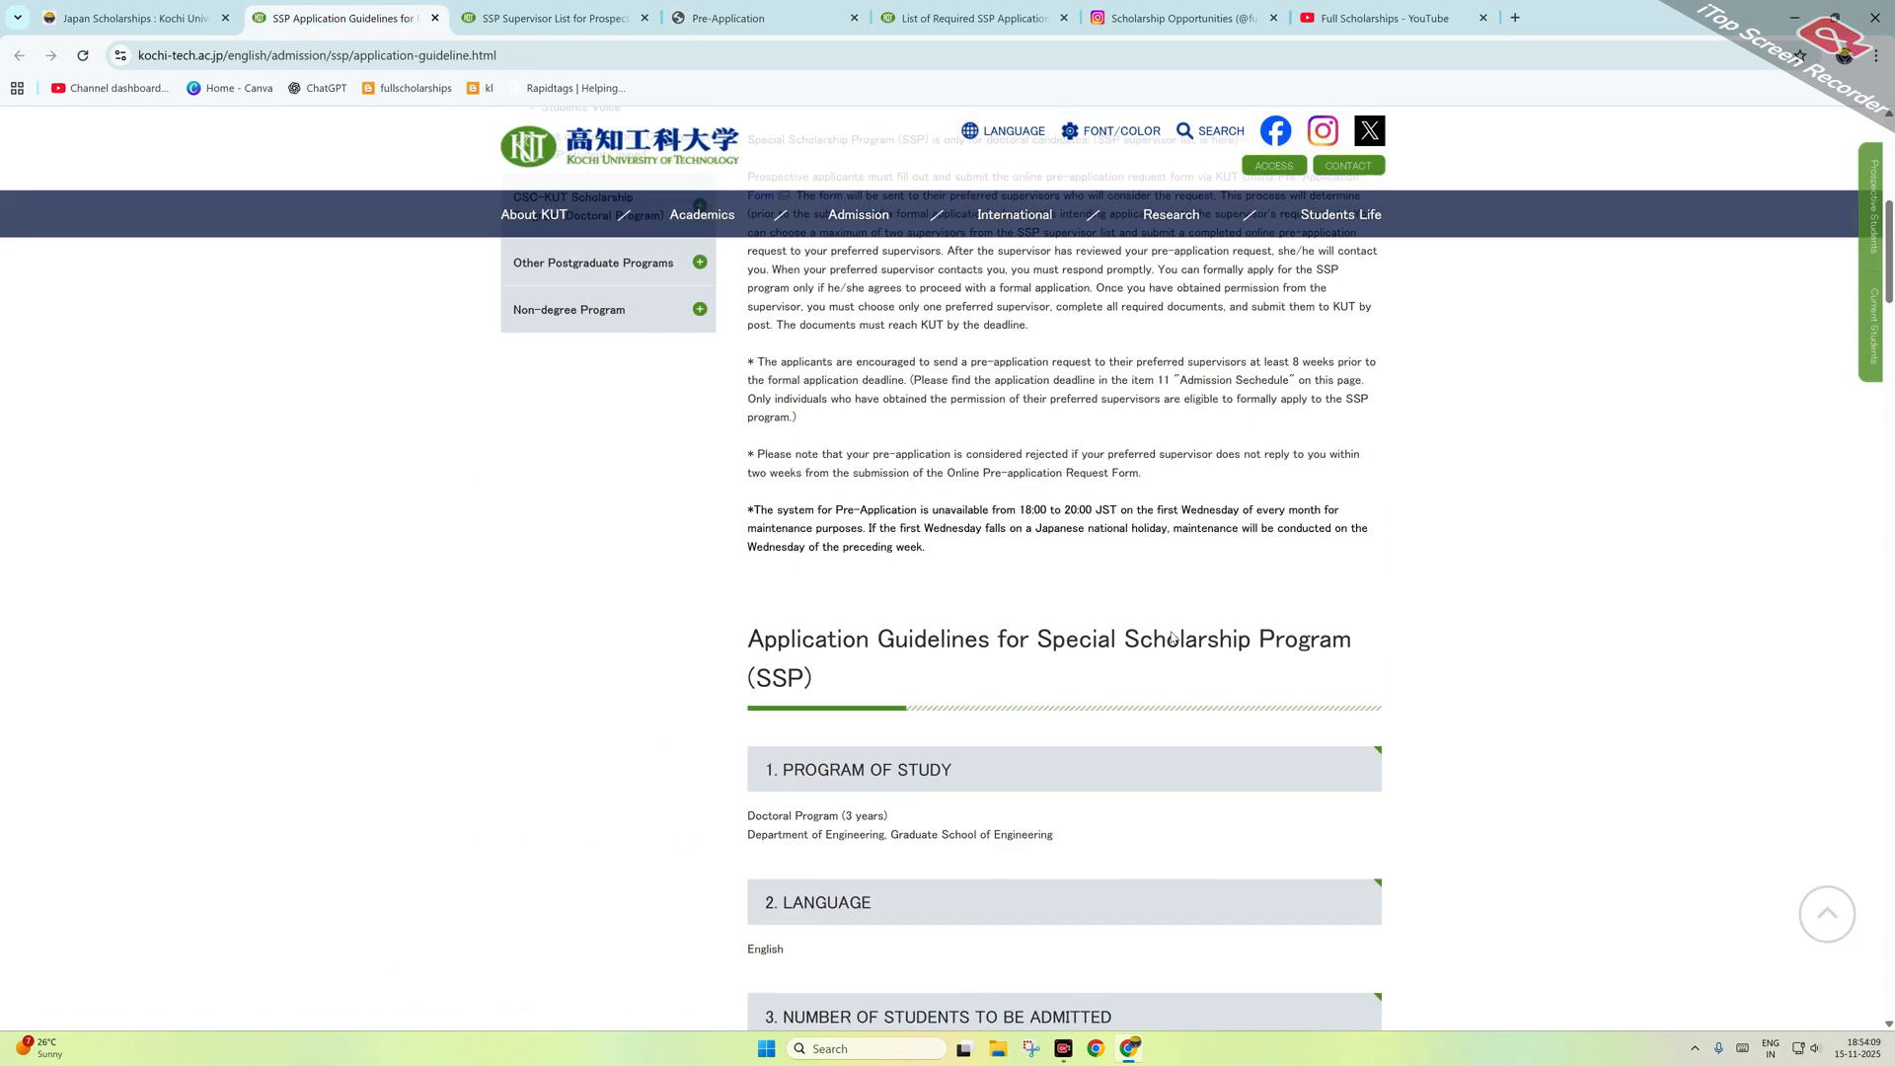
scroll("down", 3)
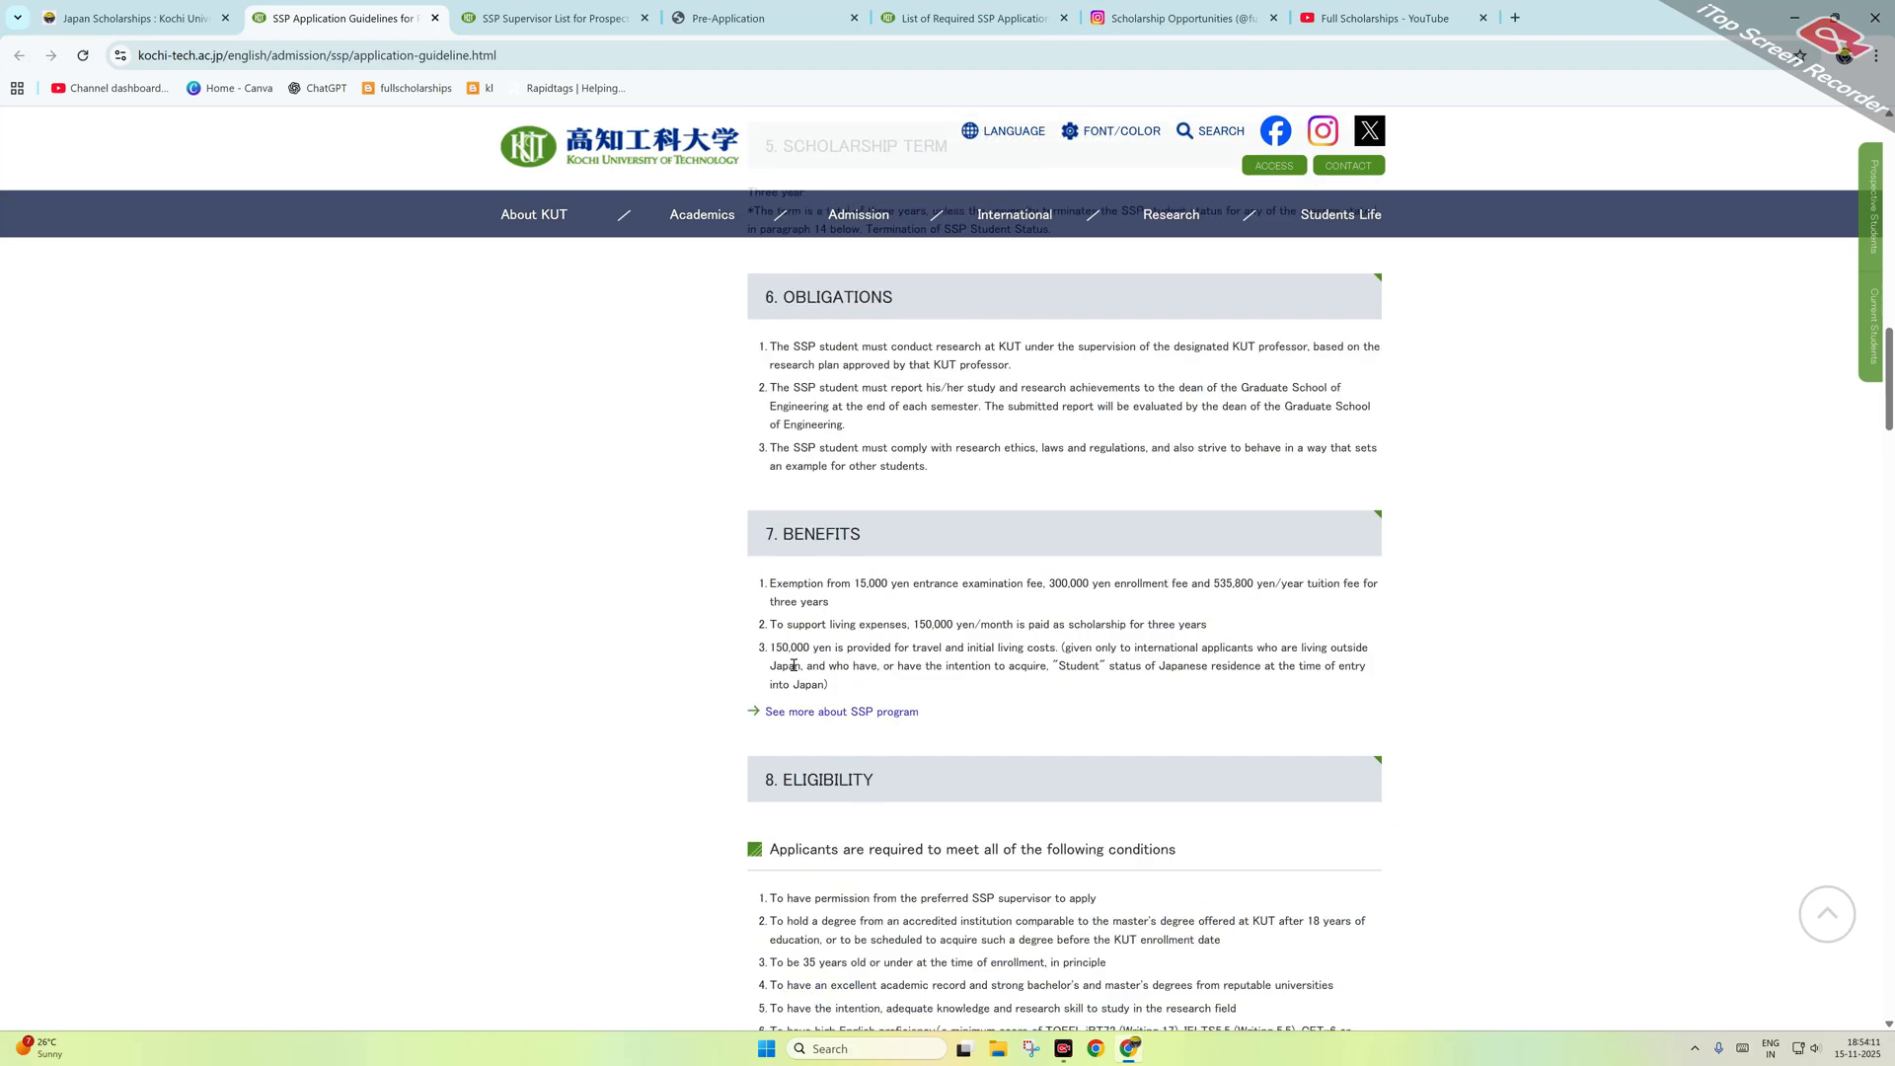
scroll("down", 3)
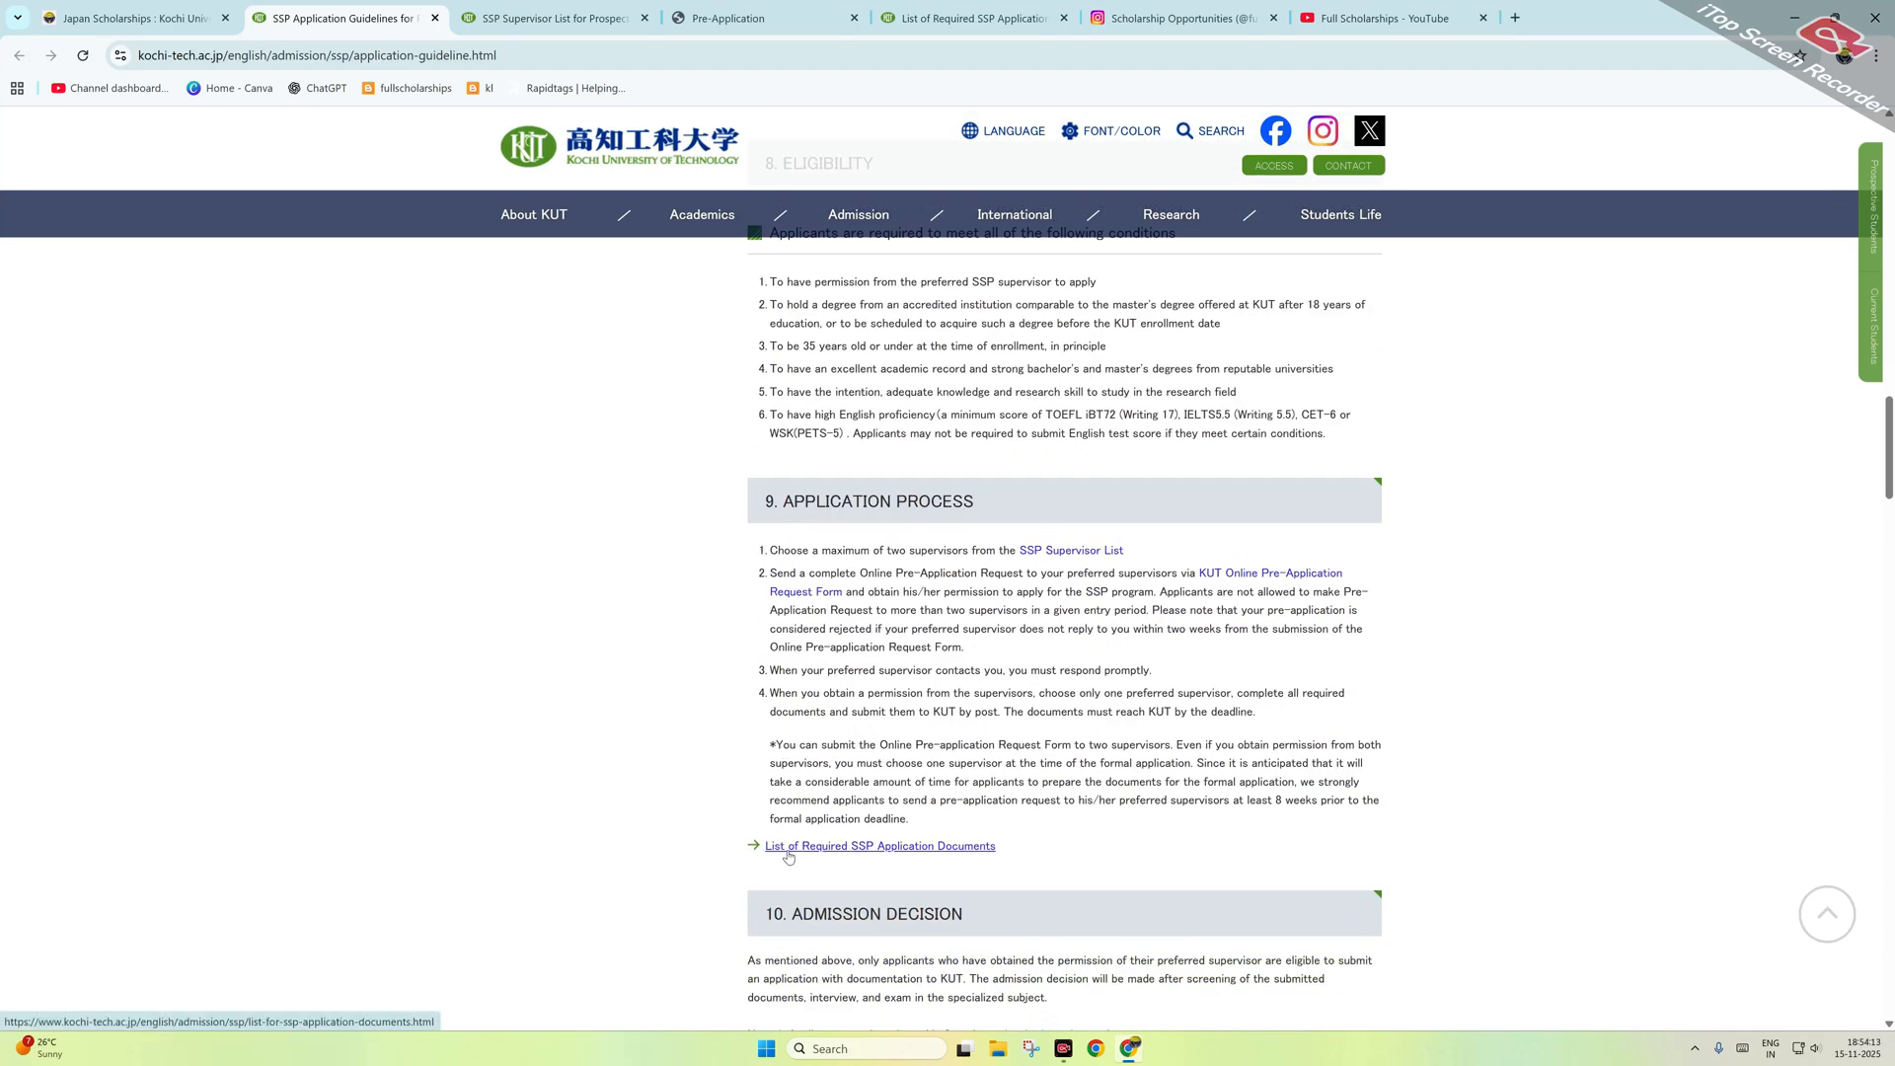
mouse_move(828, 866)
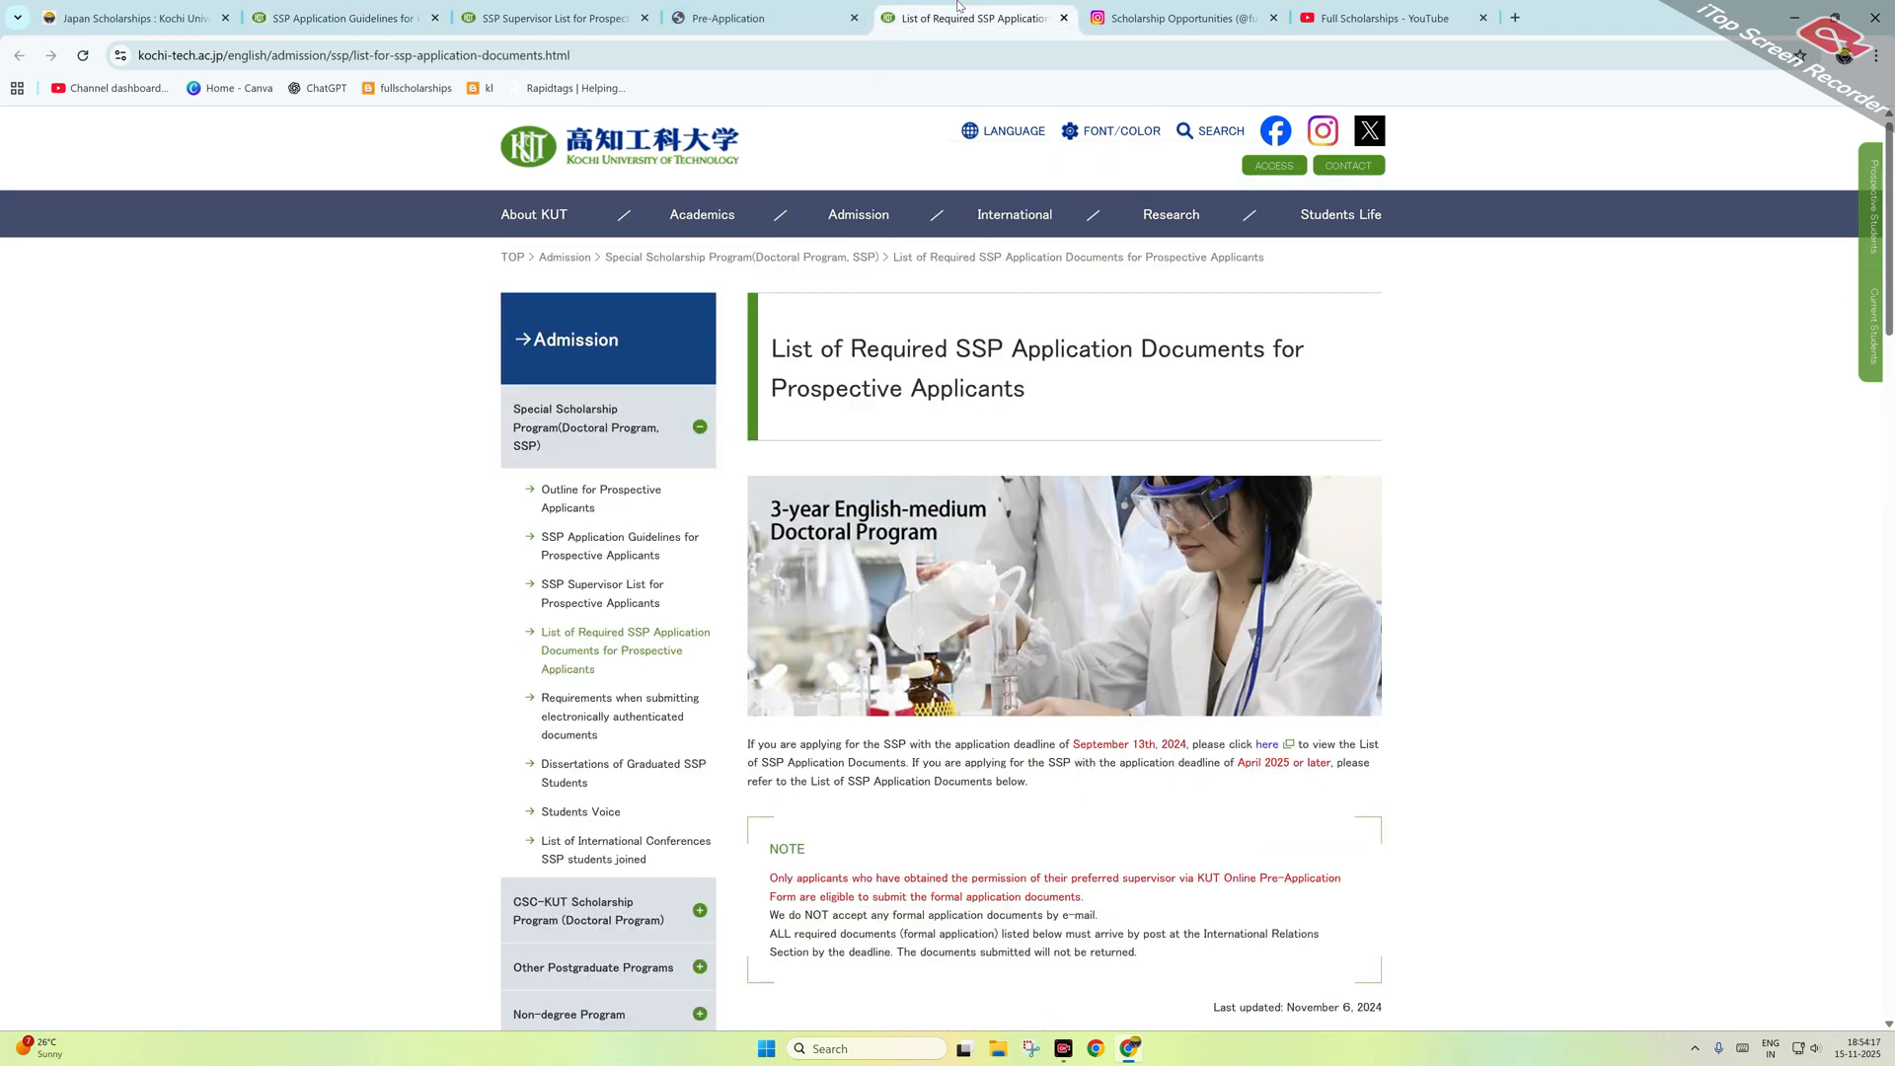
Highlight the Required documents heading, check the supervisor list, then return to the pre-application form
scroll("down", 3)
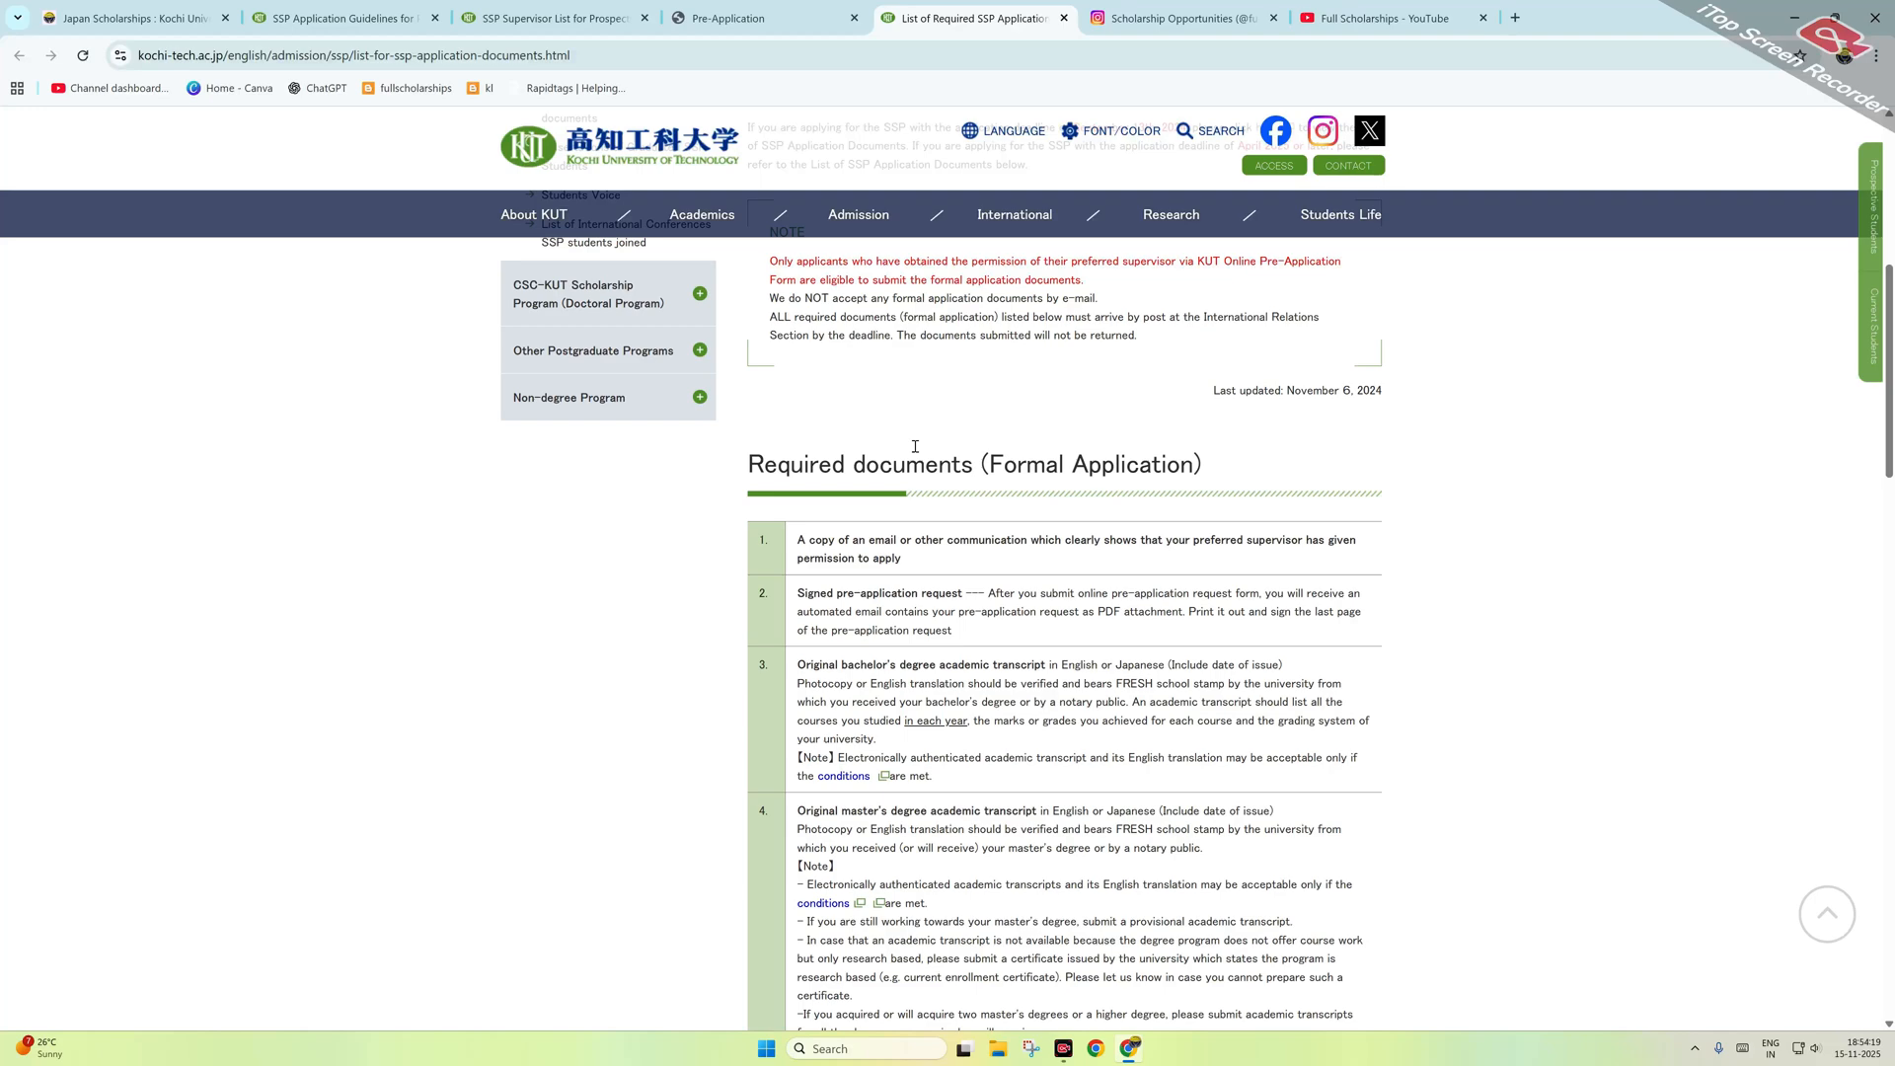
triple_click(973, 463)
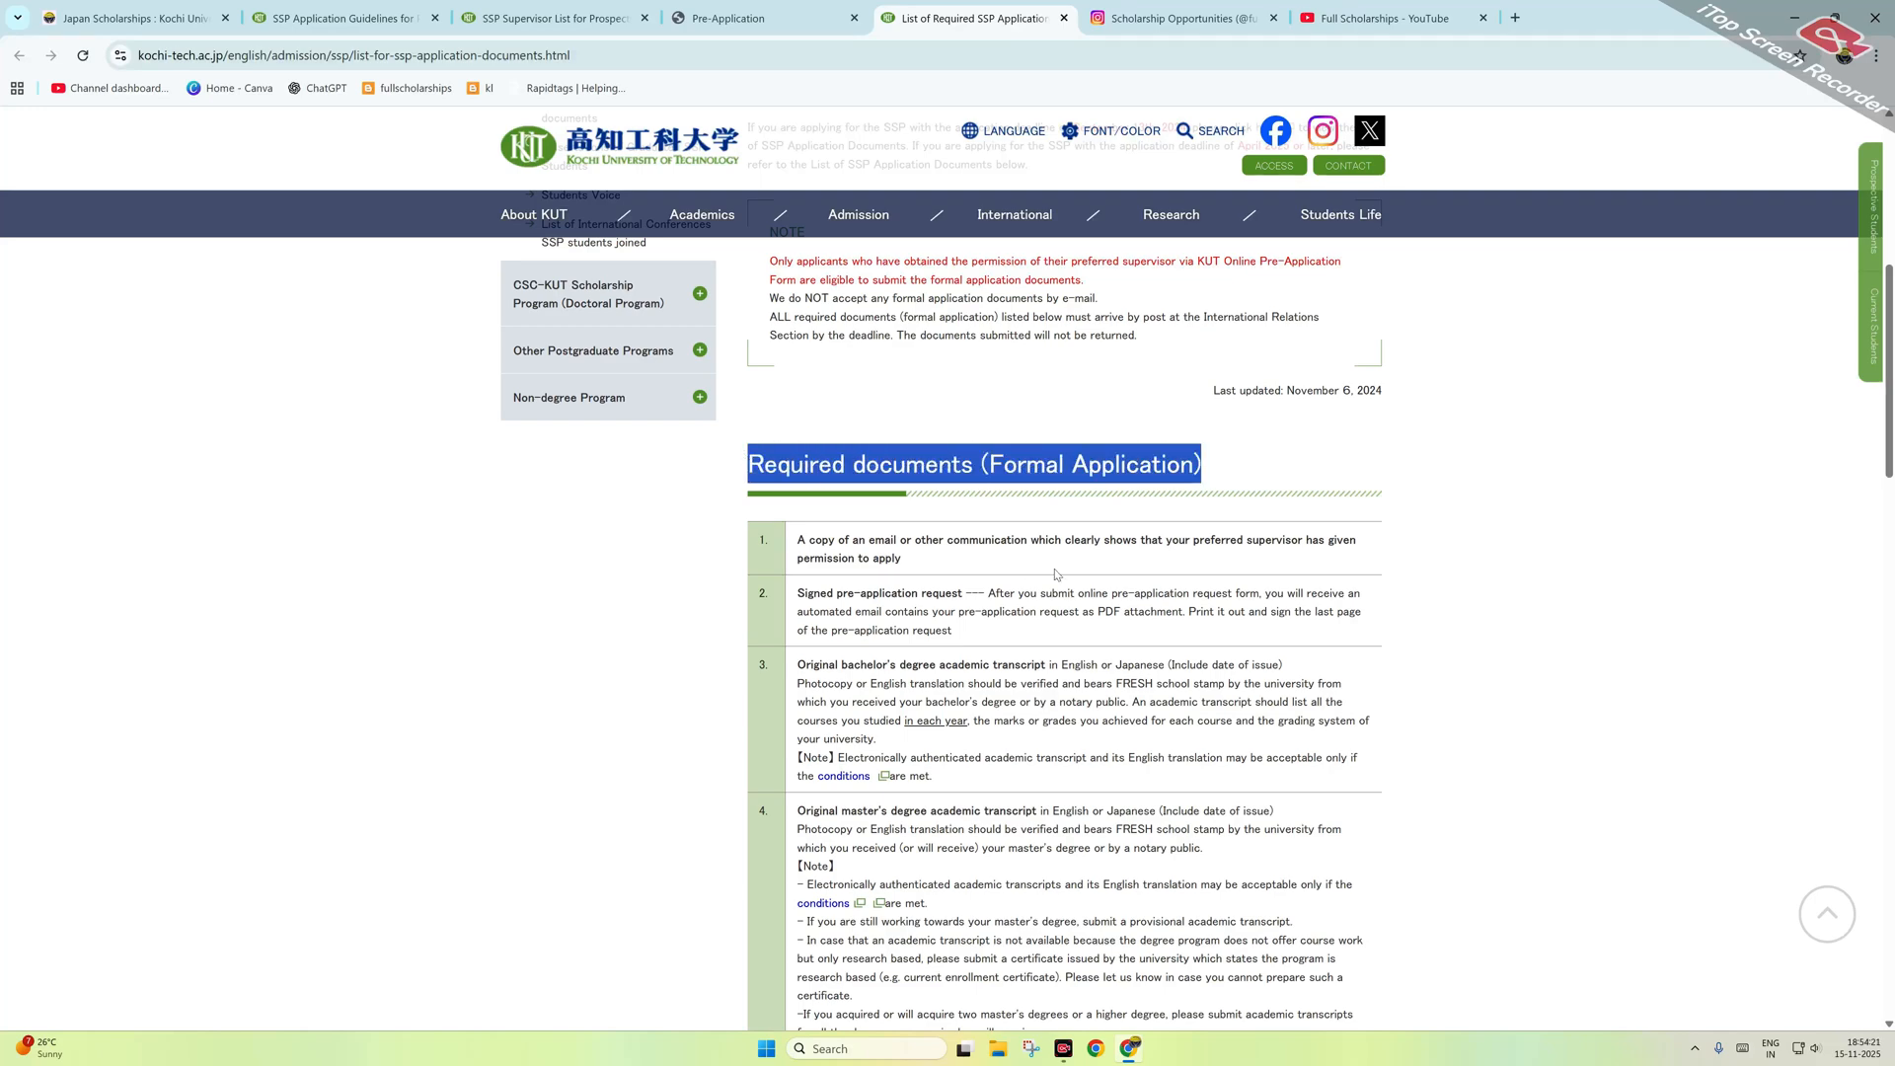
mouse_move(963, 825)
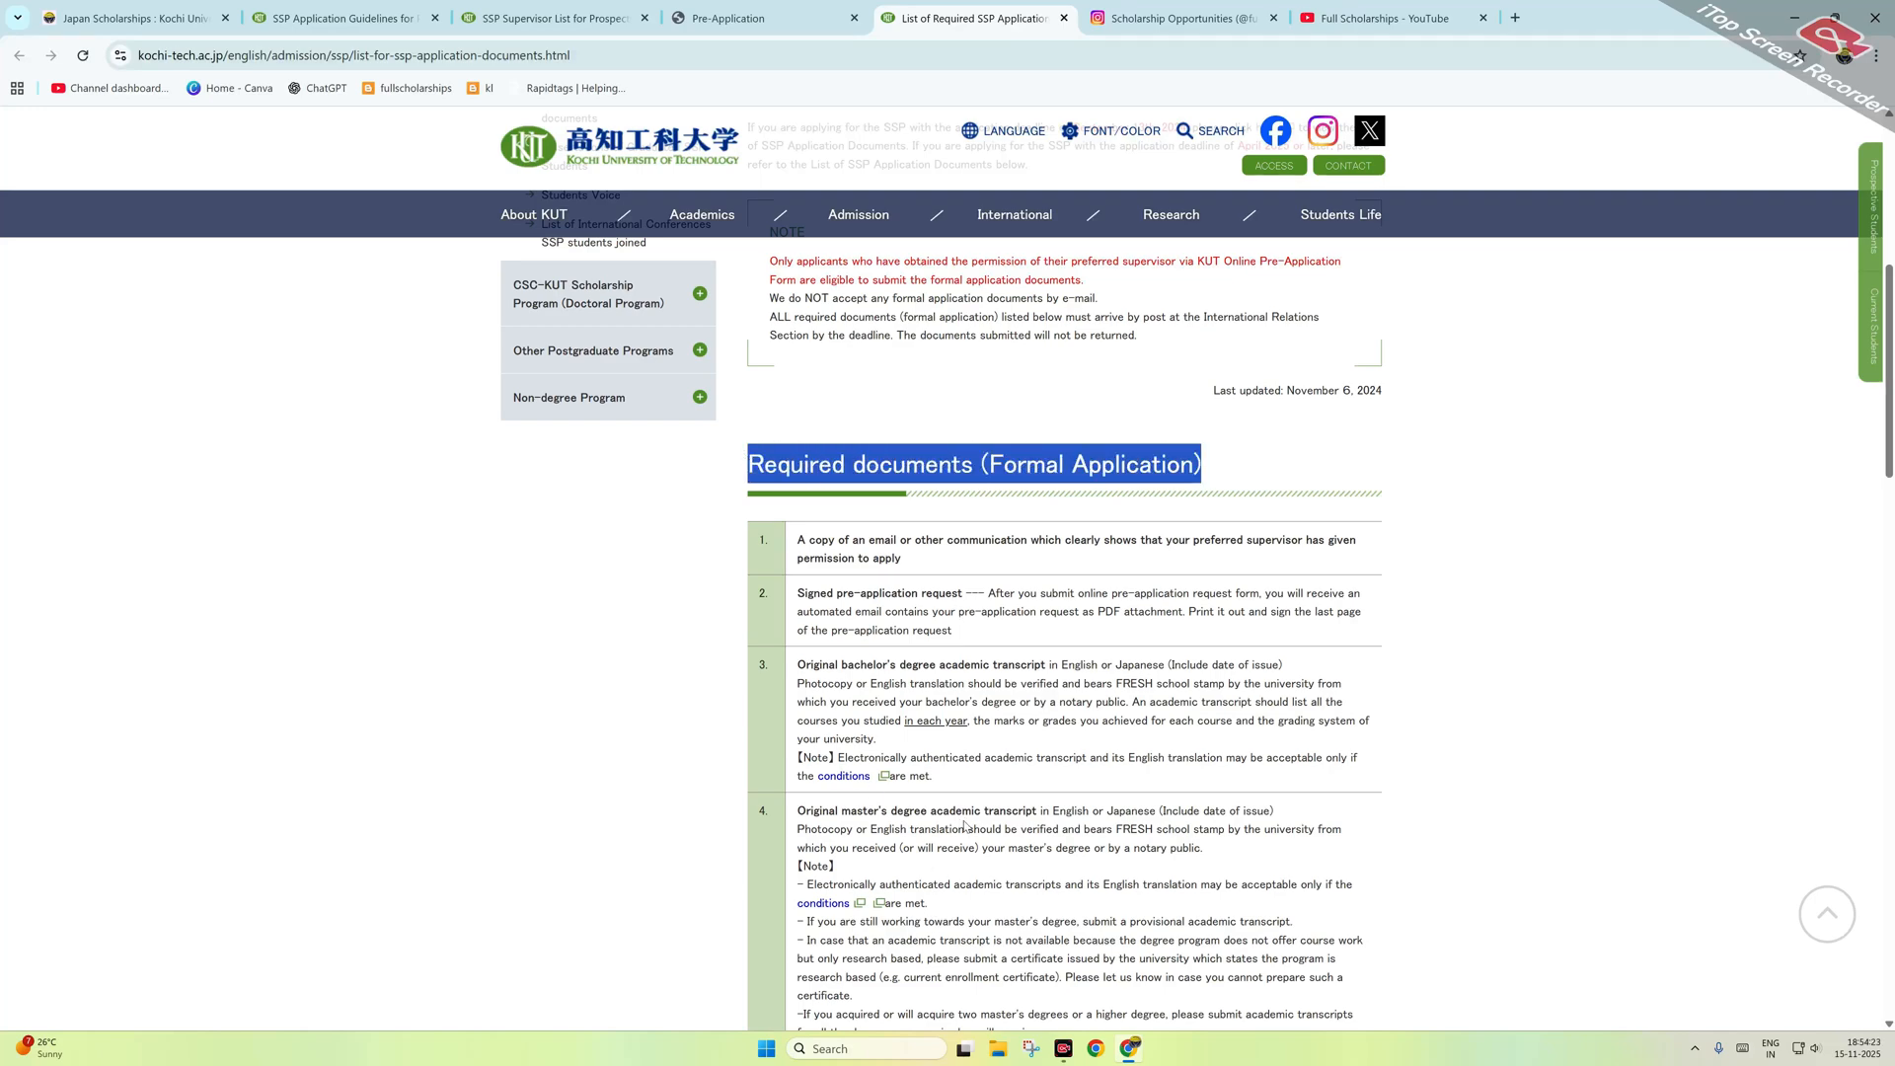
left_click(761, 16)
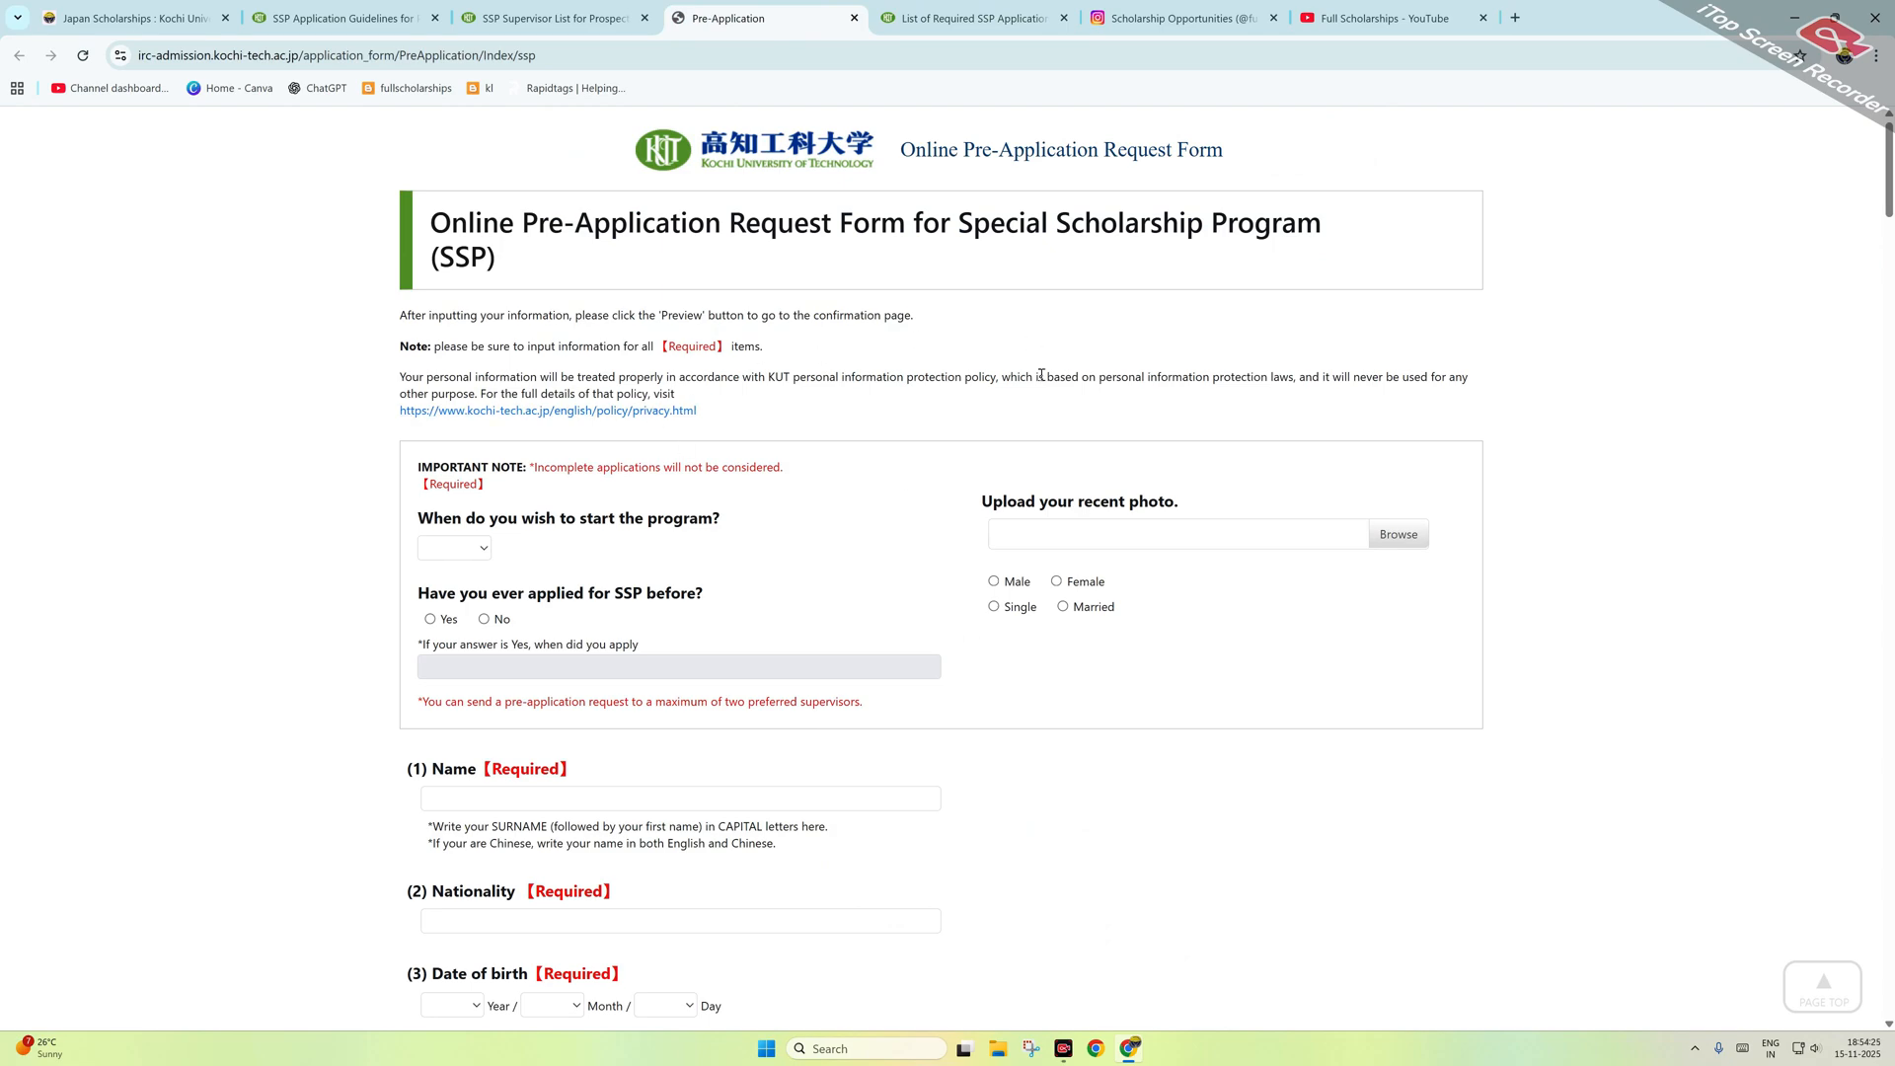
left_click(973, 17)
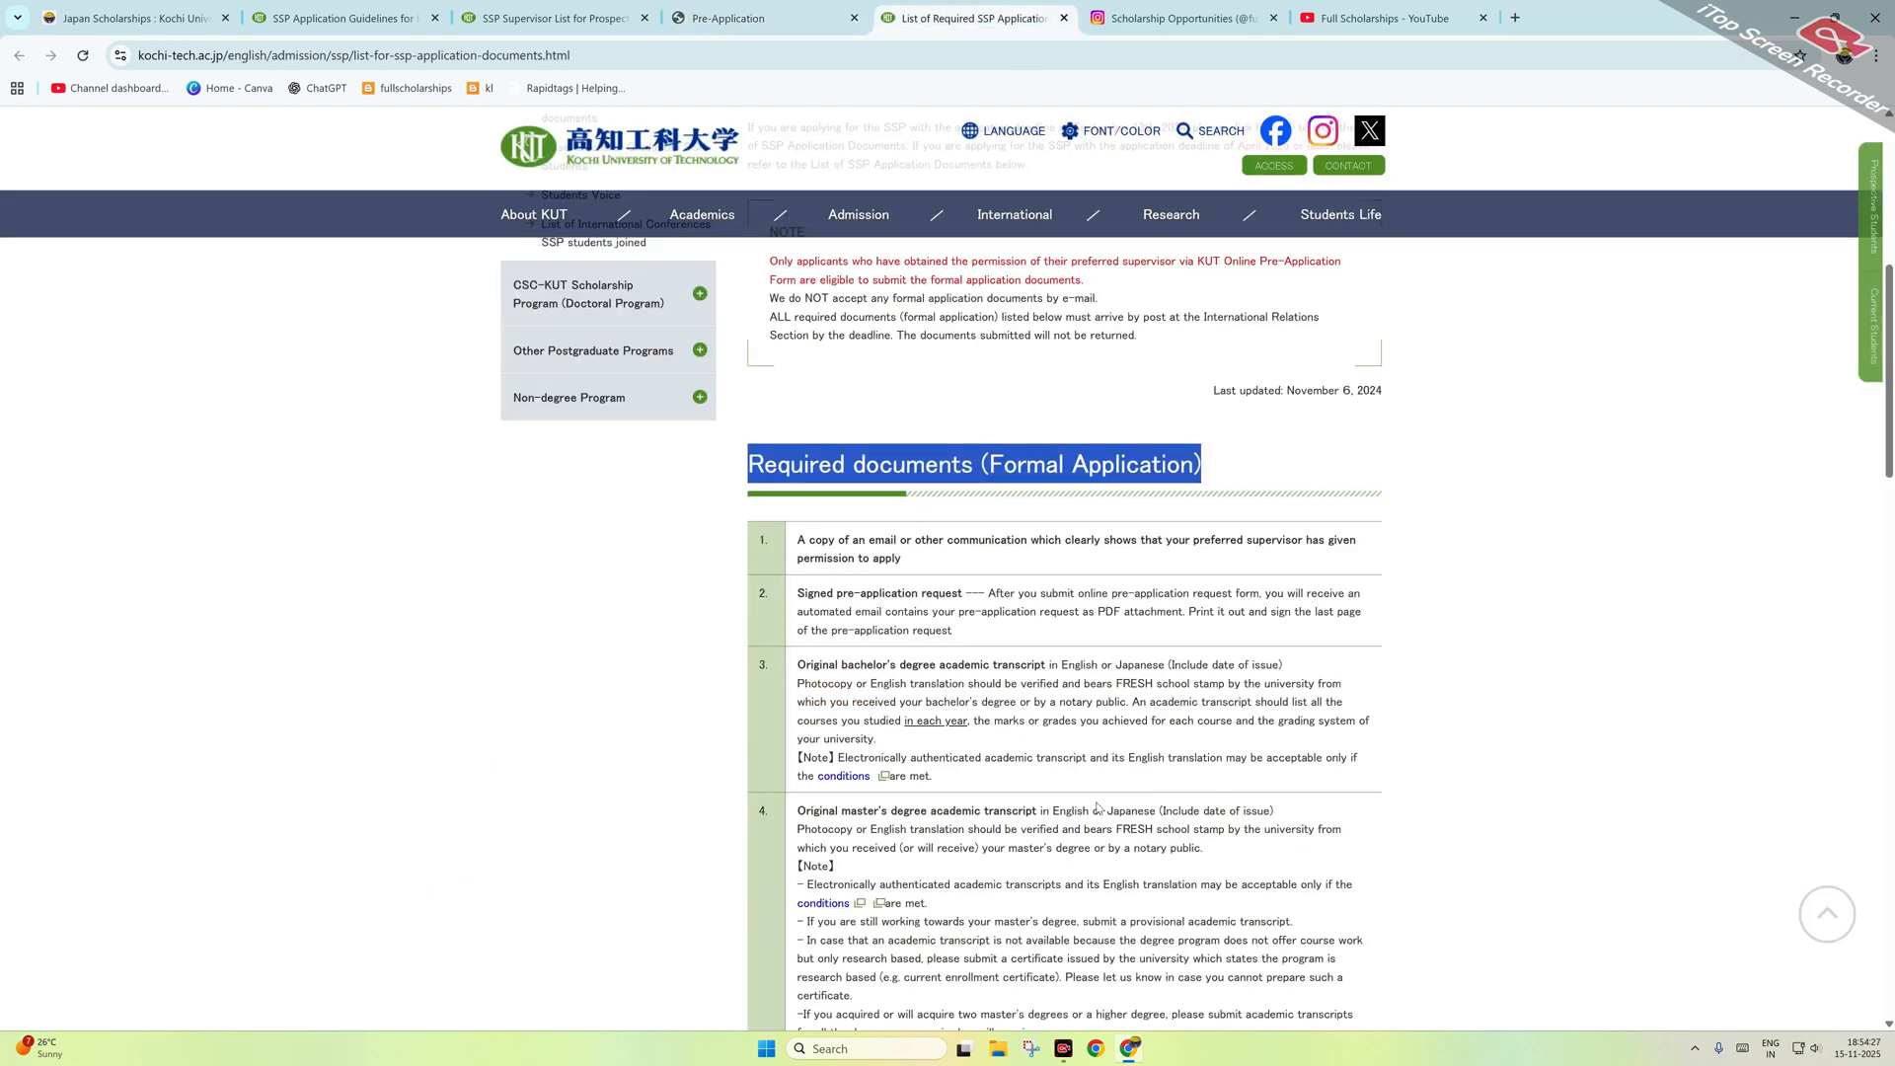
left_click(763, 17)
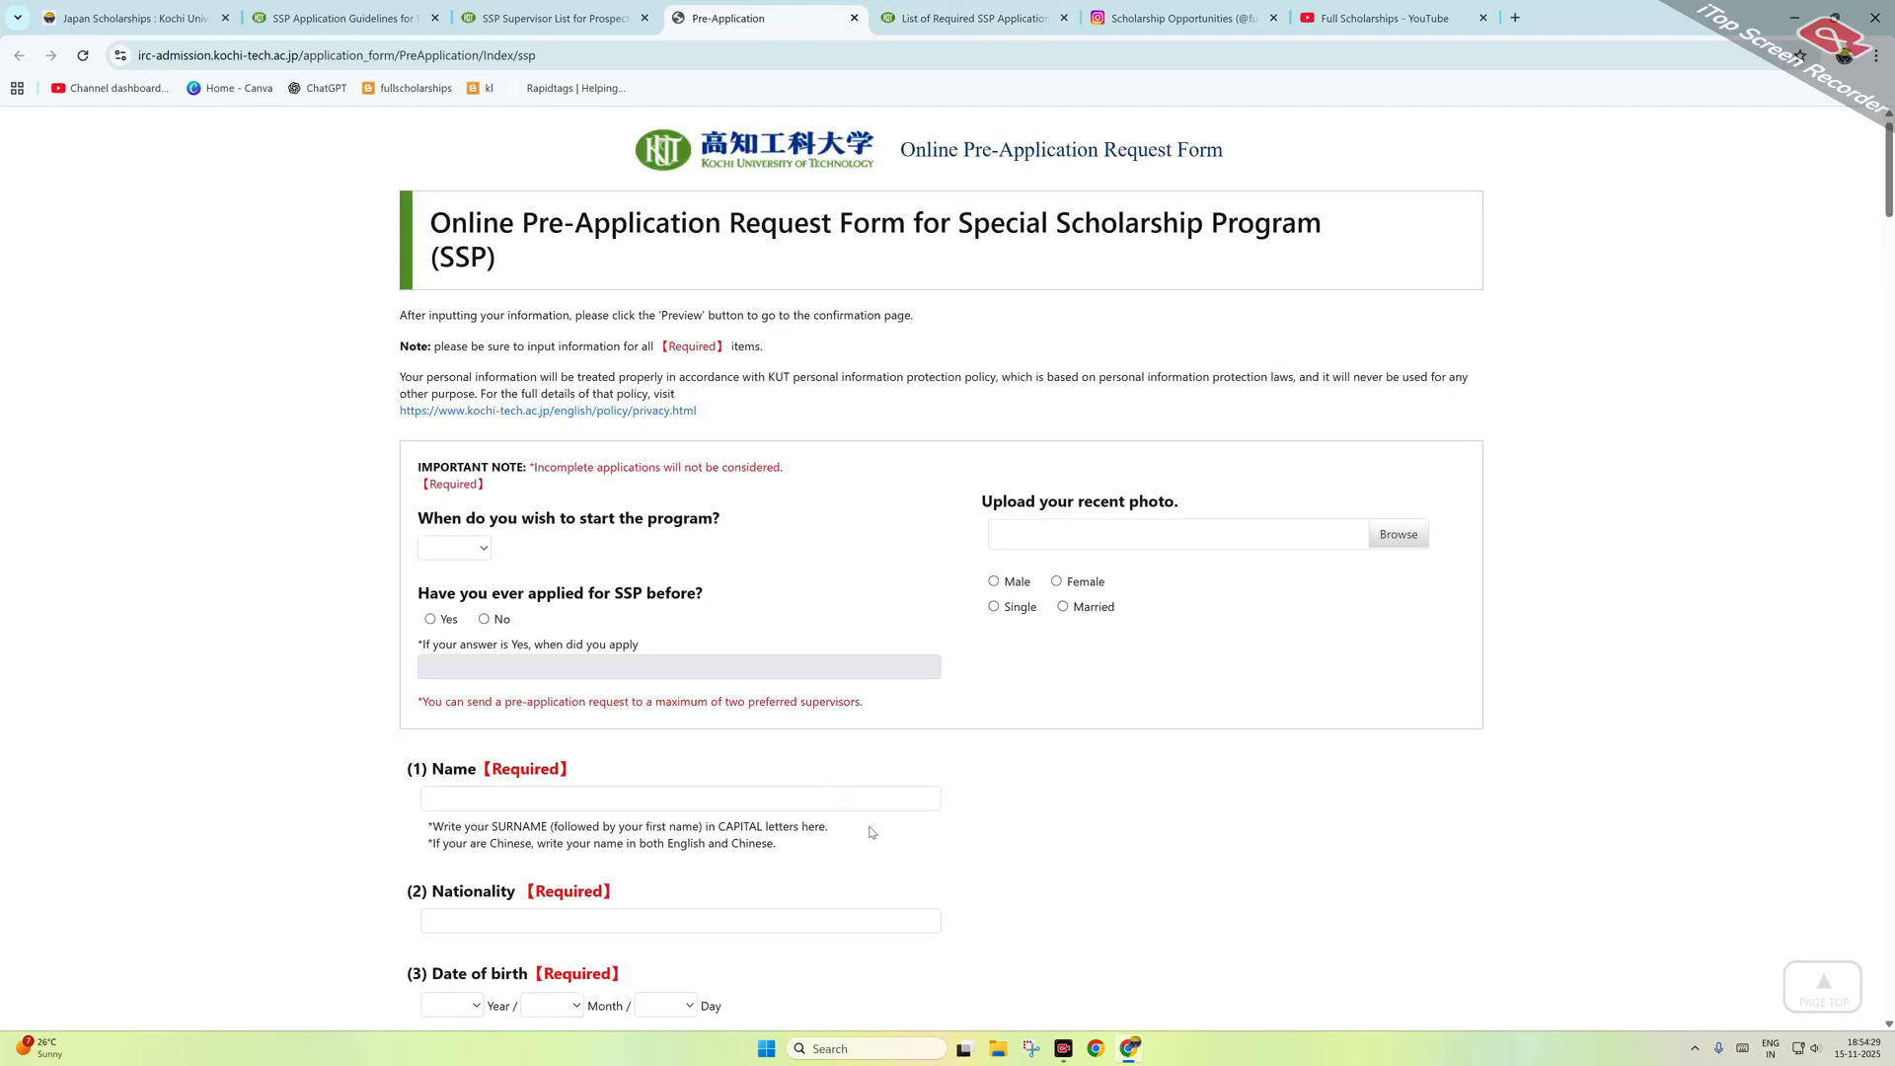
left_click(551, 17)
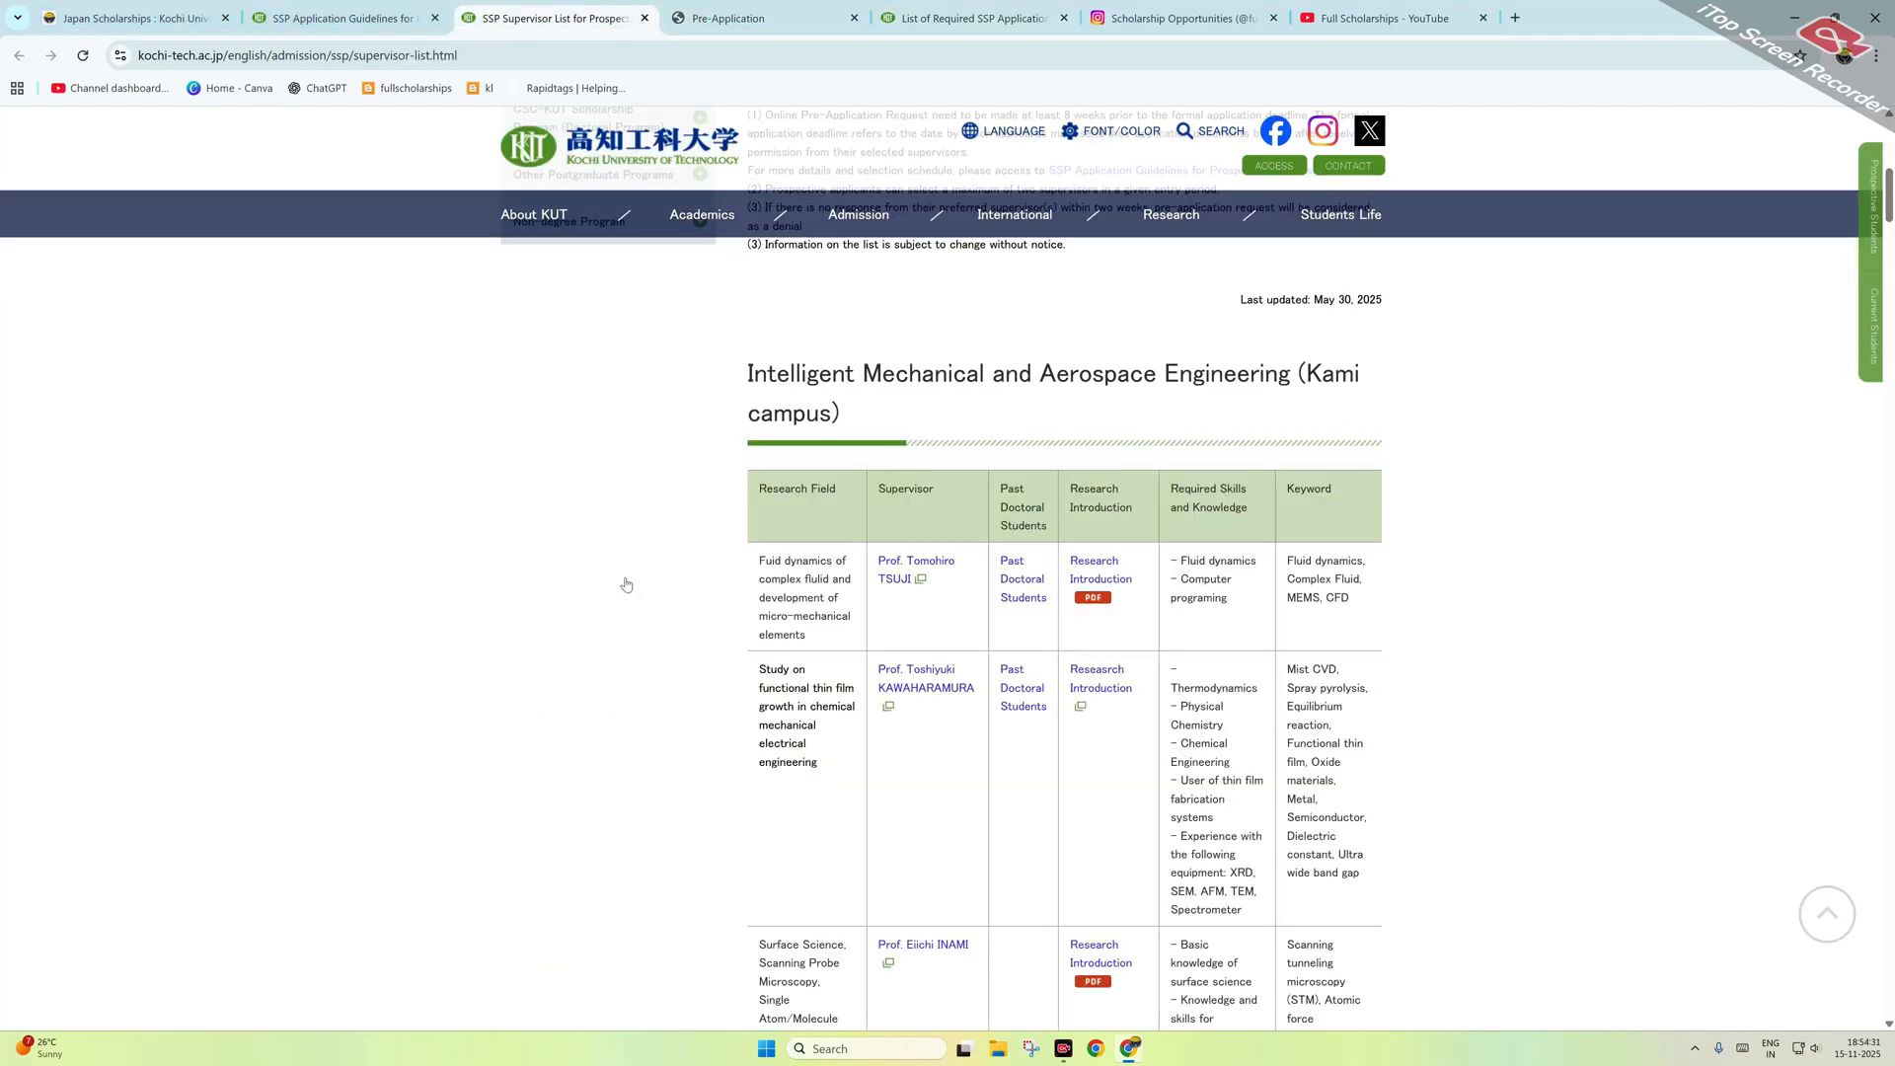
scroll("down", 3)
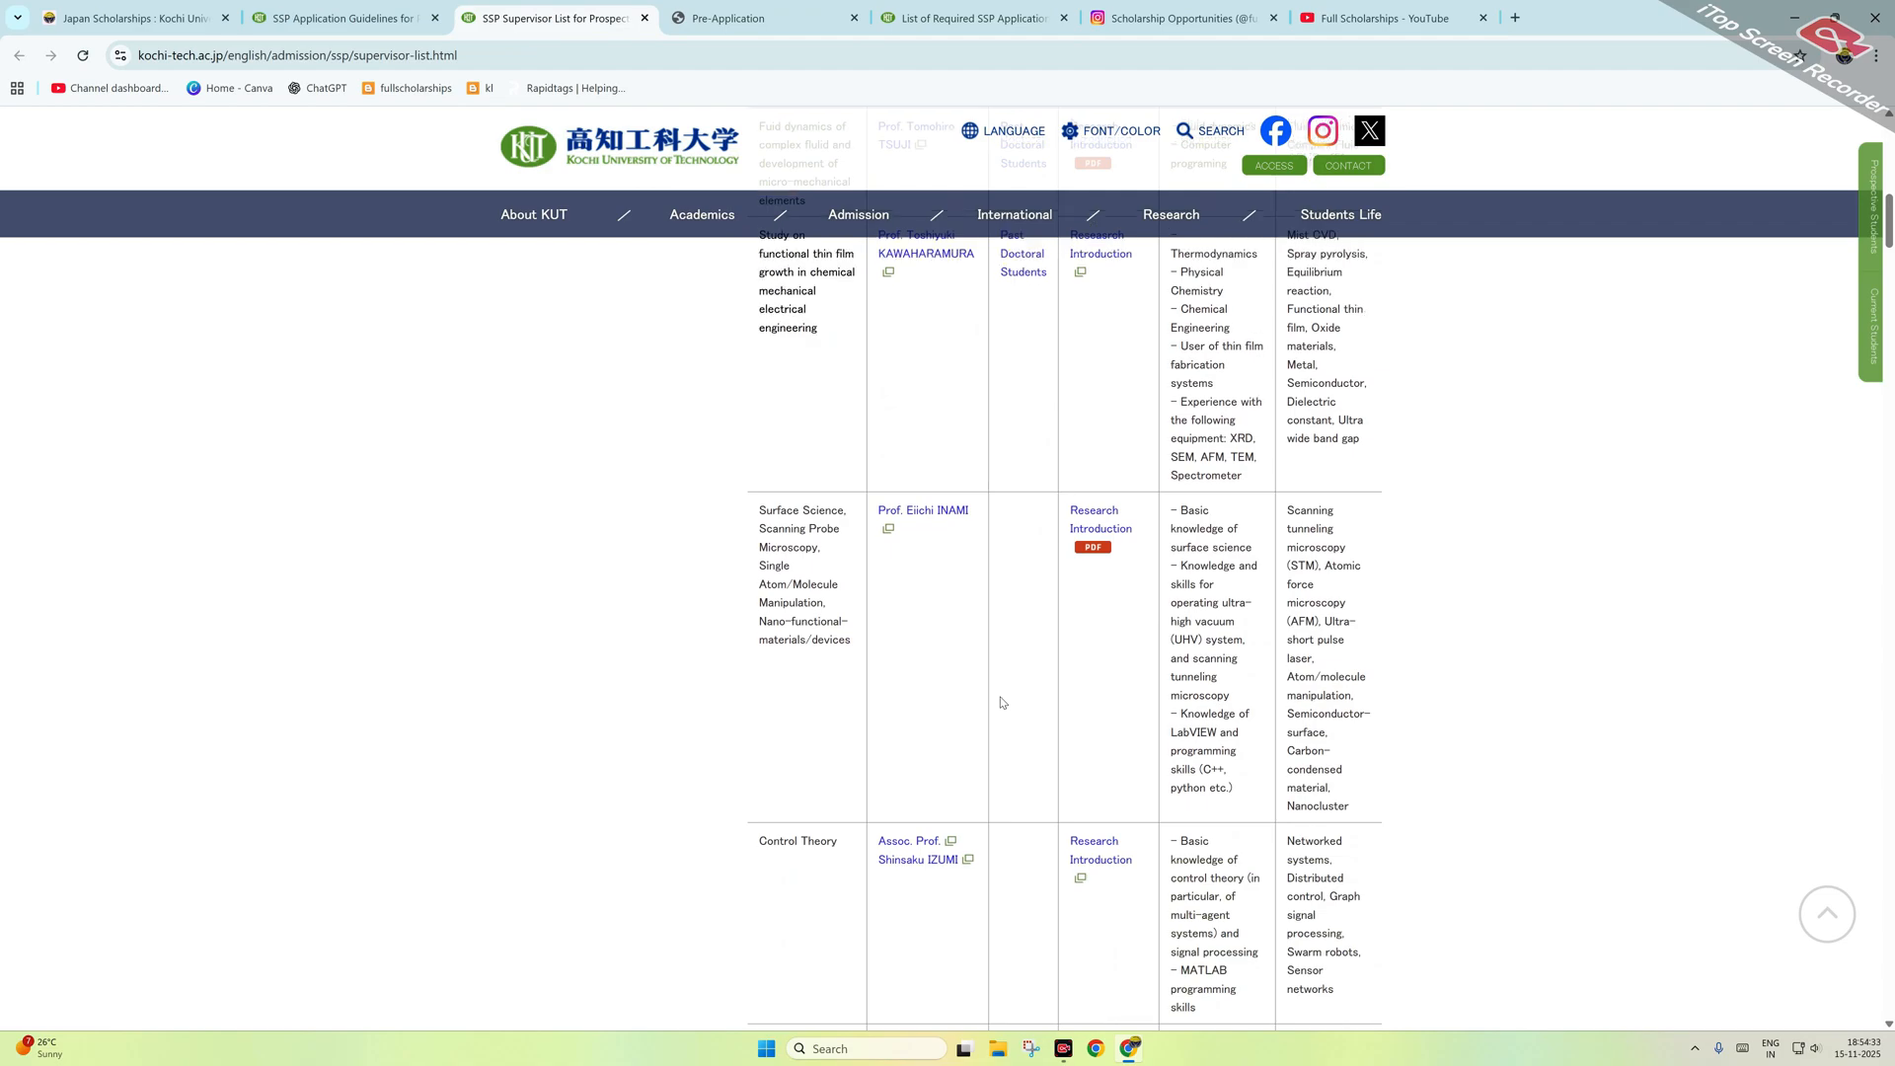
left_click(765, 17)
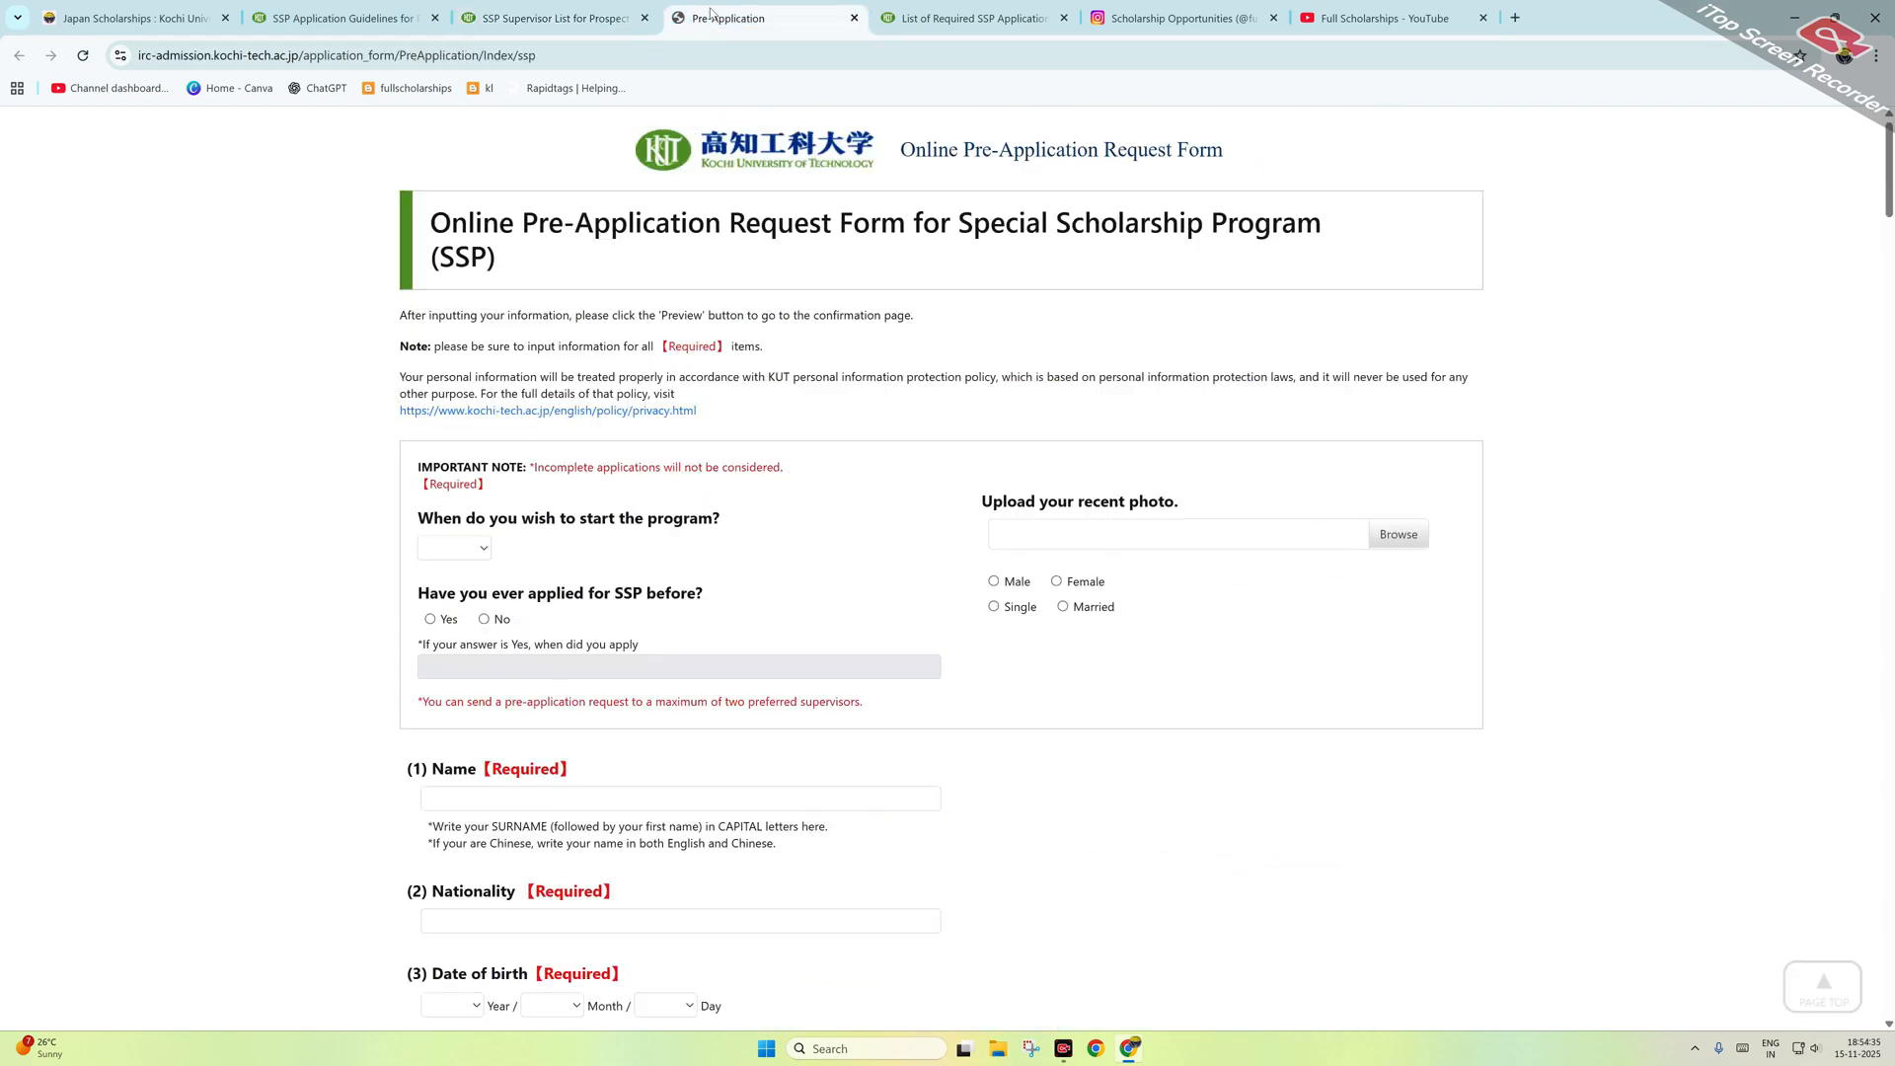
mouse_move(607, 710)
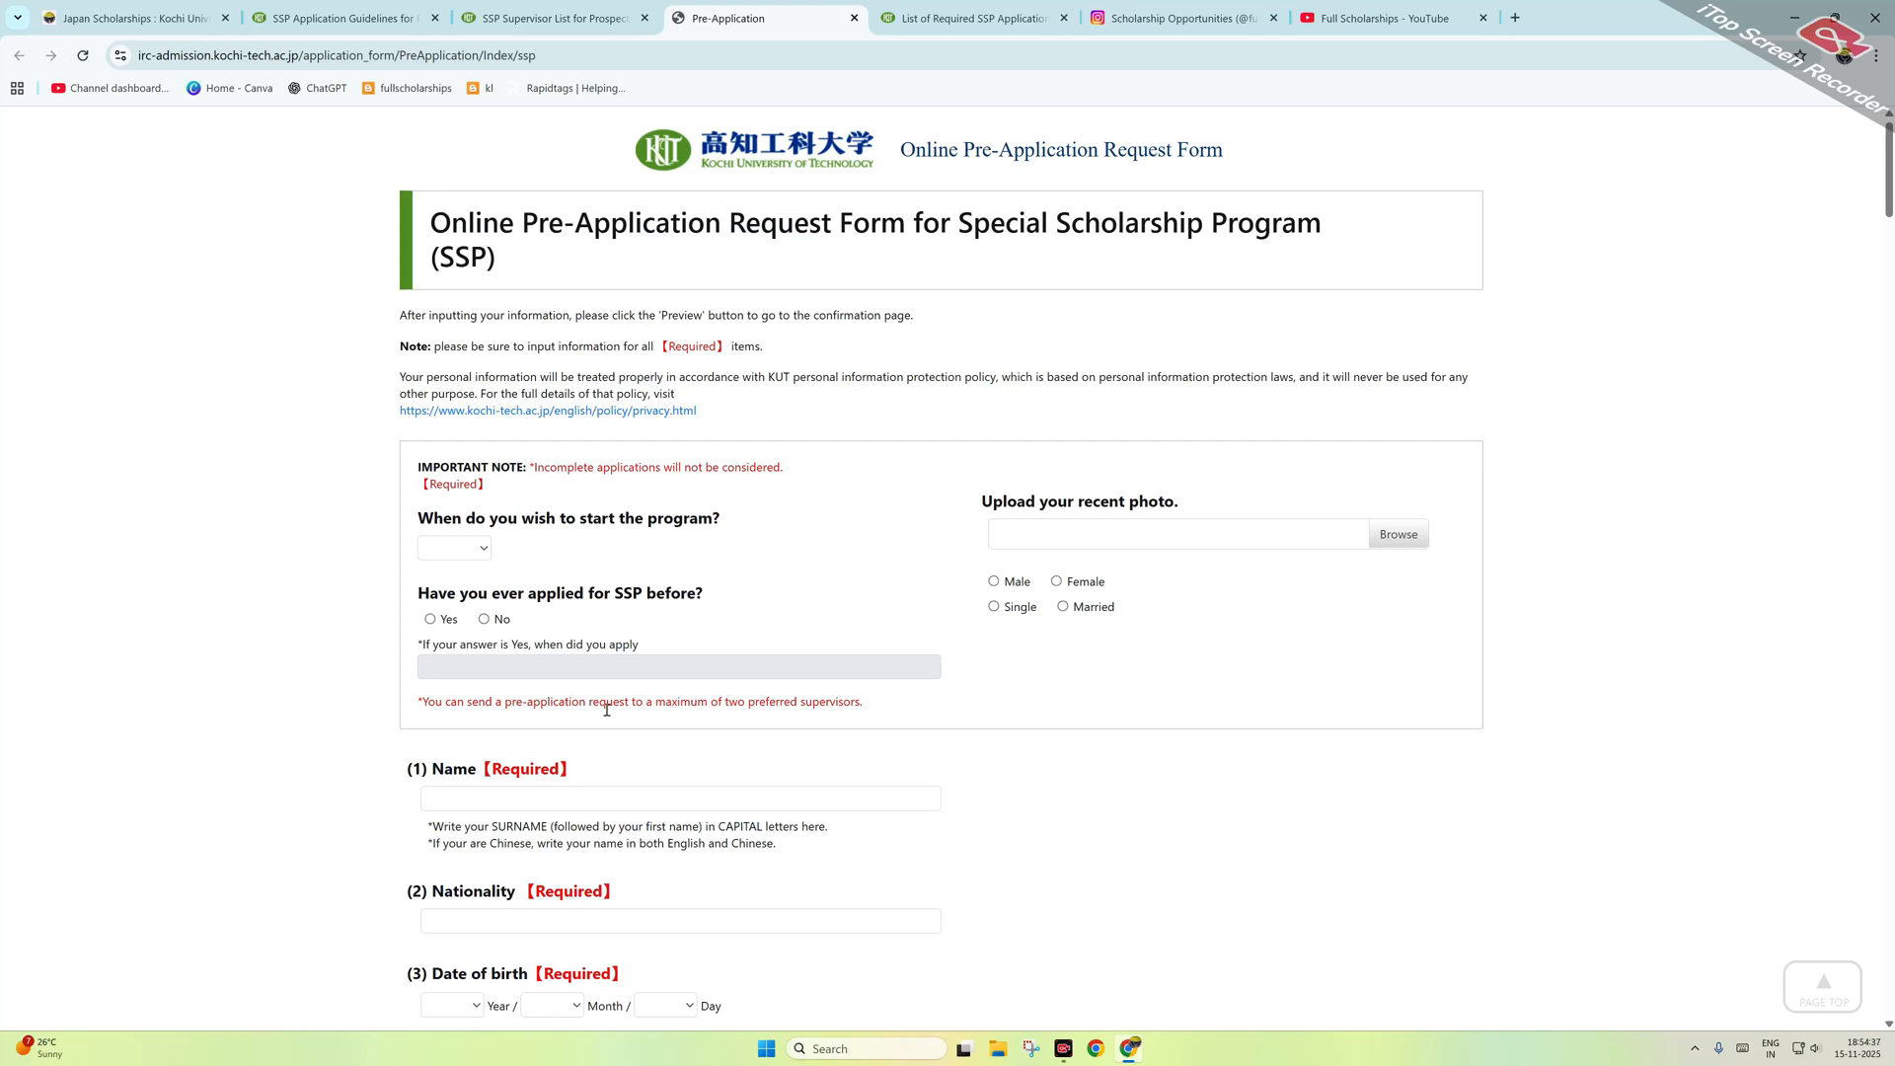
mouse_move(472, 505)
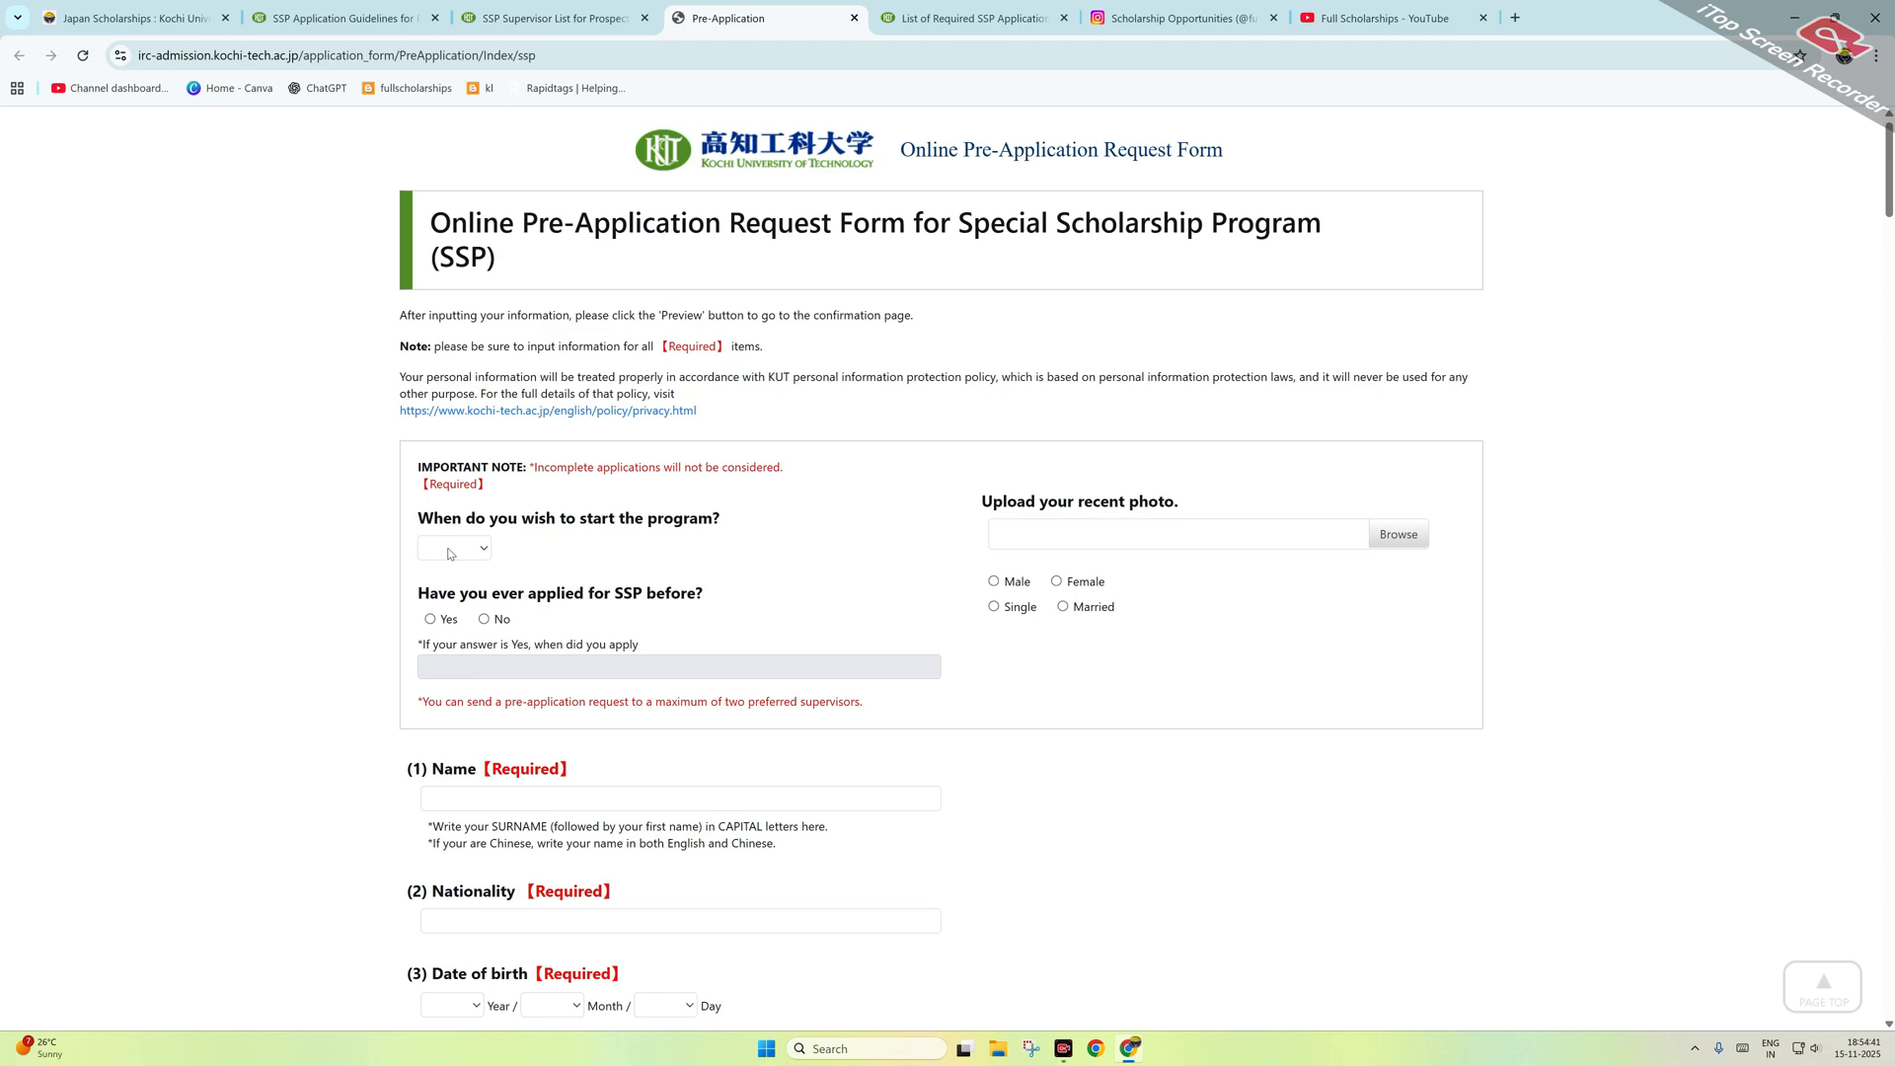
Choose a 2026.10 start, mark Male and Single, and enter 'hggf' in the form
left_click(453, 548)
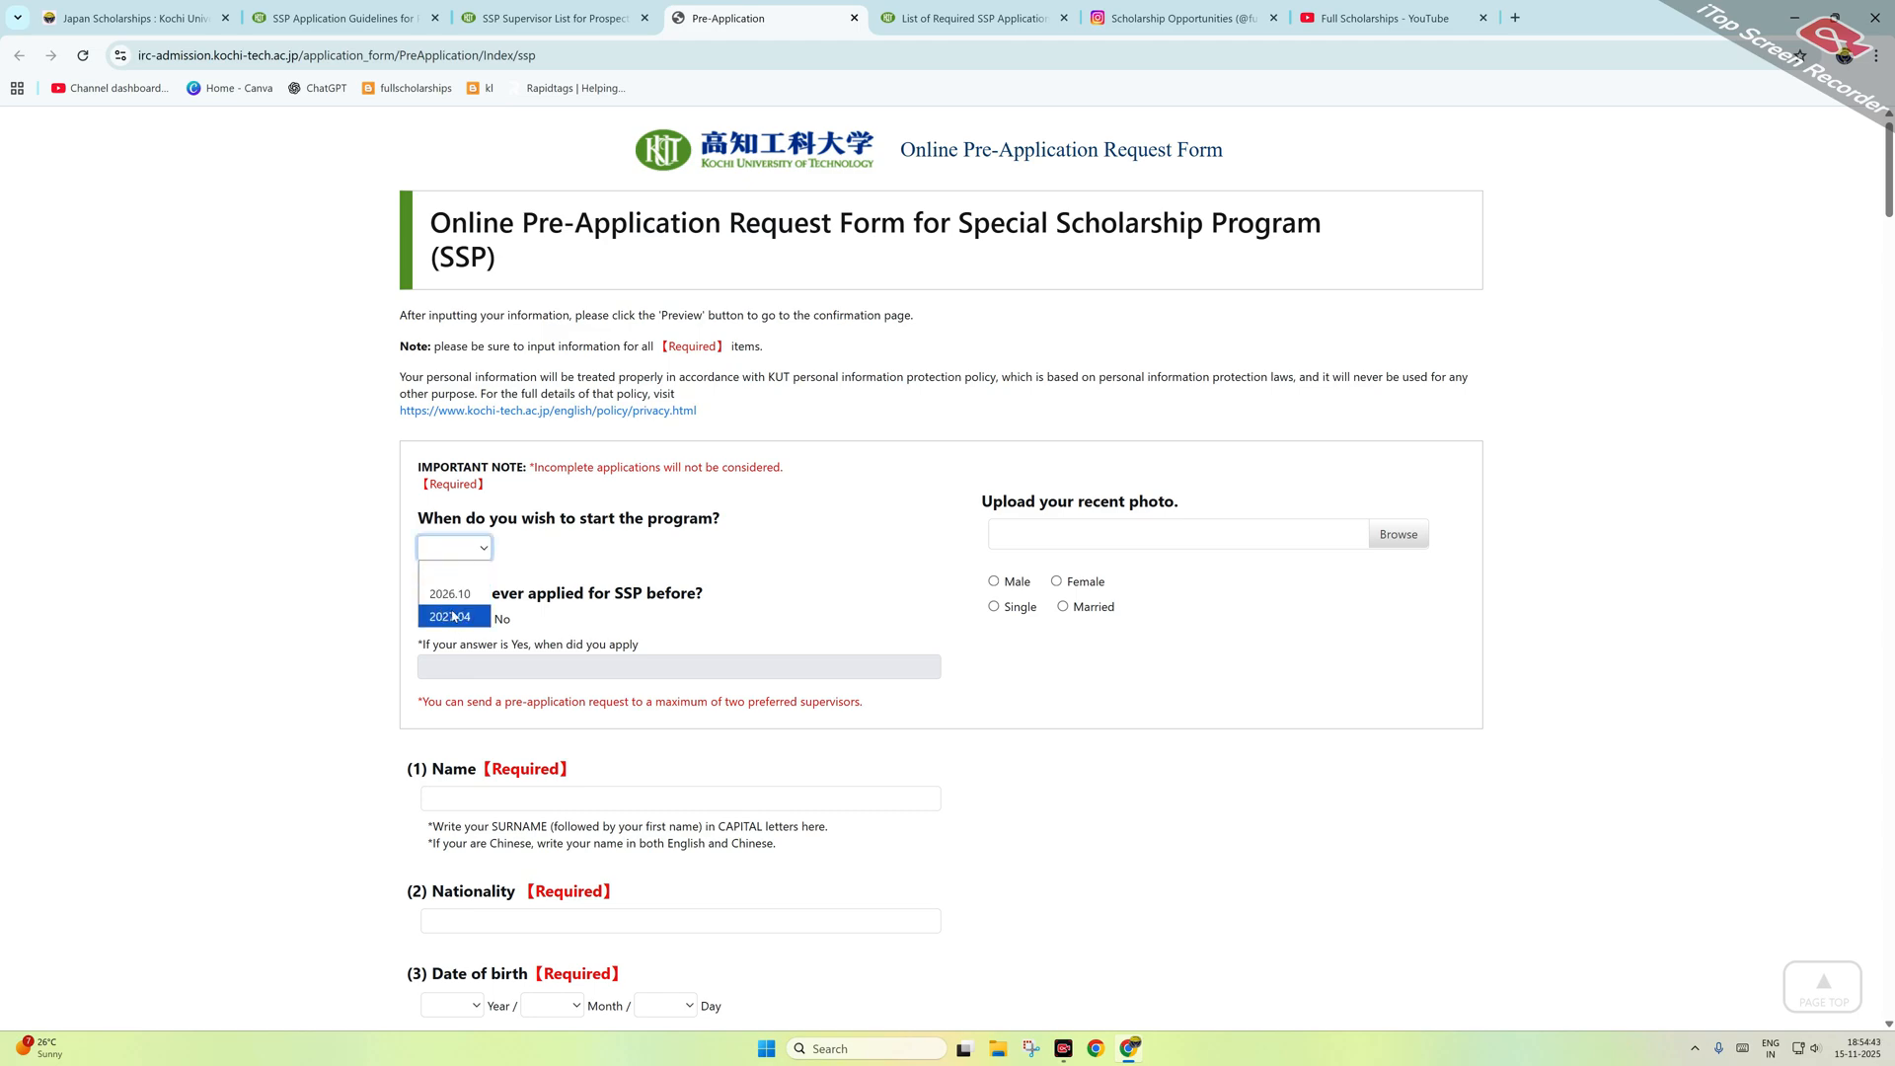
left_click(448, 593)
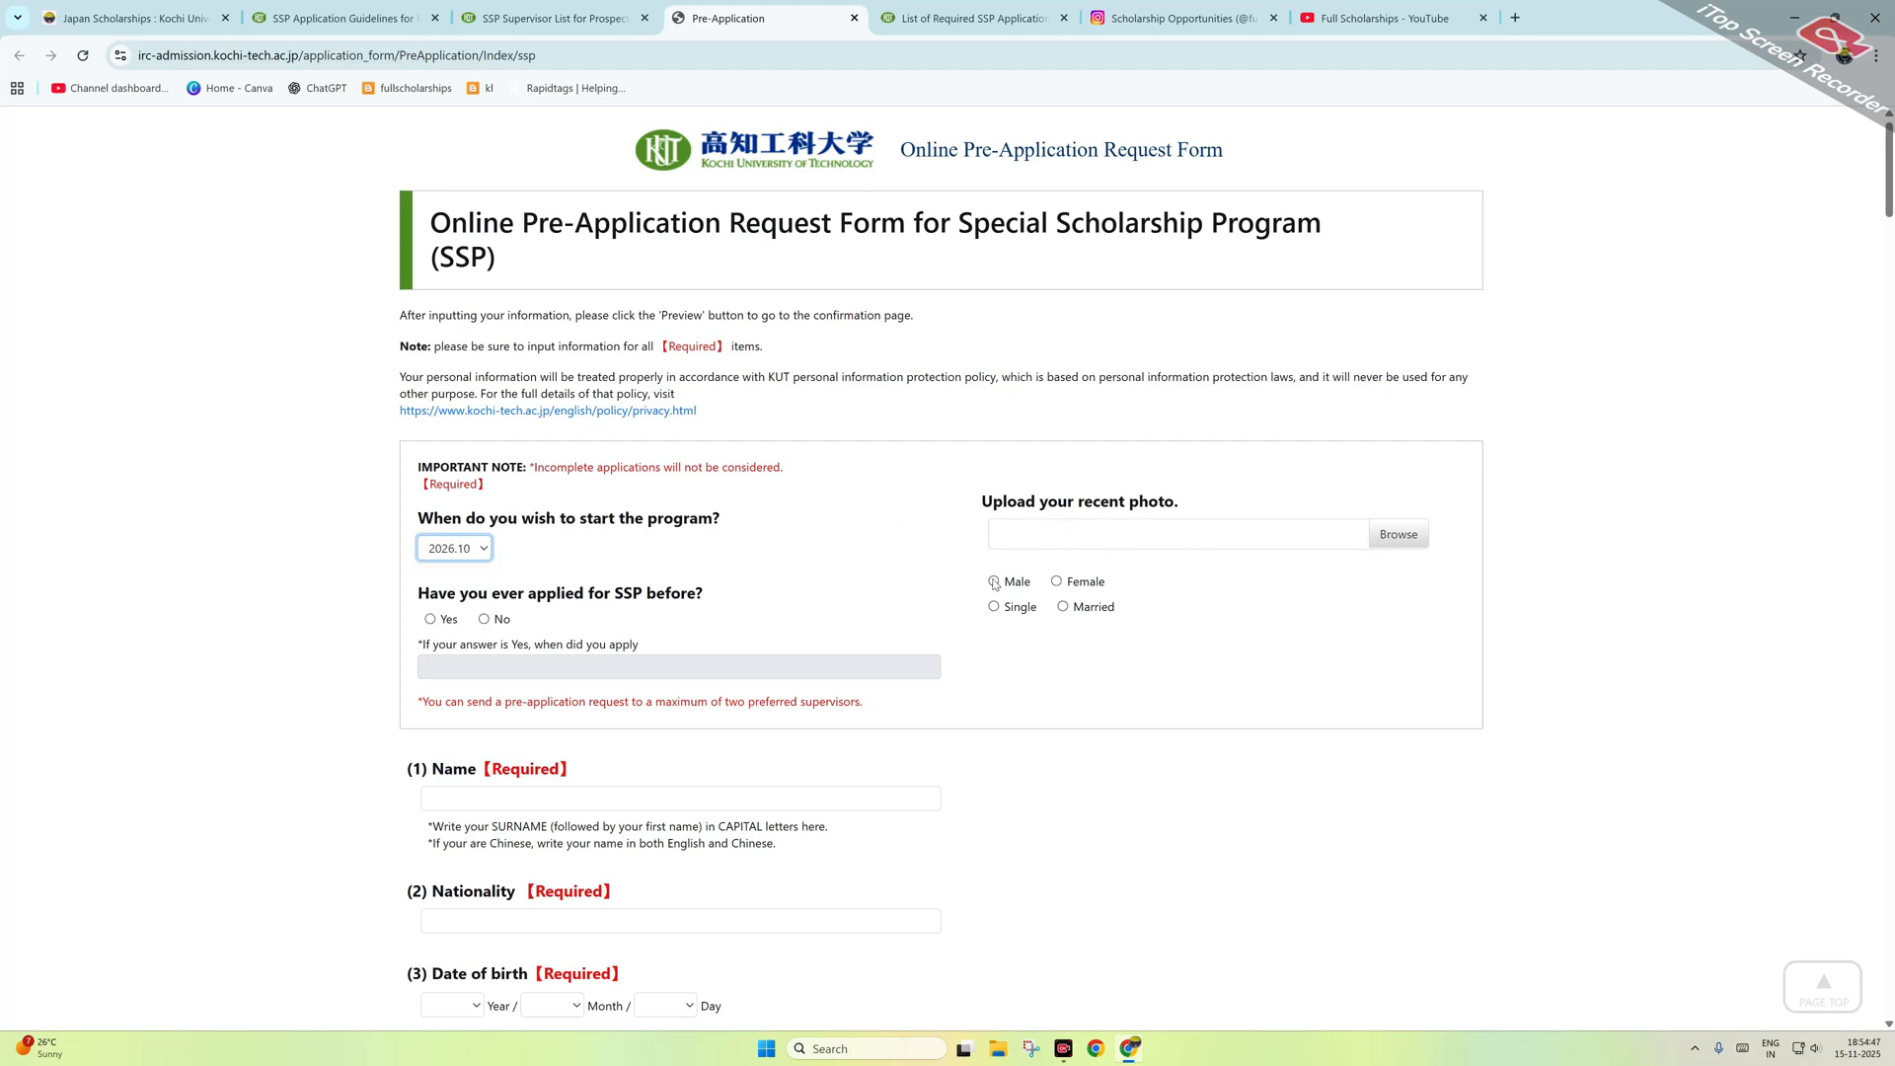
left_click(995, 581)
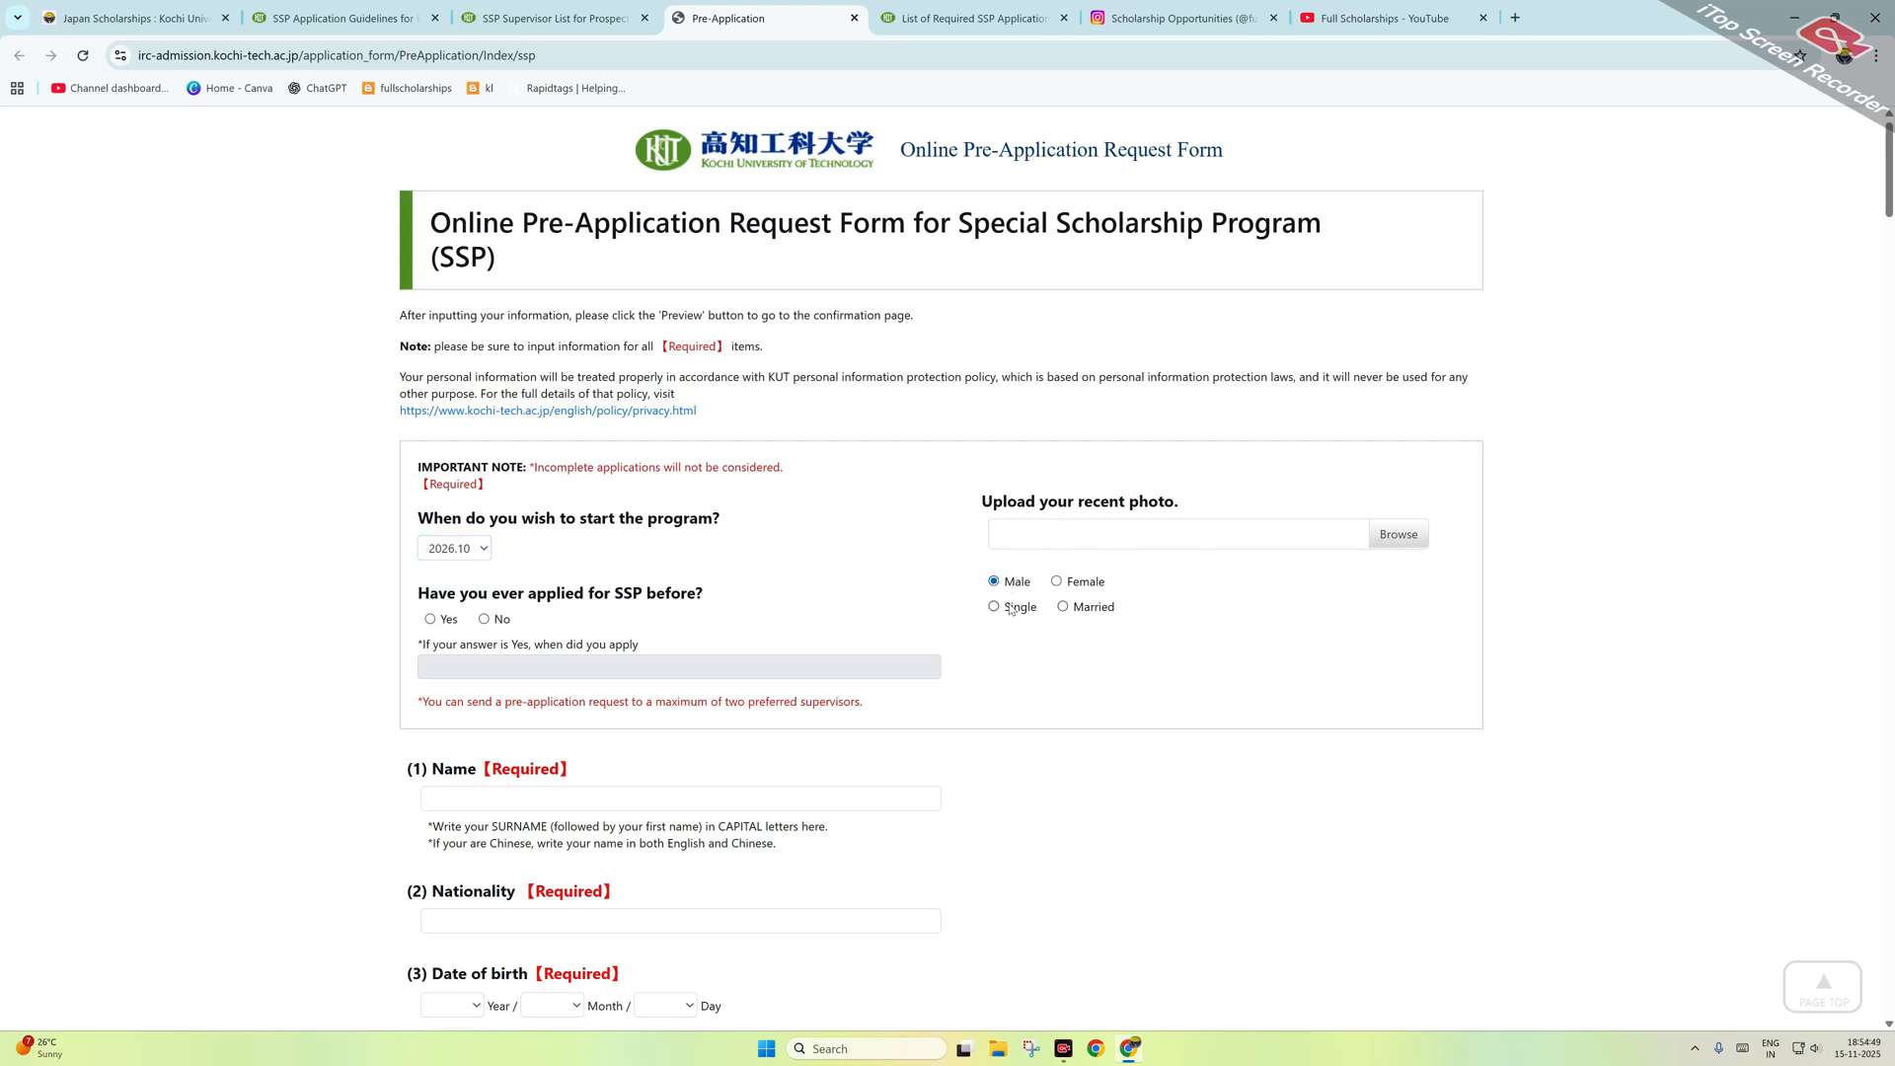
left_click(994, 607)
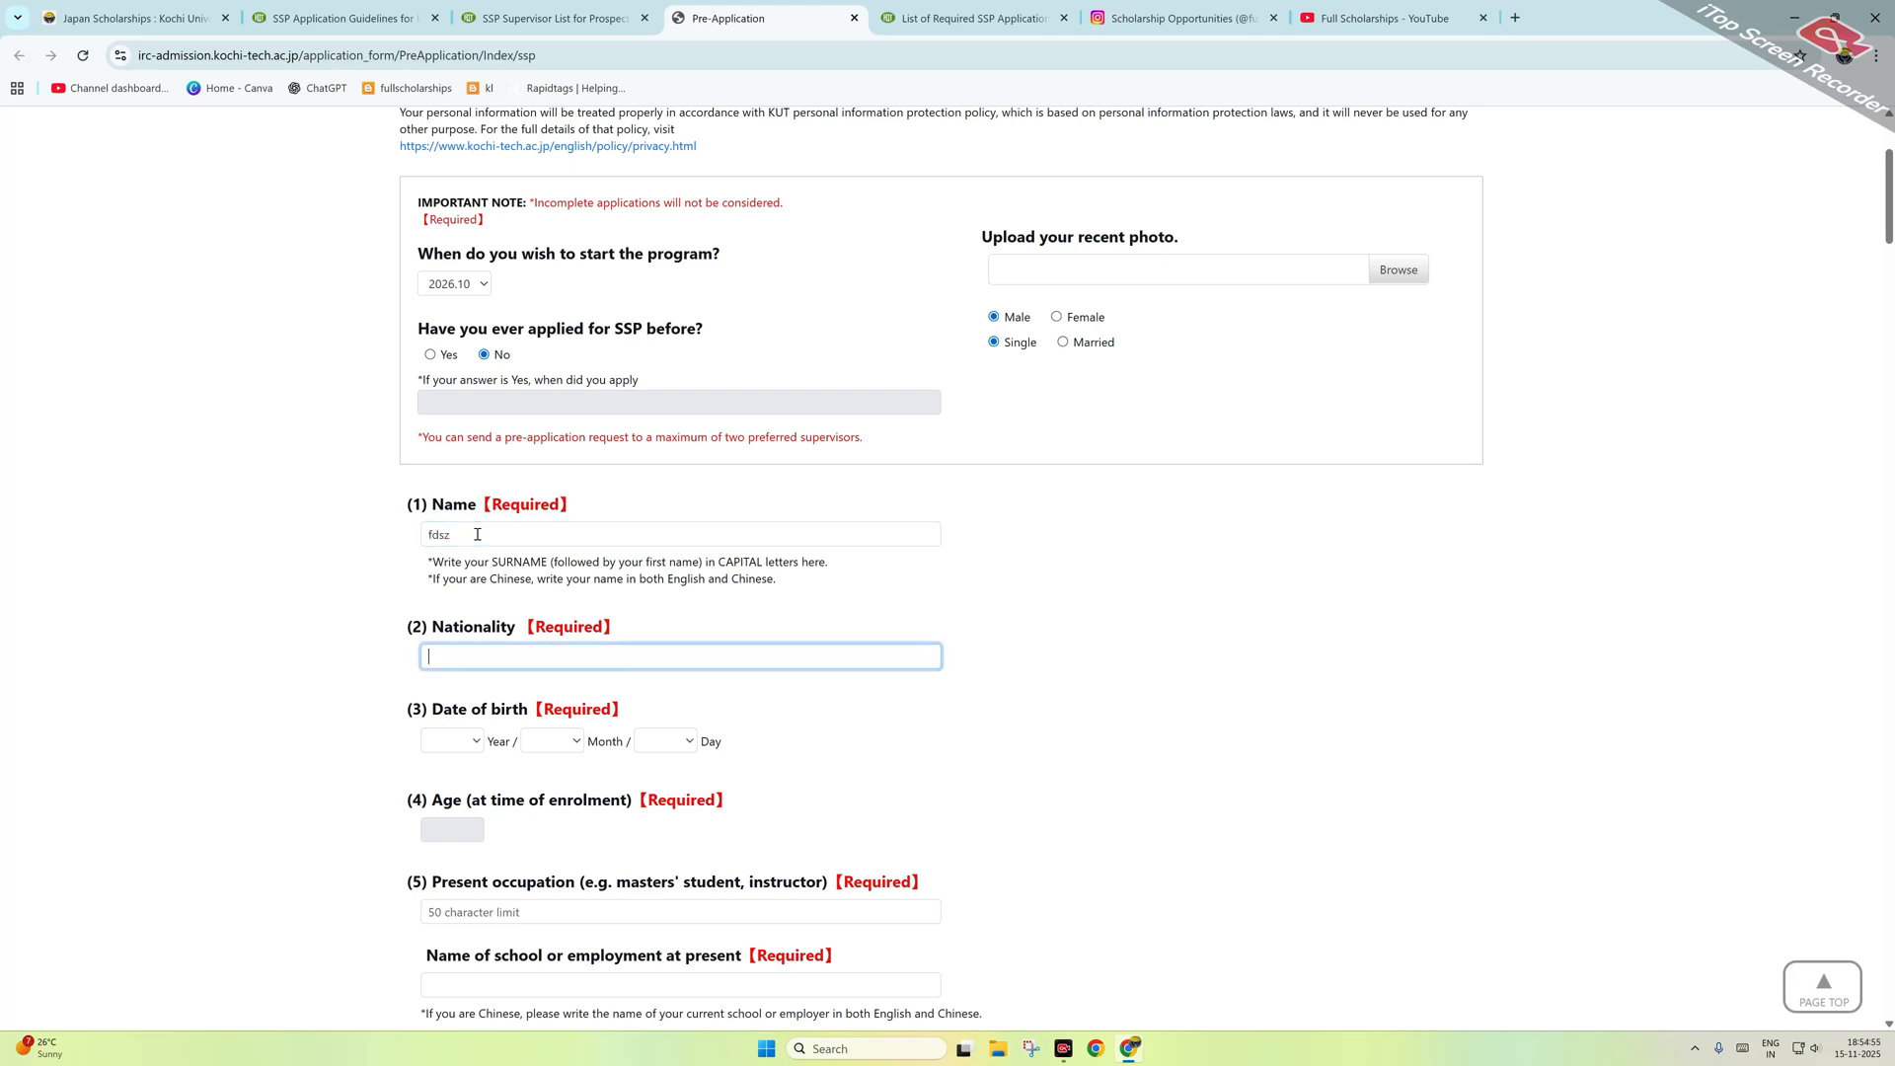
type("hggf")
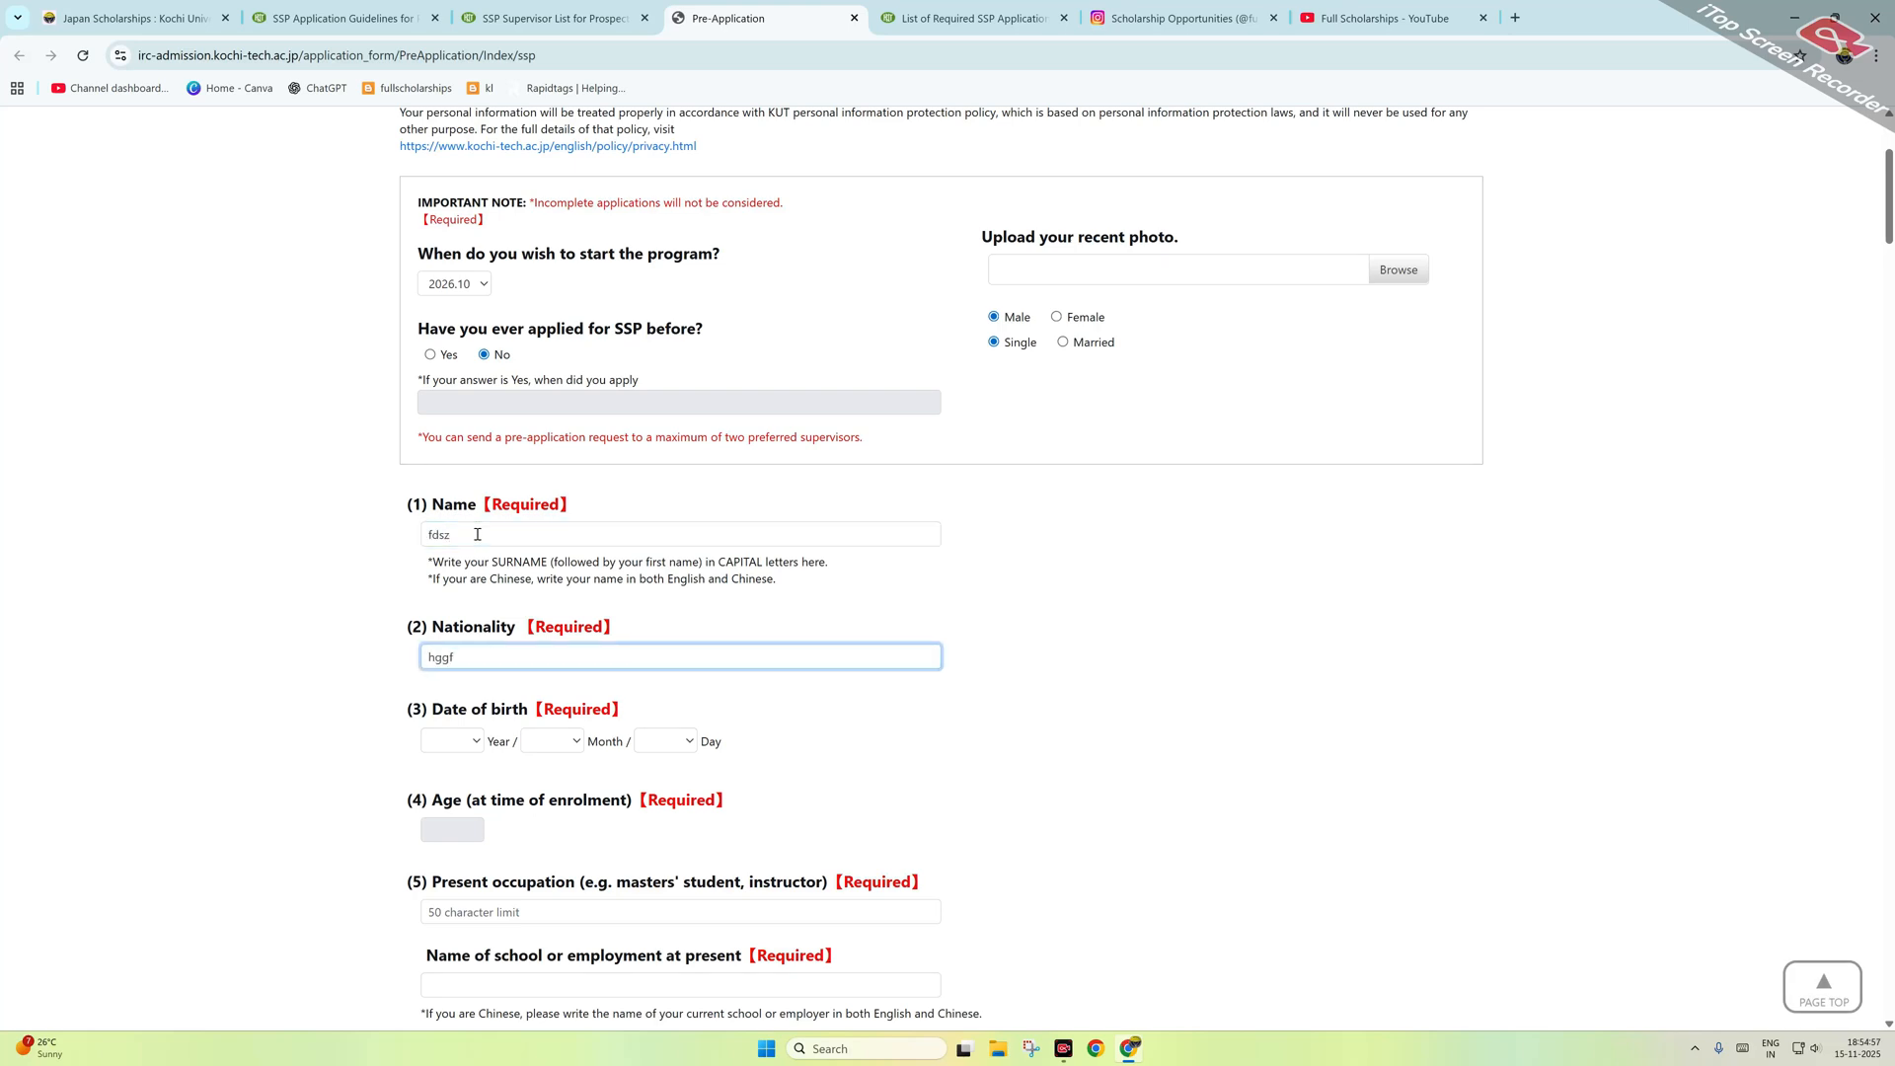
left_click(452, 739)
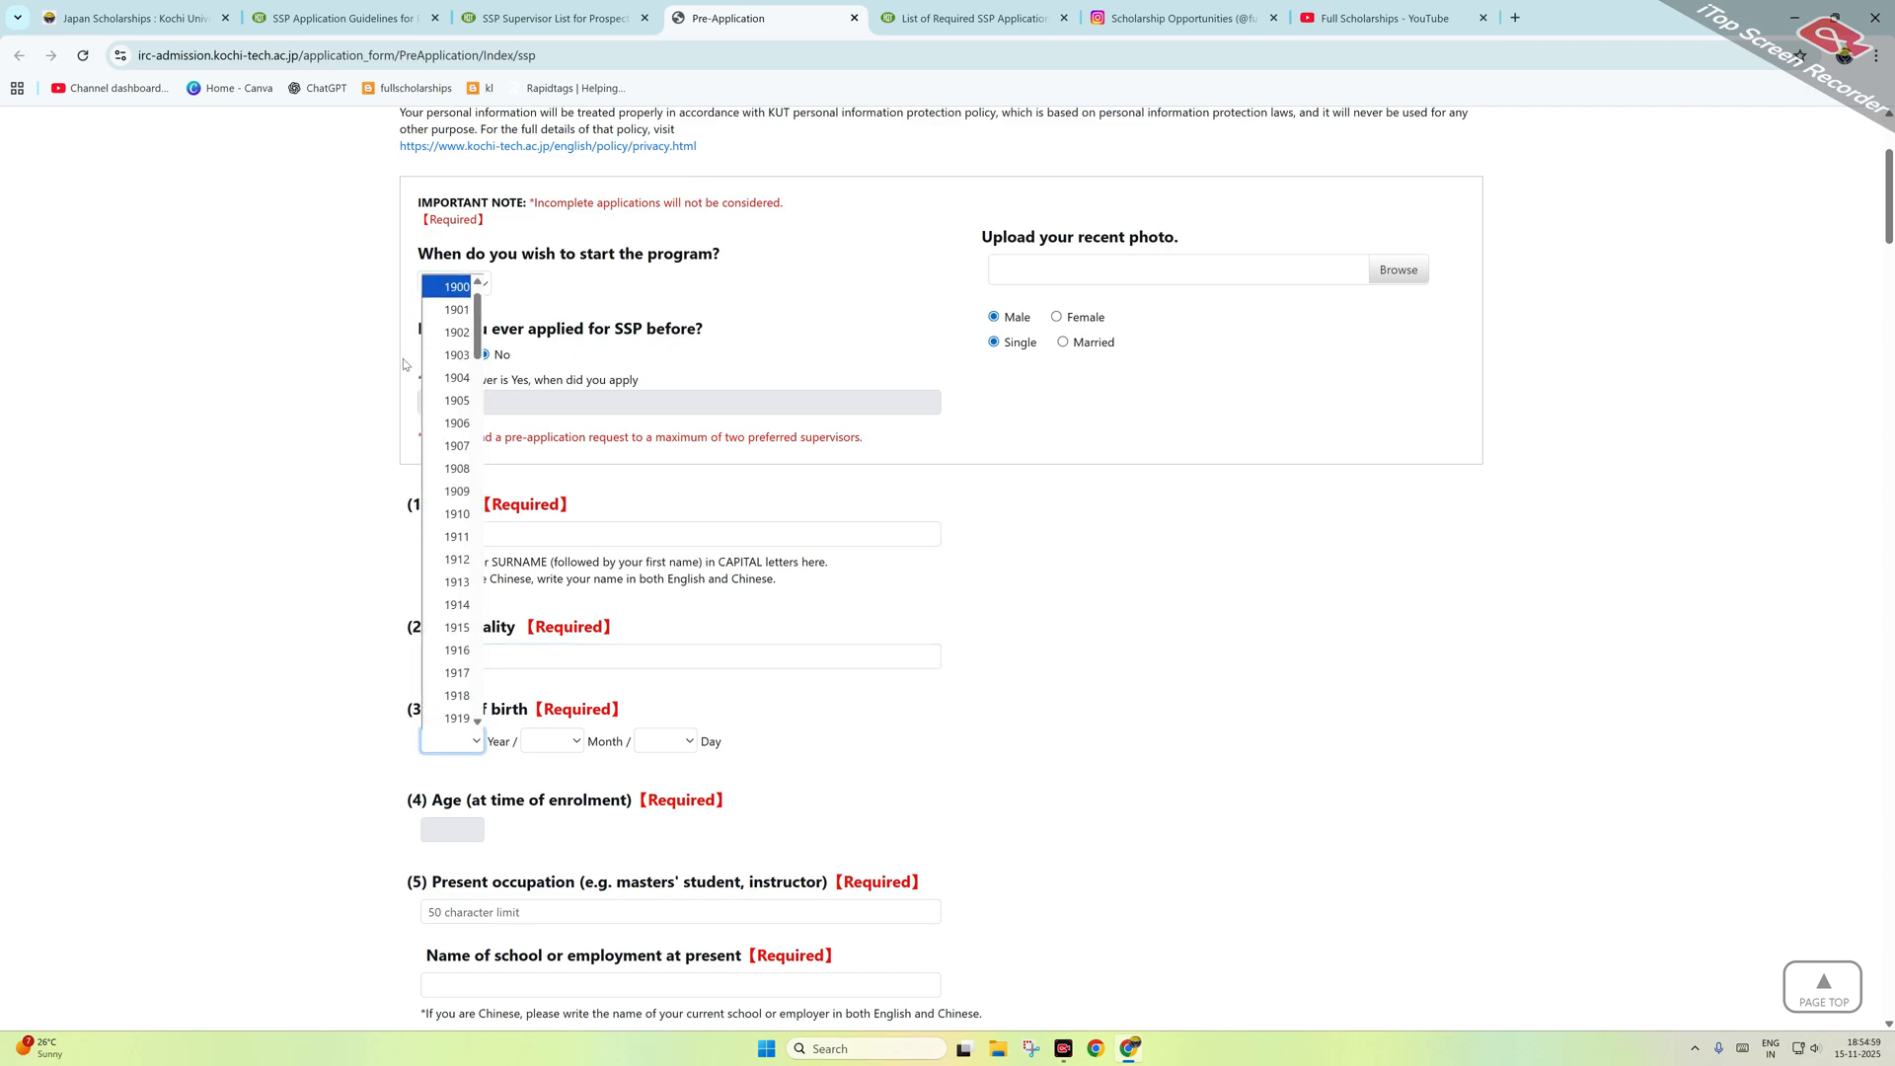
Enter birth date 1 January 2005 so the age at enrolment reads 21
scroll("down", 3)
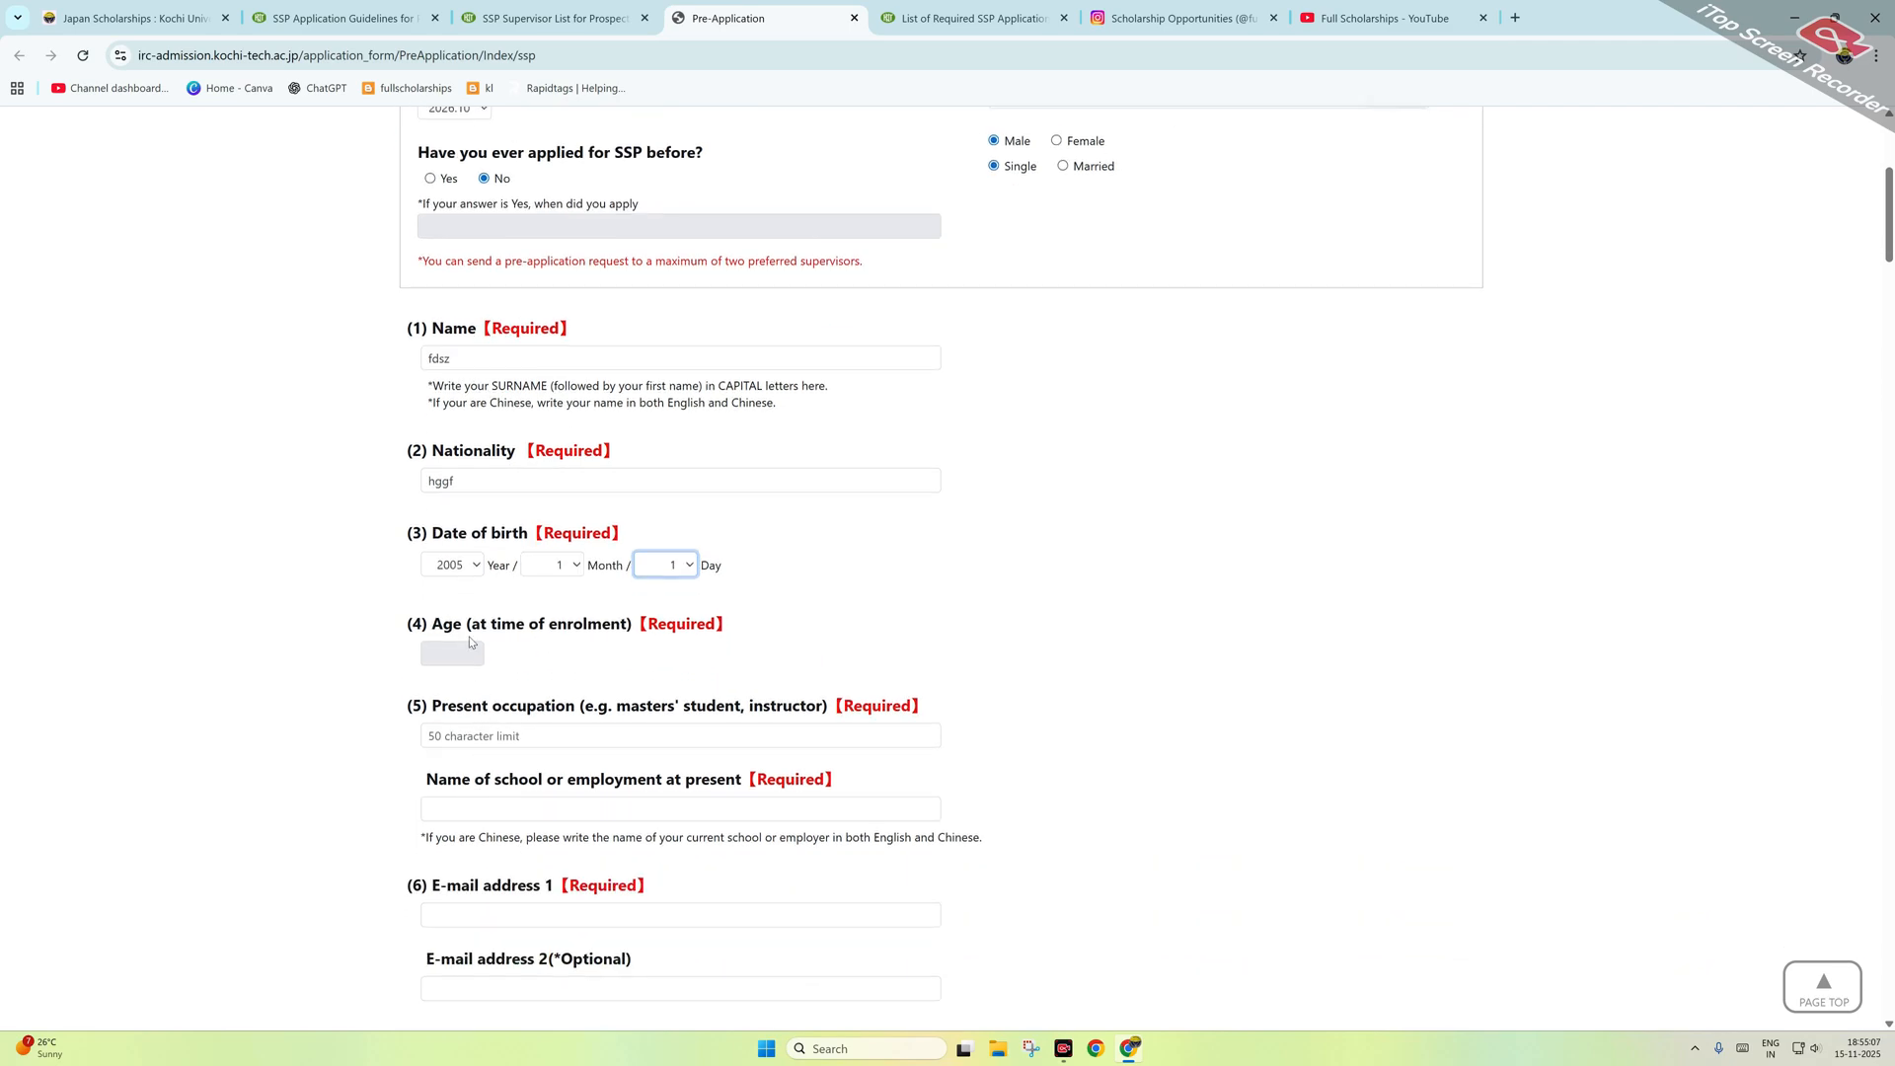
scroll("down", 3)
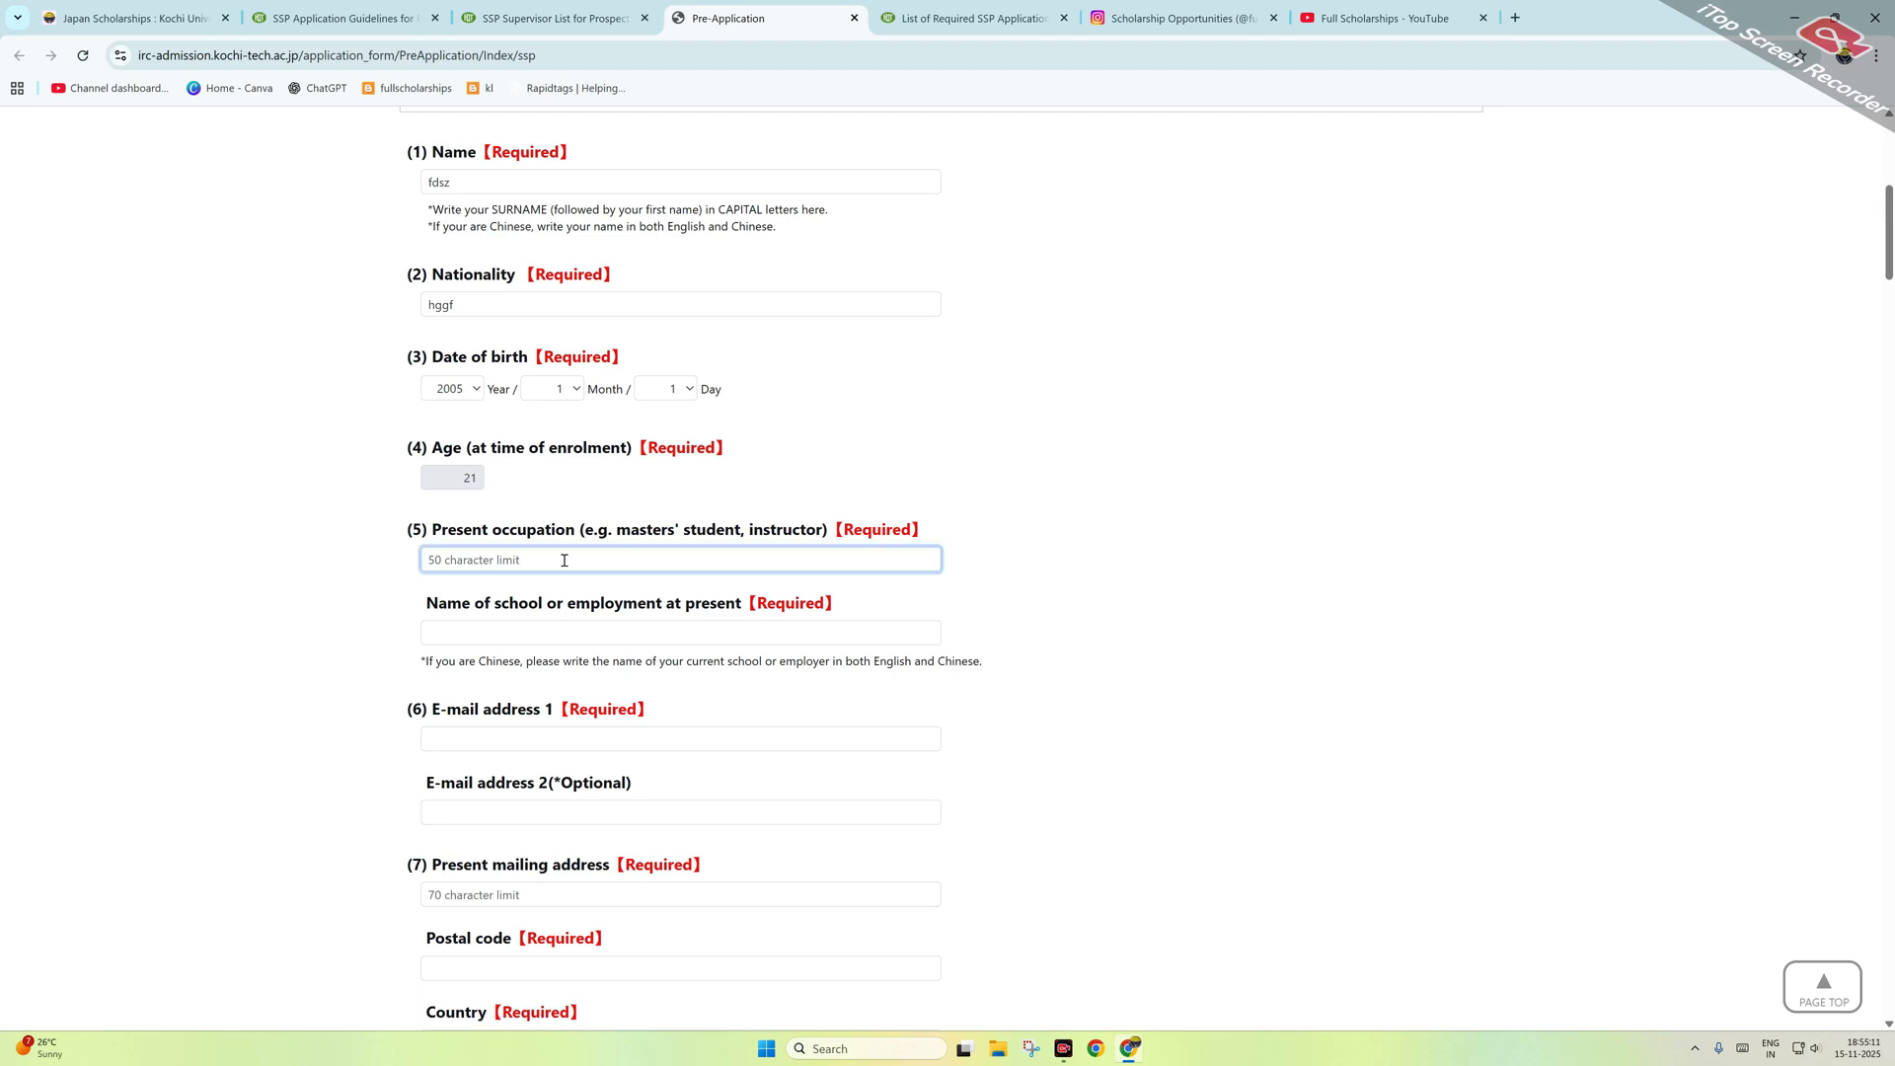
Enter 'student' as the present occupation, correcting the typo
type("stufde")
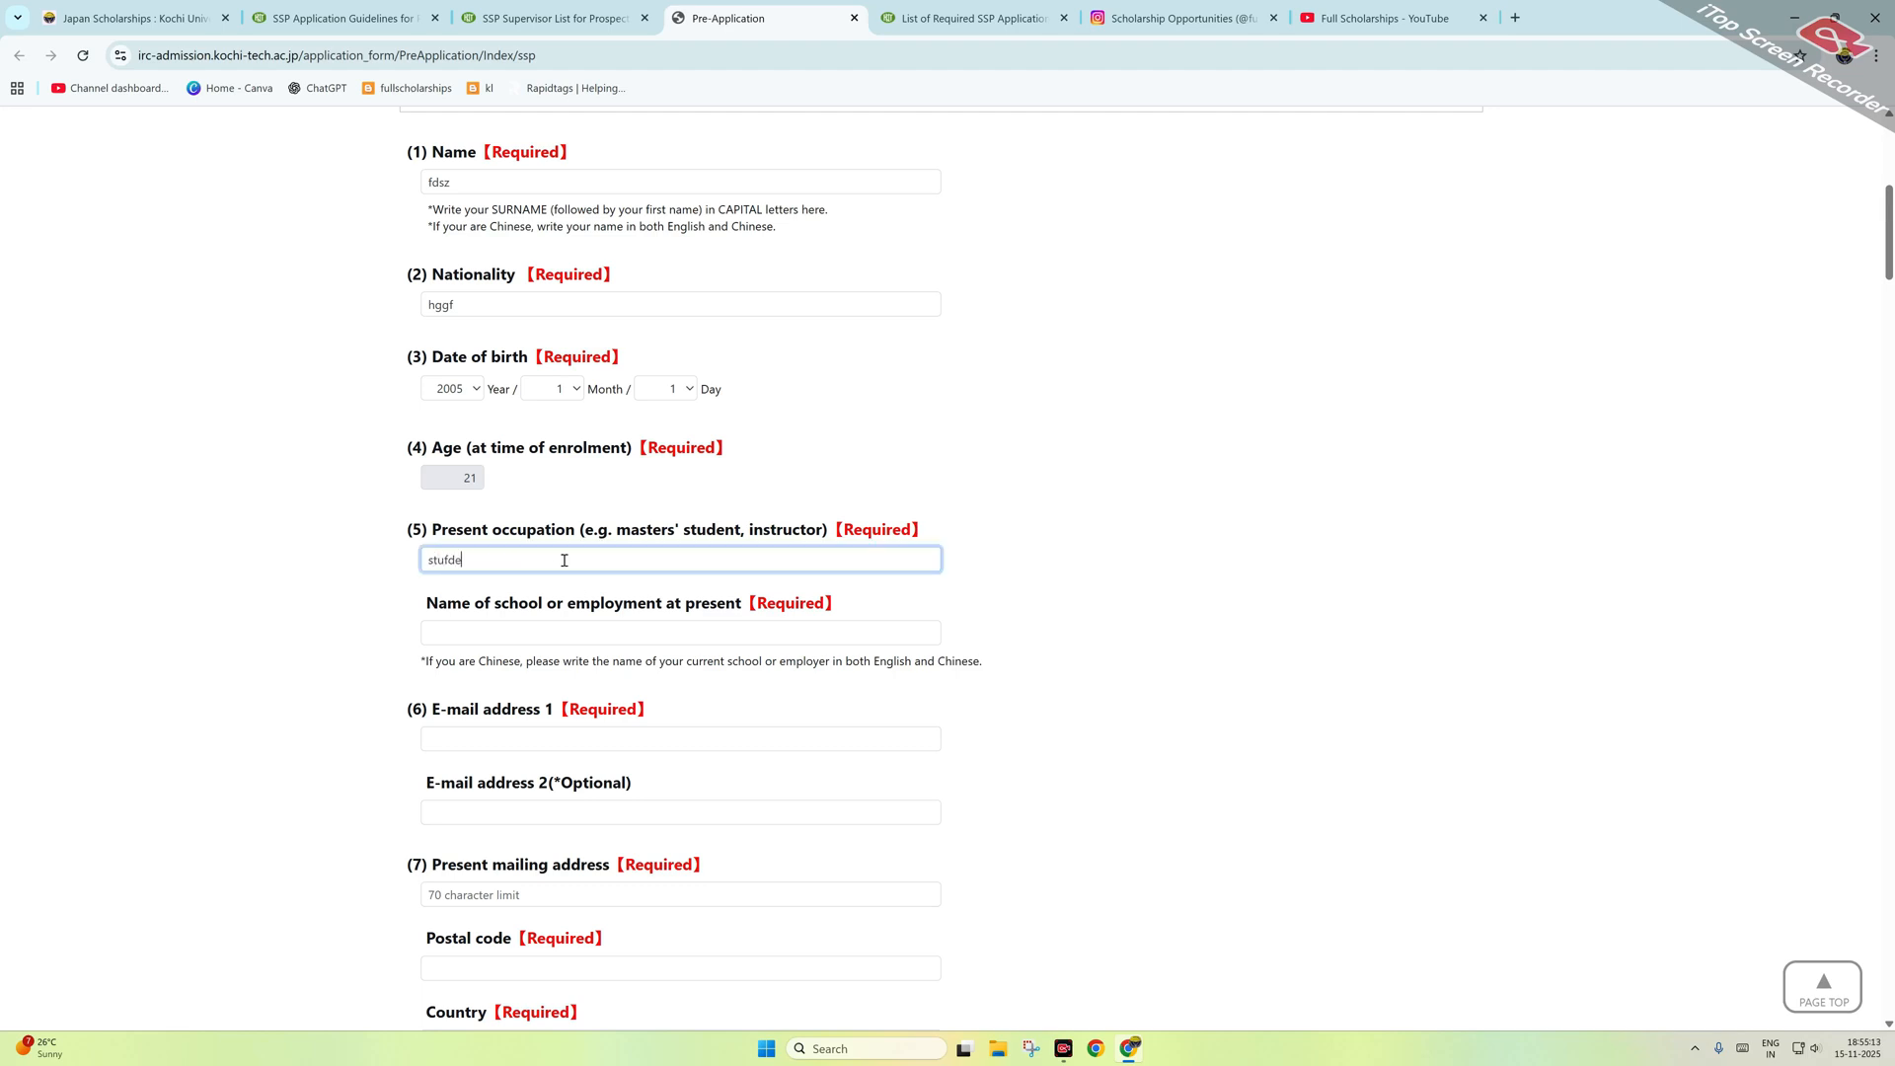
key("Backspace")
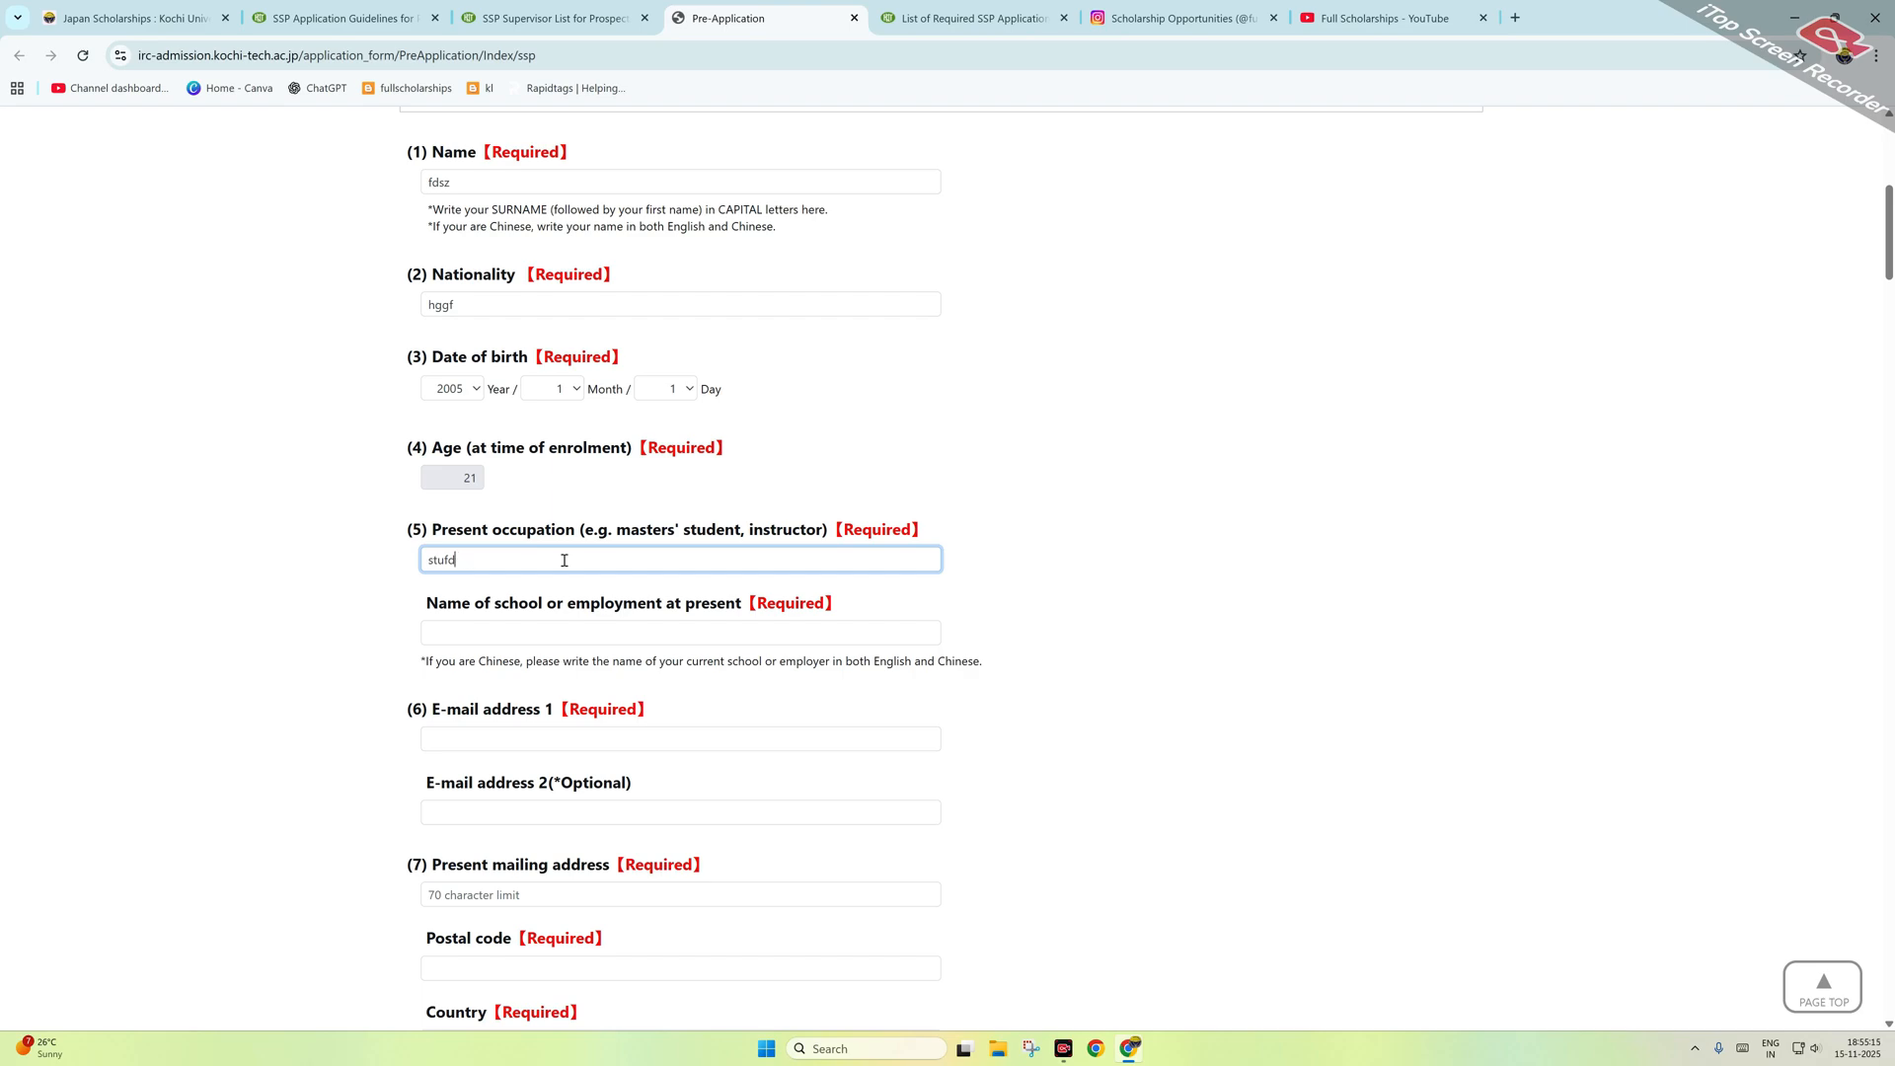
key("Backspace")
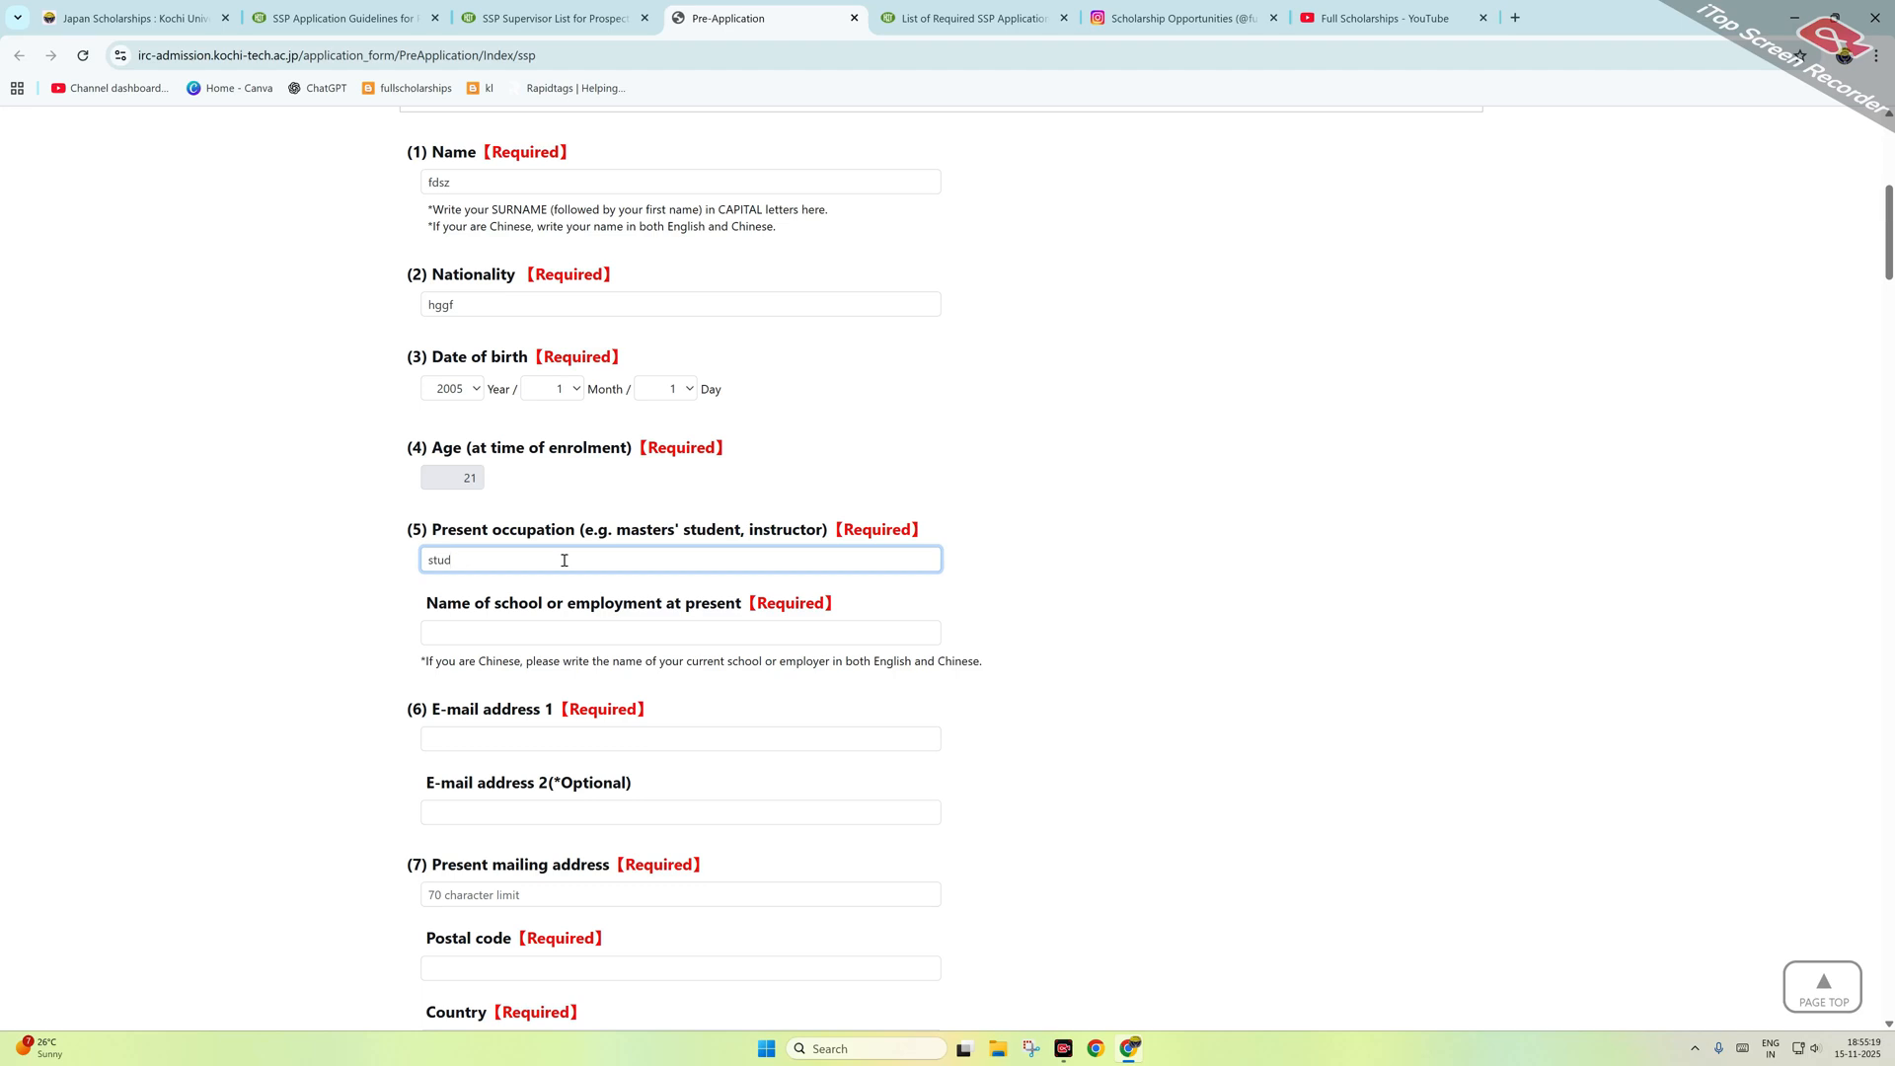
type("ent")
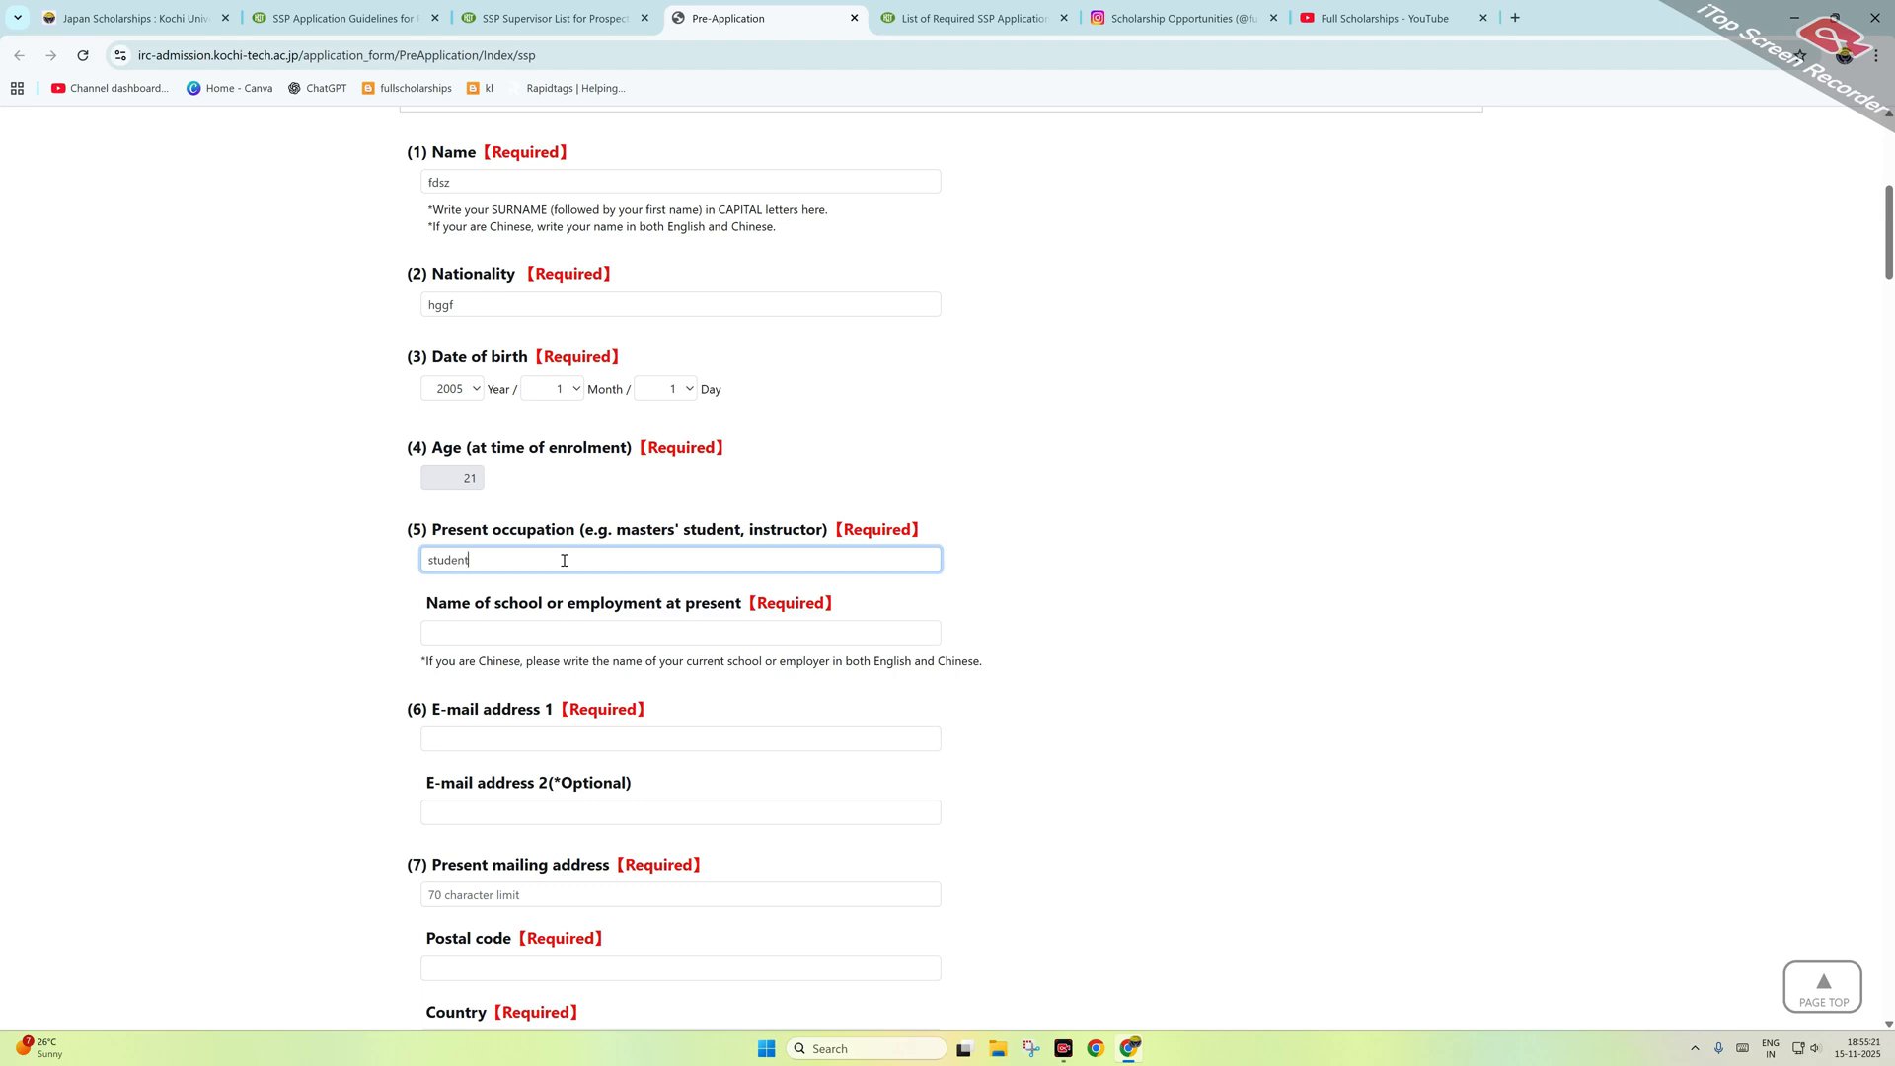
Type the school name 'kuhy' and begin the first e-mail address
type("kuhy")
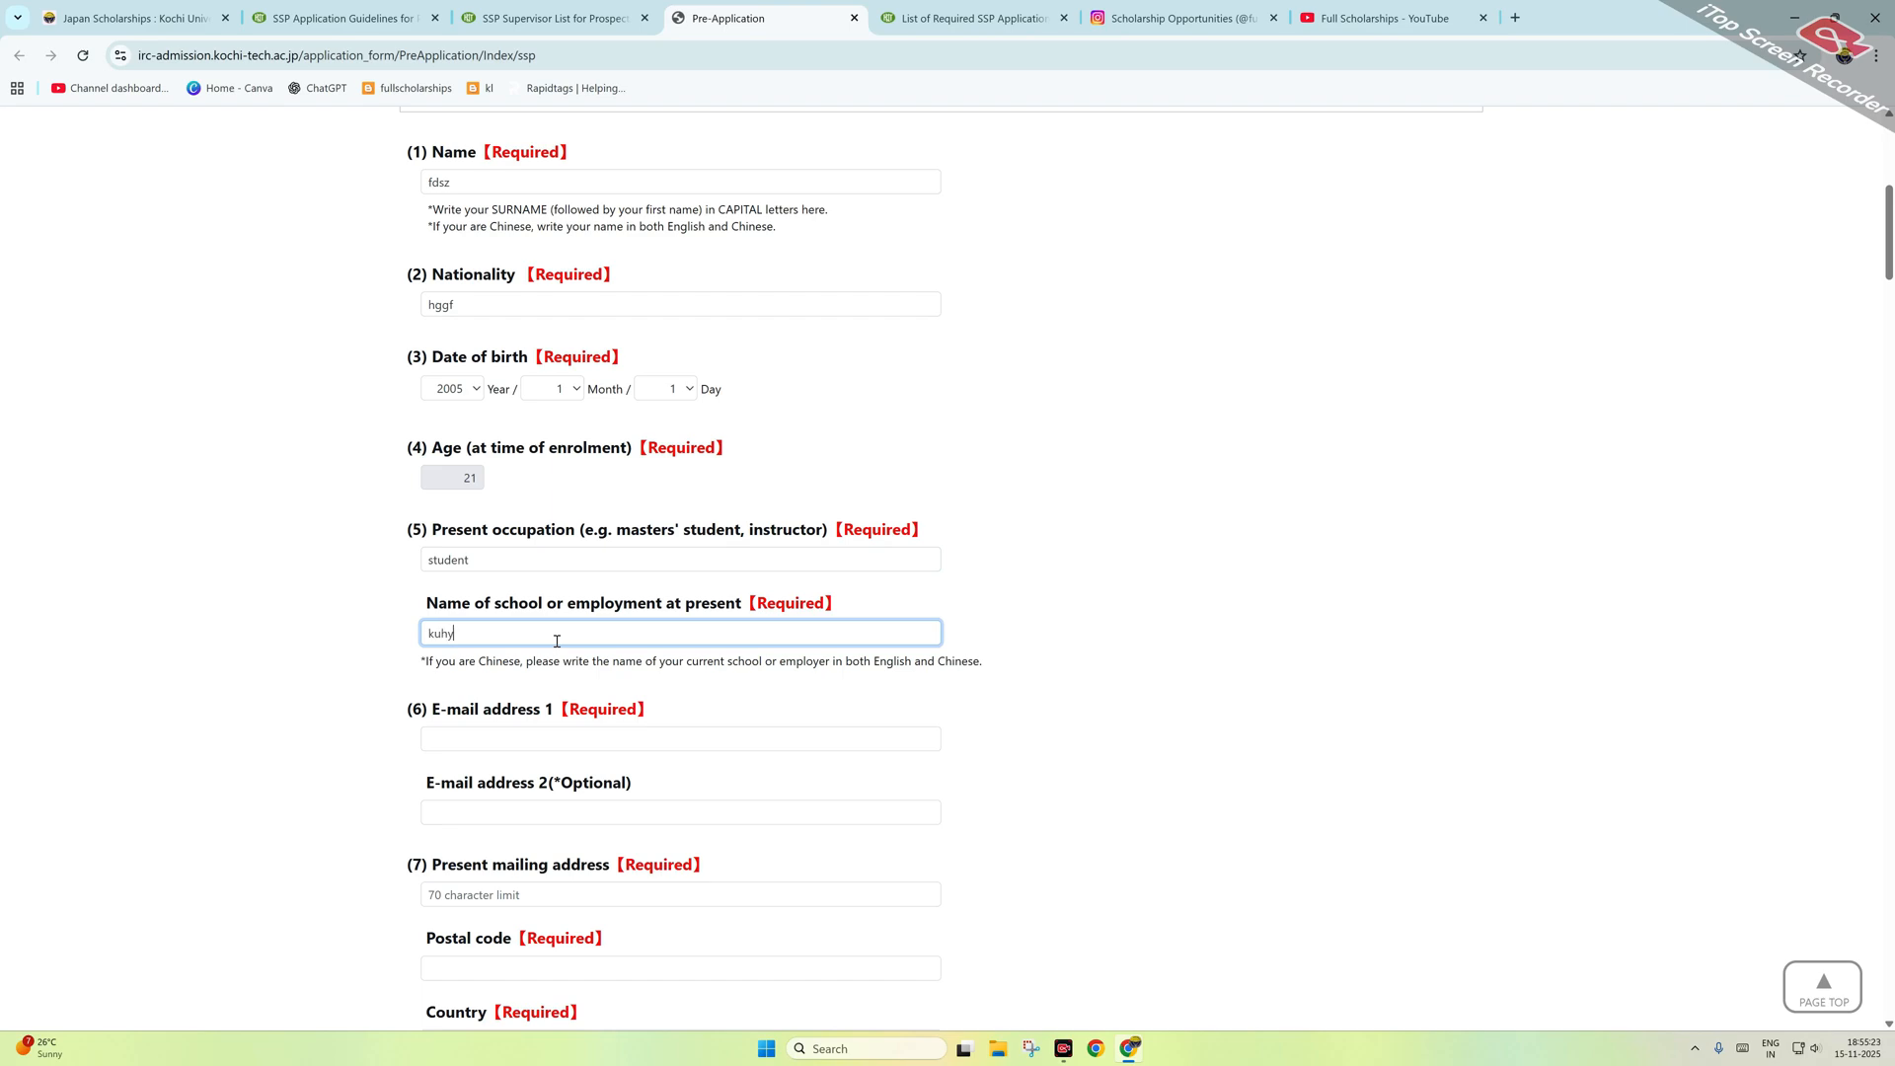
left_click(680, 738)
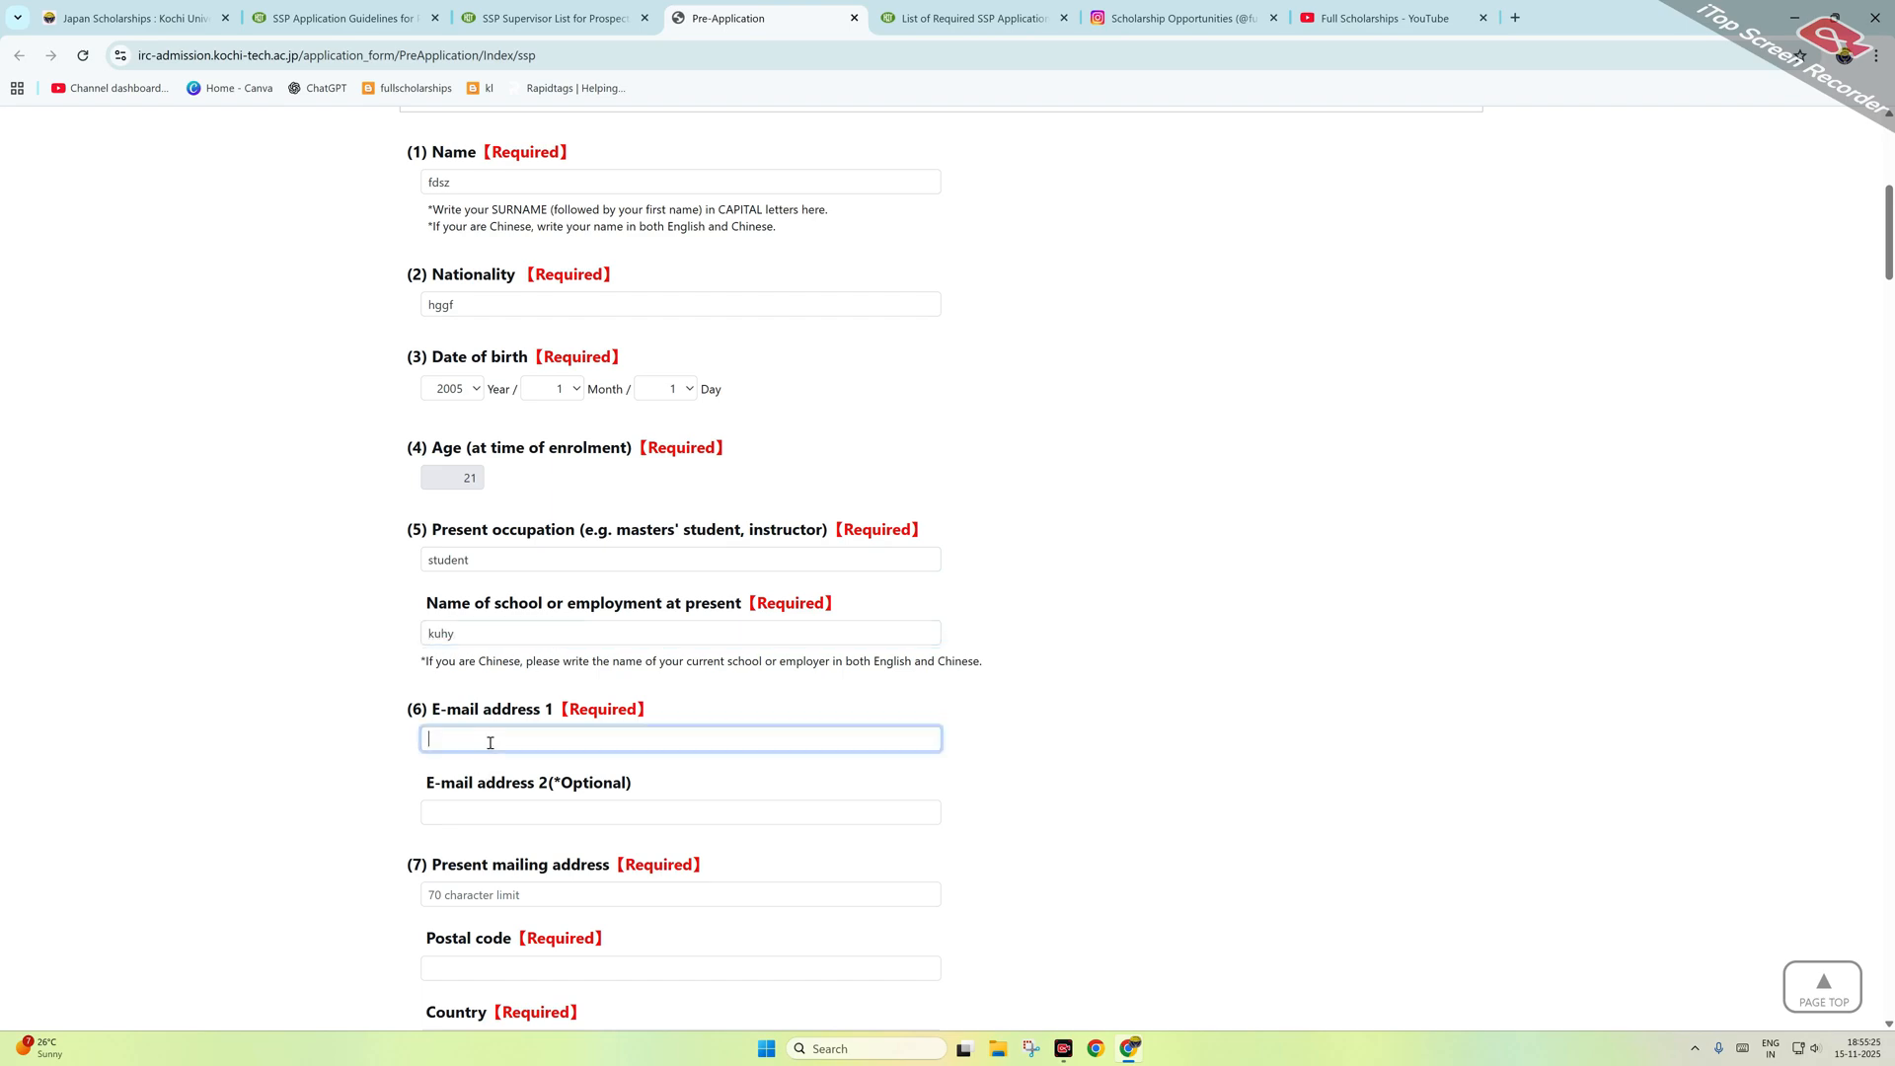
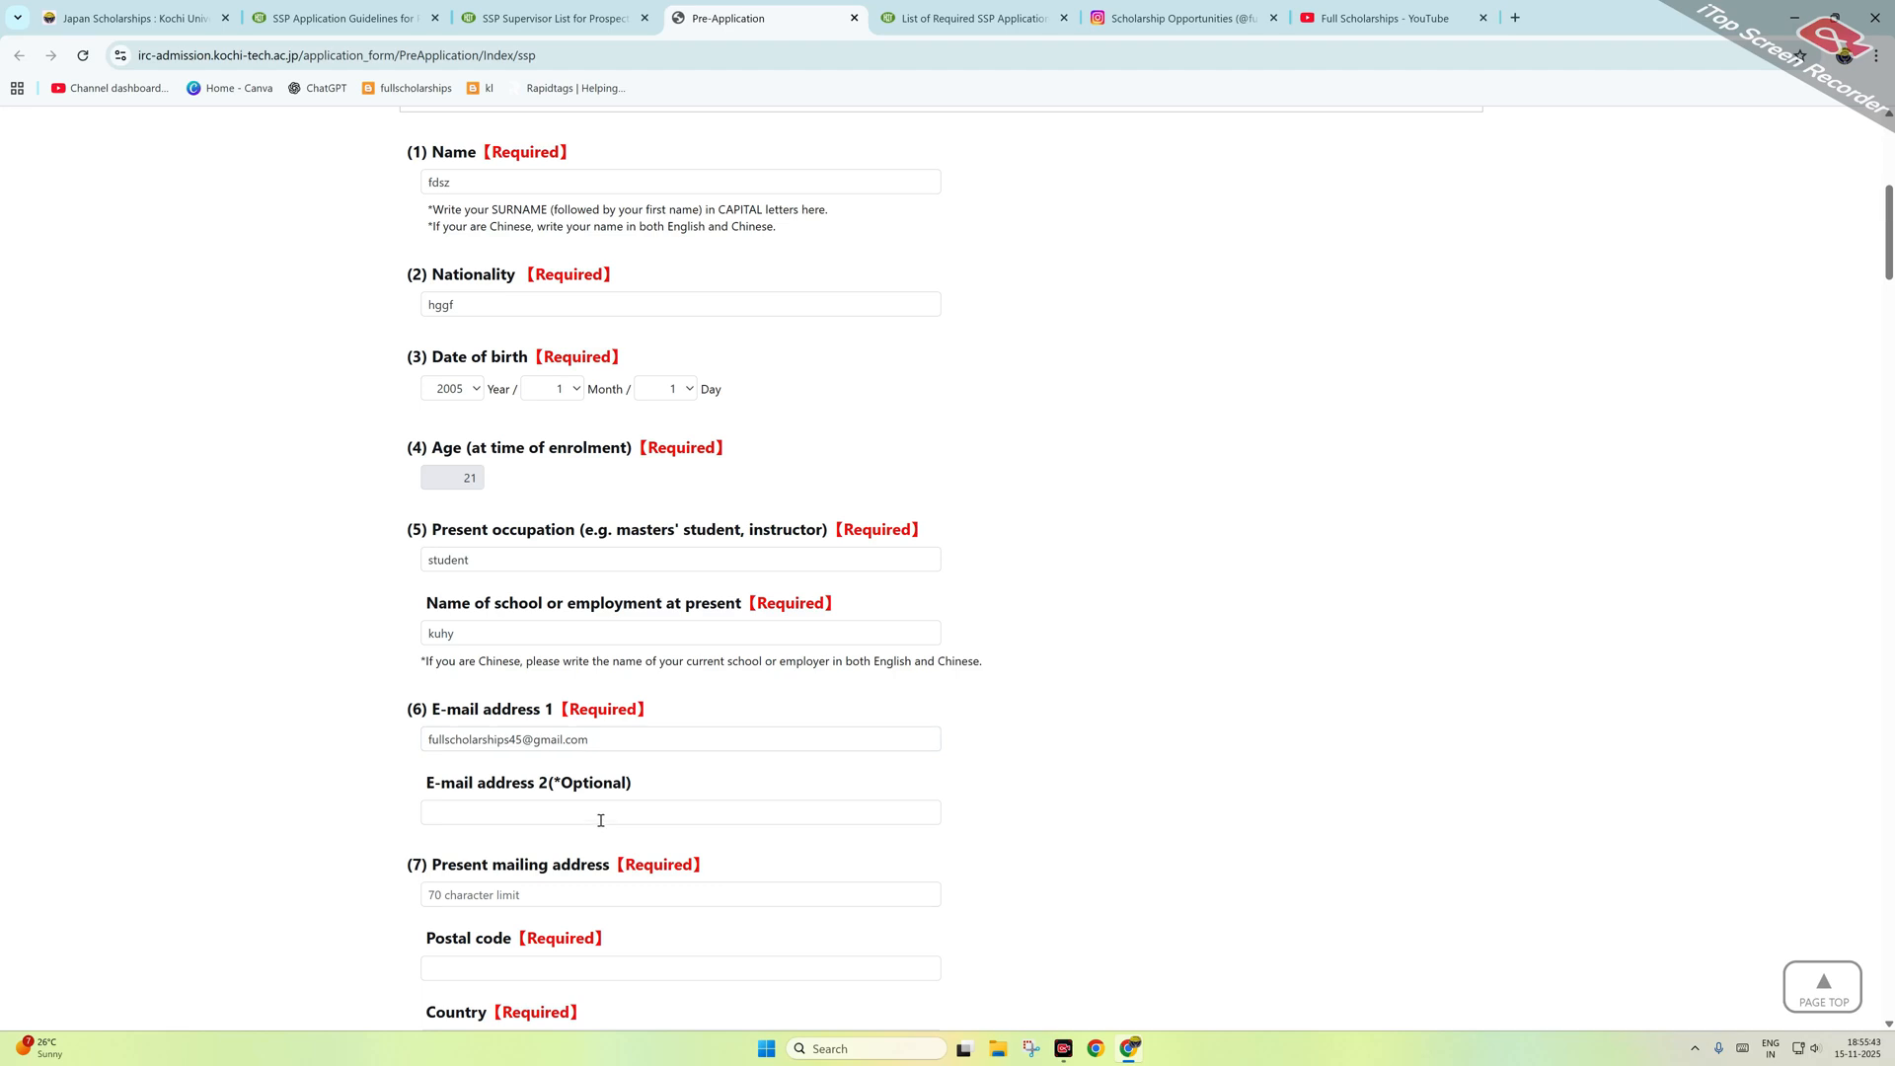
scroll("down", 3)
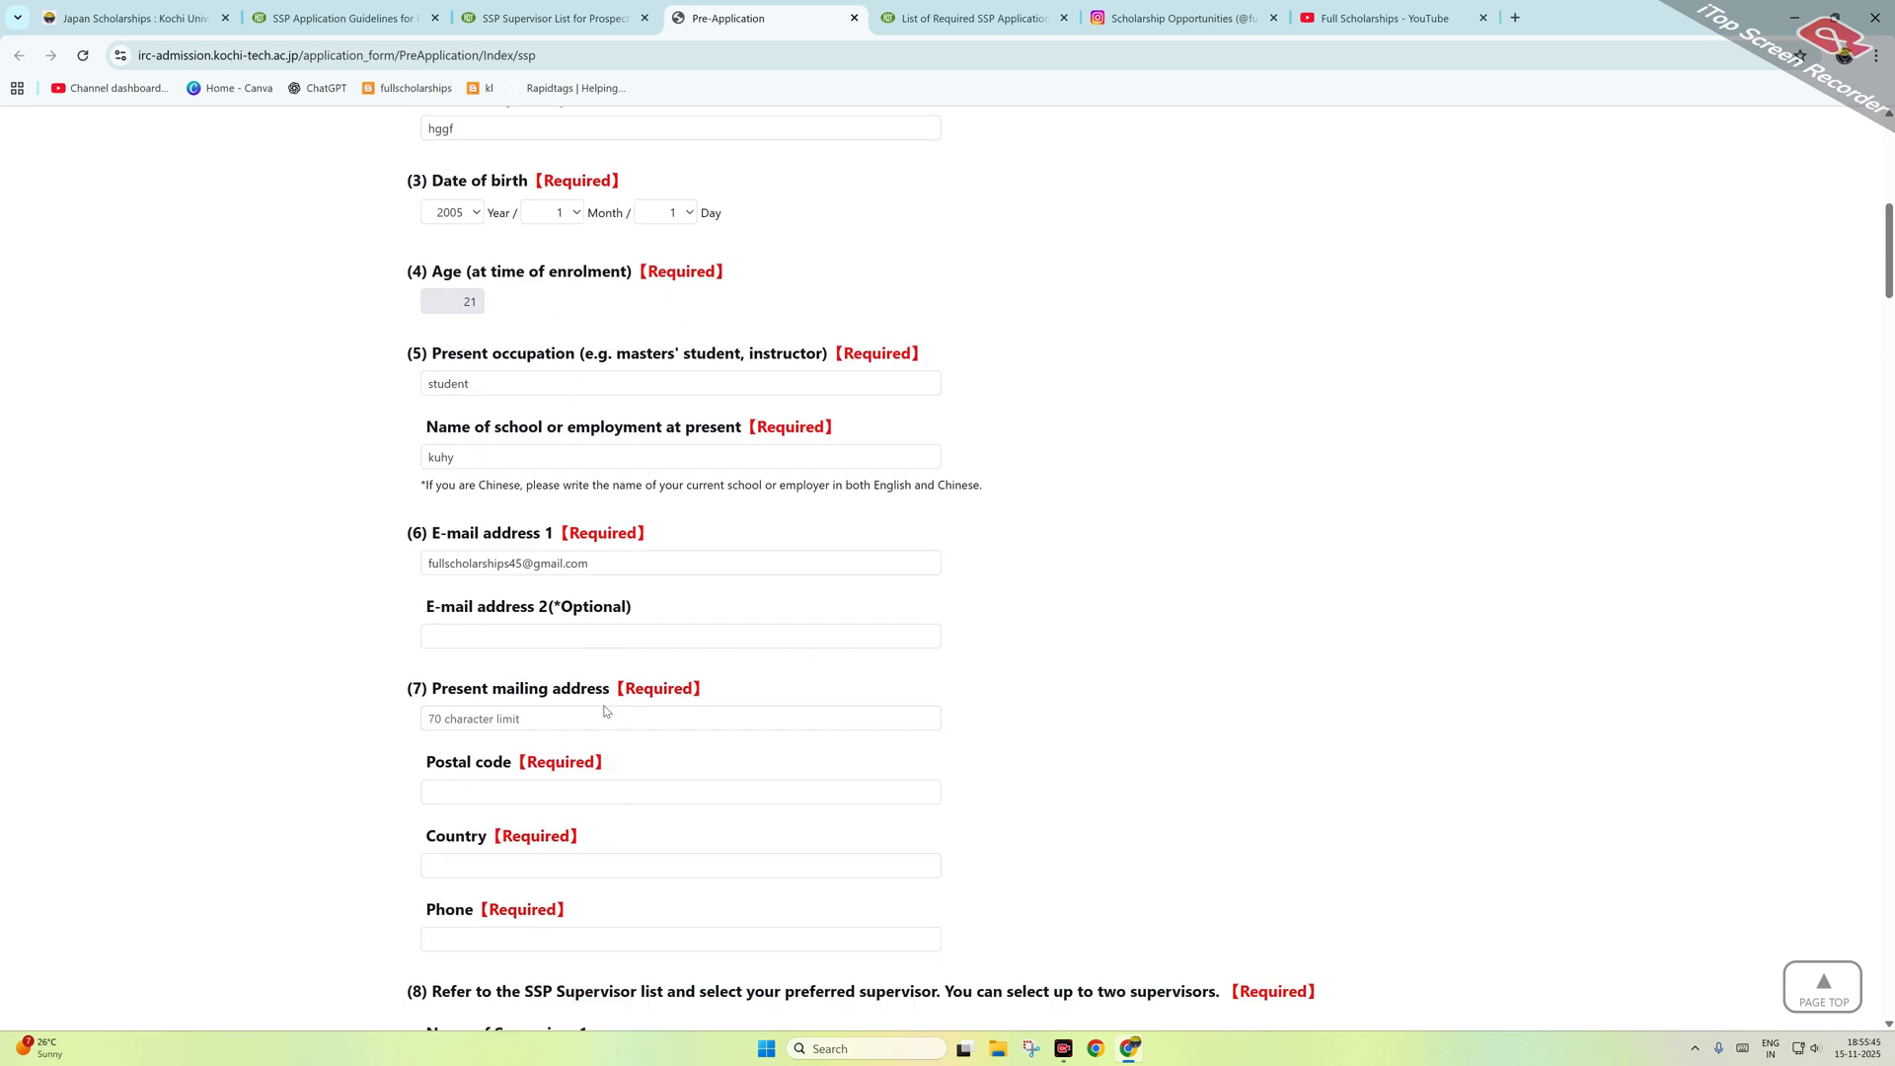
type("jhgh")
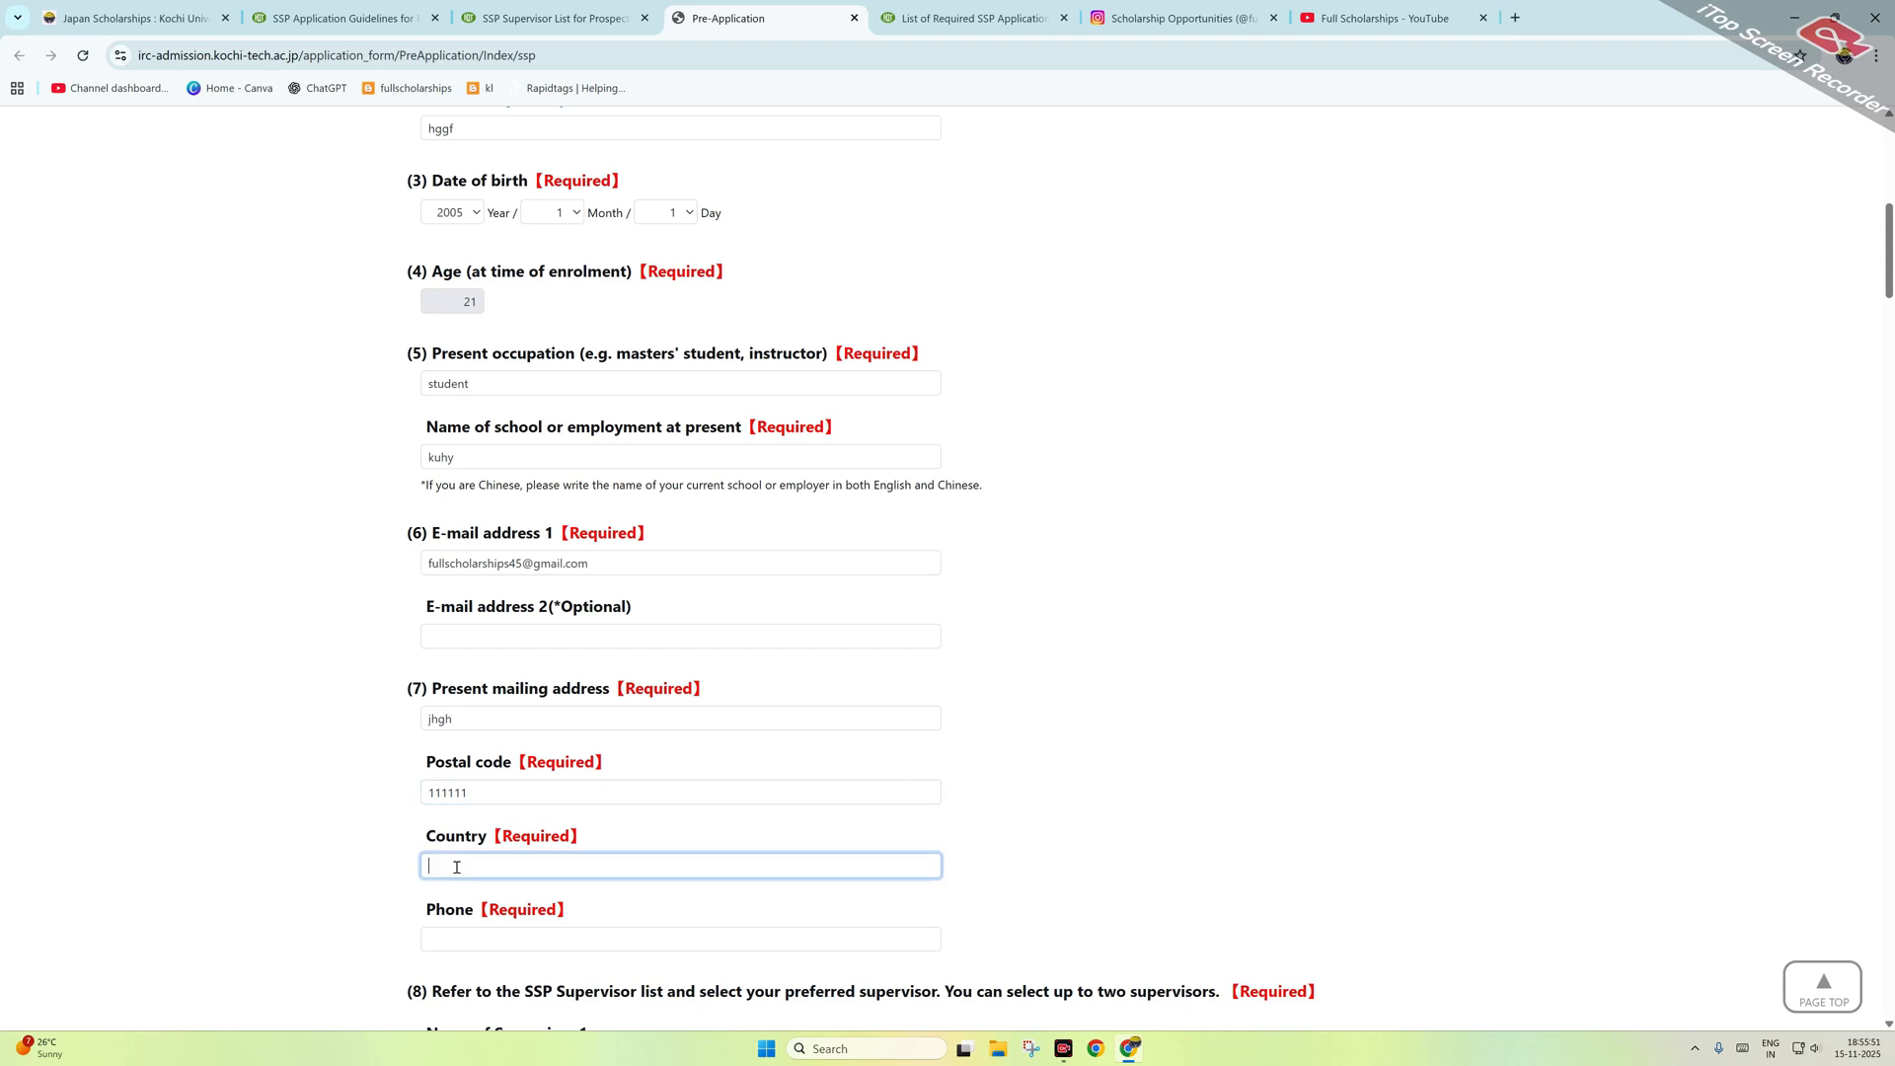
type("hgfd")
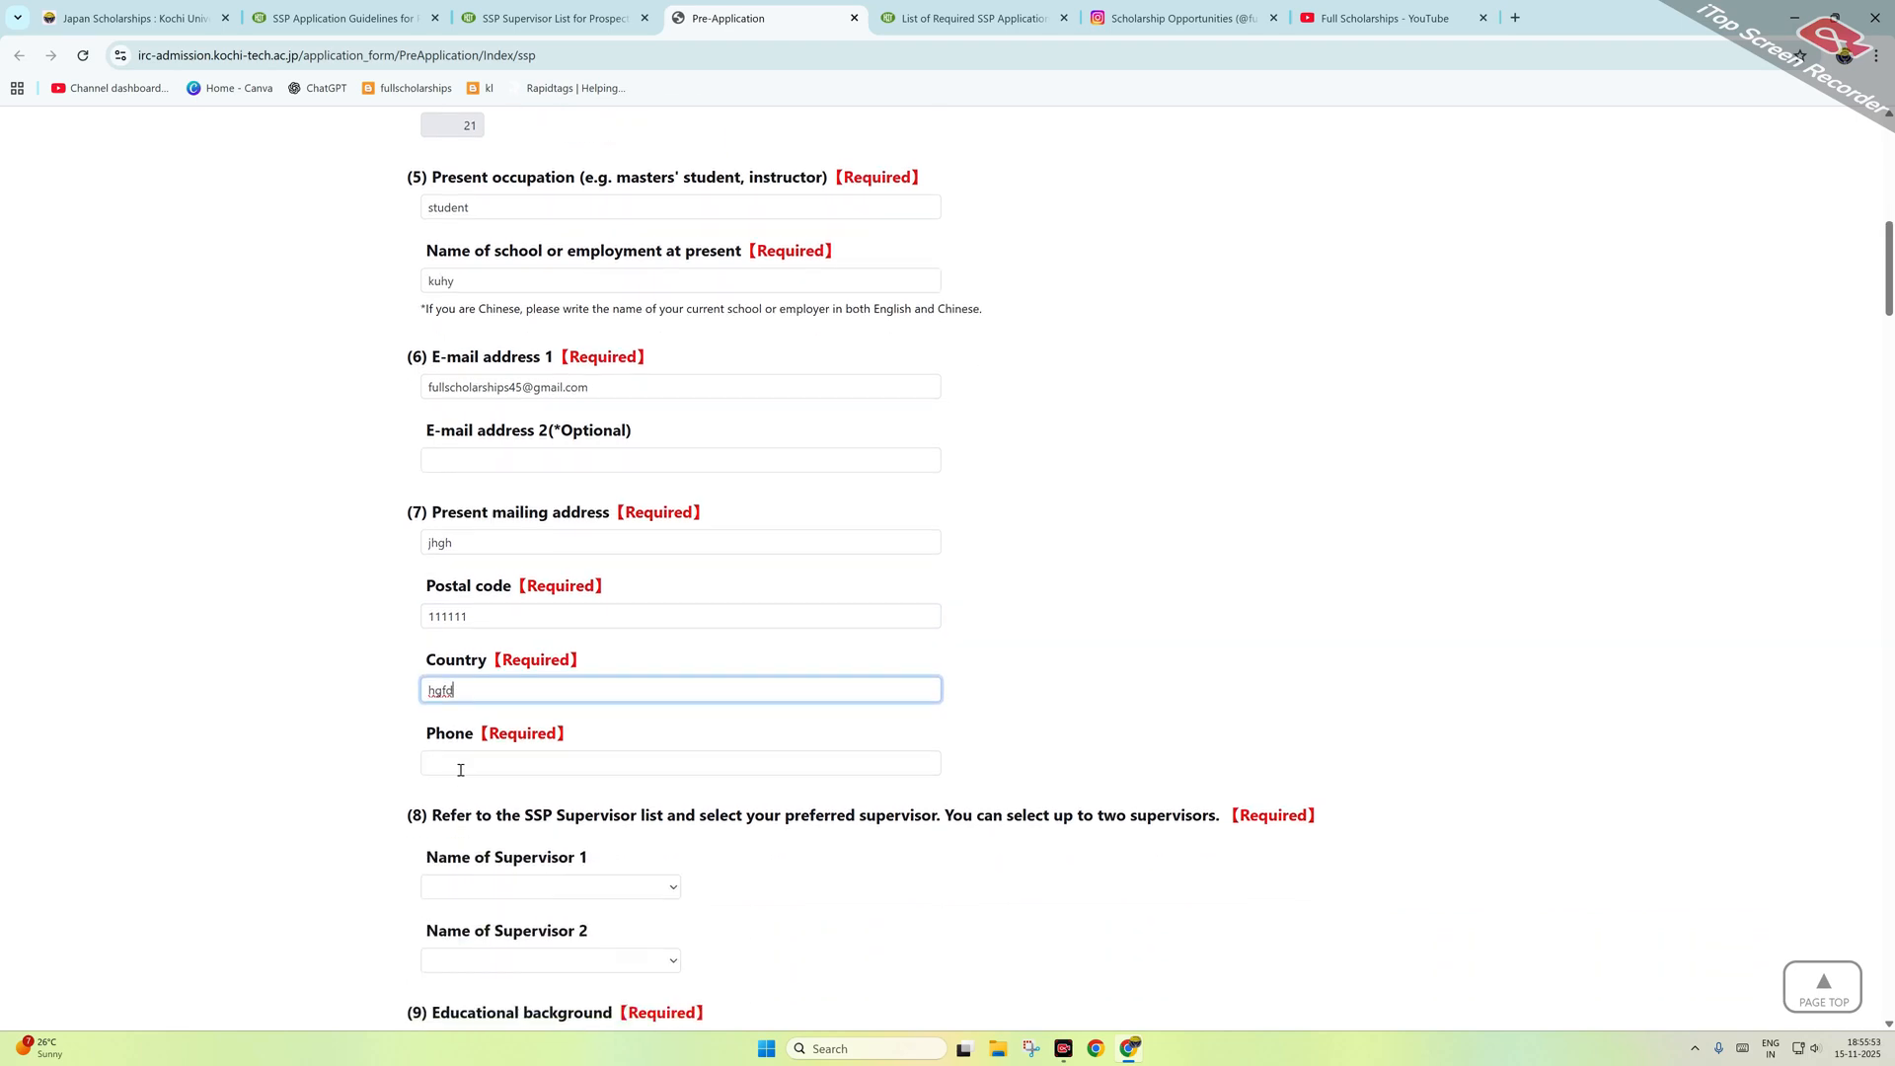
left_click(680, 763)
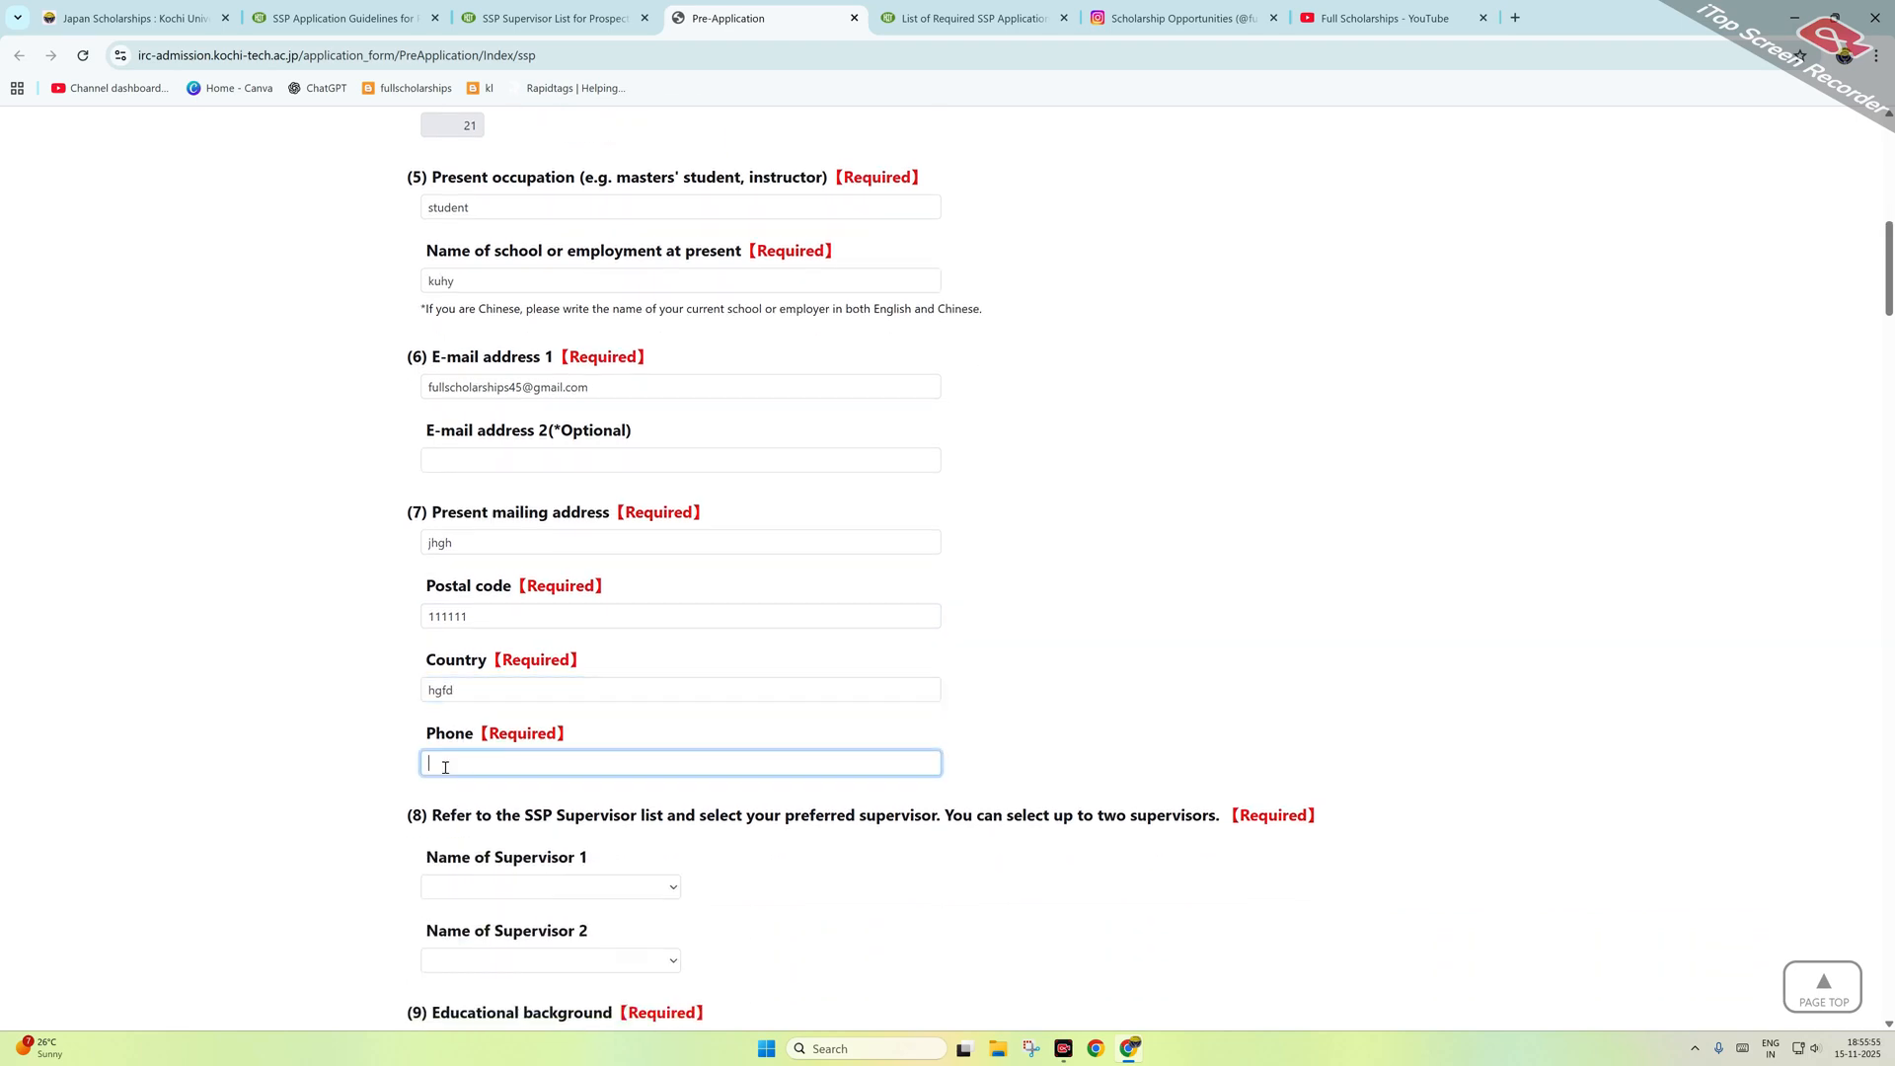
type("7979797979")
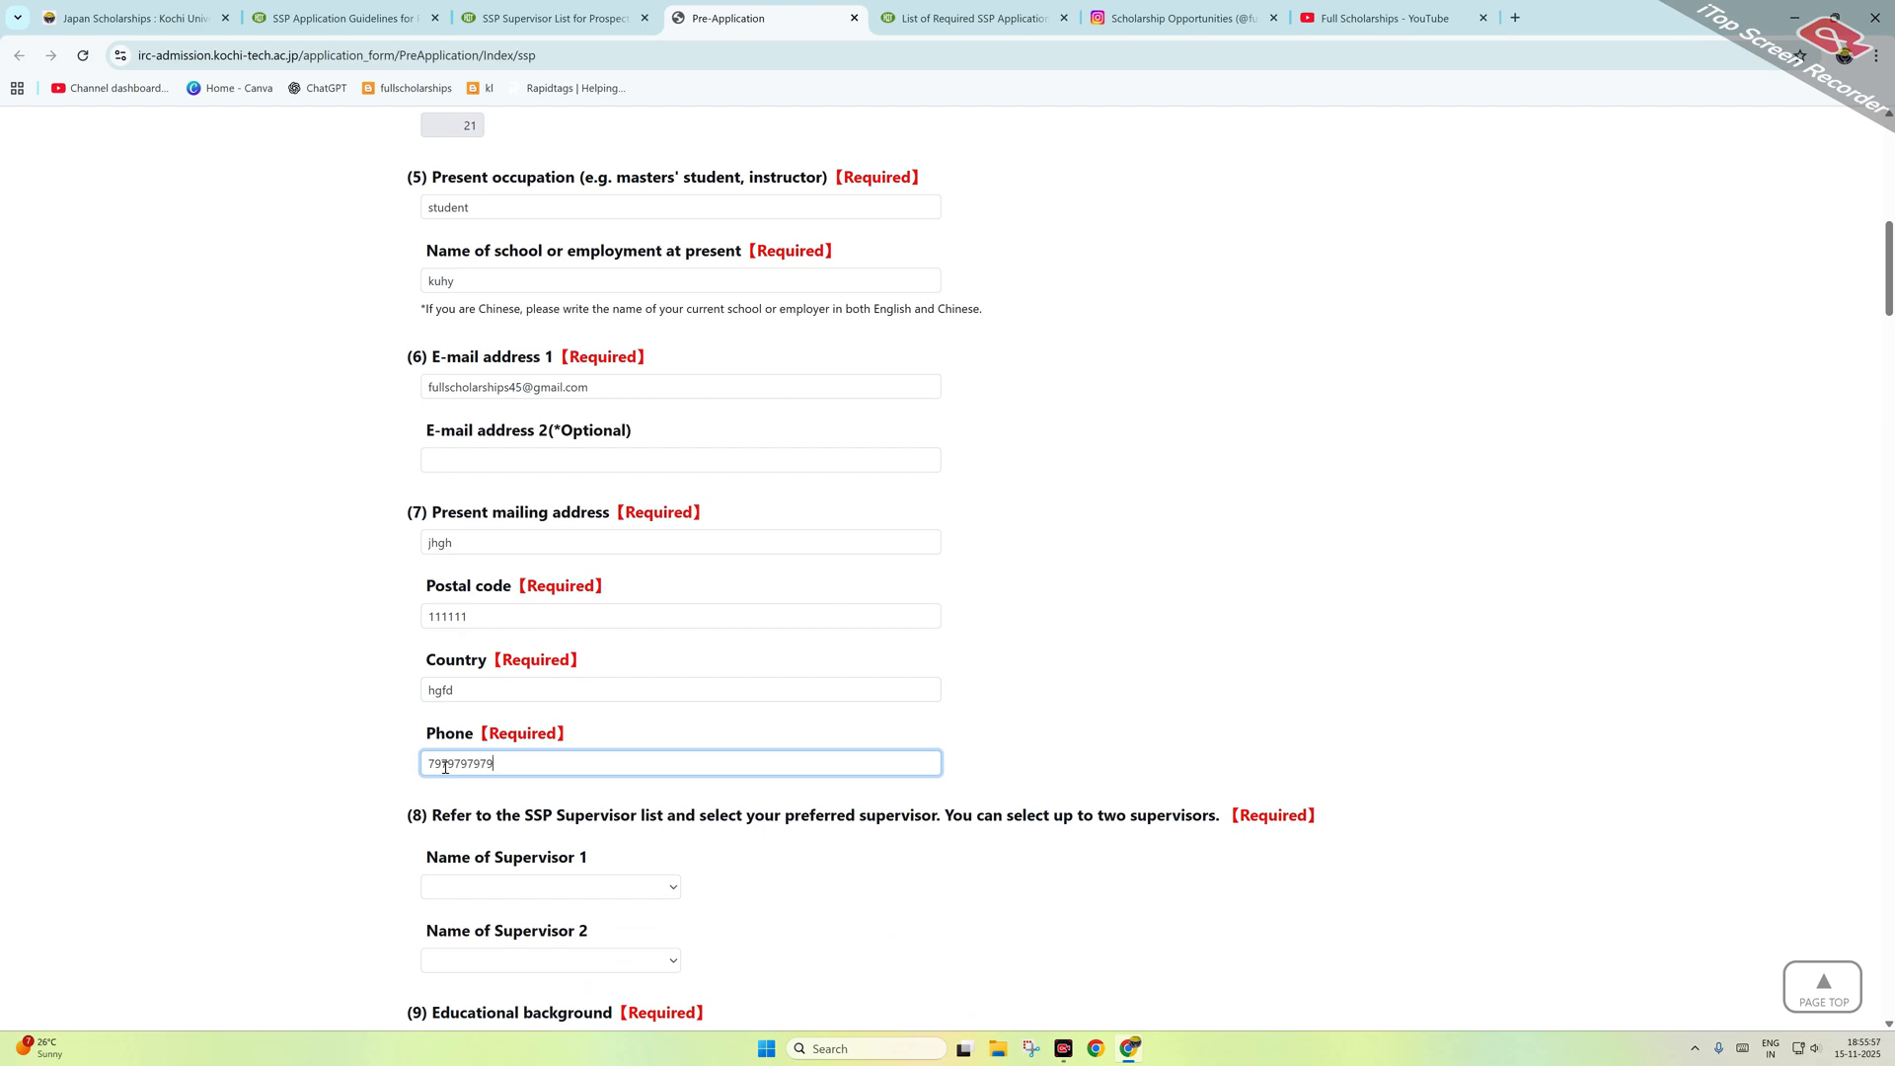
scroll("down", 3)
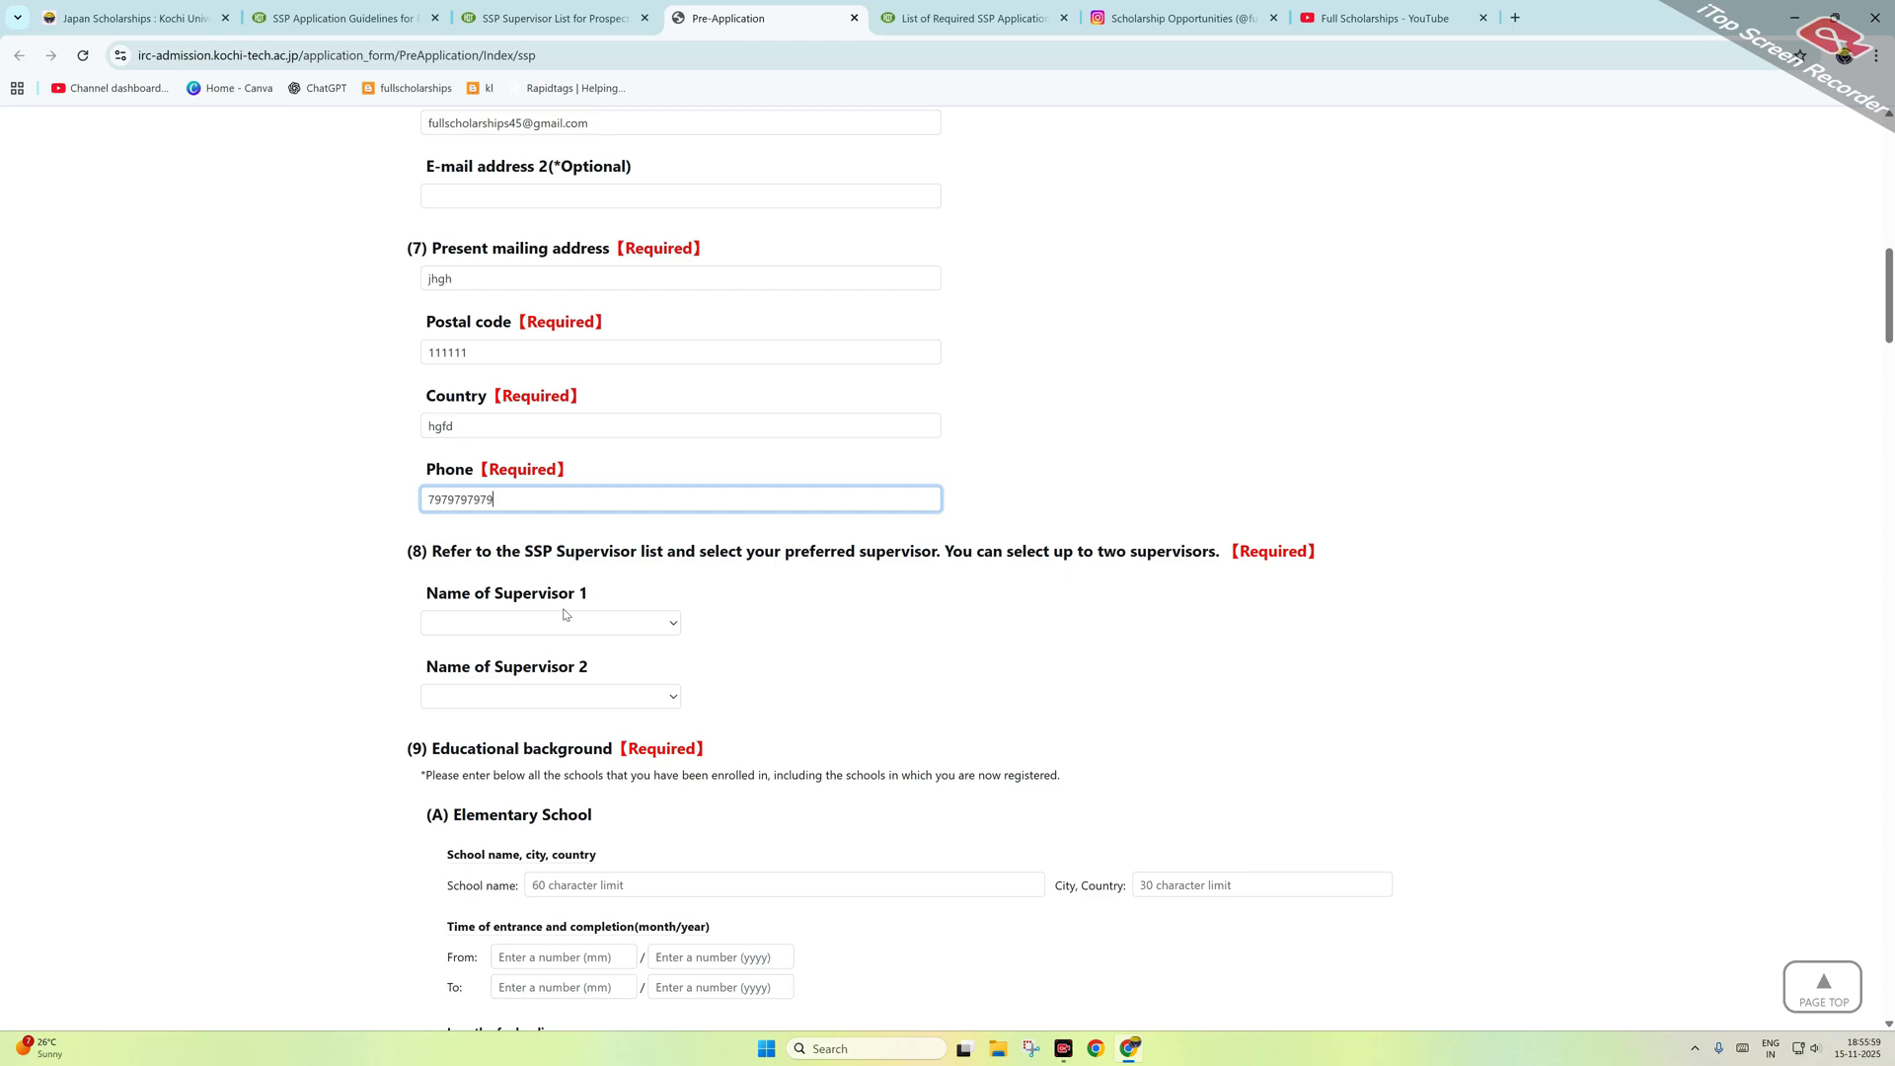
left_click(554, 16)
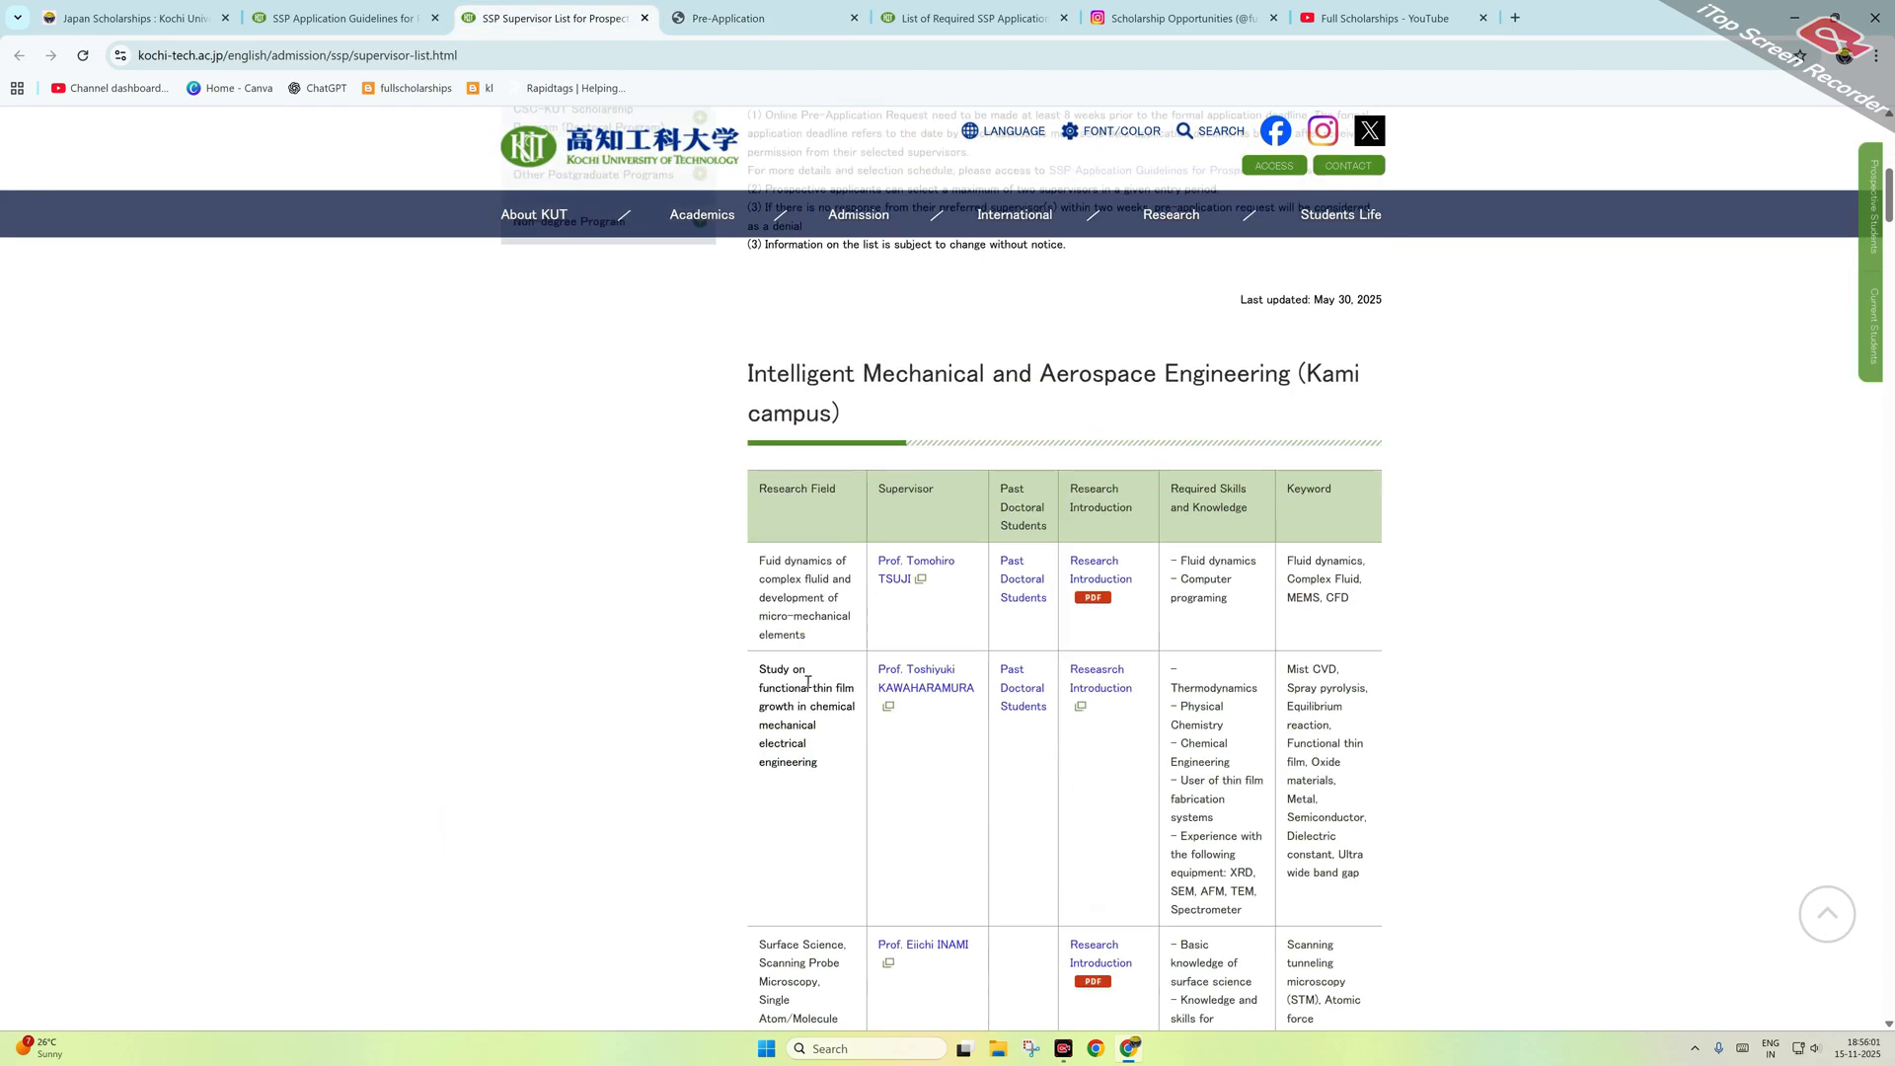
left_click(755, 17)
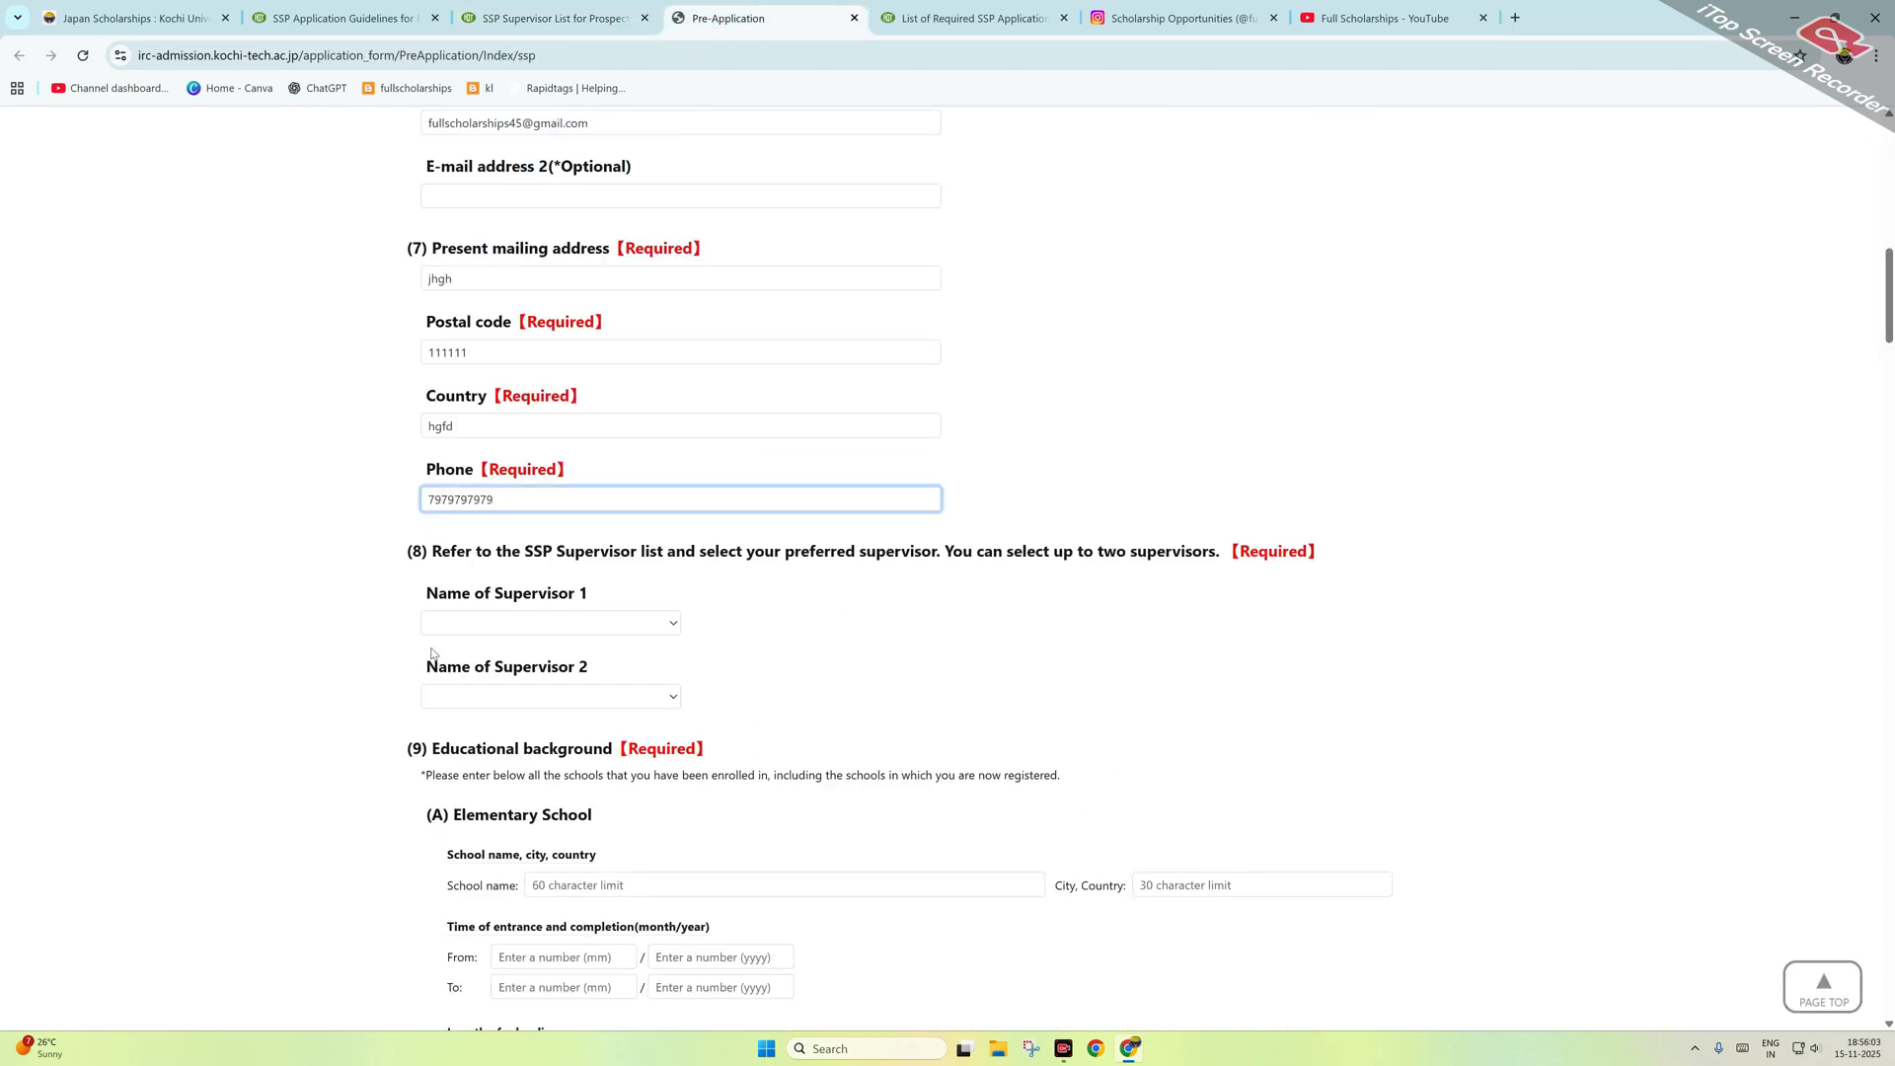
left_click(550, 620)
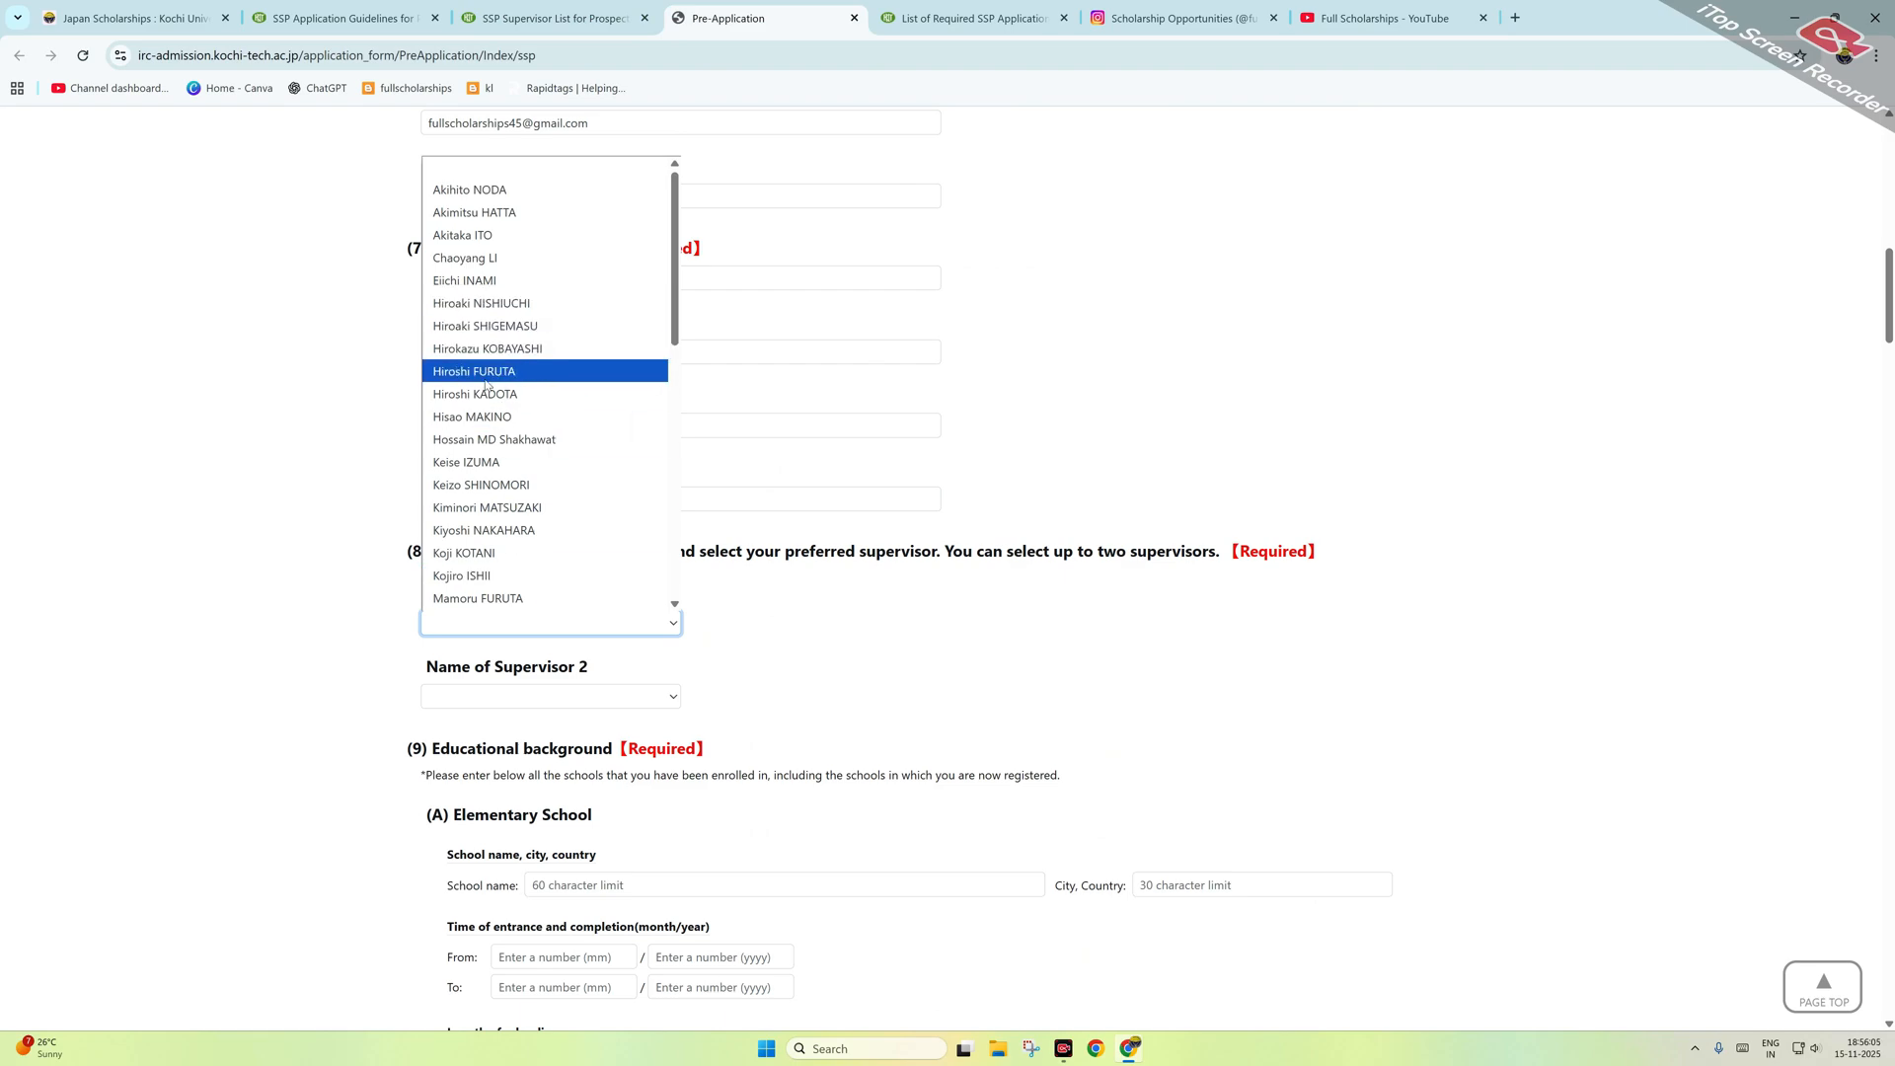
left_click(462, 280)
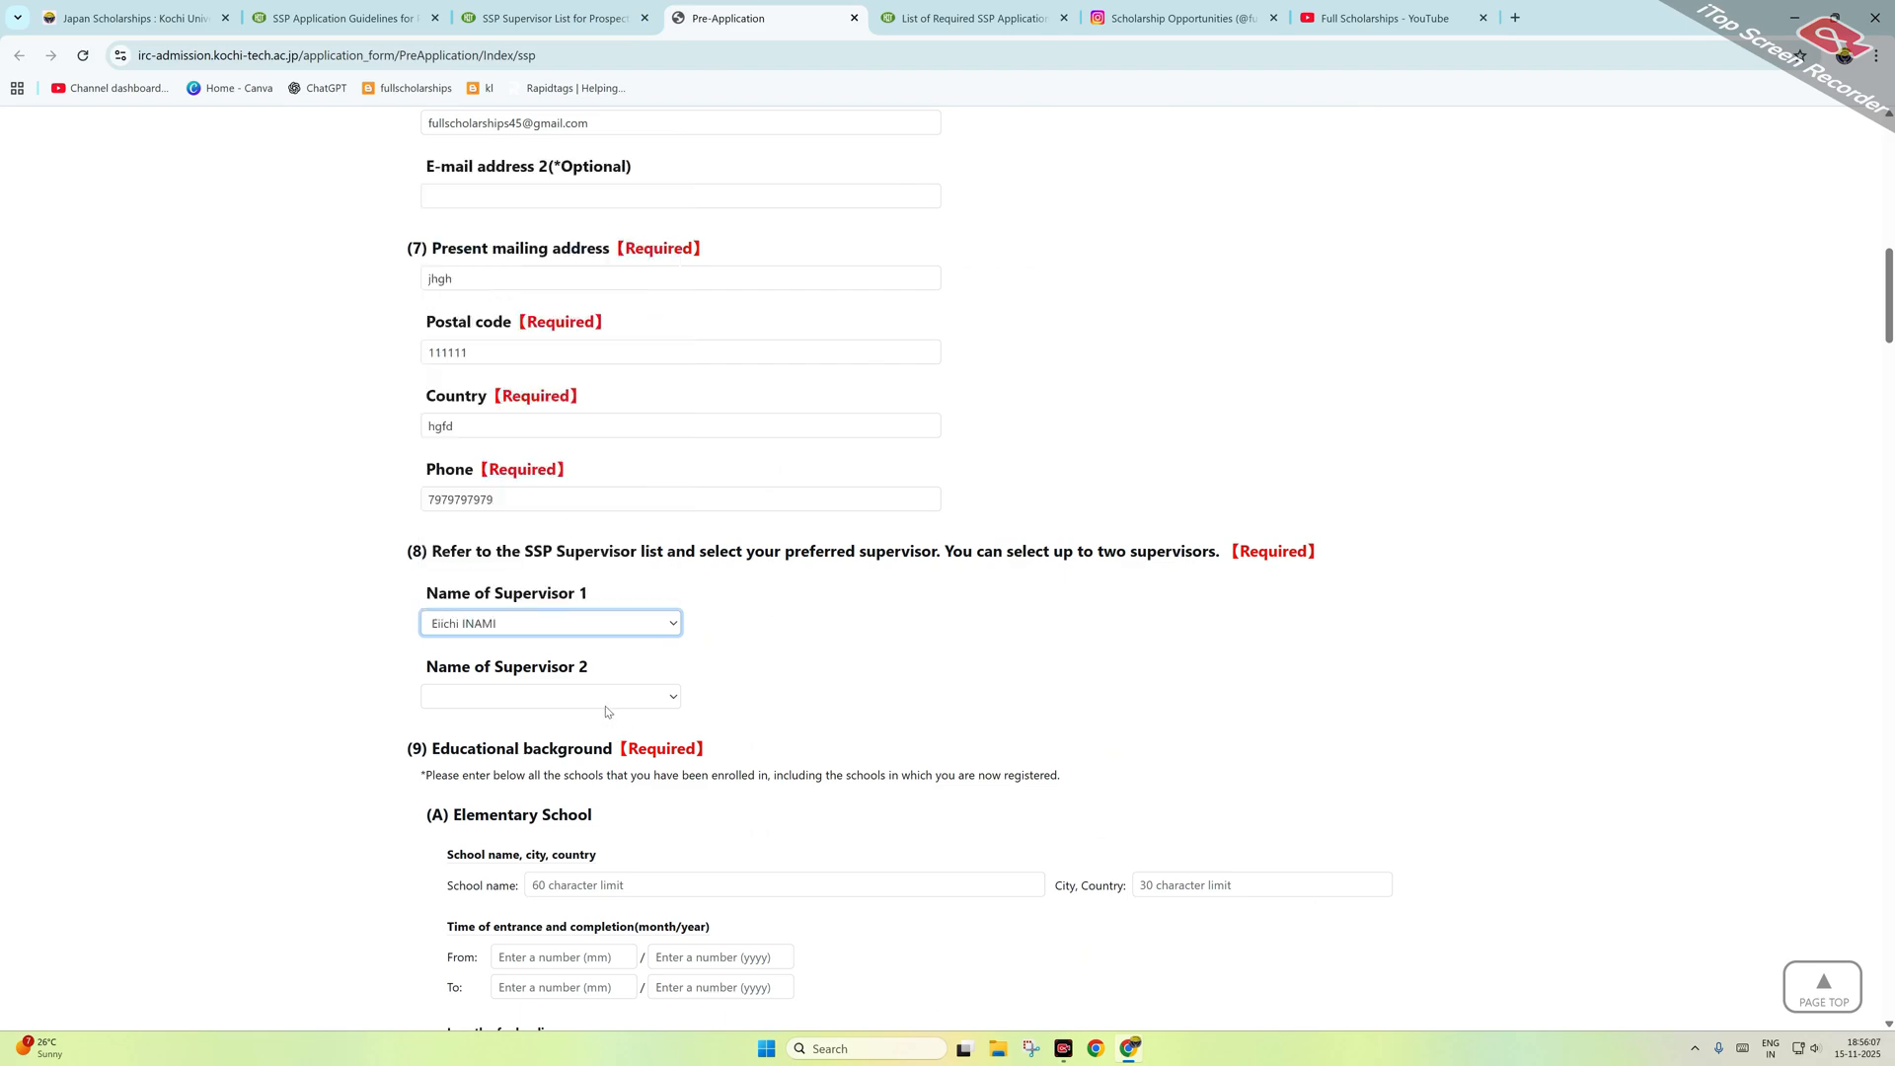
left_click(550, 696)
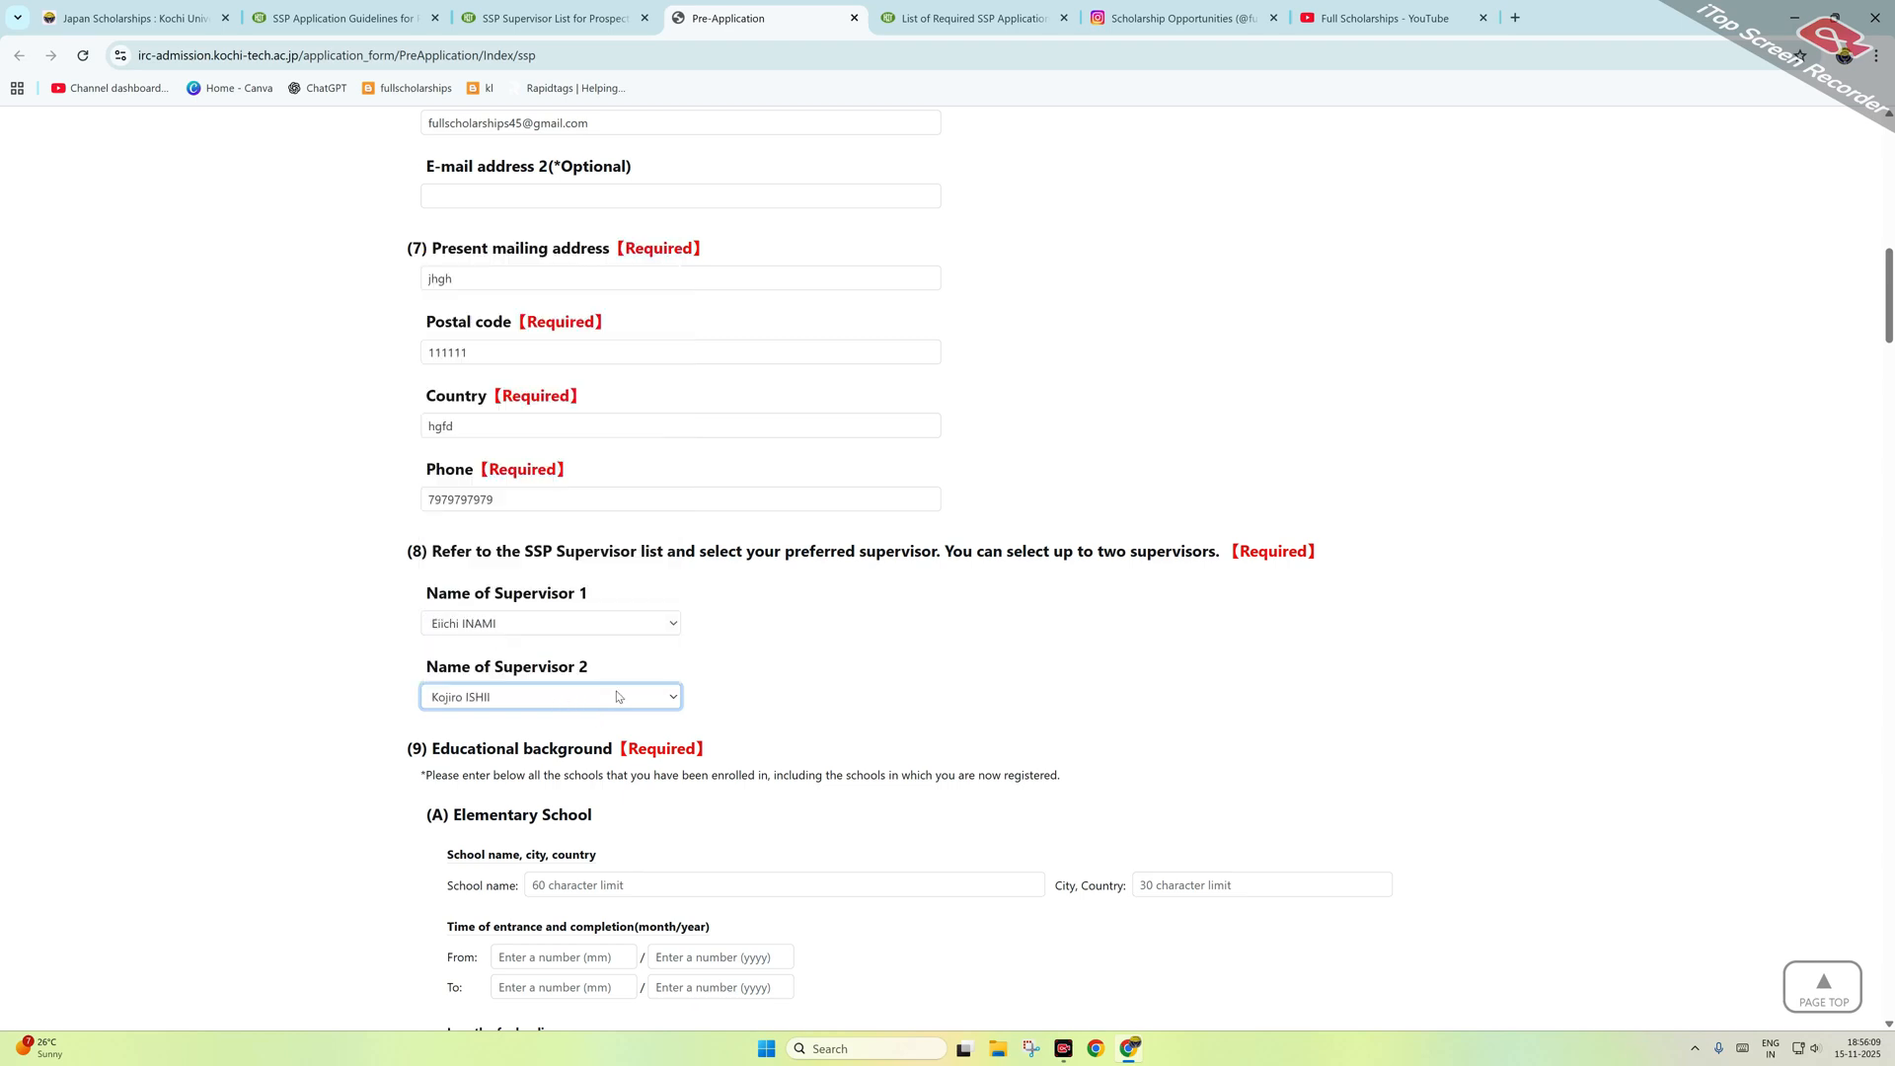
scroll("down", 3)
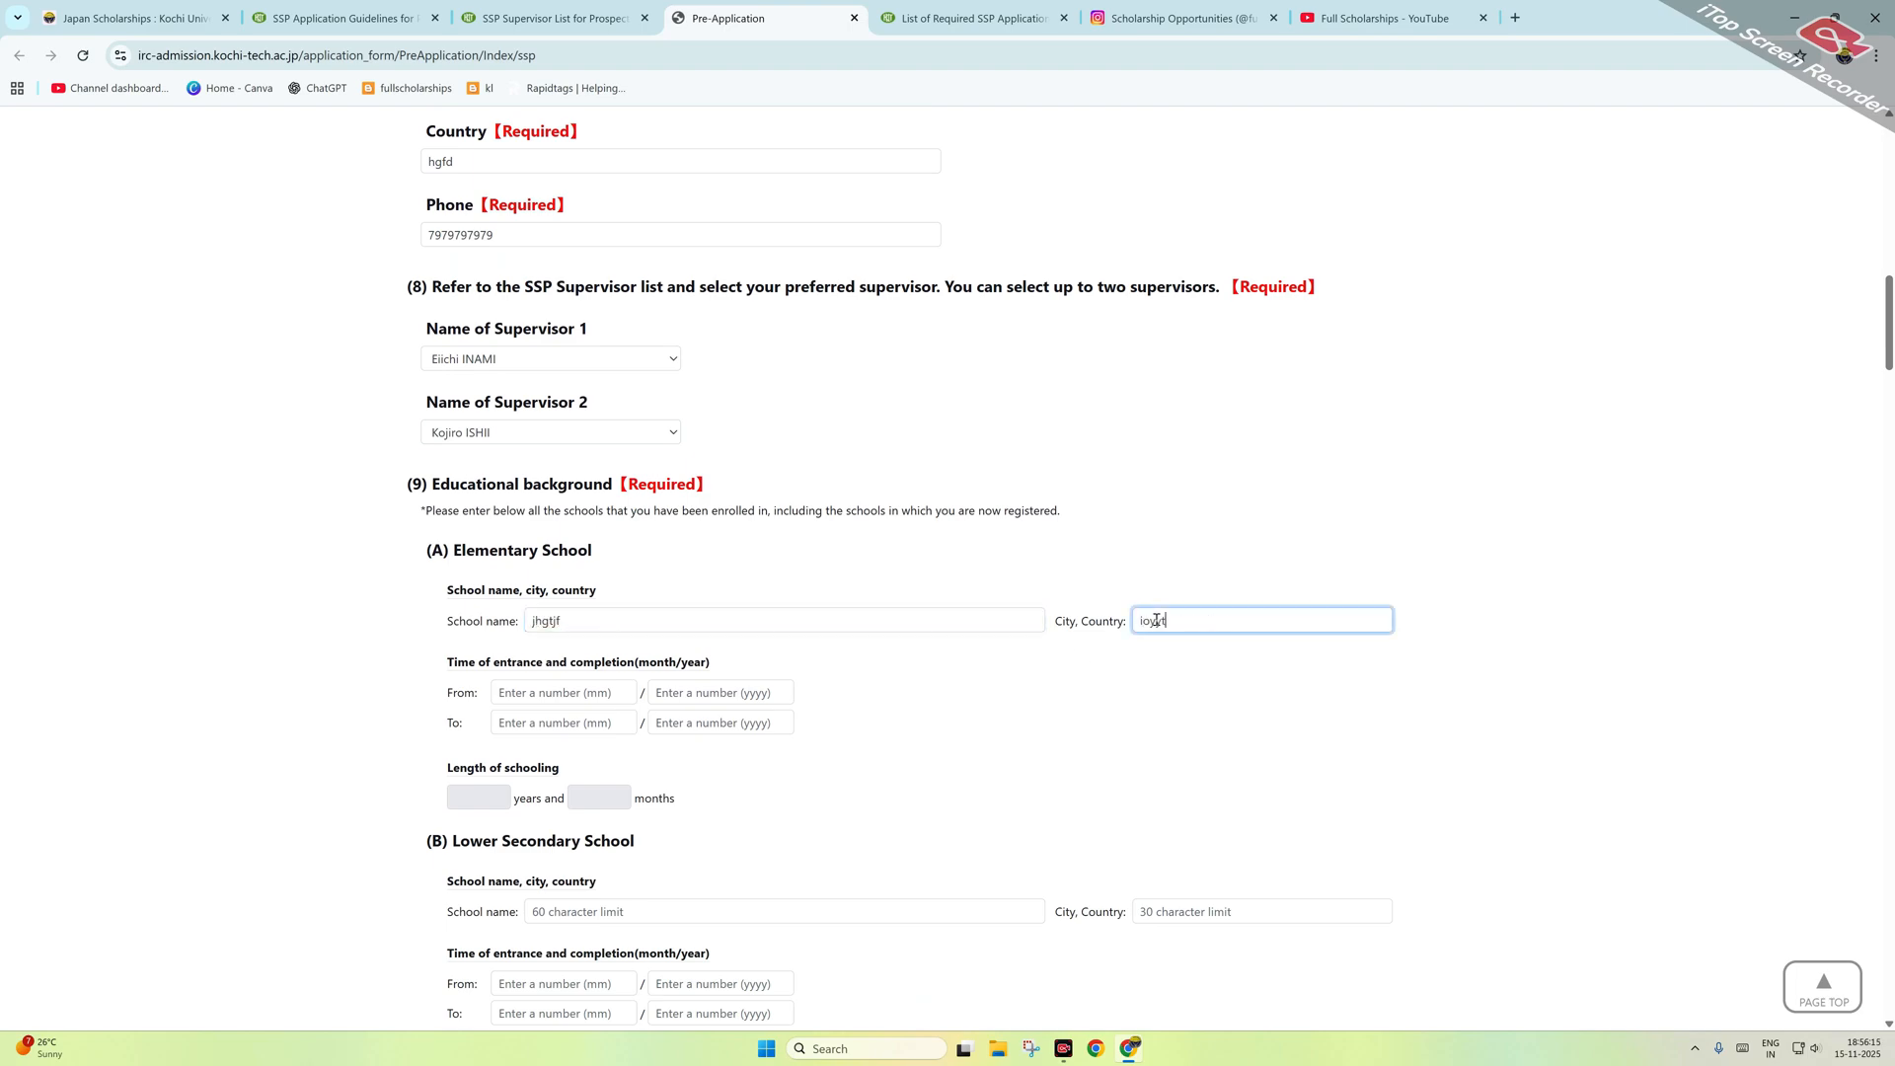
Enter elementary school dates from 10/2015 to 10/2020
left_click(562, 690)
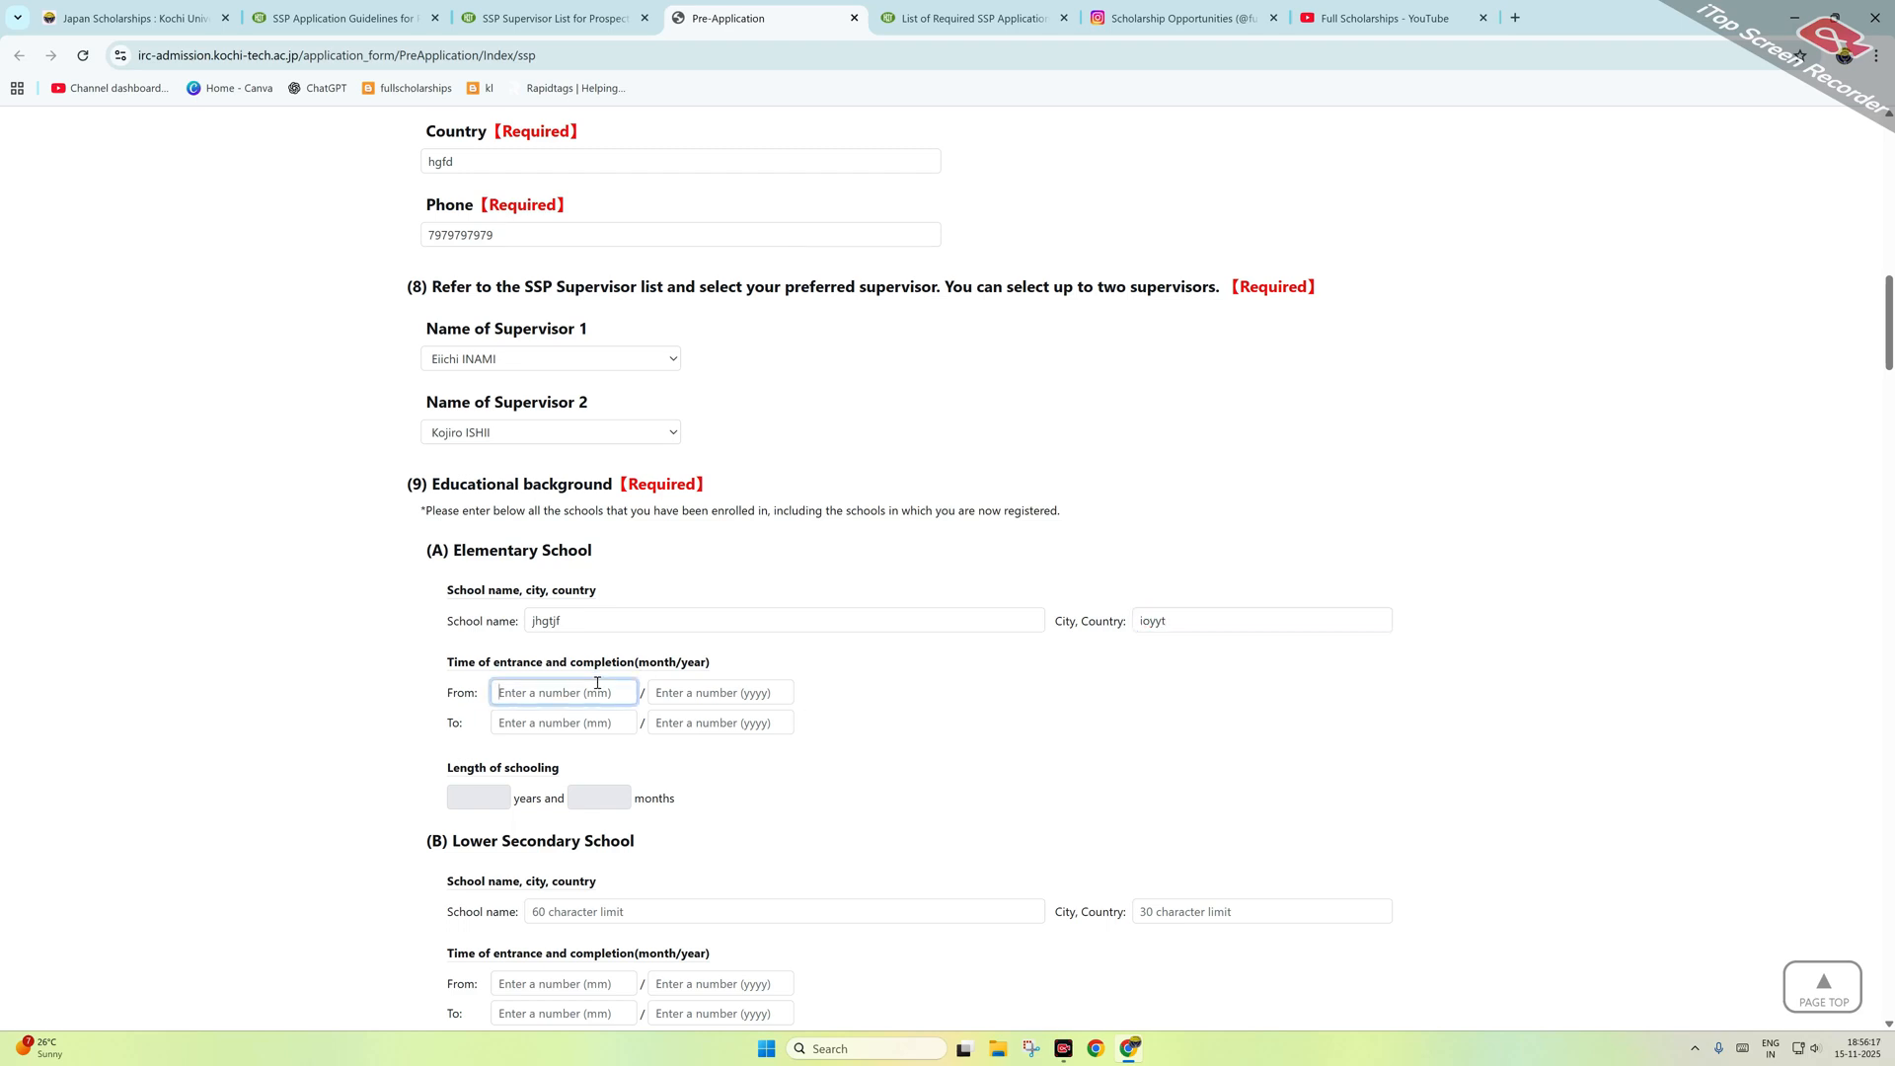
type("10")
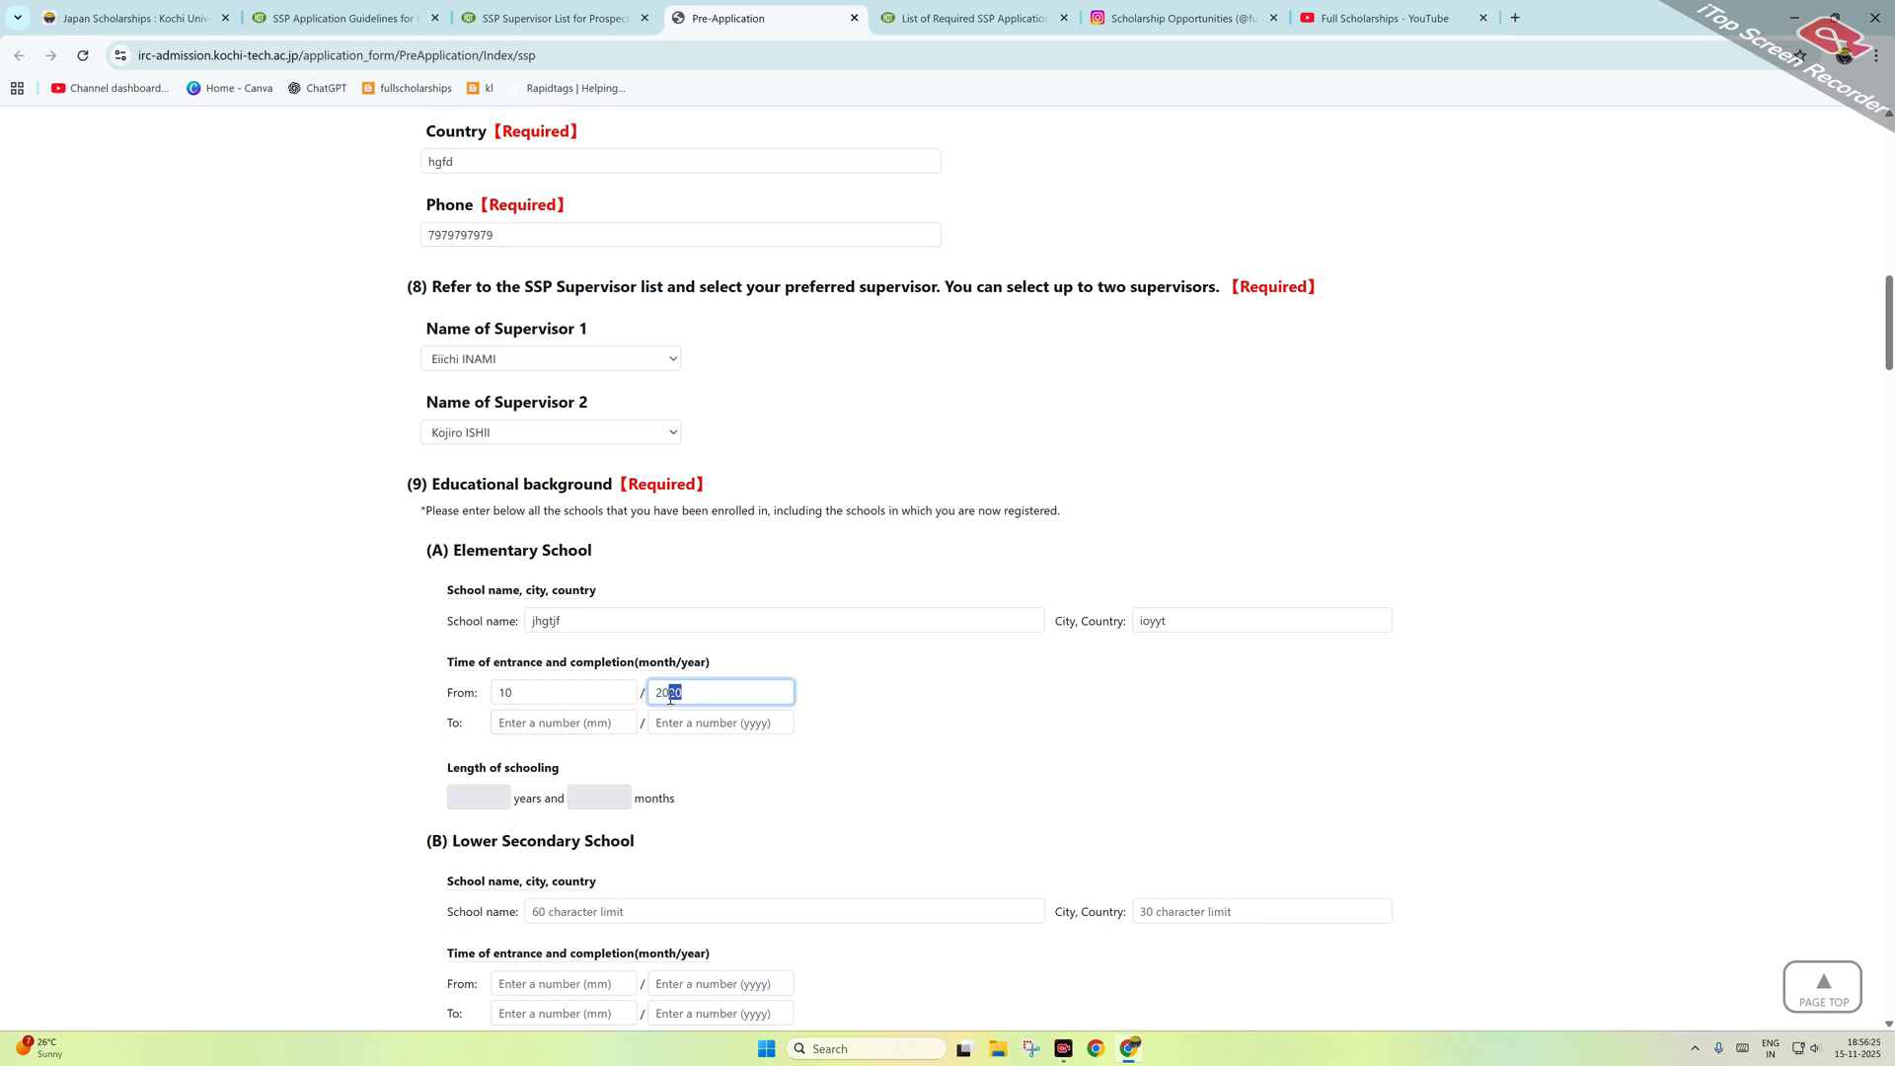
type("2015")
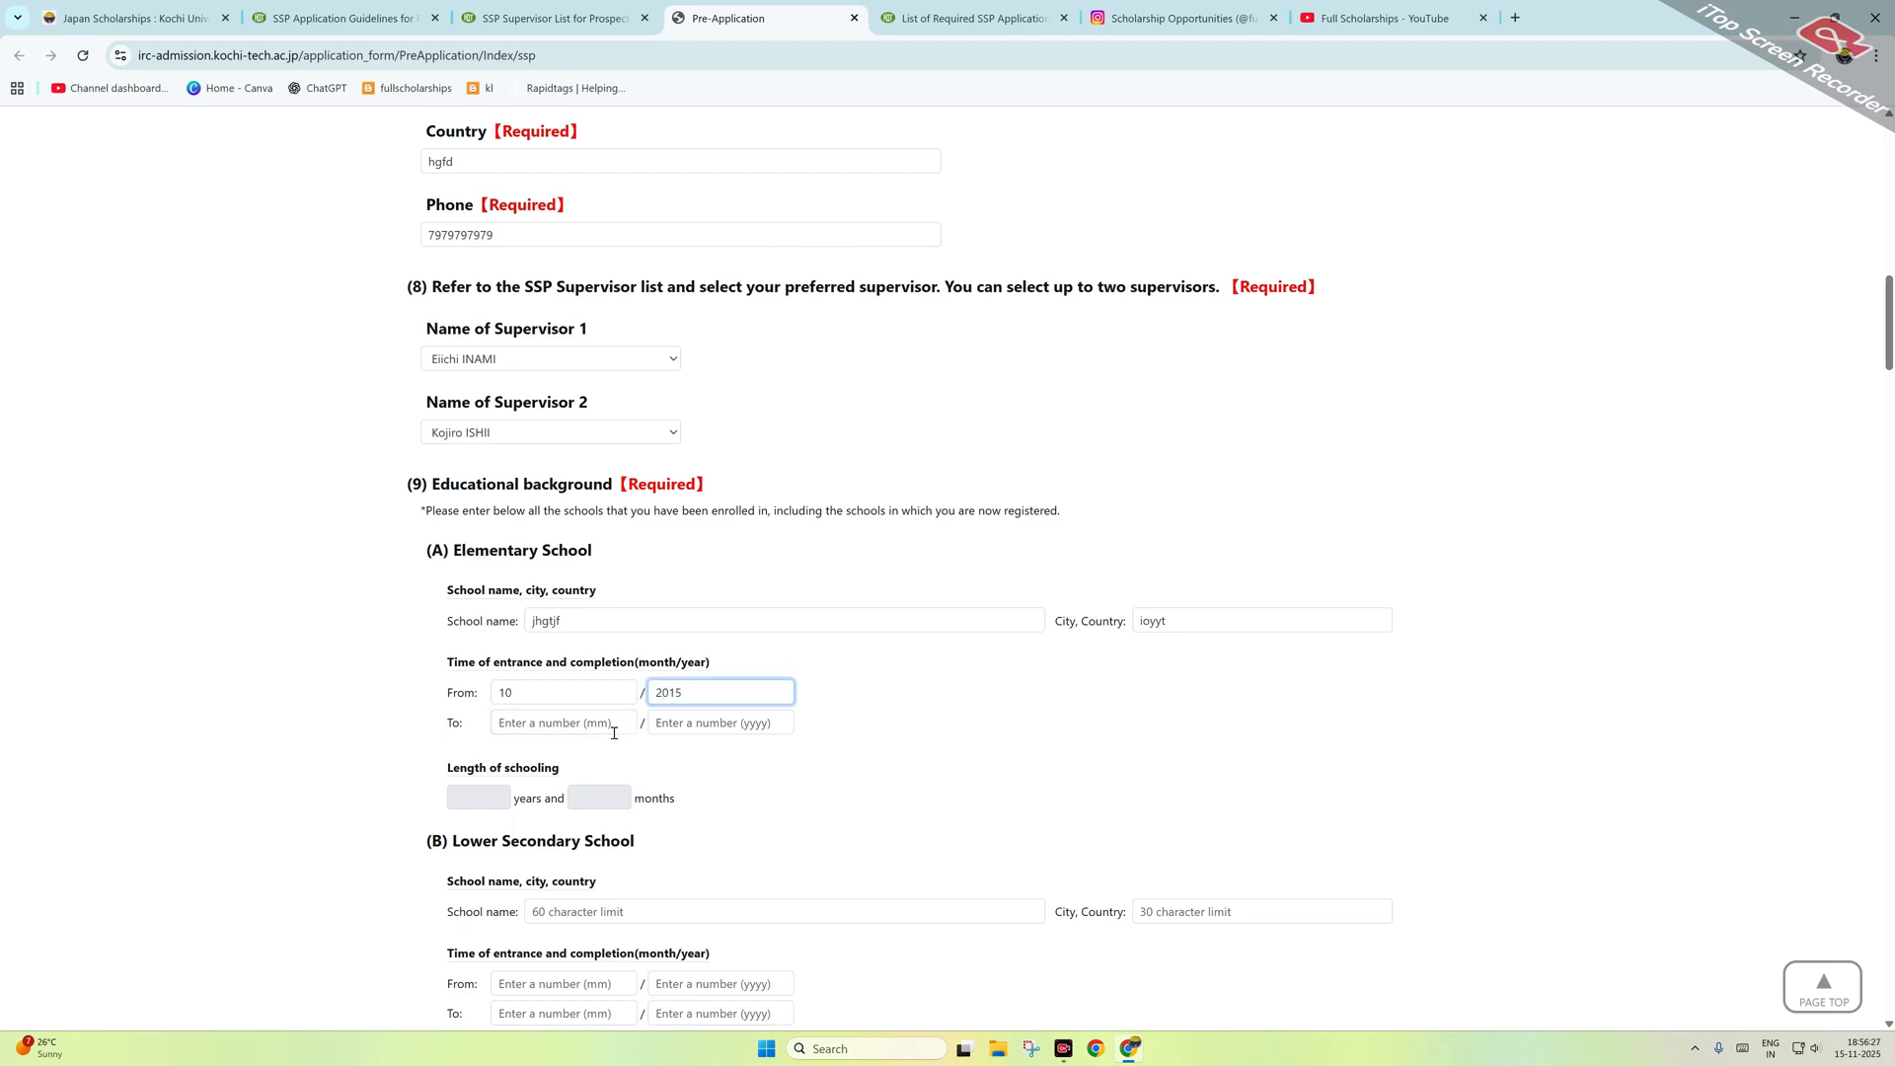
type("10")
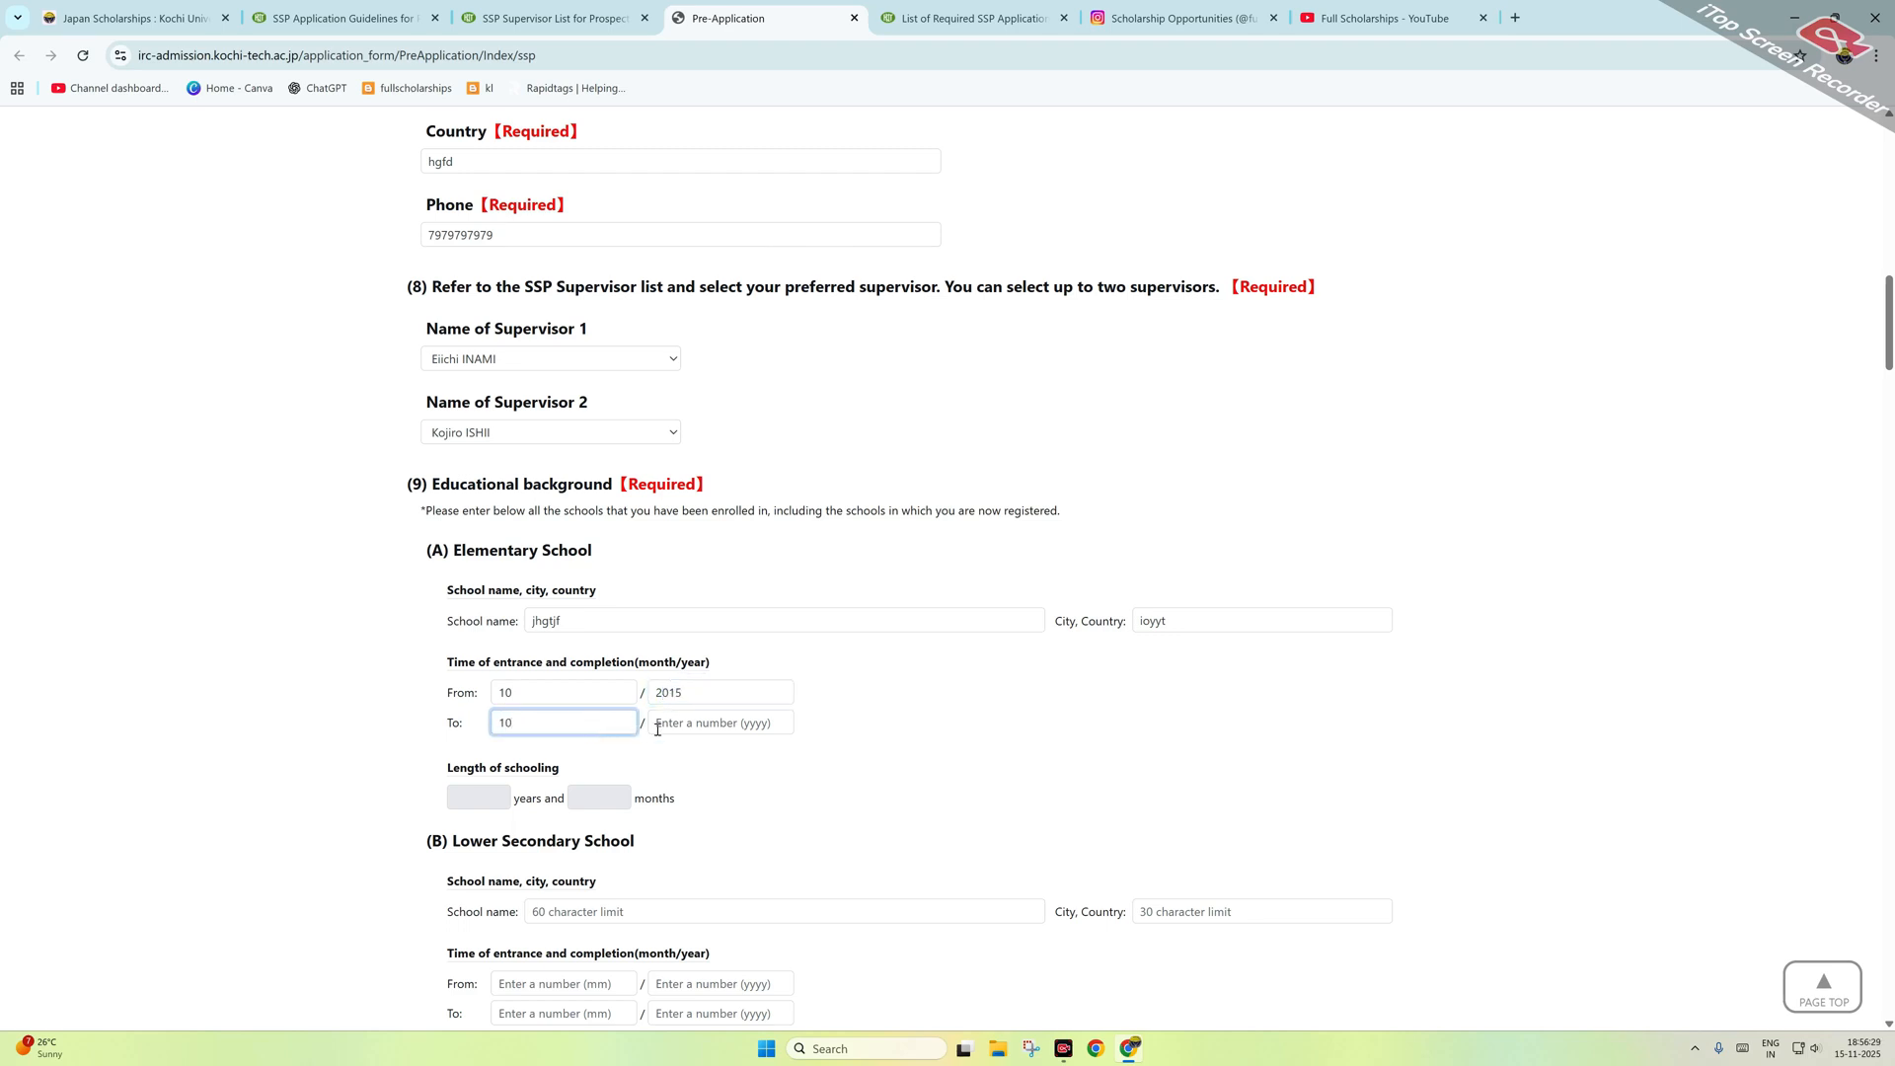
left_click(720, 721)
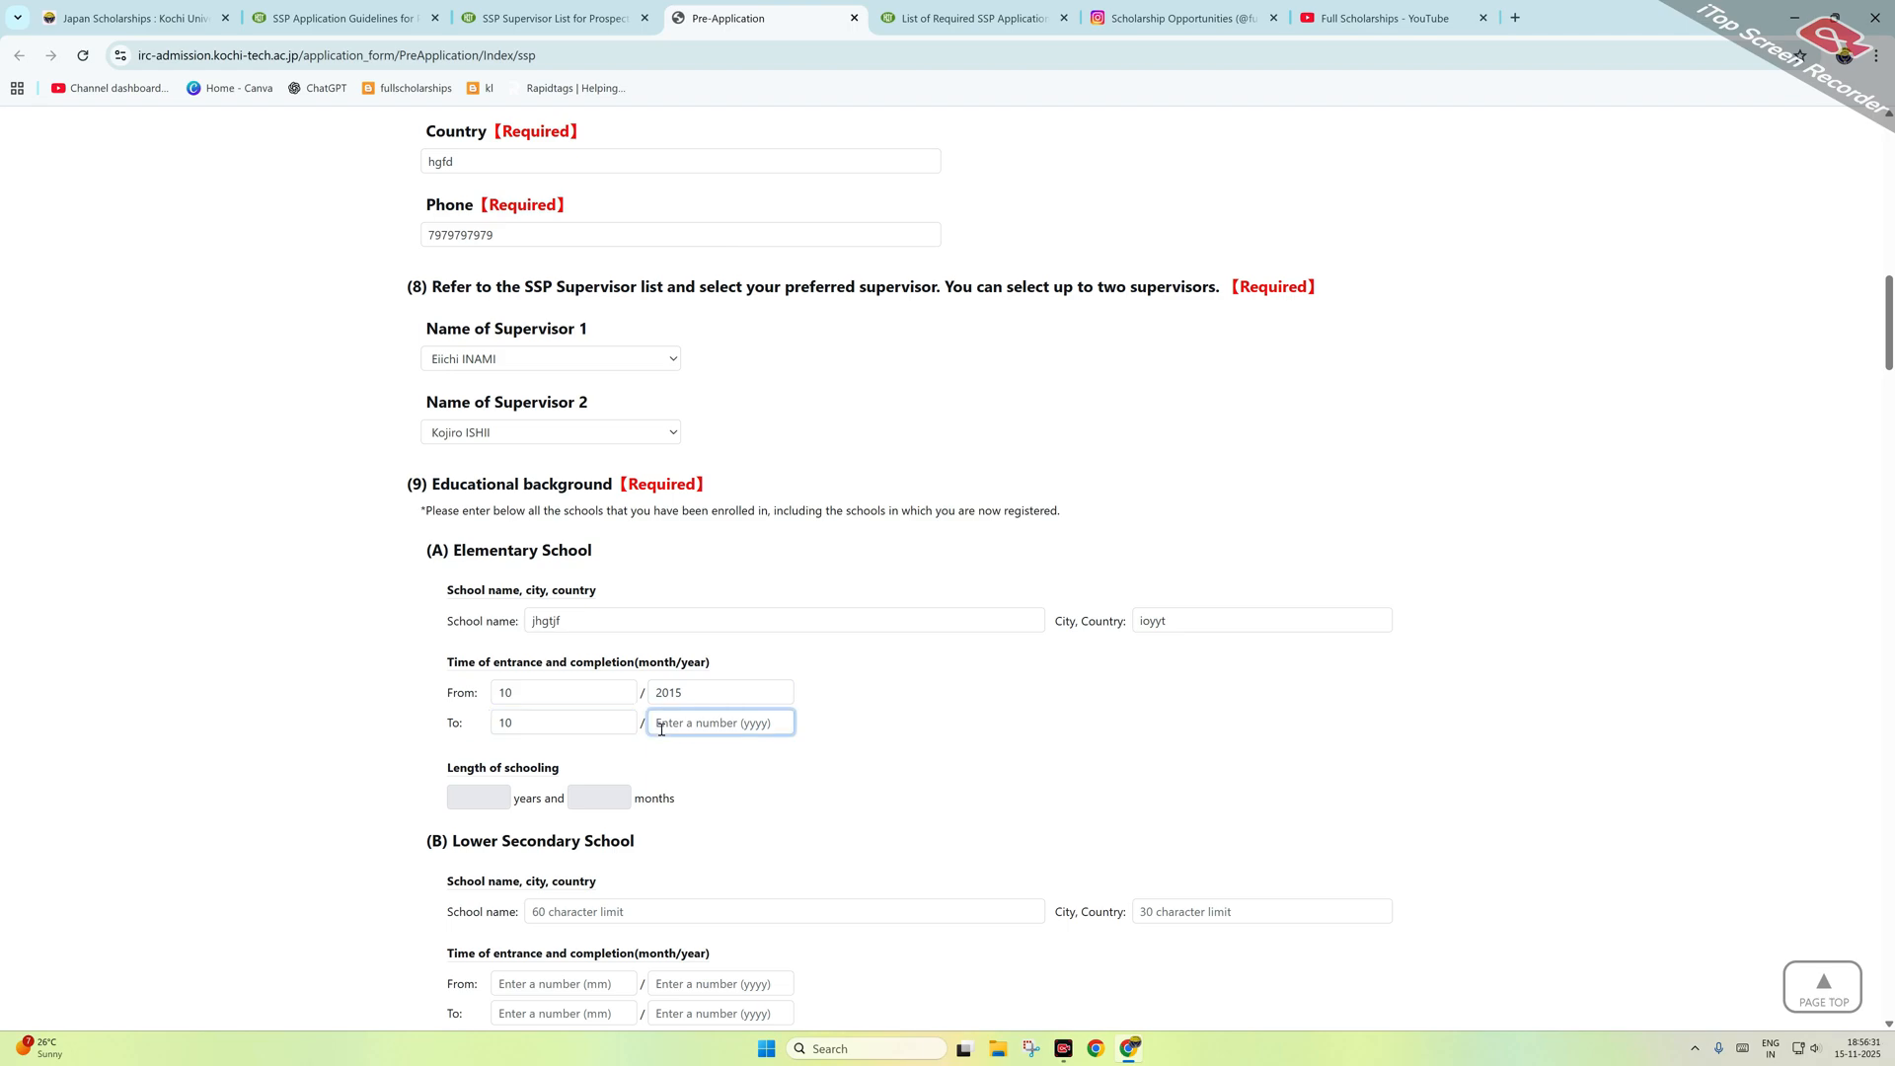
type("2020")
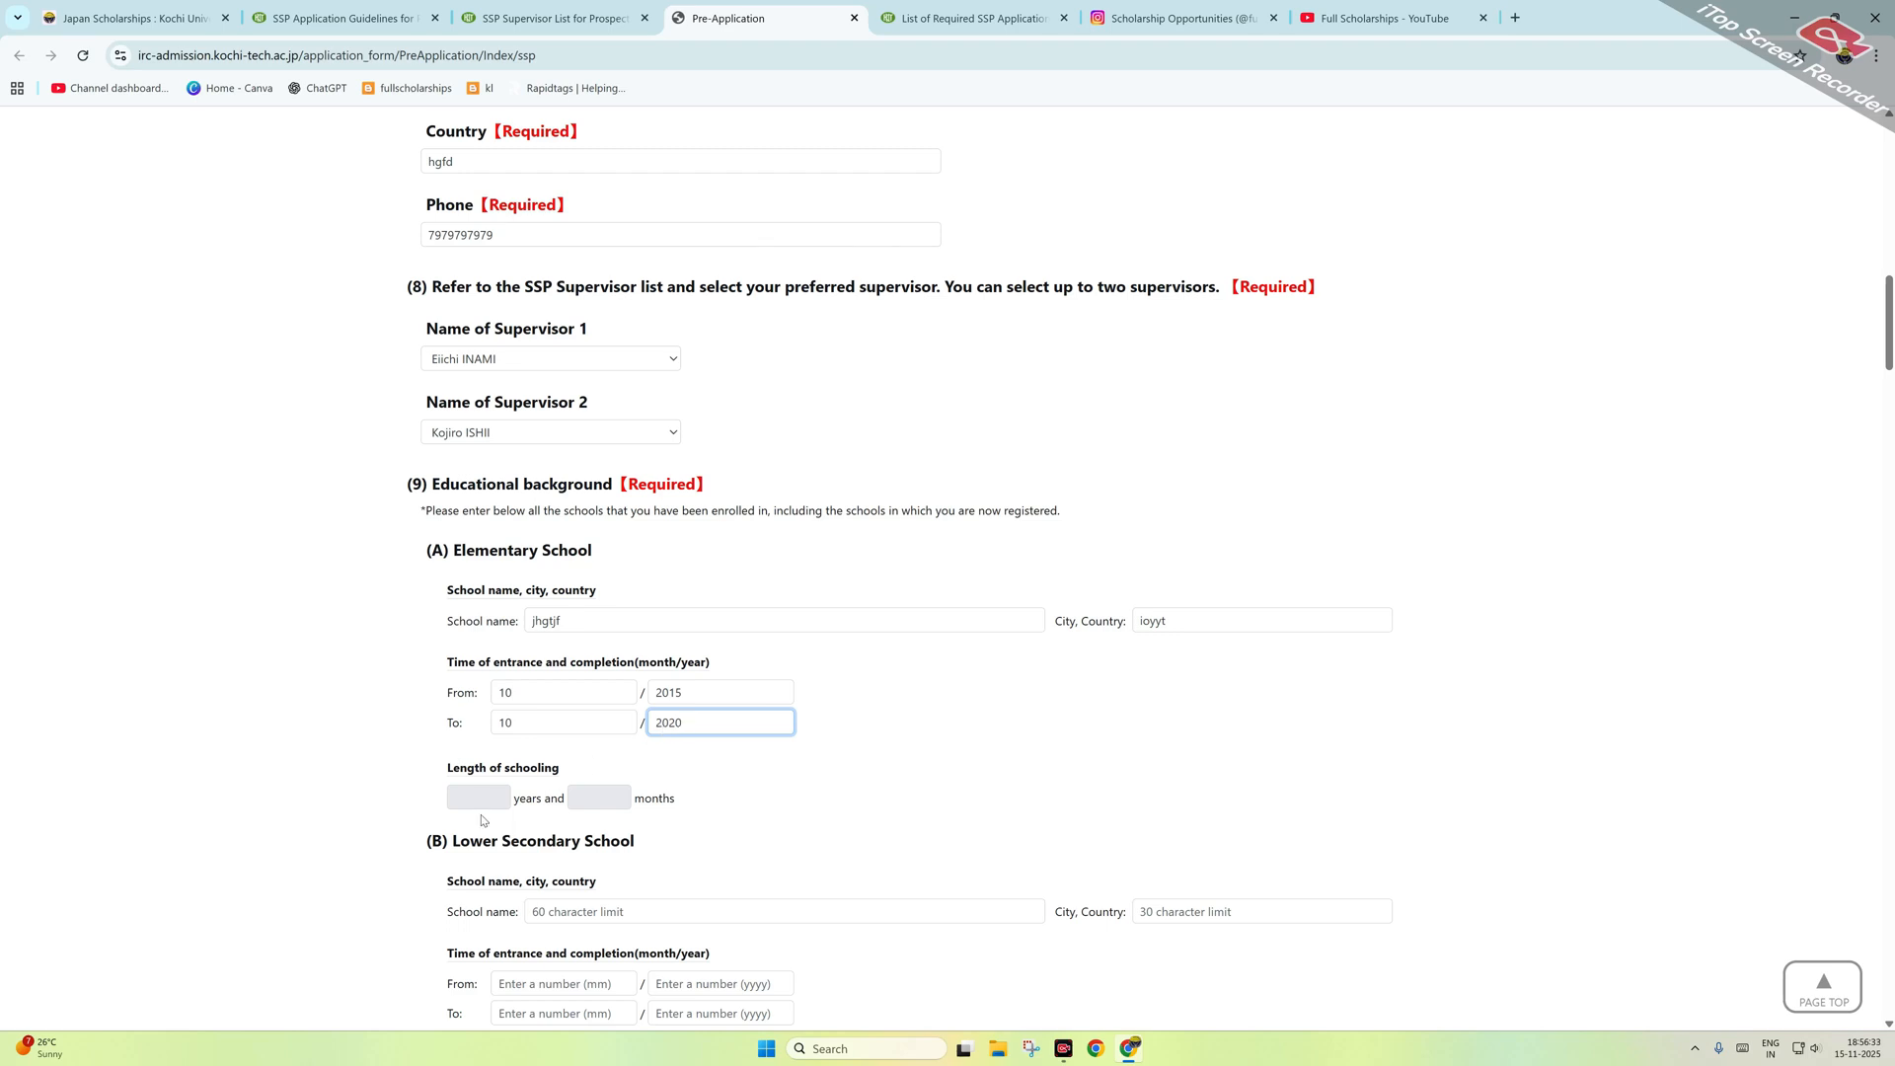
scroll("down", 3)
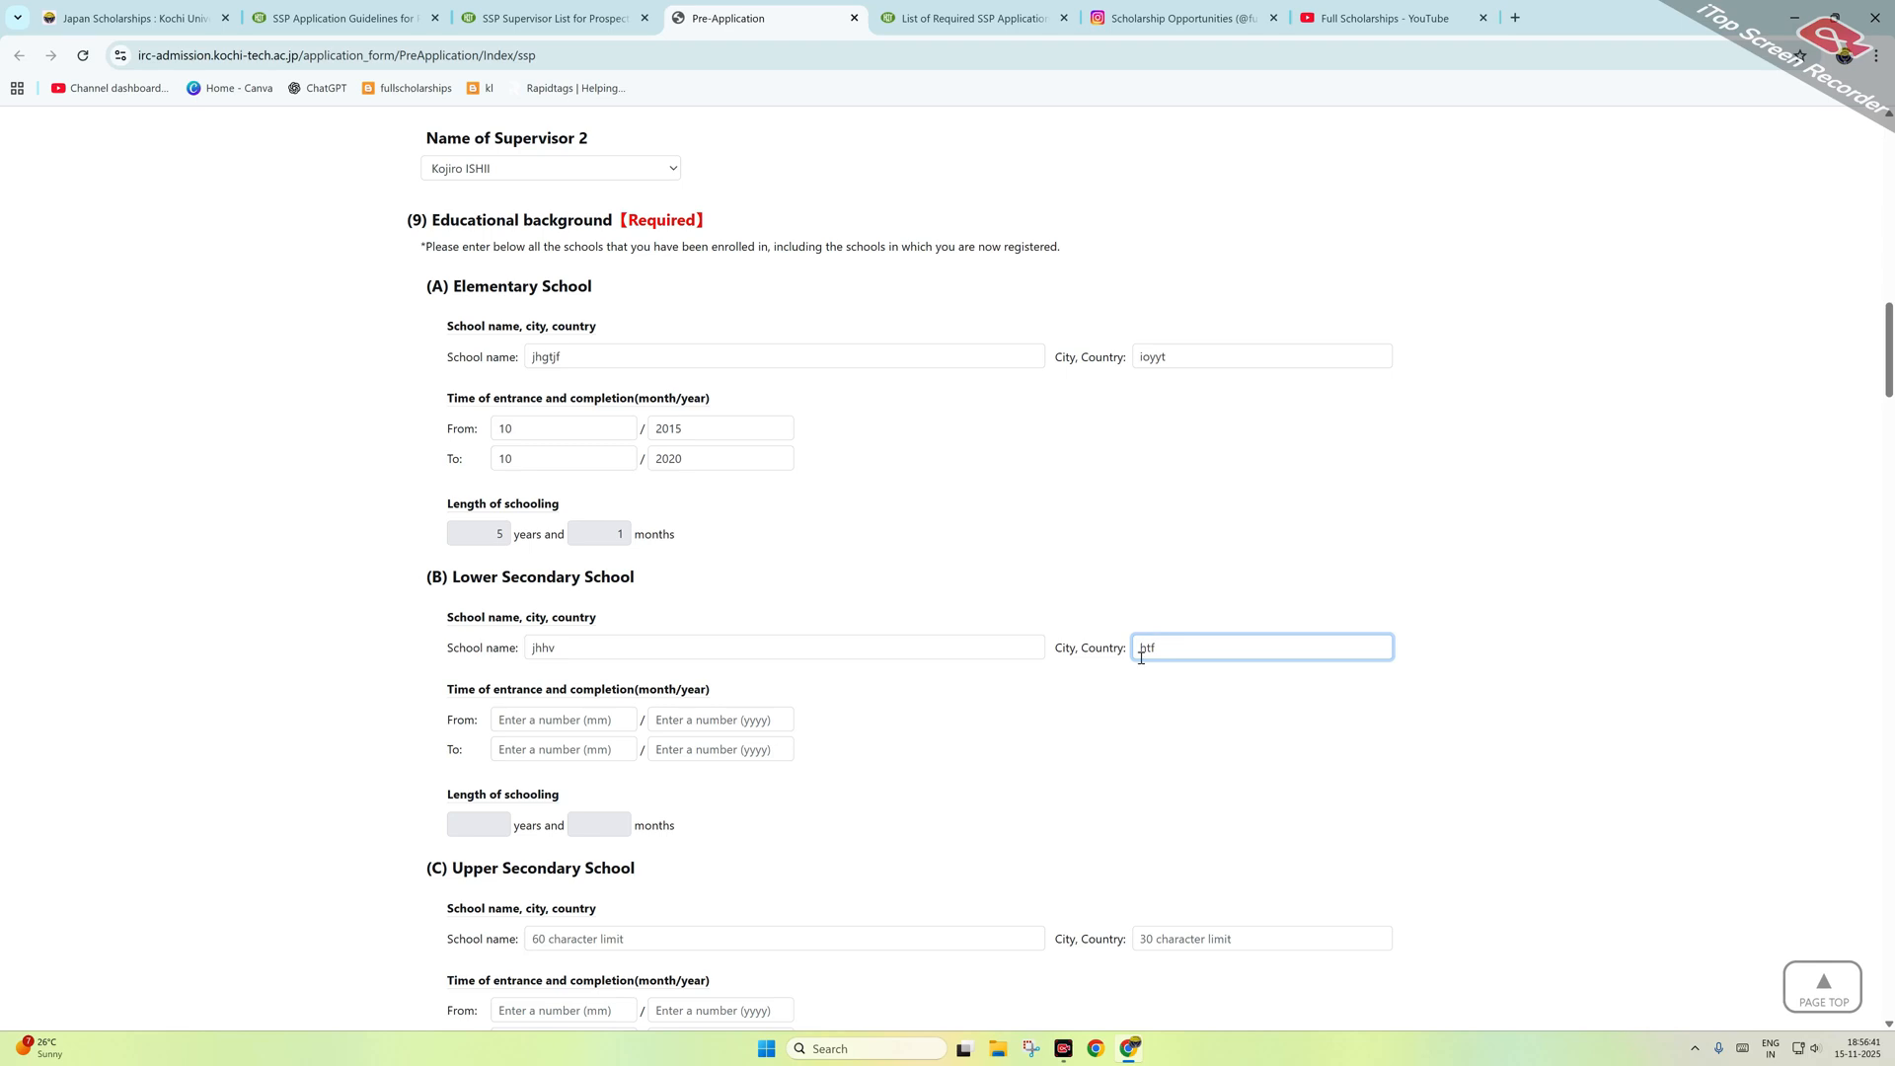
Enter lower secondary school dates from 10/2012 to 10/2015
left_click(561, 719)
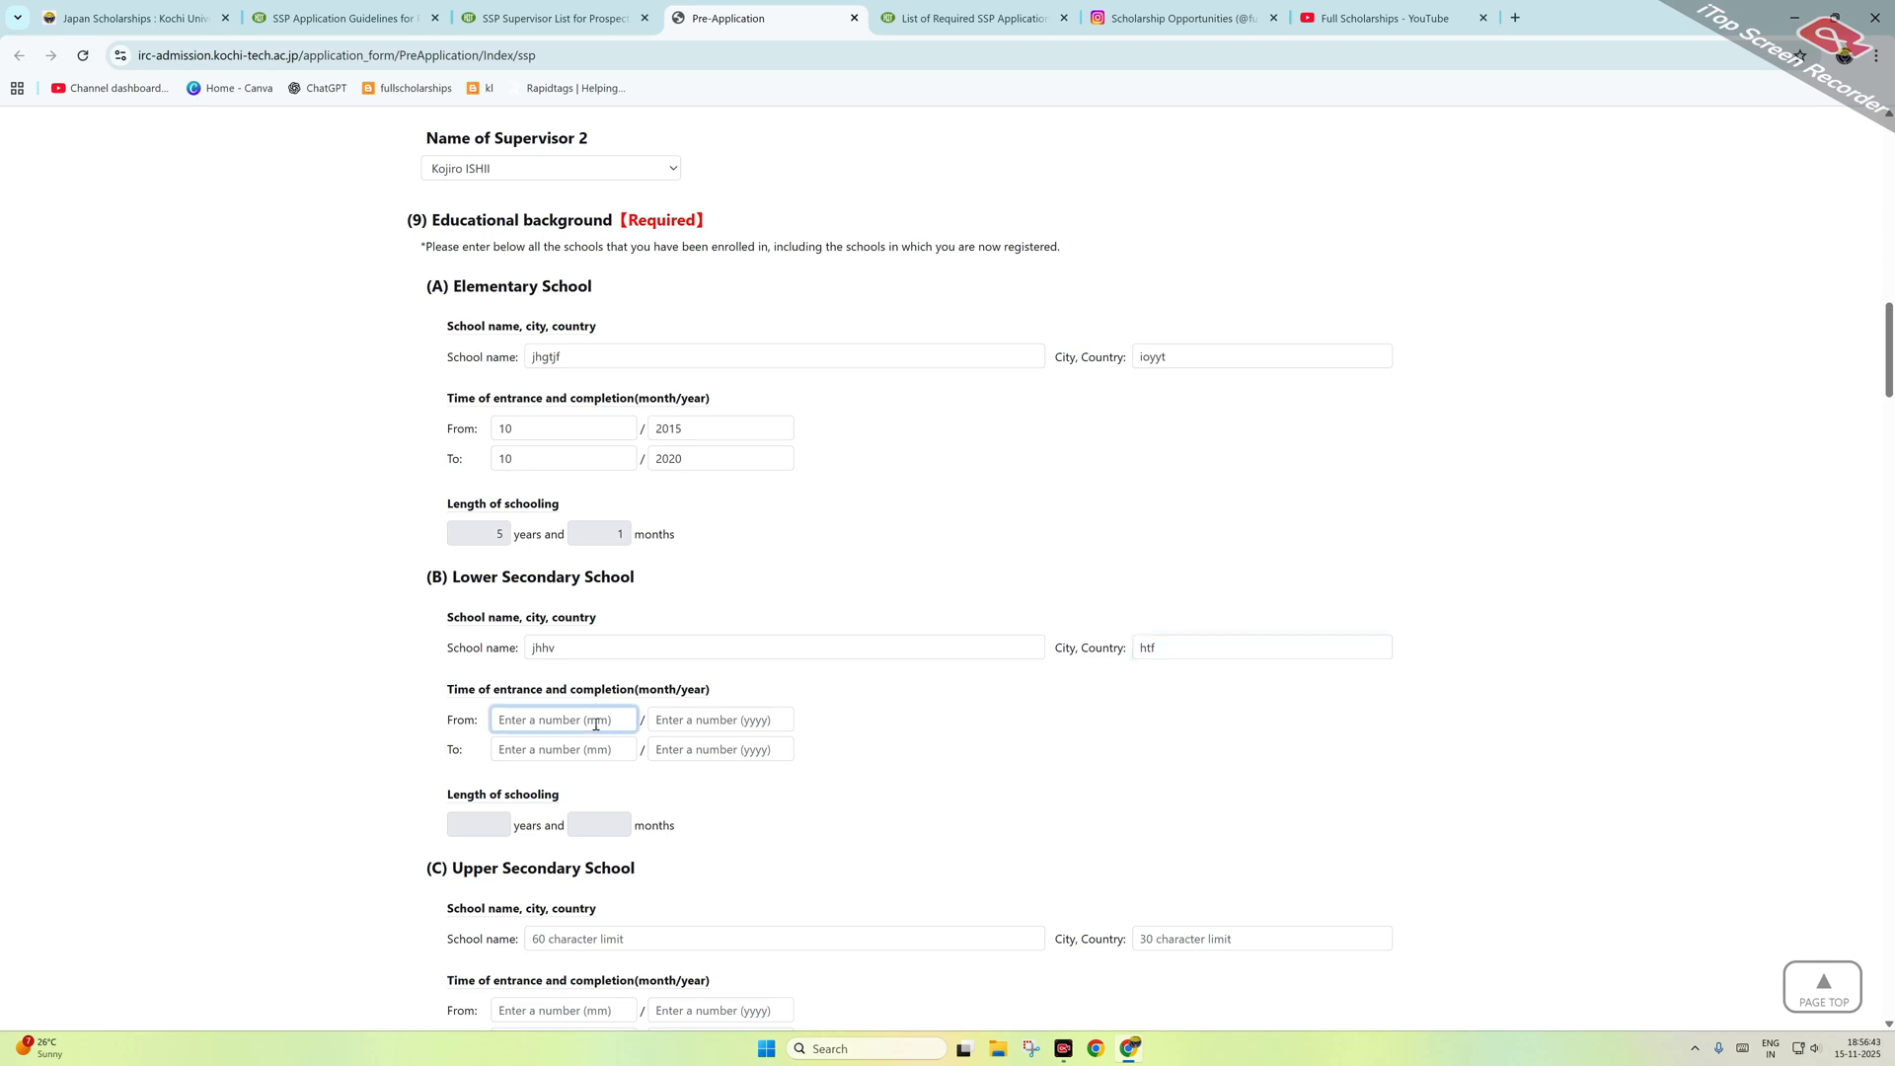
type("20")
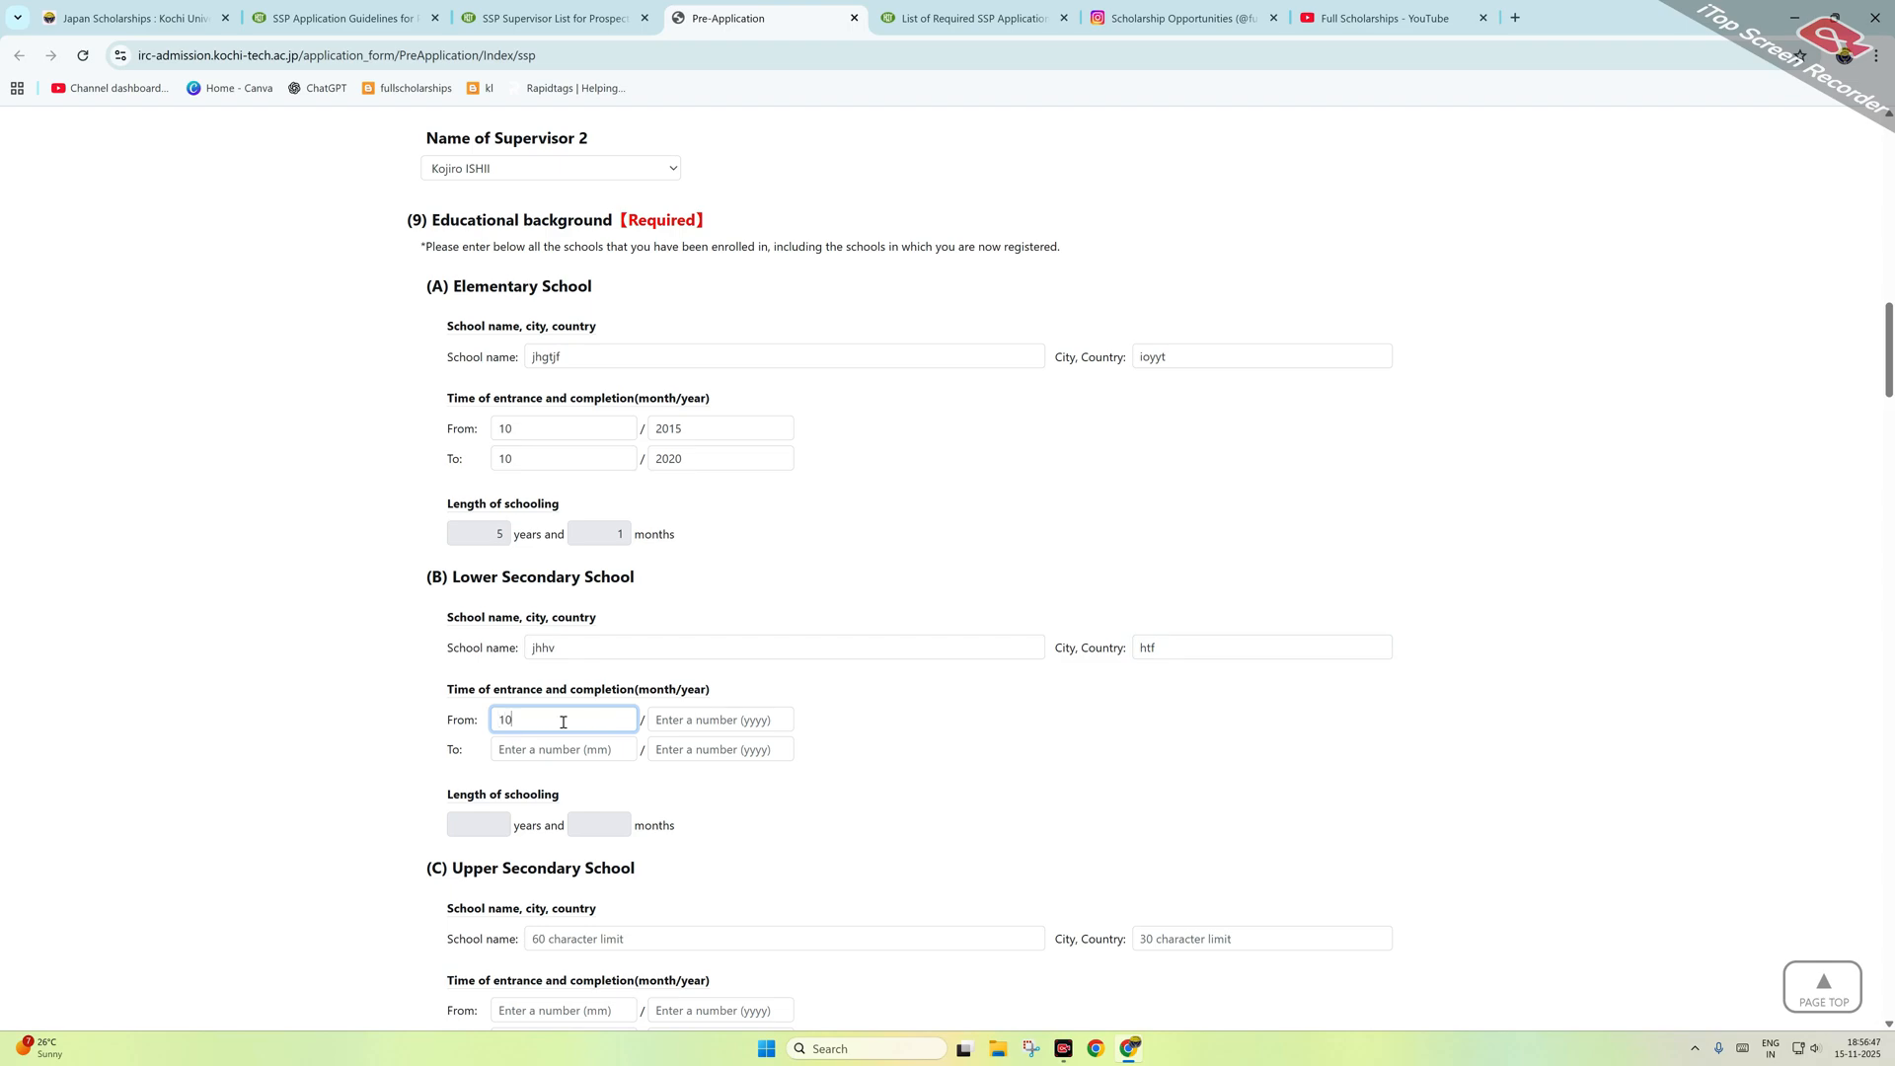
type("20")
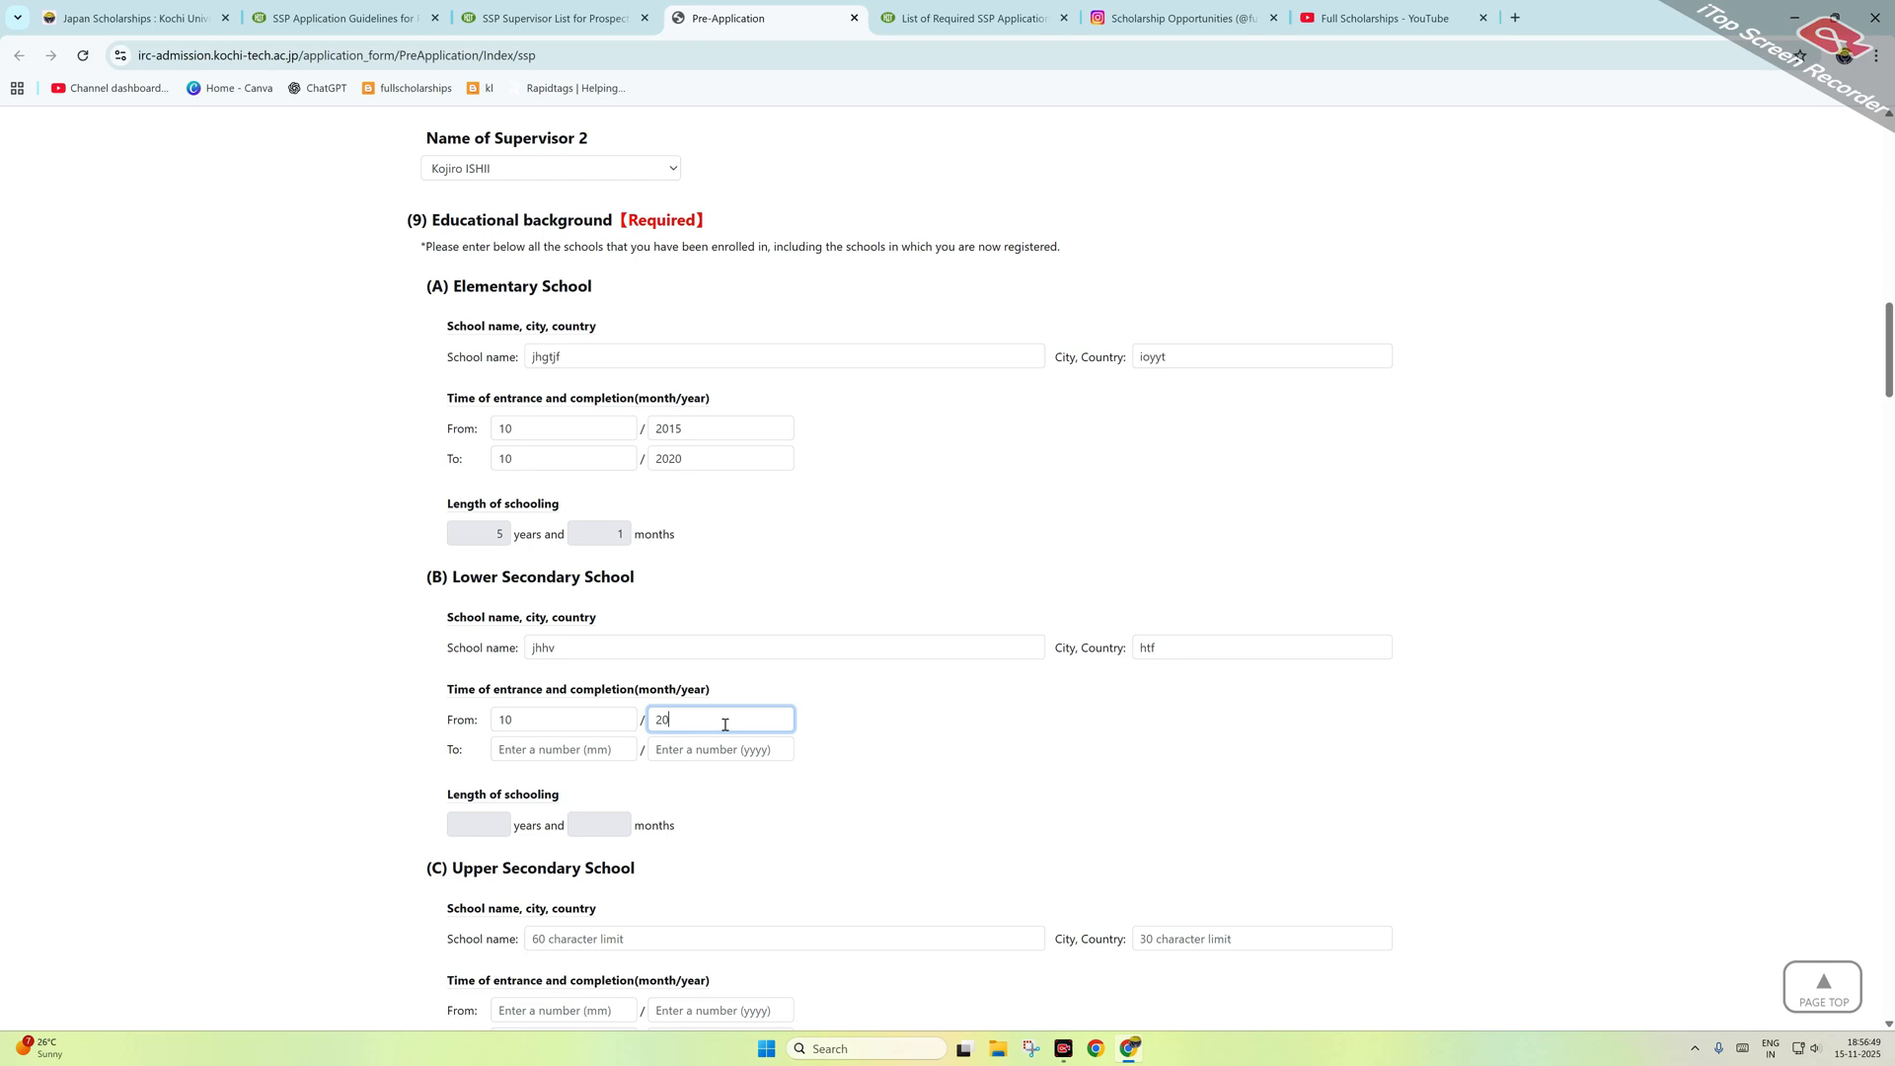
type("12")
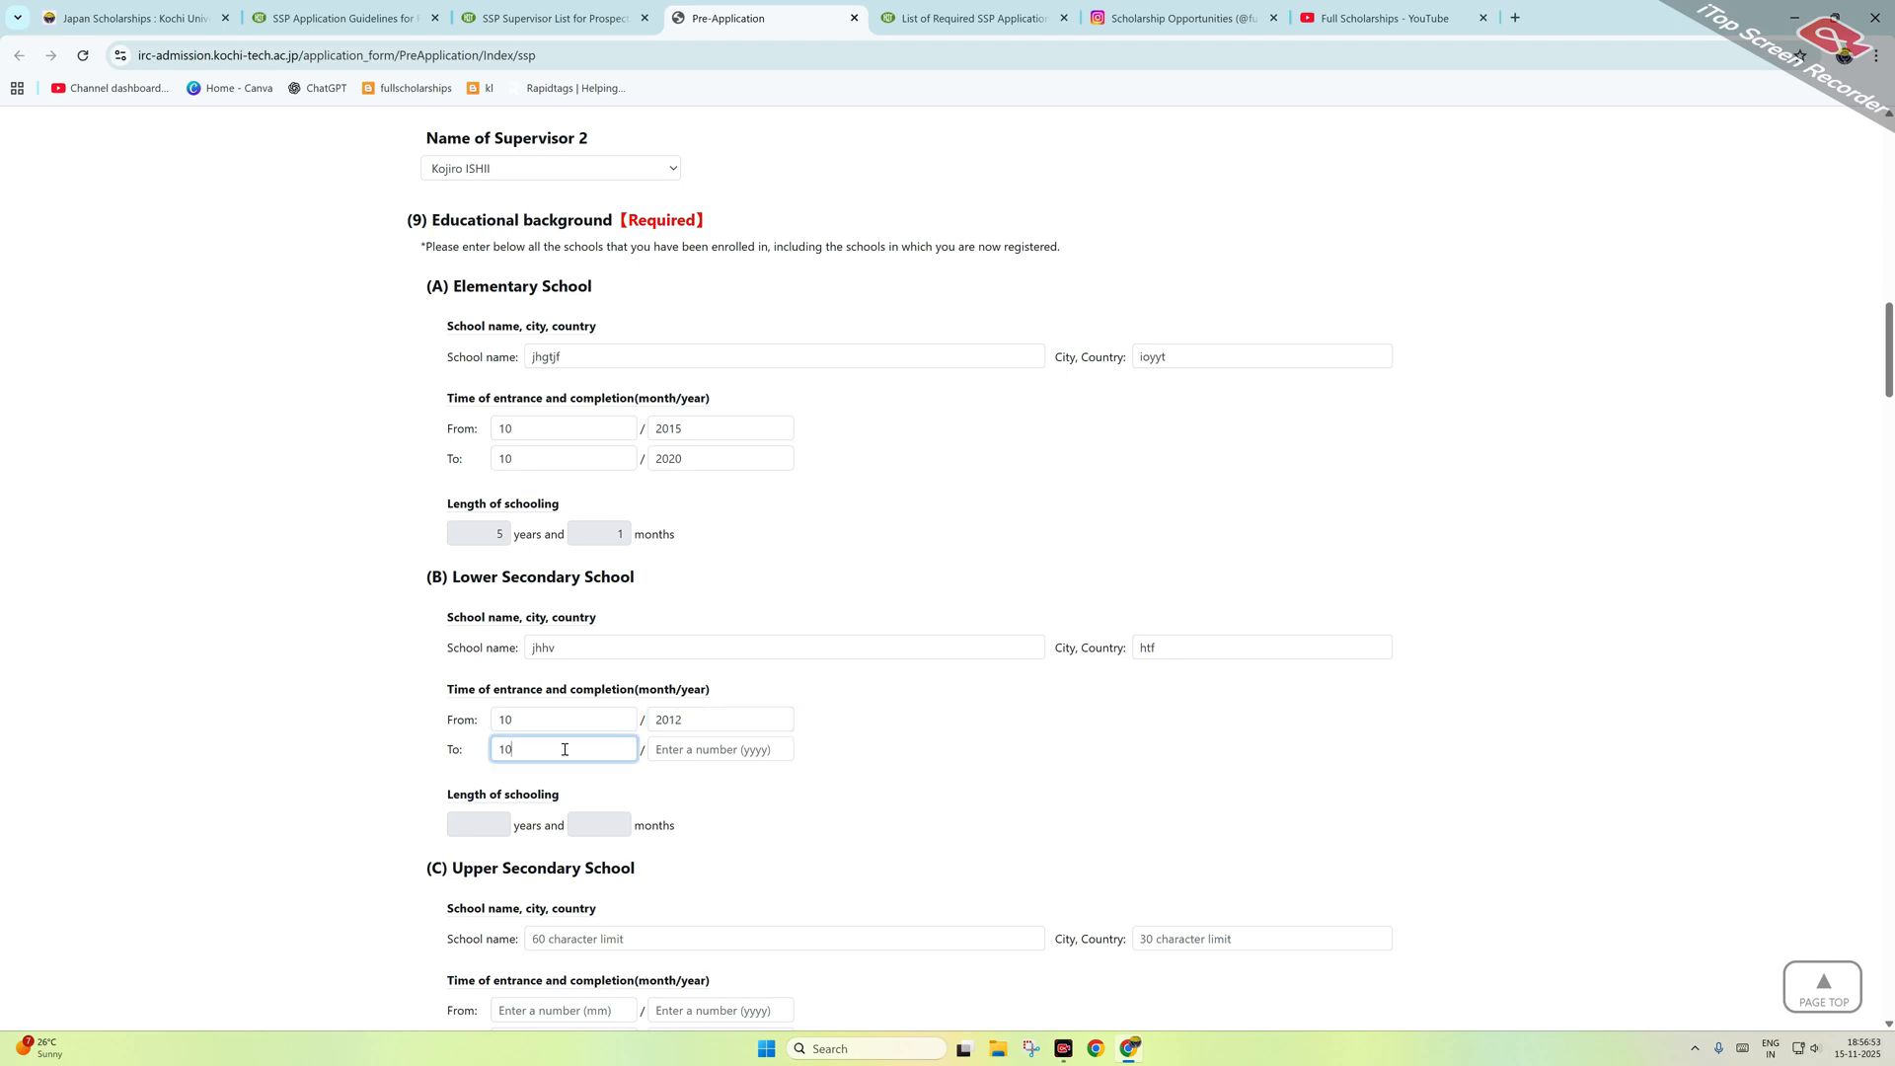
left_click(720, 748)
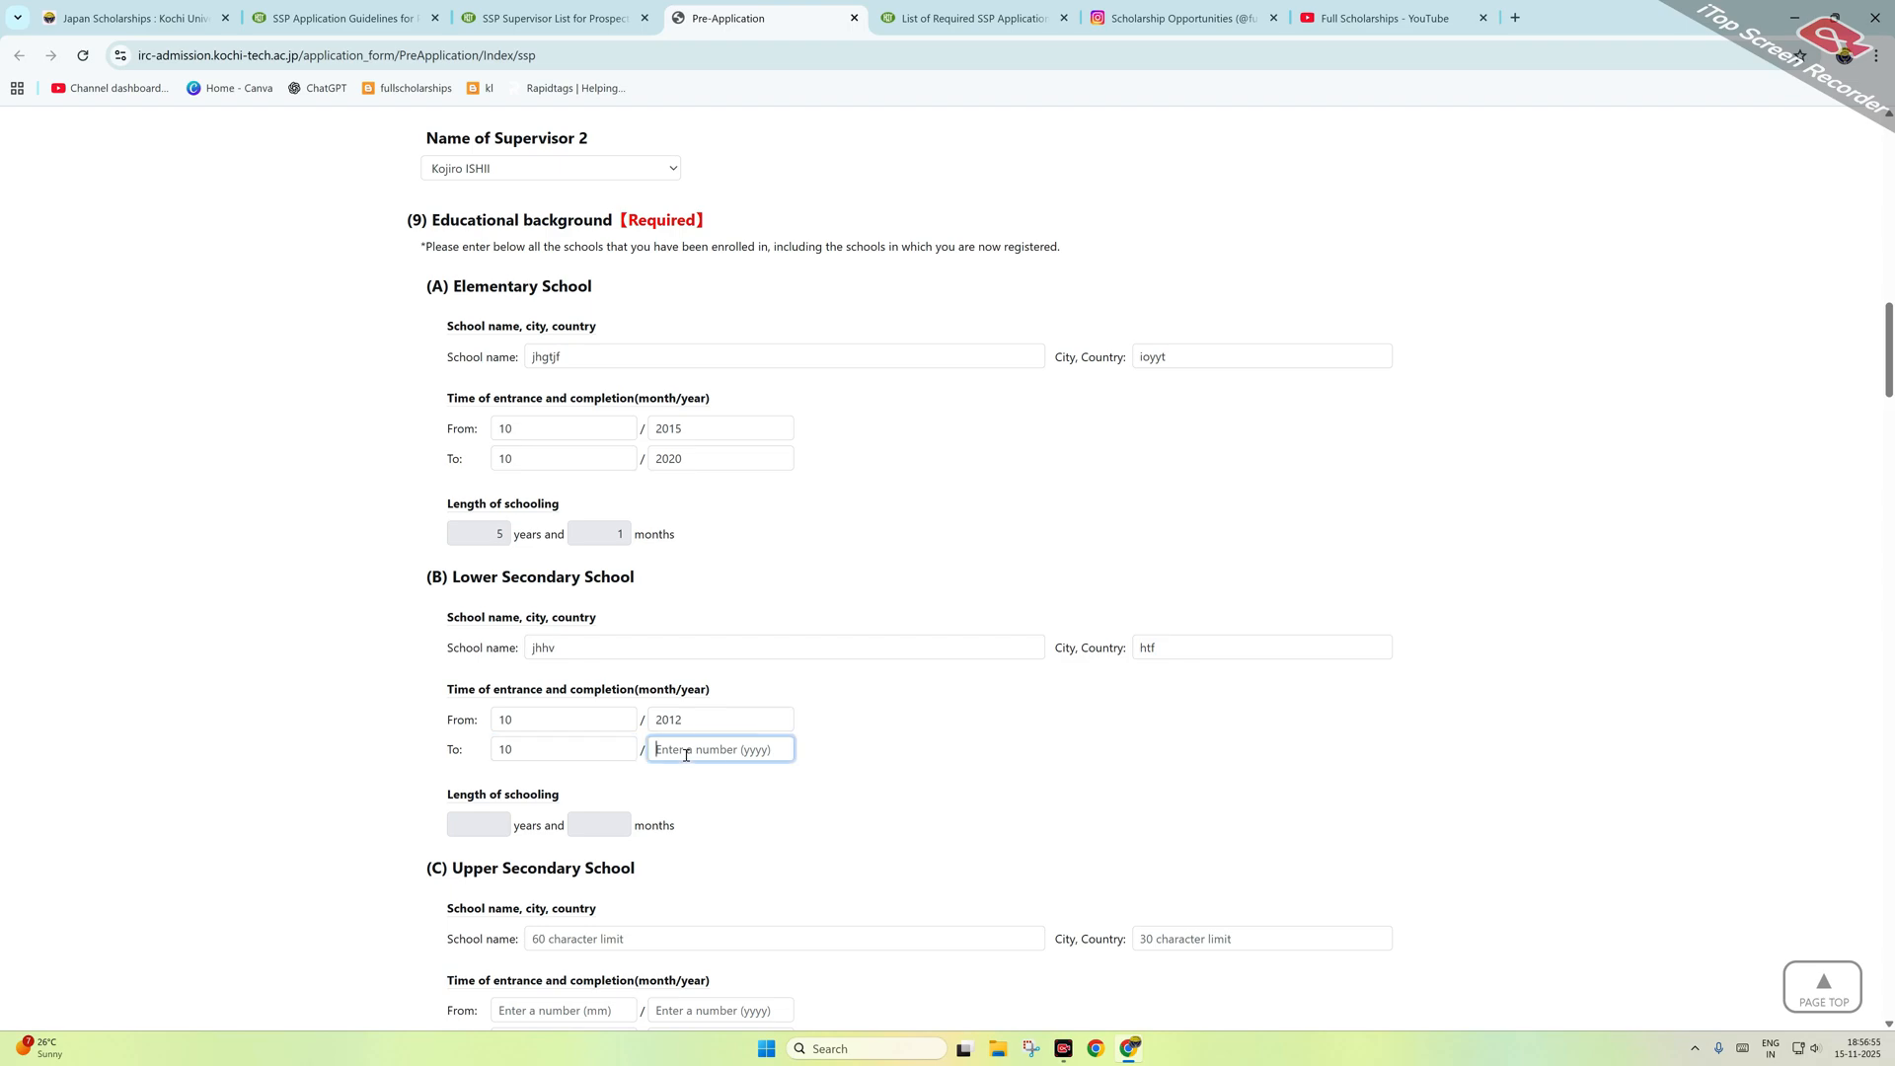
type("2015")
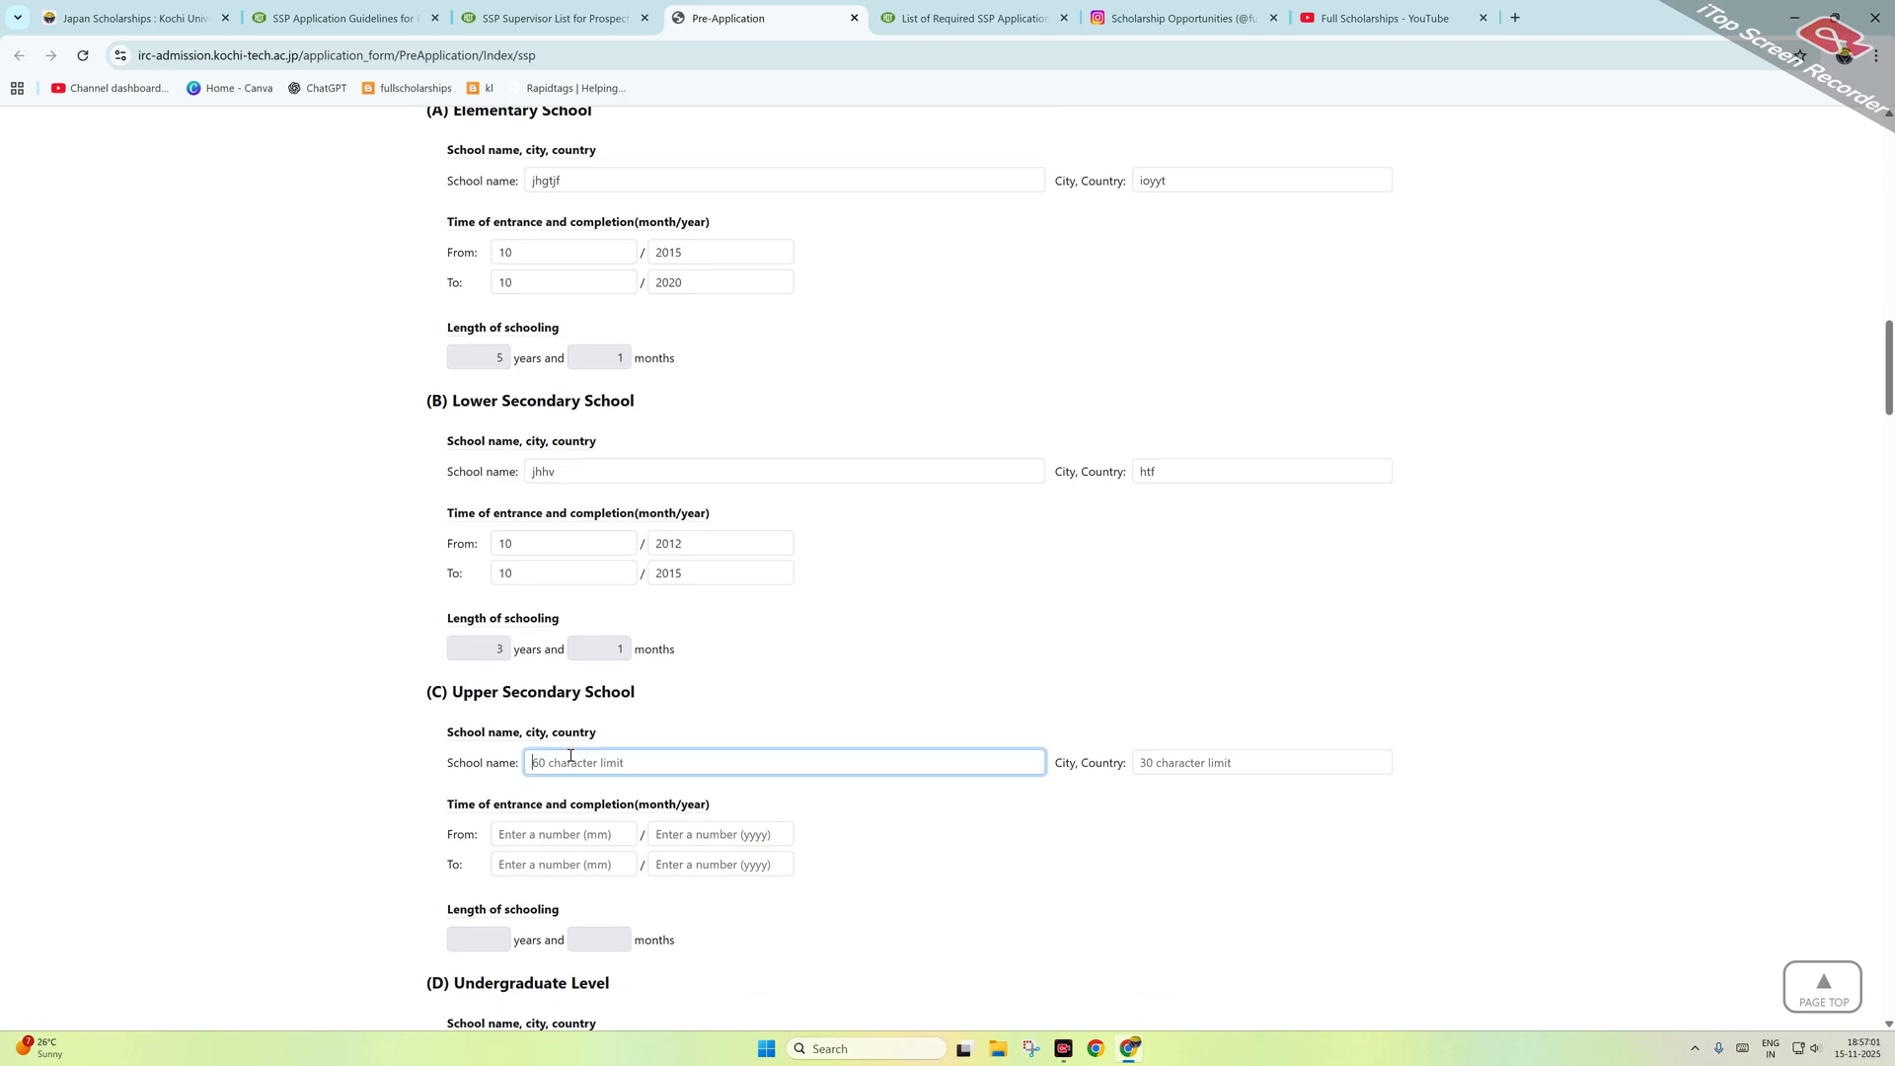
Fill the undergraduate entry: school 'jty', 10/2020 to 10/2024, degree bsc
scroll("down", 3)
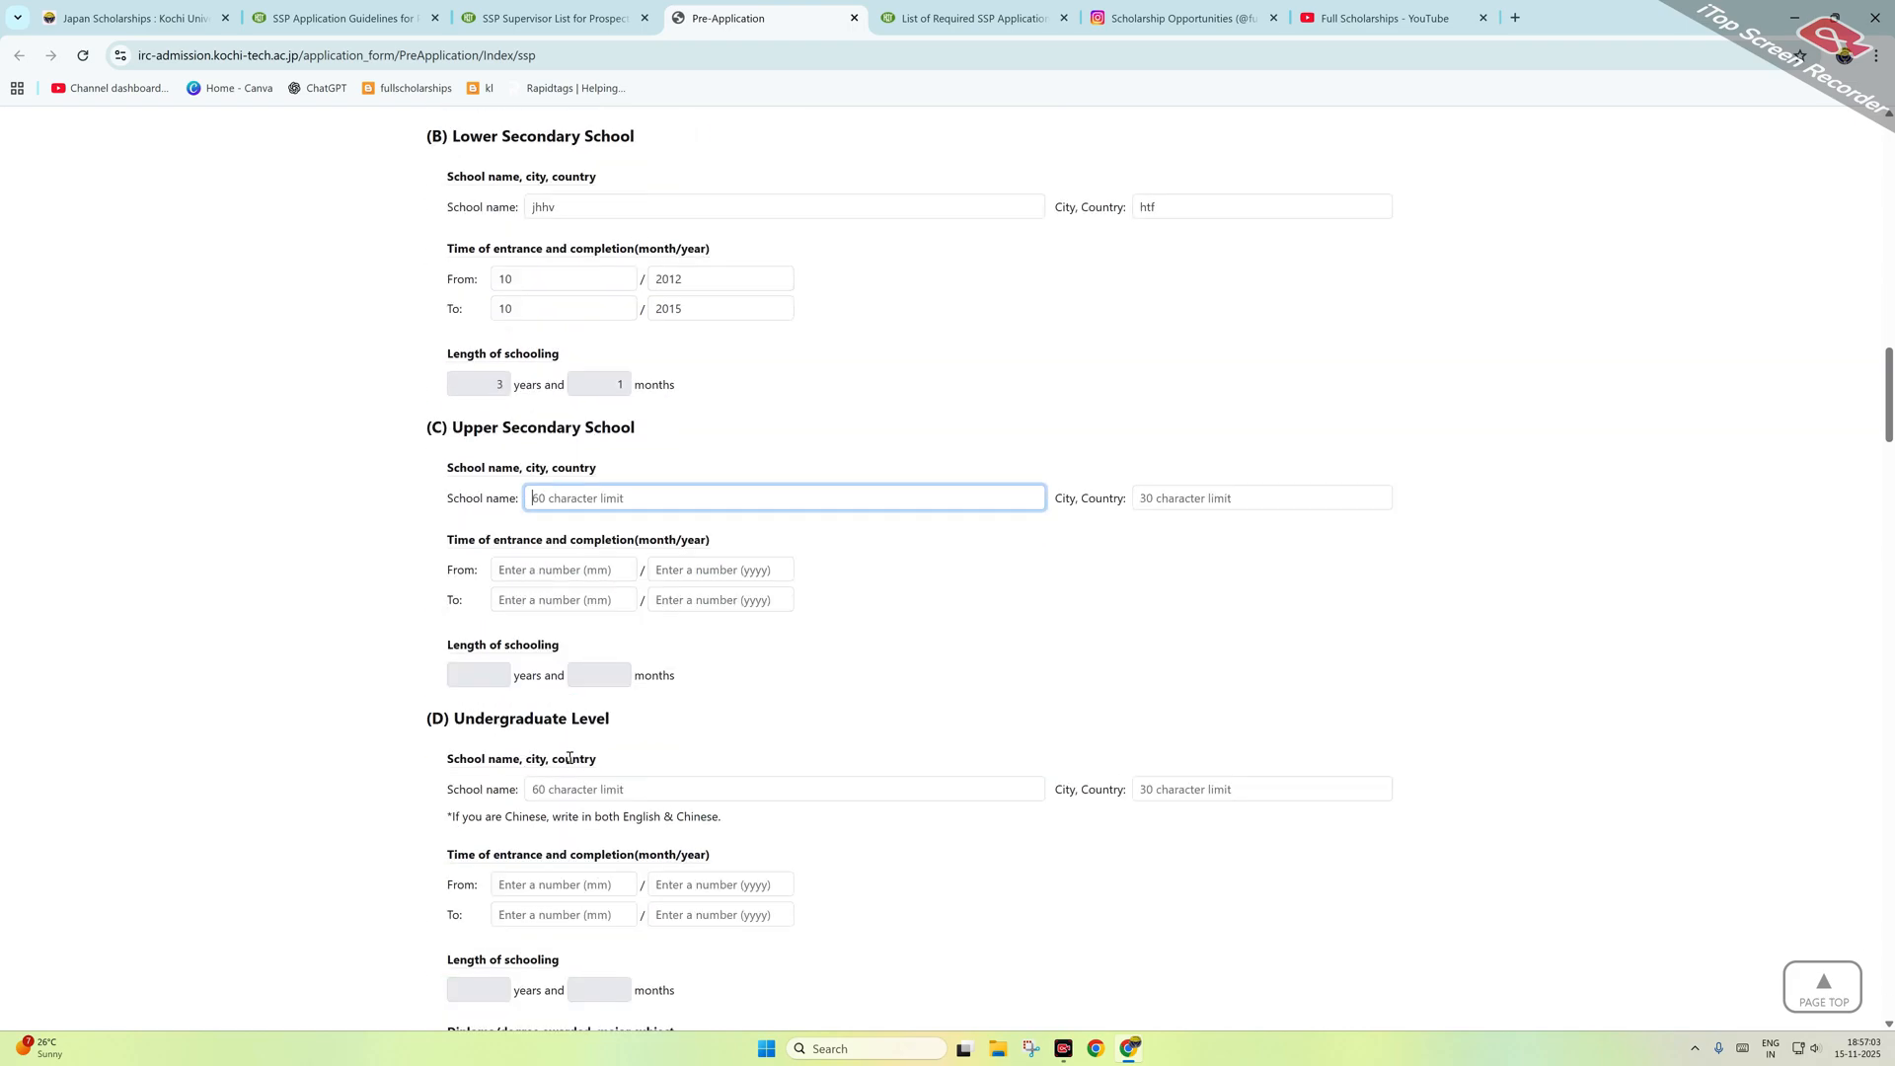
type("jtyf")
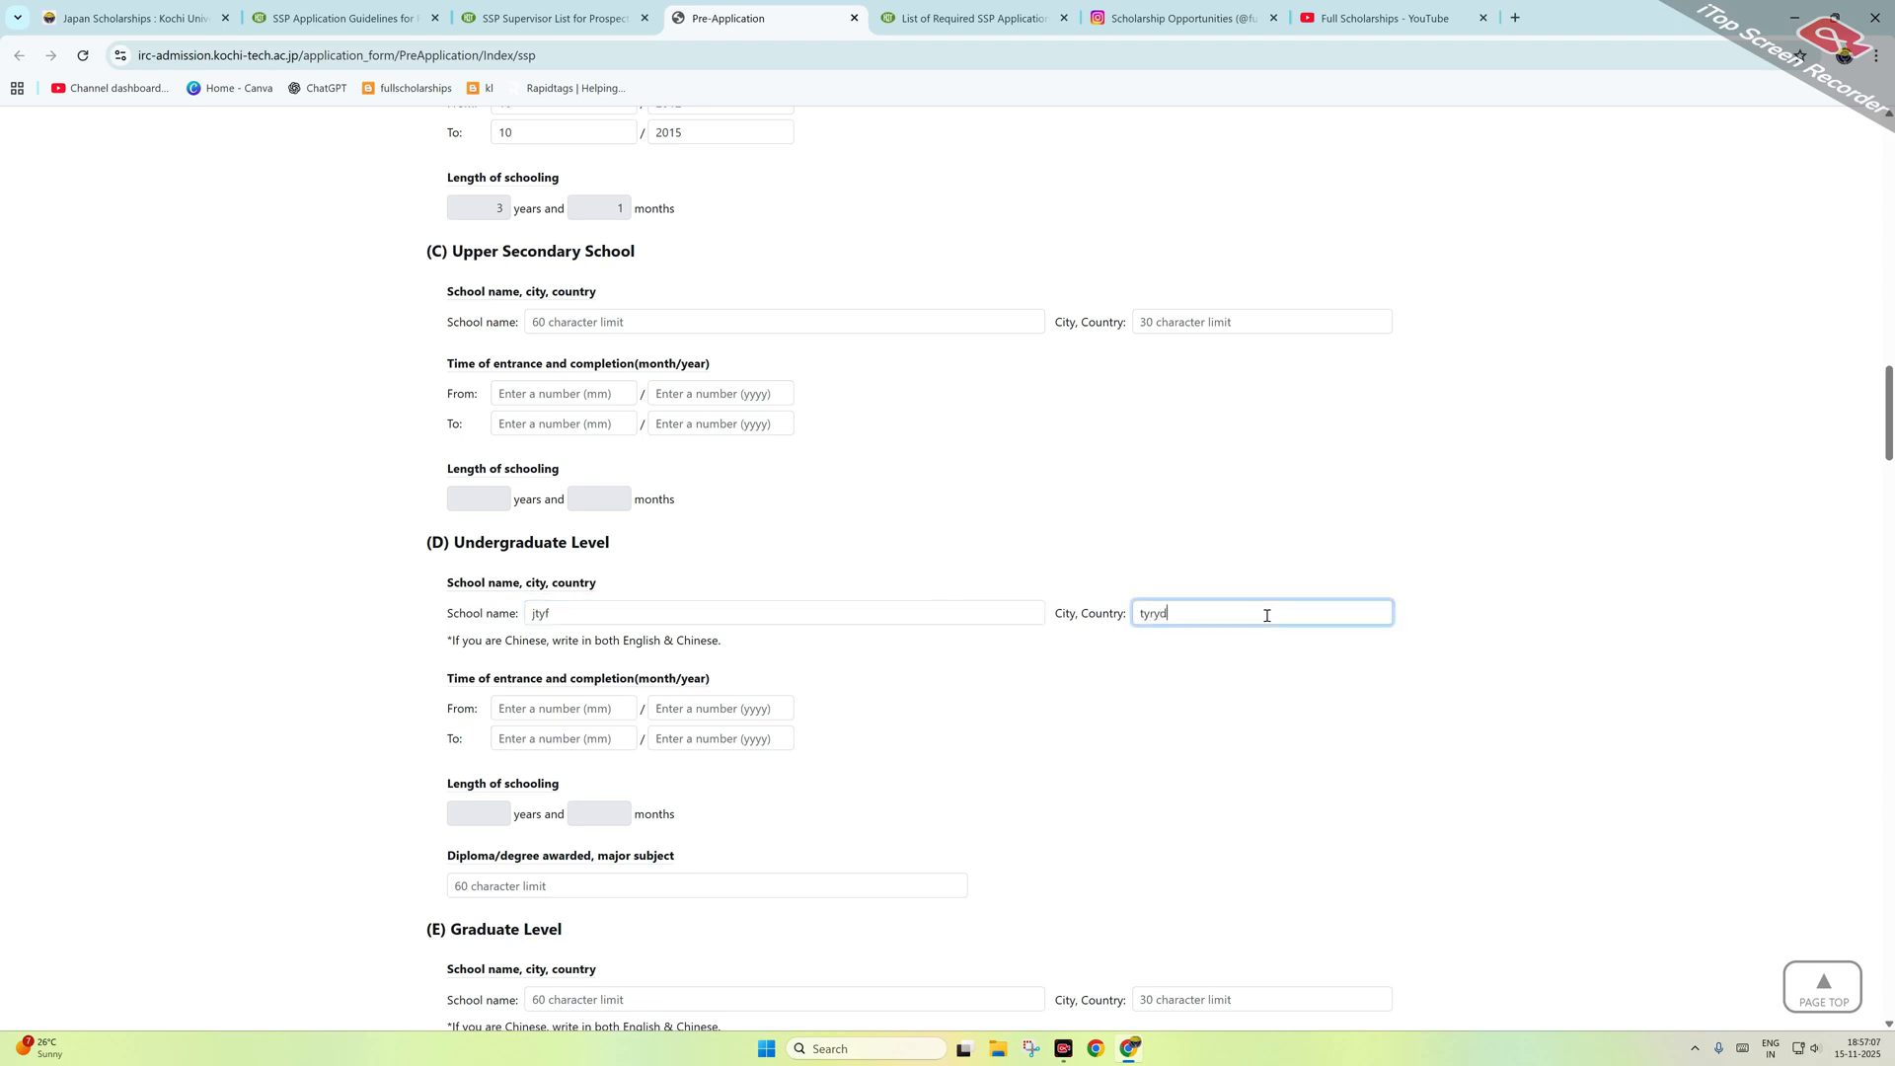
left_click(562, 707)
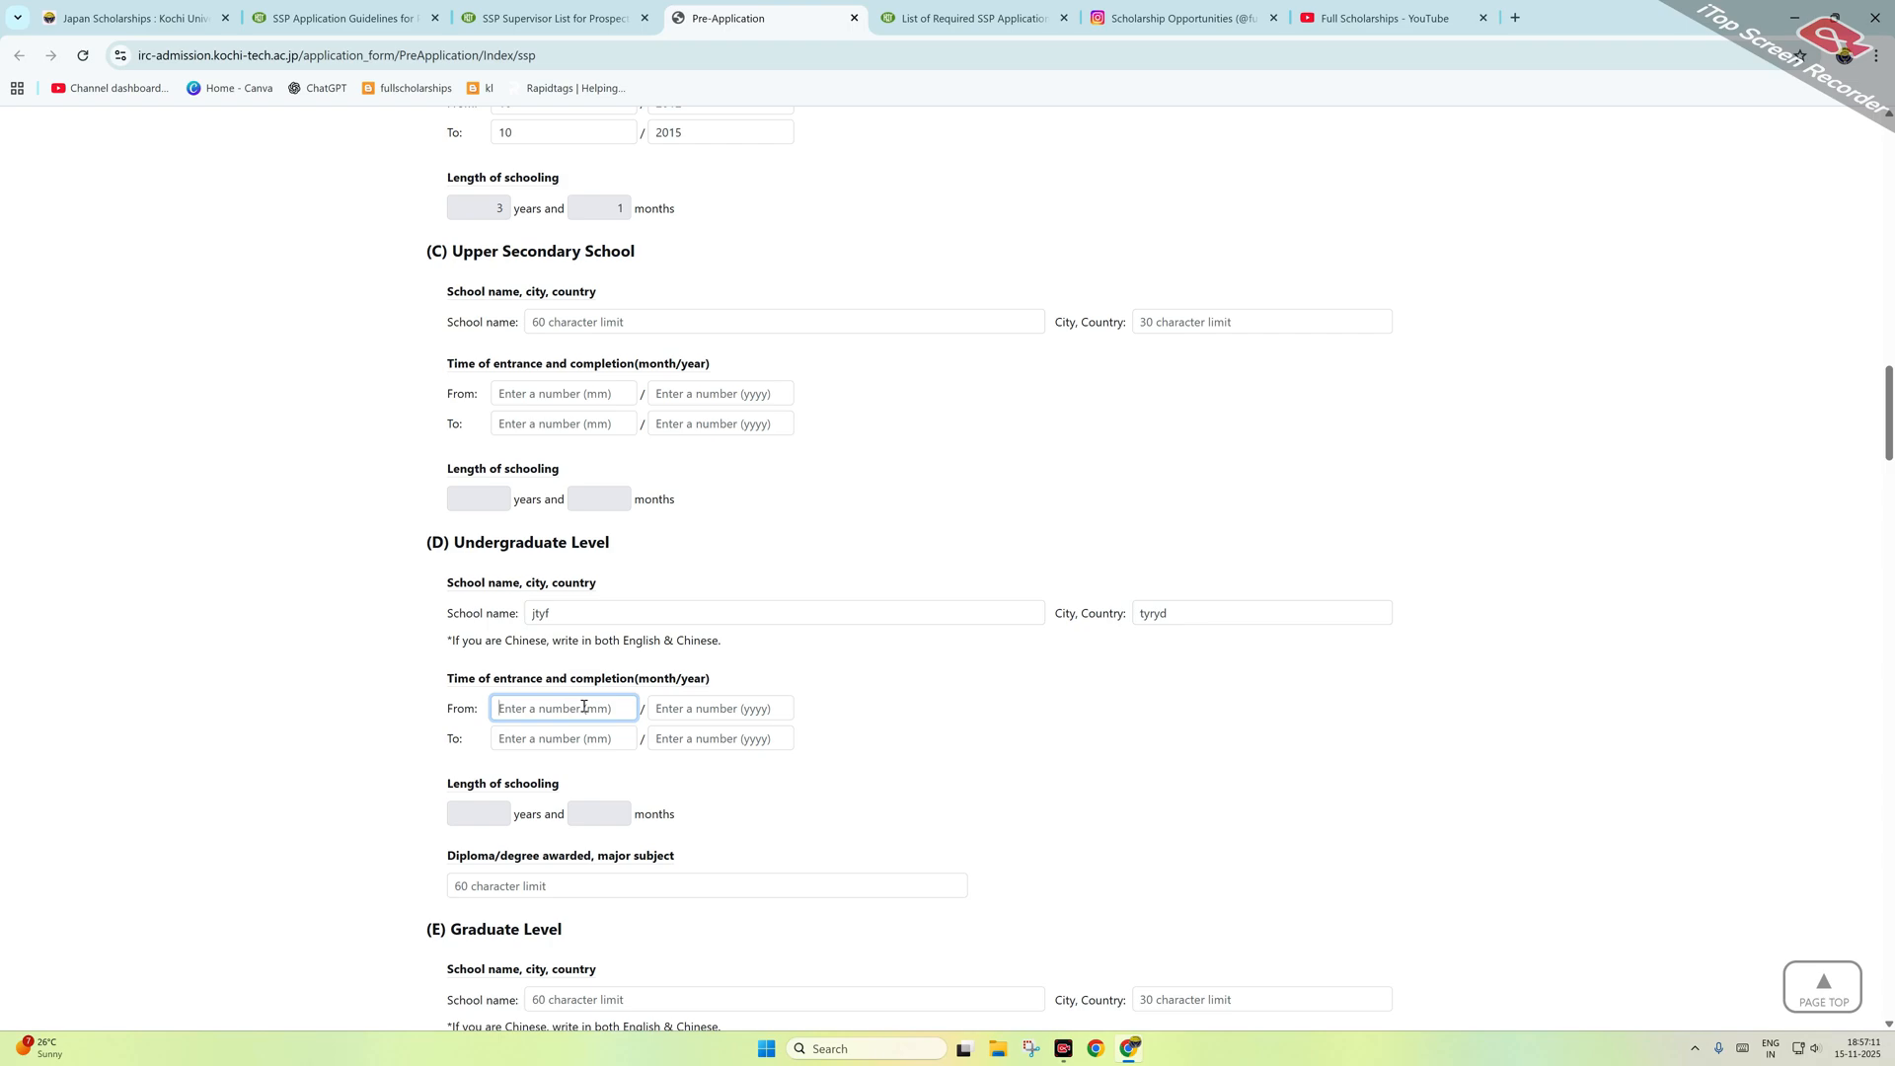
type("10")
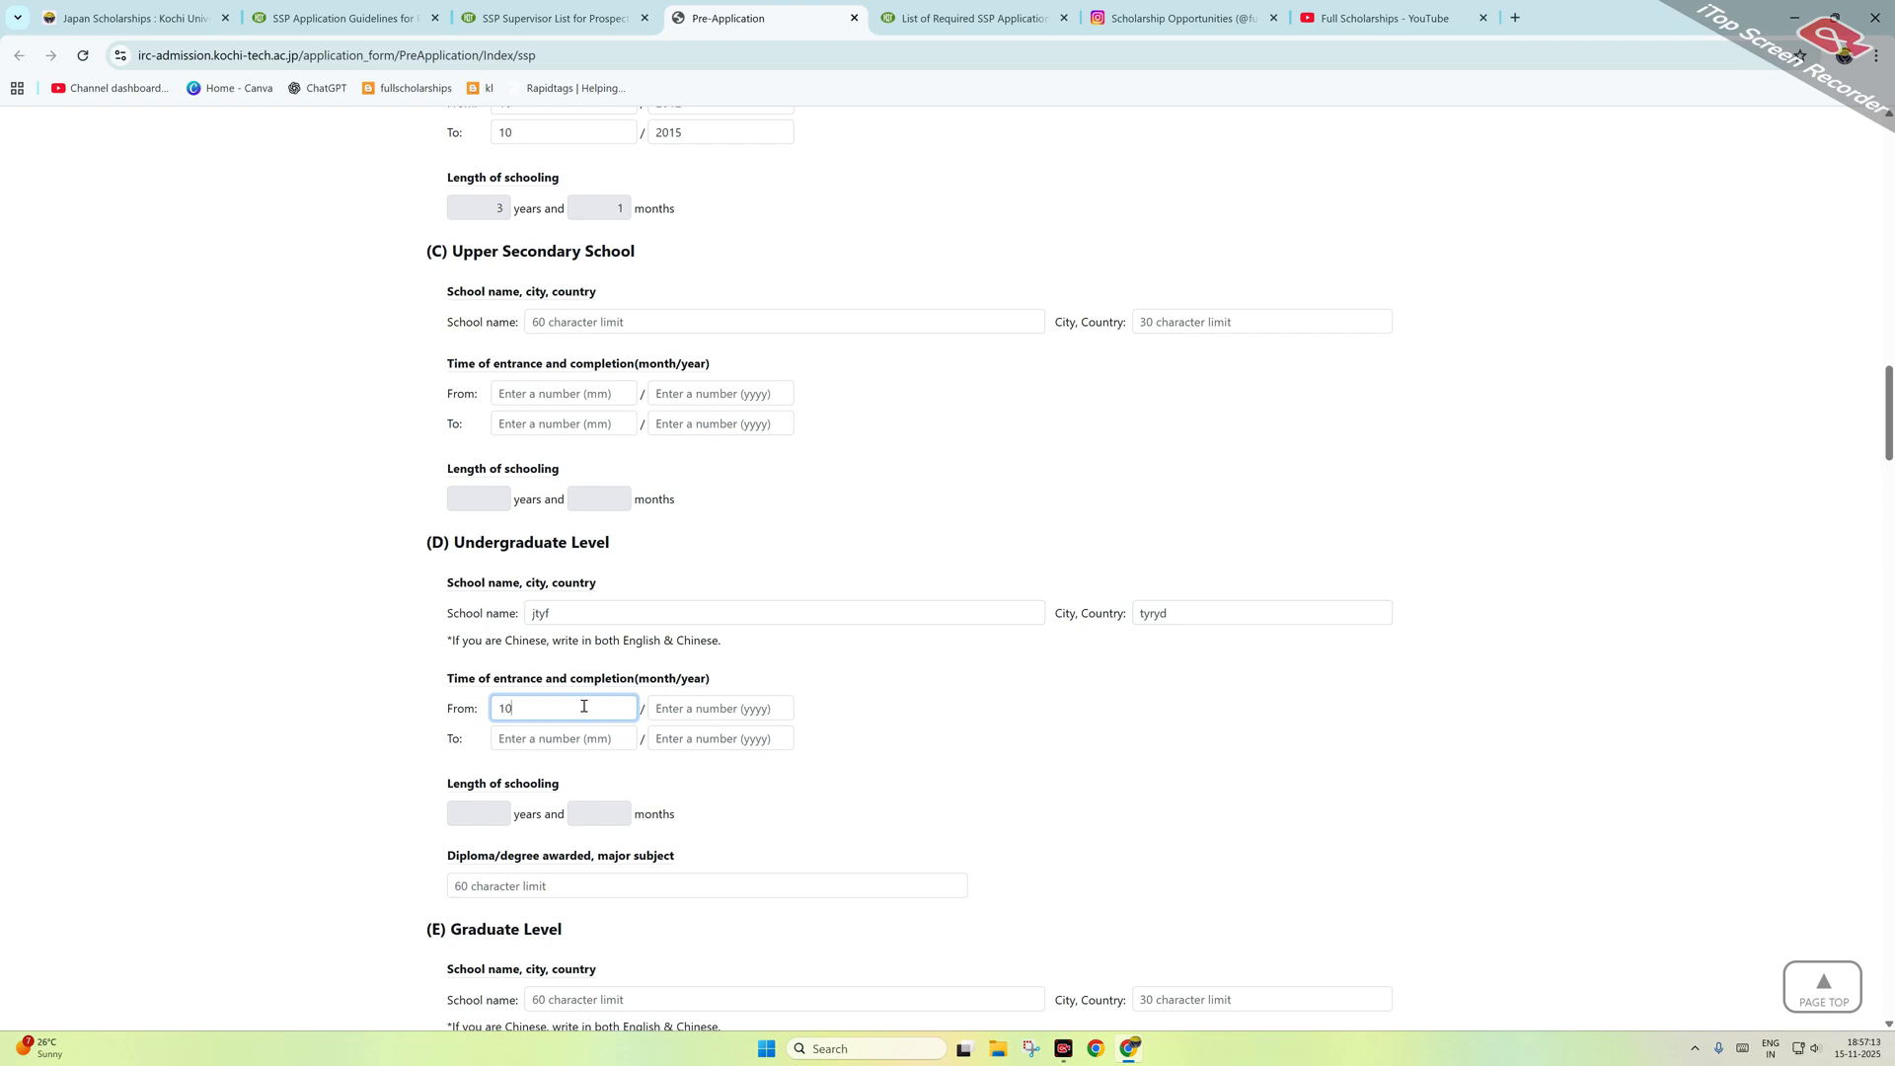
left_click(720, 708)
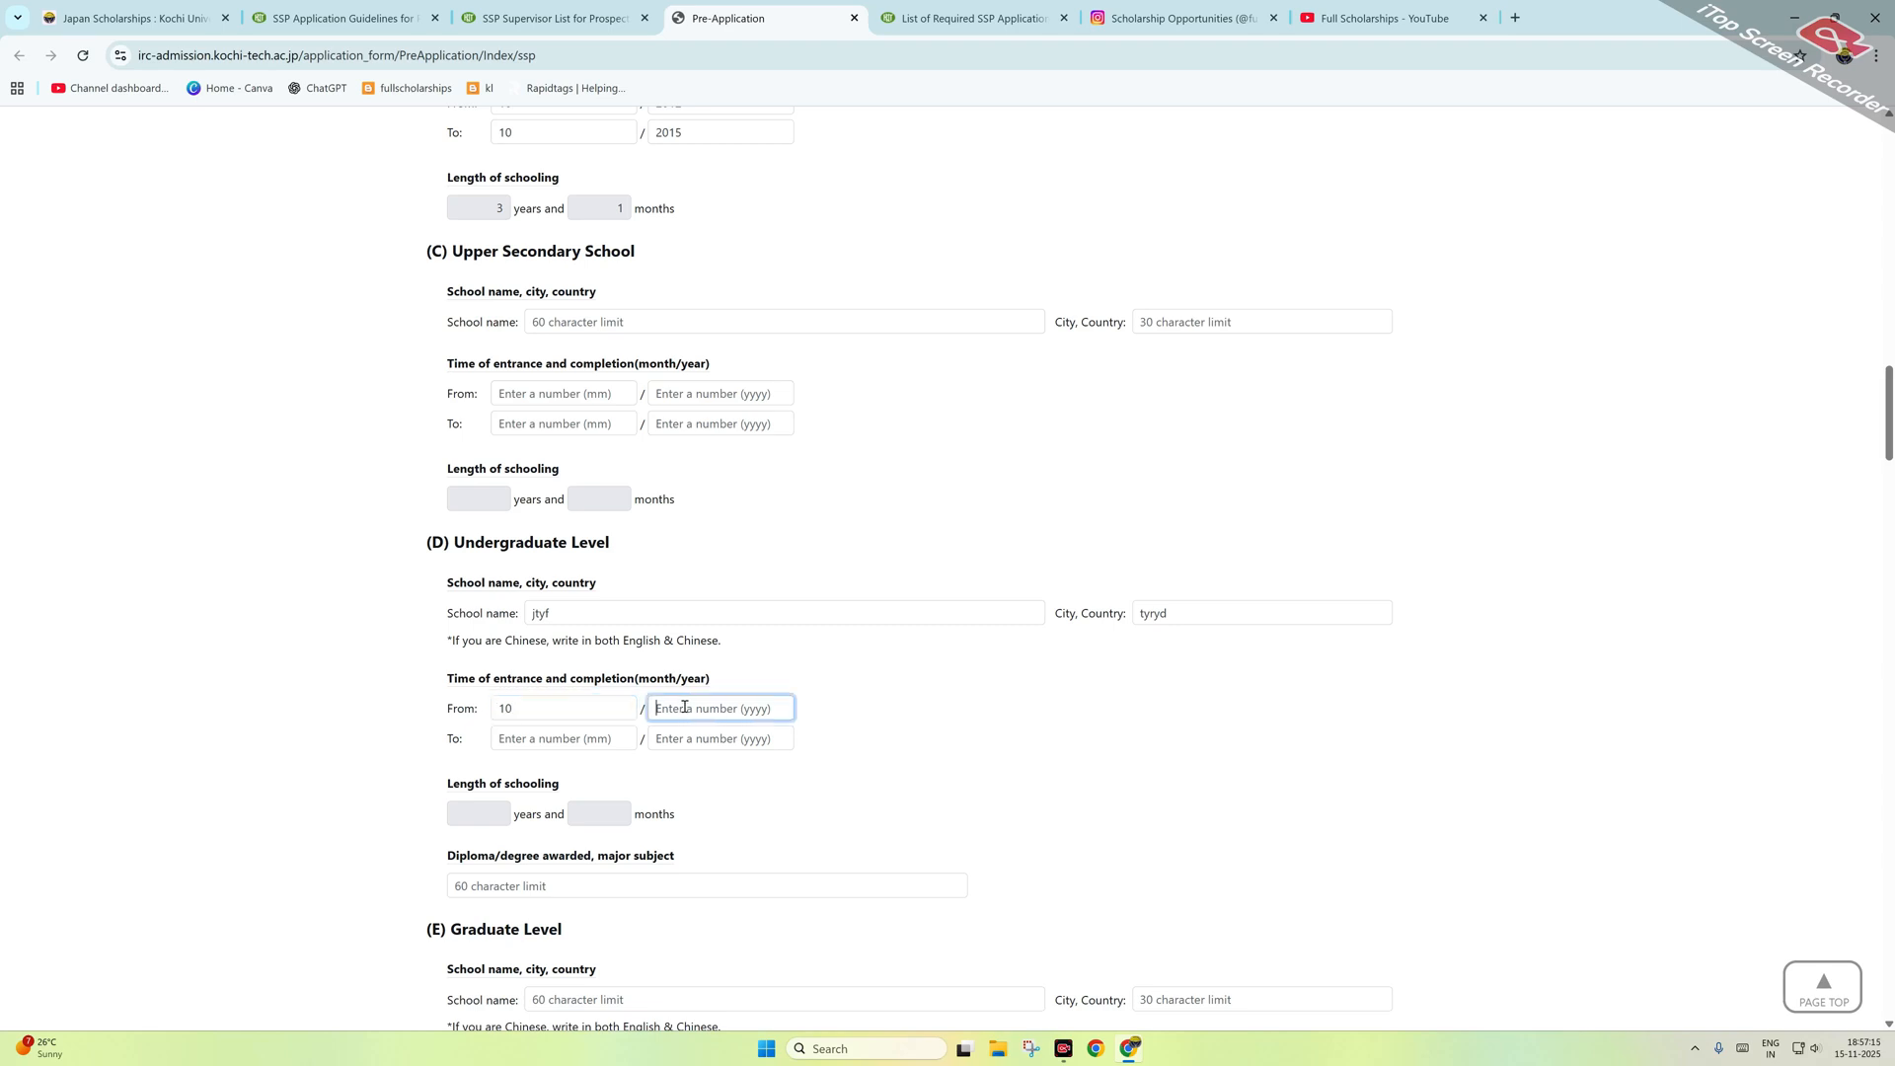
type("2020")
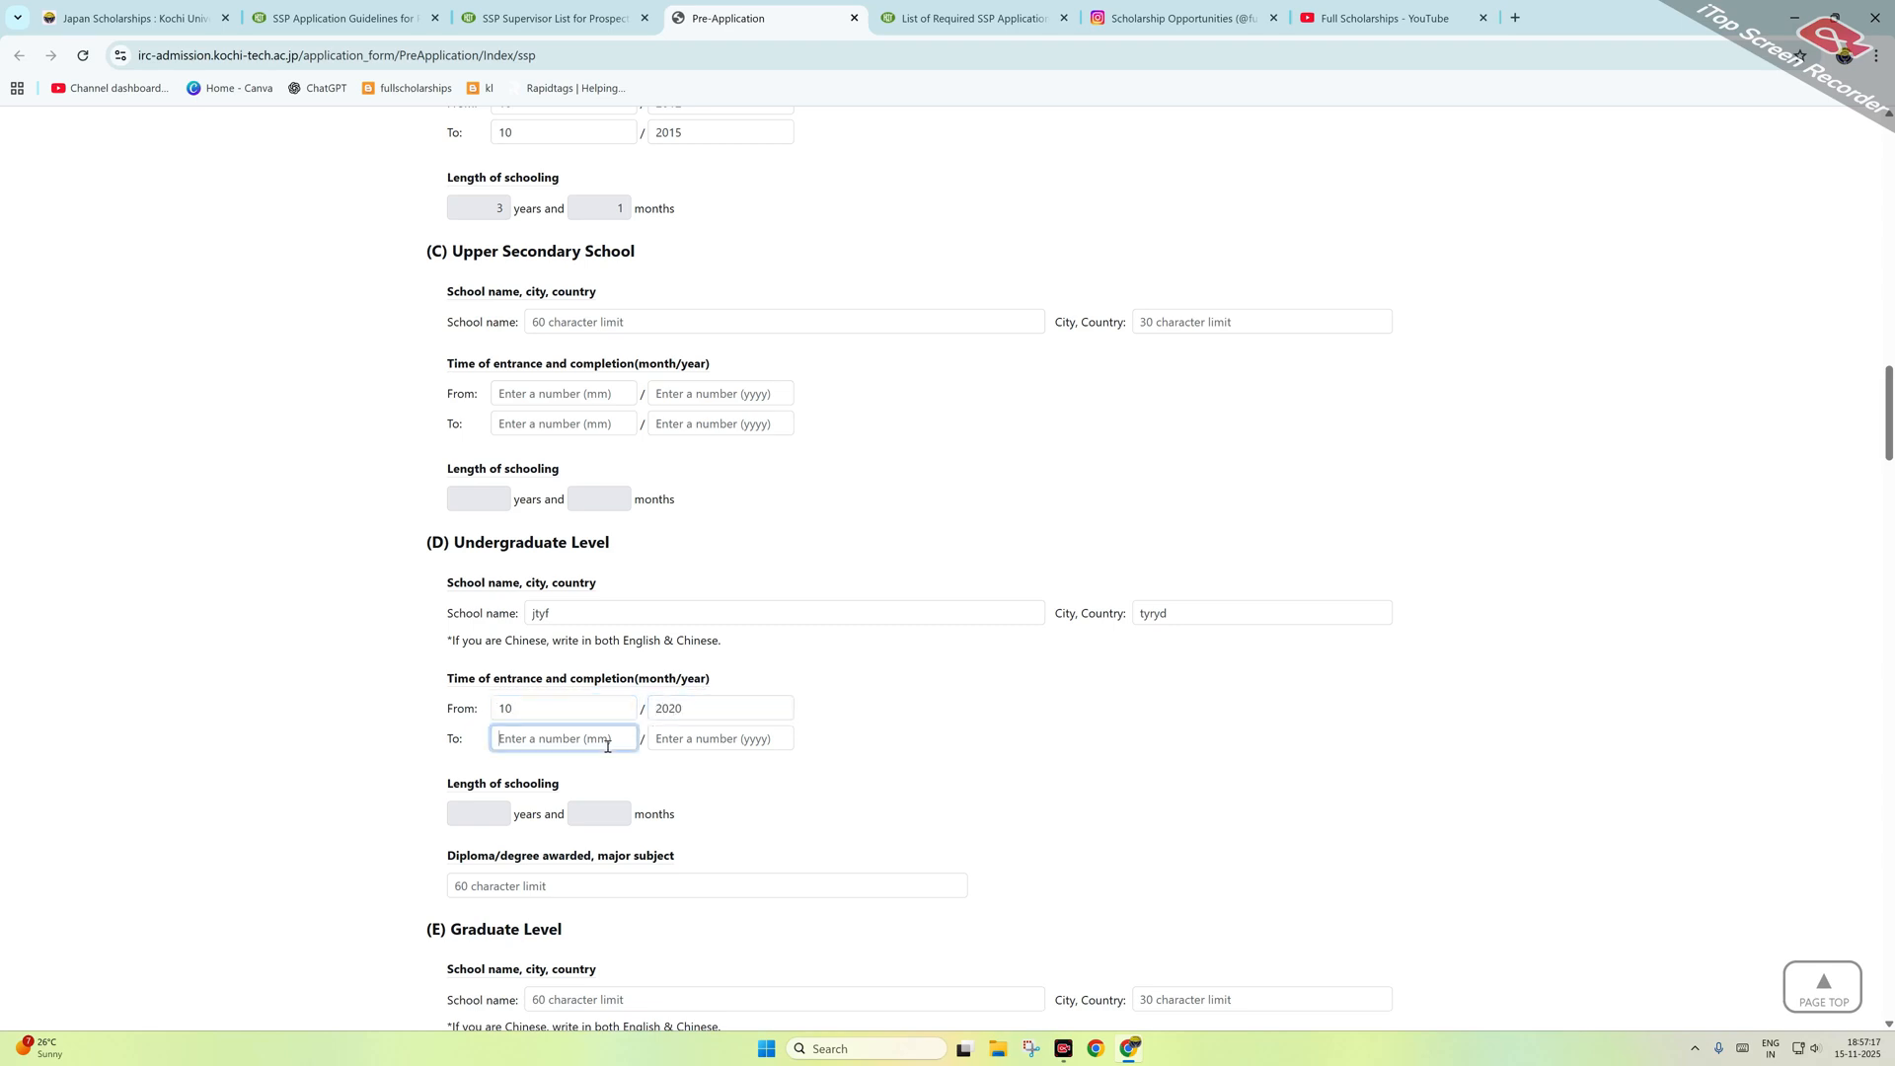
type("10")
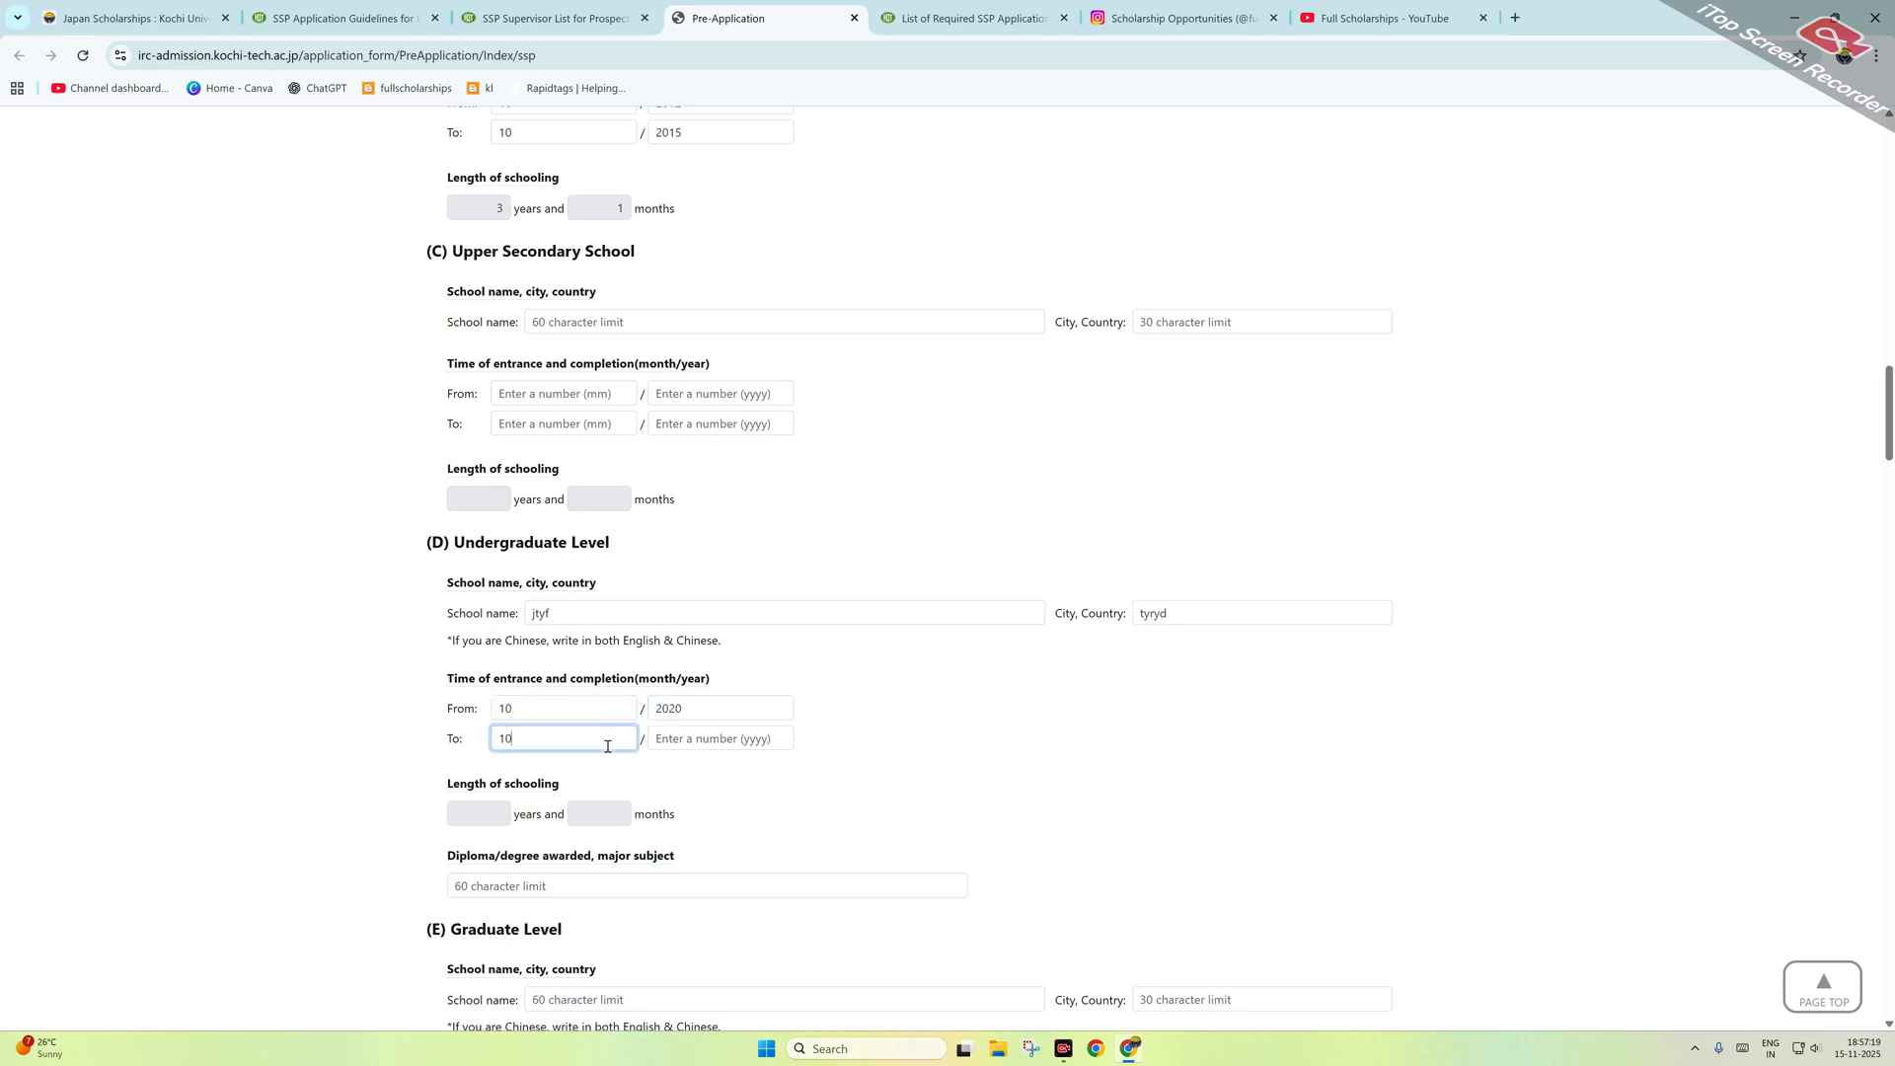
type("2024")
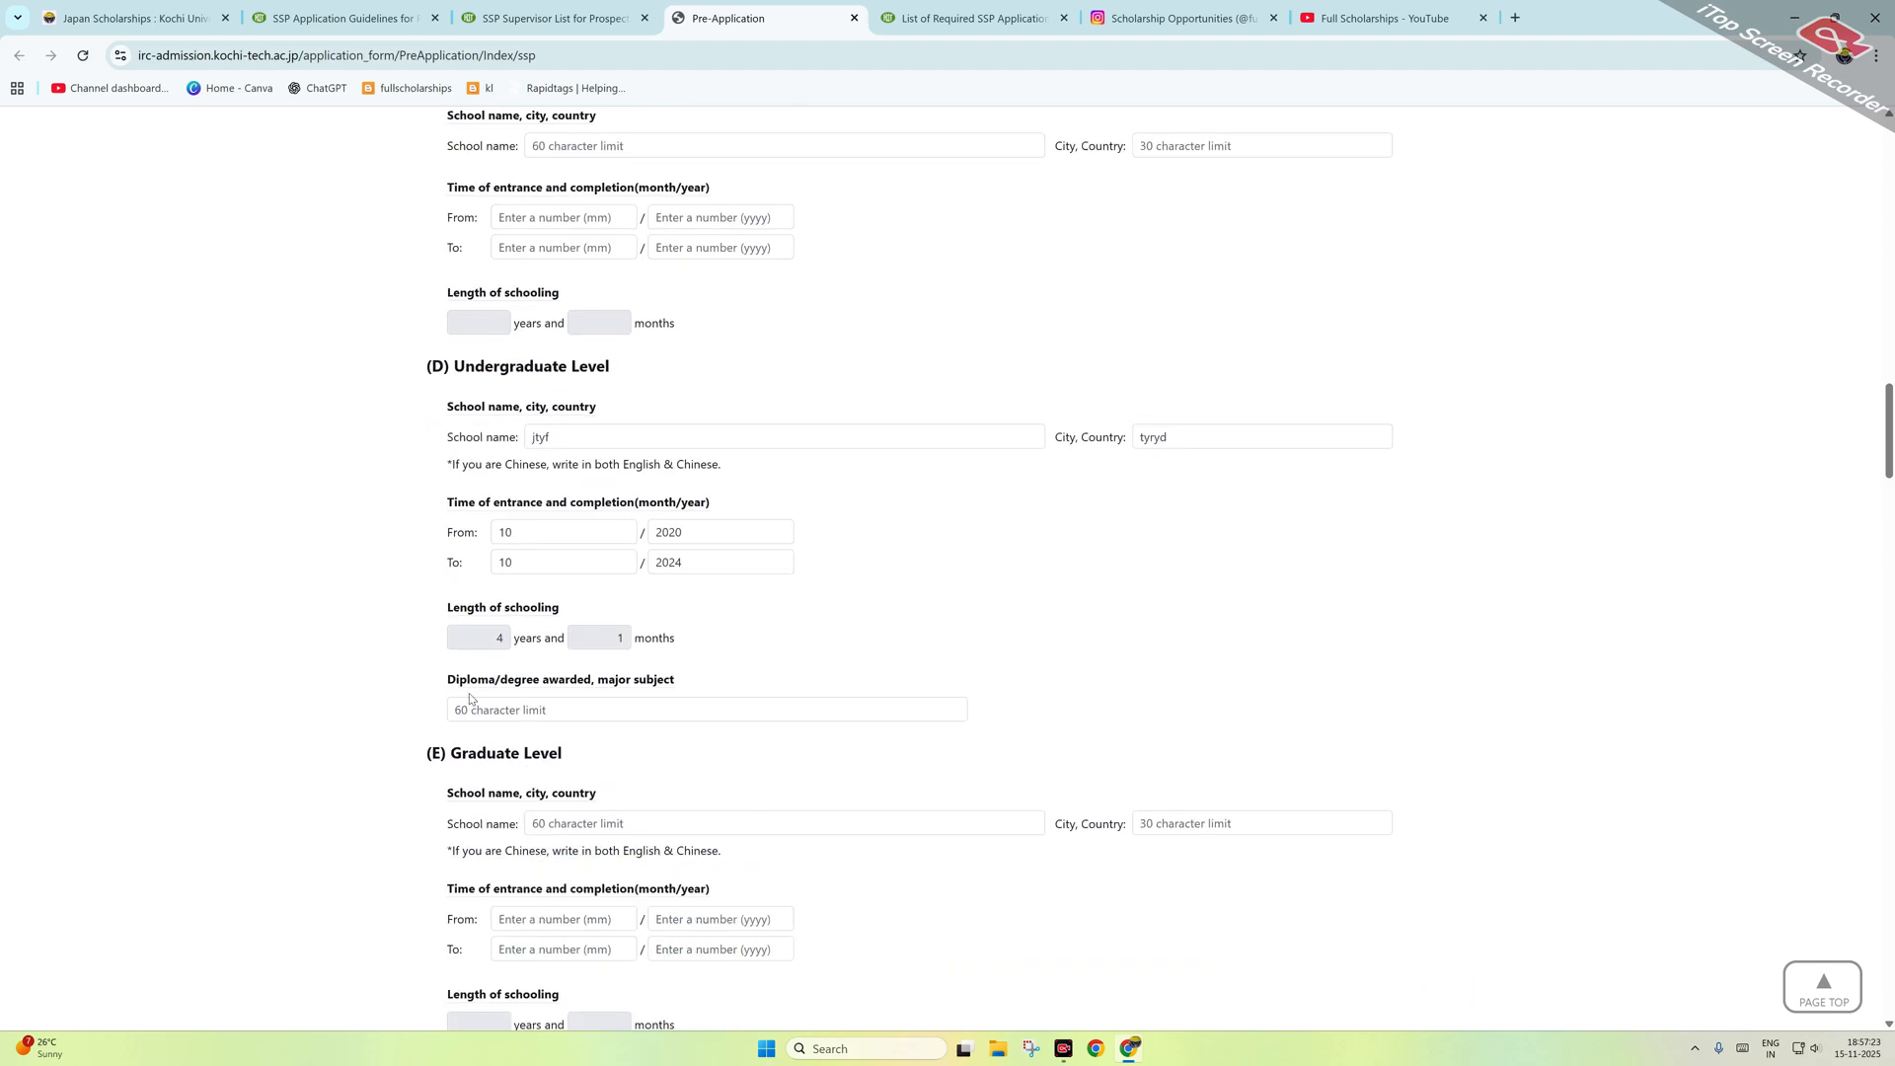
type("bsc")
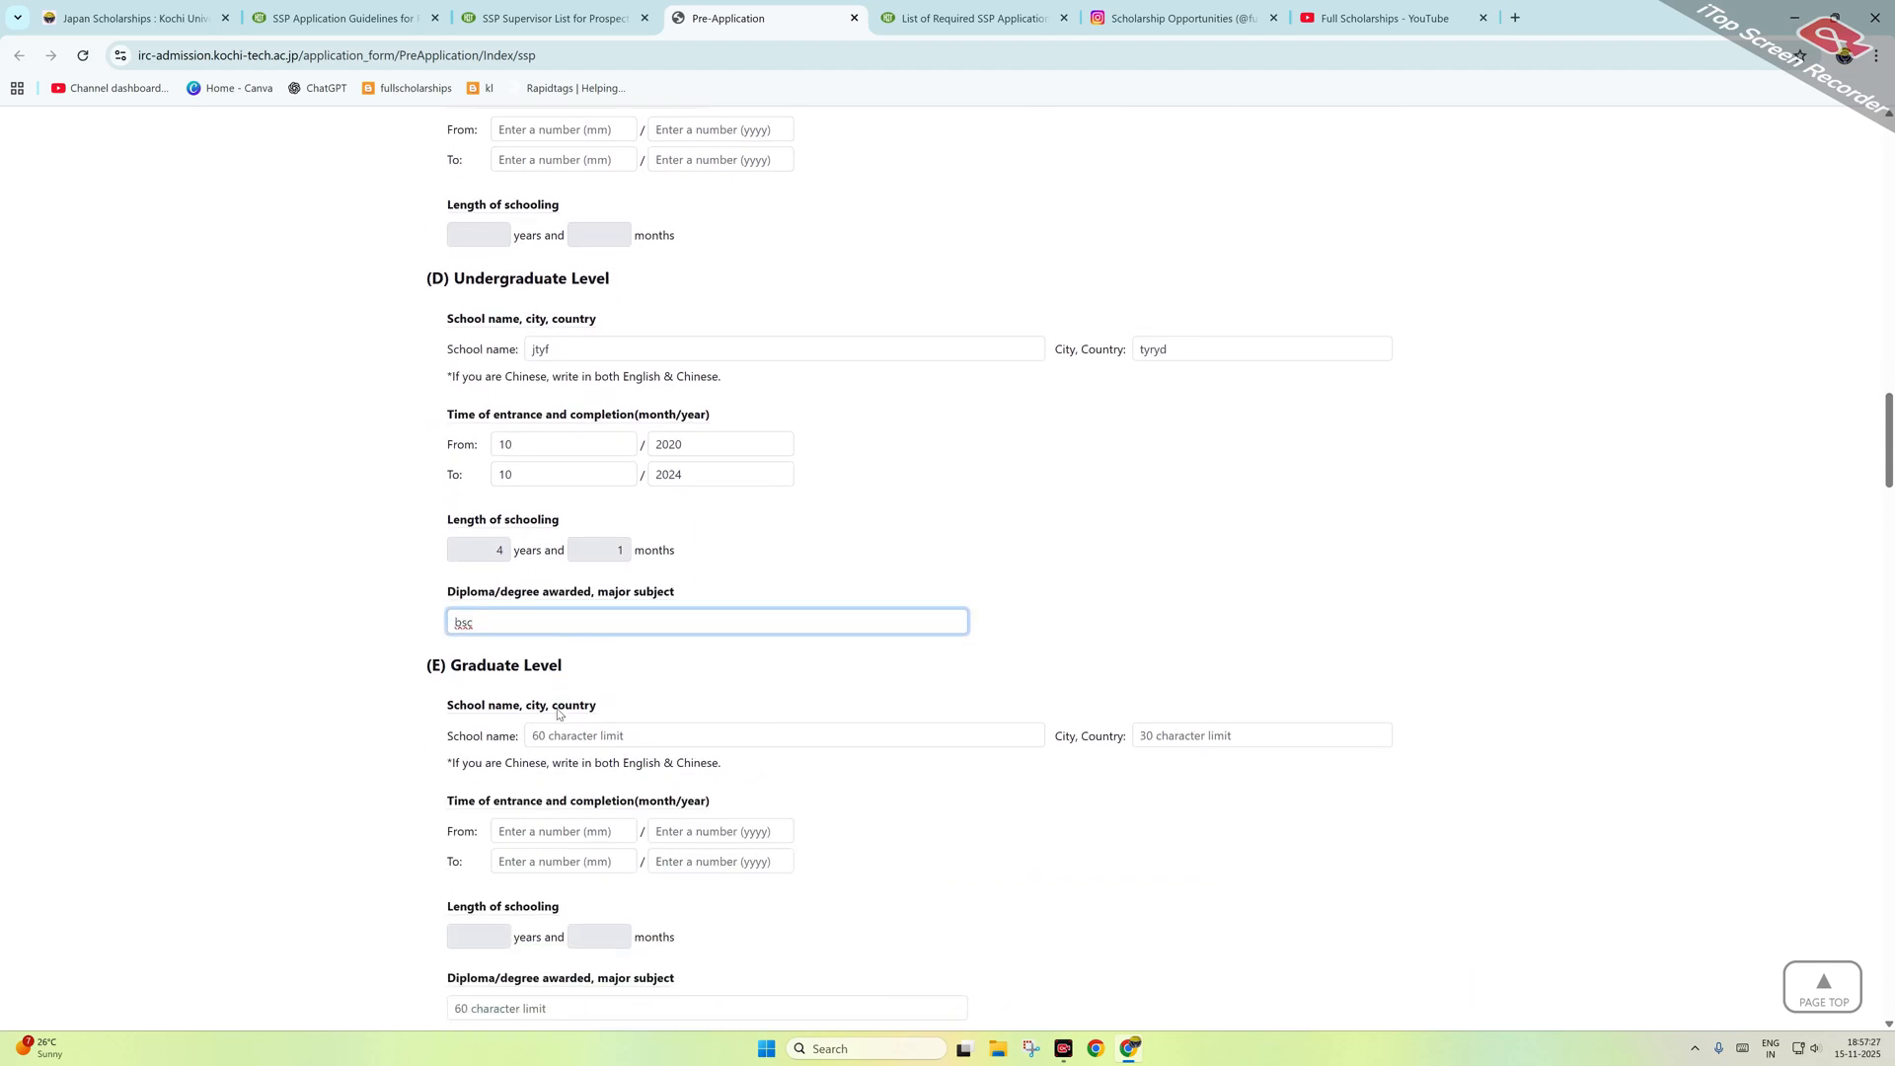
scroll("down", 3)
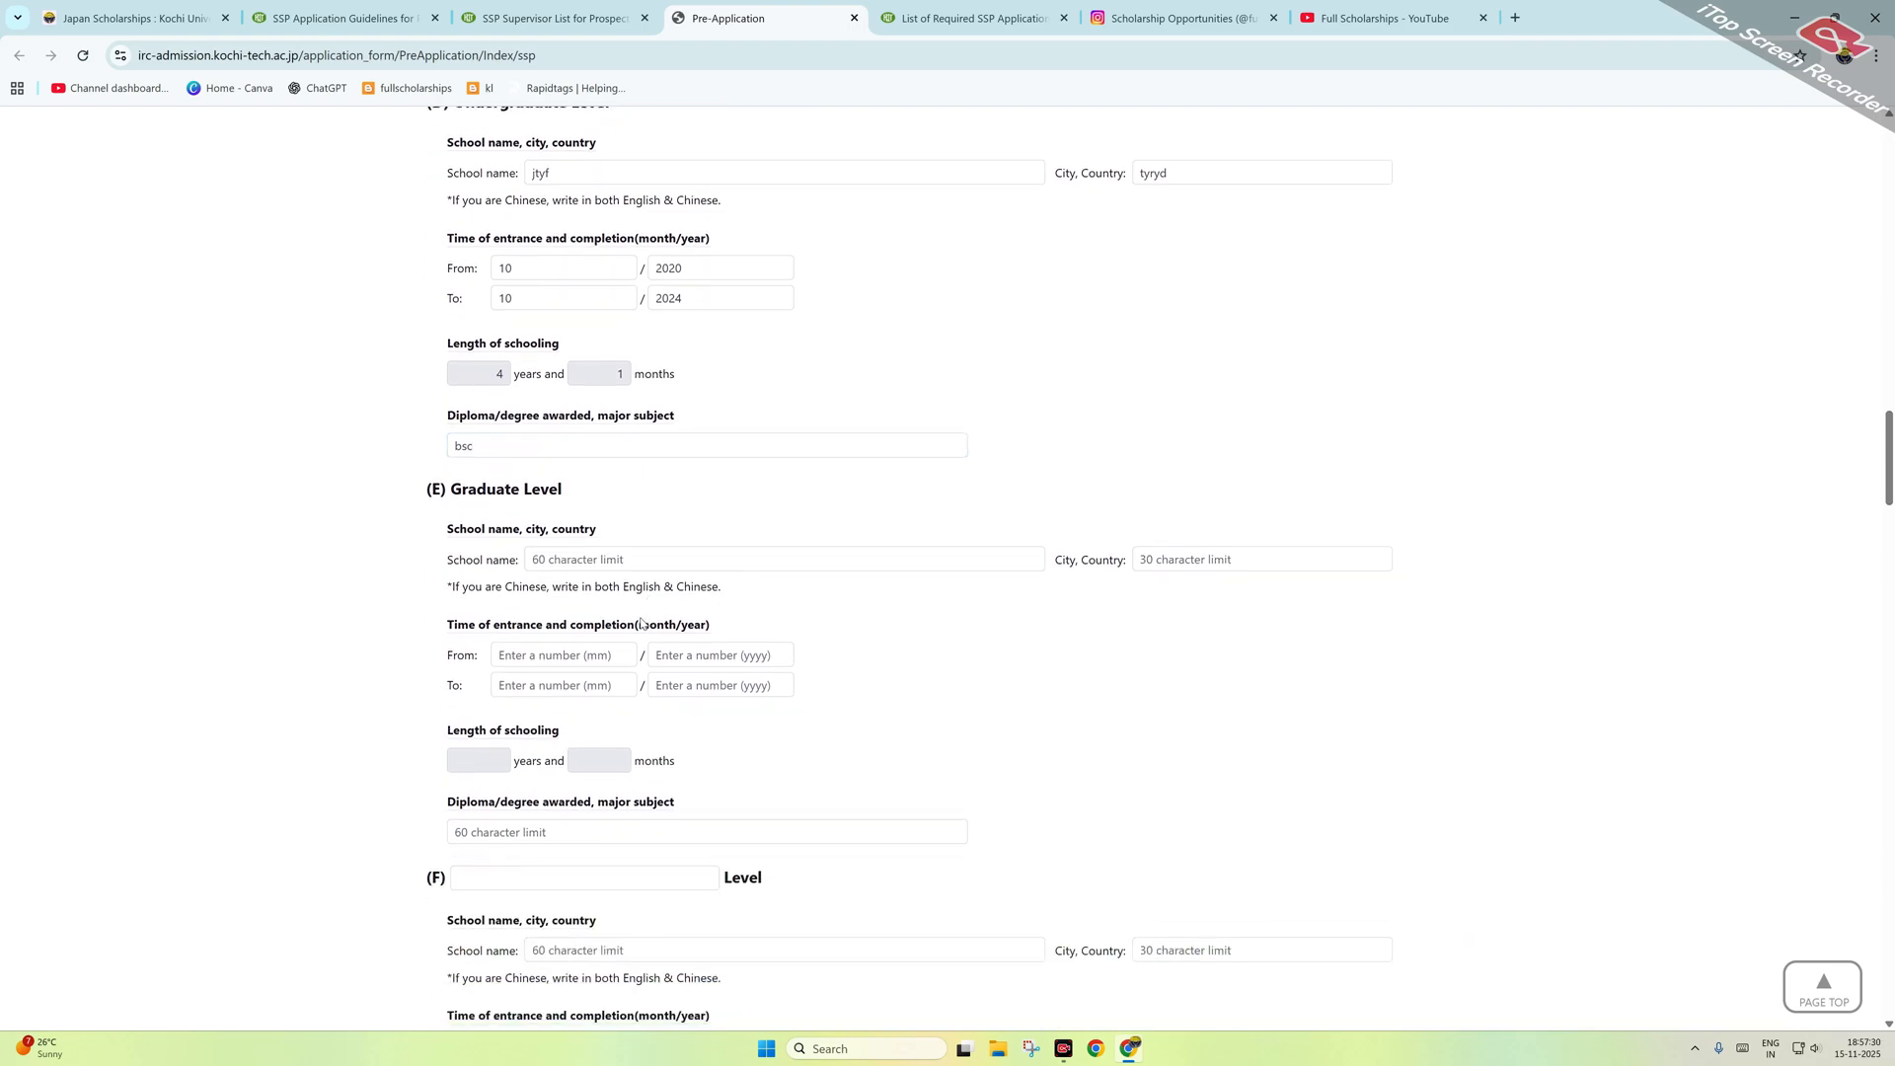
scroll("down", 3)
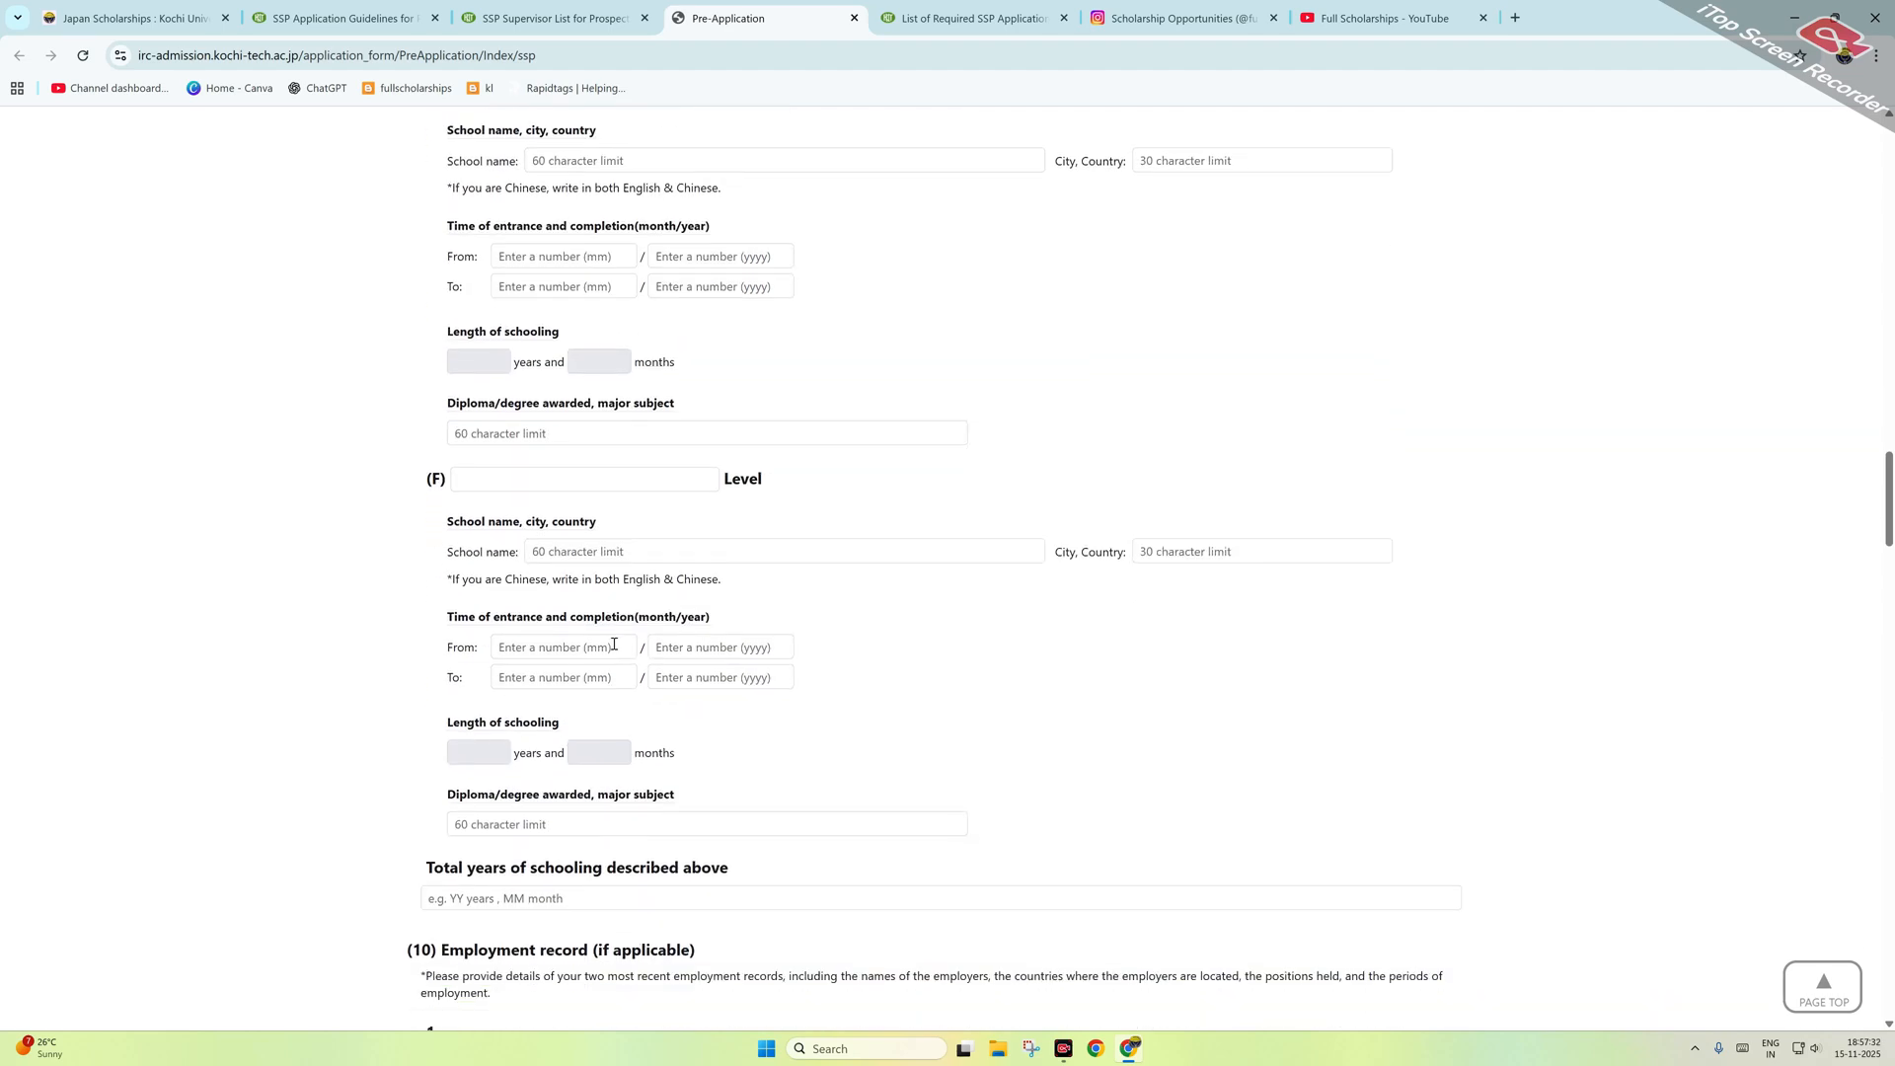
Enter publications text 'trd', undergraduate grade 4.0 and honours text 'ytd'
scroll("down", 3)
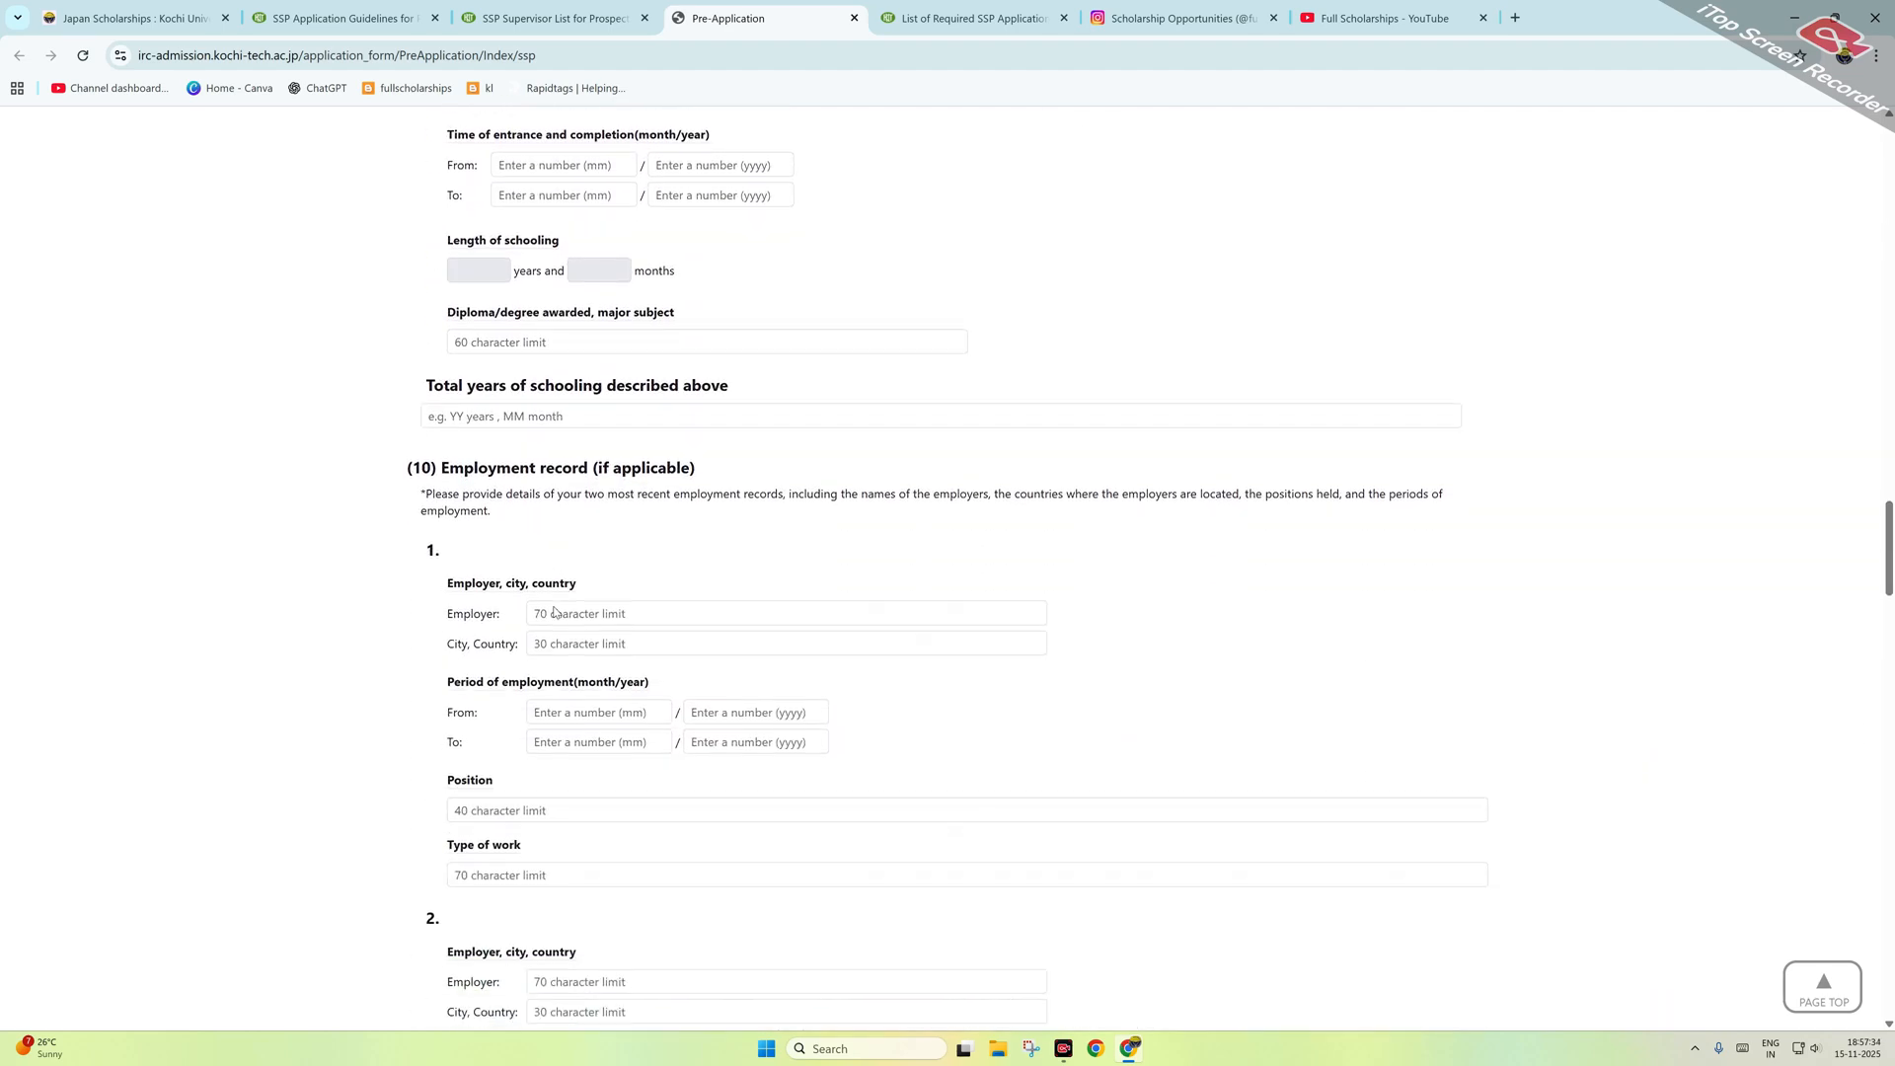
left_click(785, 613)
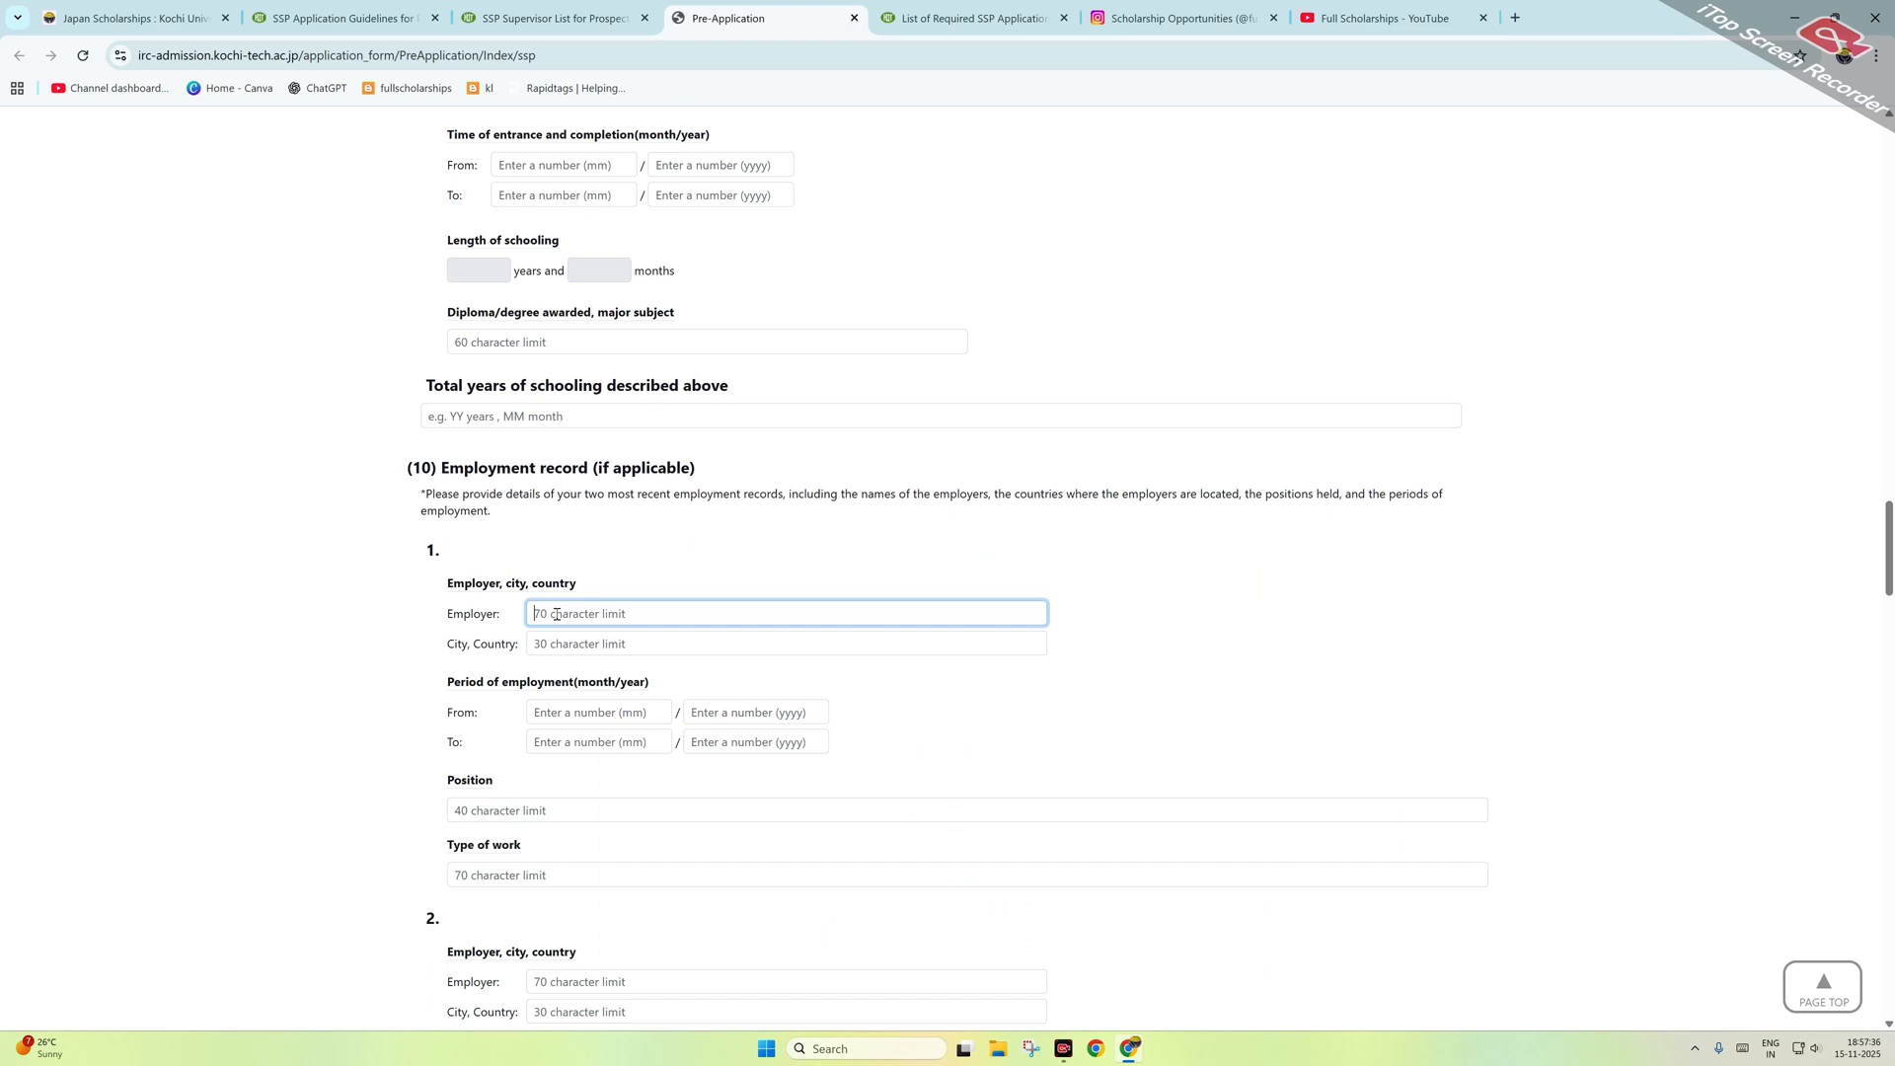
scroll("down", 3)
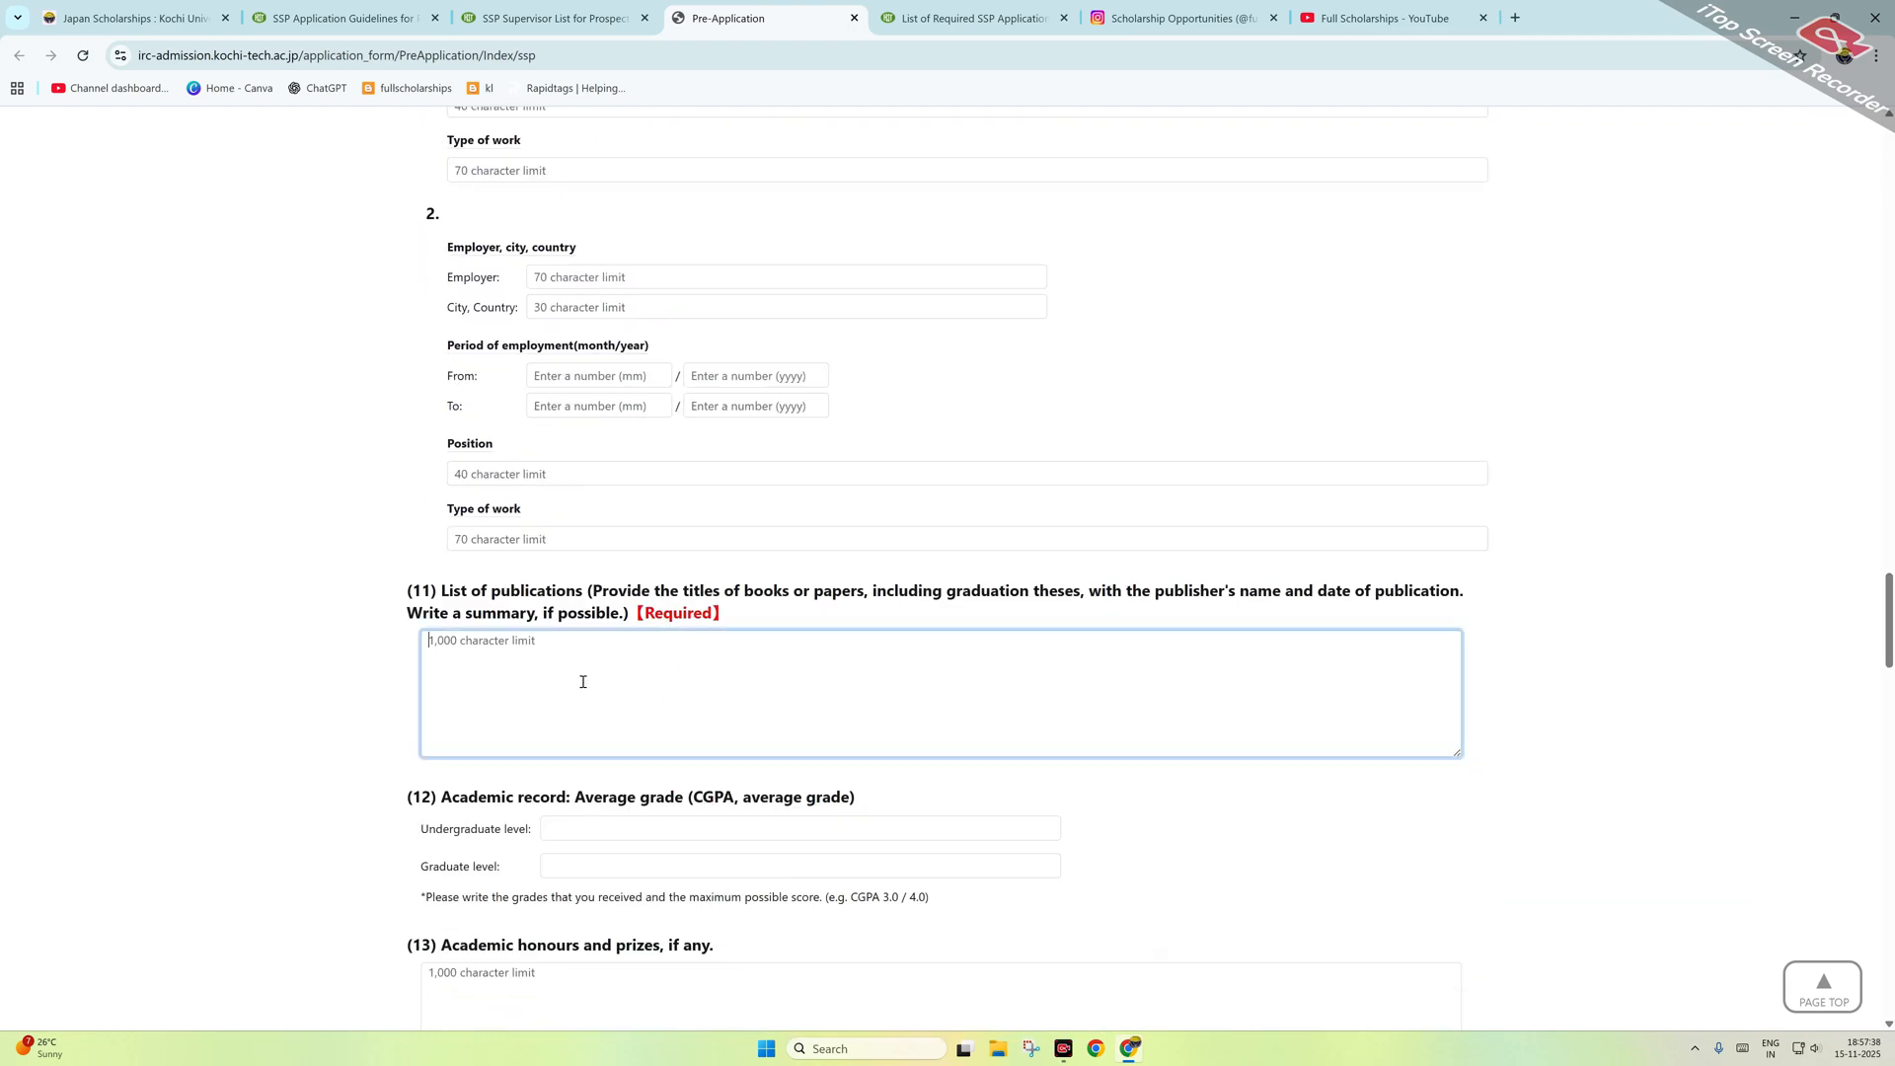
type("trd")
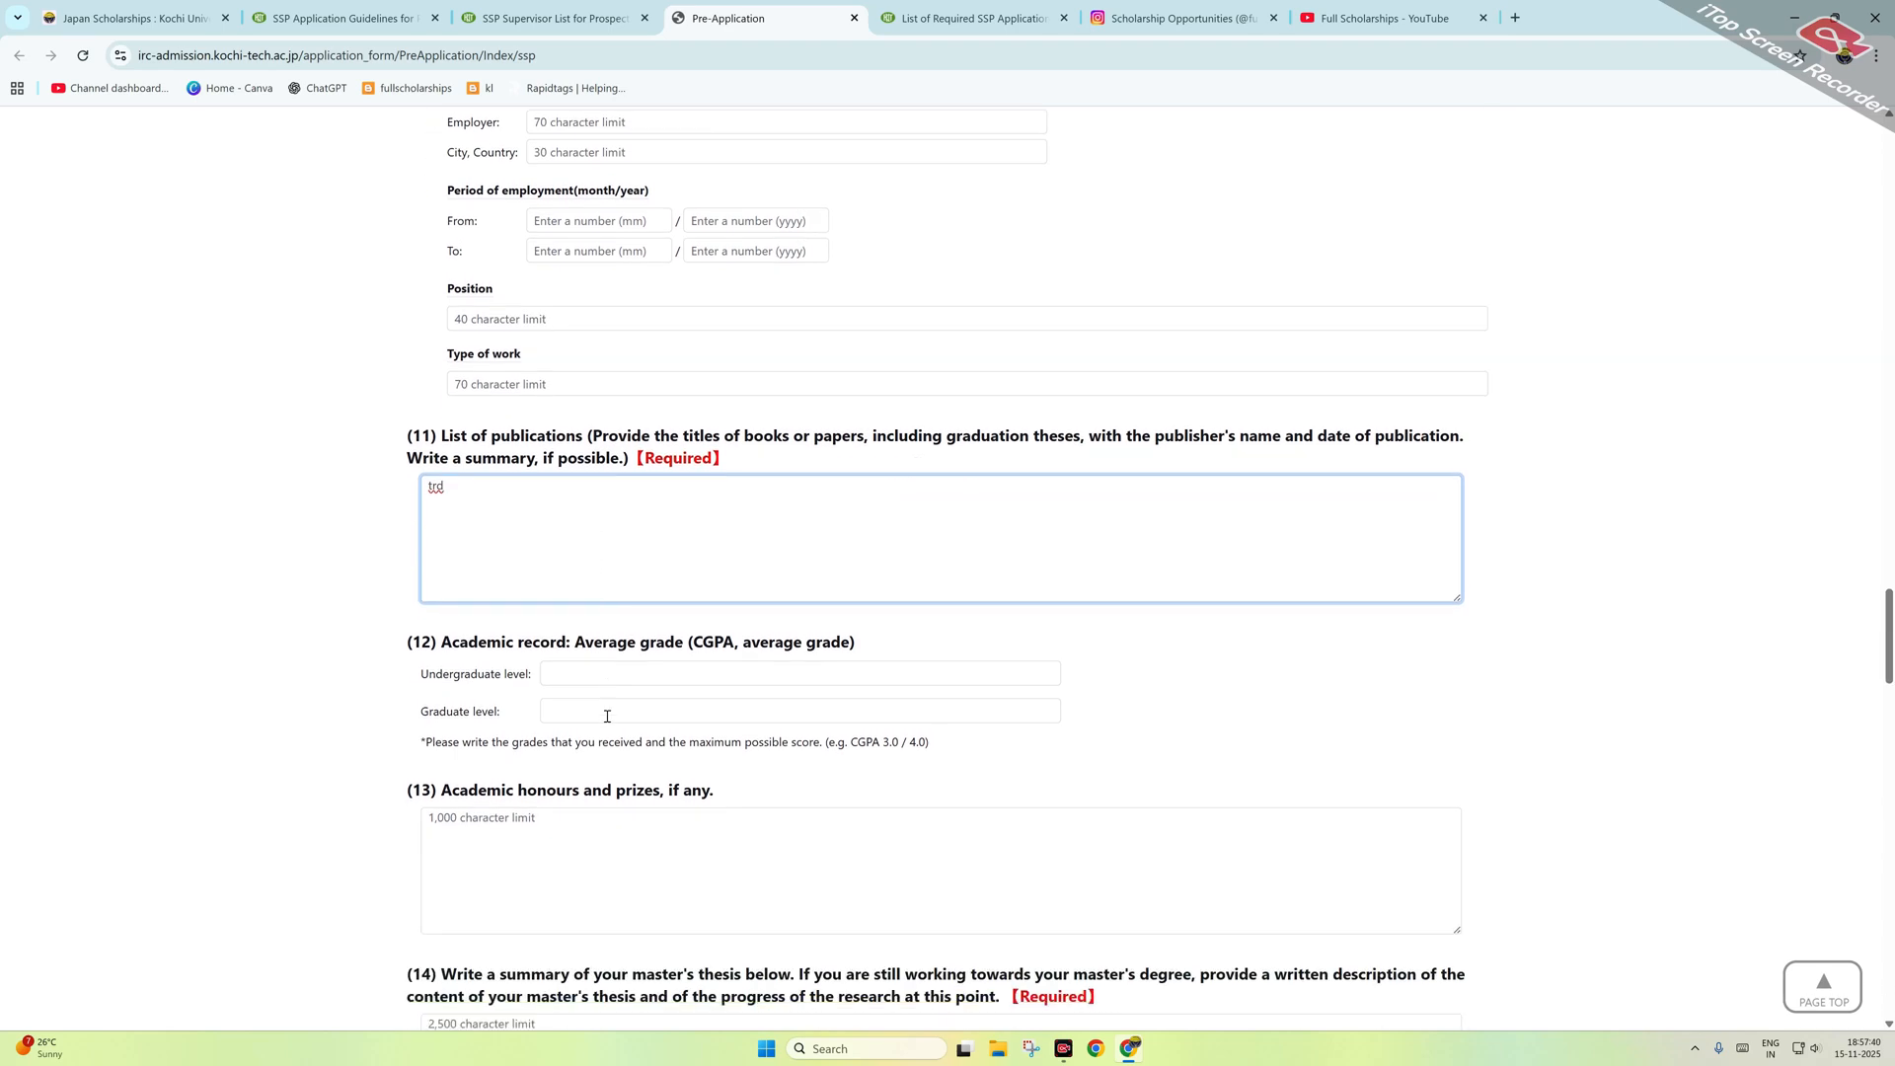
scroll("down", 3)
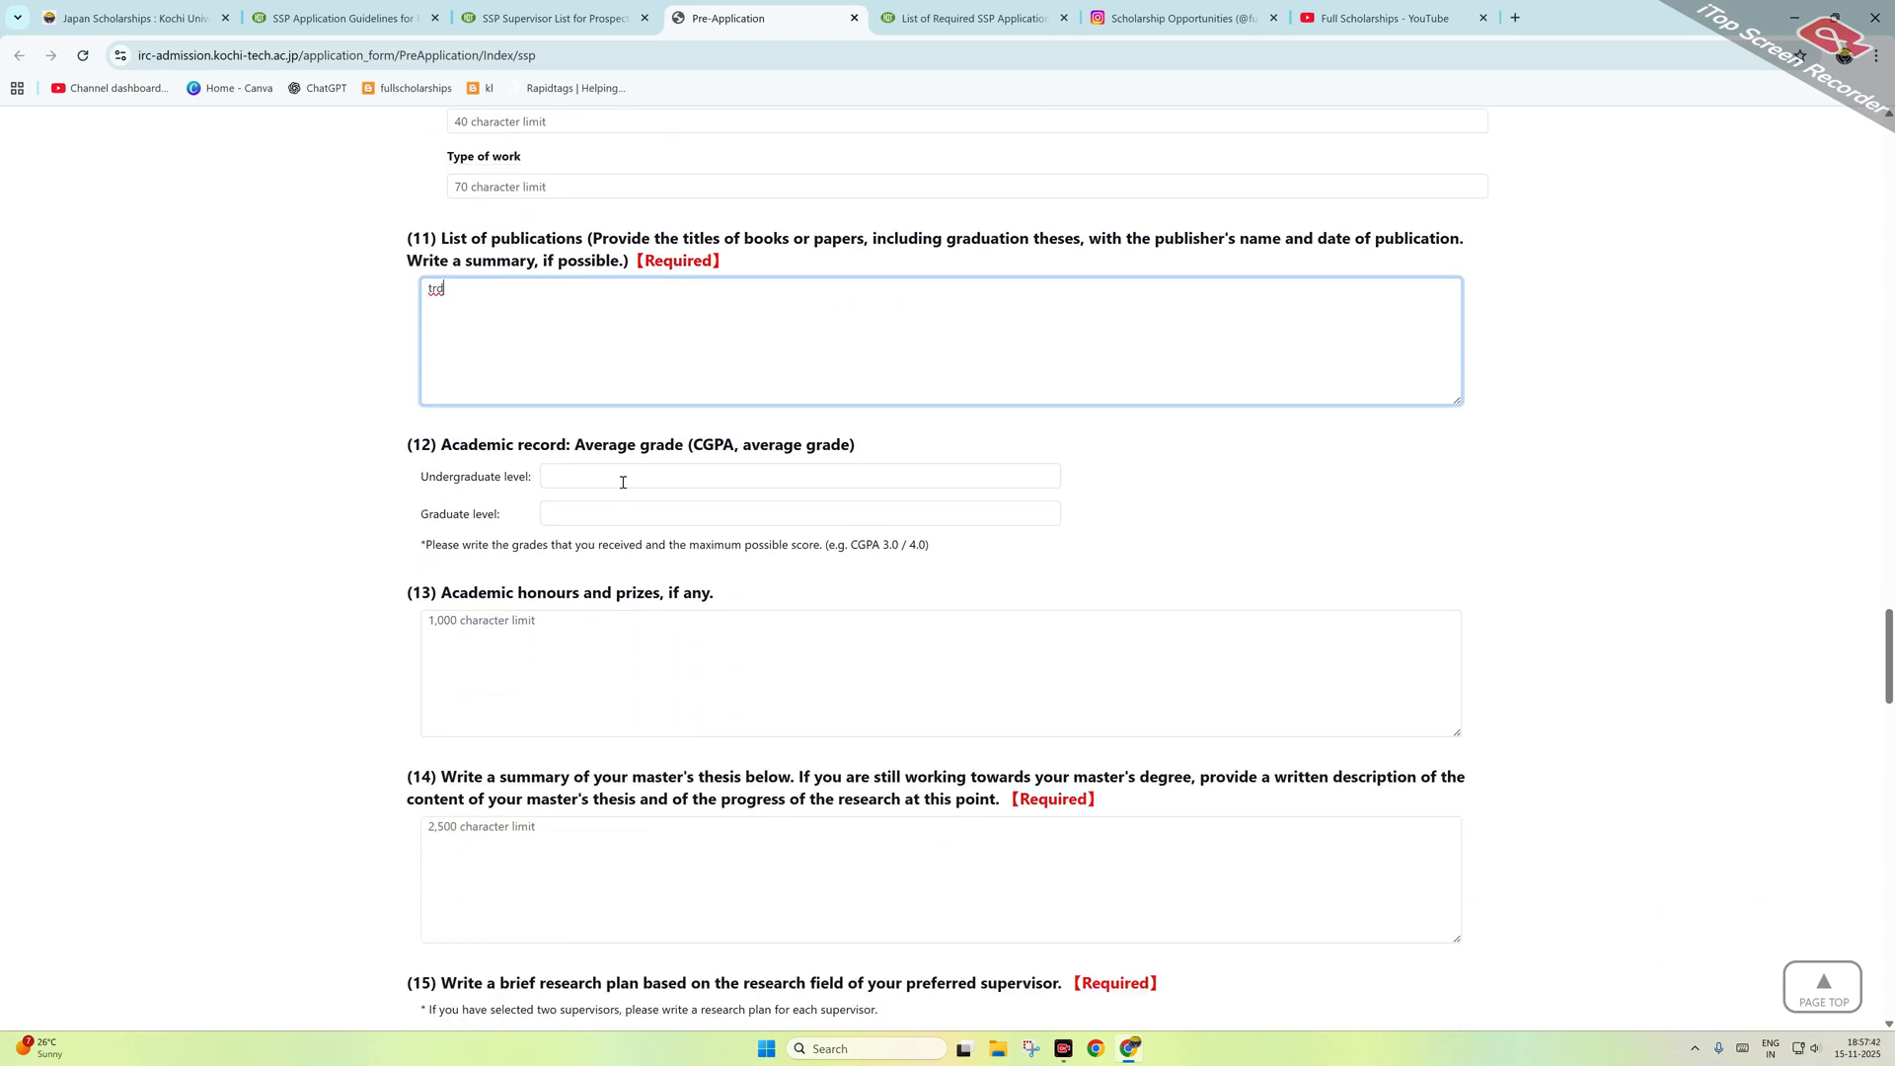
type("4.0")
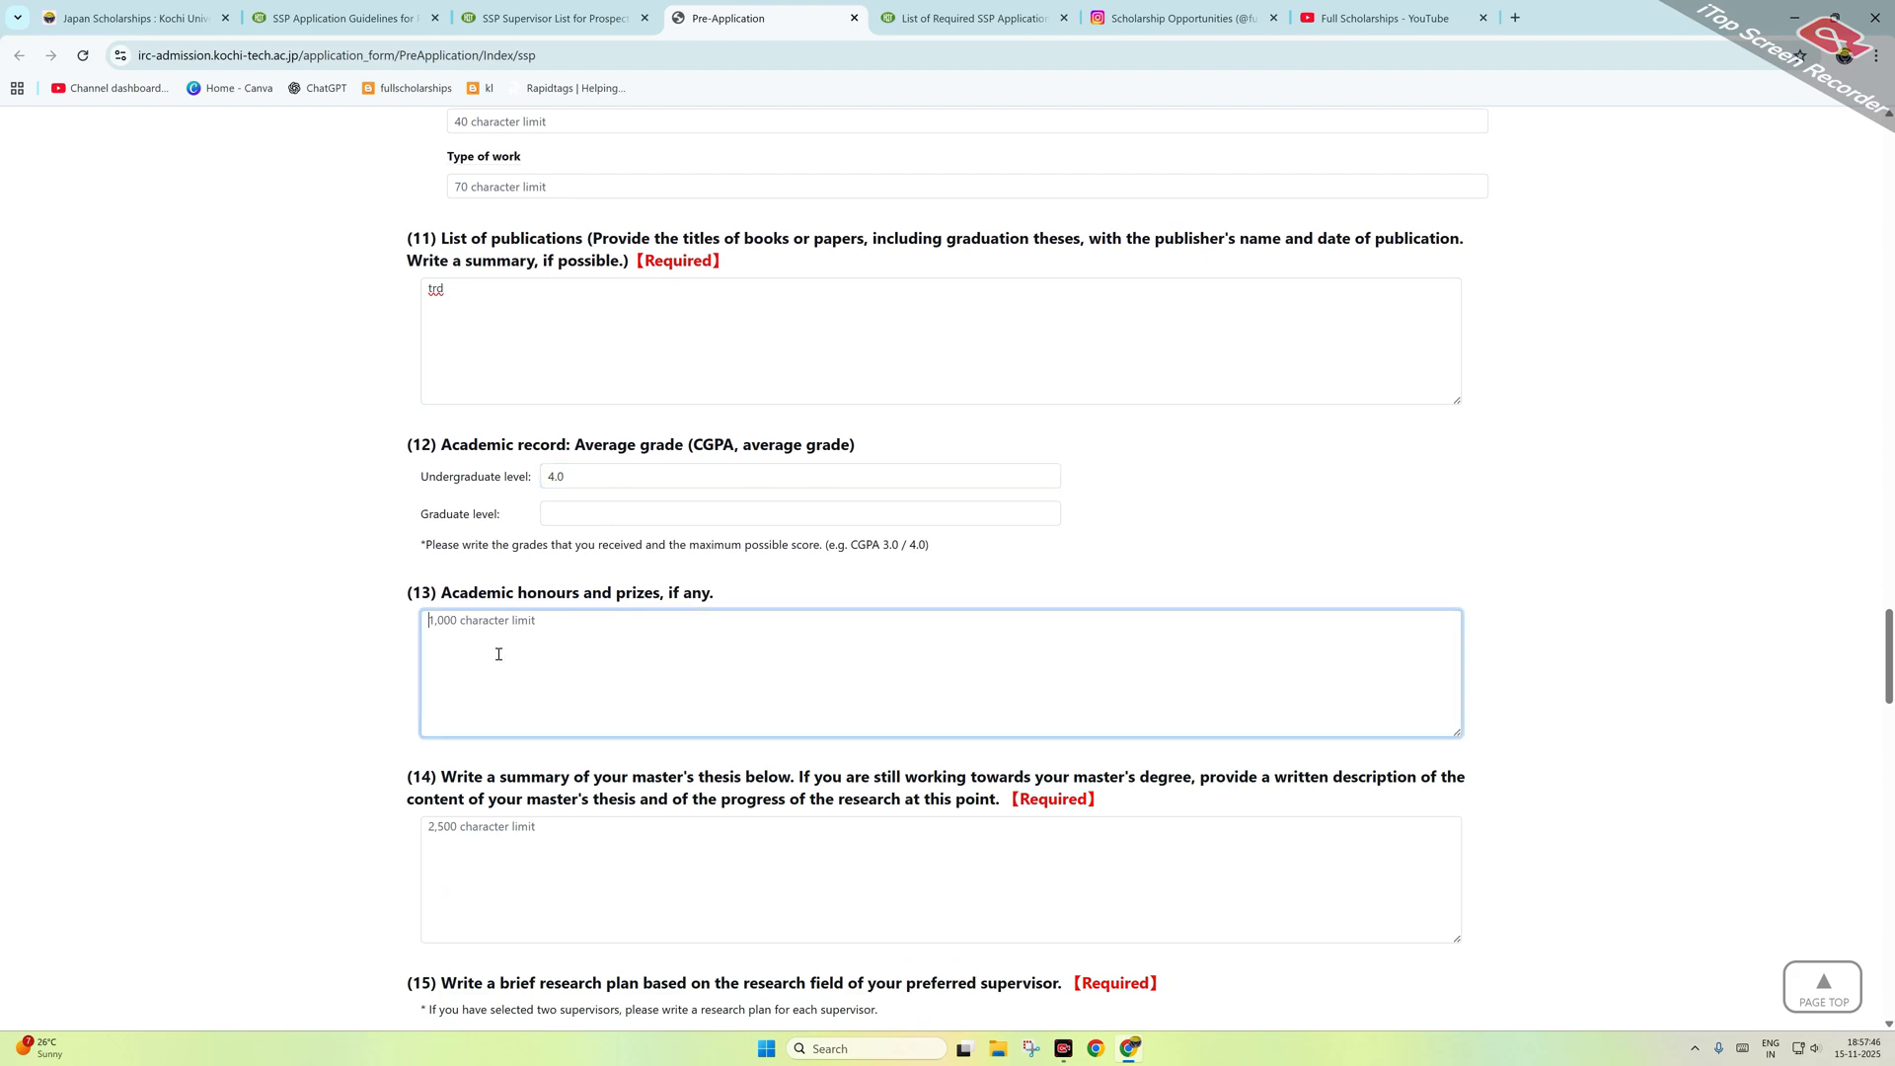
type("ytd yutfy gy")
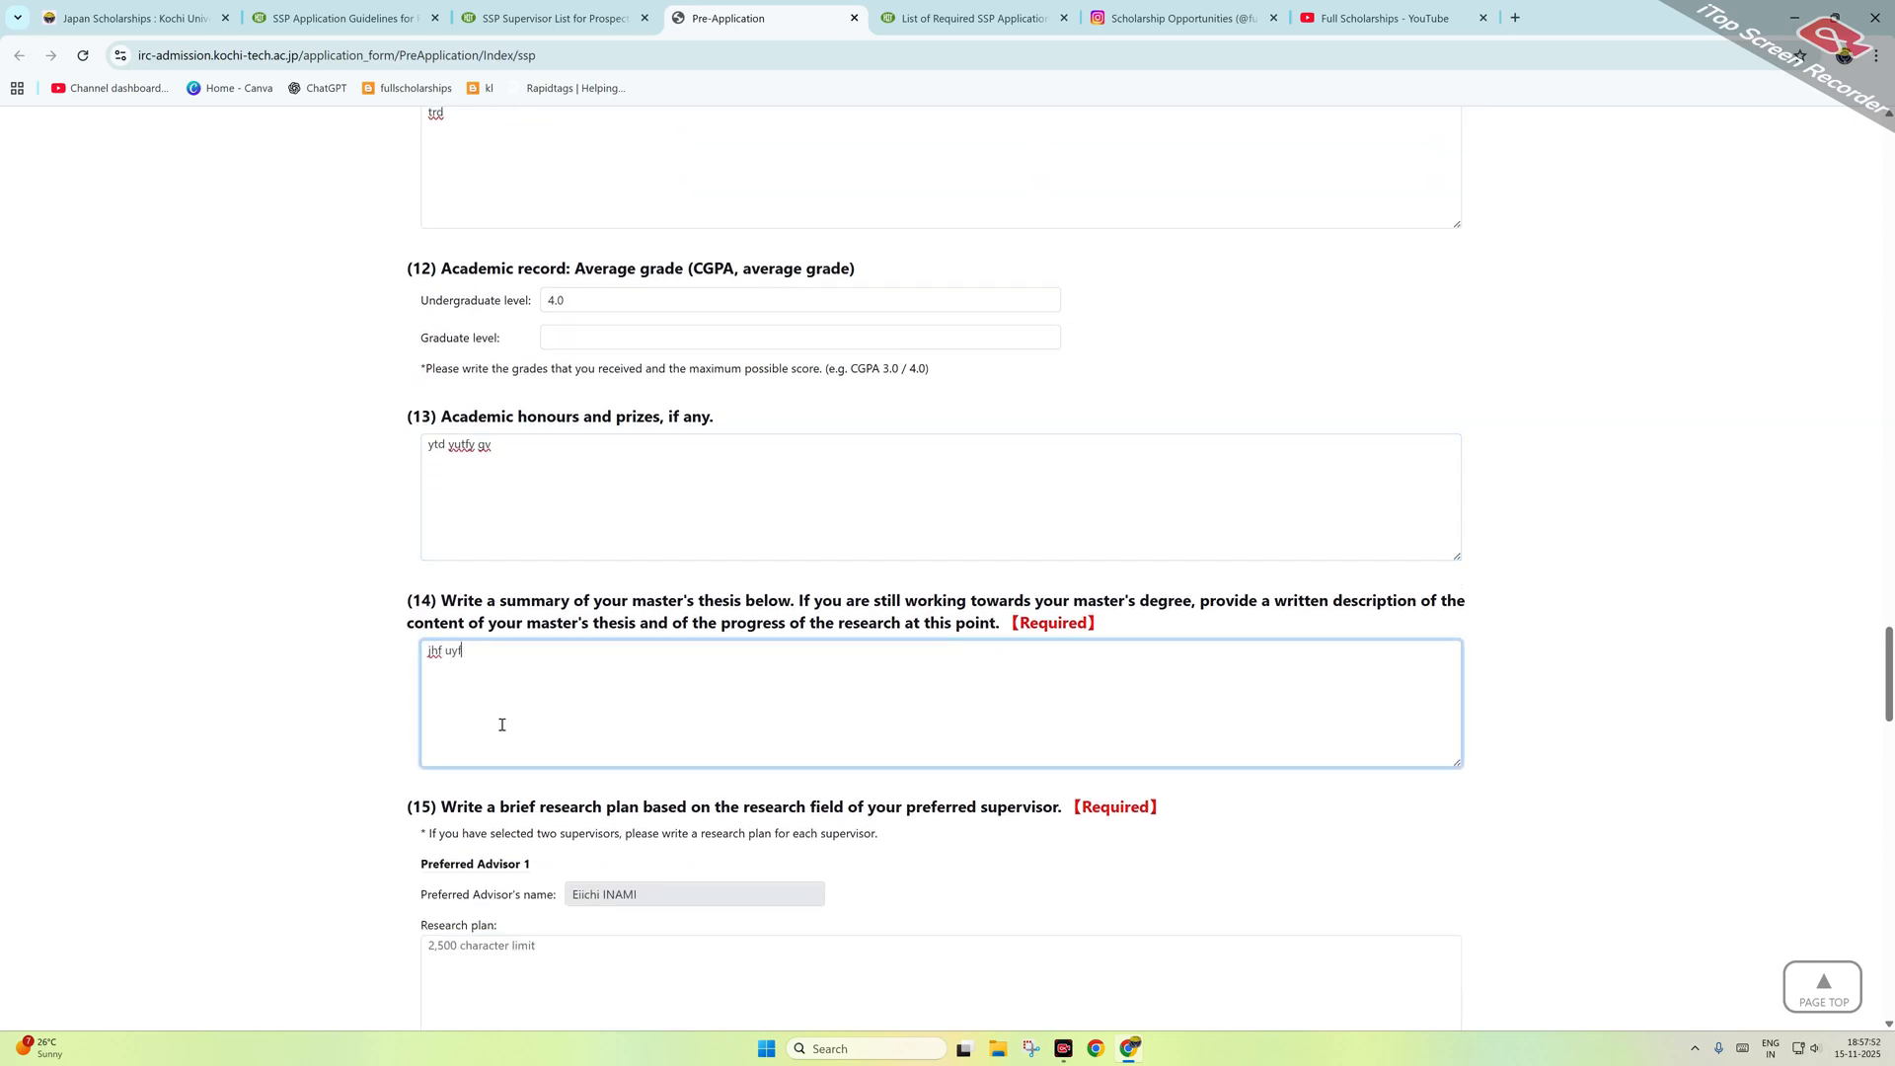
Type placeholder research plans under Preferred Advisor 1 and Preferred Advisor 2
scroll("down", 3)
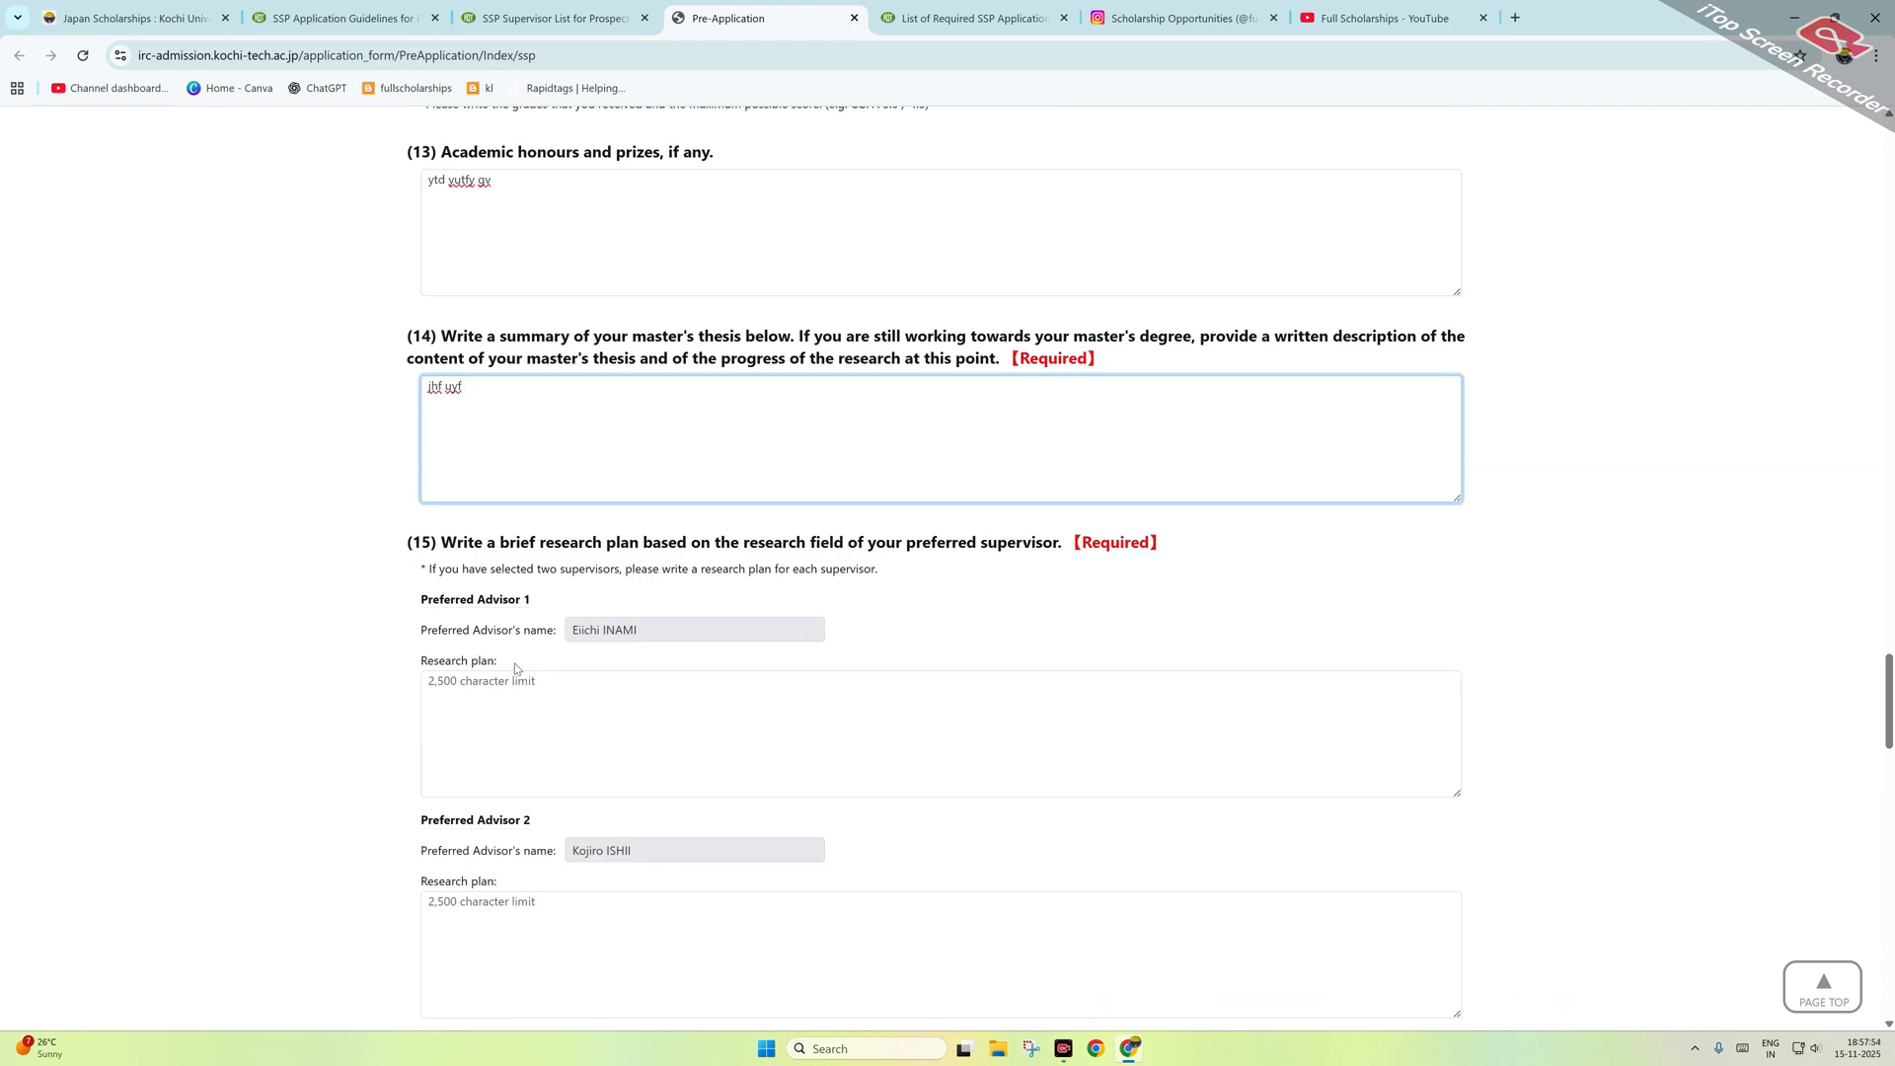
type("uytyc t7rf7 yt")
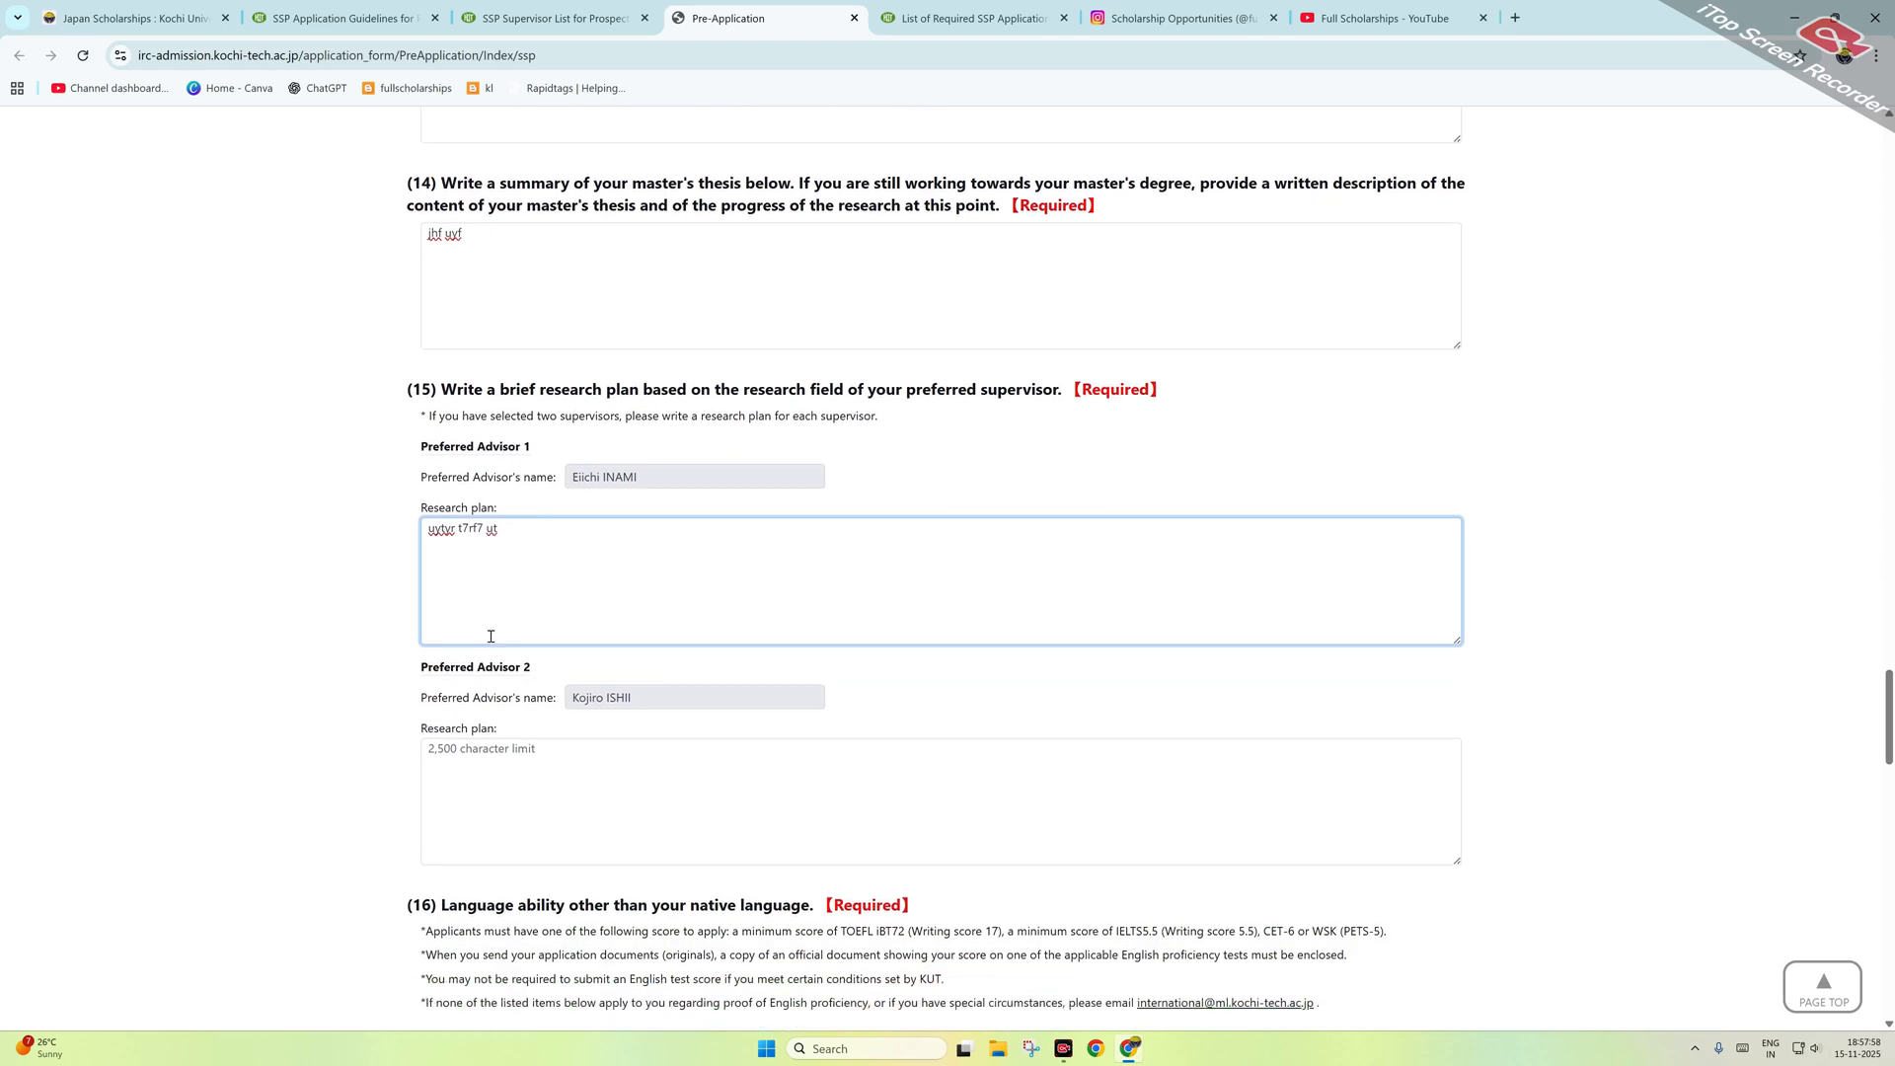
type("ut yuyfguyg uayg")
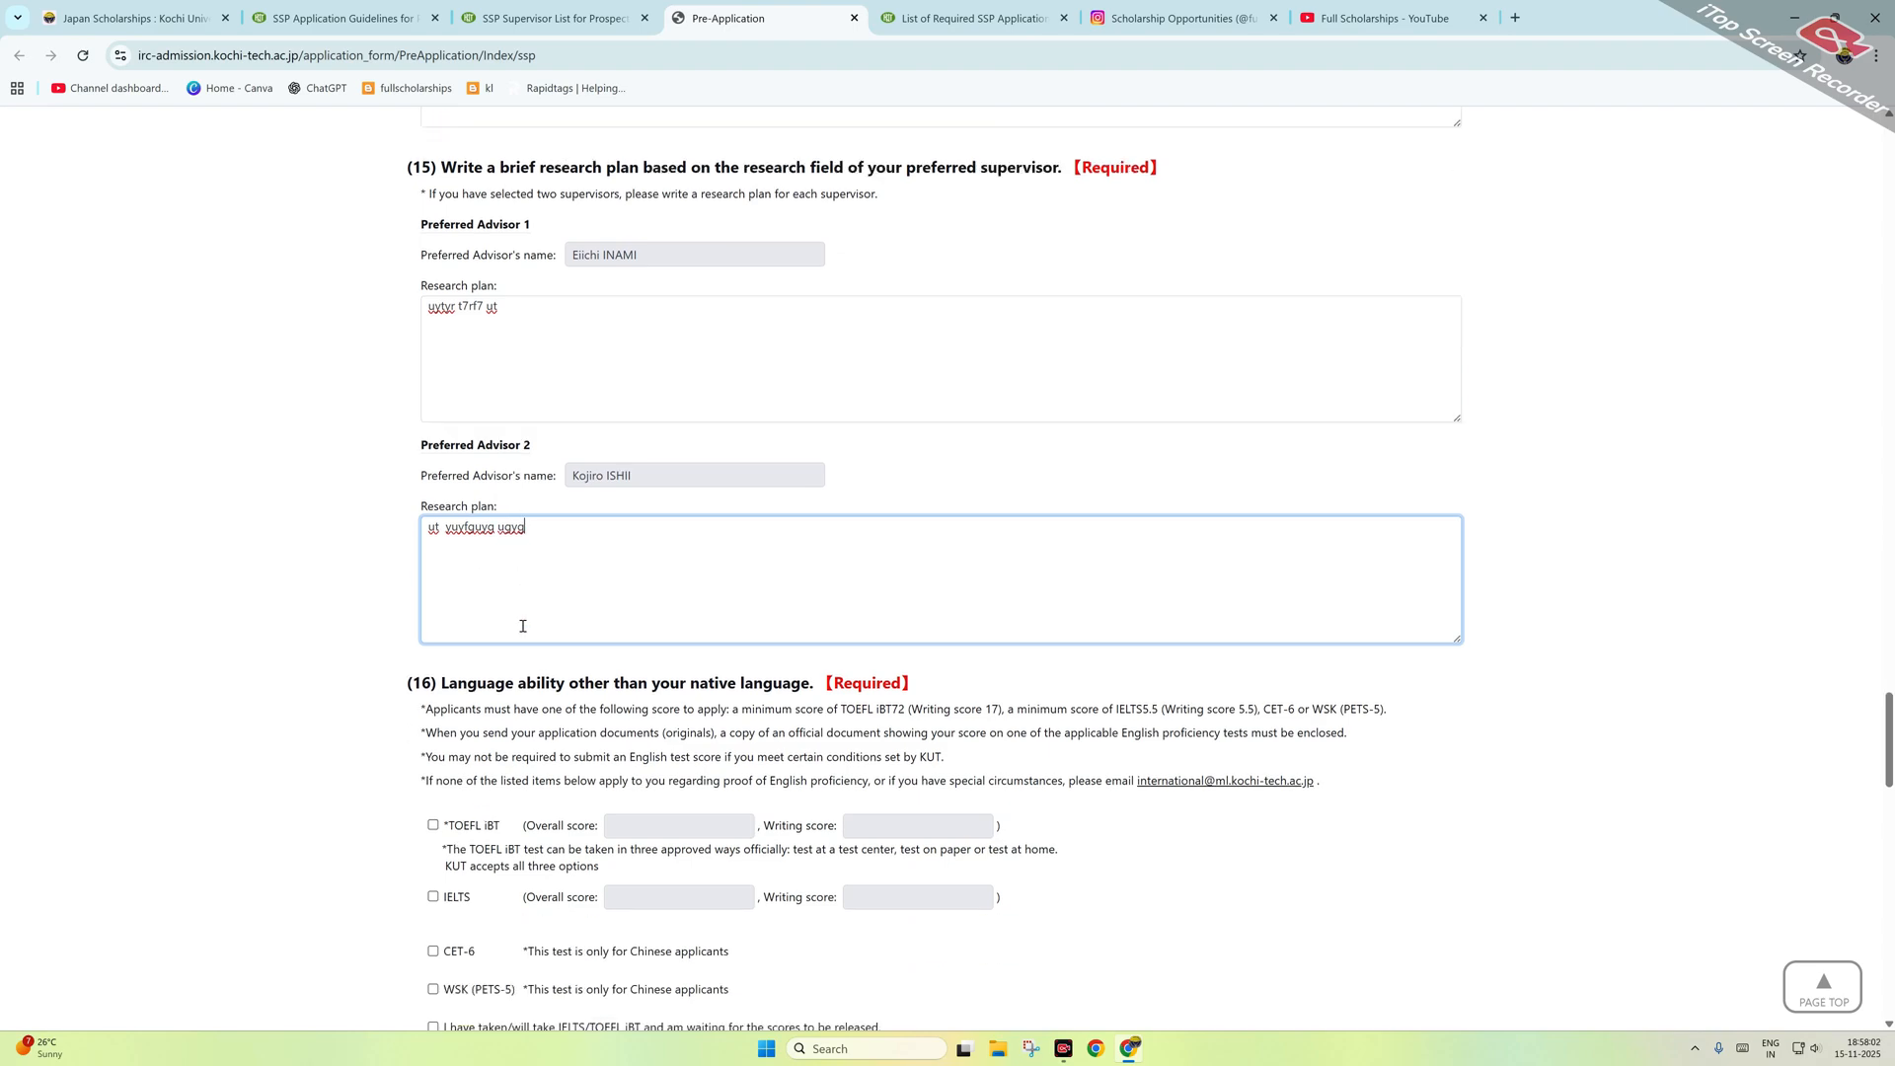
scroll("down", 3)
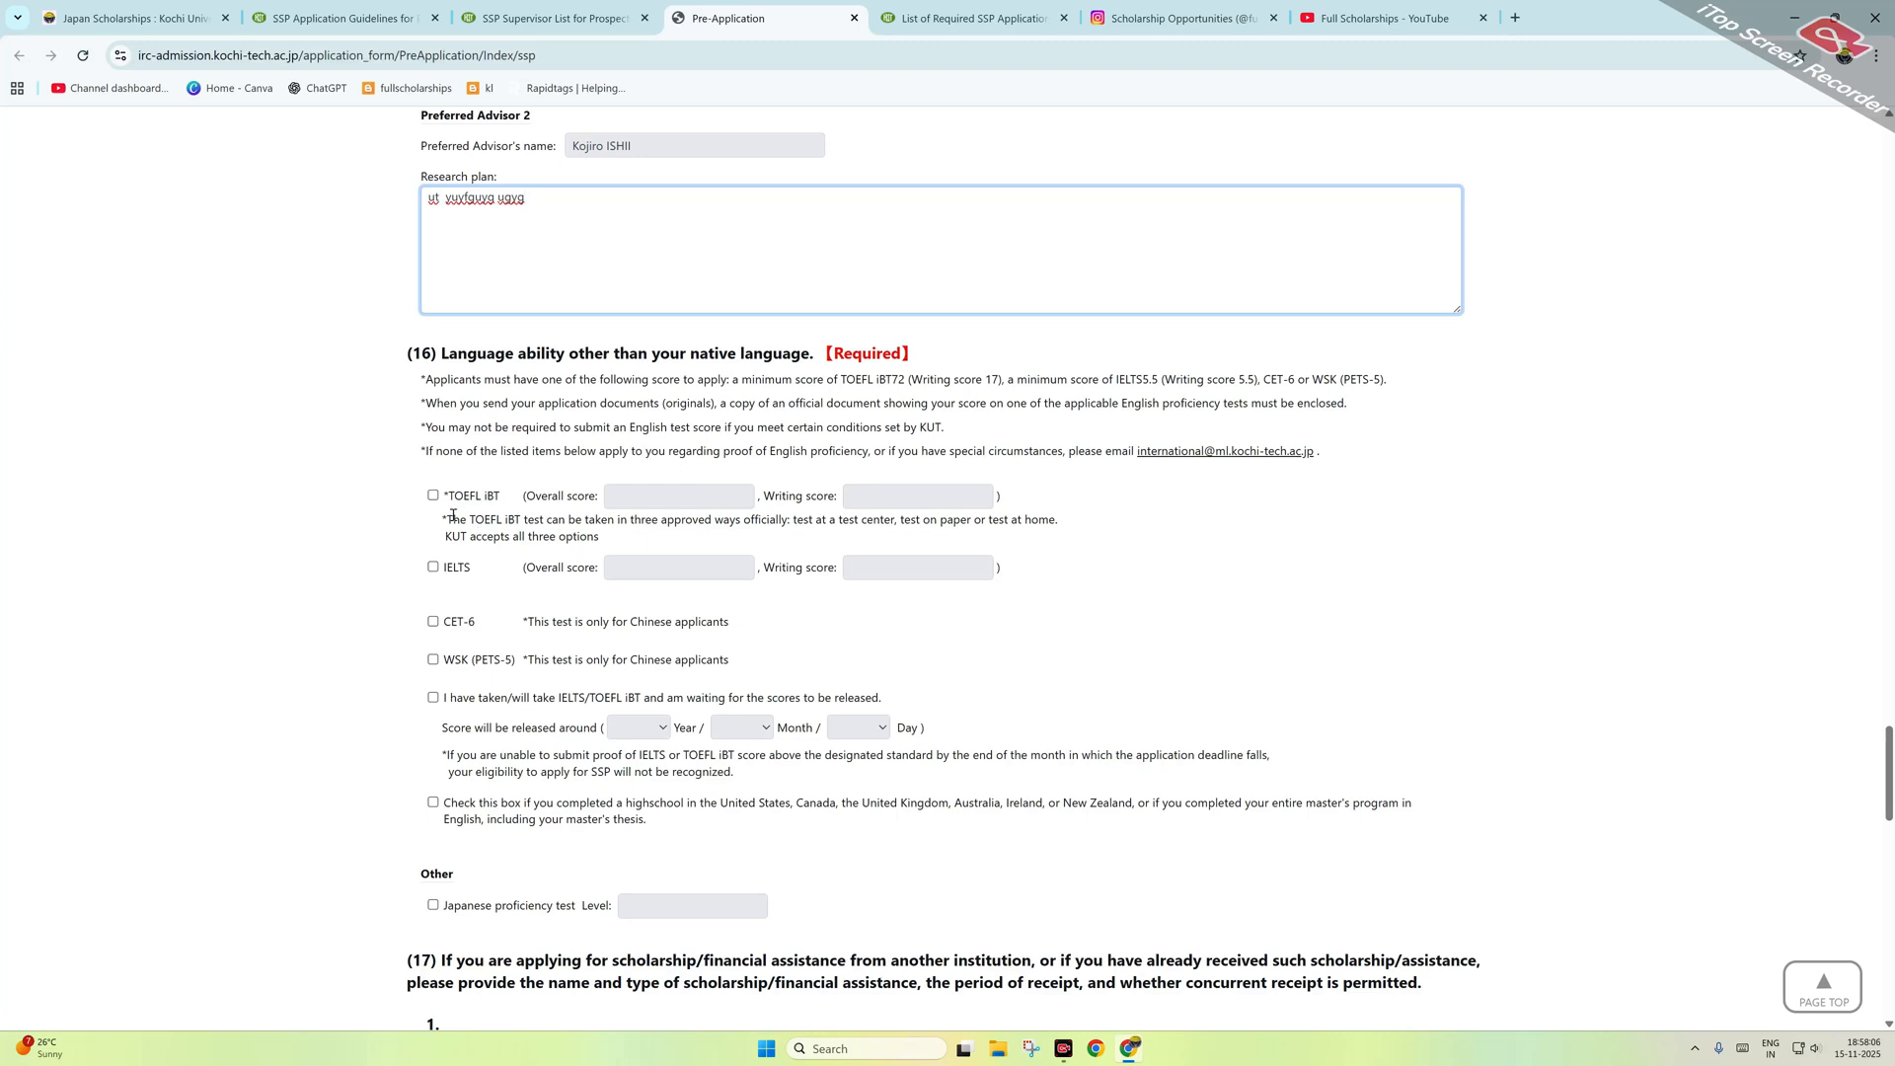
mouse_move(437, 643)
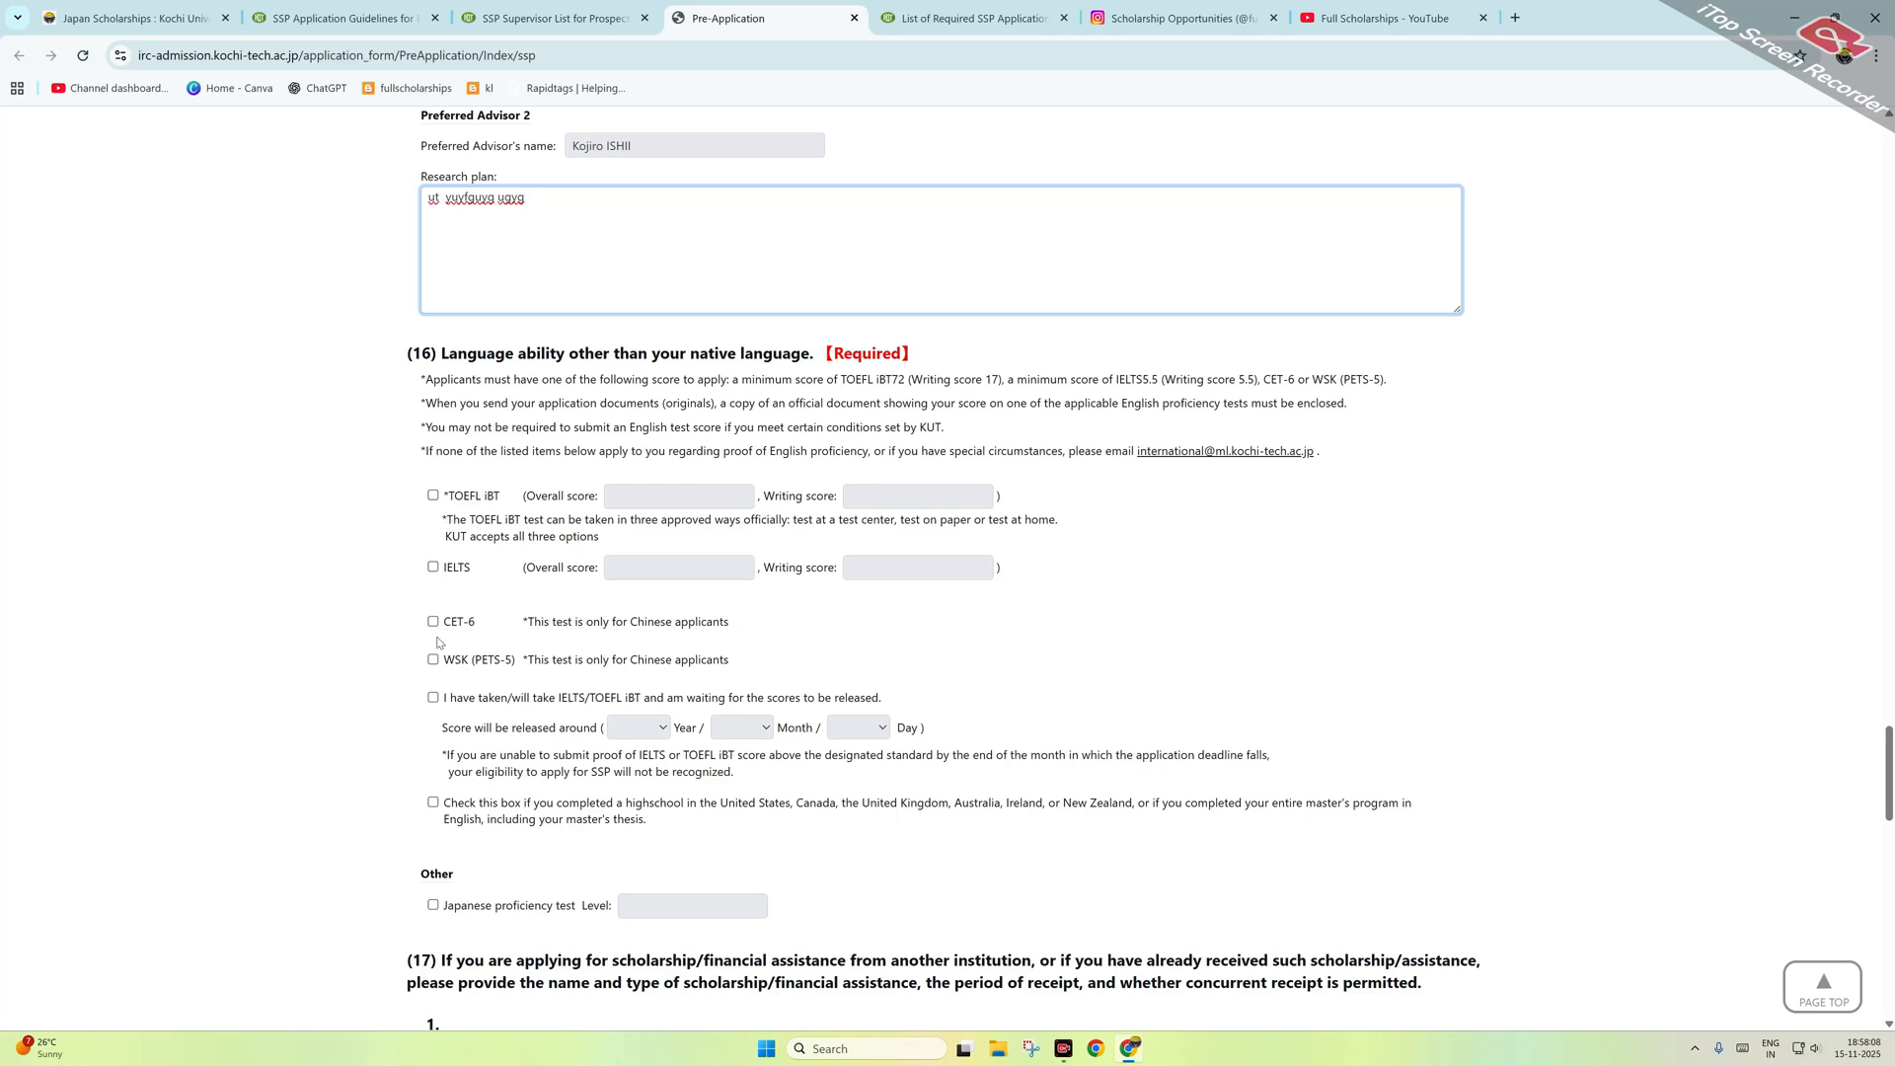
Mark IELTS/TOEFL scores as pending, with expected release on 1 October 2026
scroll("down", 3)
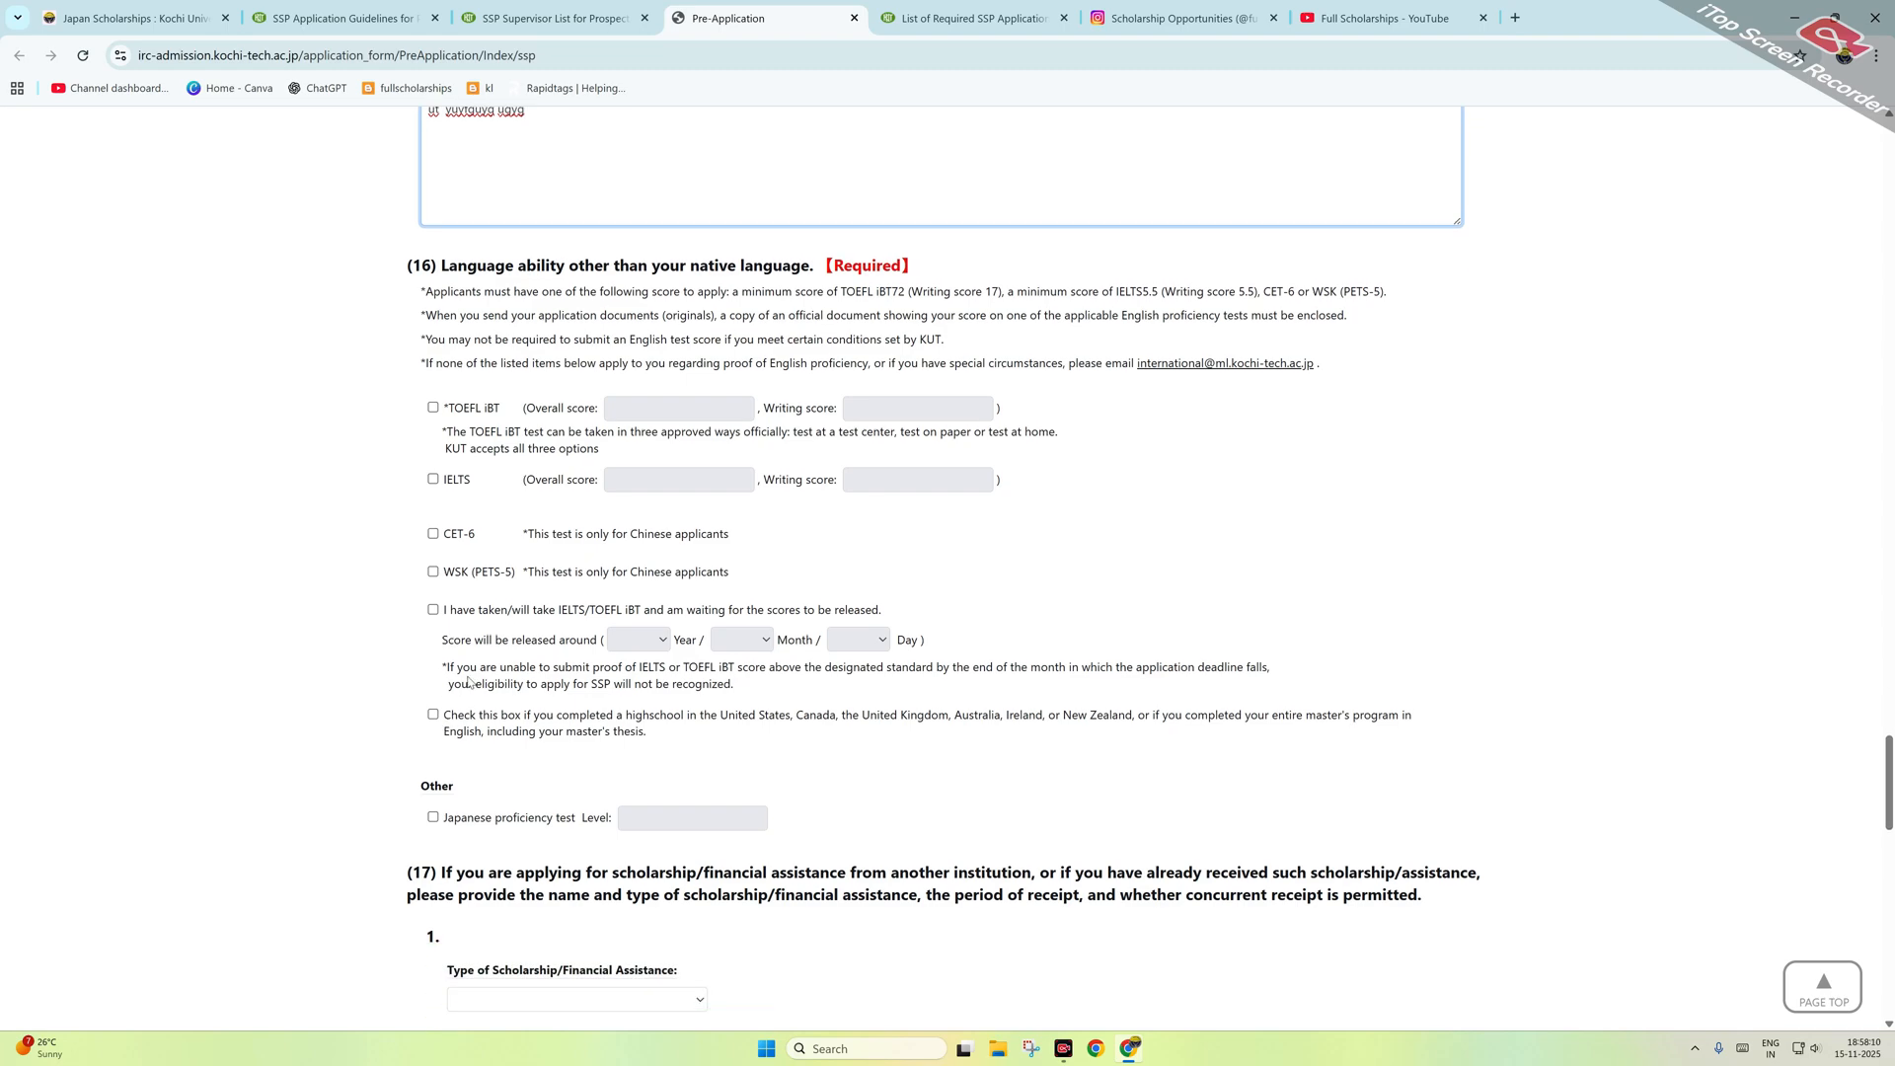
scroll("down", 3)
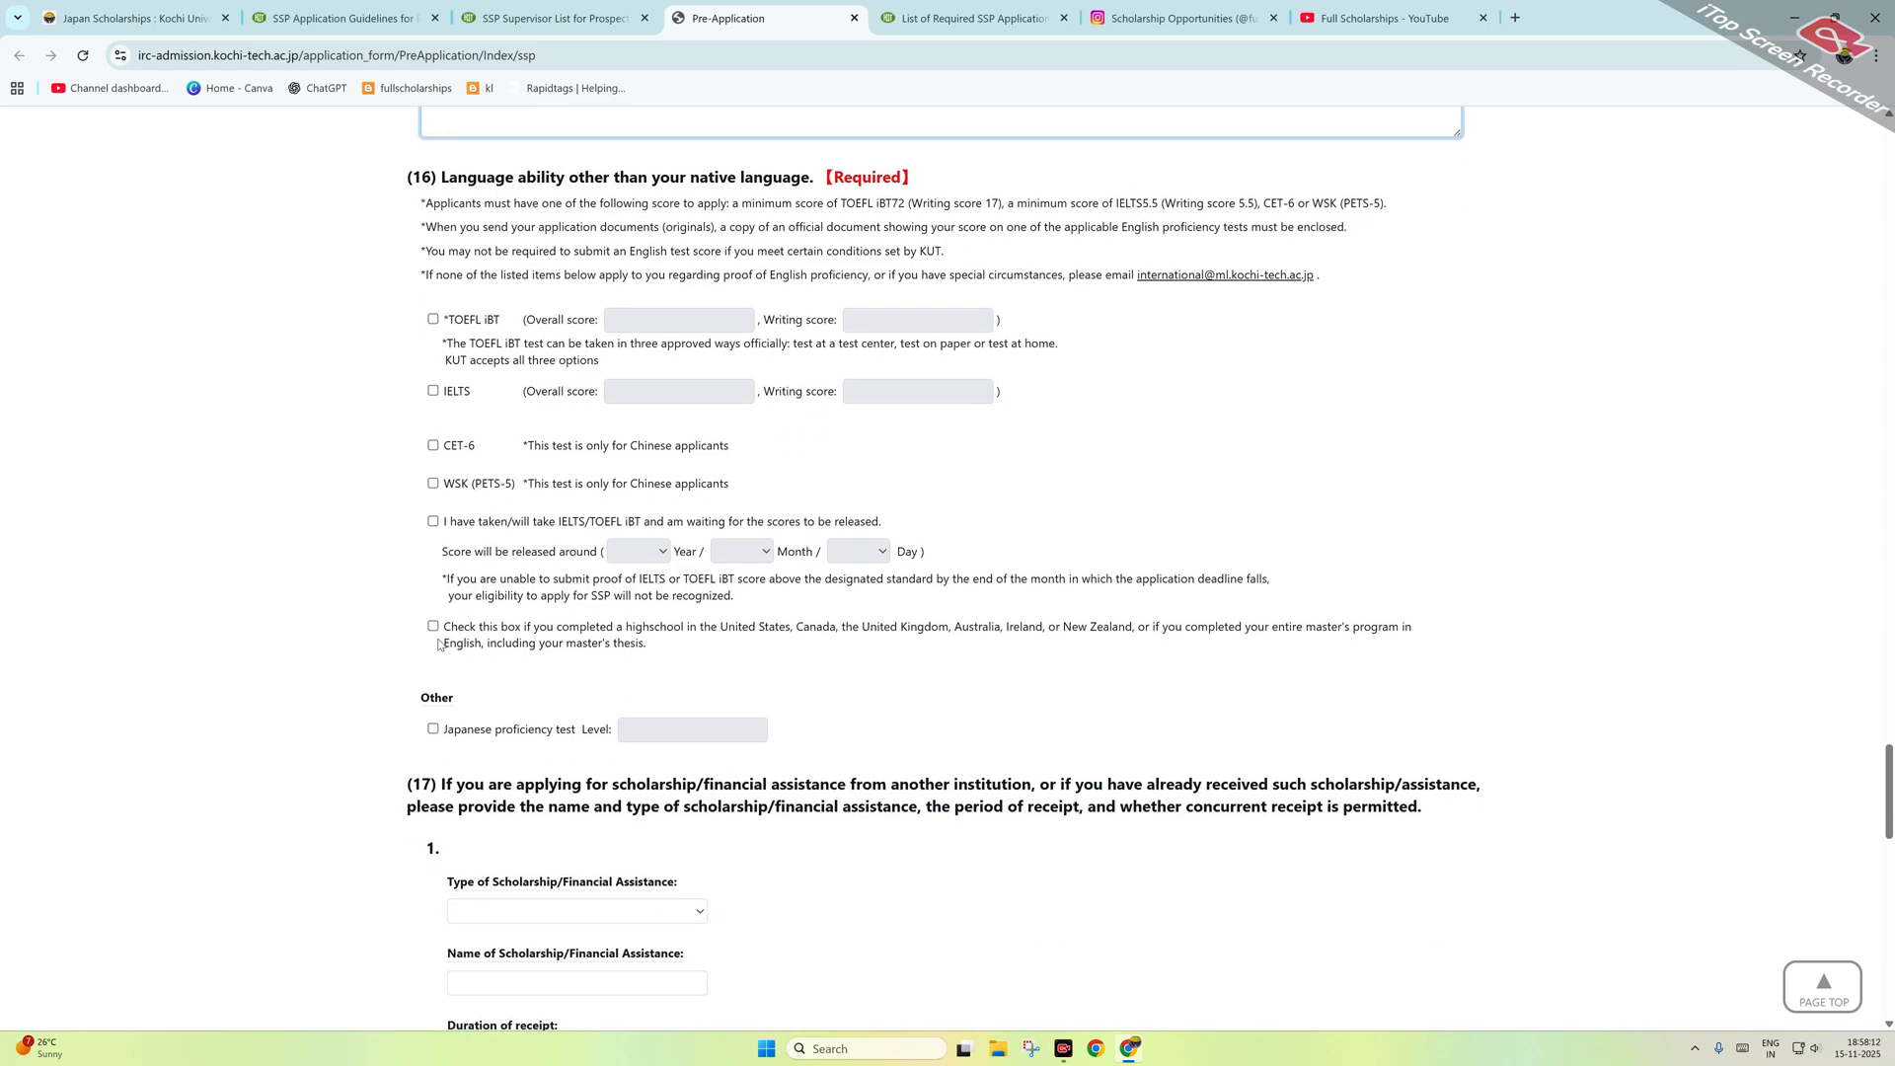
scroll("down", 3)
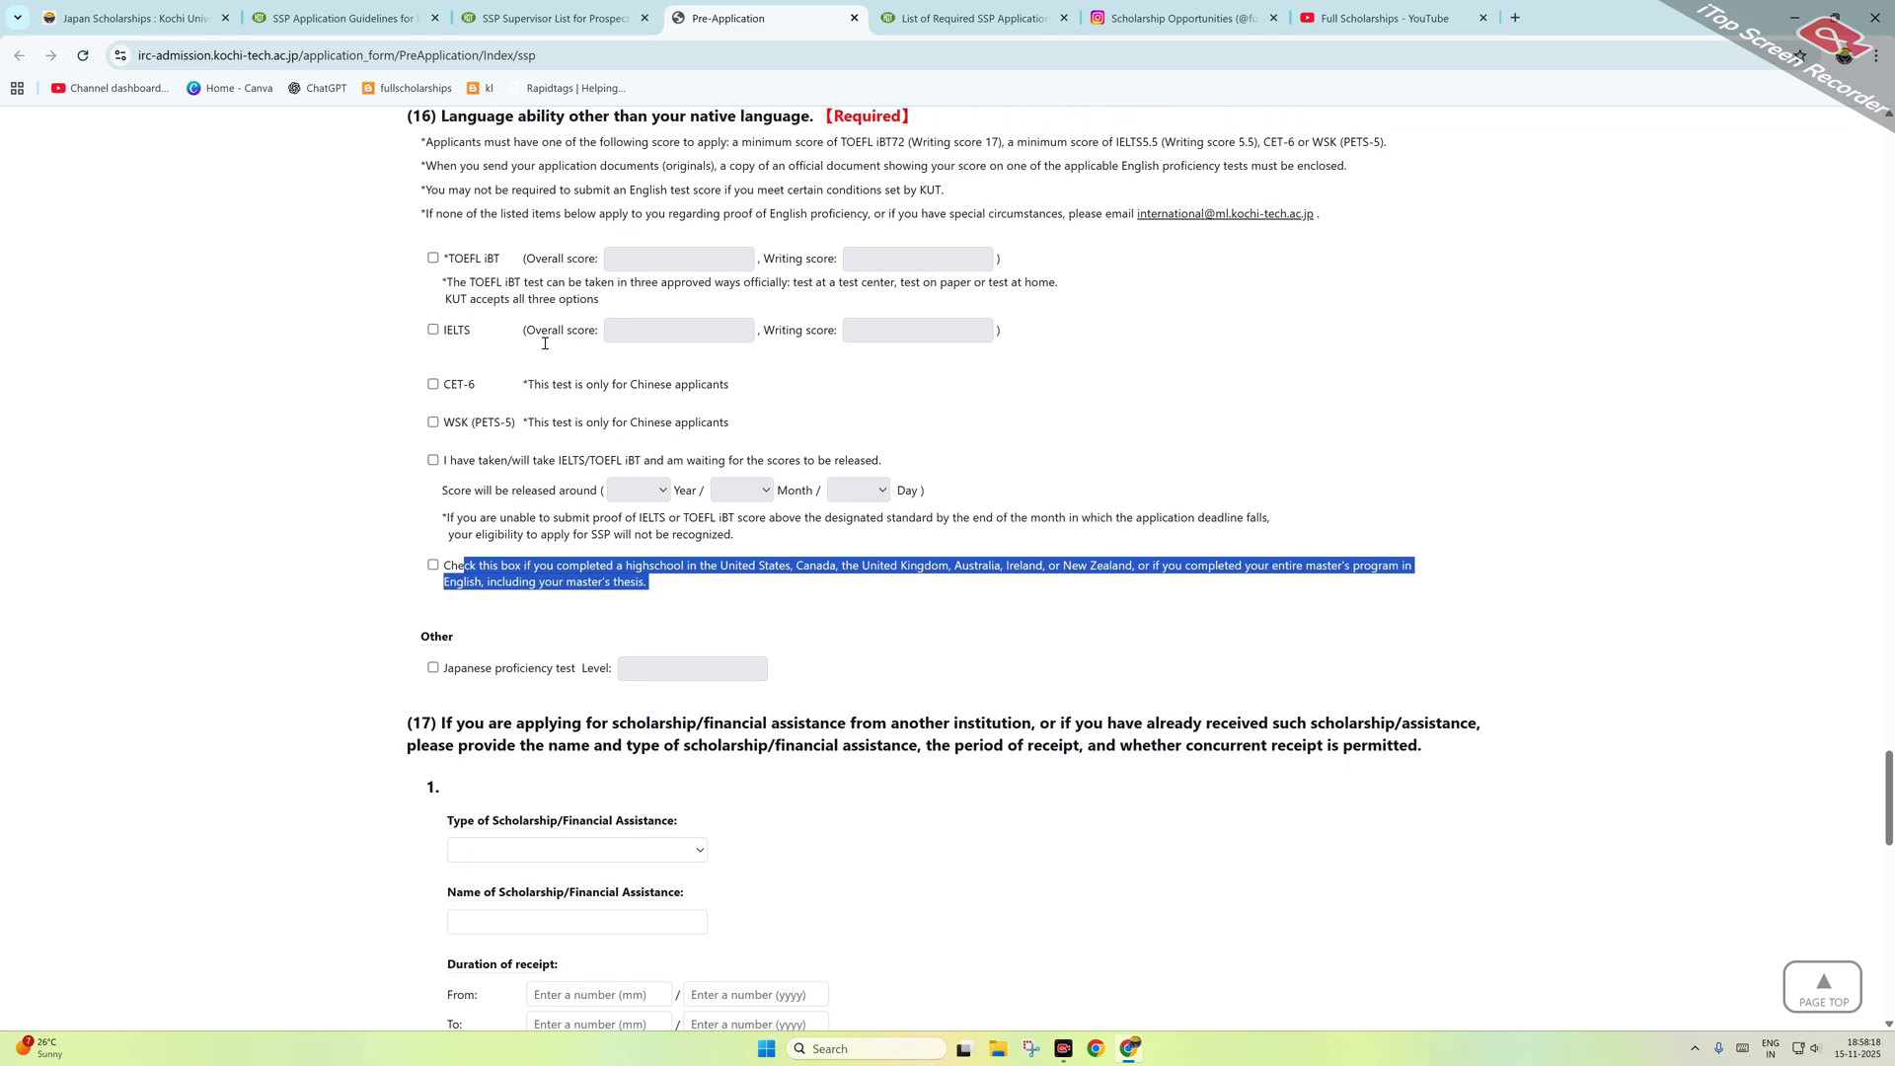
scroll("up", 3)
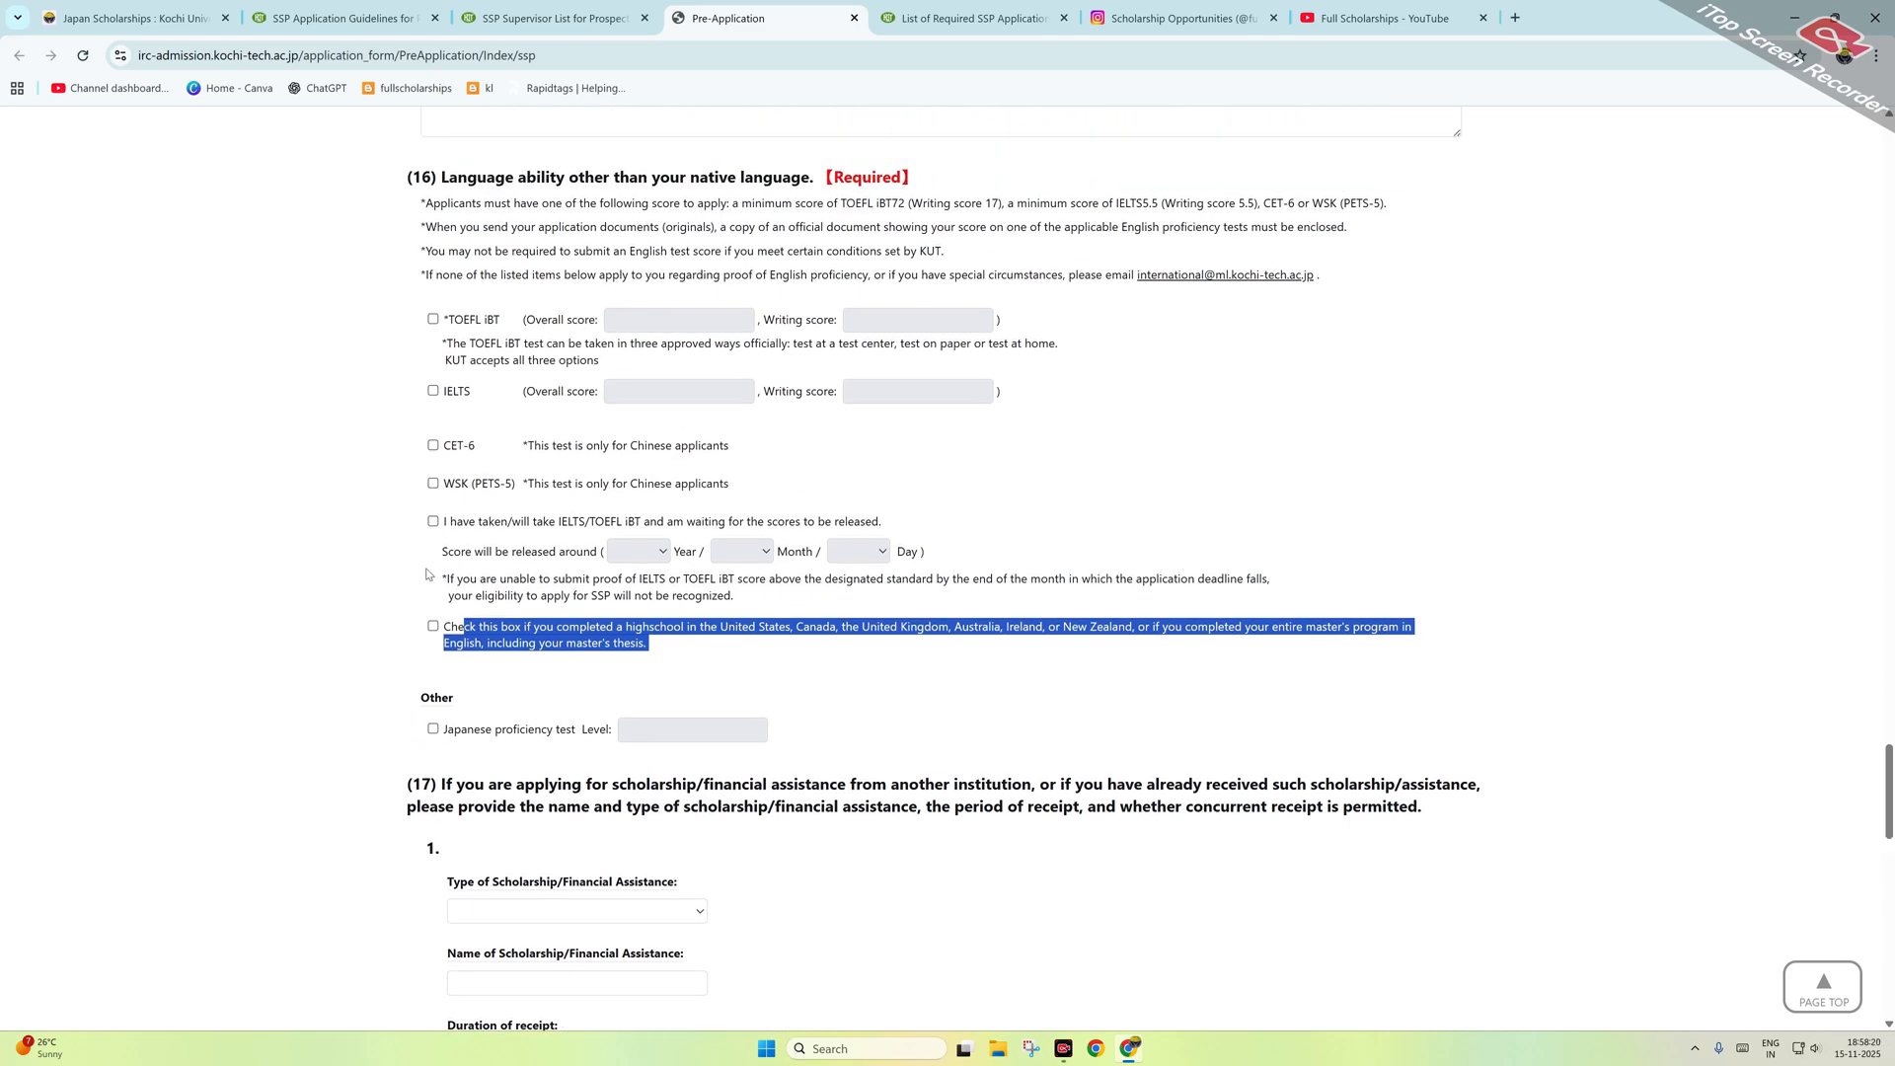
scroll("down", 3)
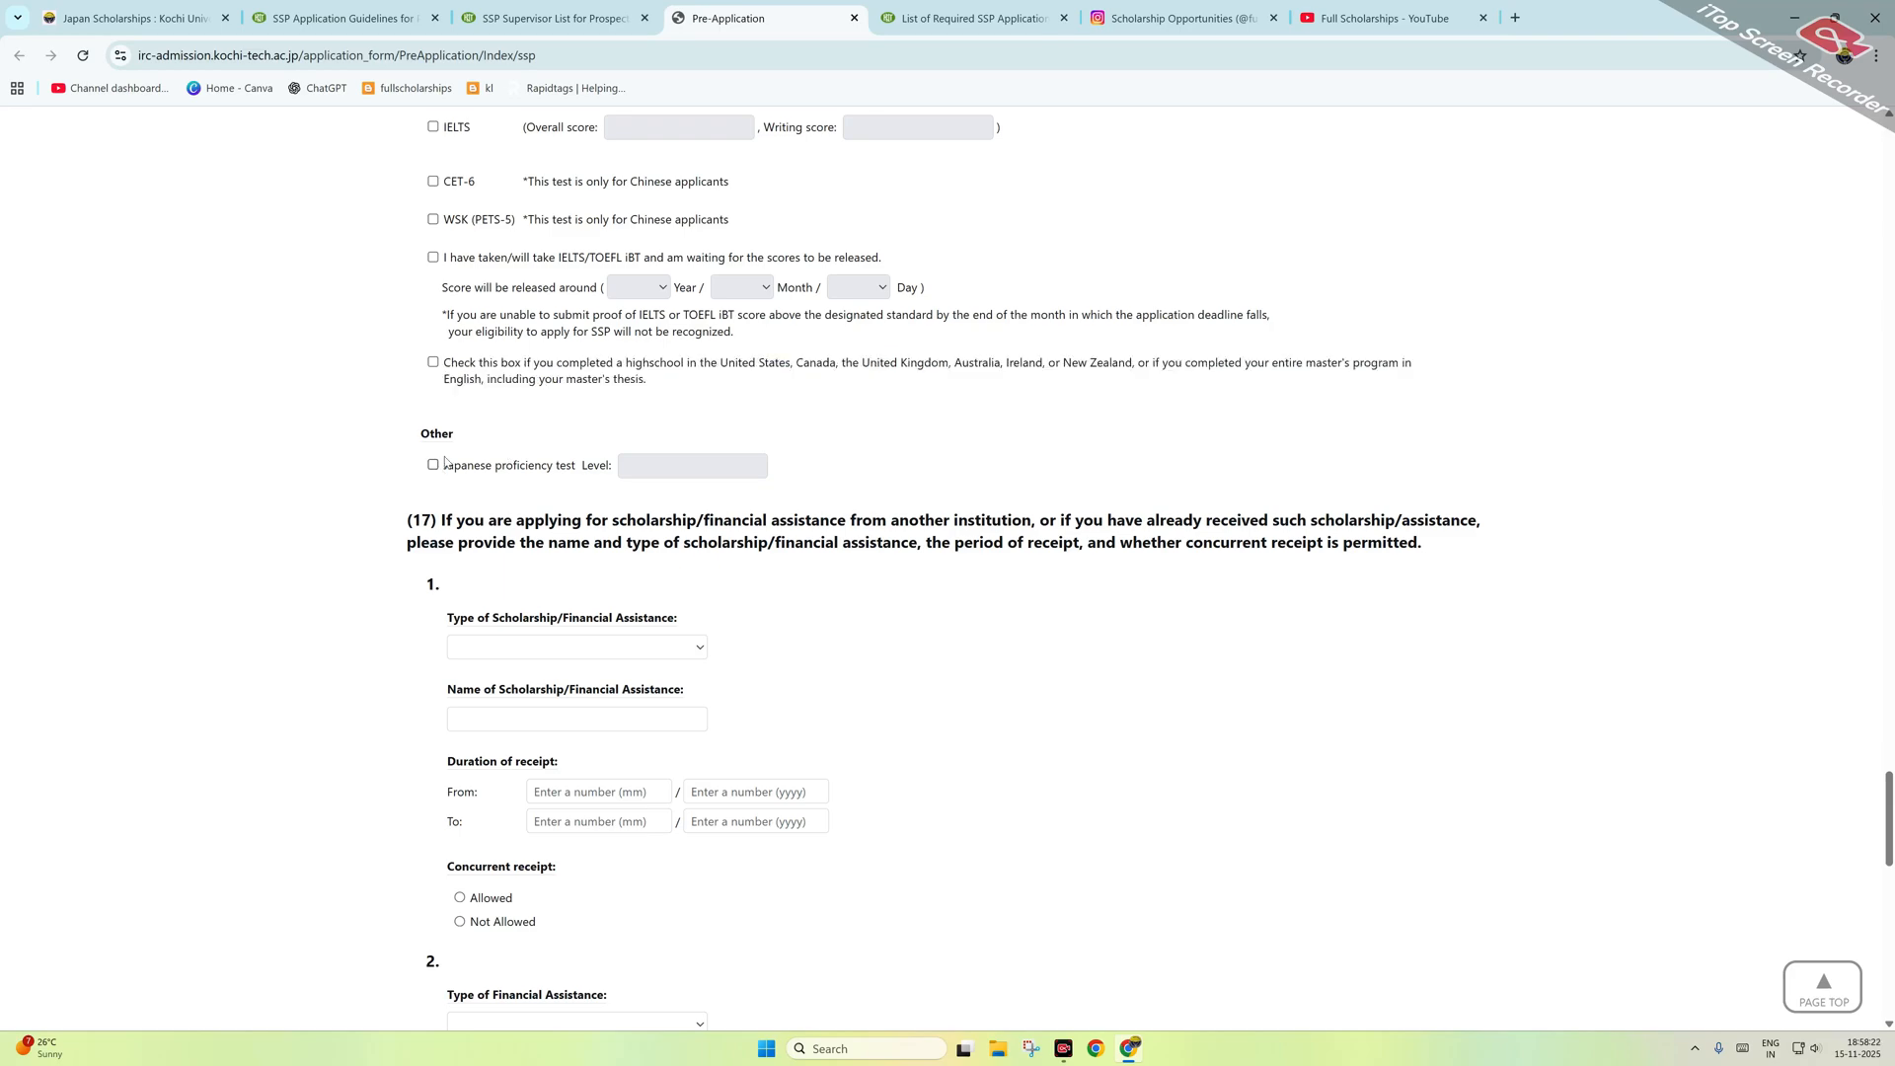
scroll("up", 3)
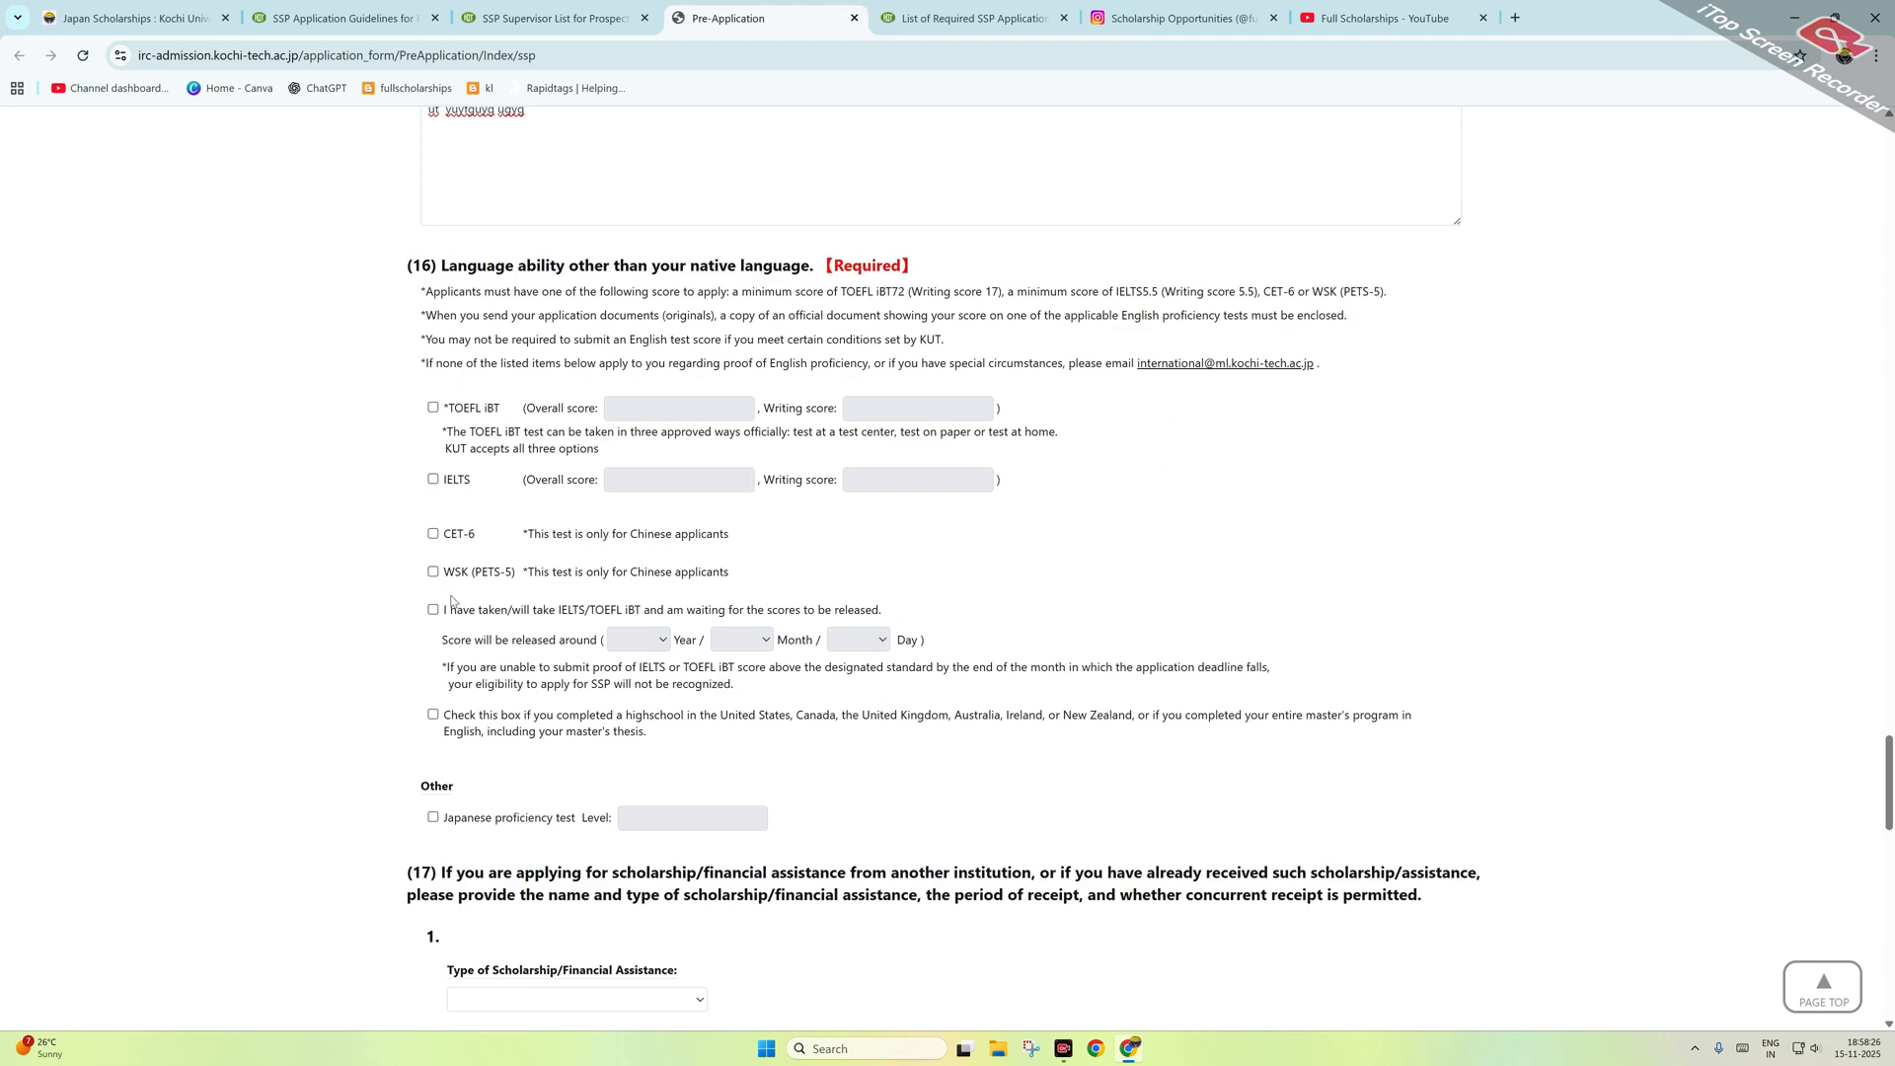
mouse_move(434, 557)
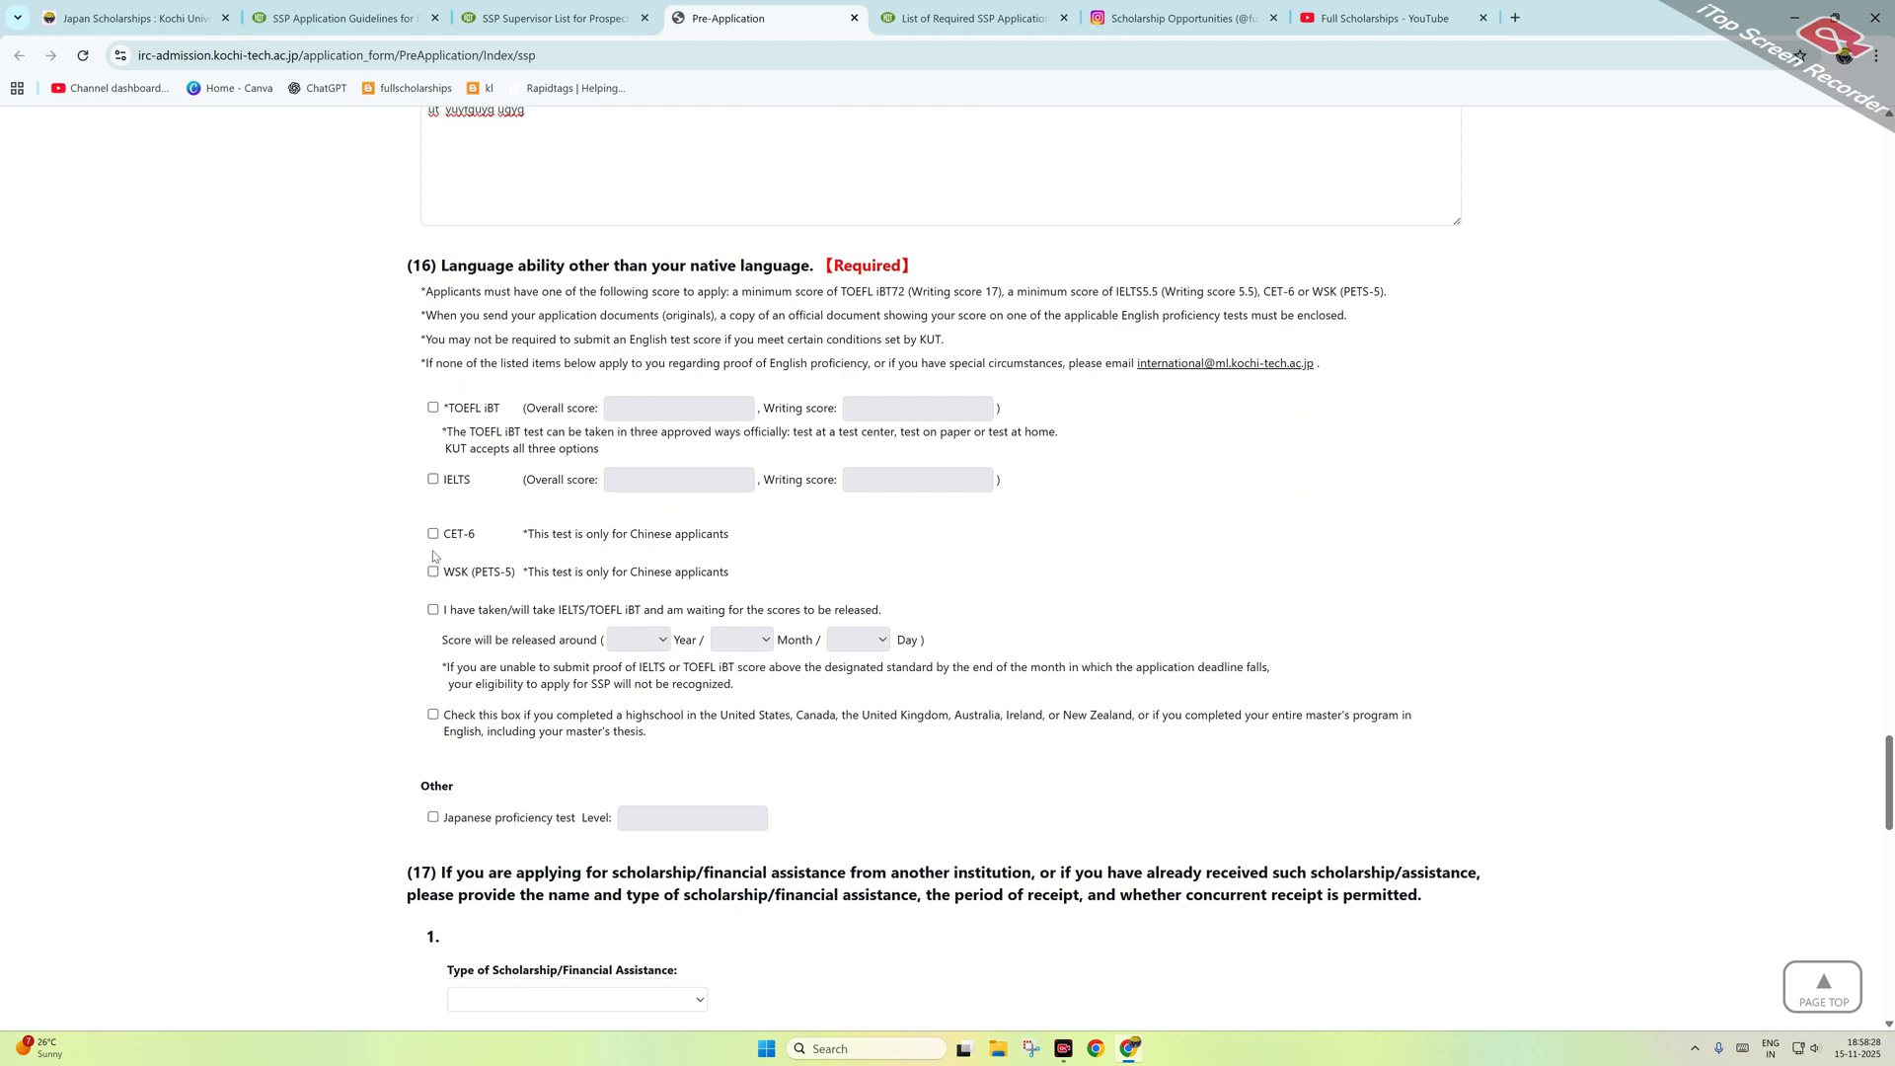
scroll("down", 3)
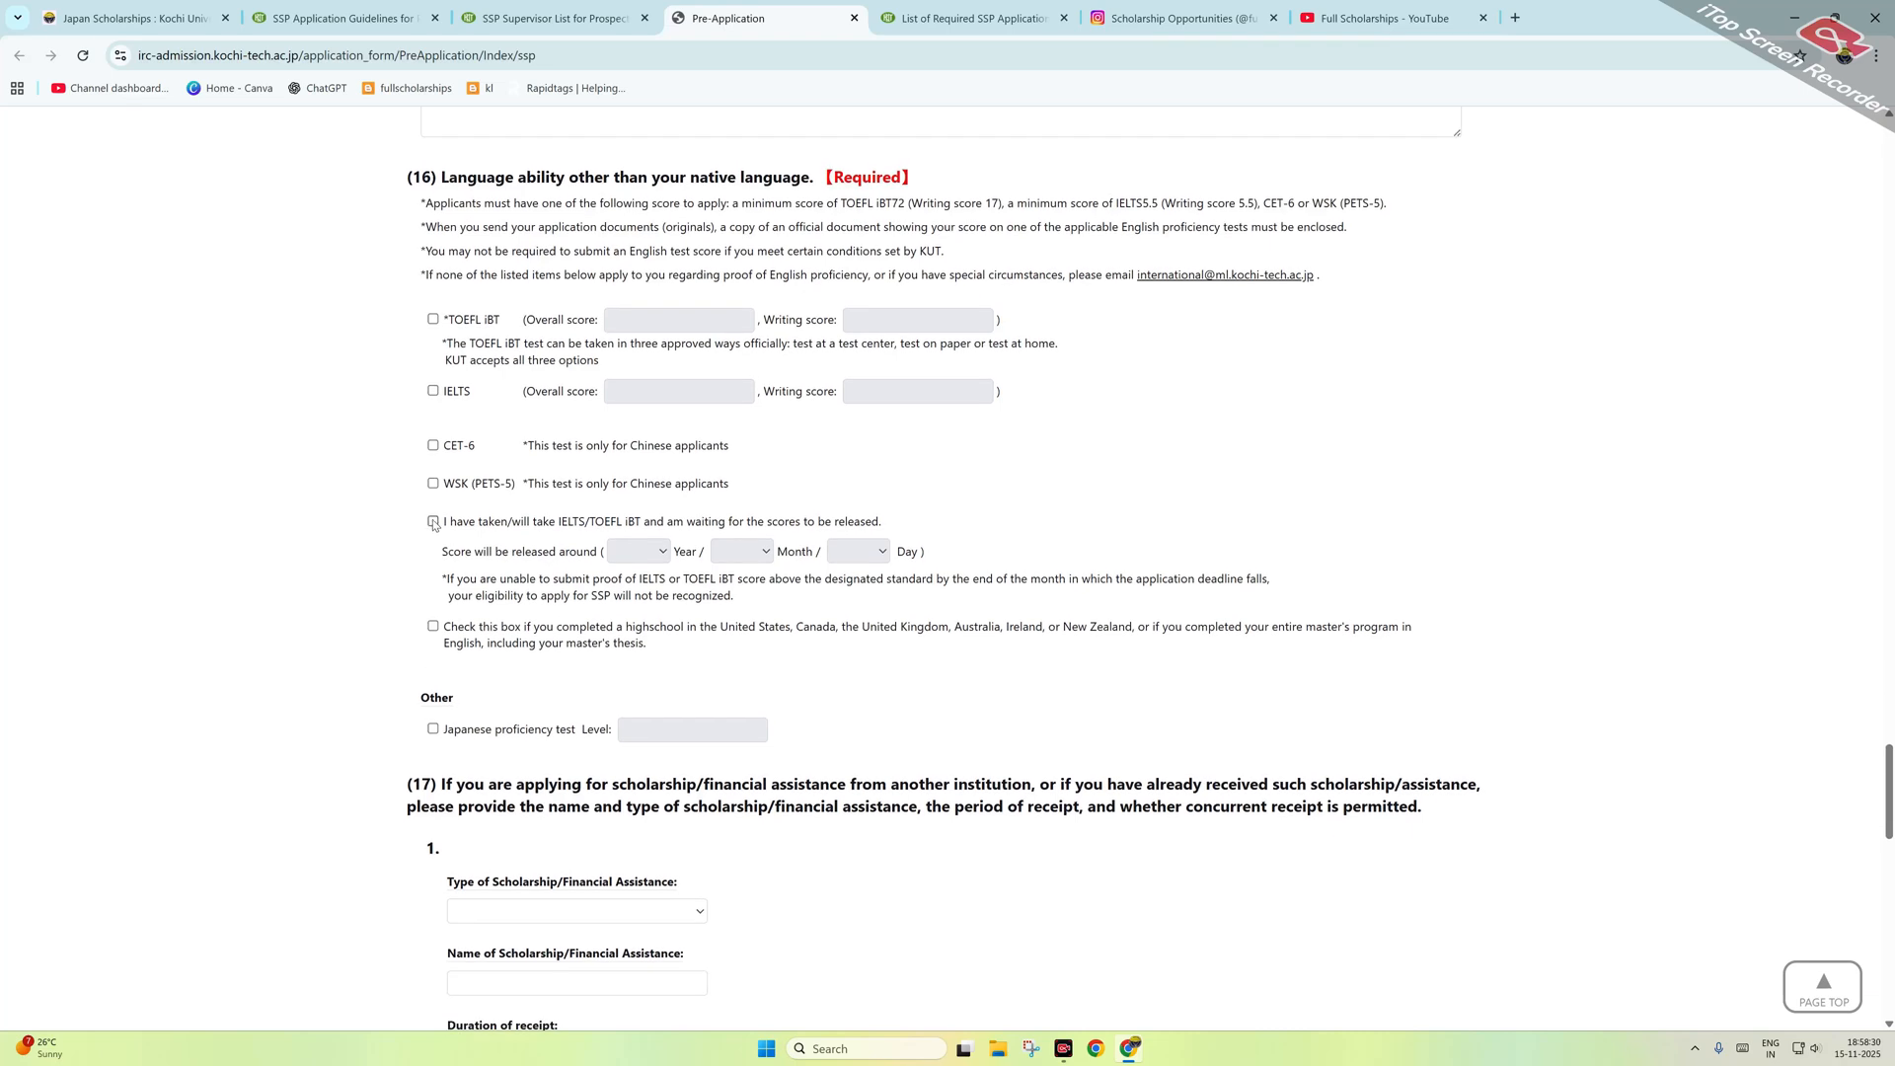
left_click(432, 521)
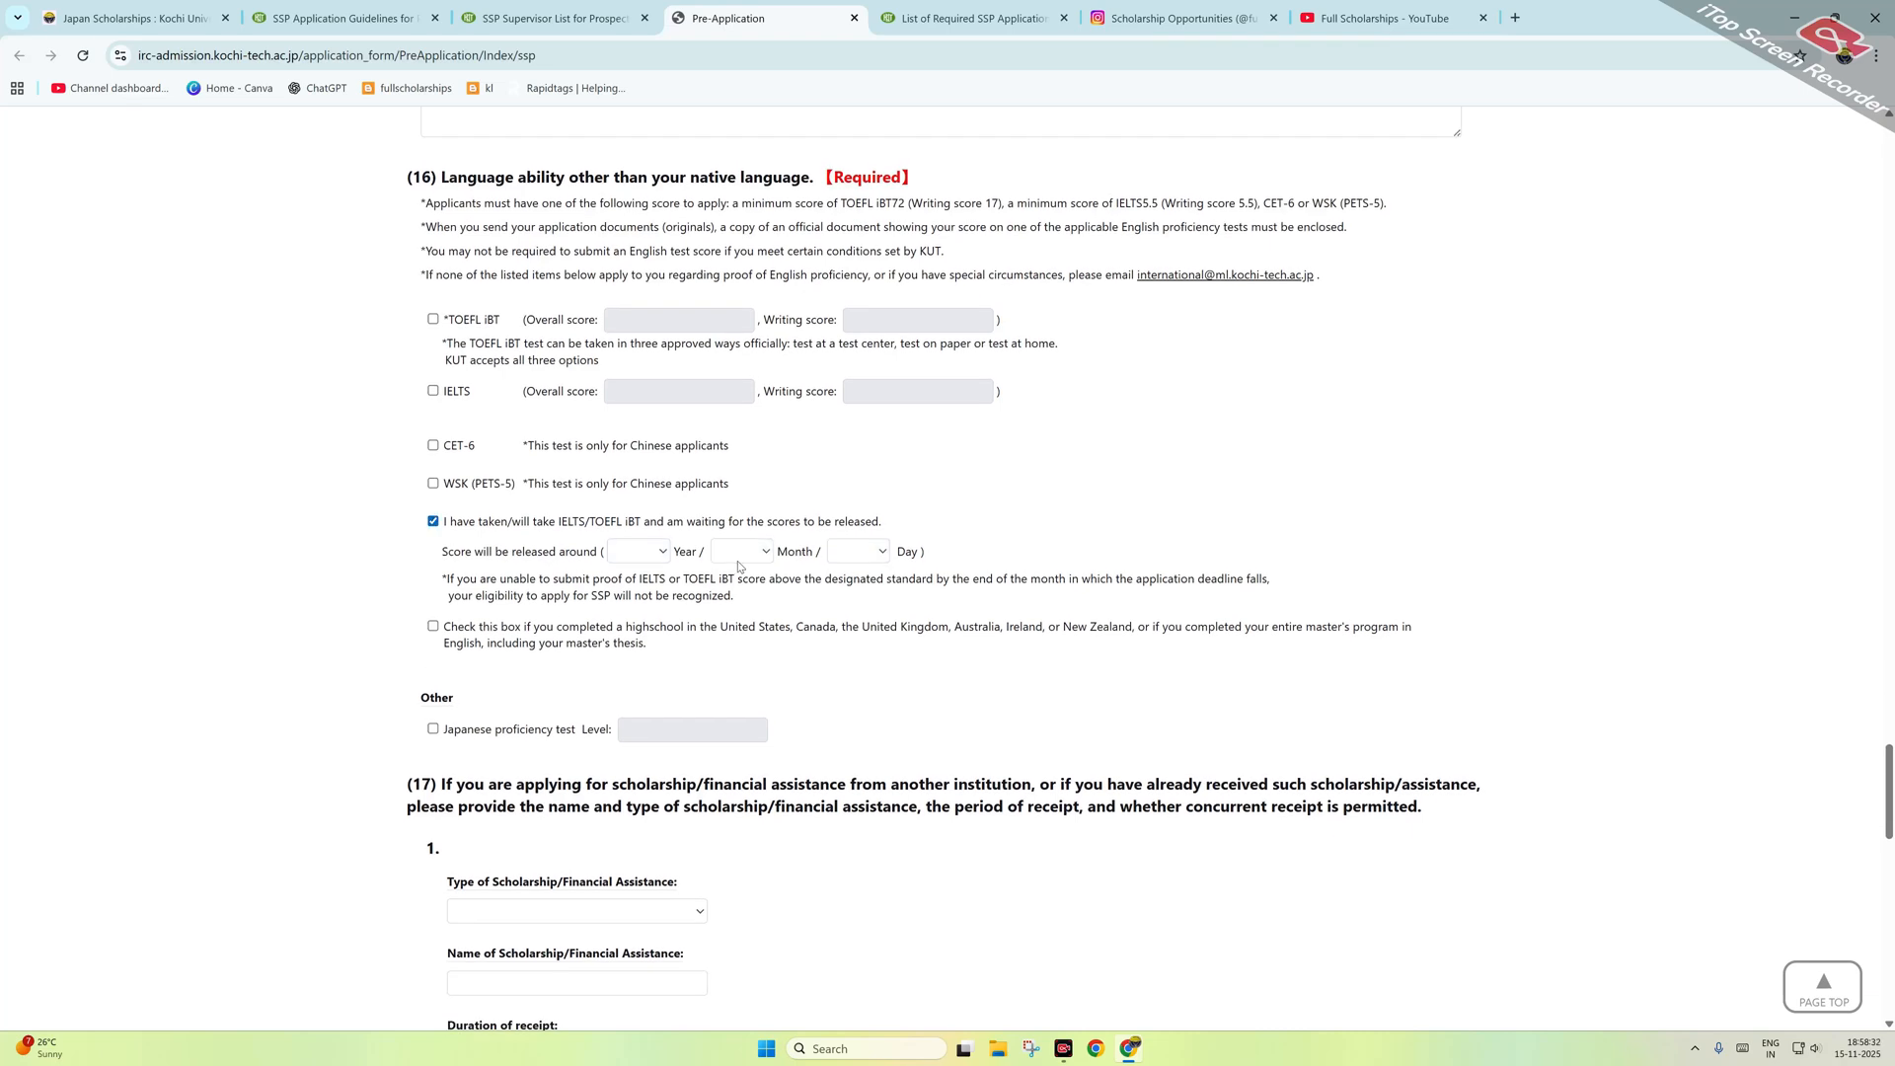
left_click(636, 551)
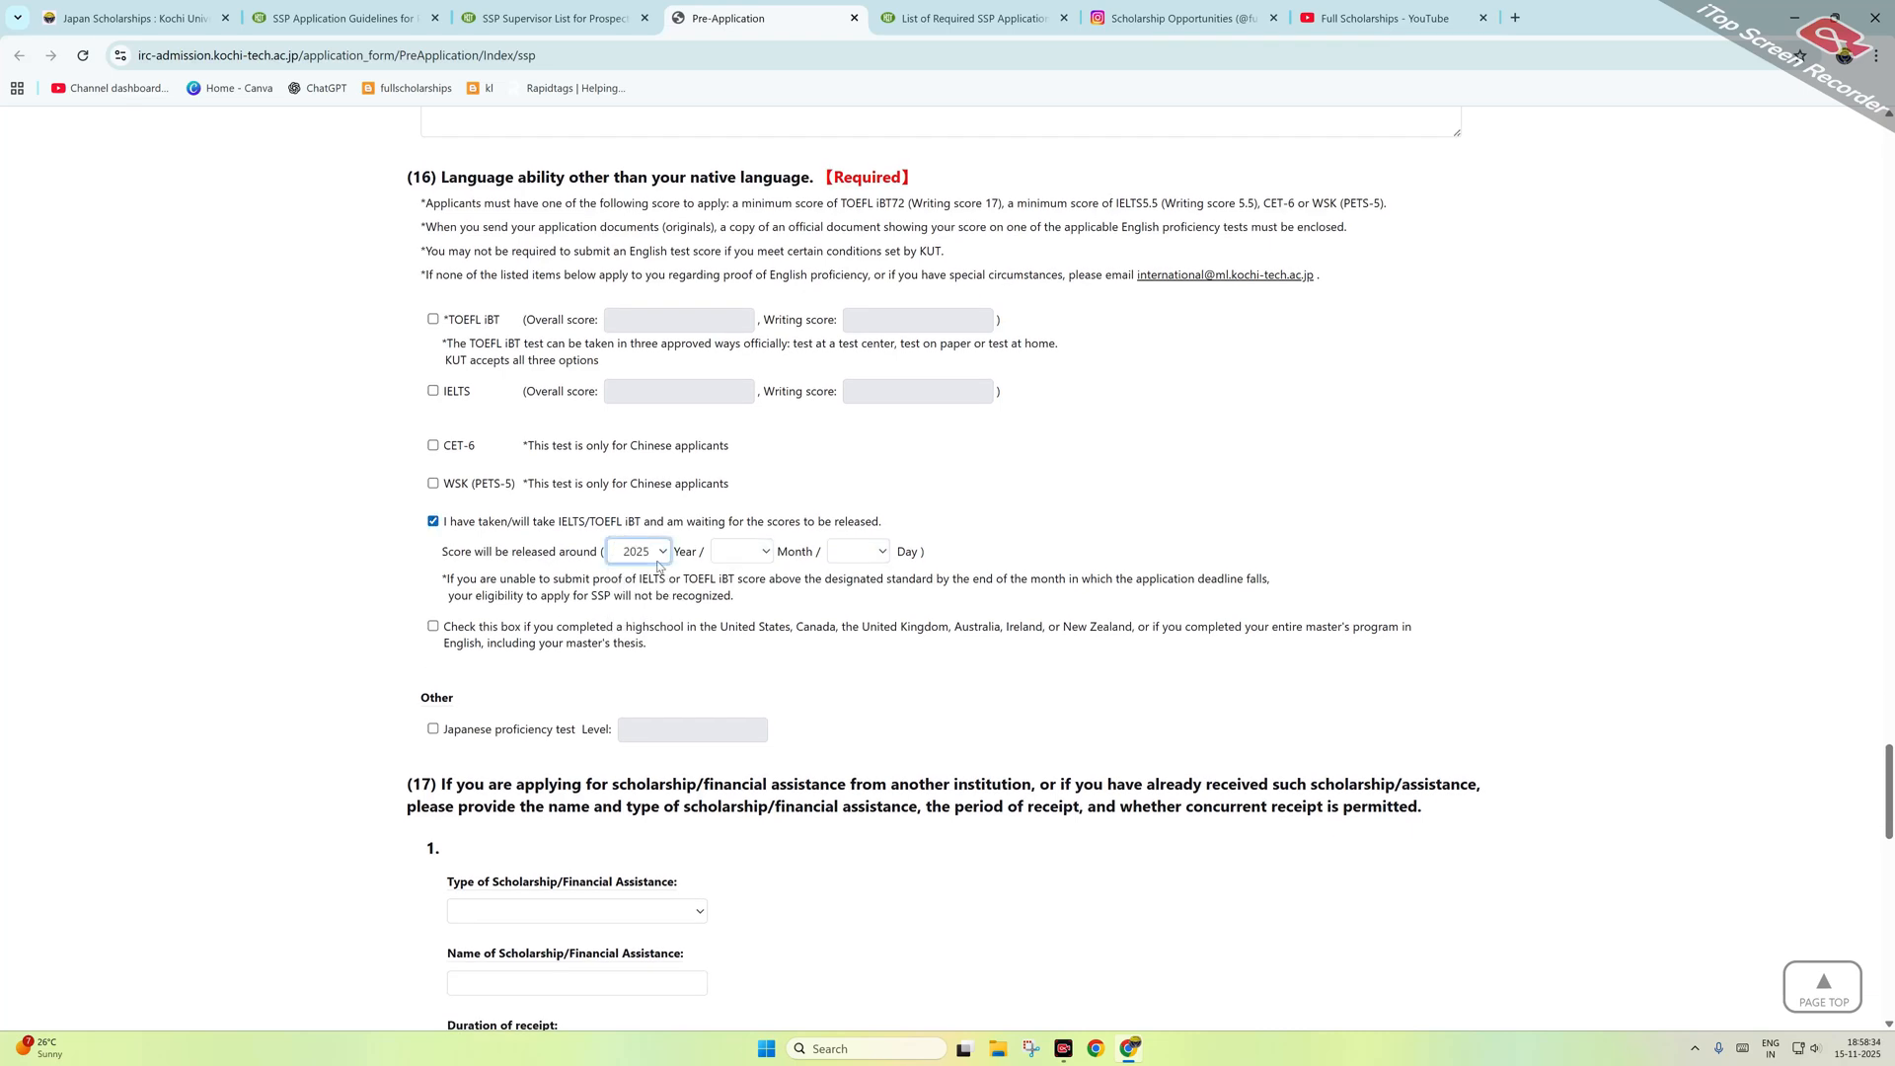
left_click(742, 550)
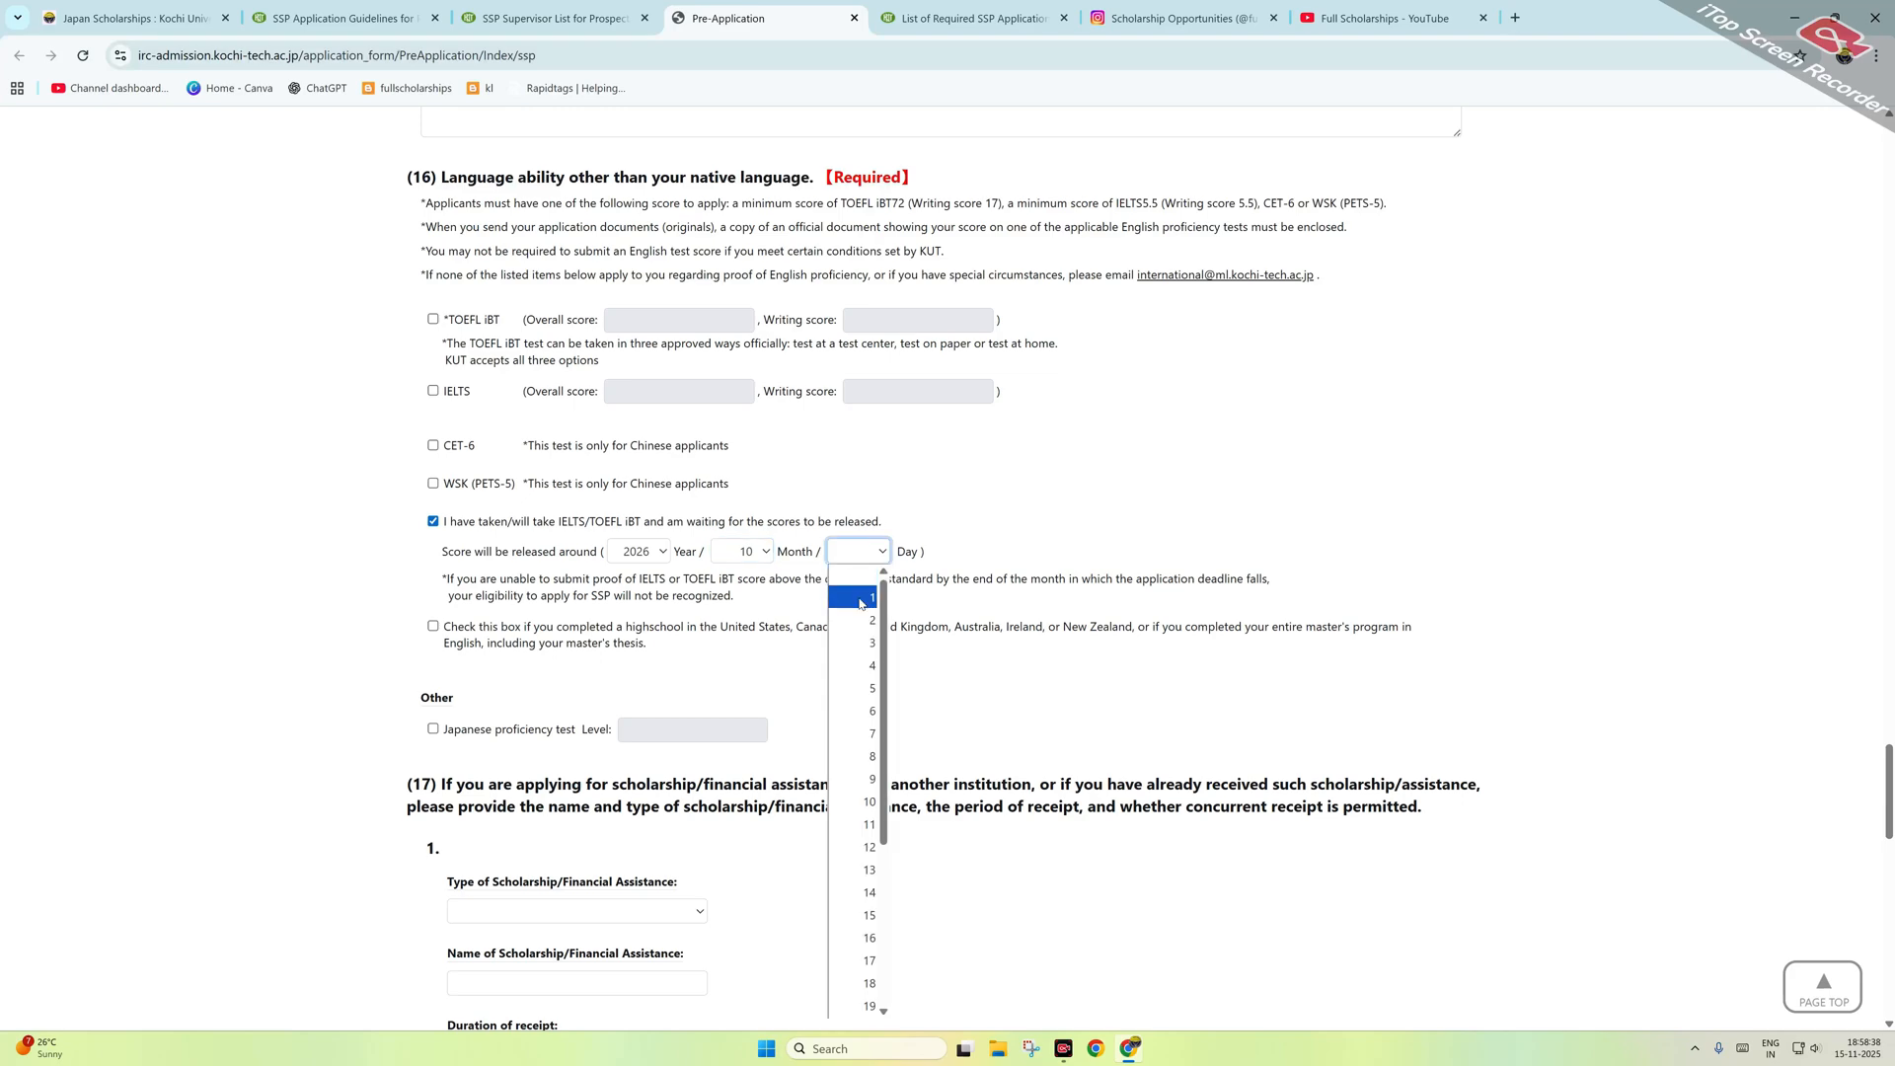
left_click(858, 599)
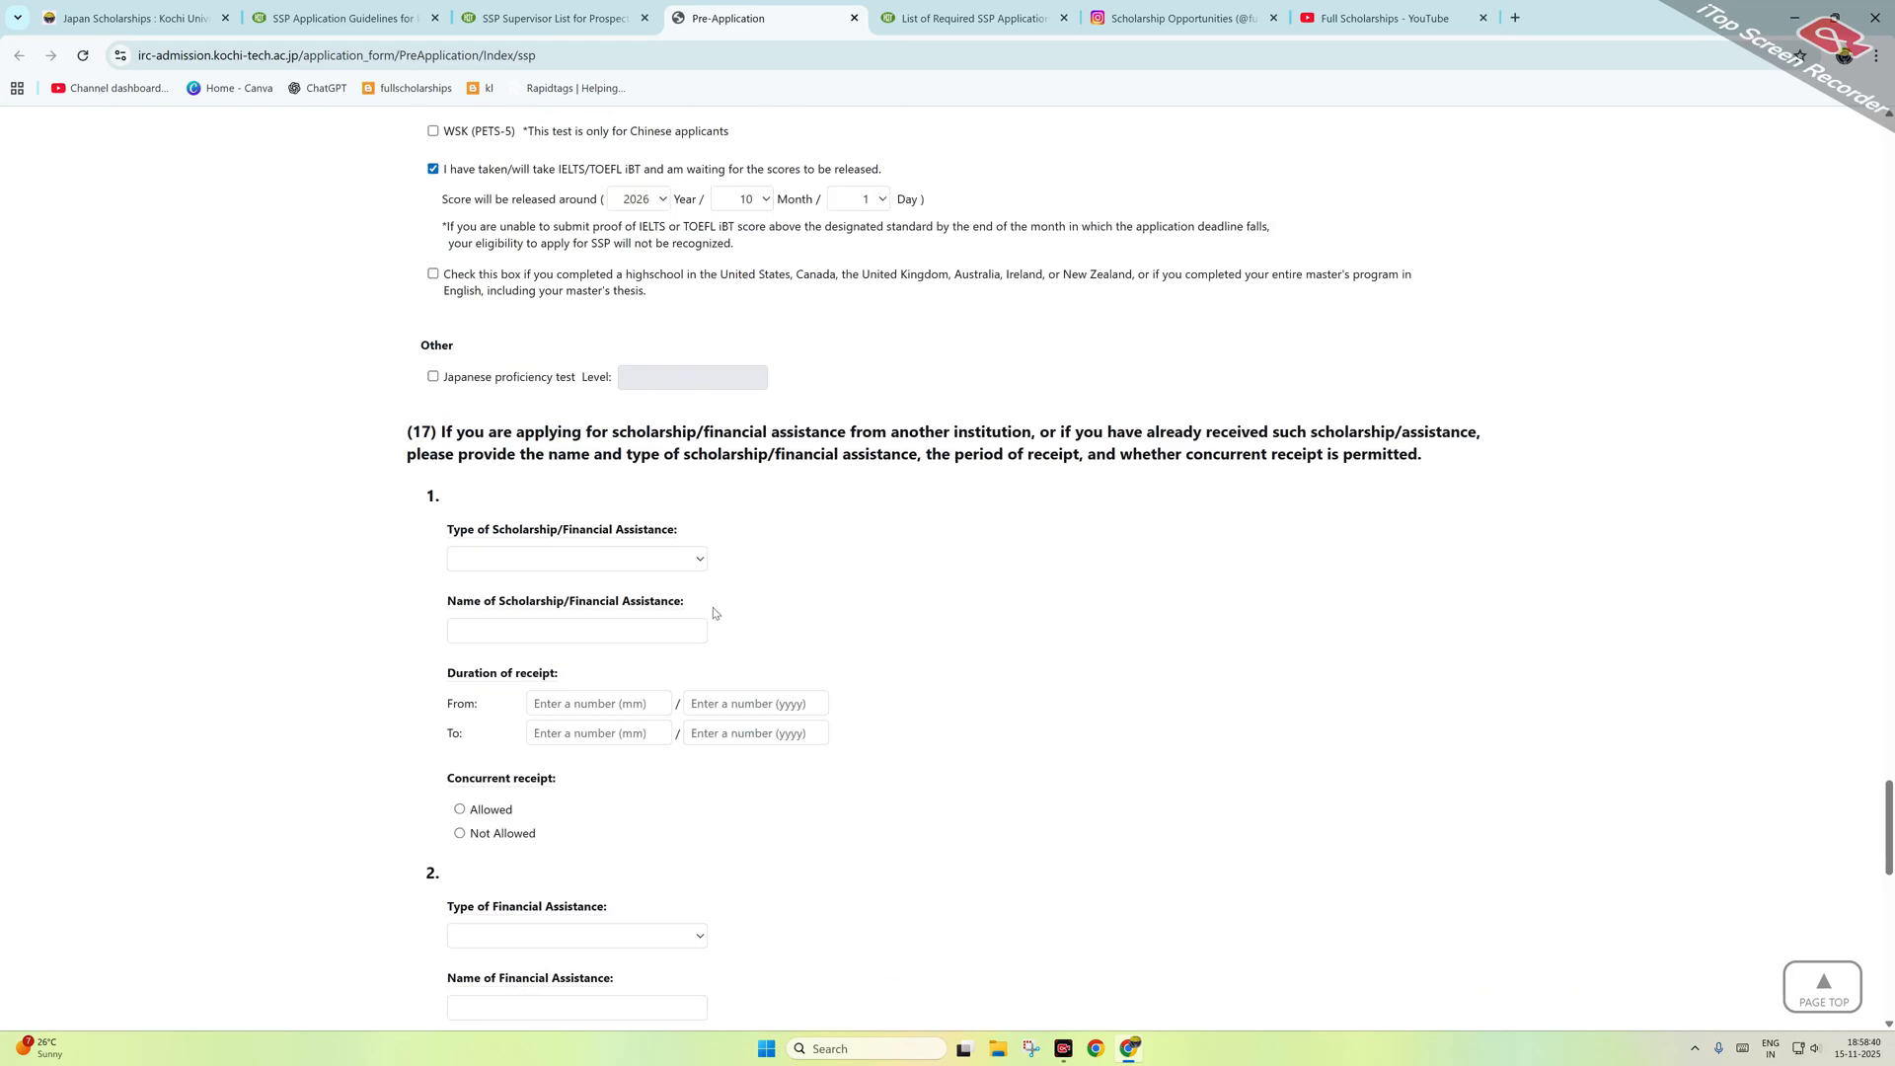
Add 'ssp scholarship' as a no-repayment scholarship, with concurrent receipt not allowed
left_click(577, 556)
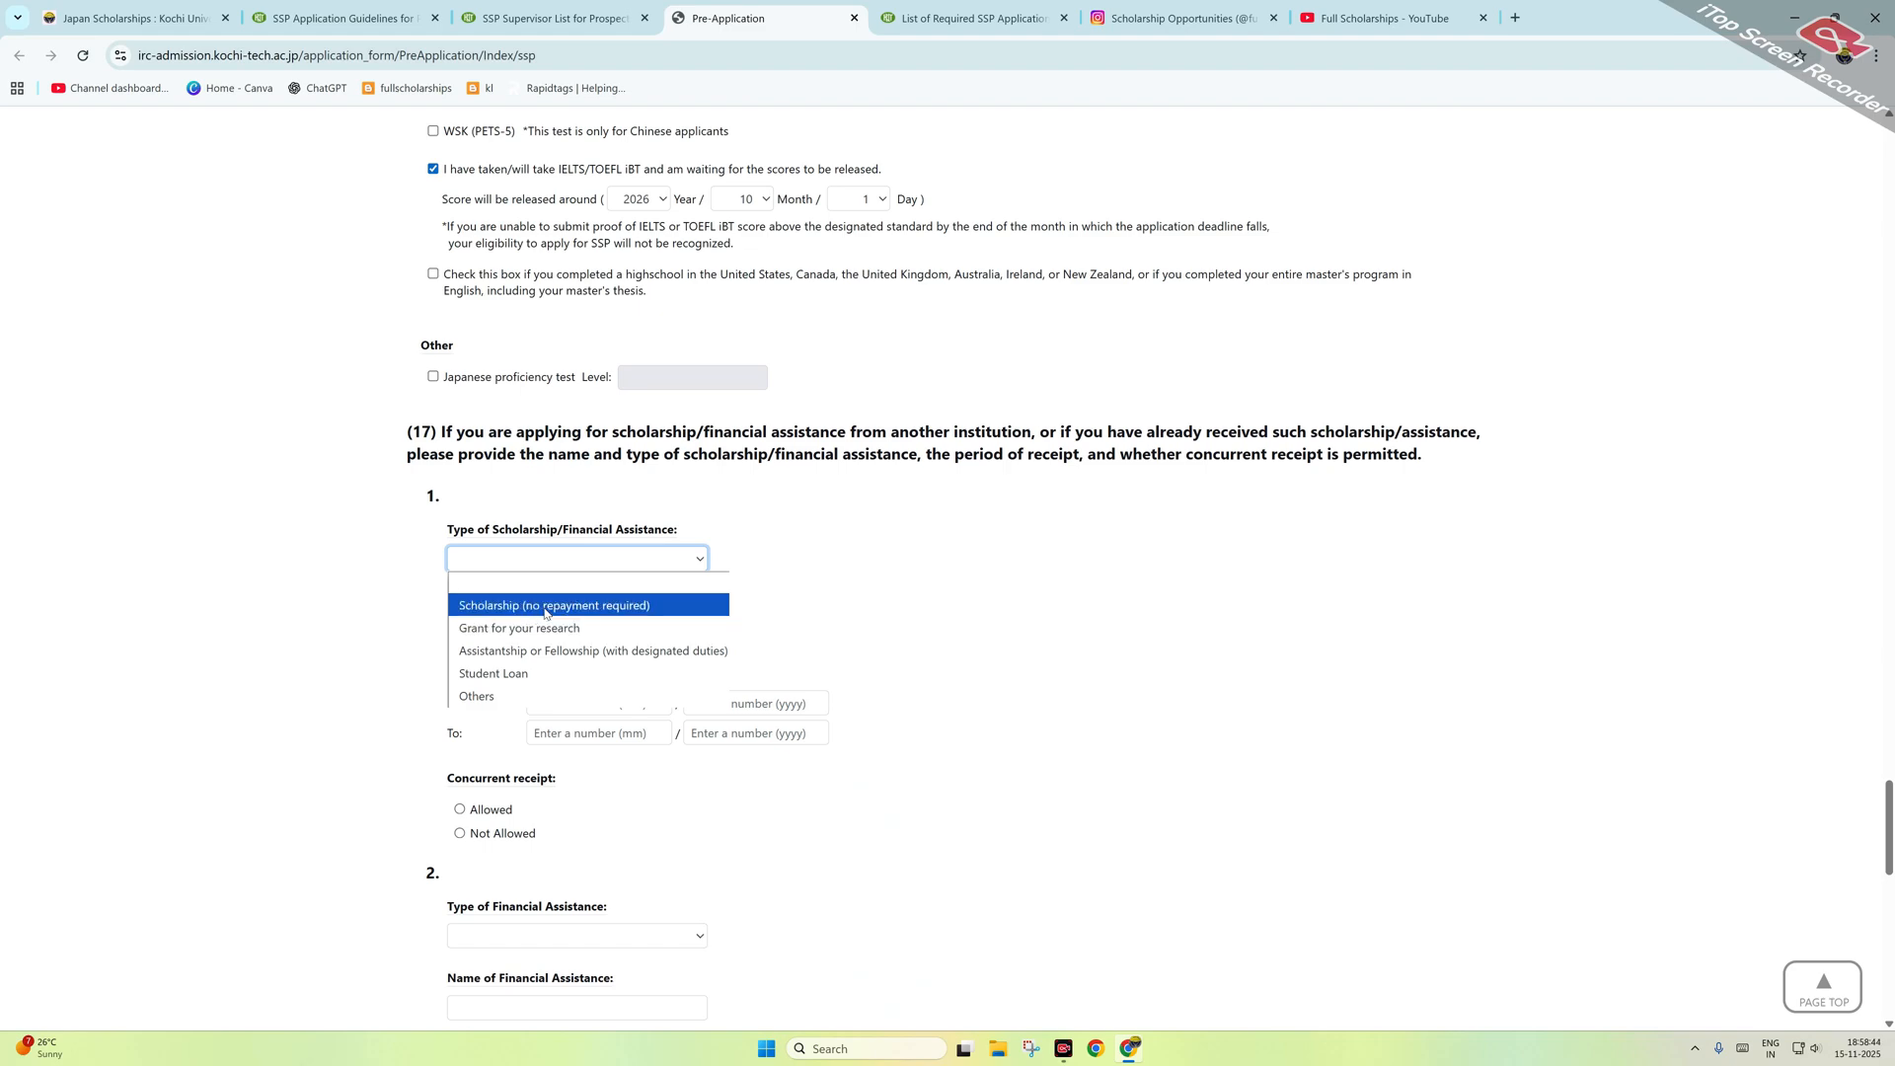
left_click(555, 604)
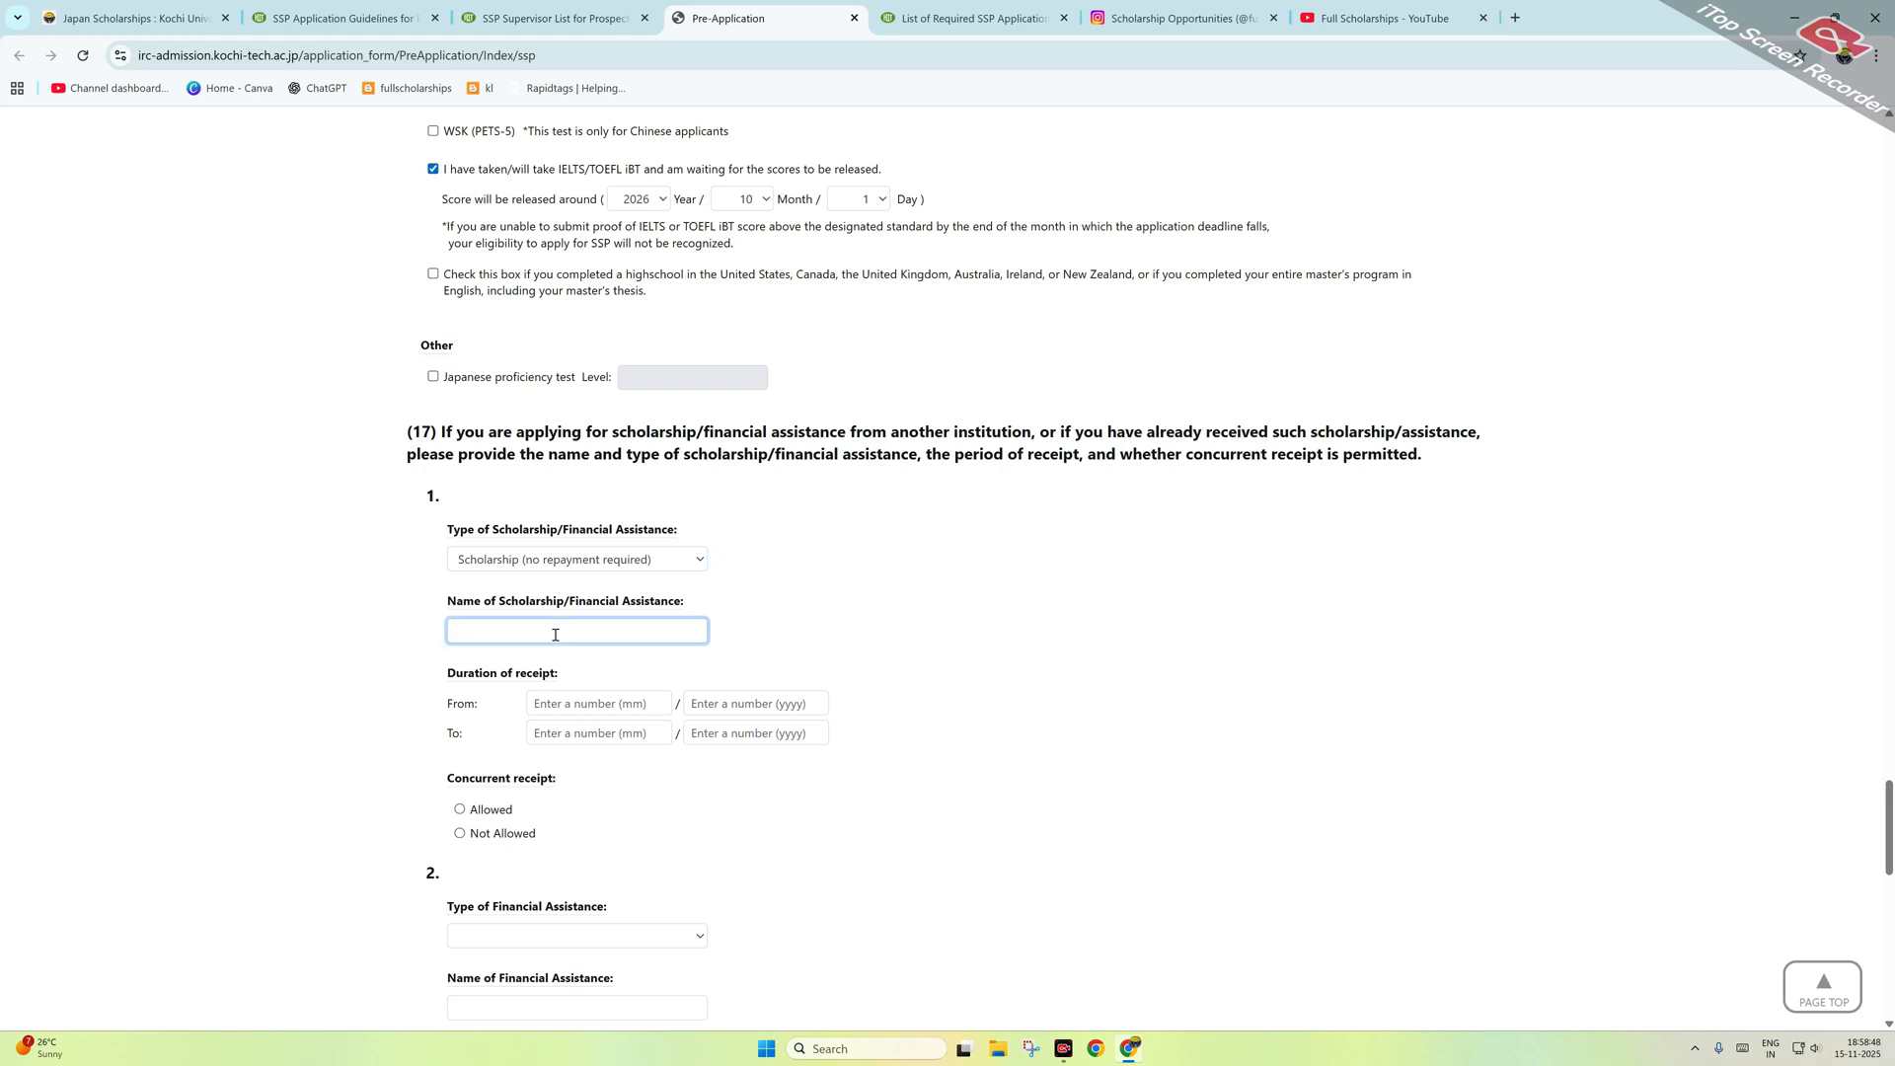
type("ssp scholars")
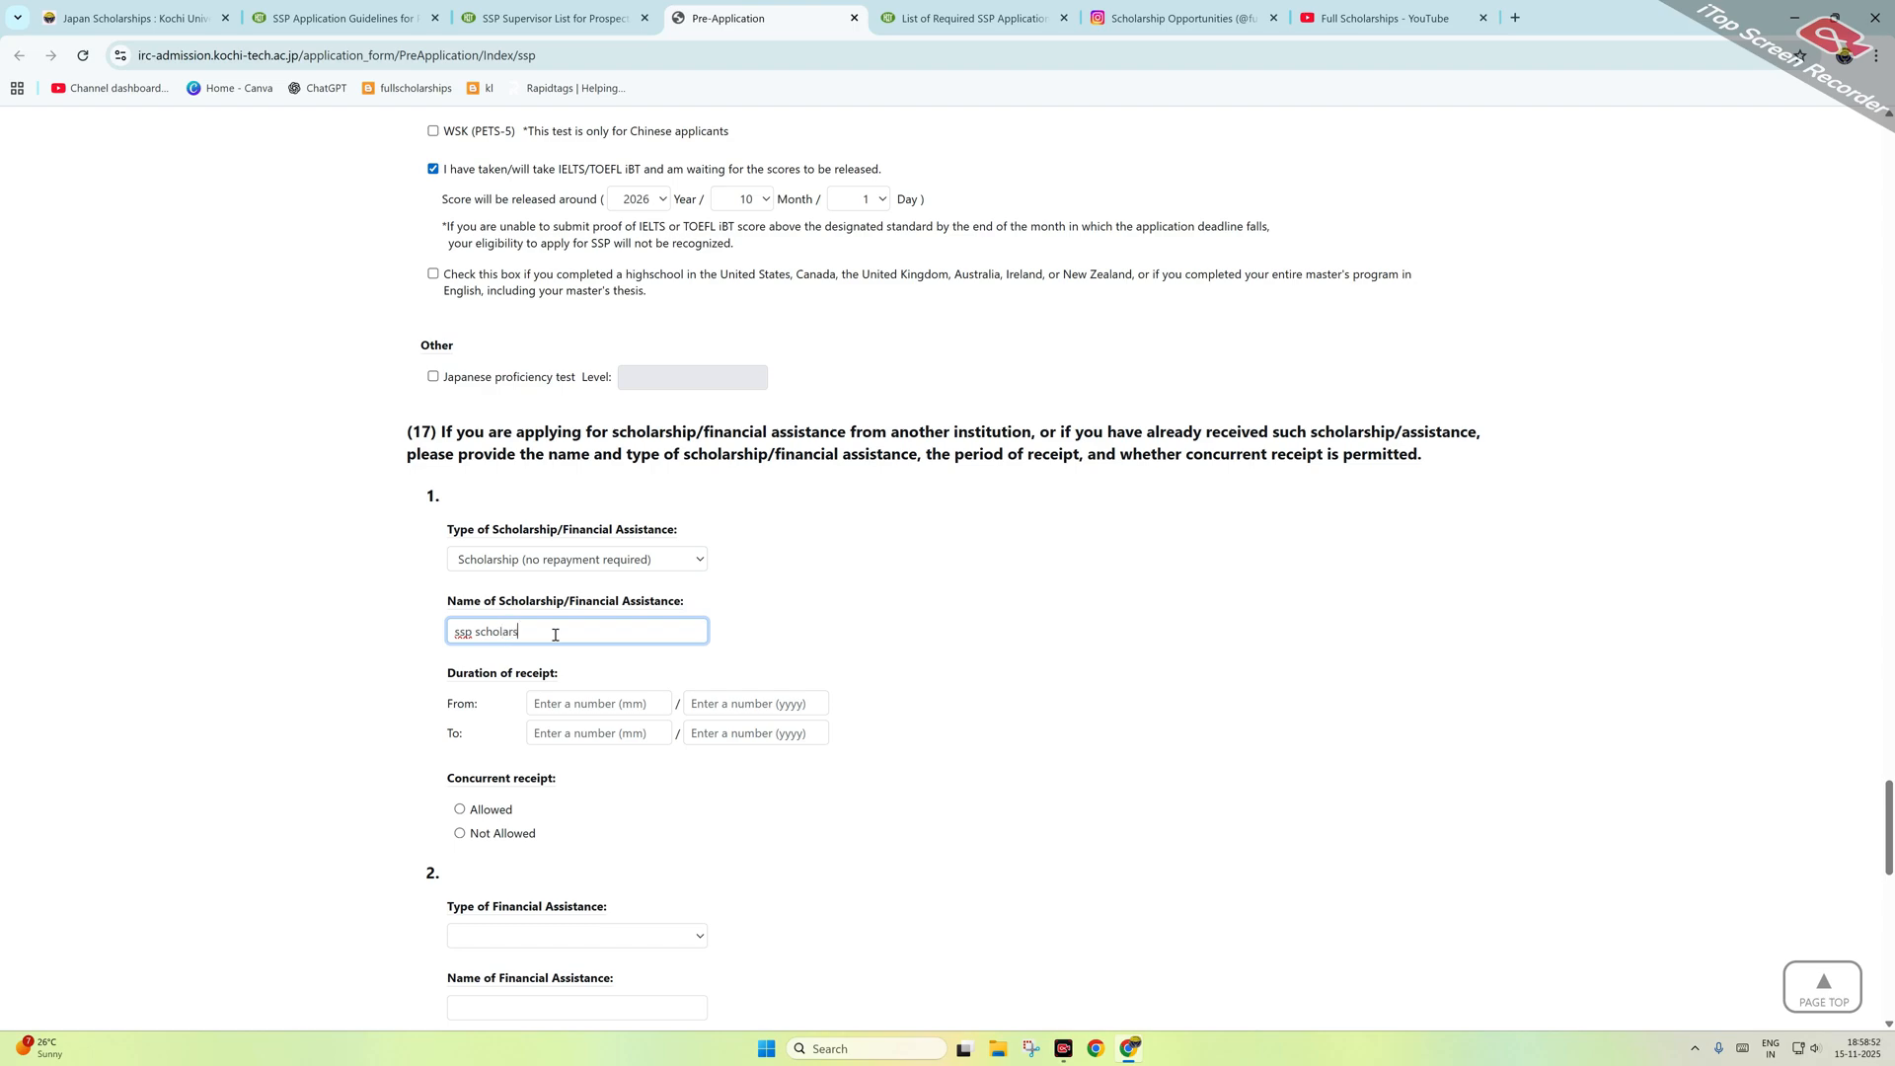
type("hip")
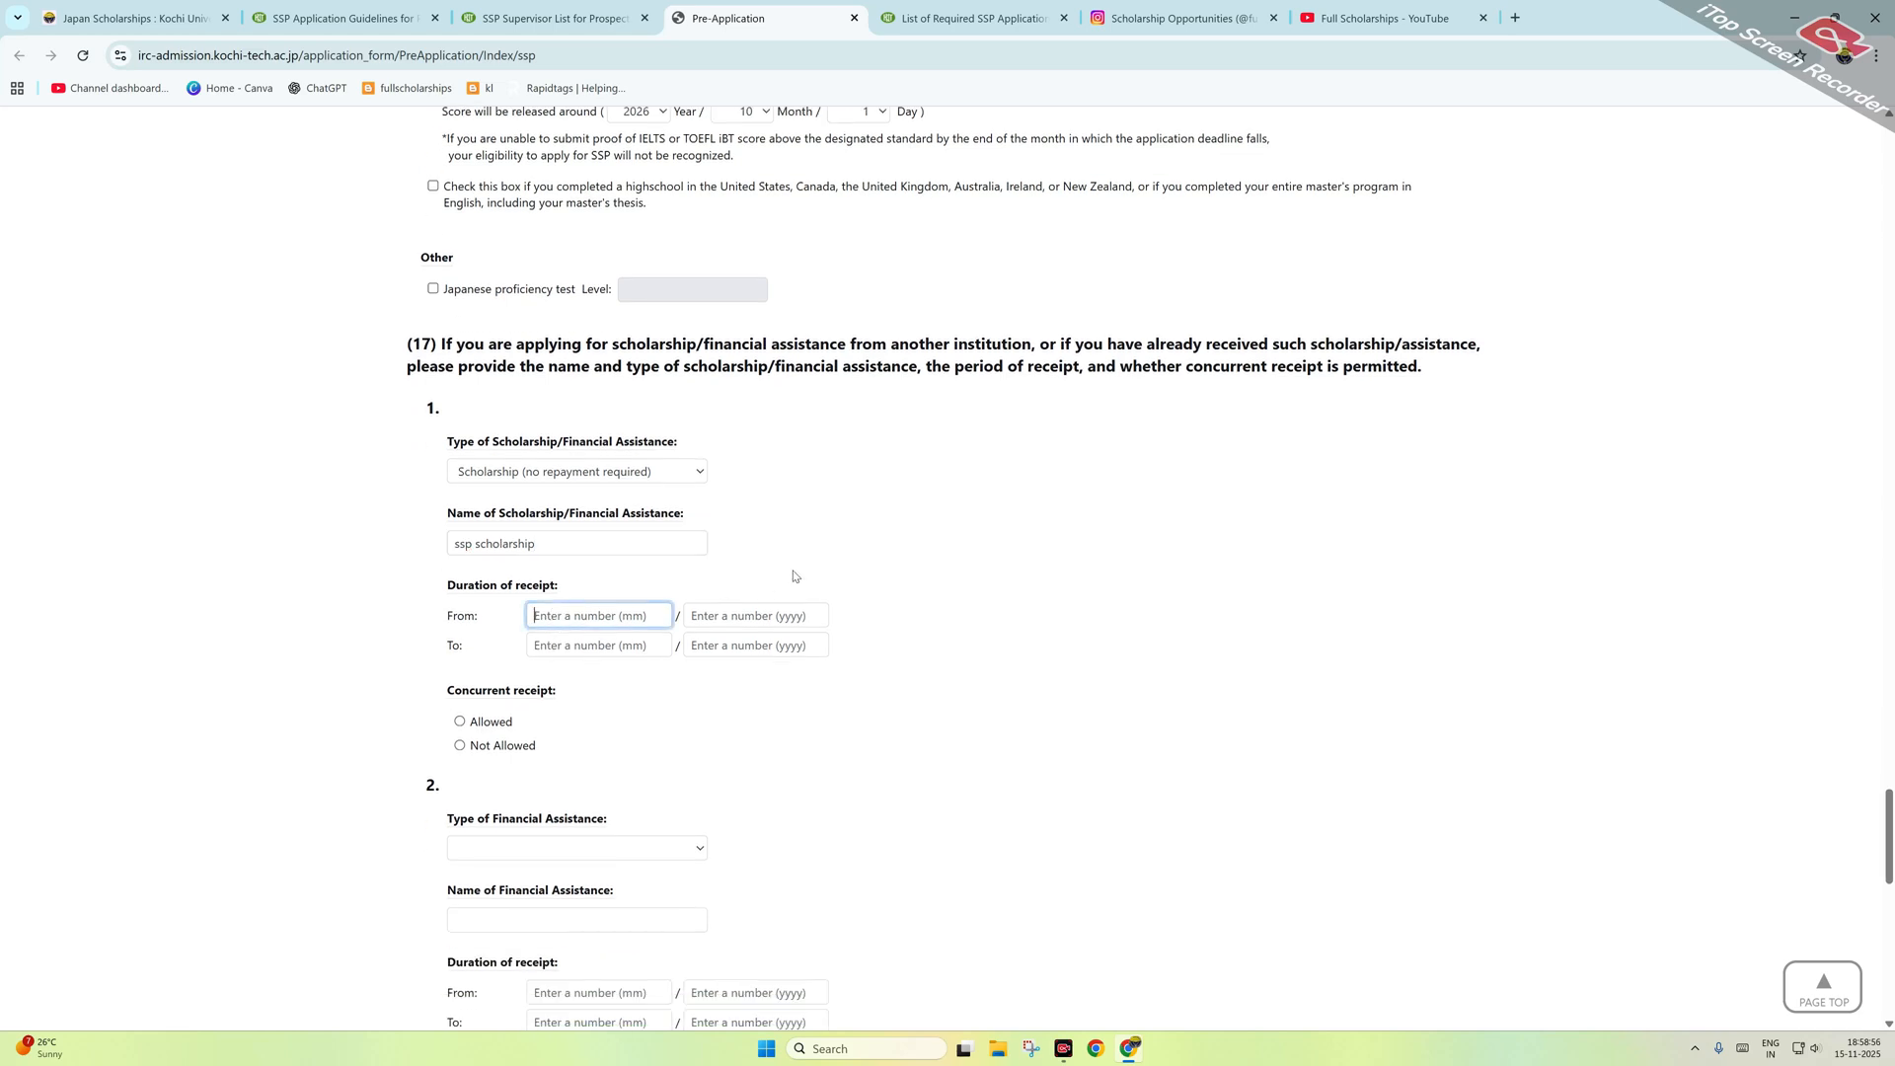
scroll("down", 3)
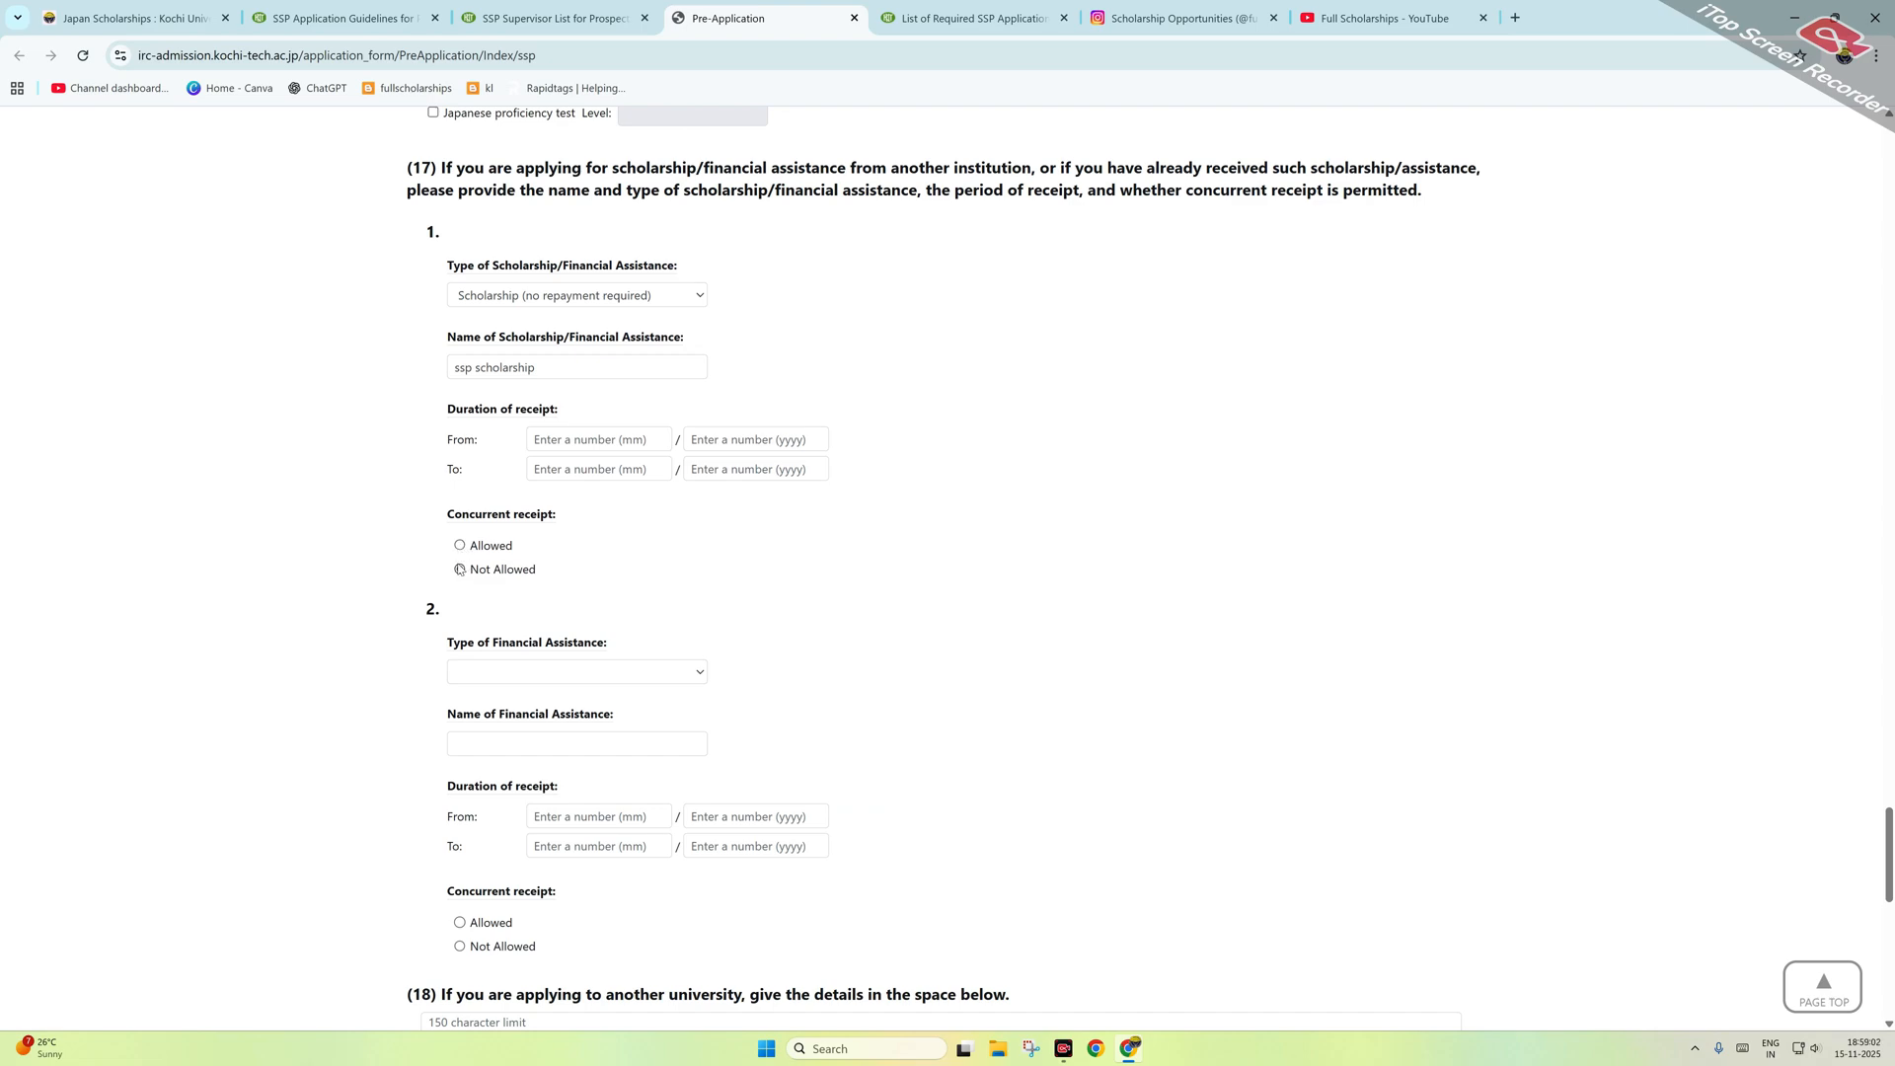
left_click(576, 671)
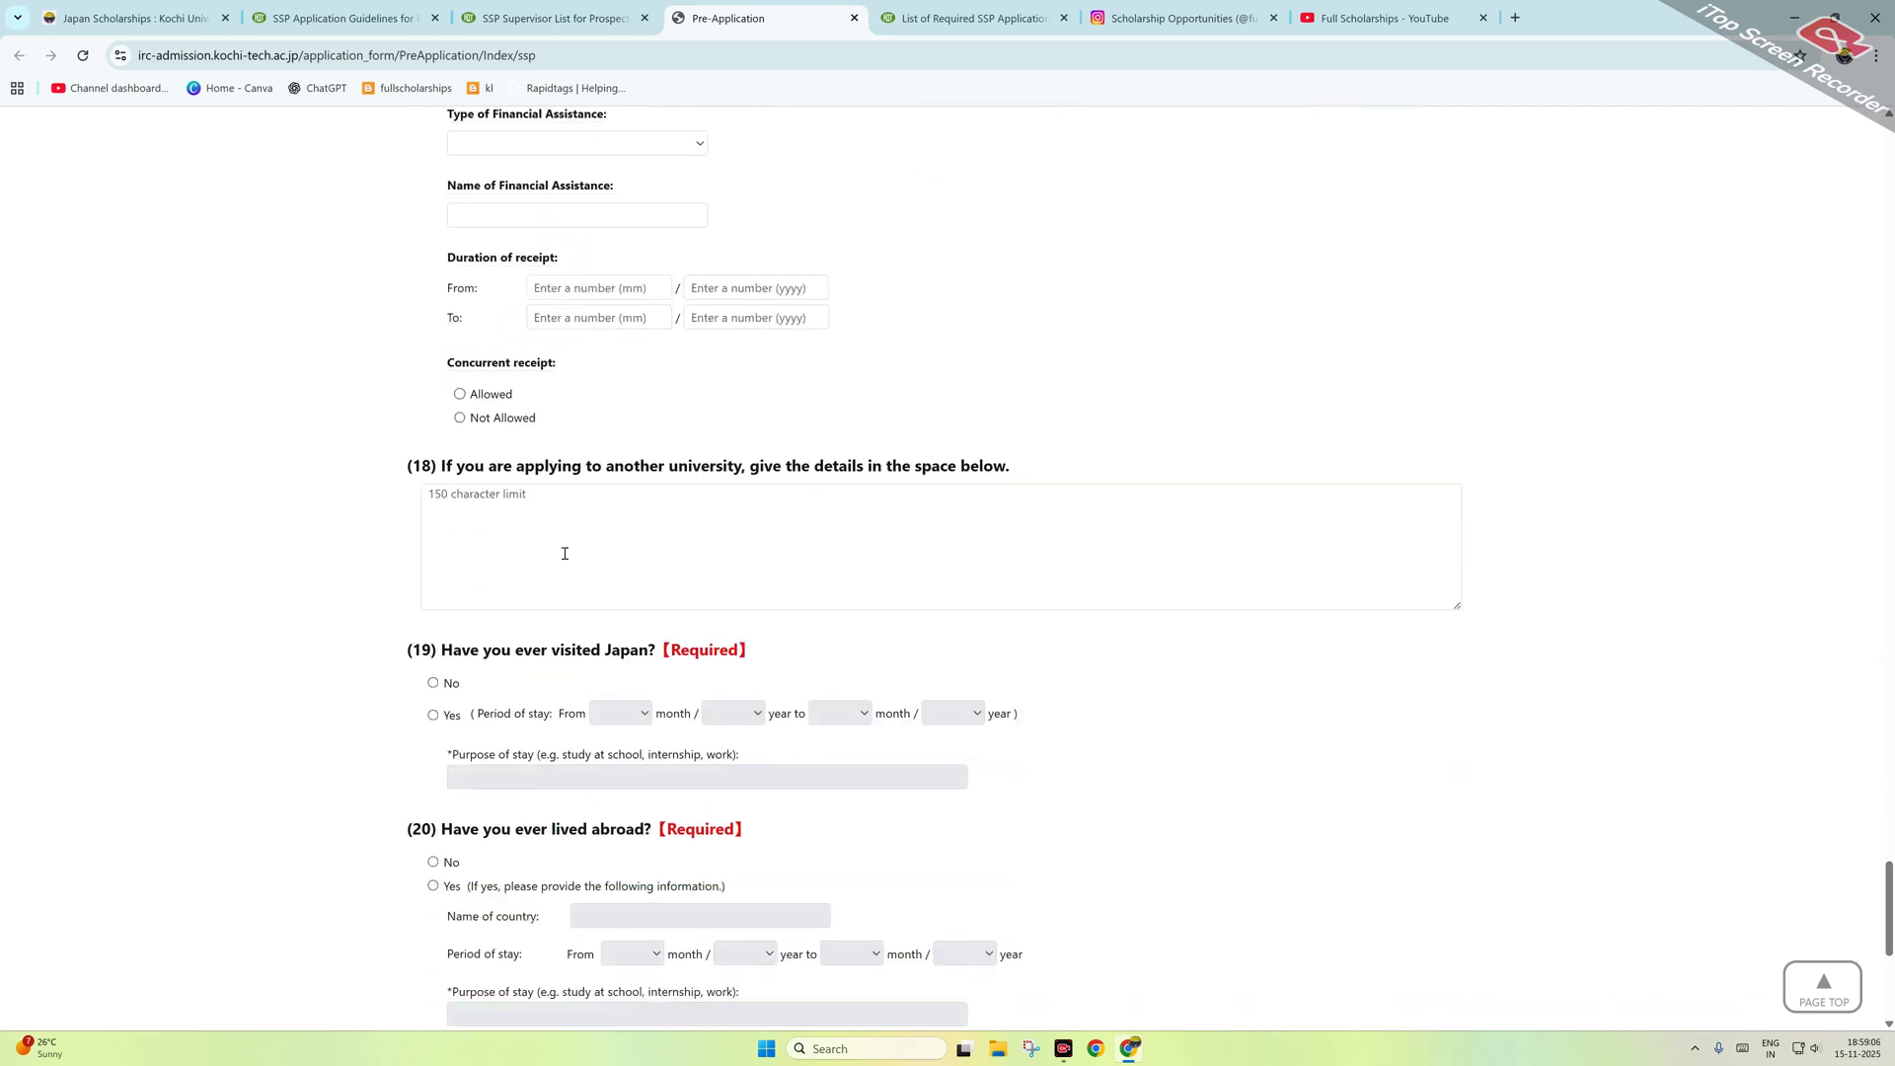
Tick 'Return to your current occupation' as a post-doctoral plan
scroll("down", 3)
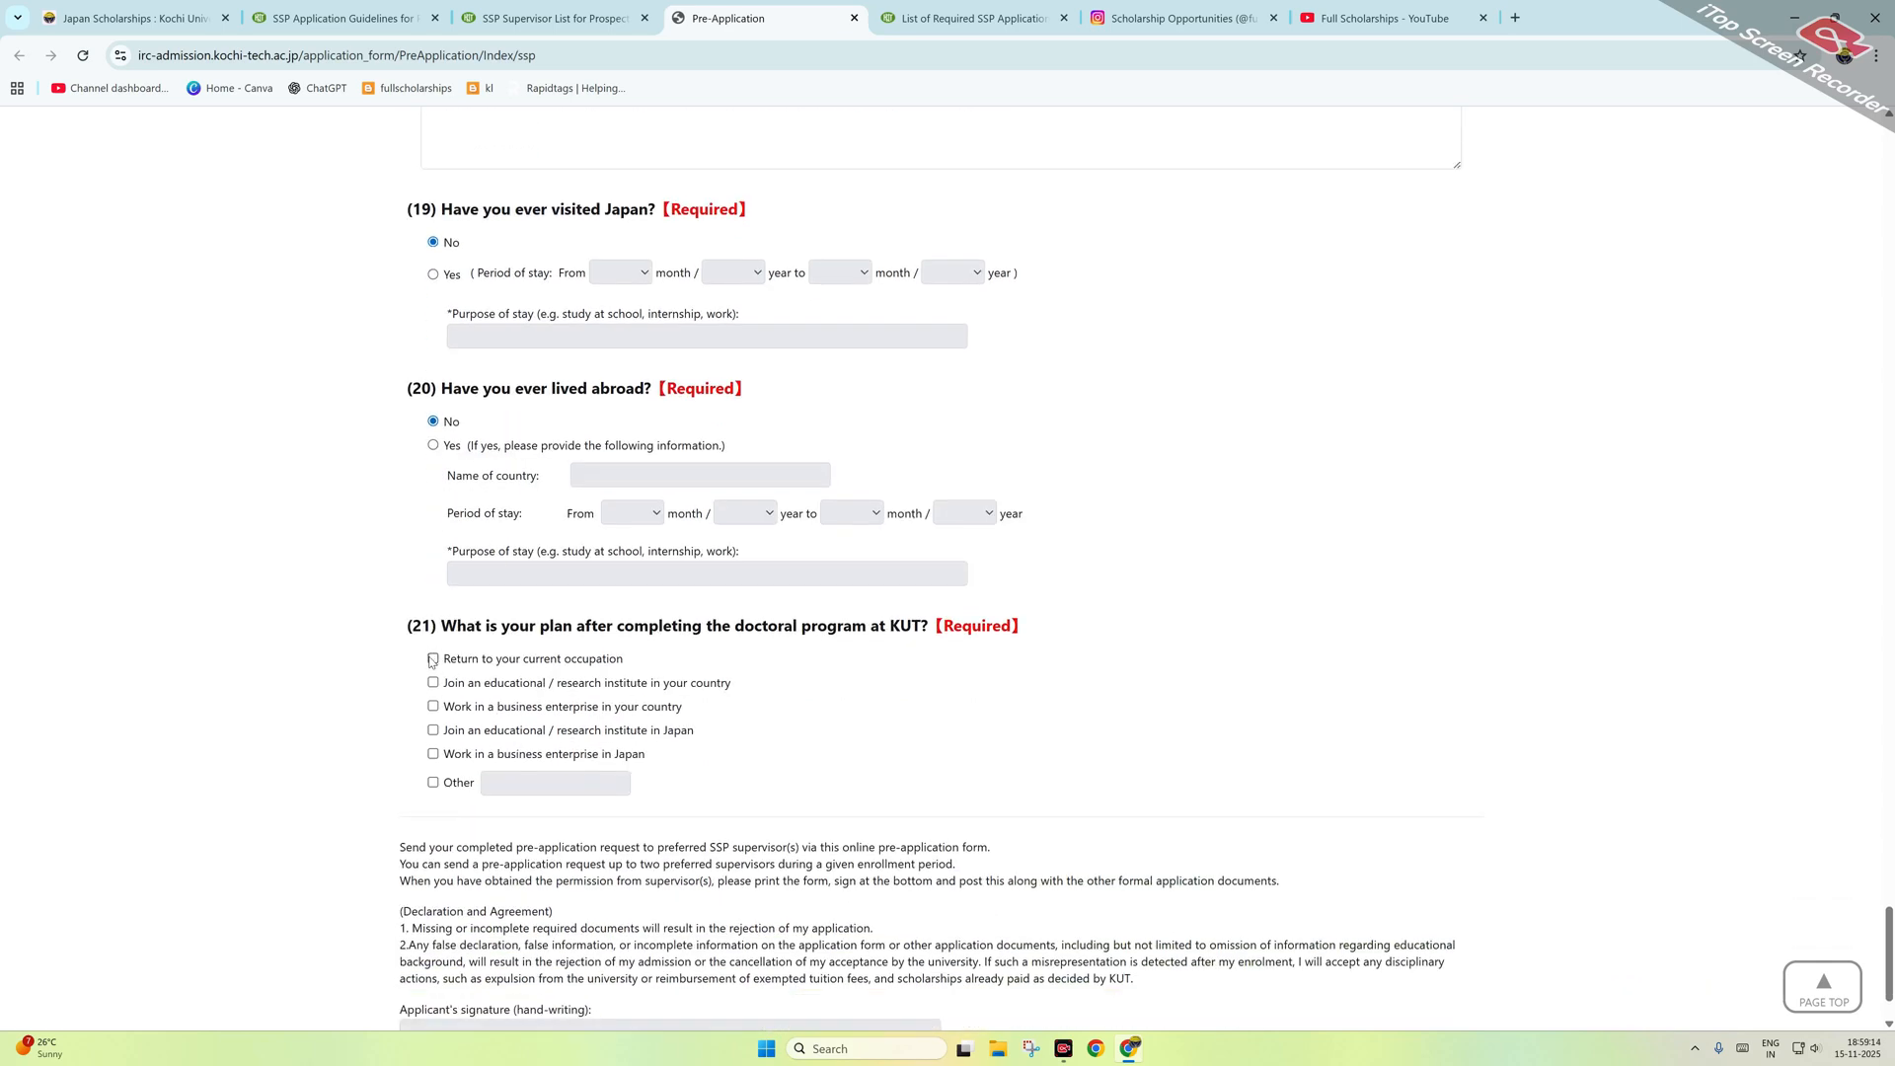
left_click(432, 658)
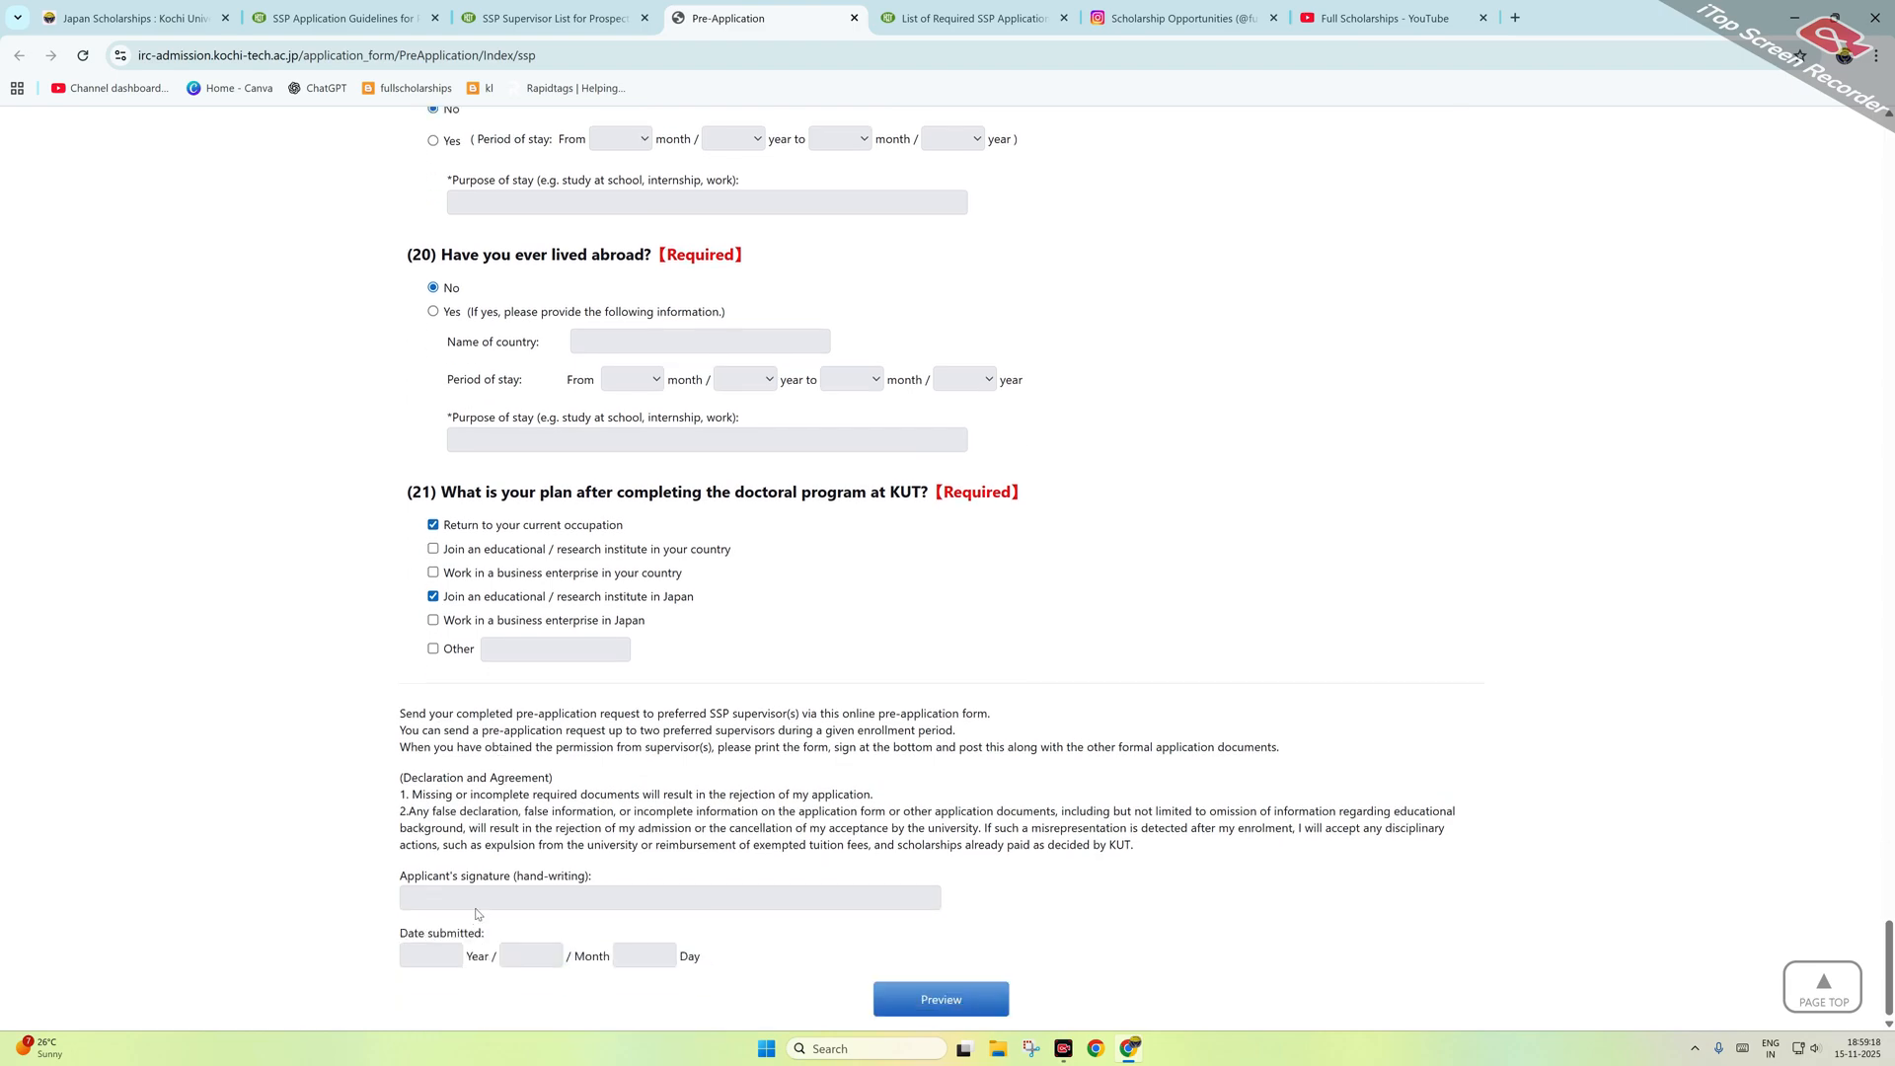
mouse_move(491, 898)
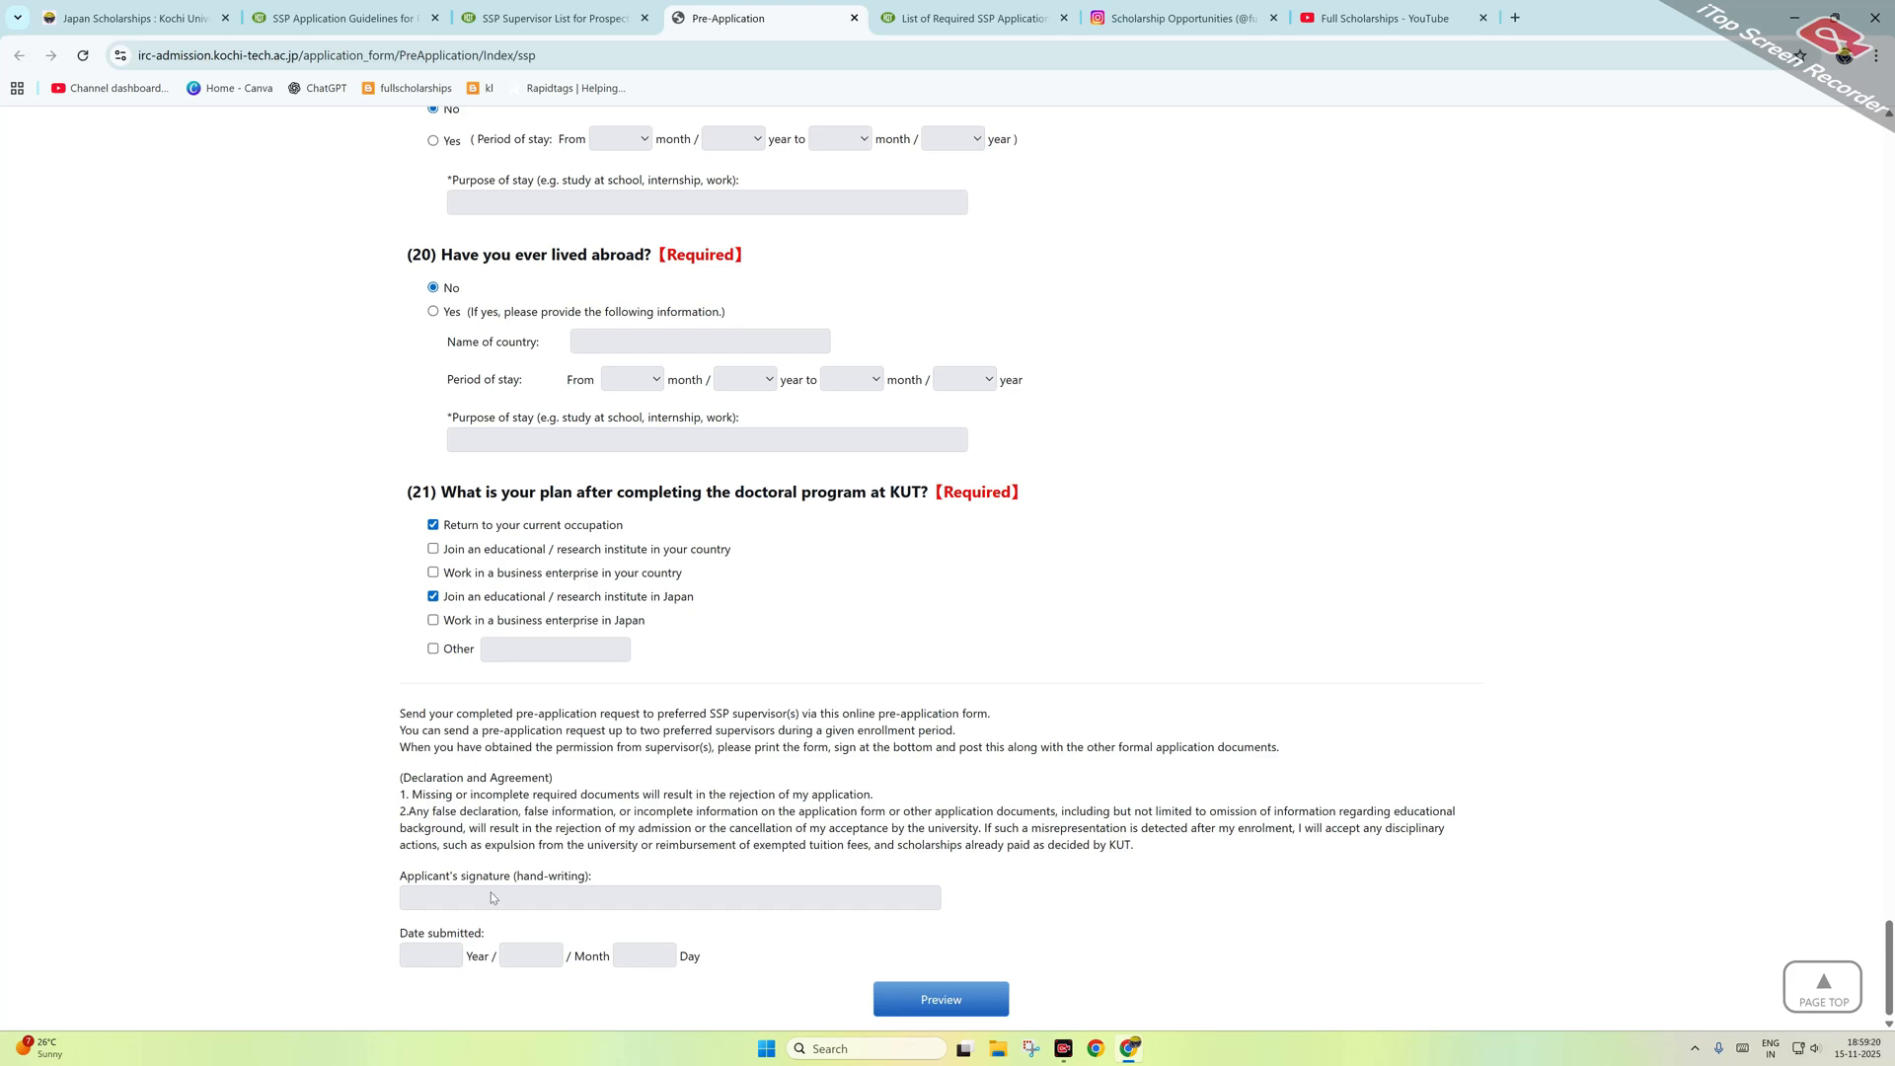
mouse_move(748, 673)
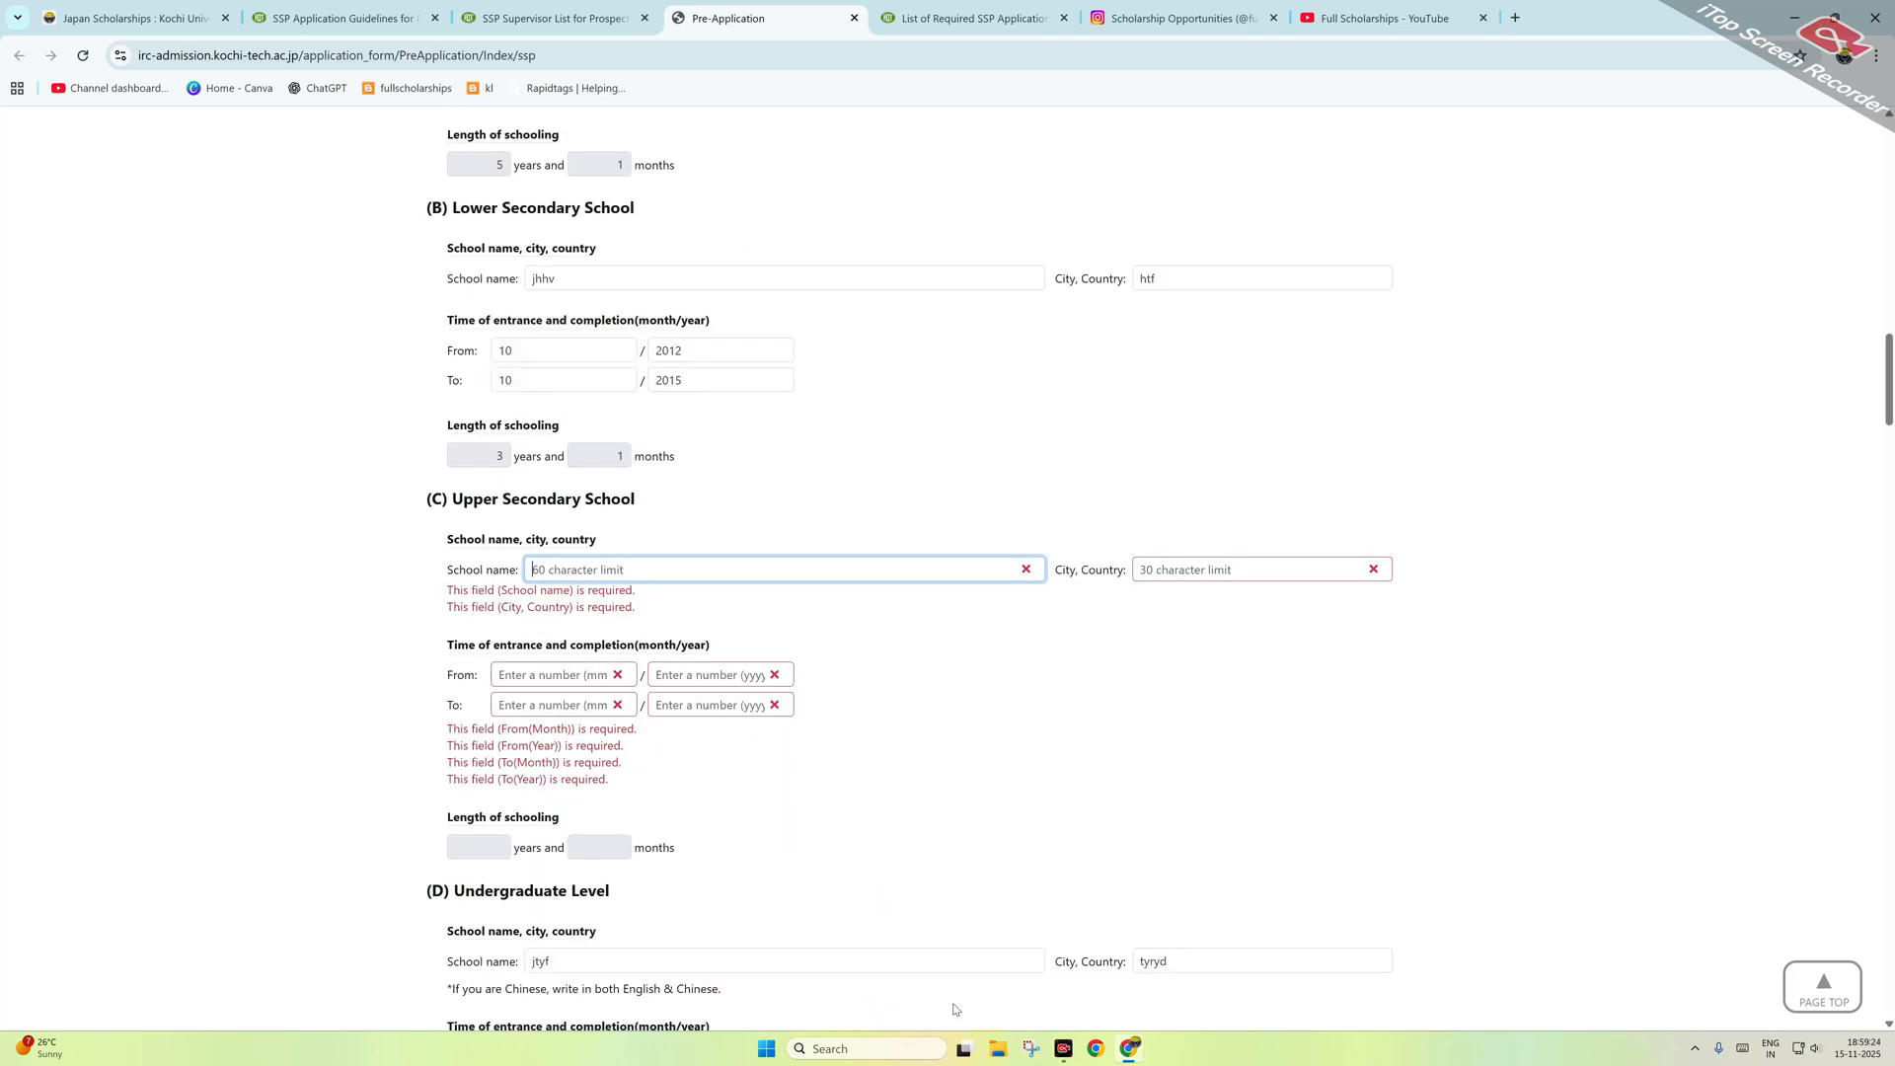
Enter upper secondary school name 'hgfh', city 'kjhg', and its 2020–2024 dates
type("hgfh")
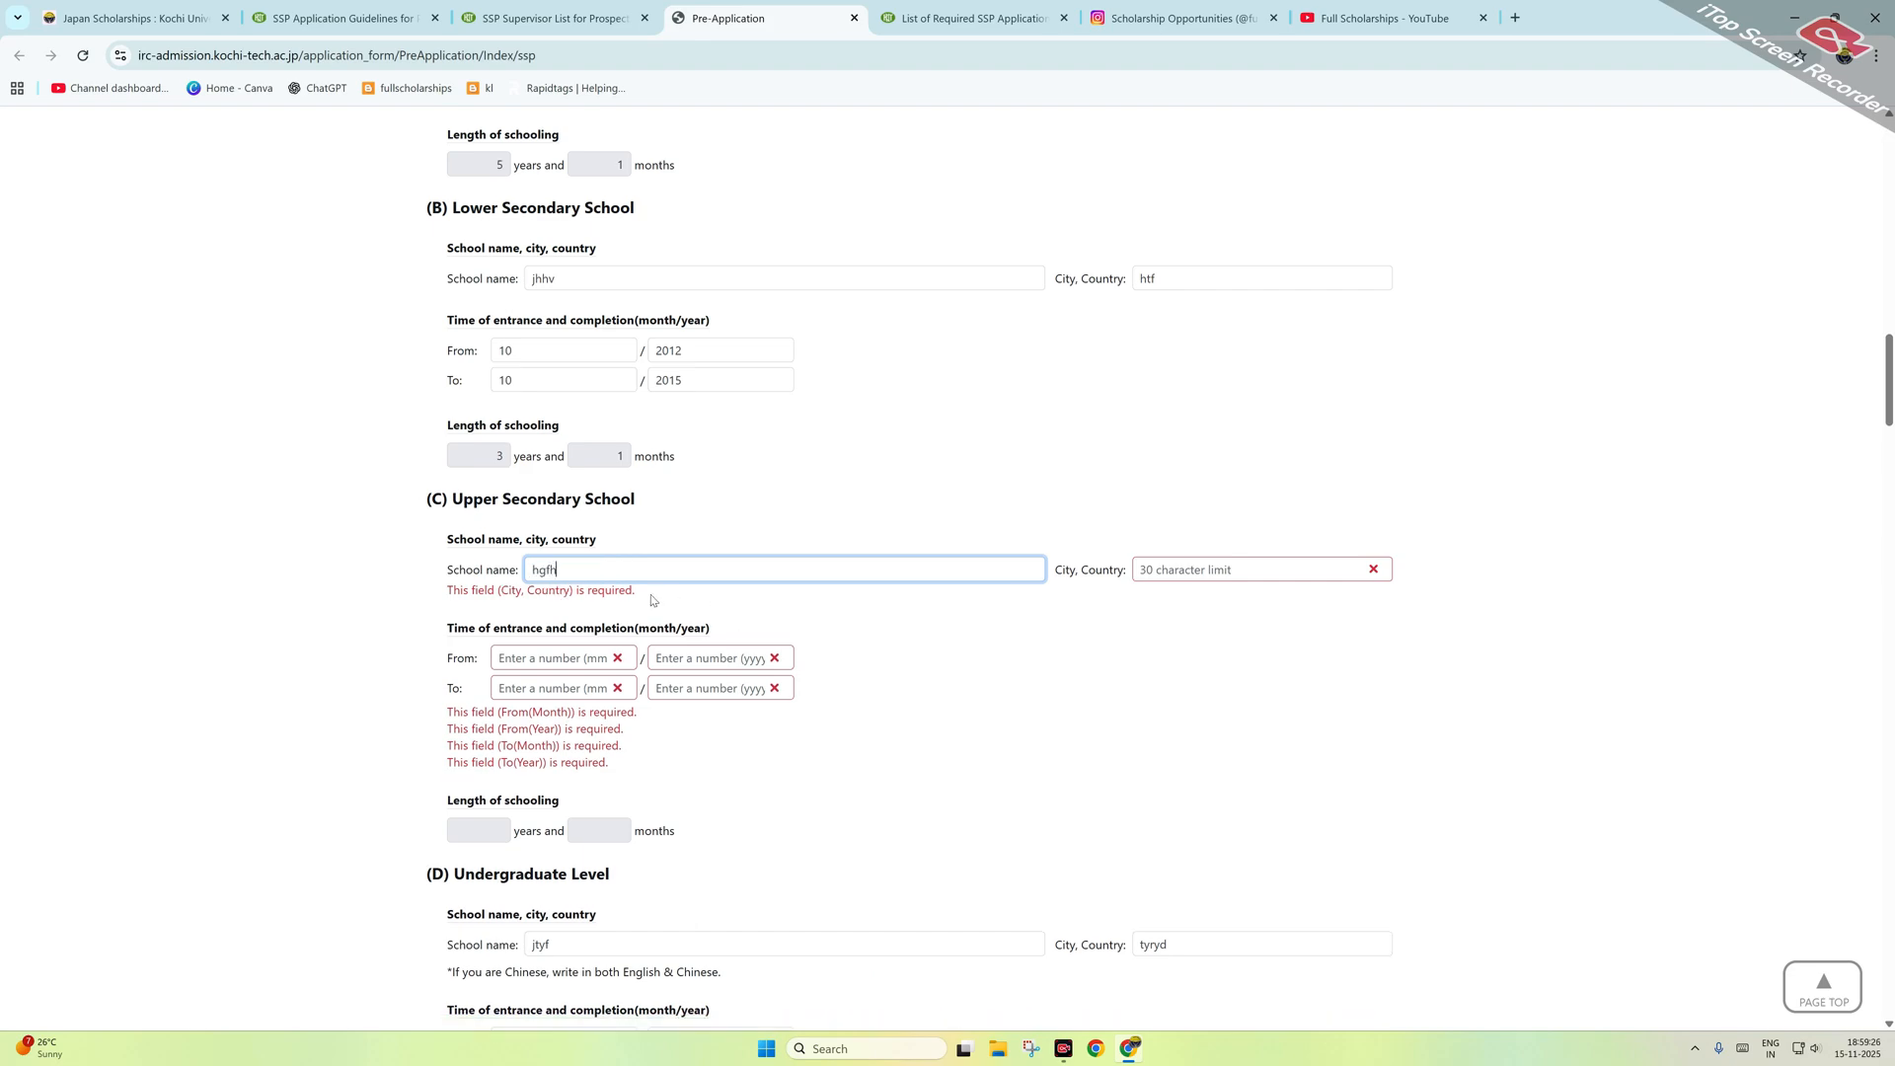
left_click(1251, 569)
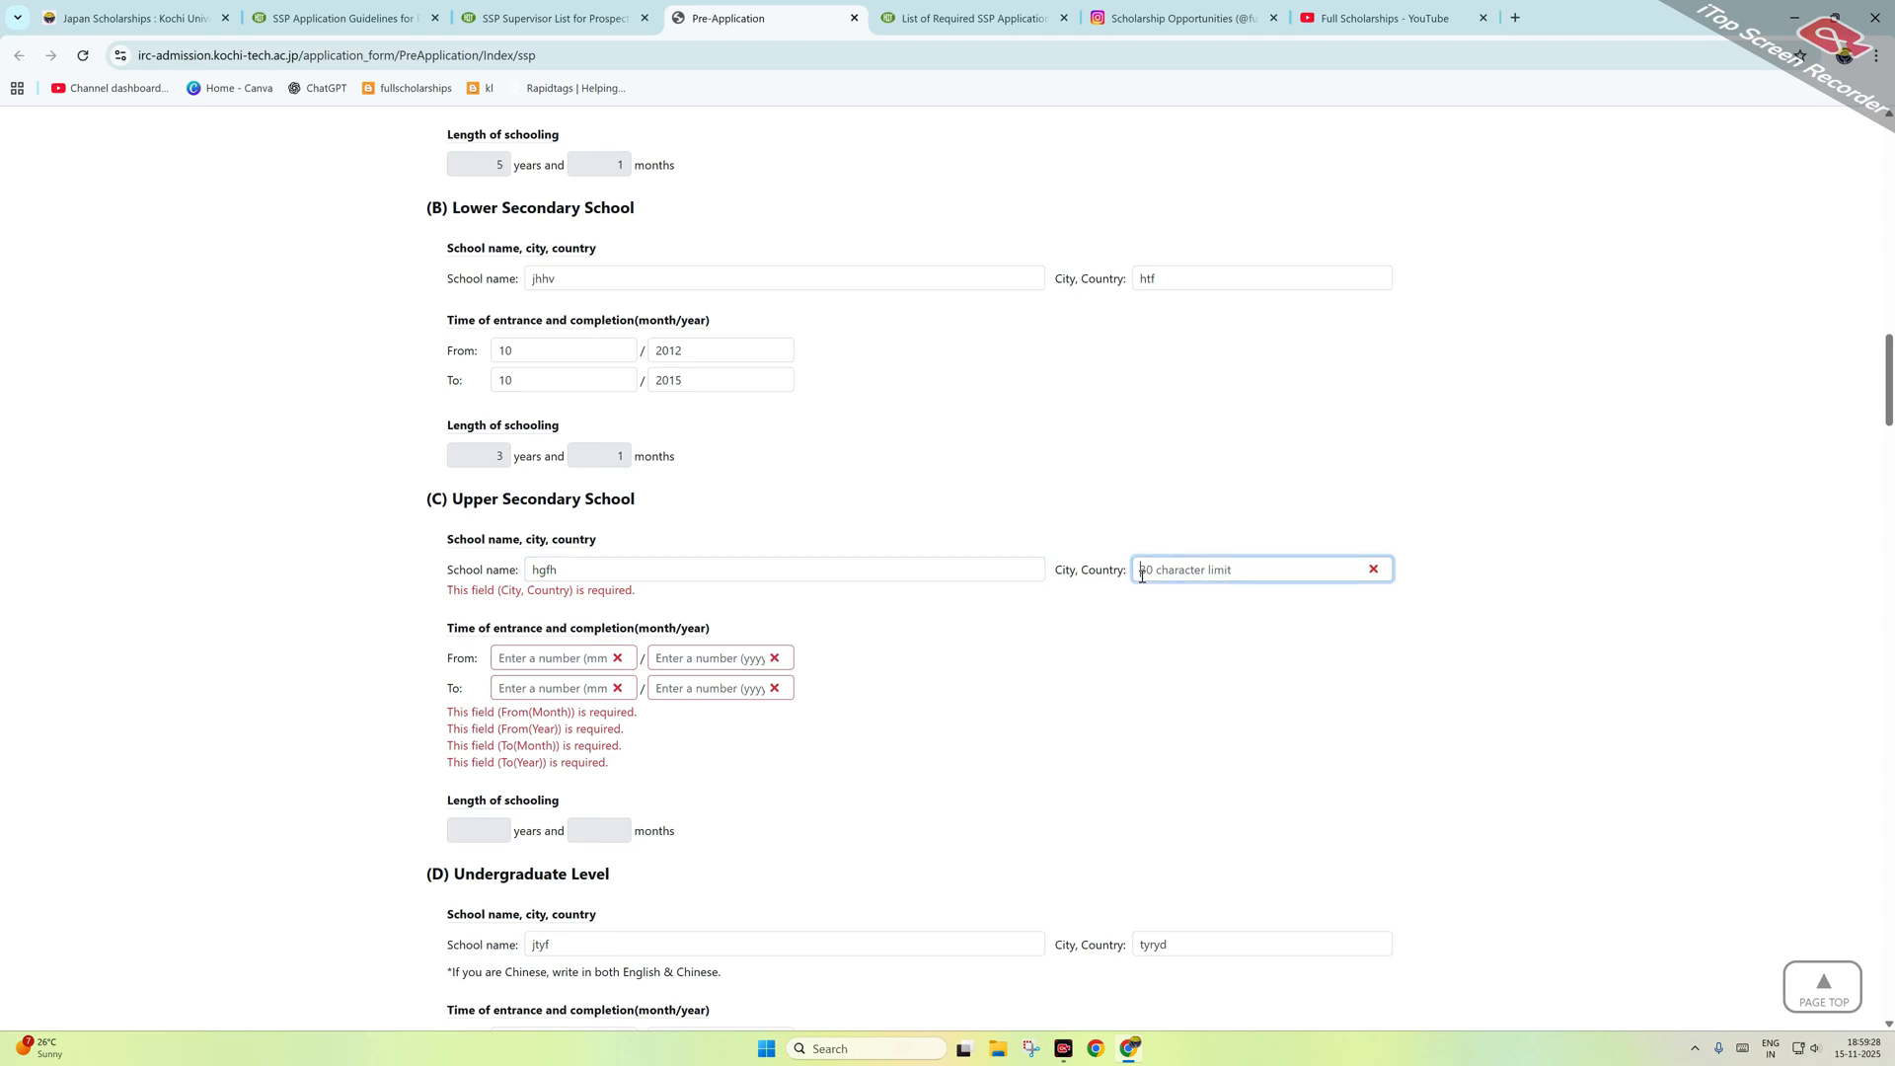
type("kjhg")
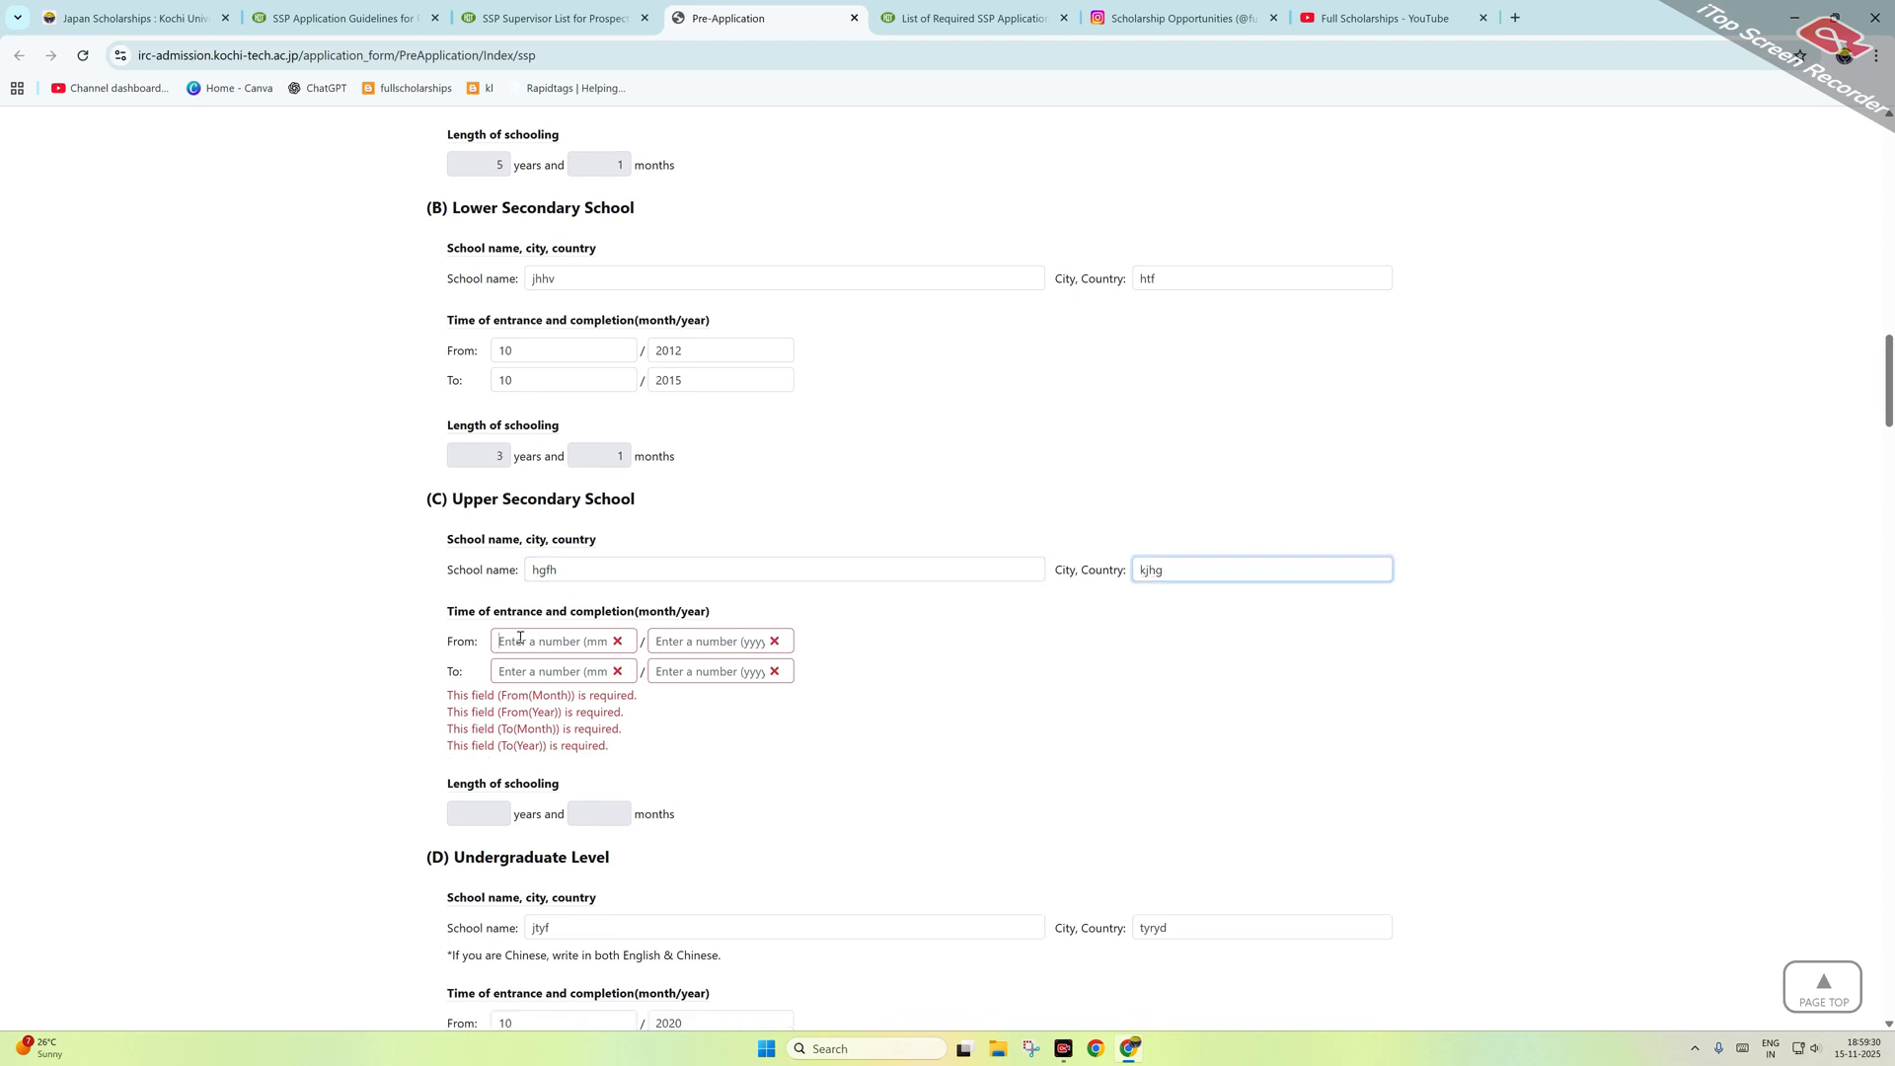
type("20")
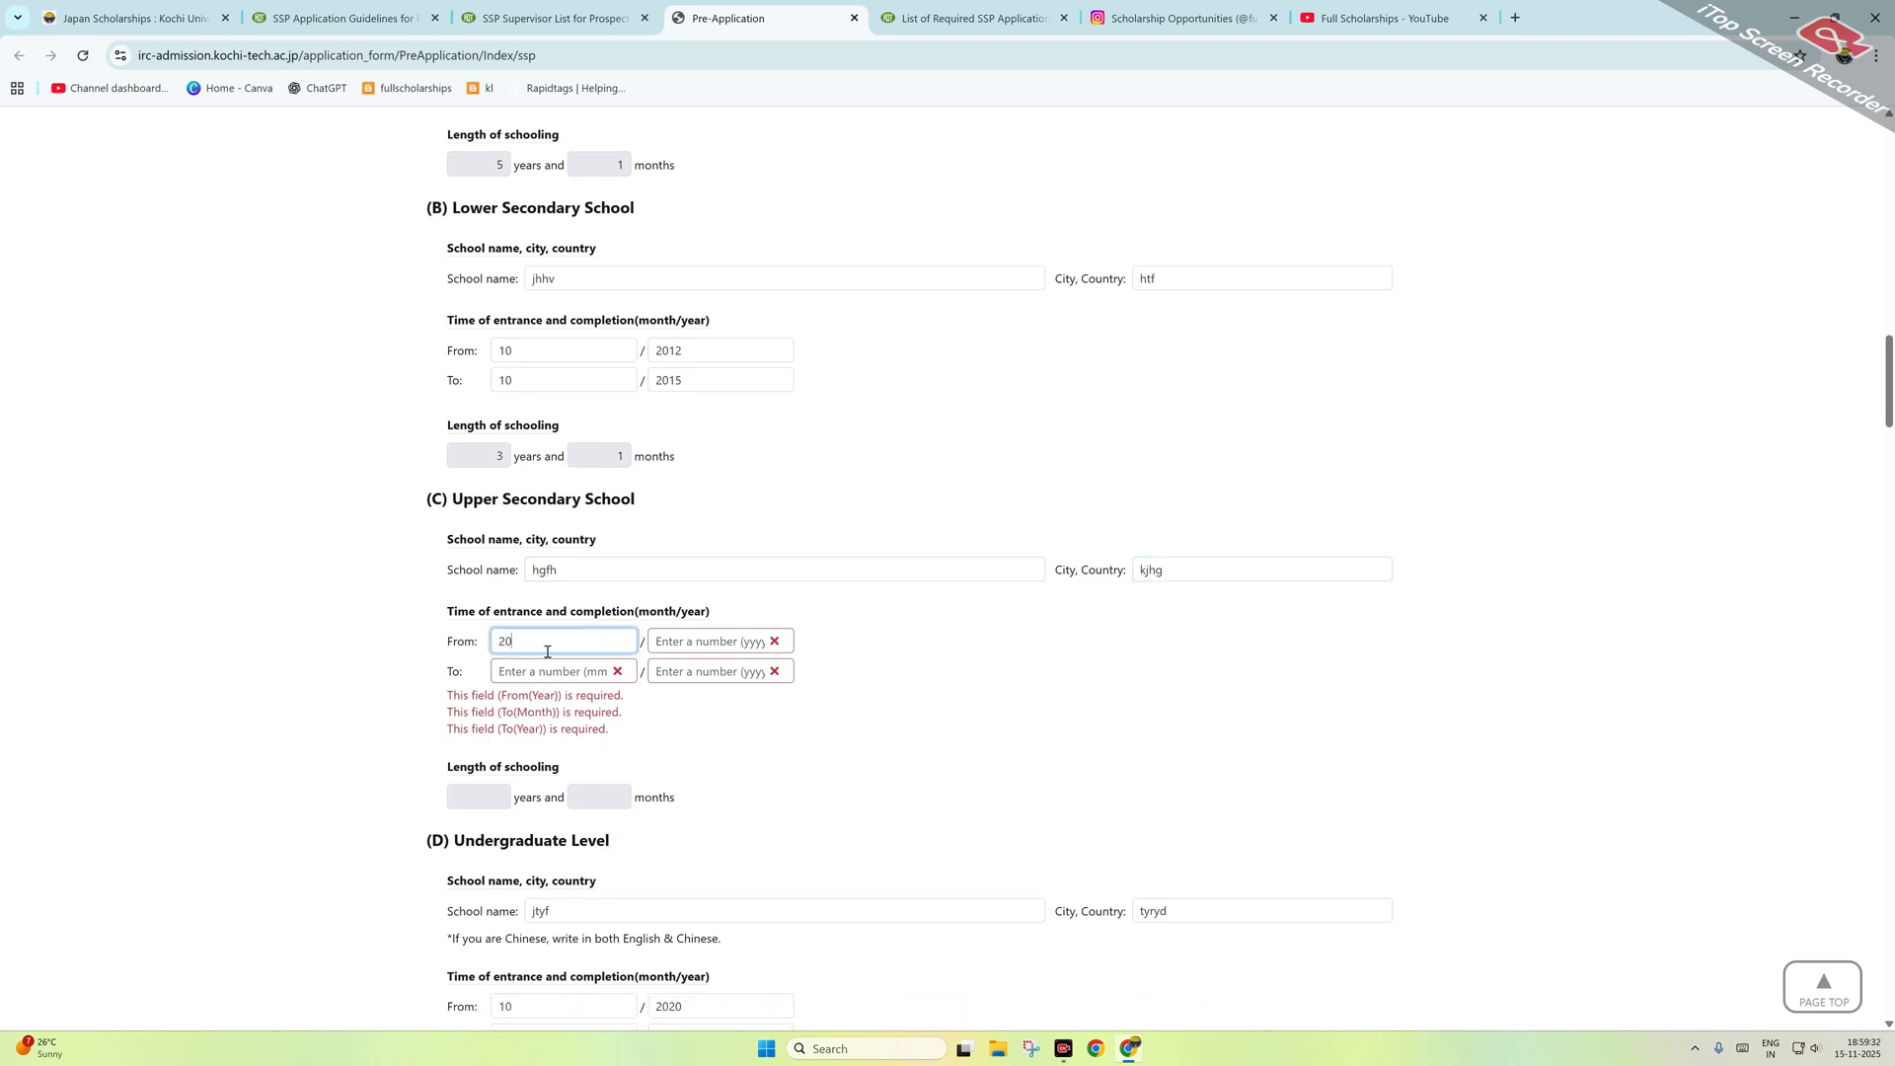
type("10")
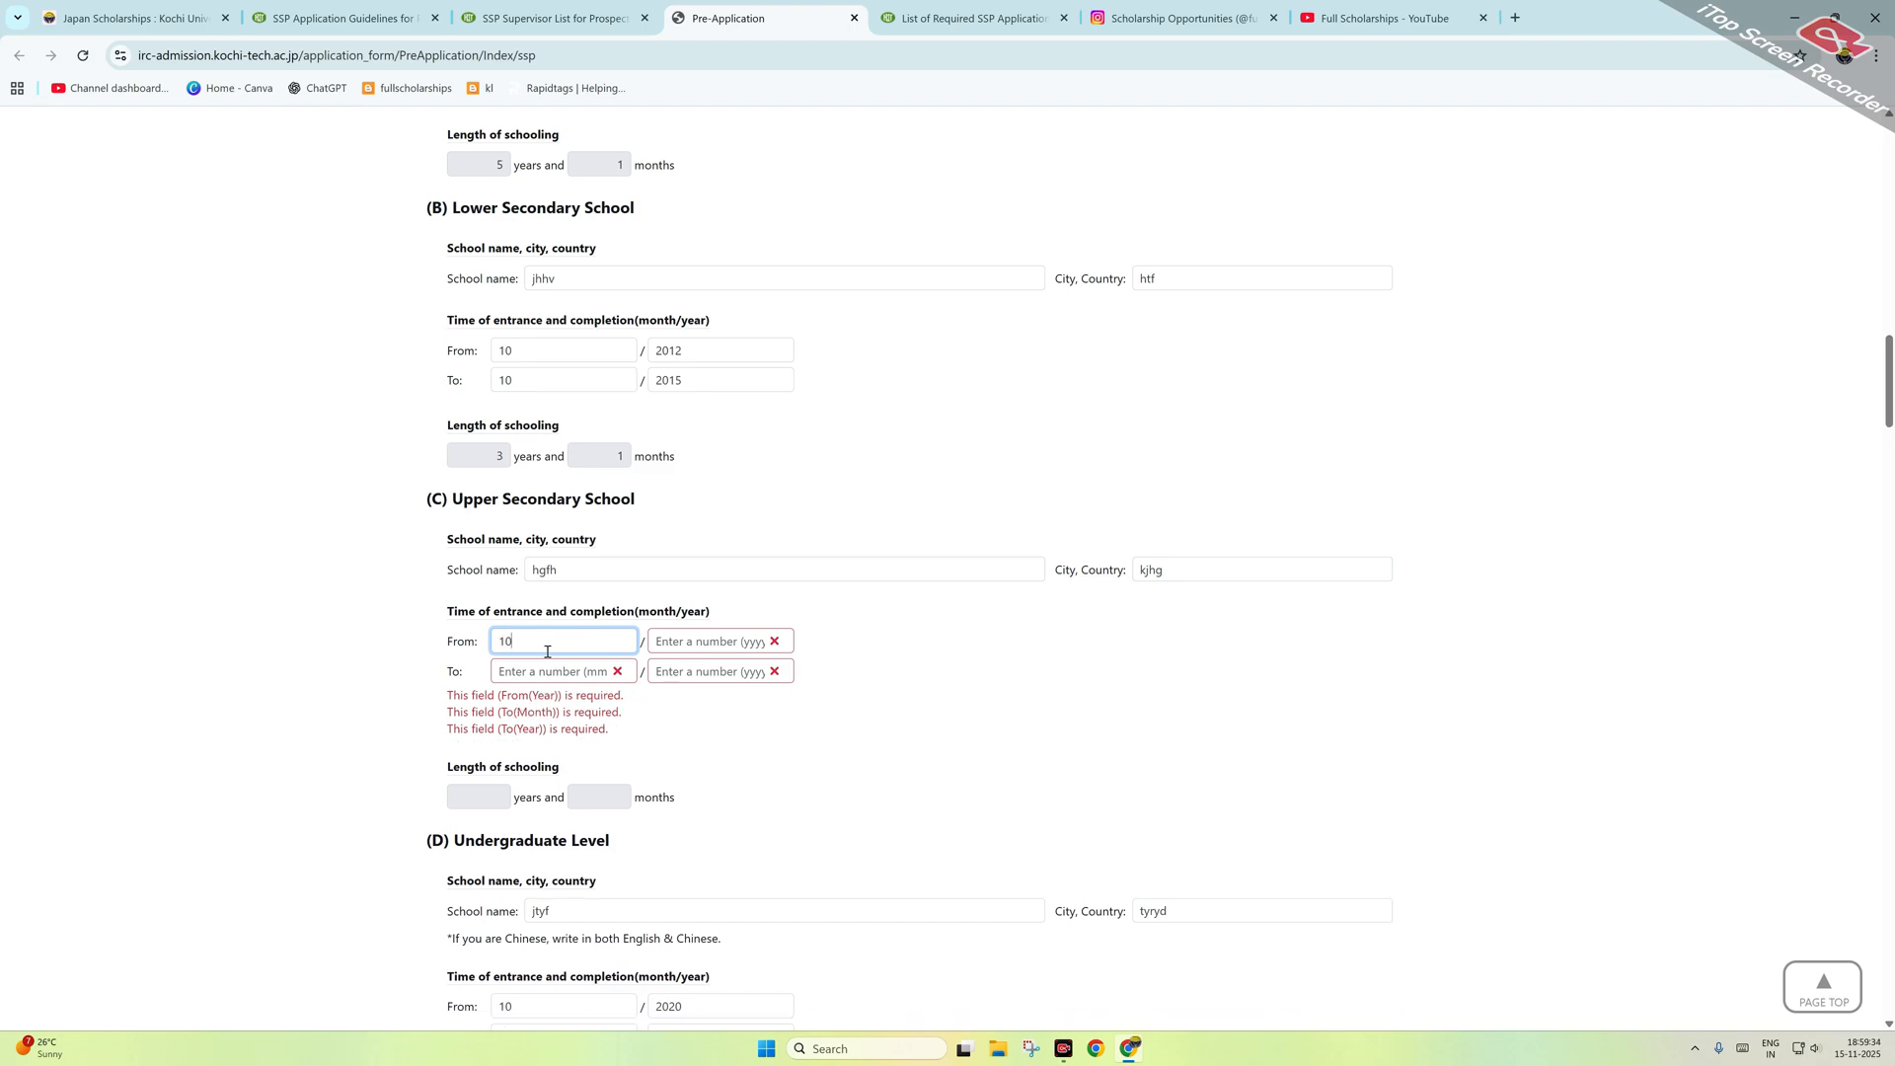
type("201")
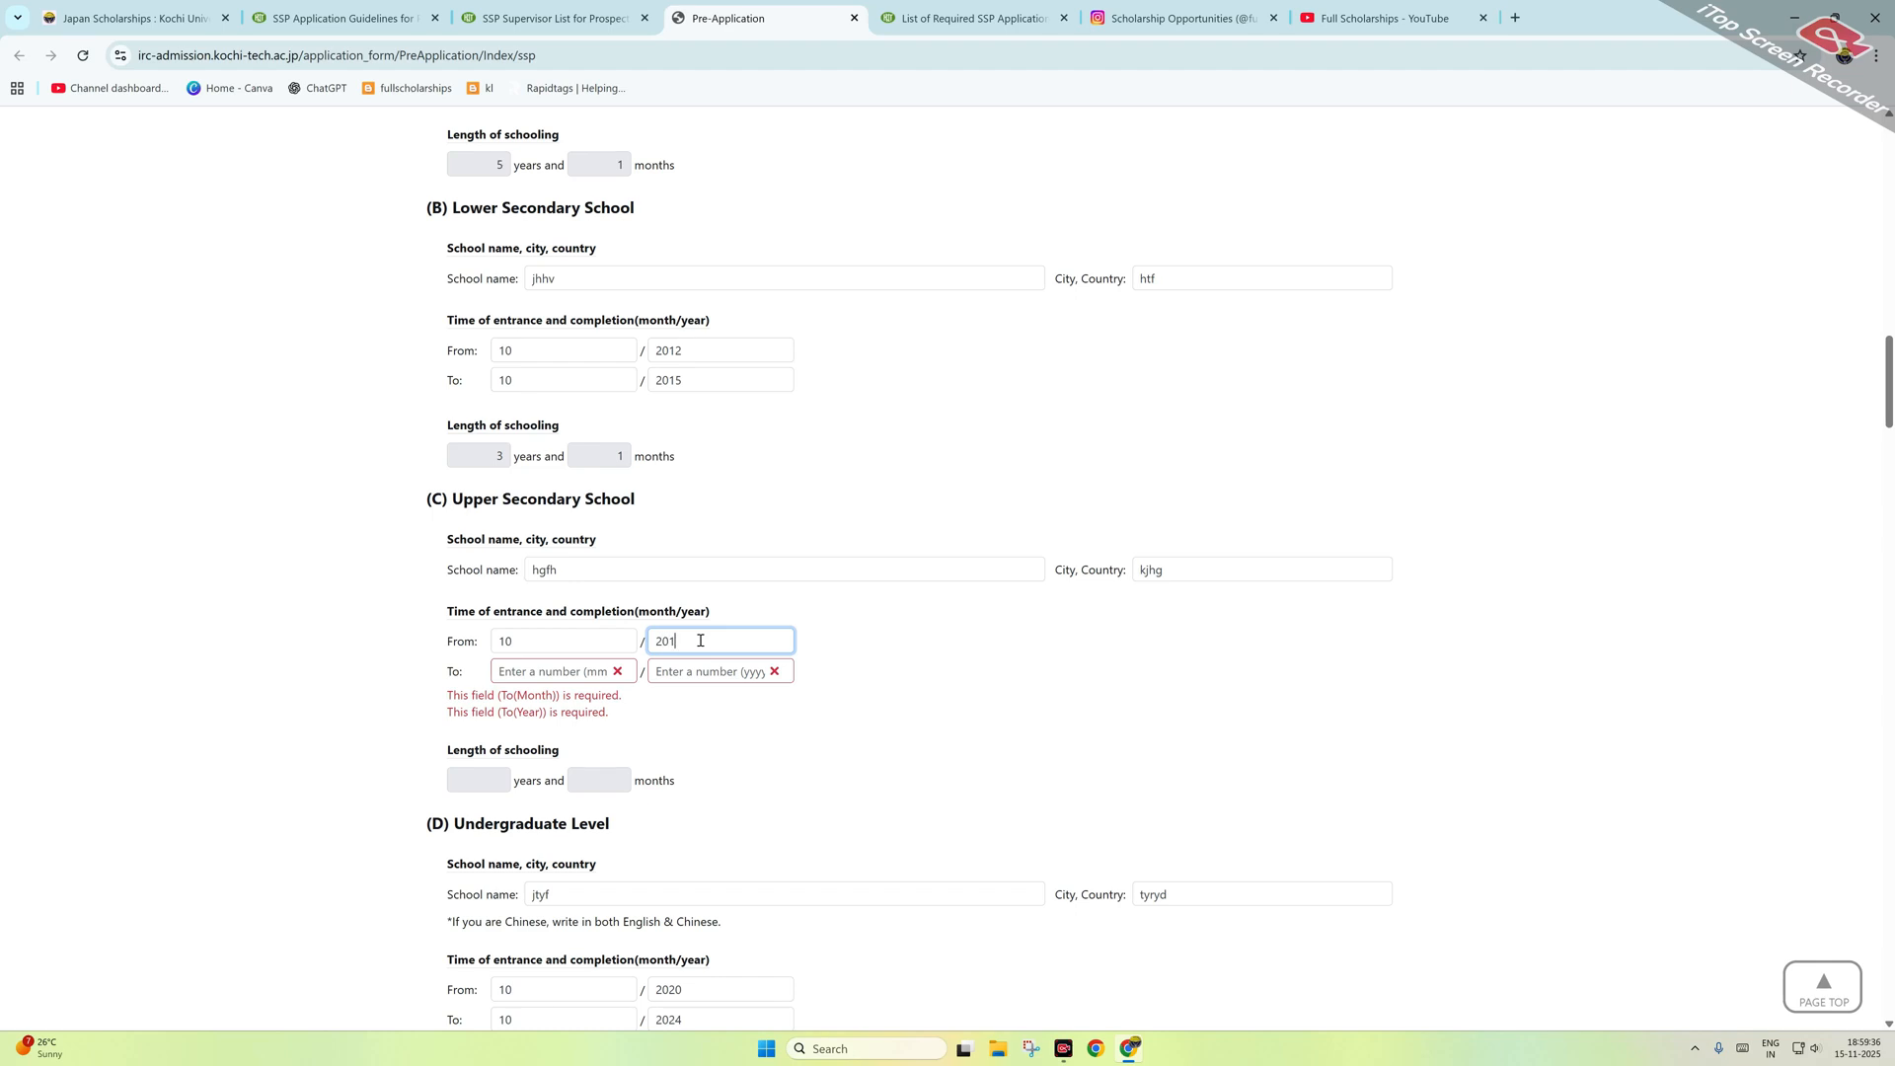
key("Backspace")
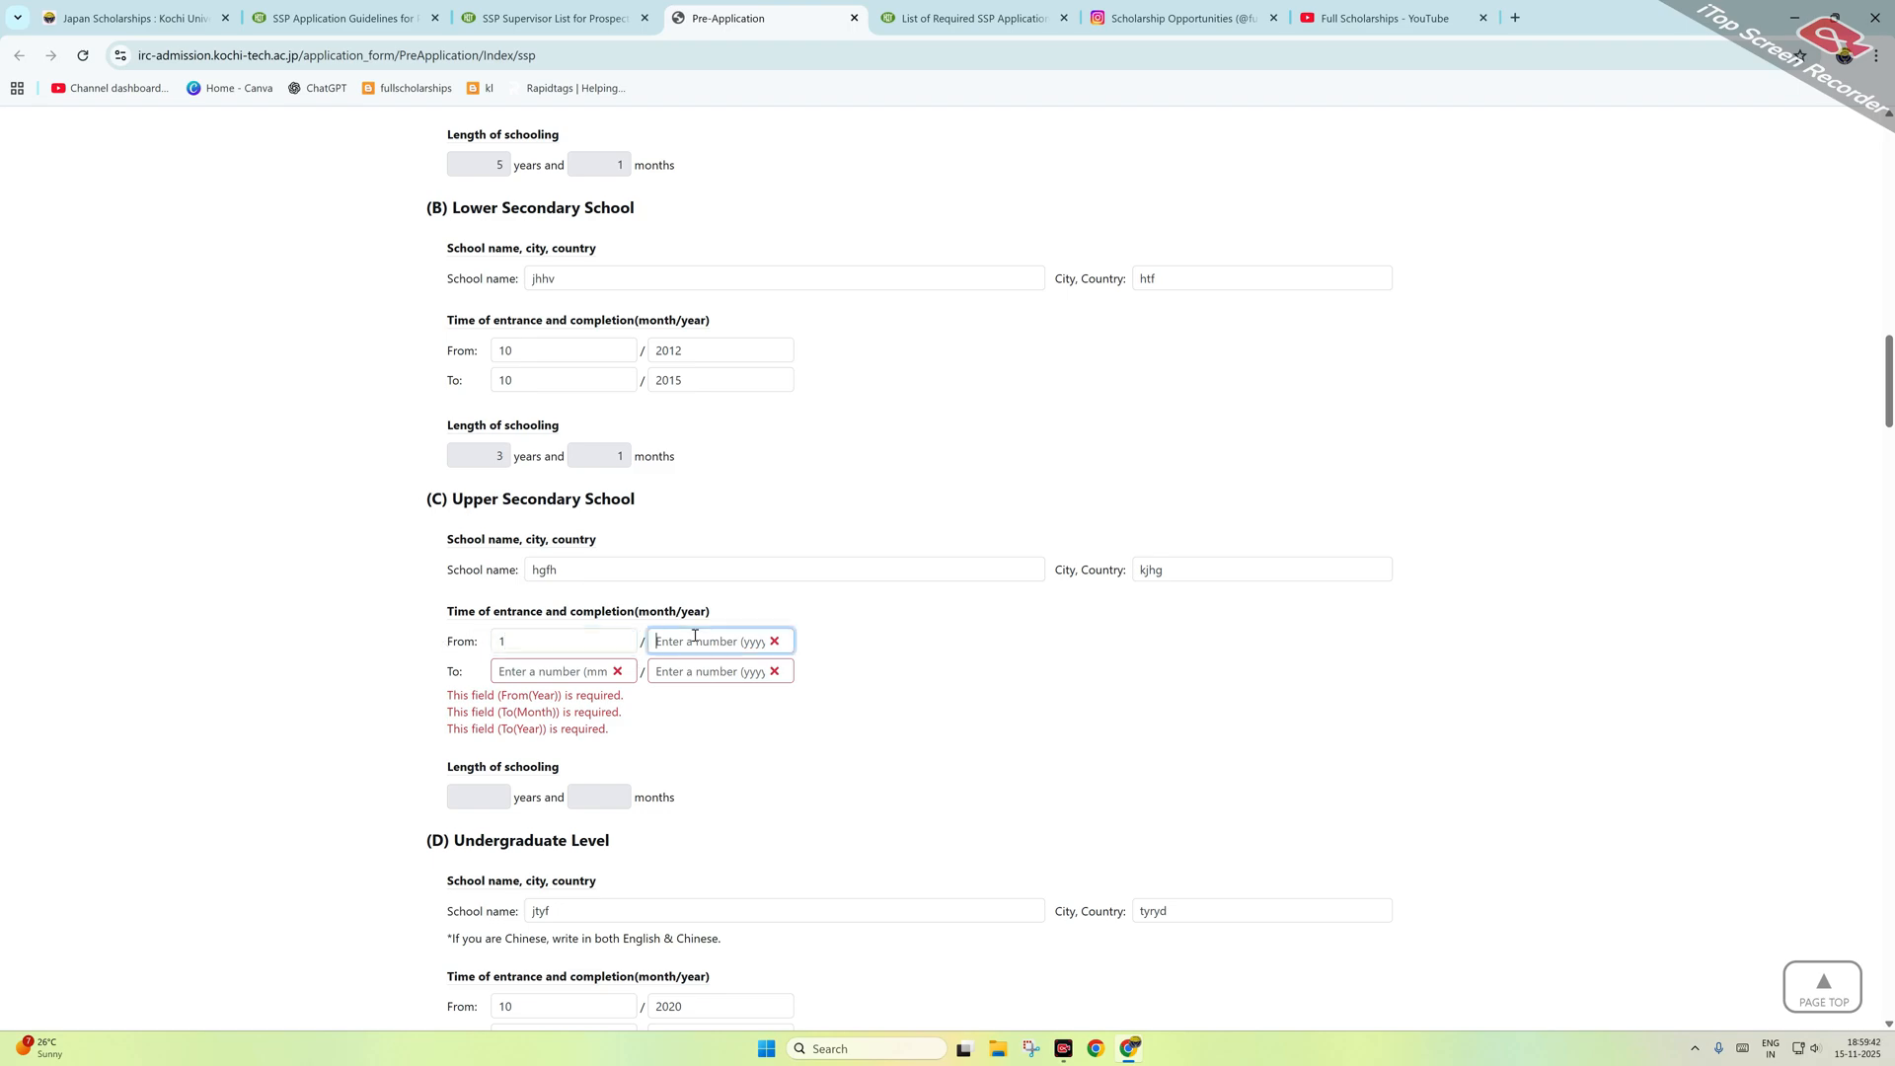
type("2020")
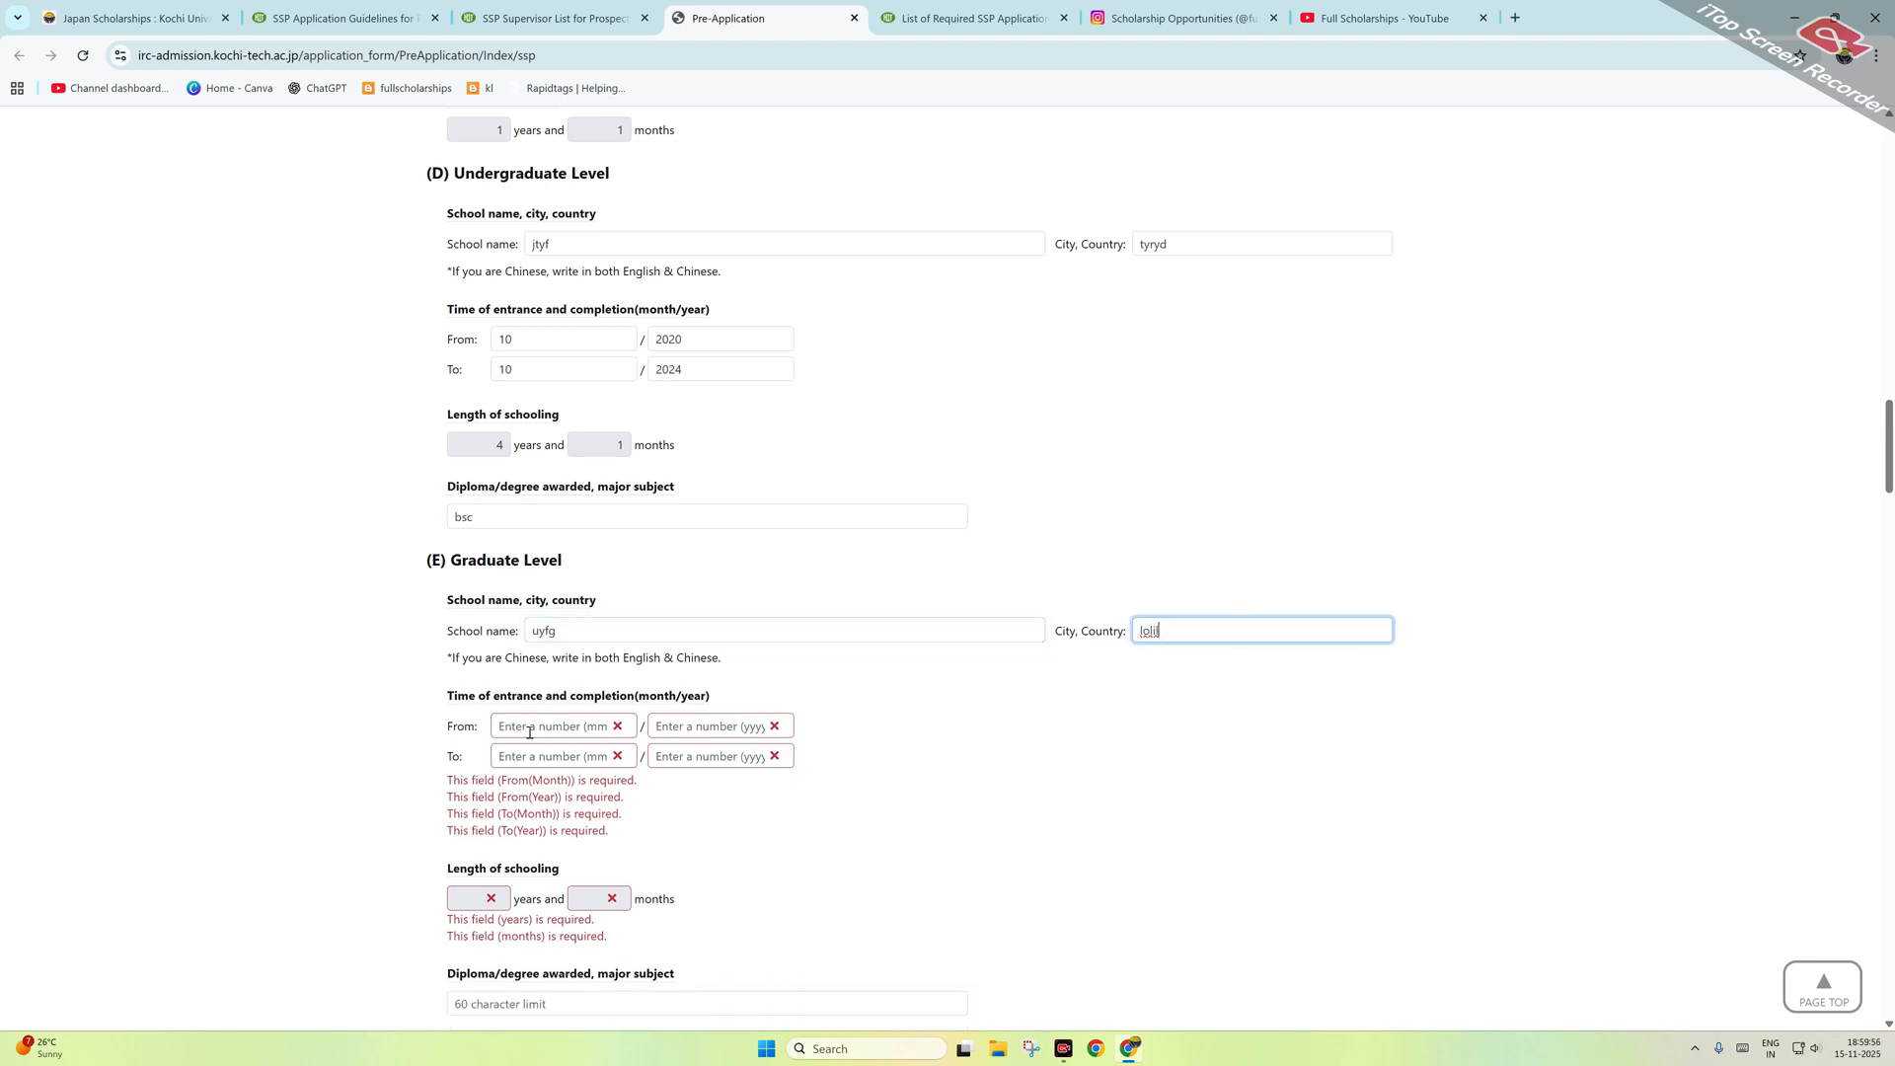
type("20")
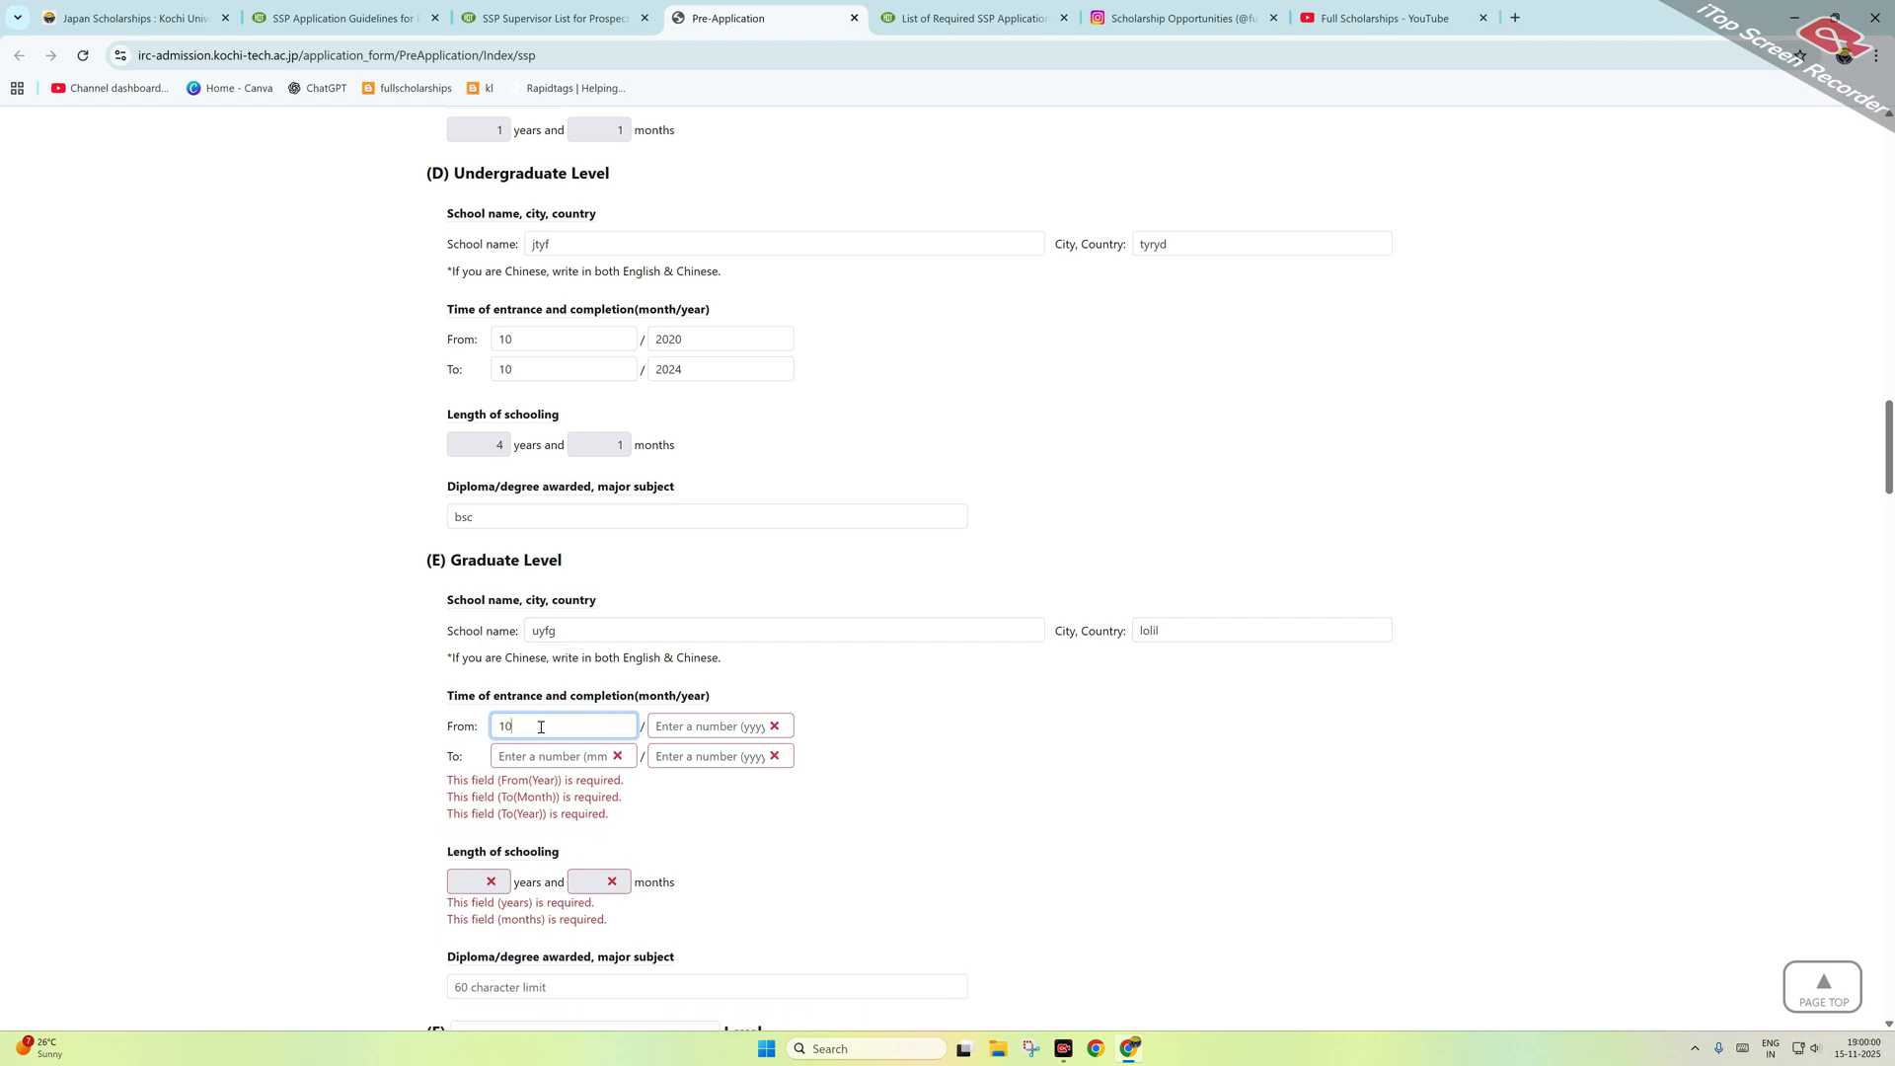
type("2024")
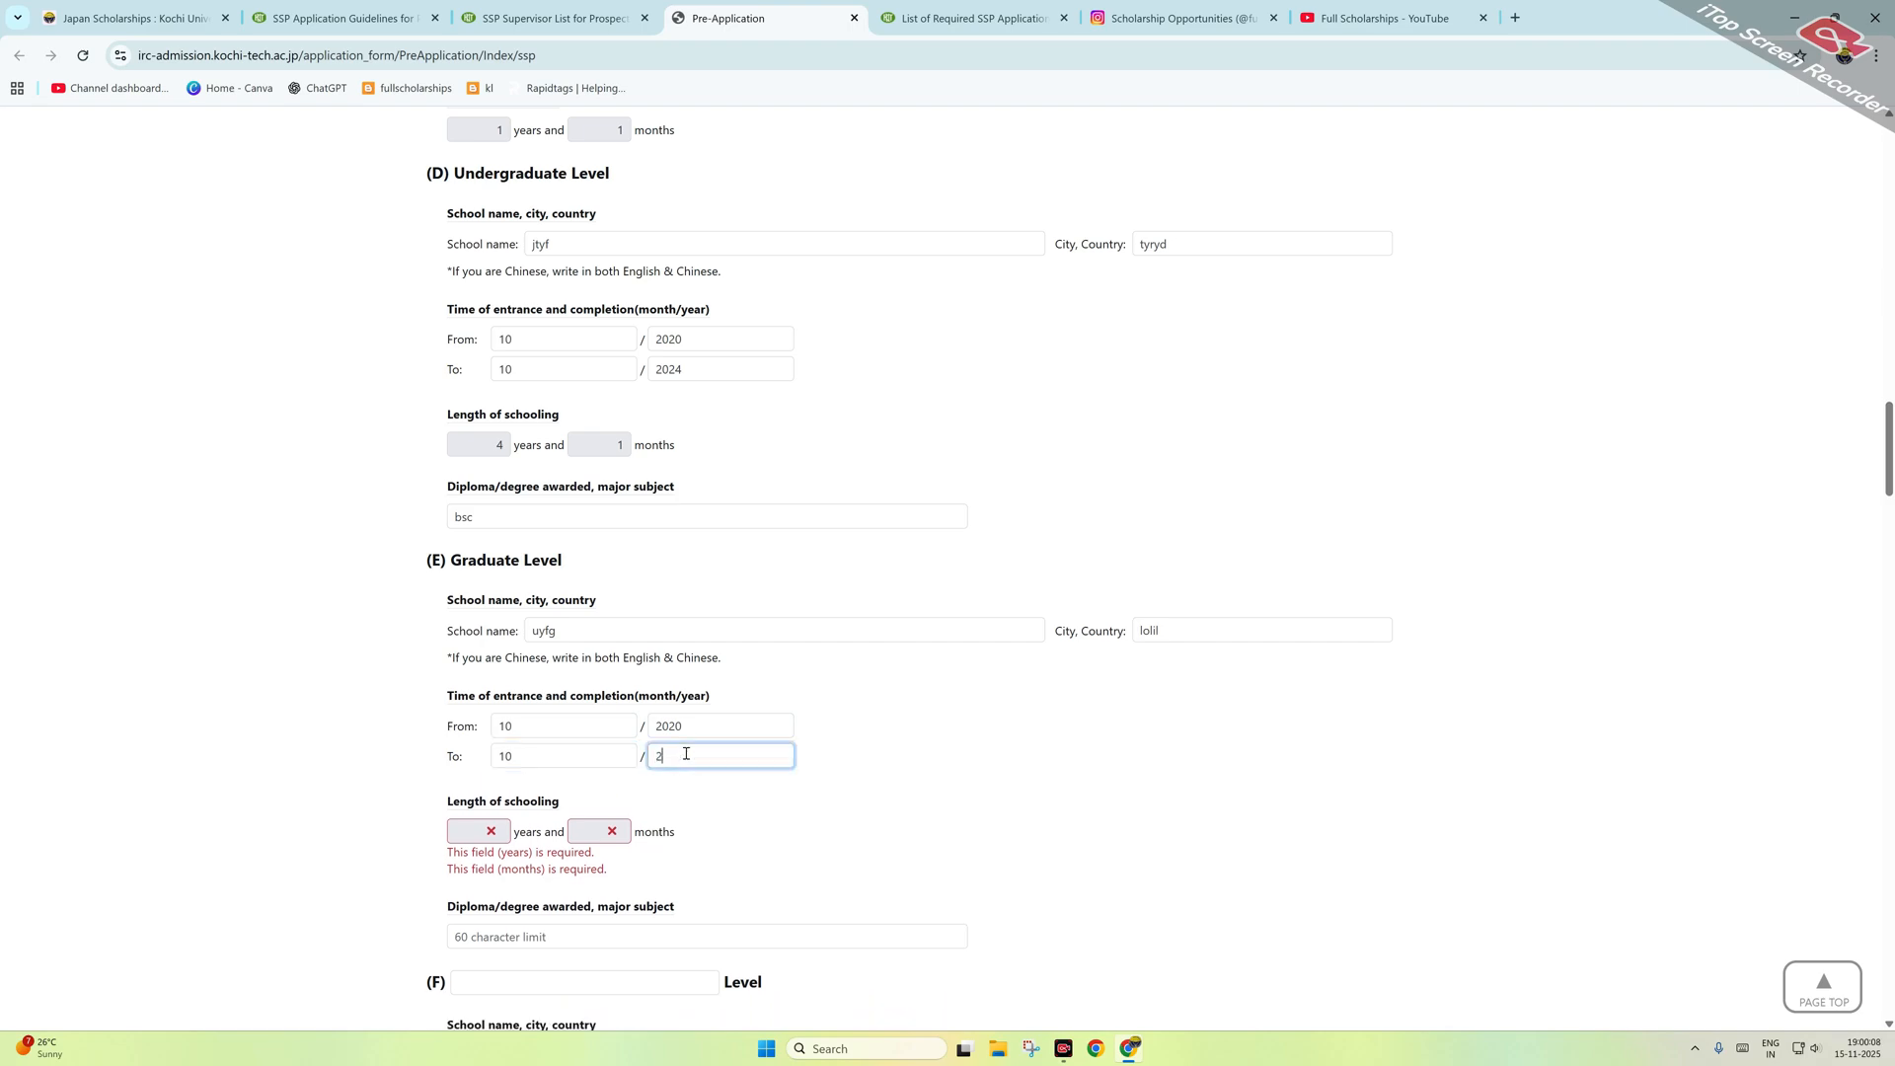
Correct the graduate start date and enter 4 total years of schooling
scroll("down", 3)
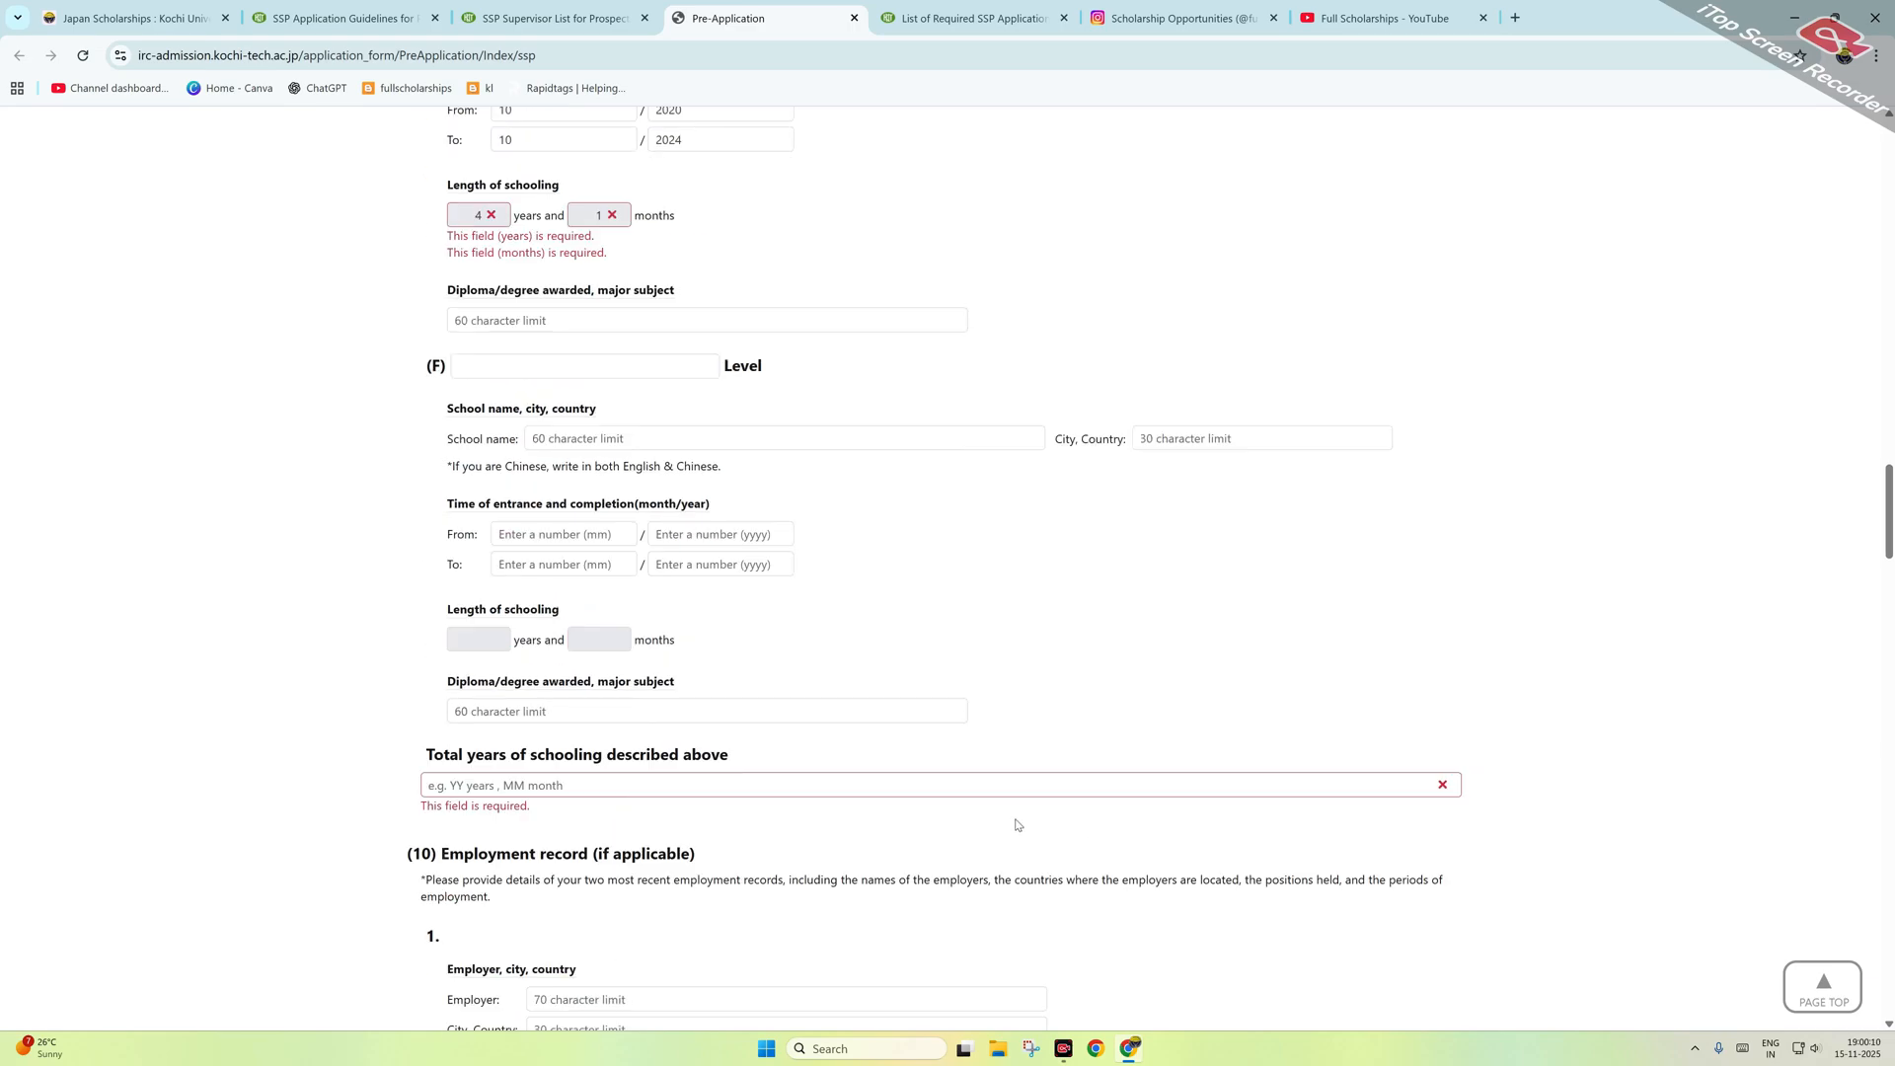
scroll("up", 3)
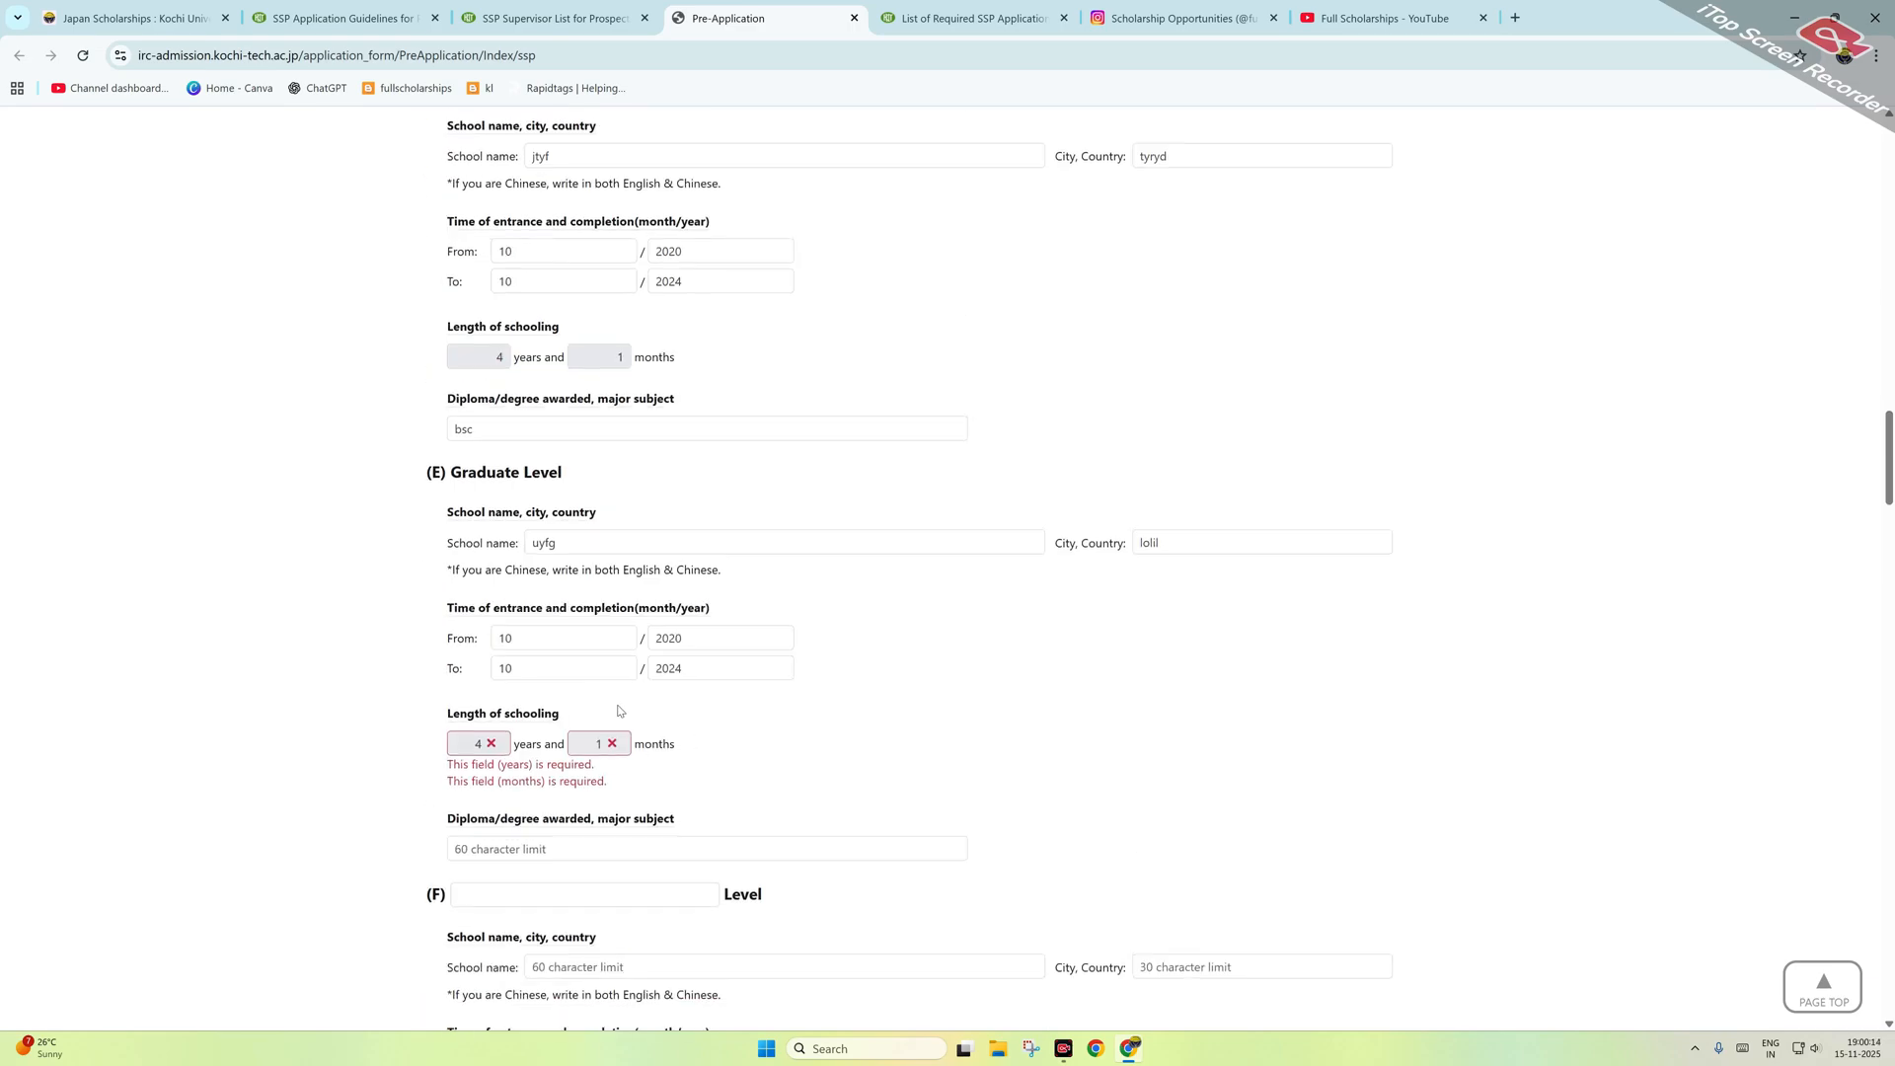
mouse_move(608, 733)
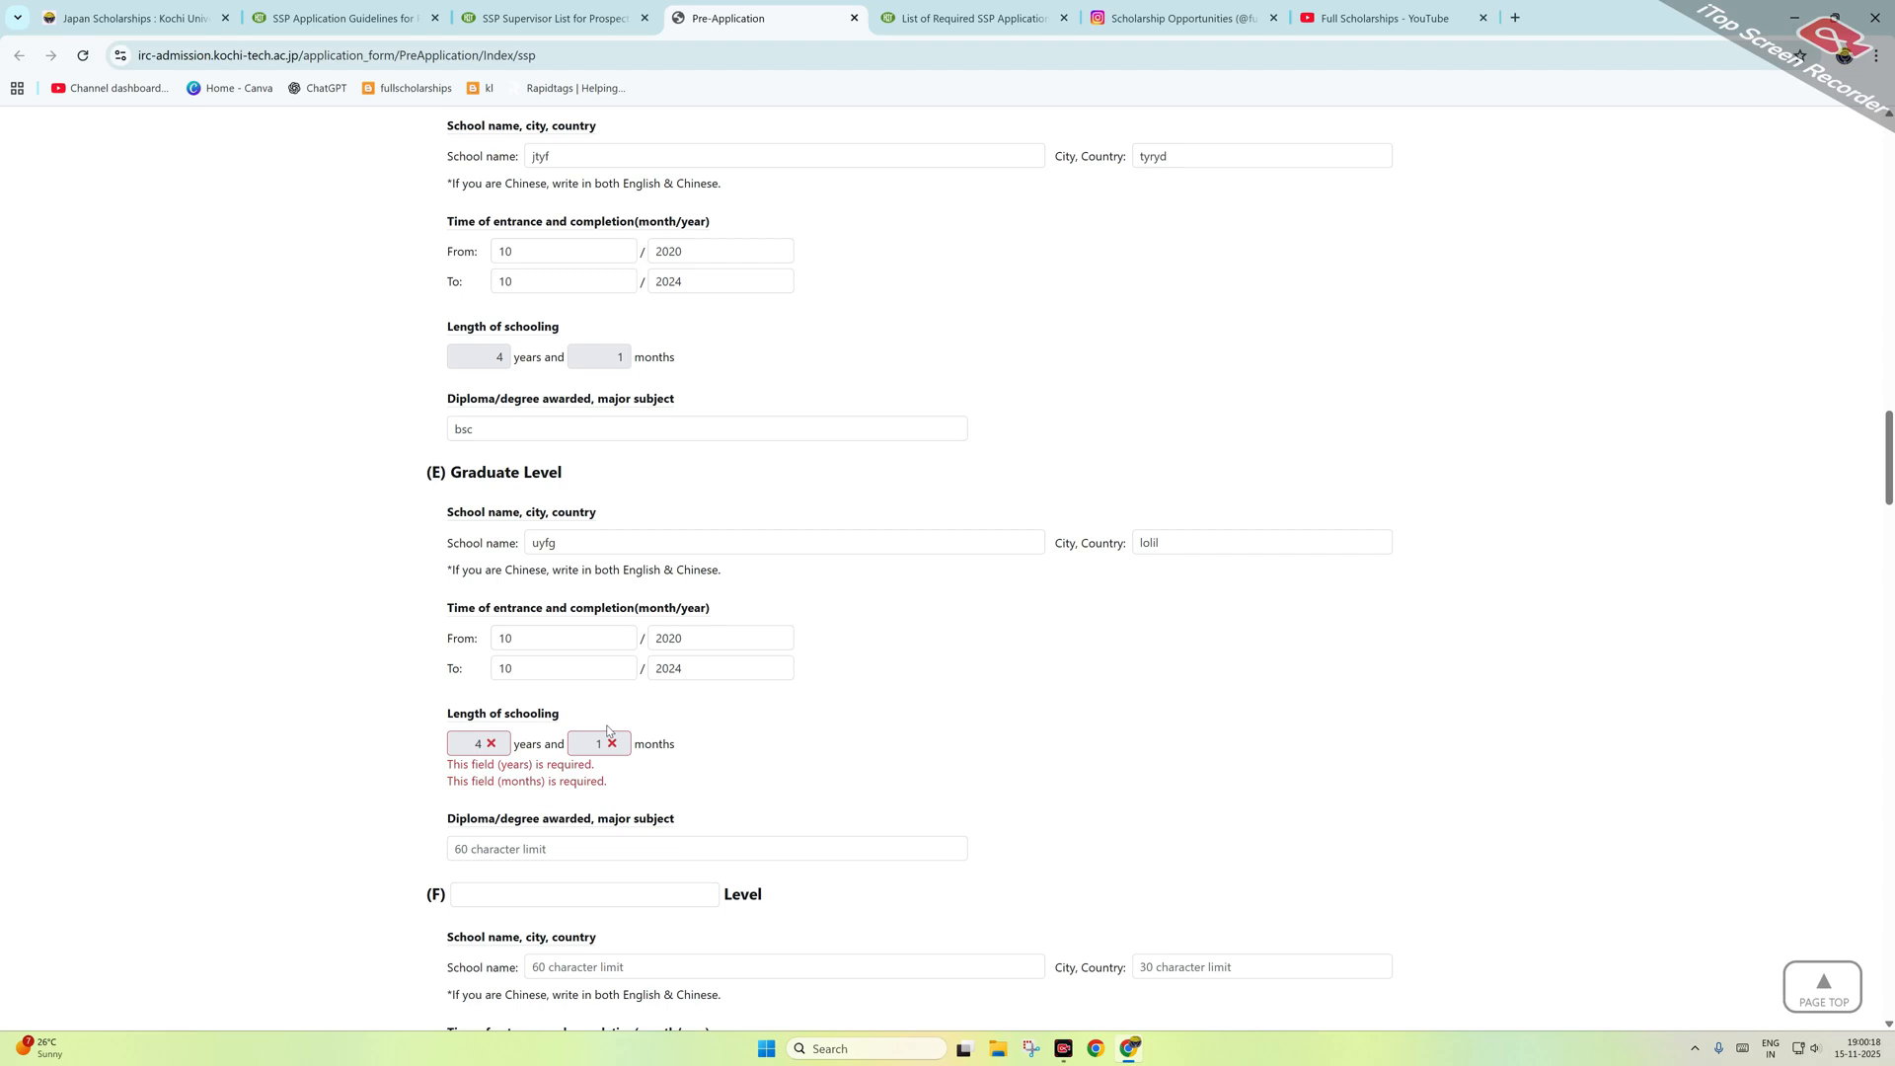
scroll("down", 3)
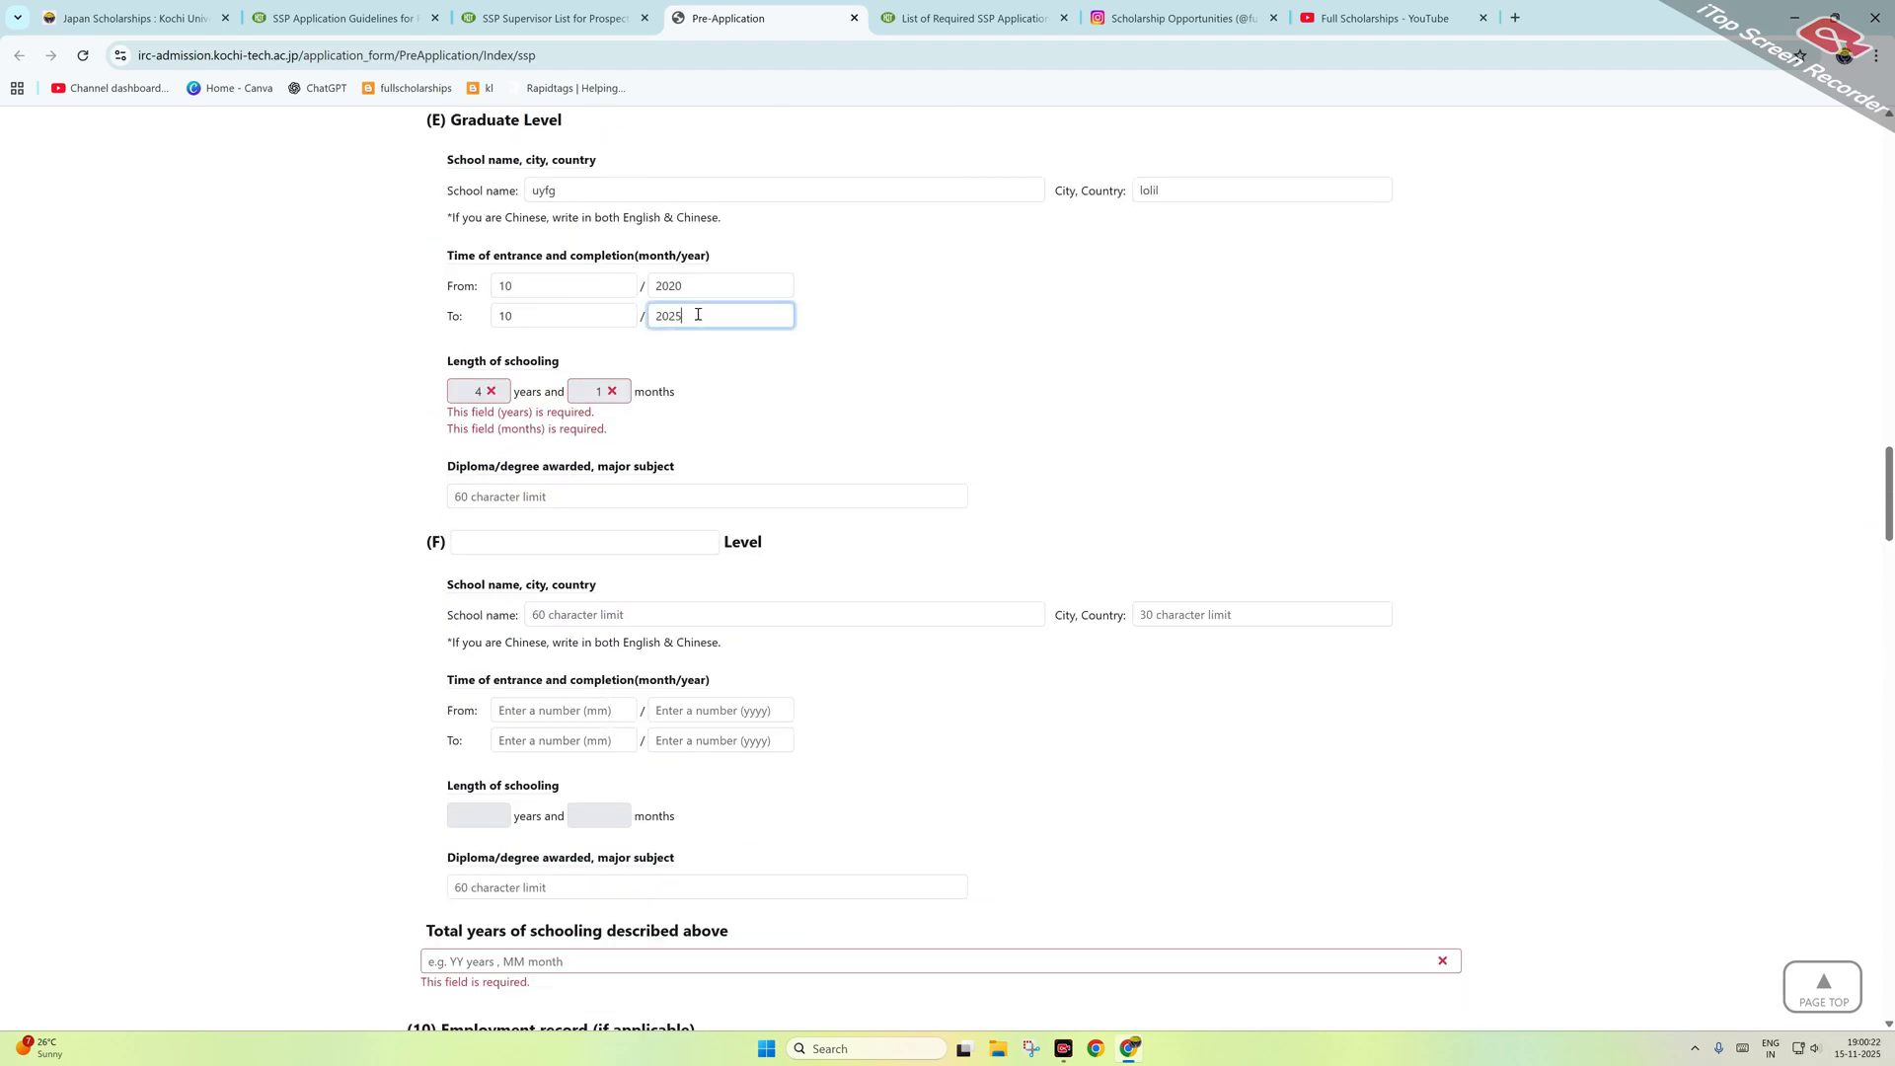
left_click(562, 285)
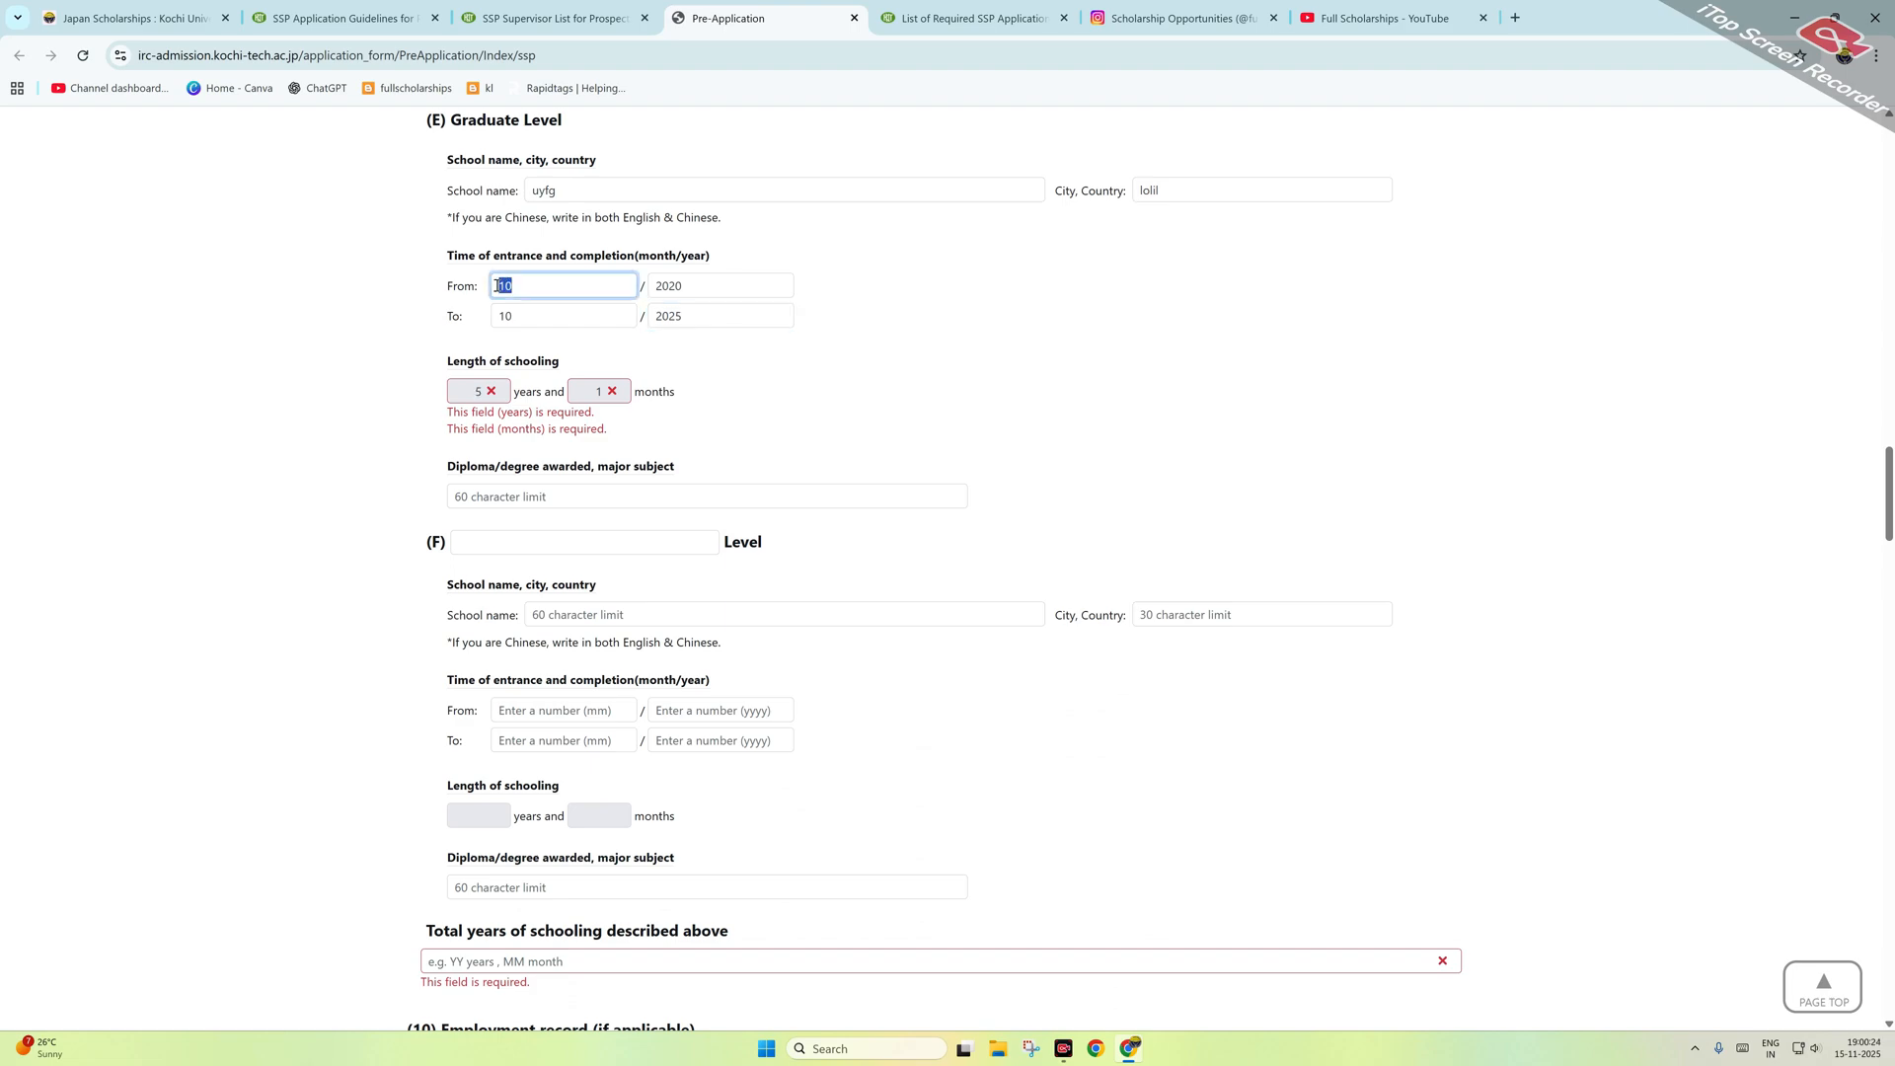
left_click(720, 285)
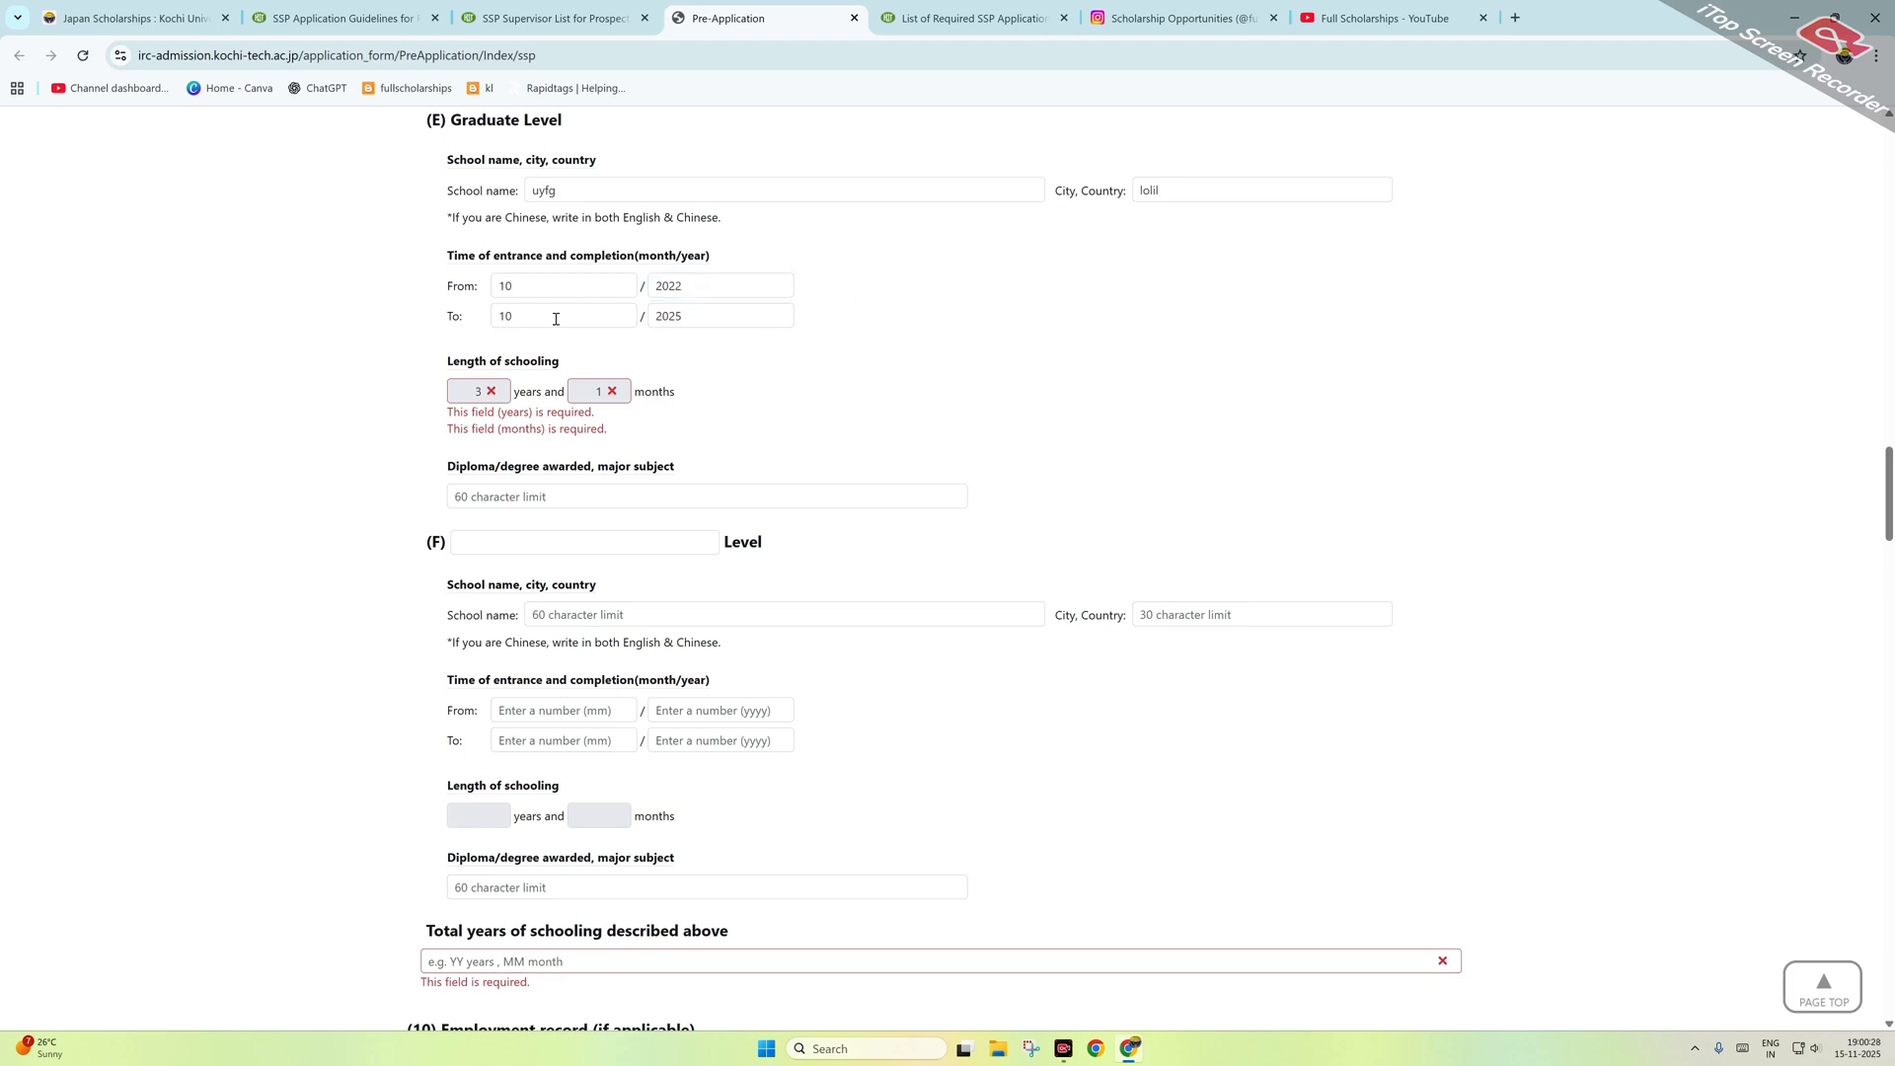
scroll("down", 3)
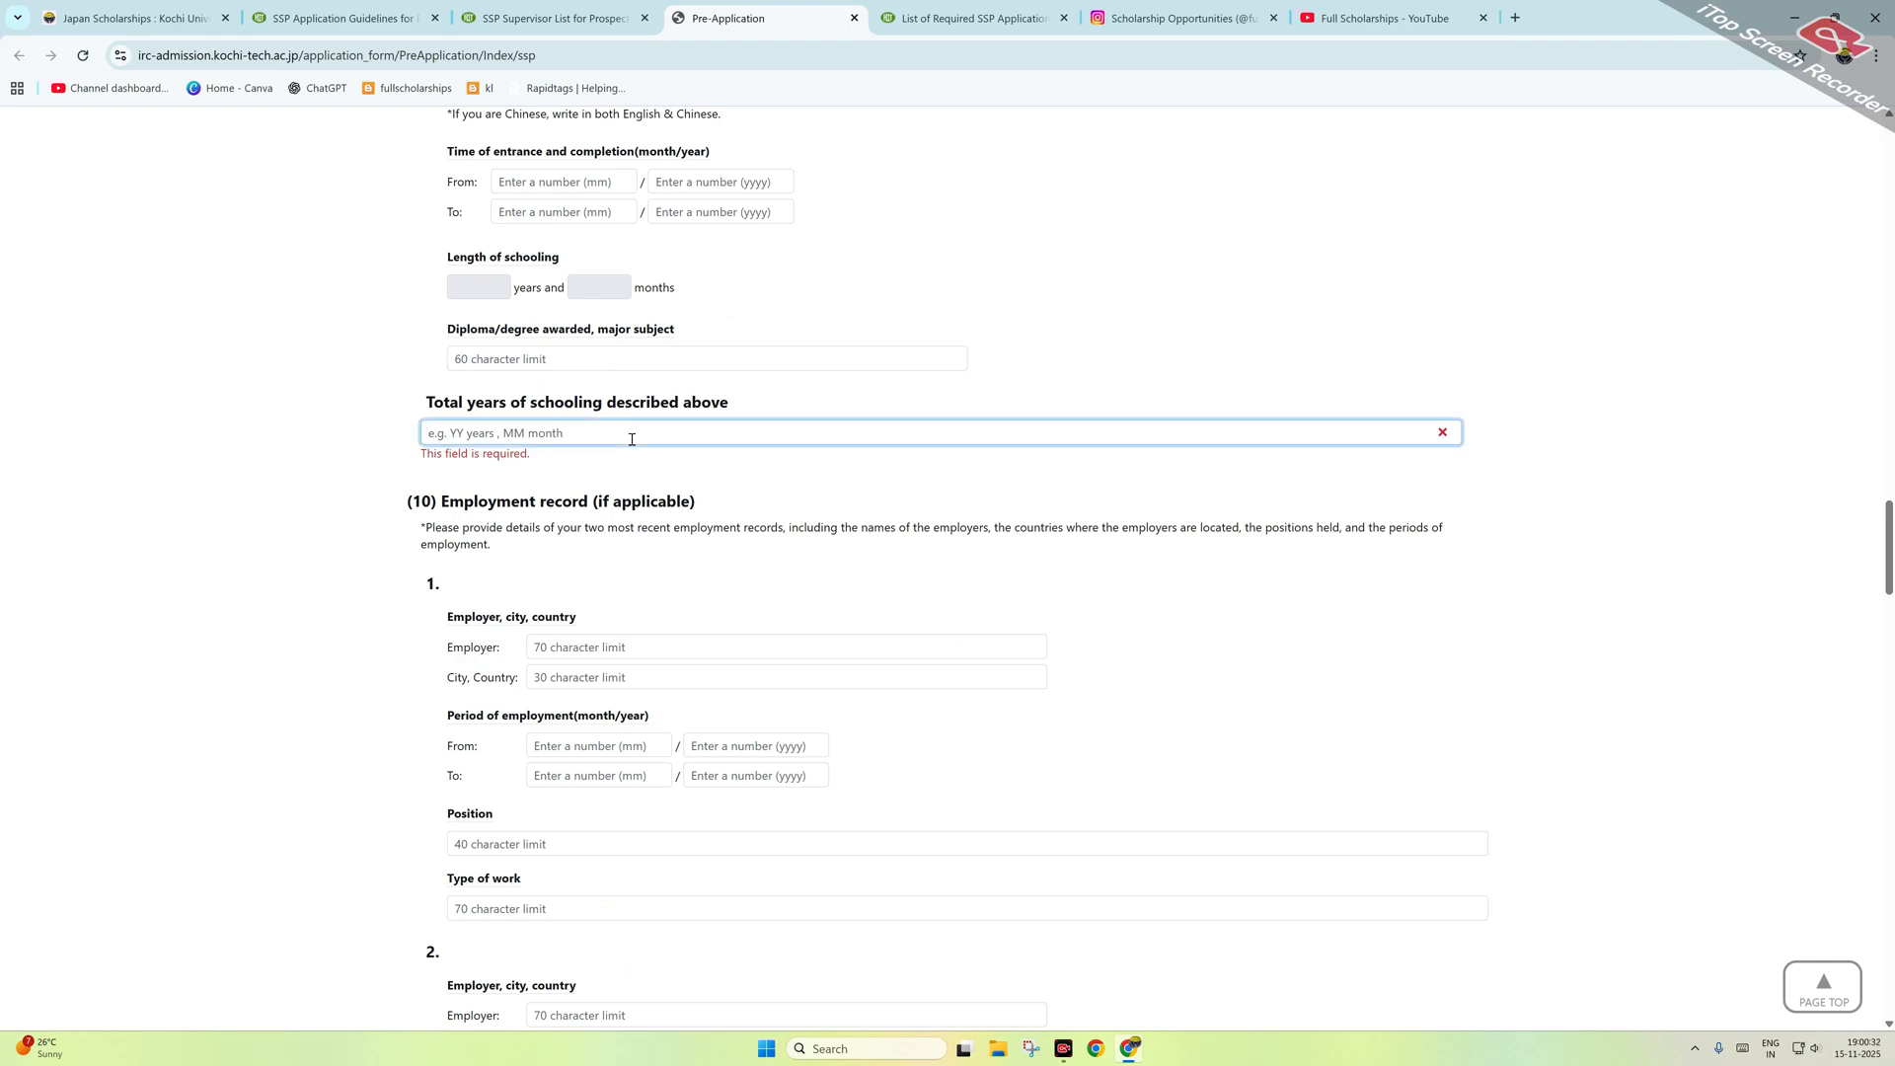
type("4")
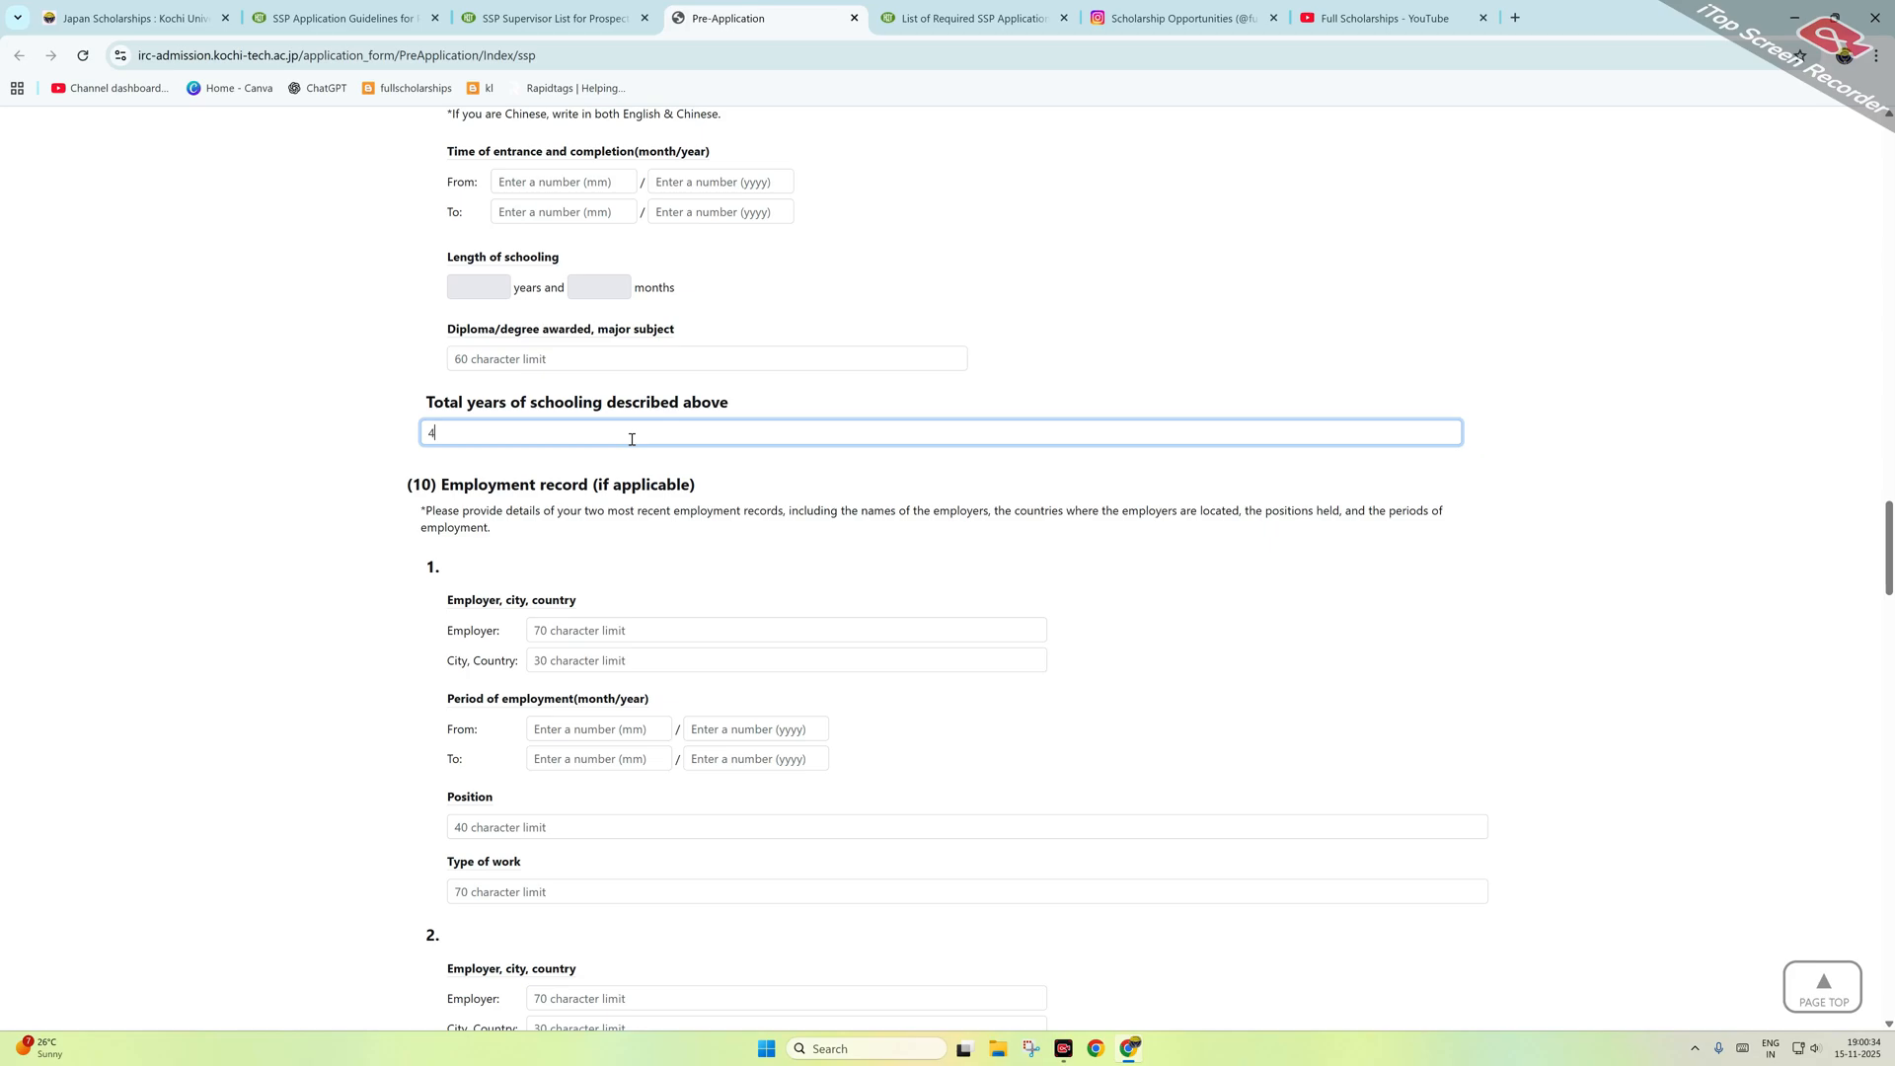
scroll("down", 3)
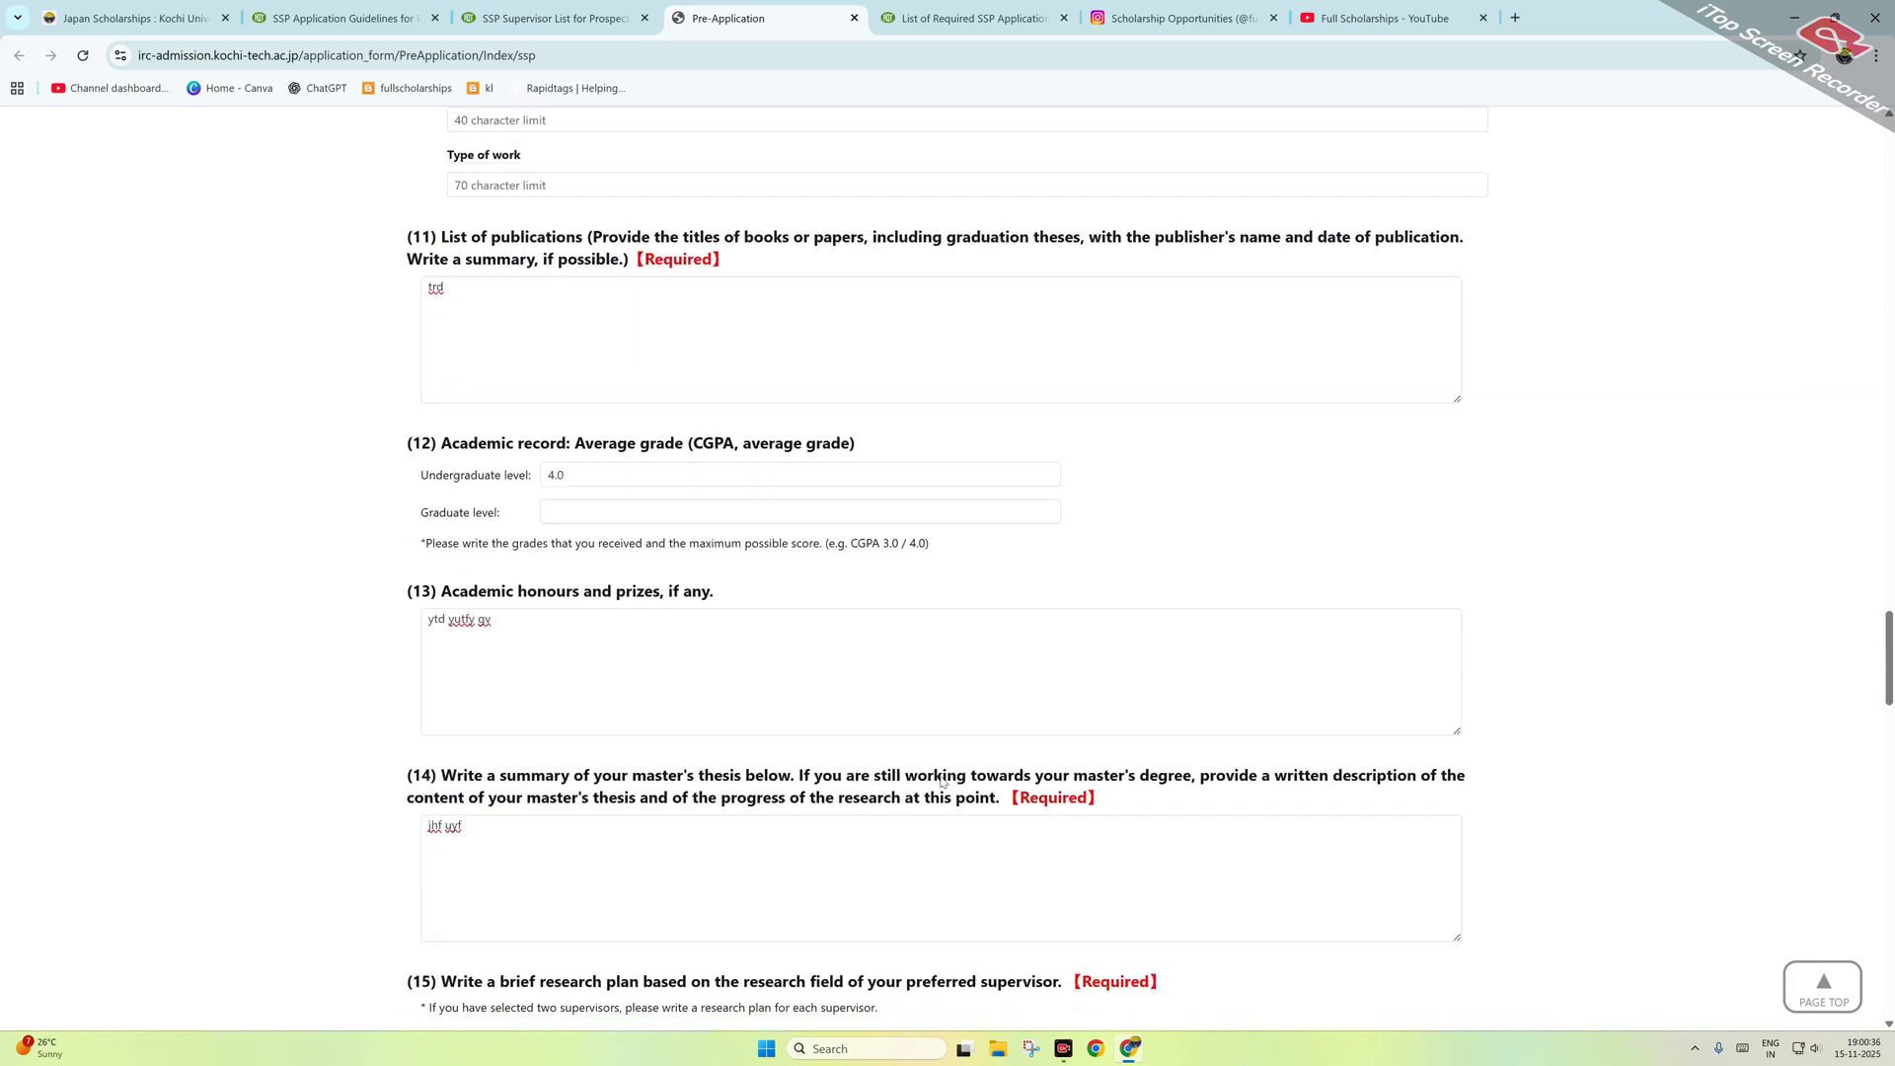
Attempt the preview and scroll to the still-required recent photo field
scroll("down", 3)
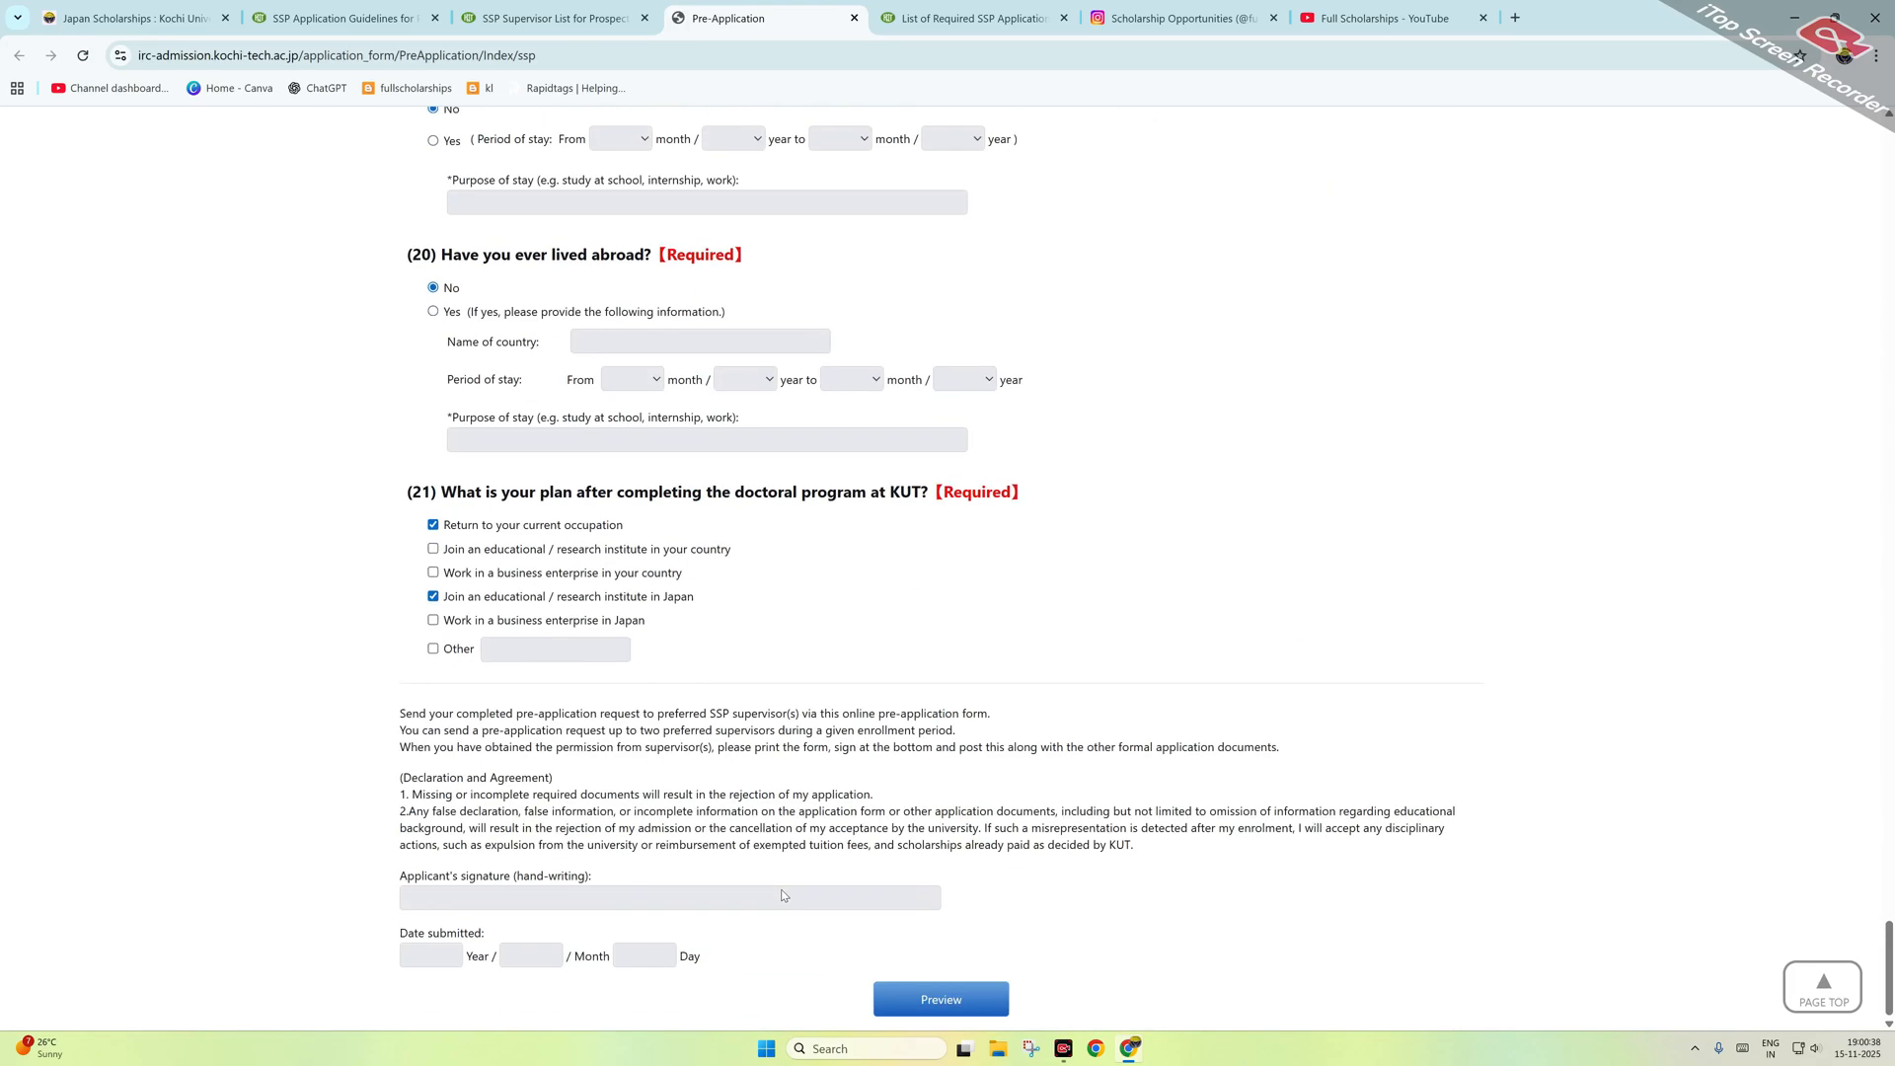
left_click(940, 1000)
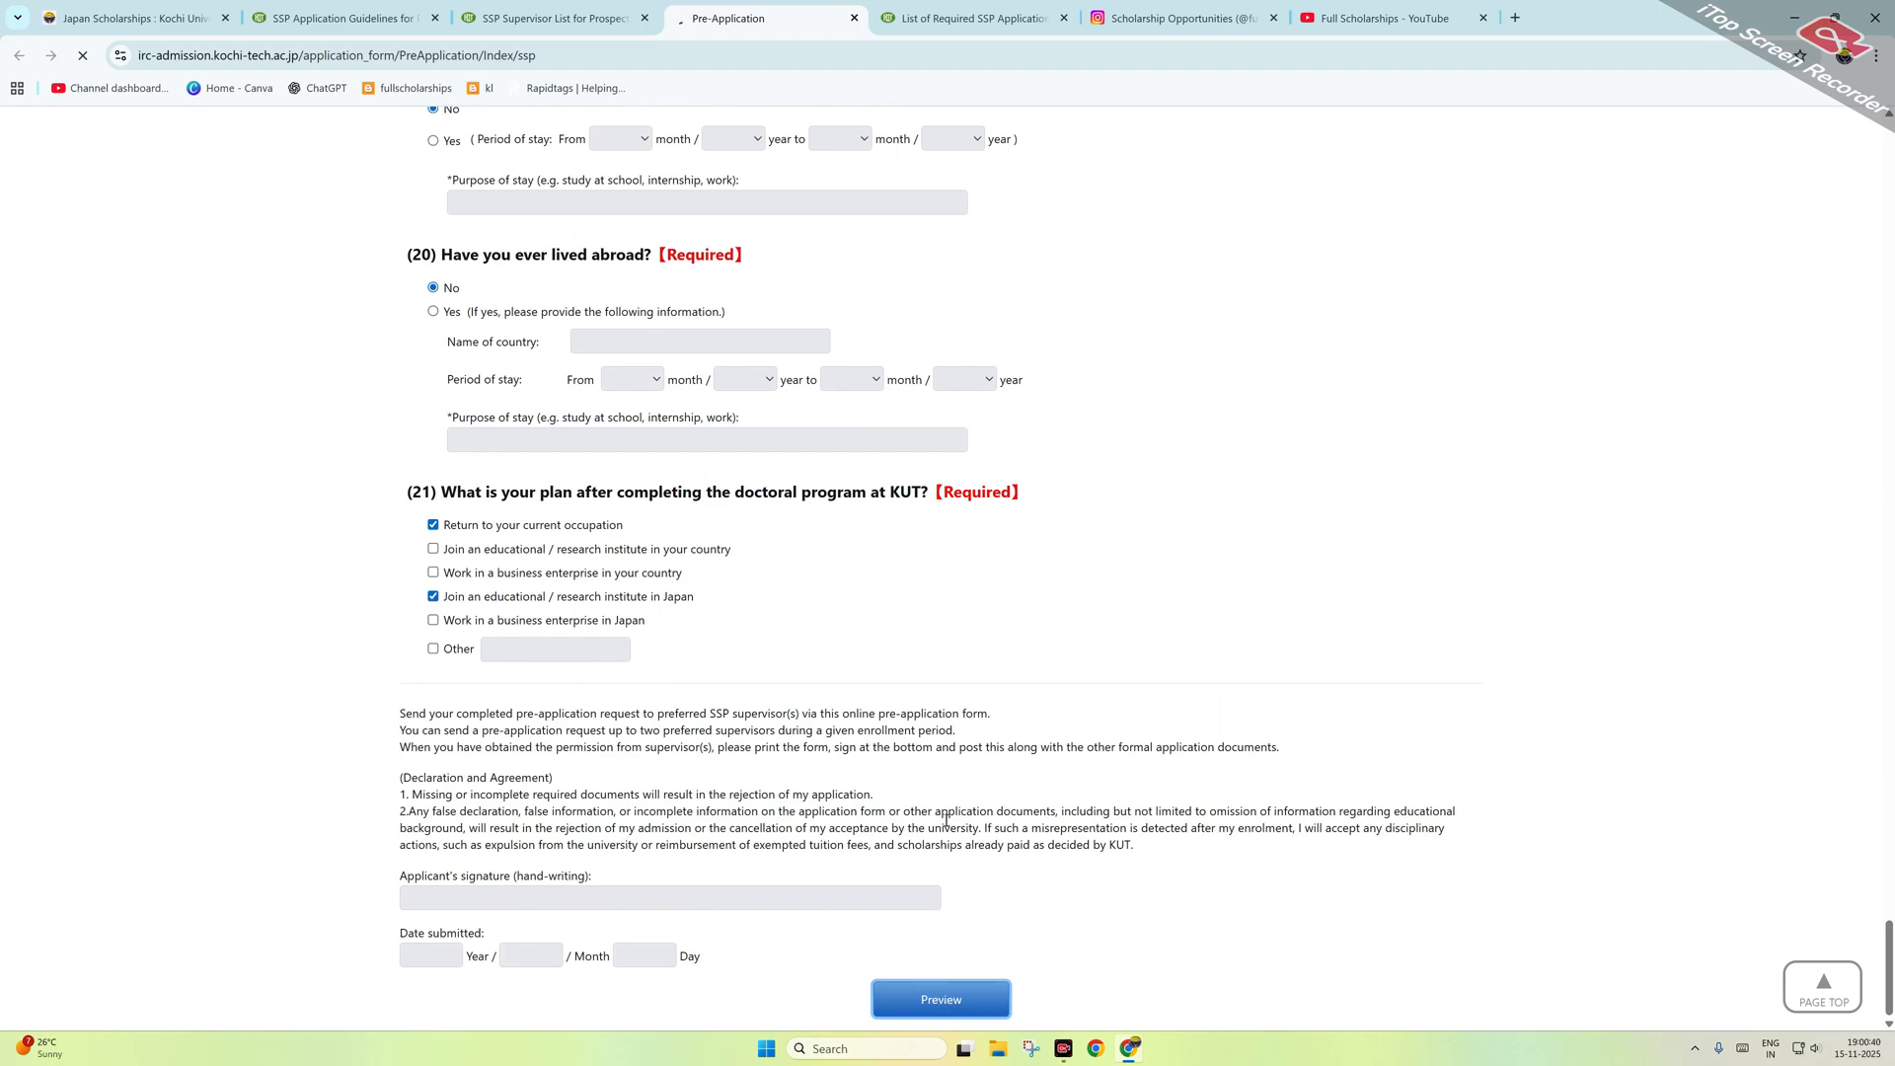
left_click(941, 998)
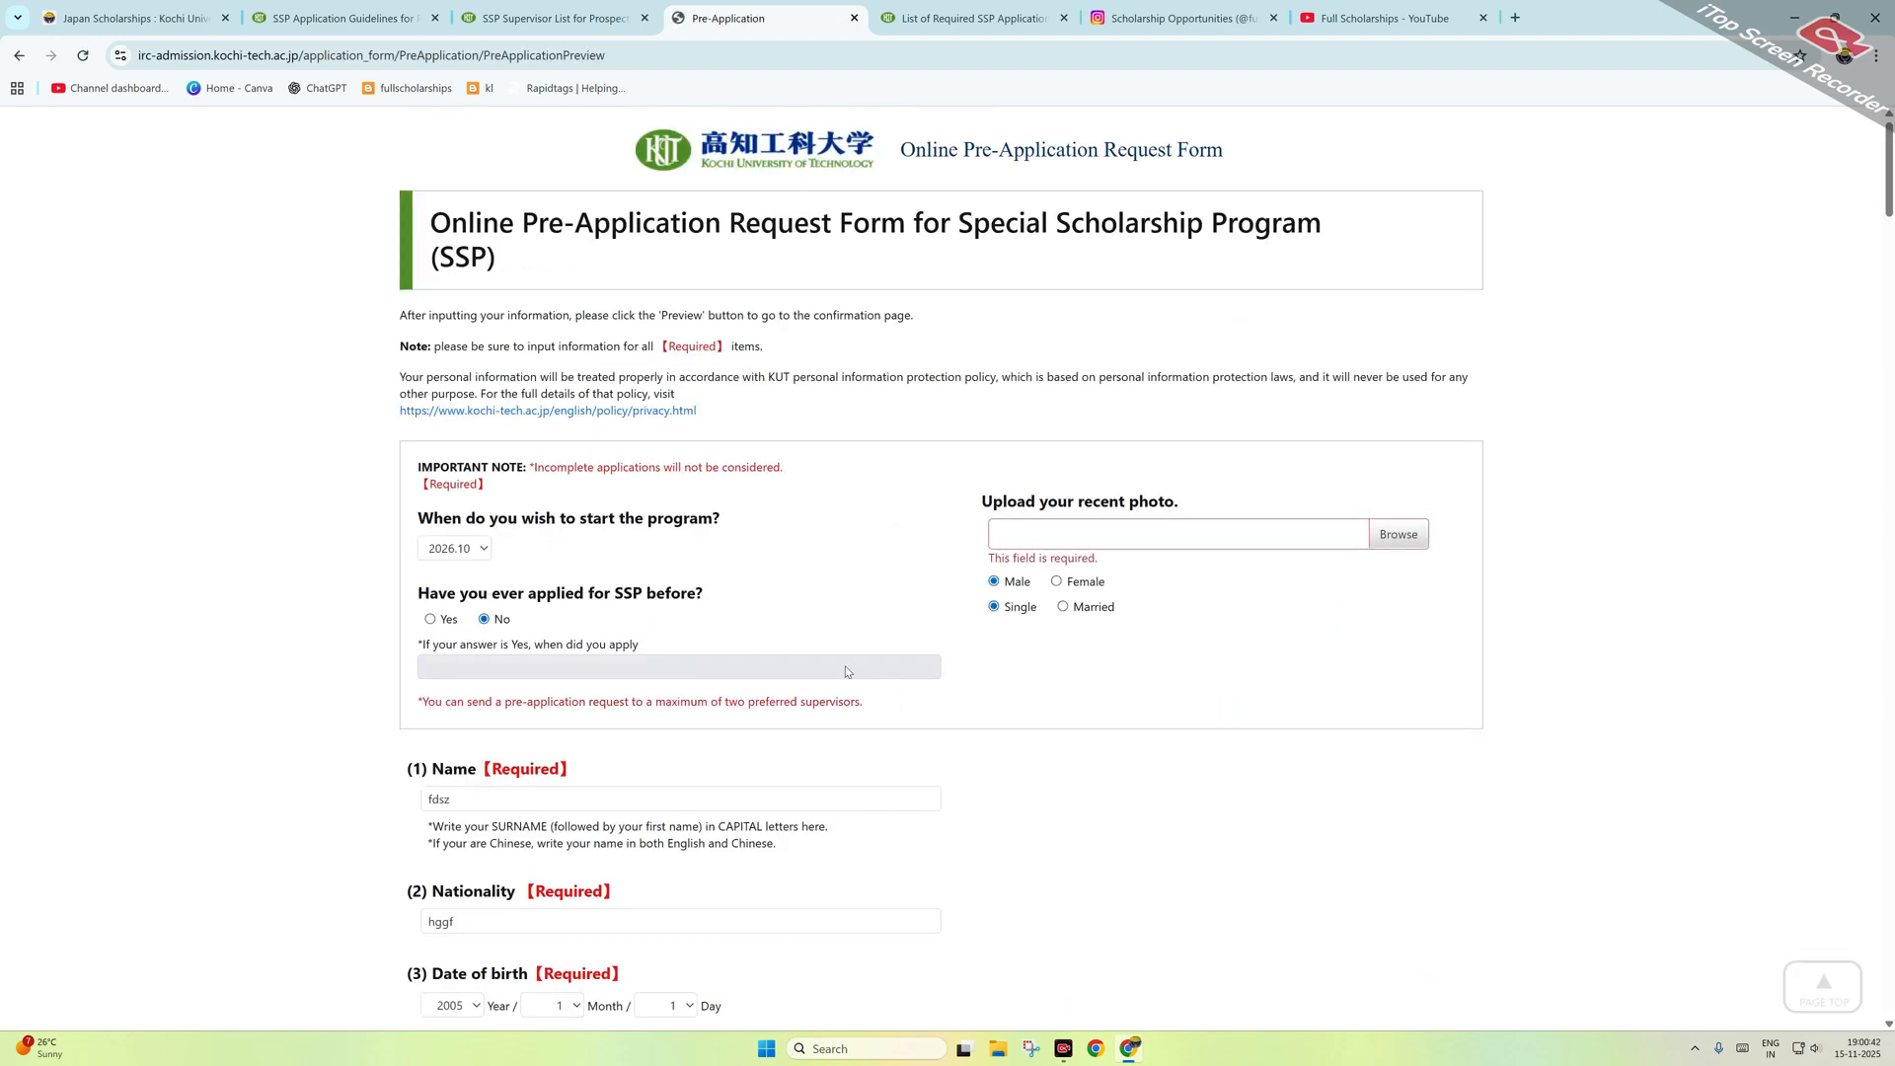
scroll("down", 3)
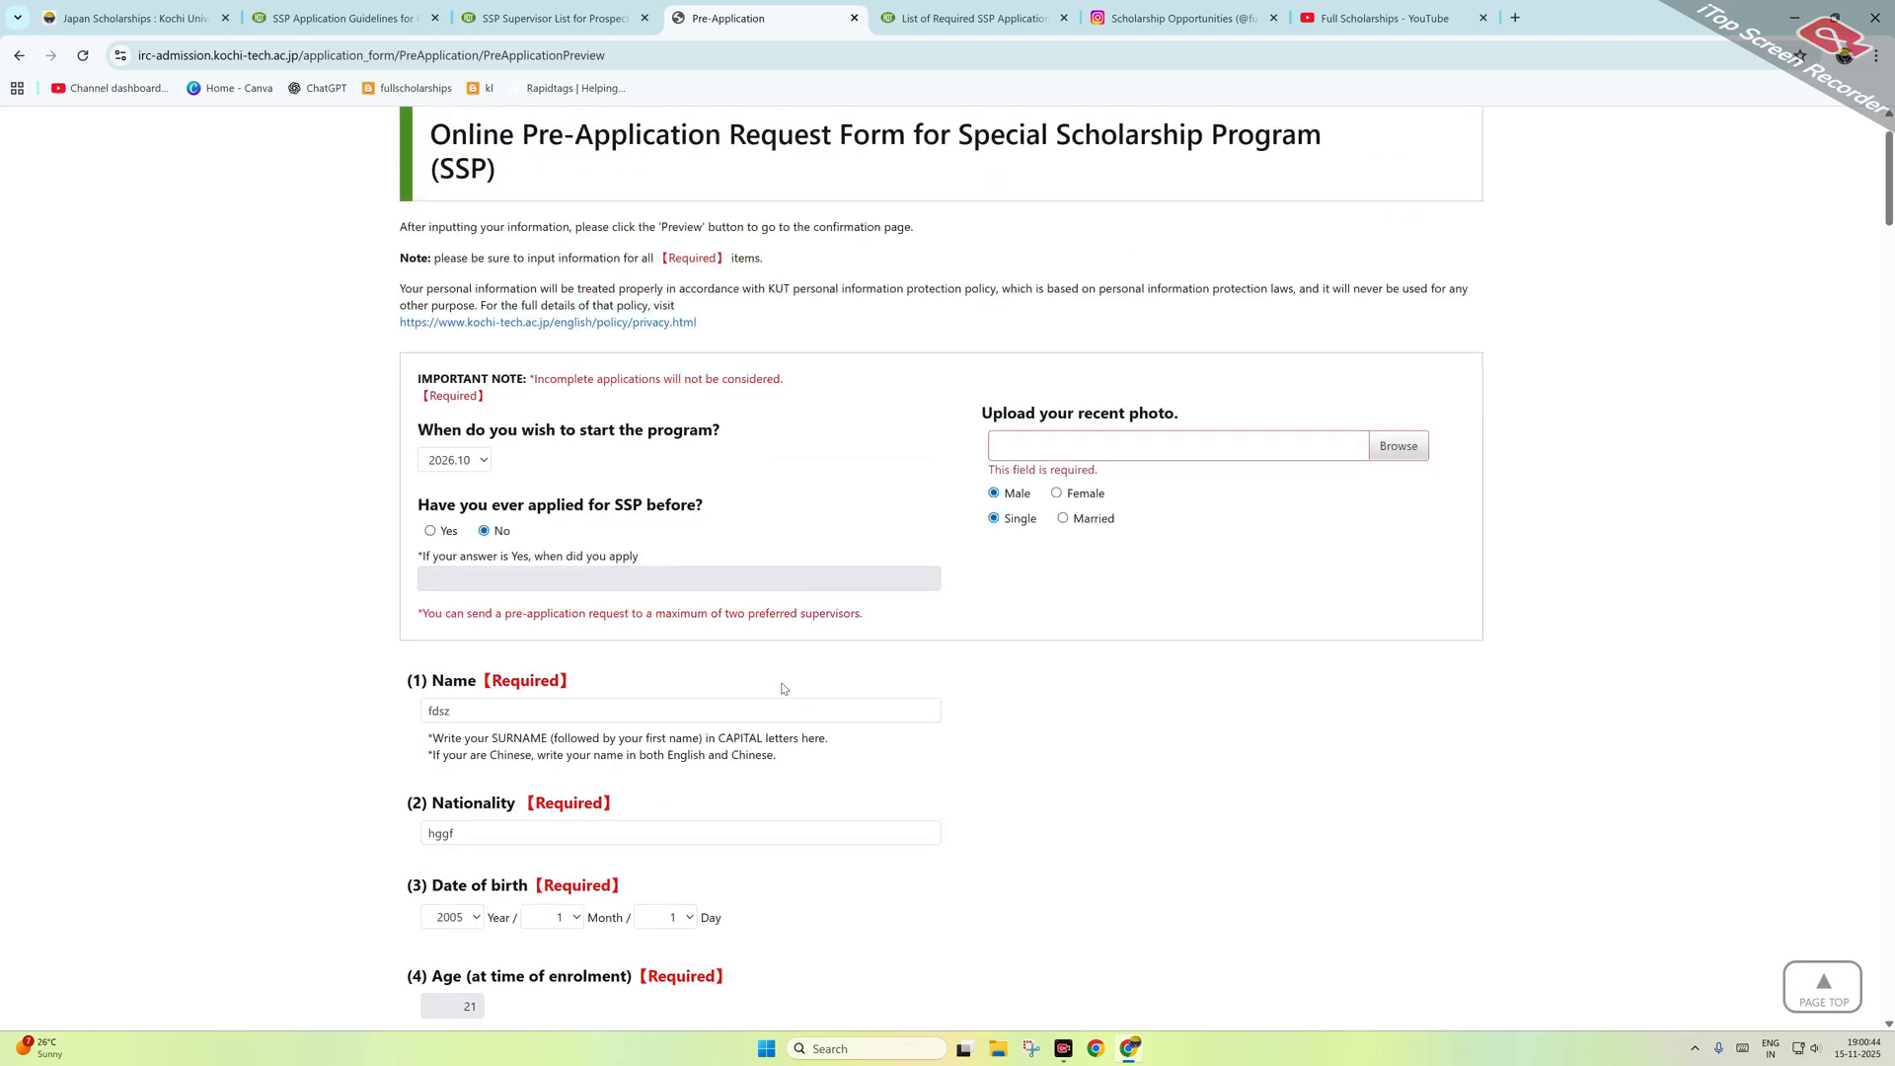
mouse_move(678, 414)
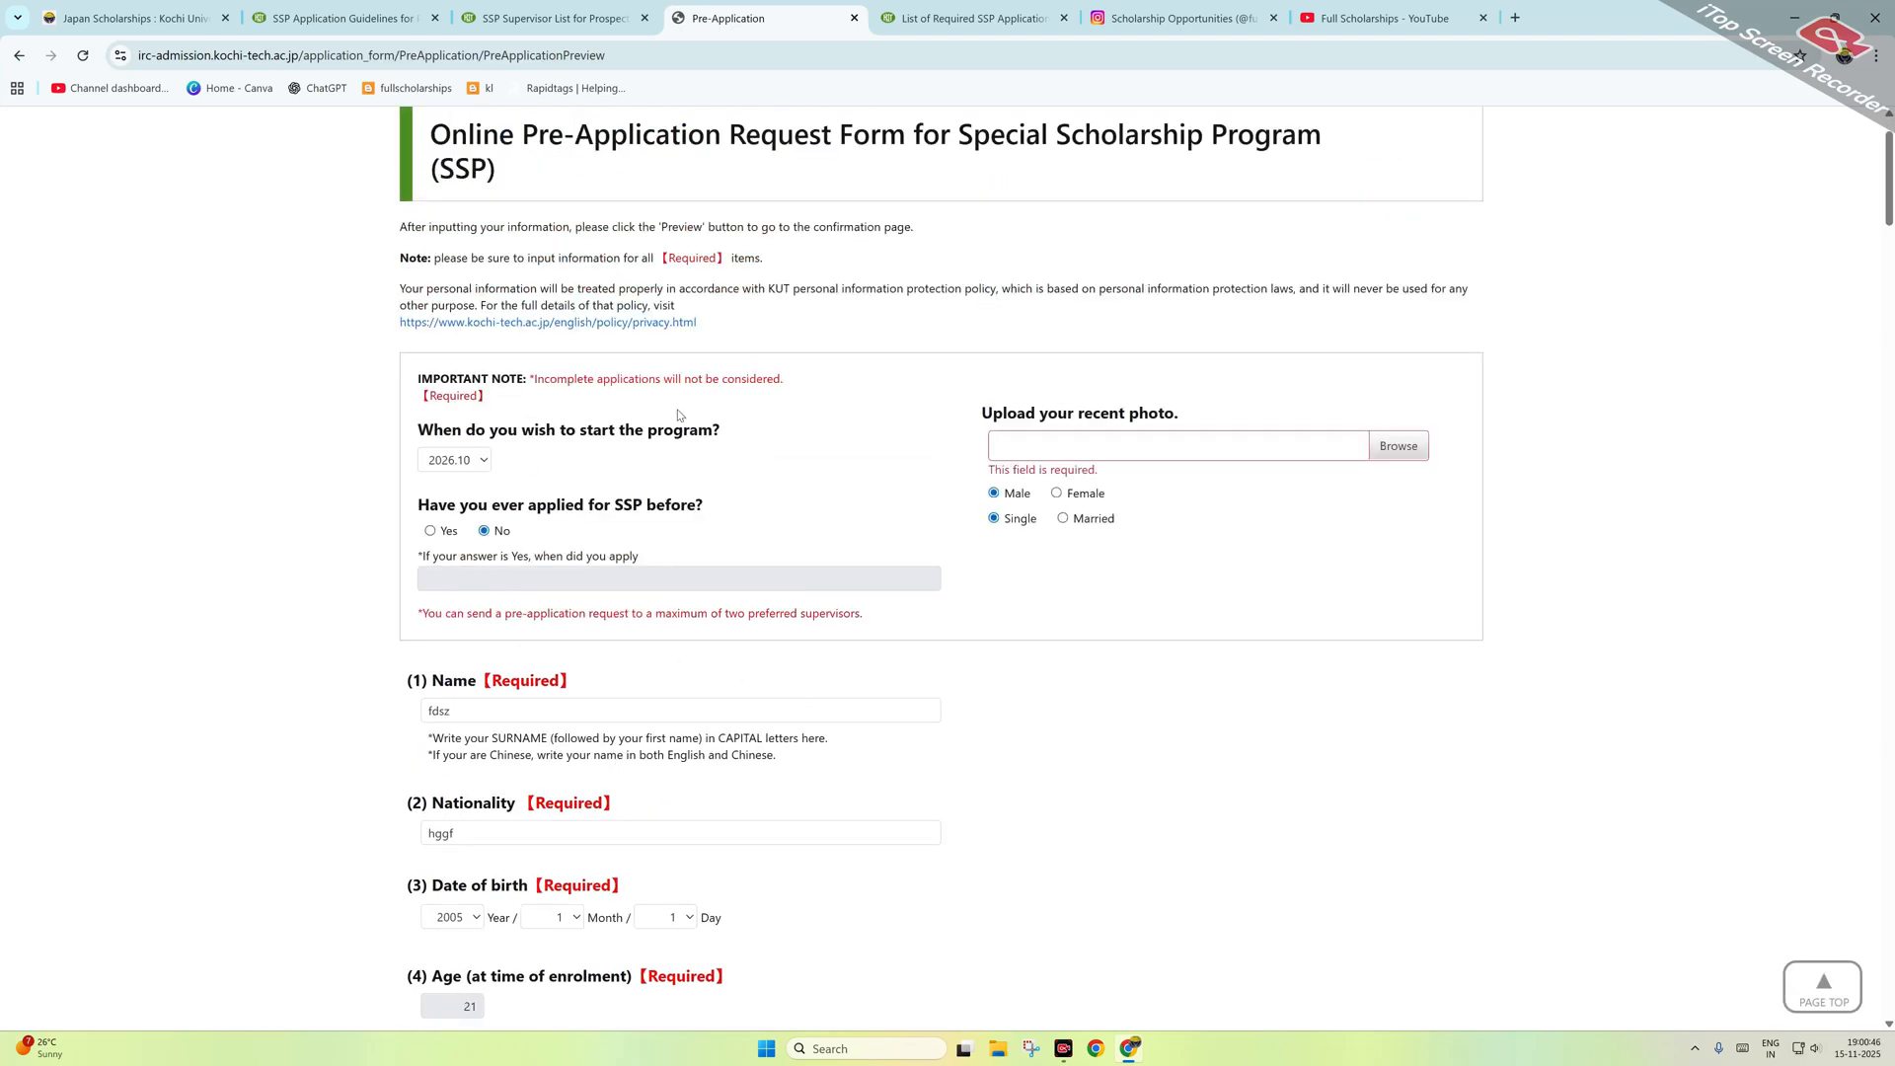
mouse_move(1291, 641)
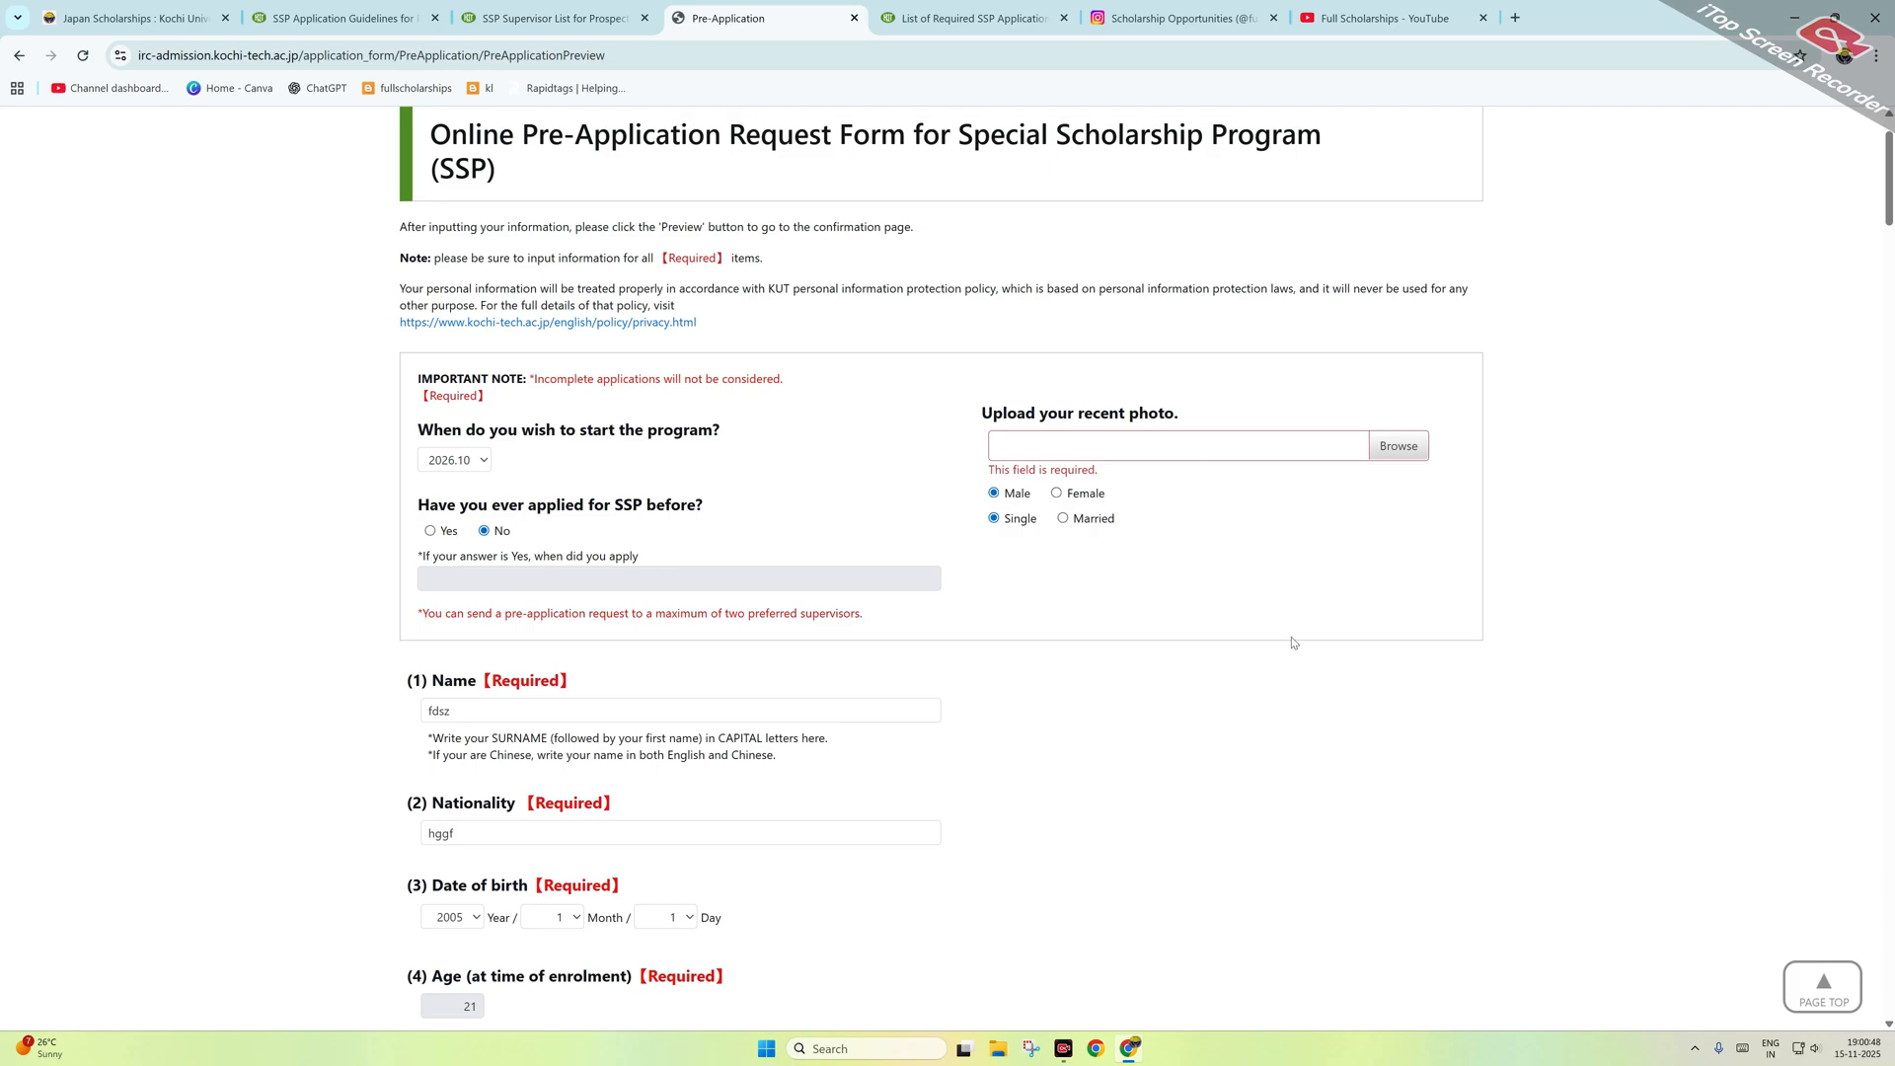
scroll("down", 3)
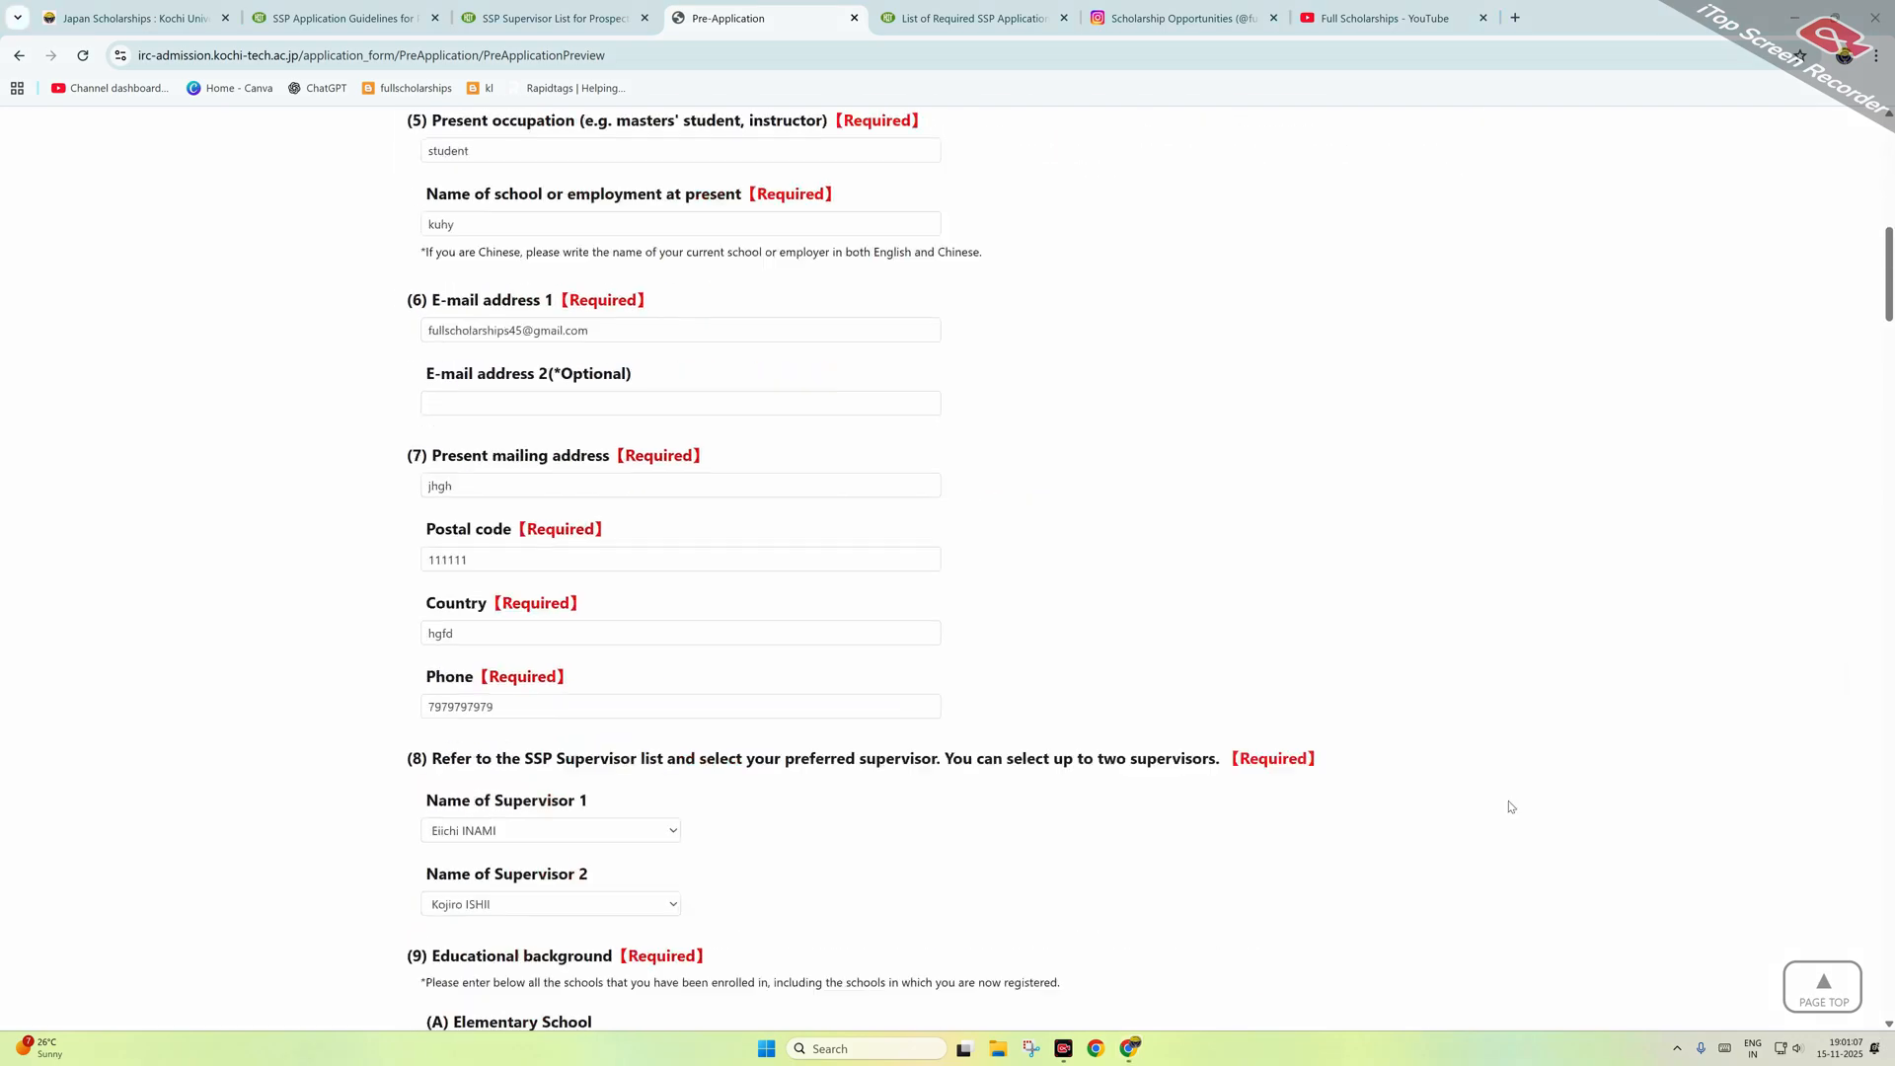
scroll("down", 3)
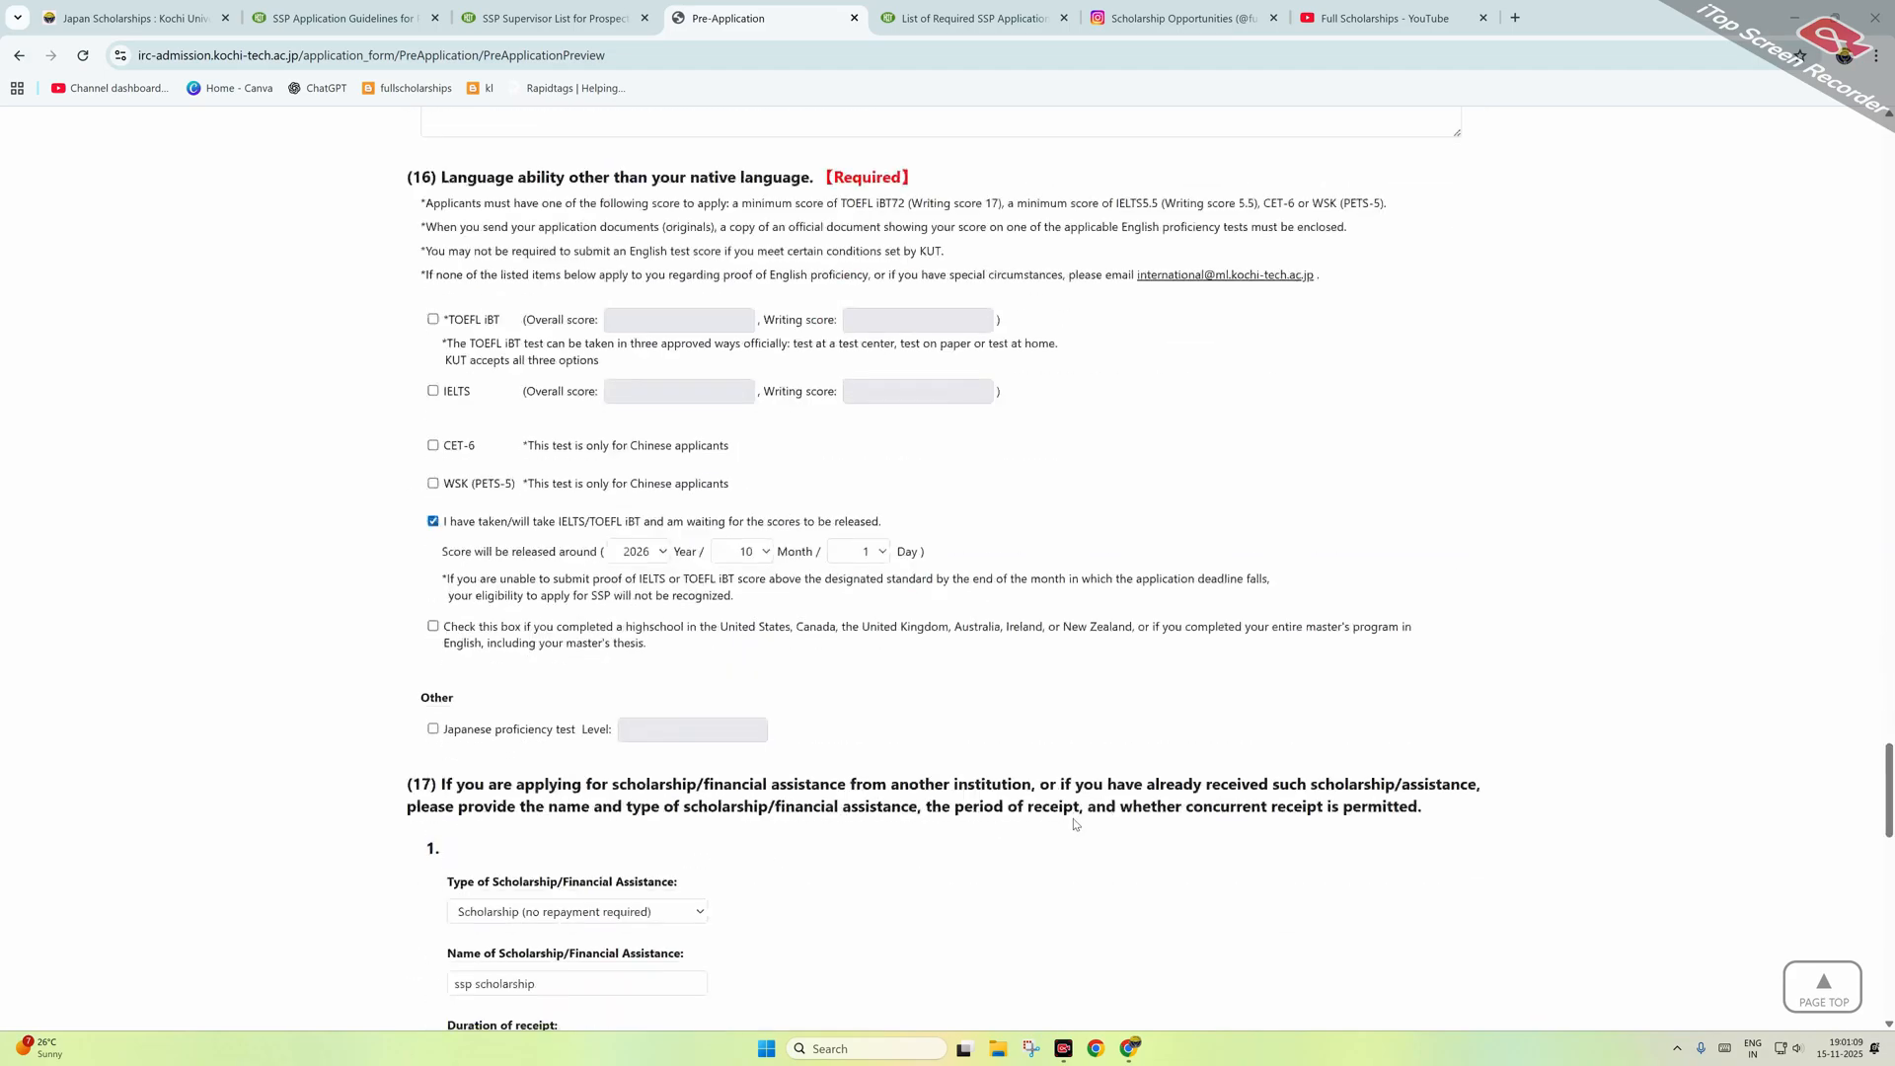
scroll("down", 3)
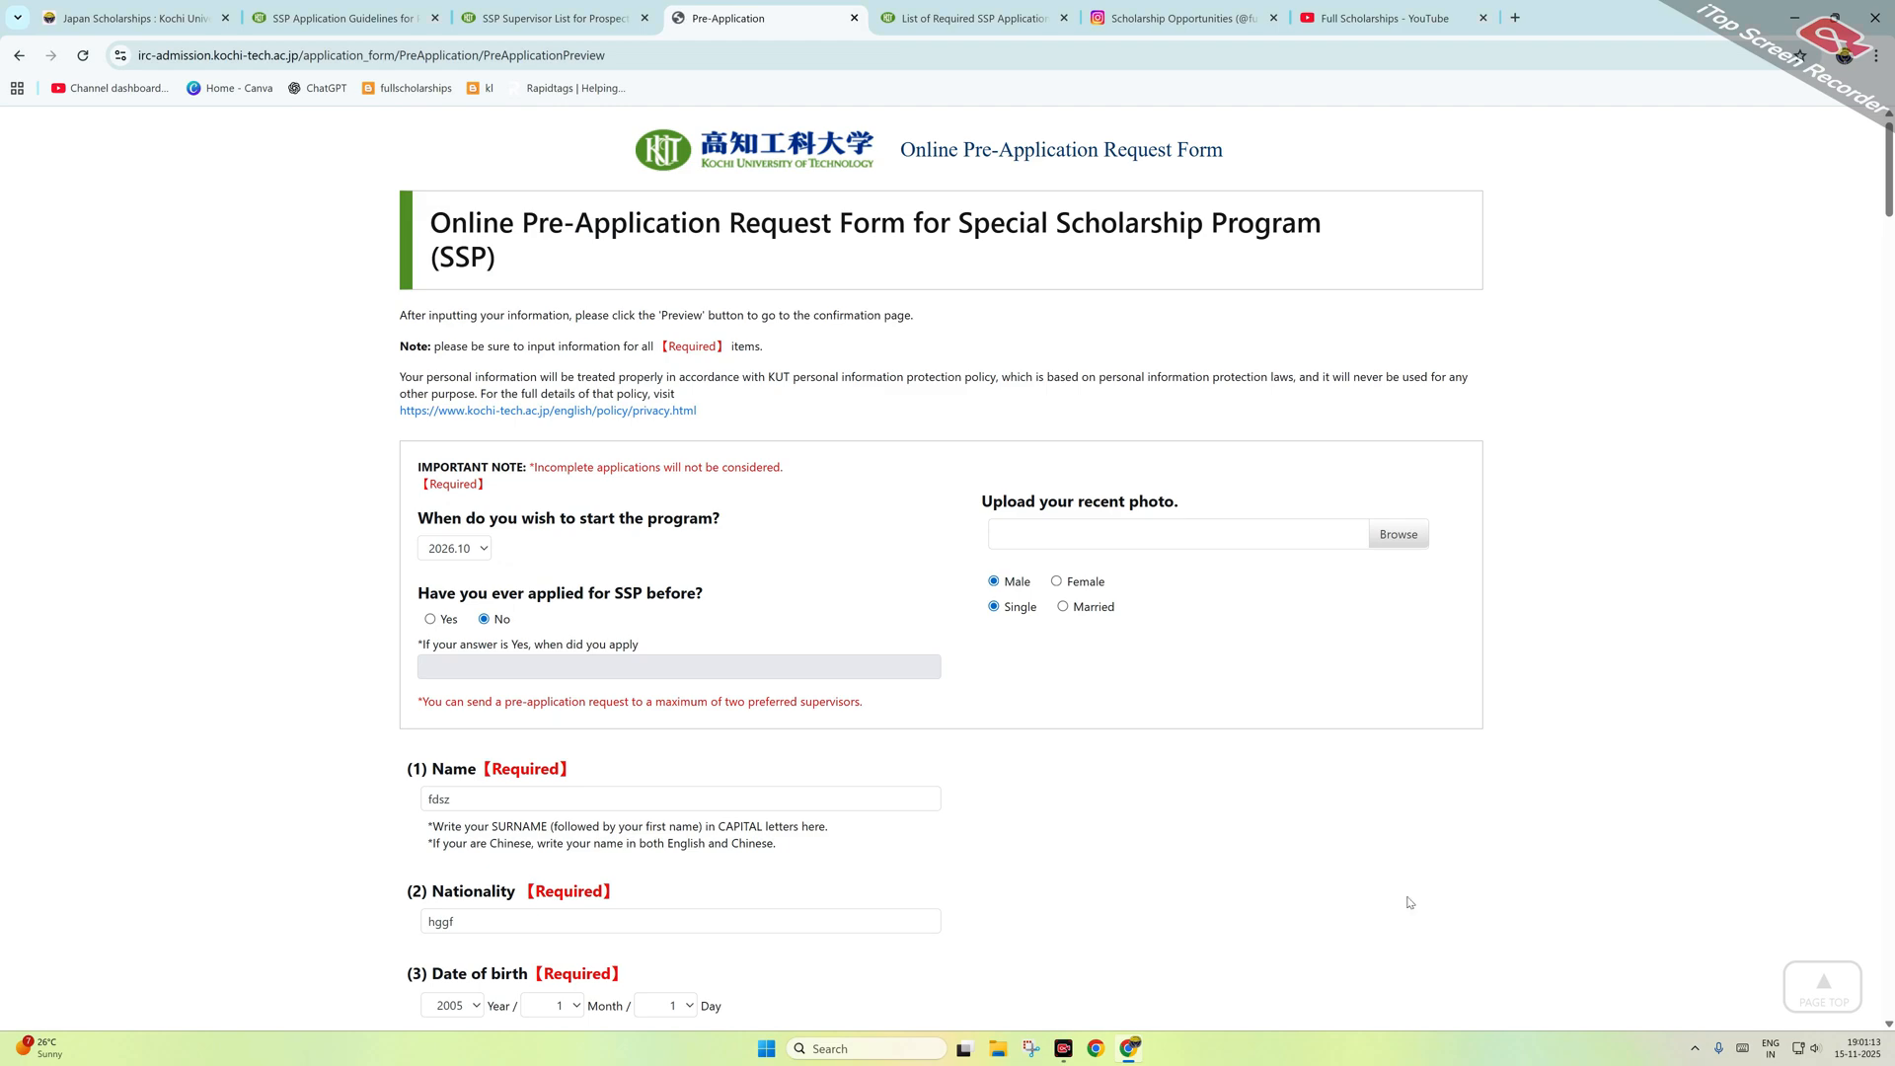
scroll("down", 3)
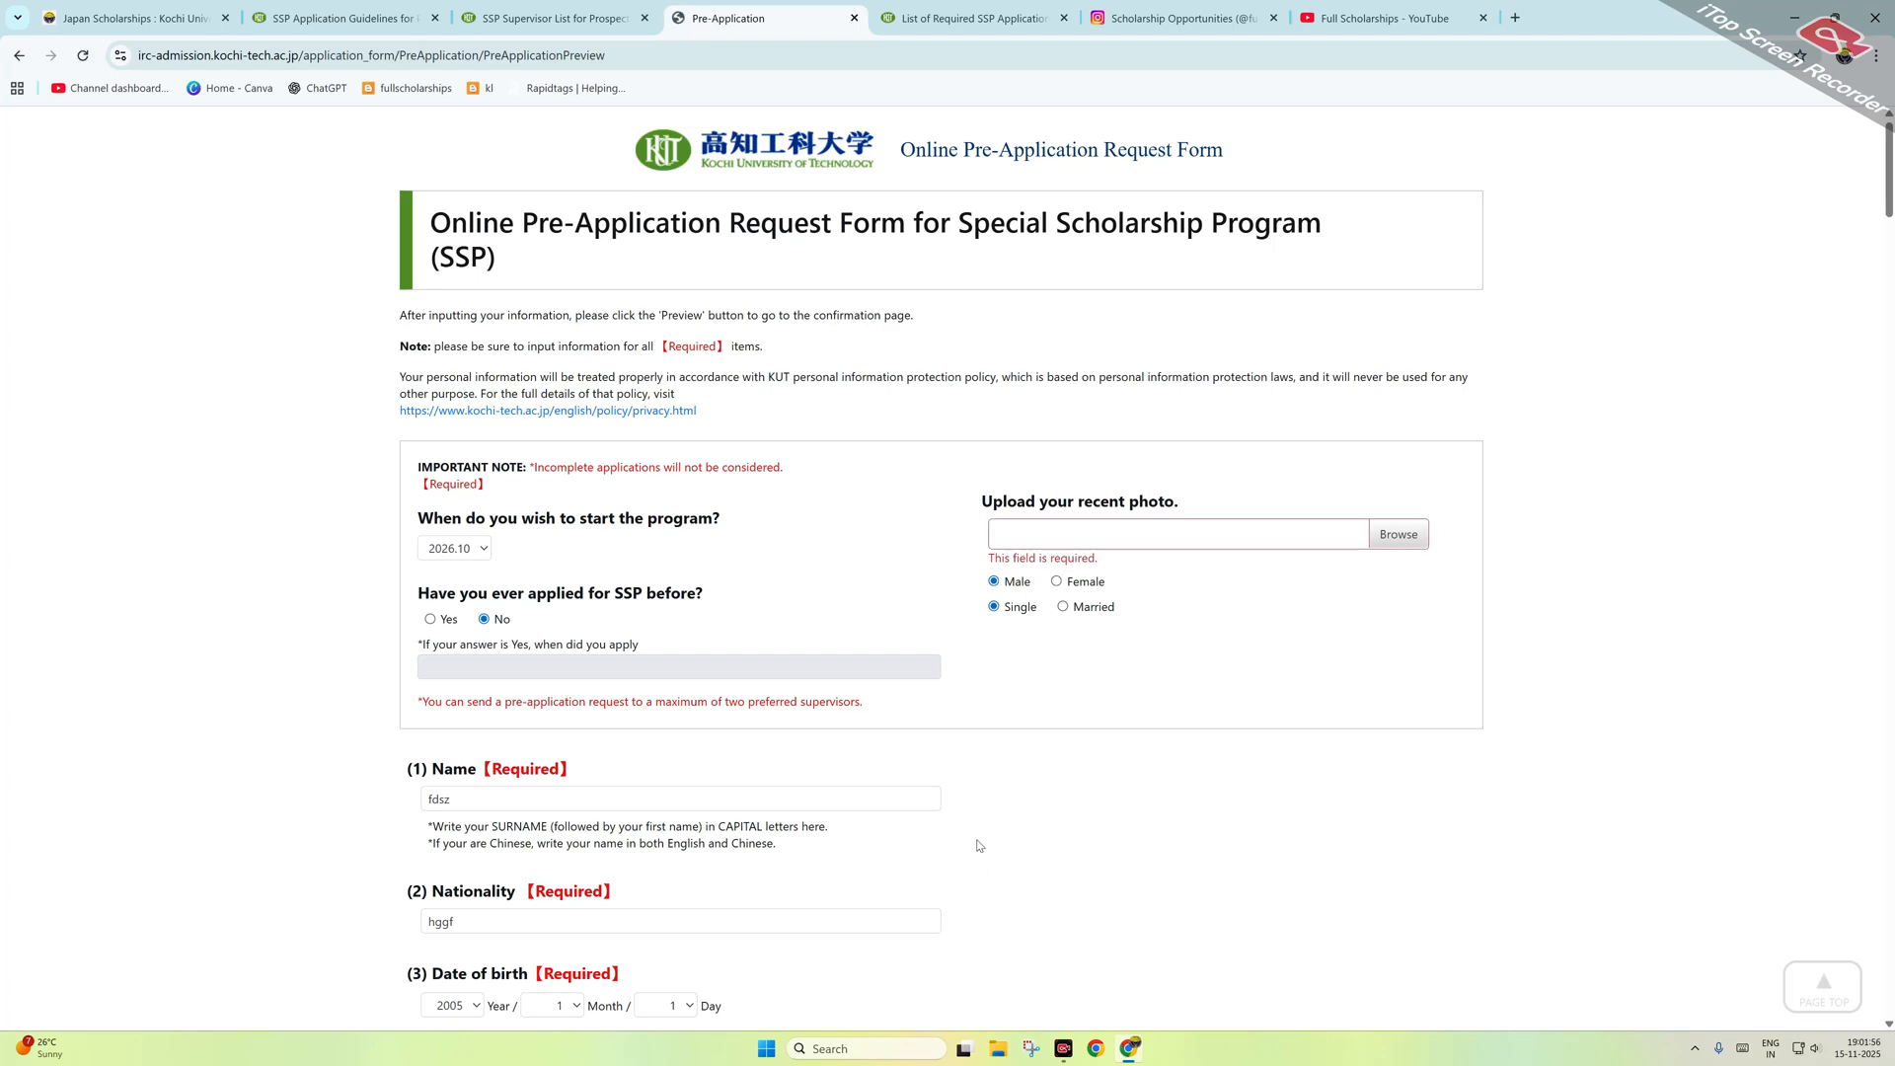
mouse_move(1481, 1017)
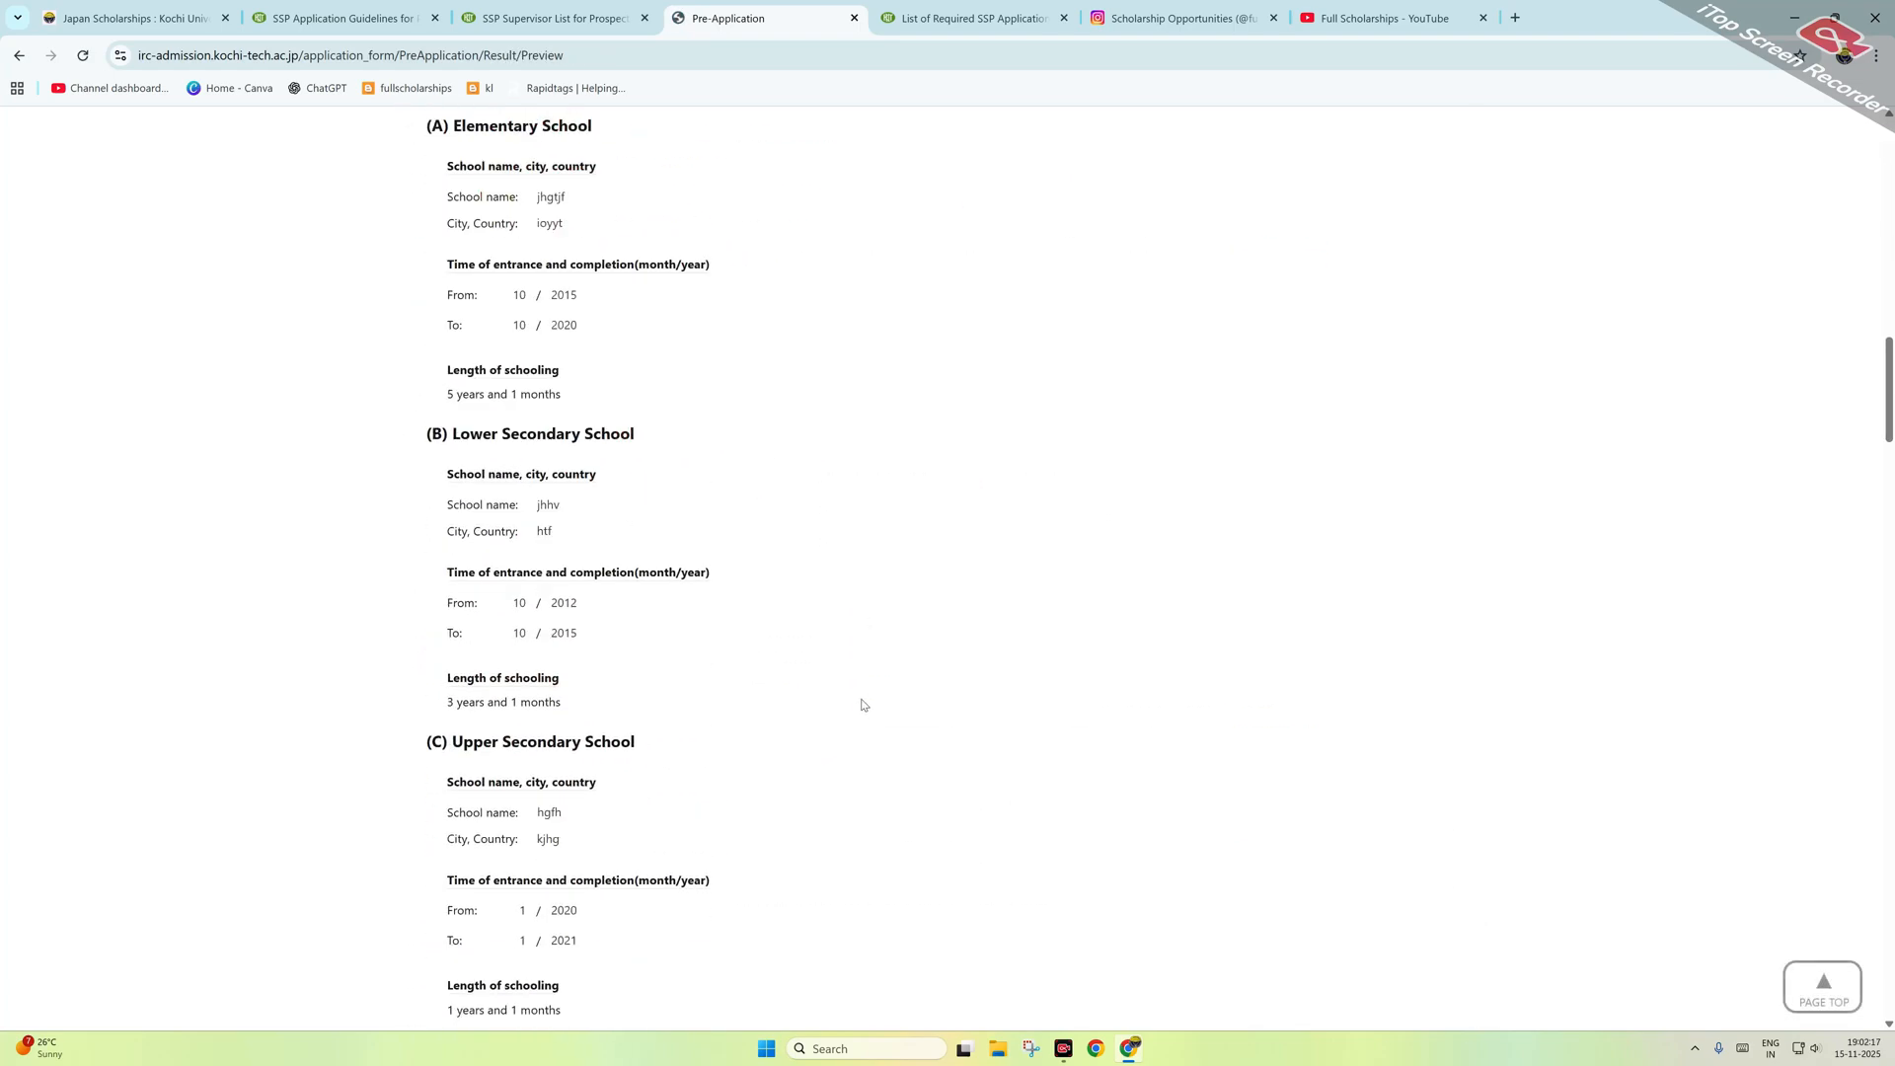
Send the pre-application request from the bottom of the preview page
scroll("down", 3)
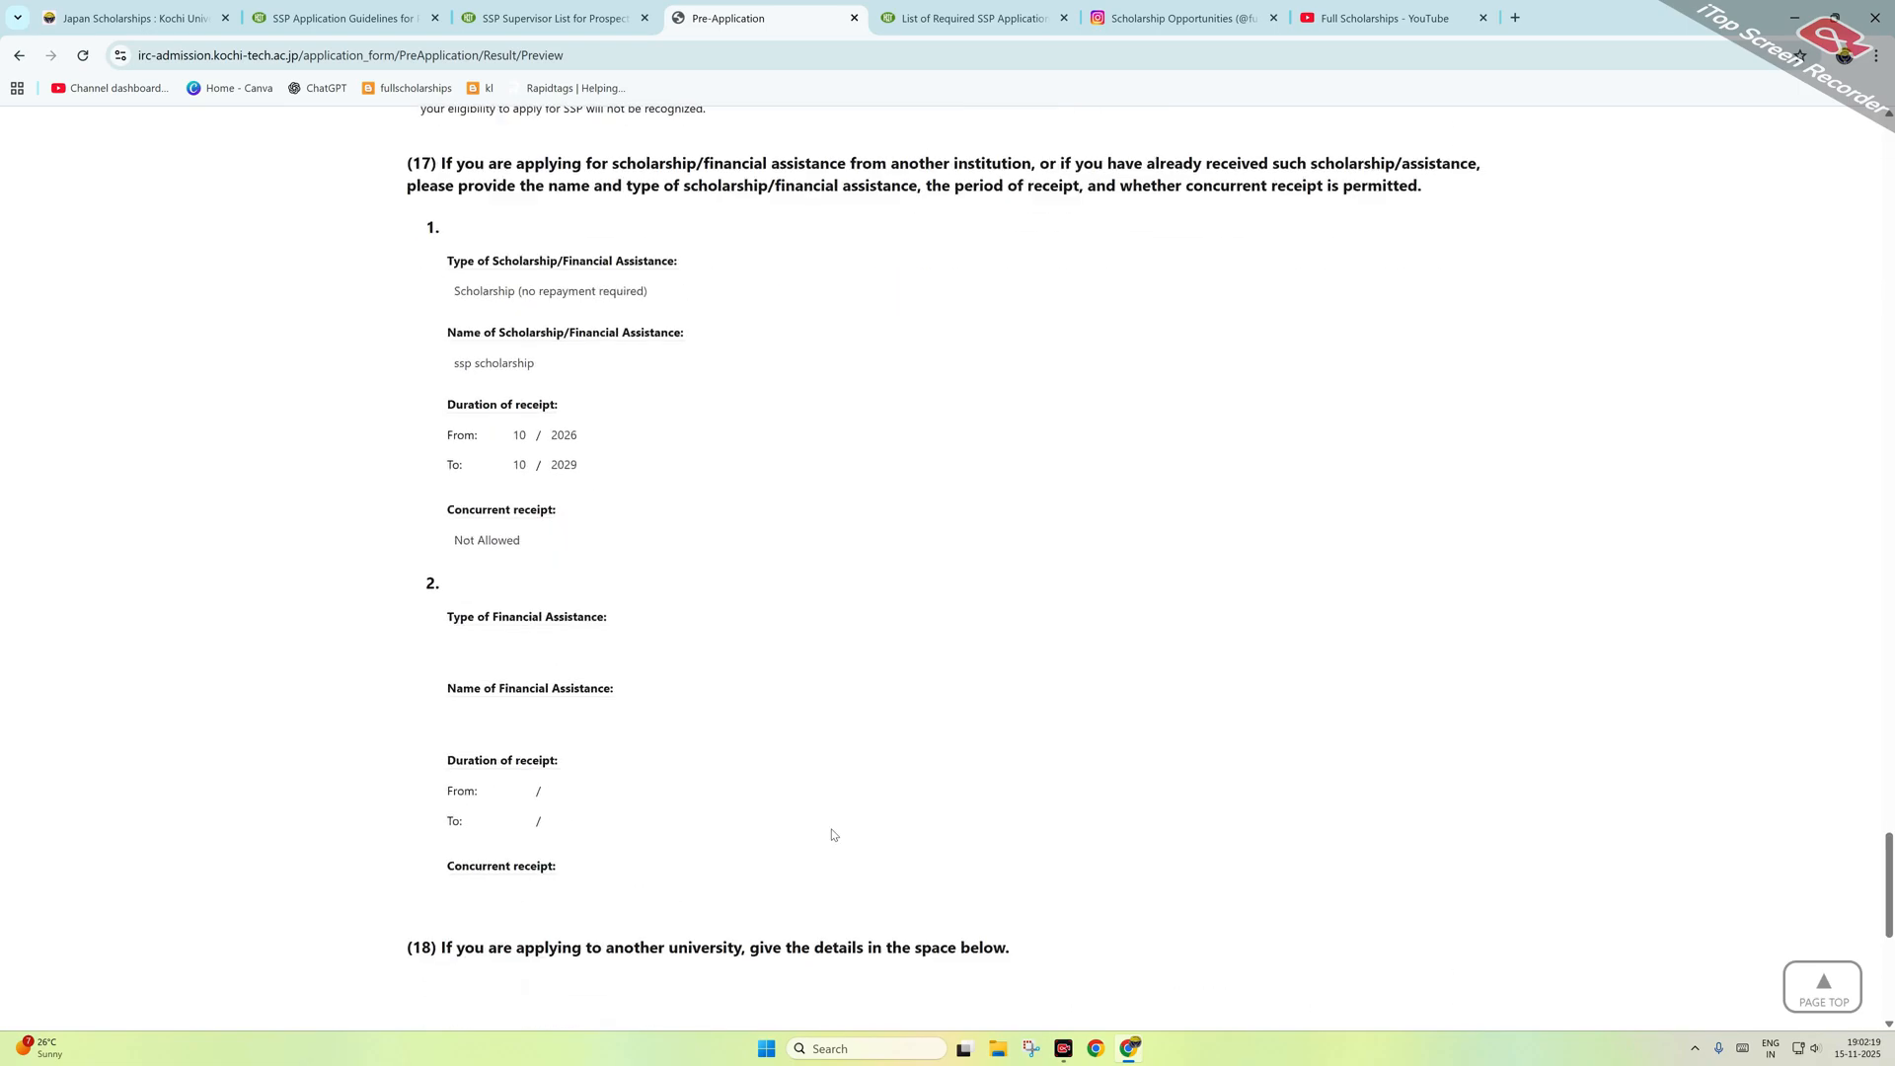
scroll("down", 3)
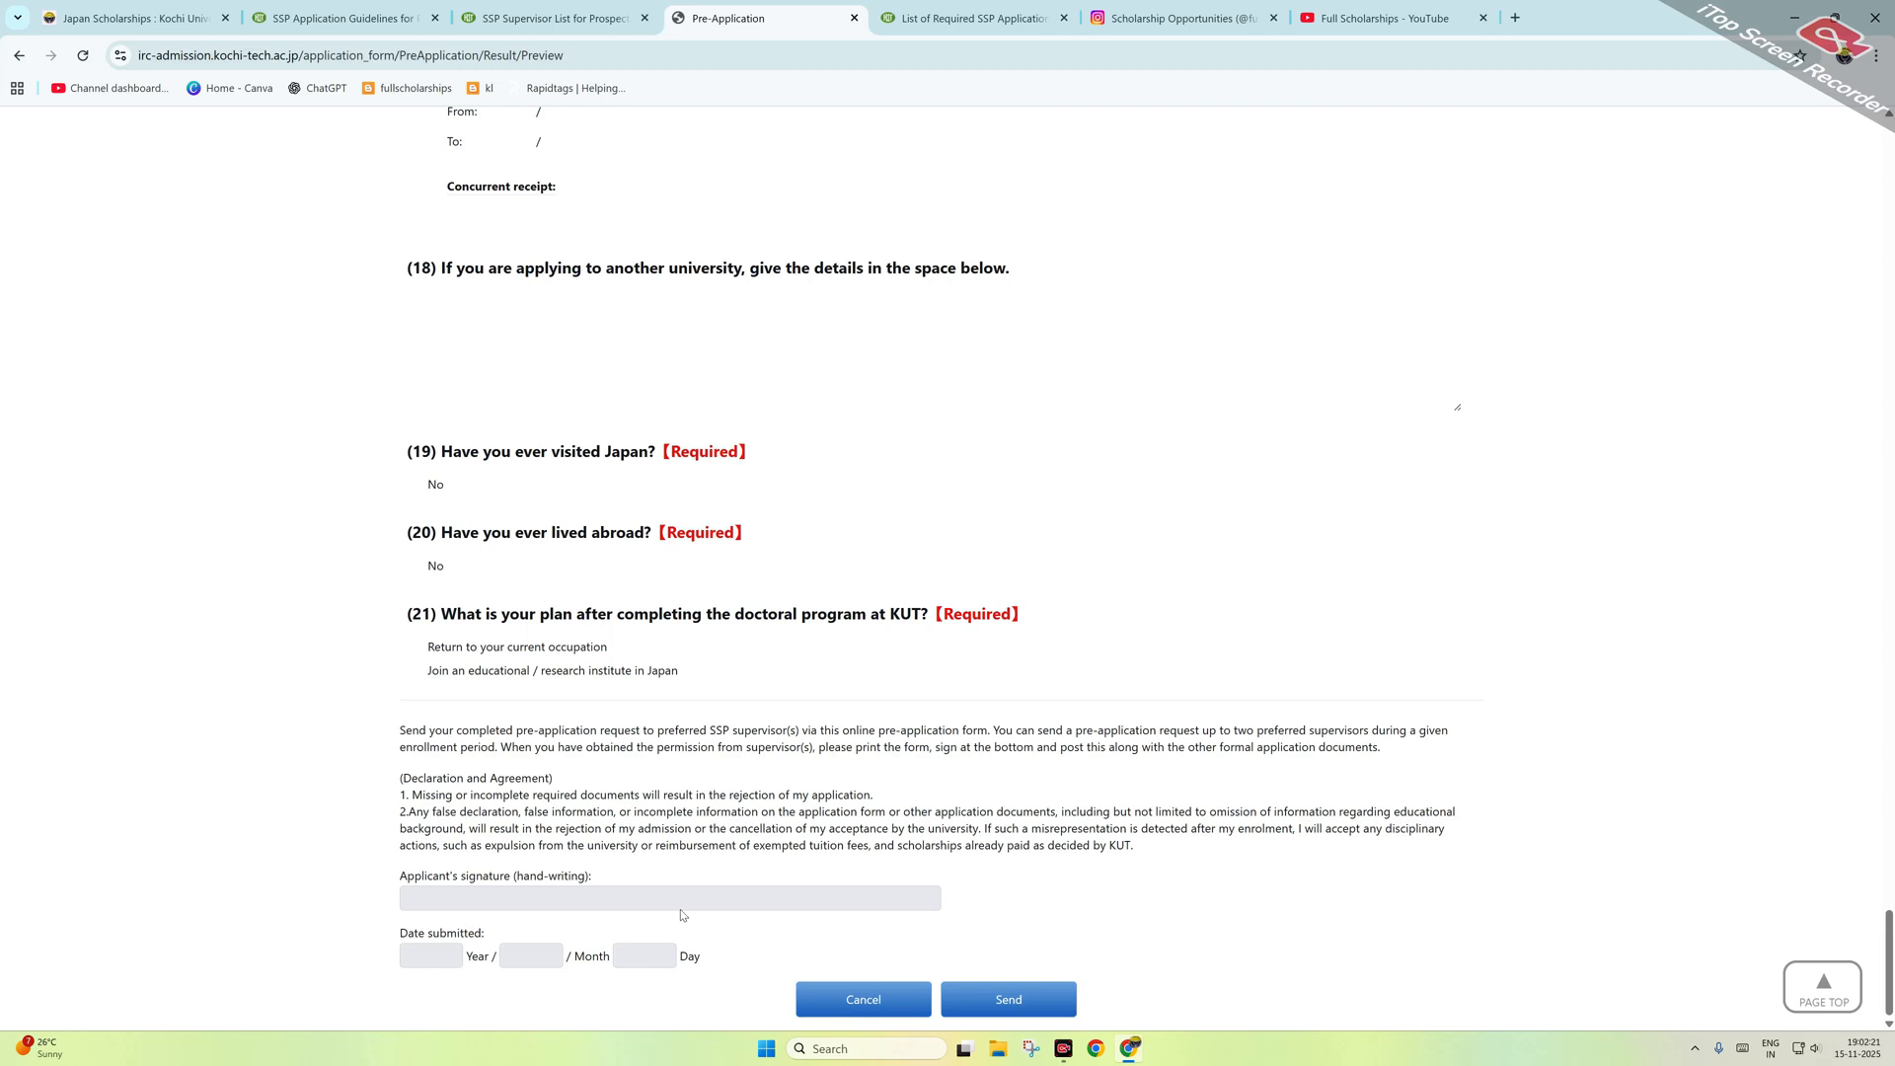
left_click(1006, 997)
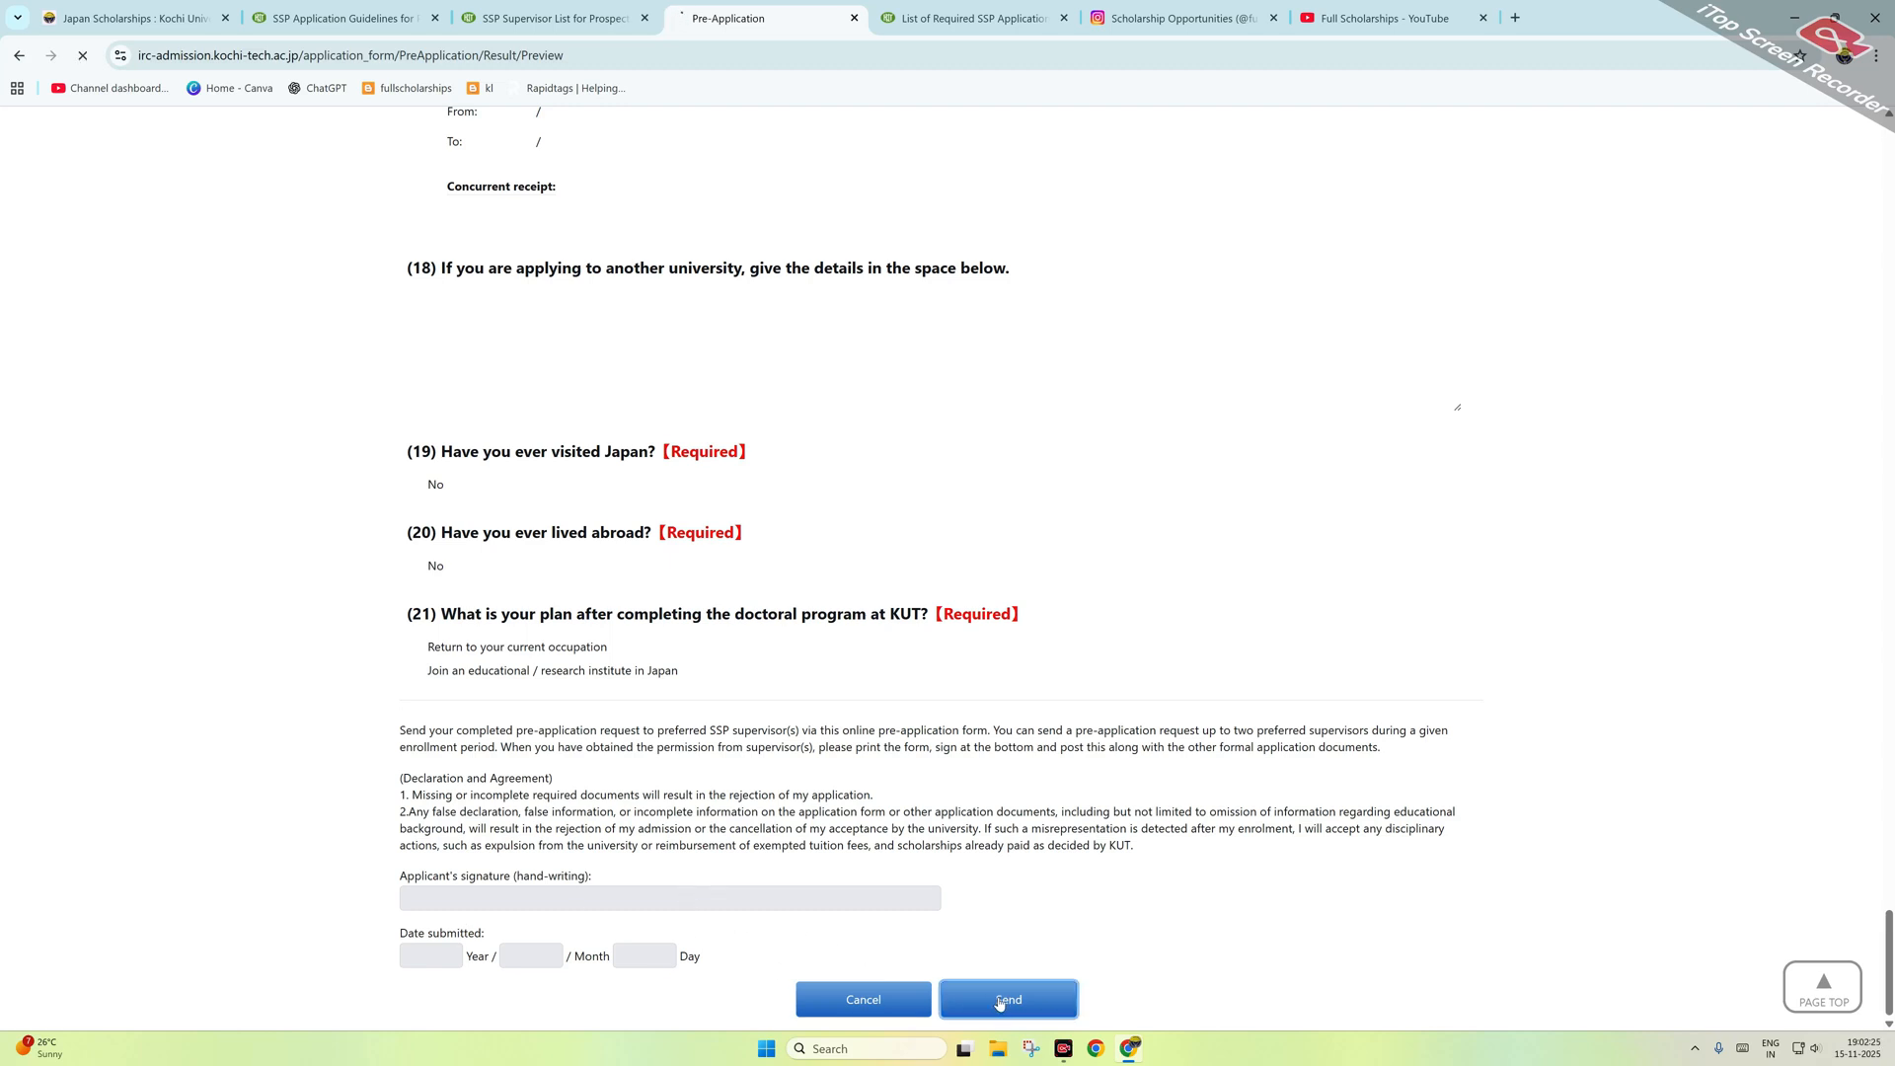
left_click(1006, 998)
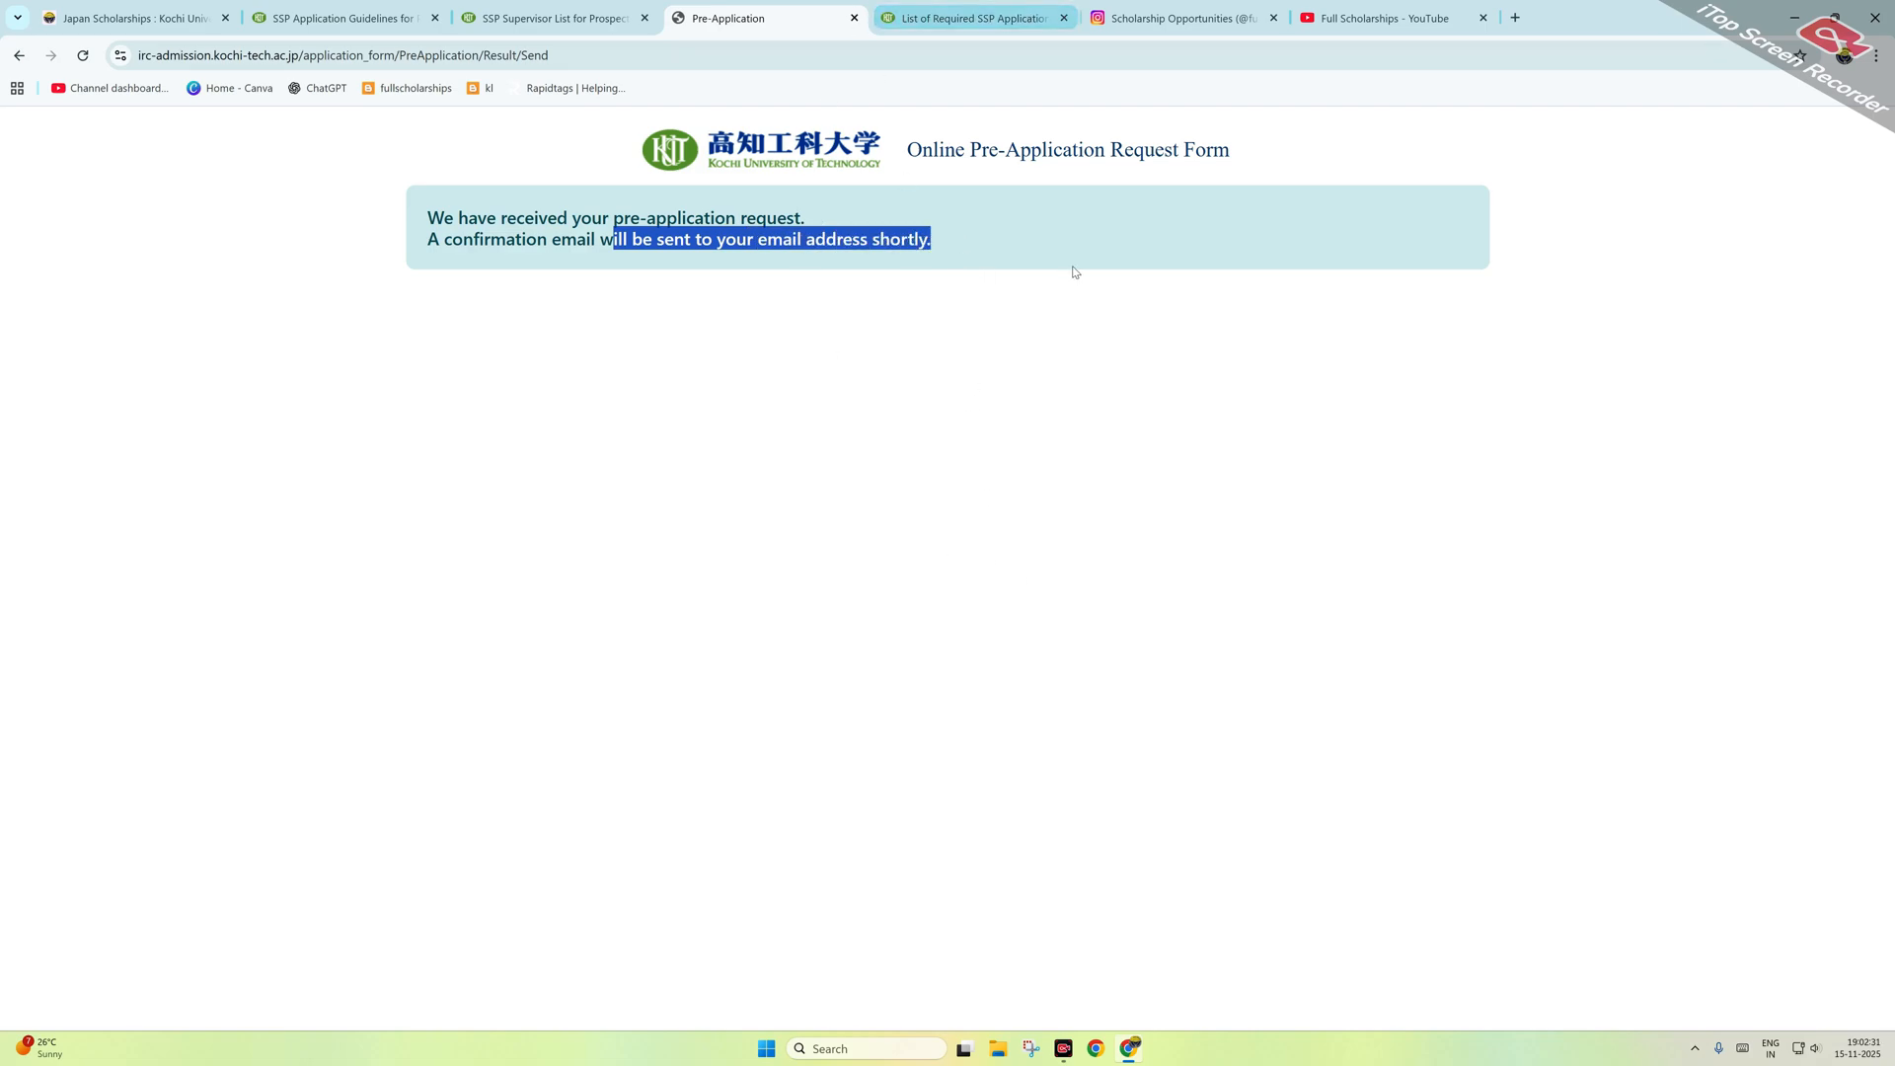
Review the required SSP documents page
left_click(973, 17)
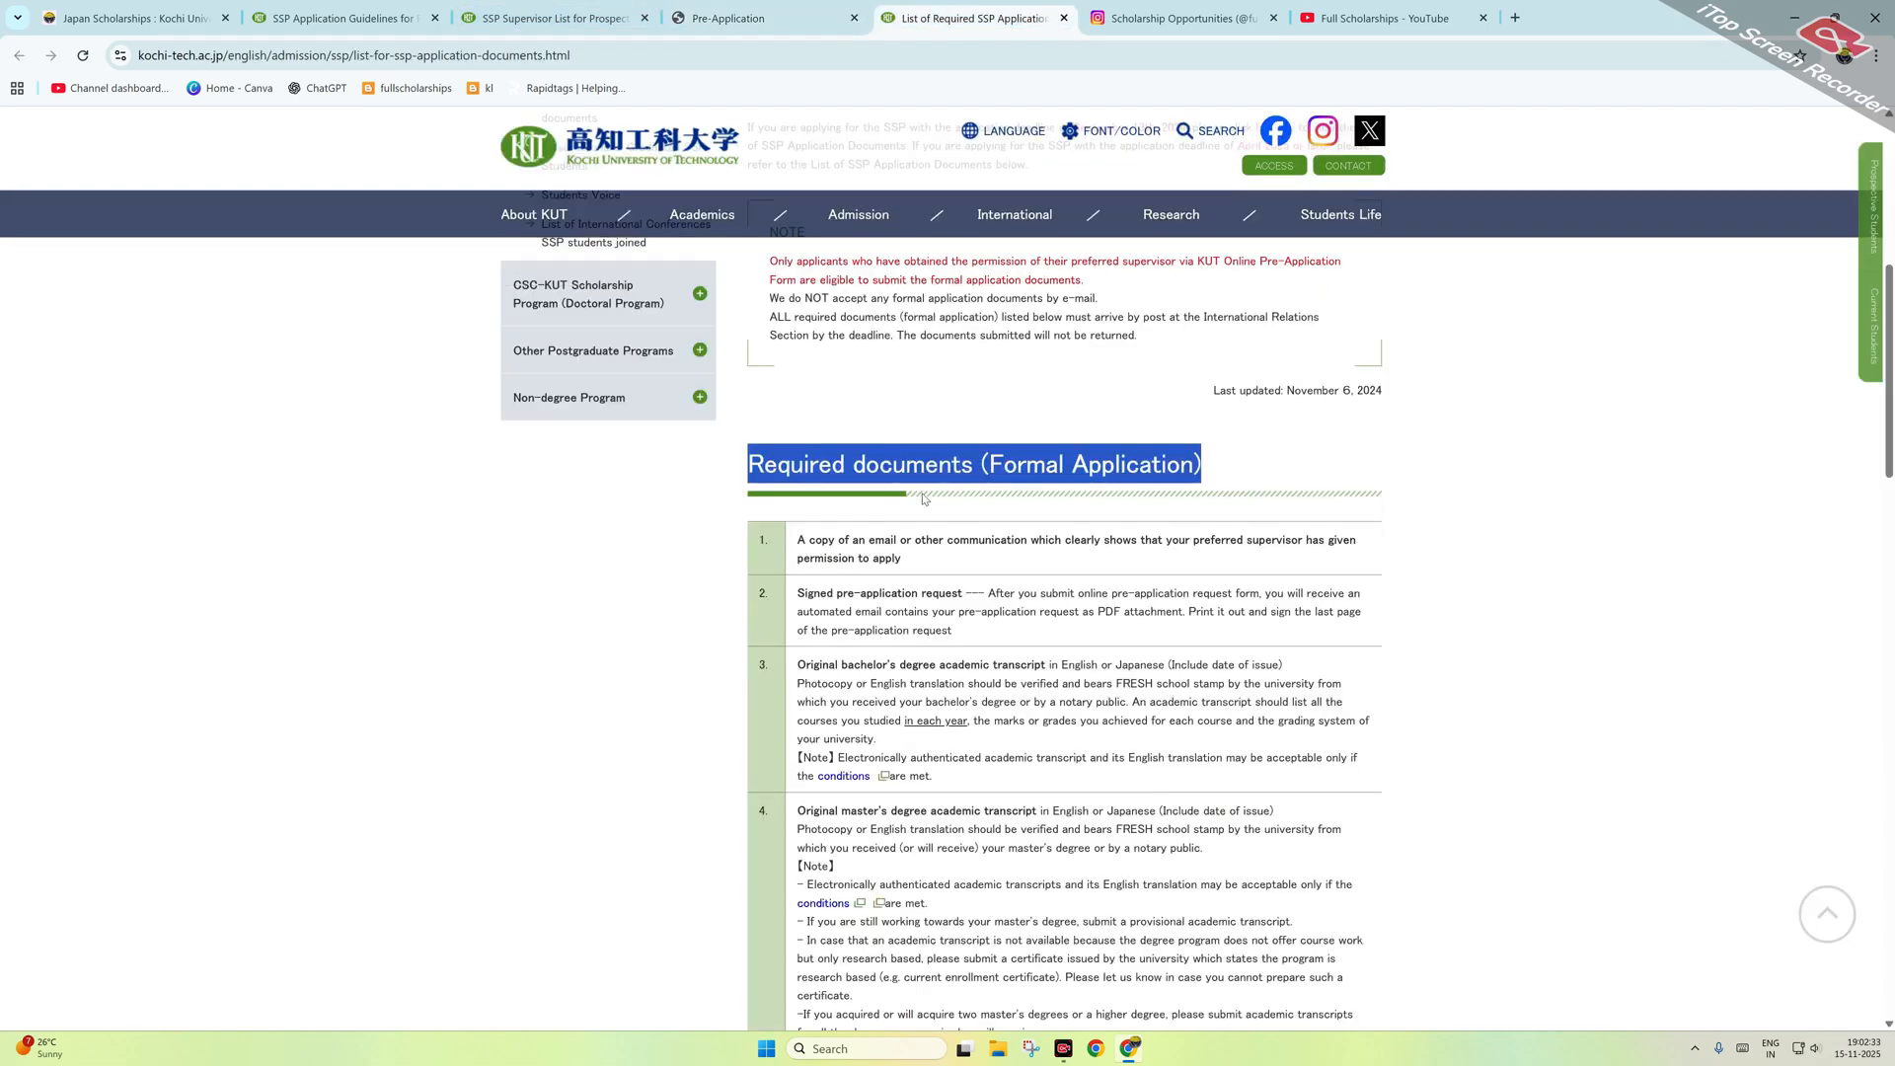
left_click(1242, 435)
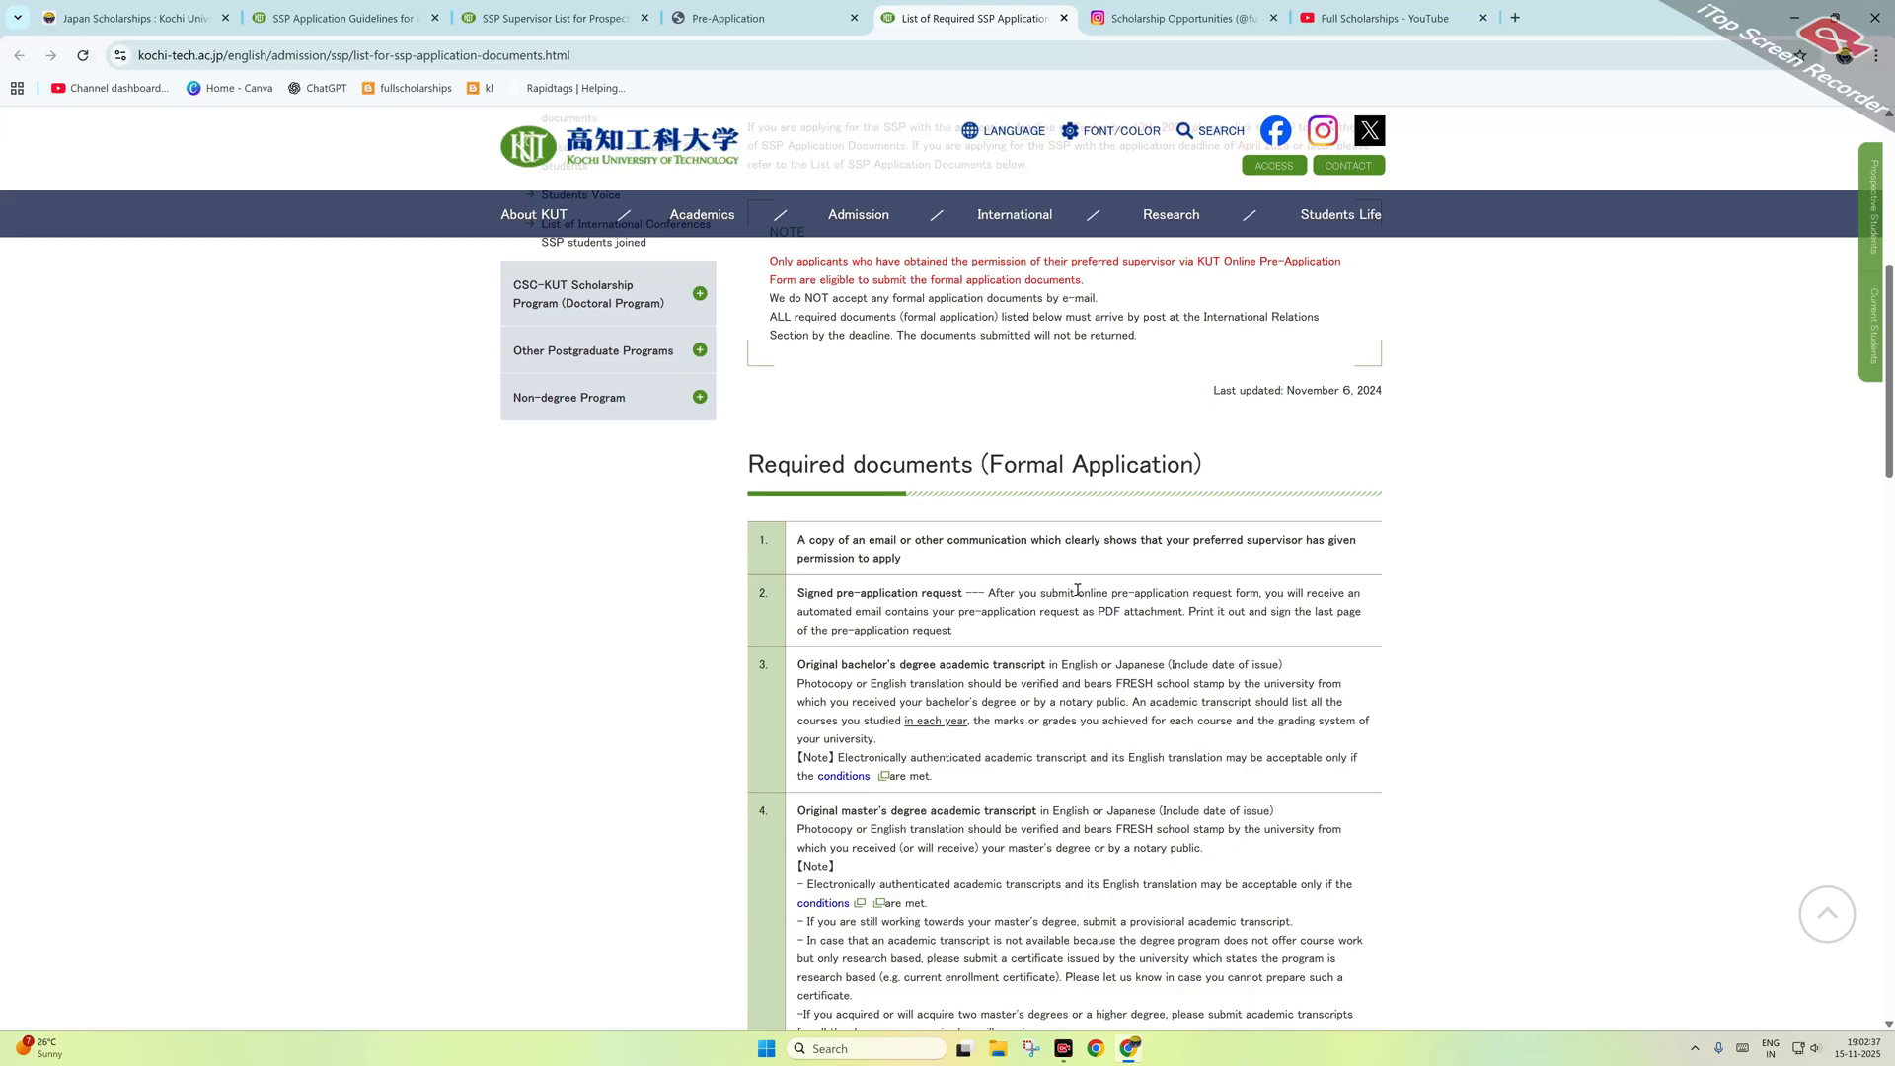
scroll("down", 3)
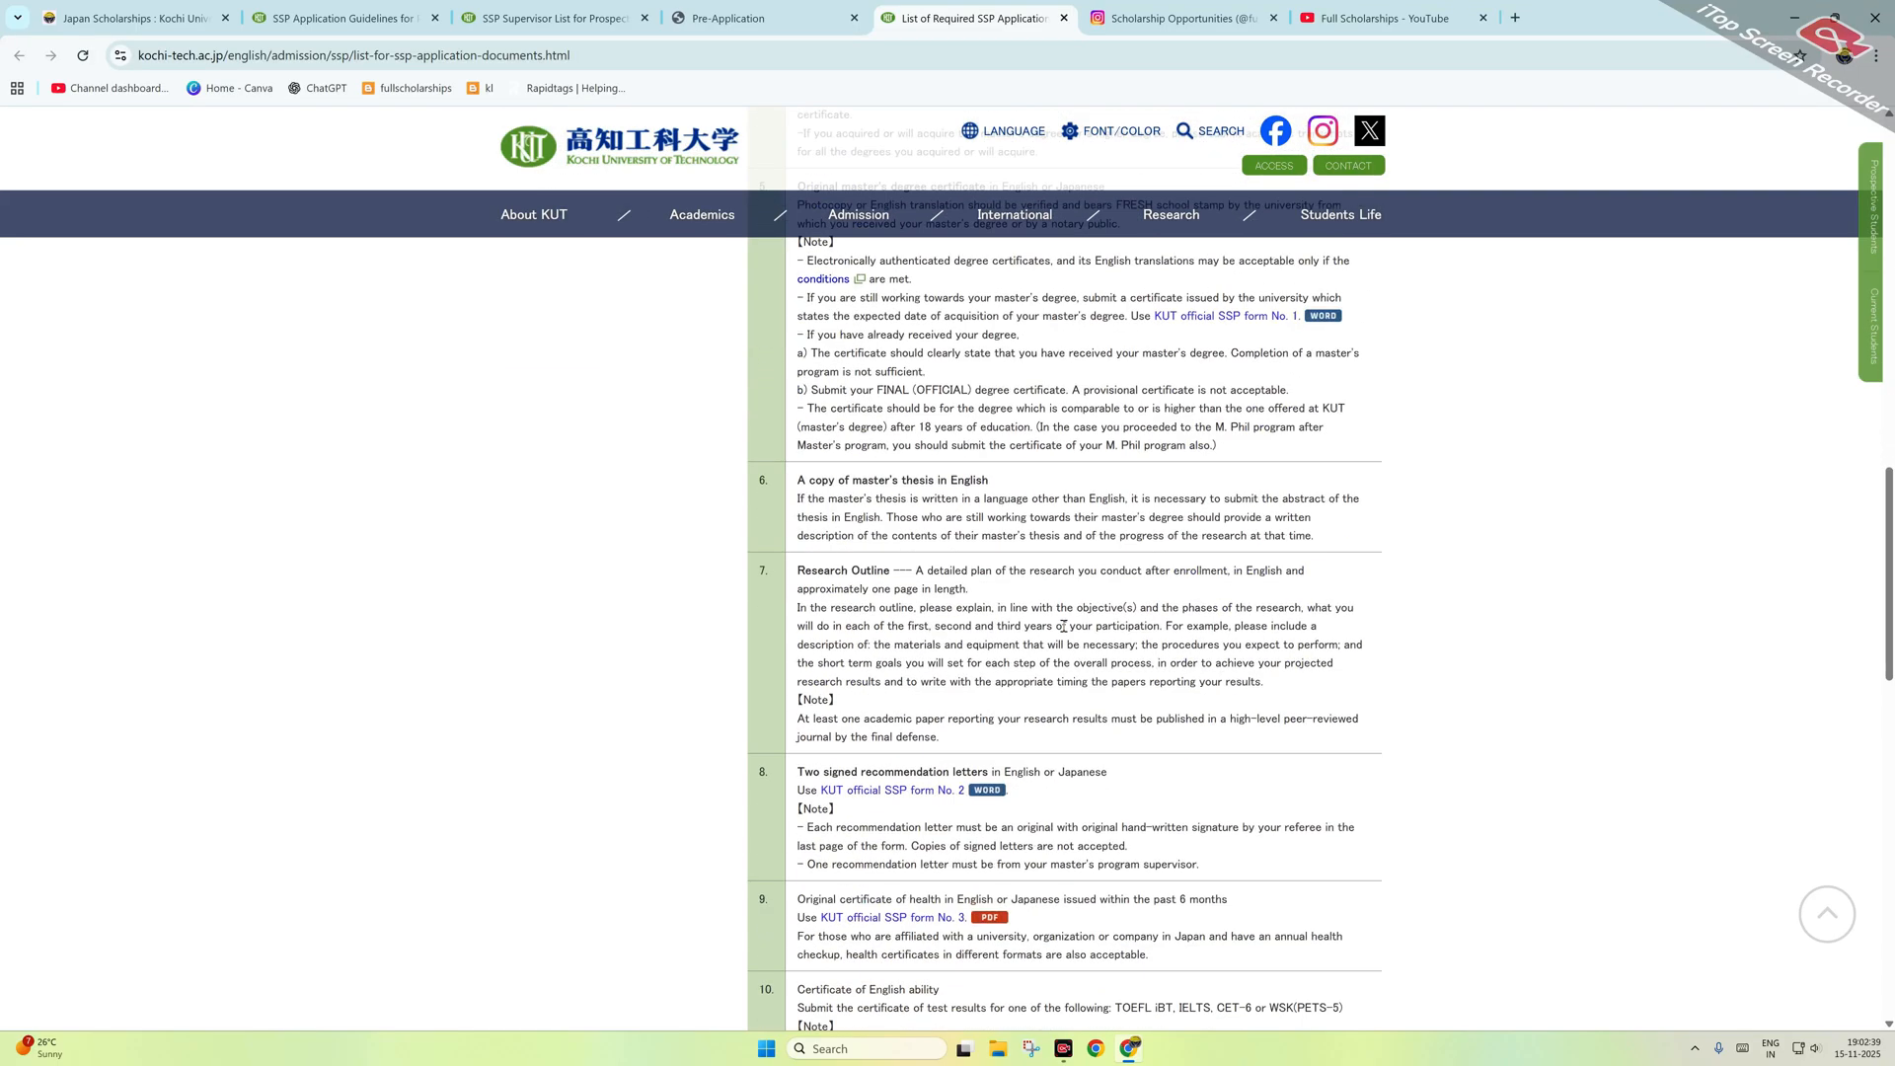
scroll("up", 3)
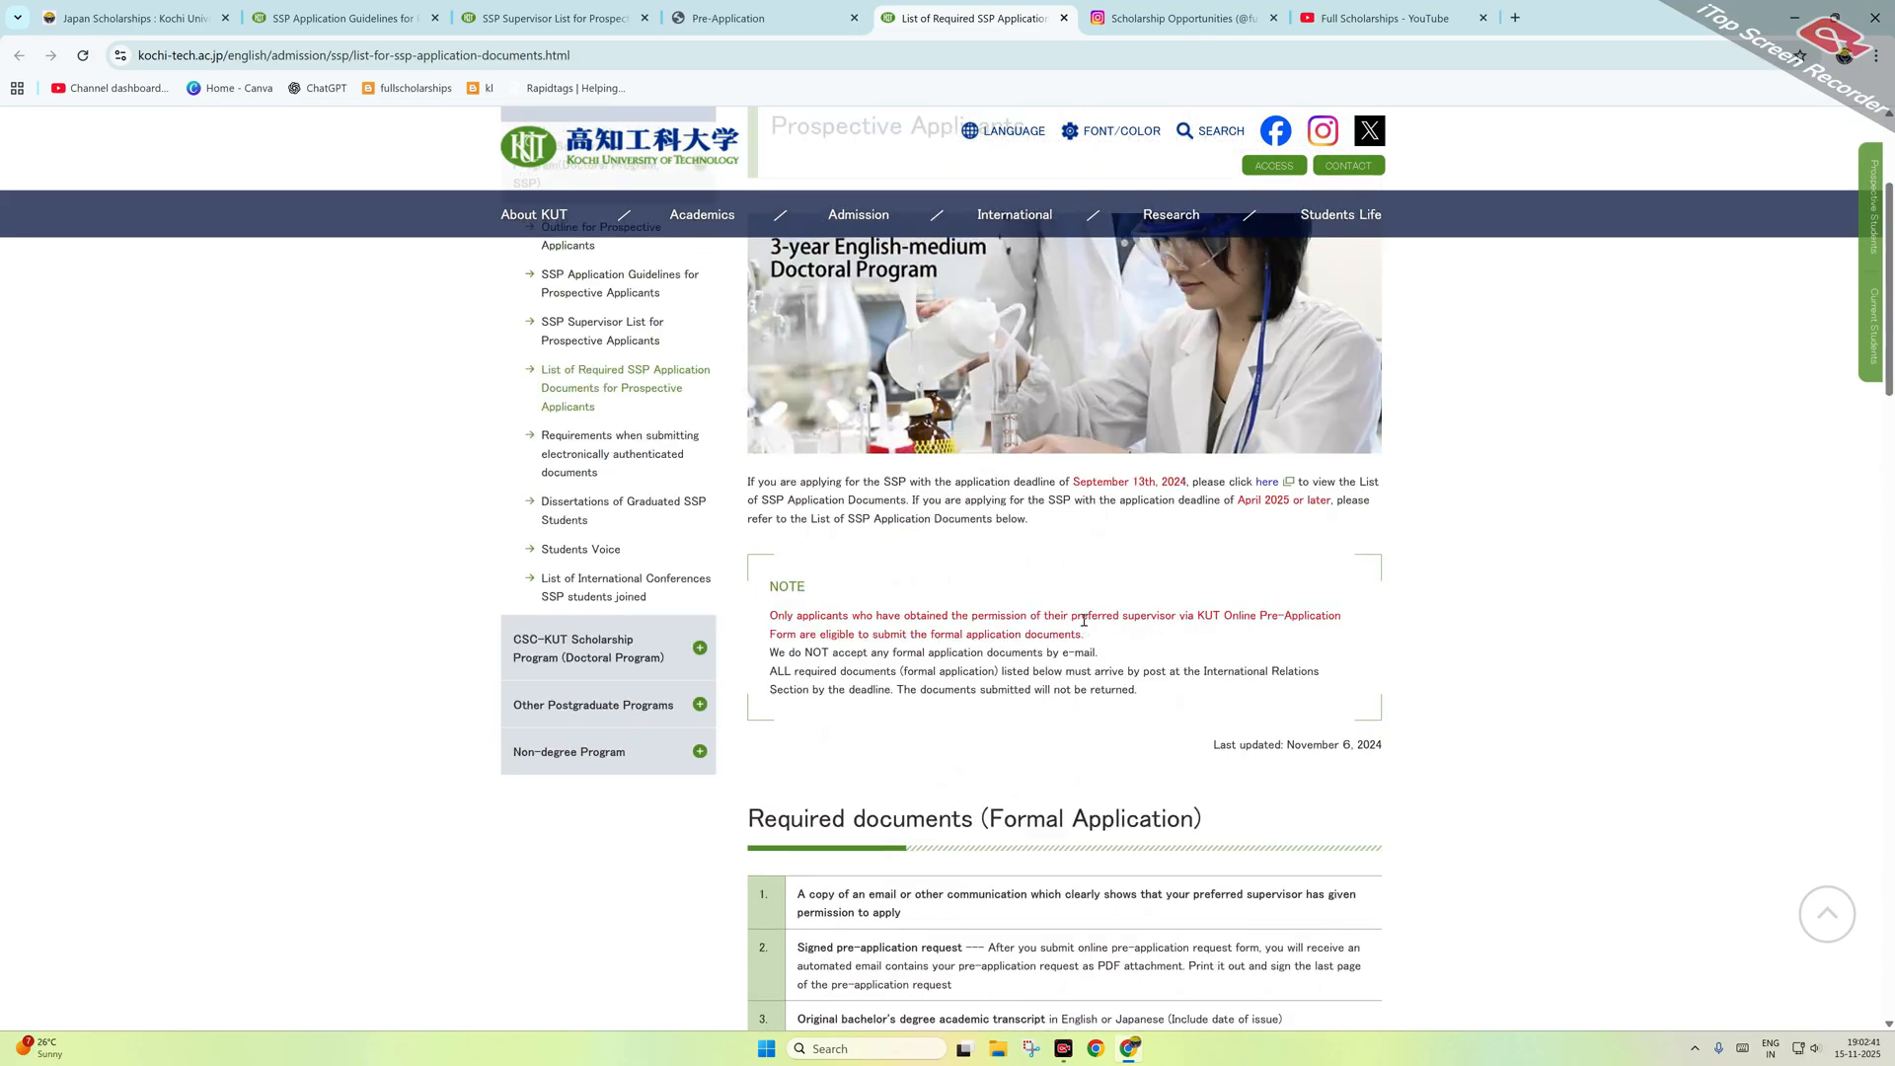
scroll("up", 3)
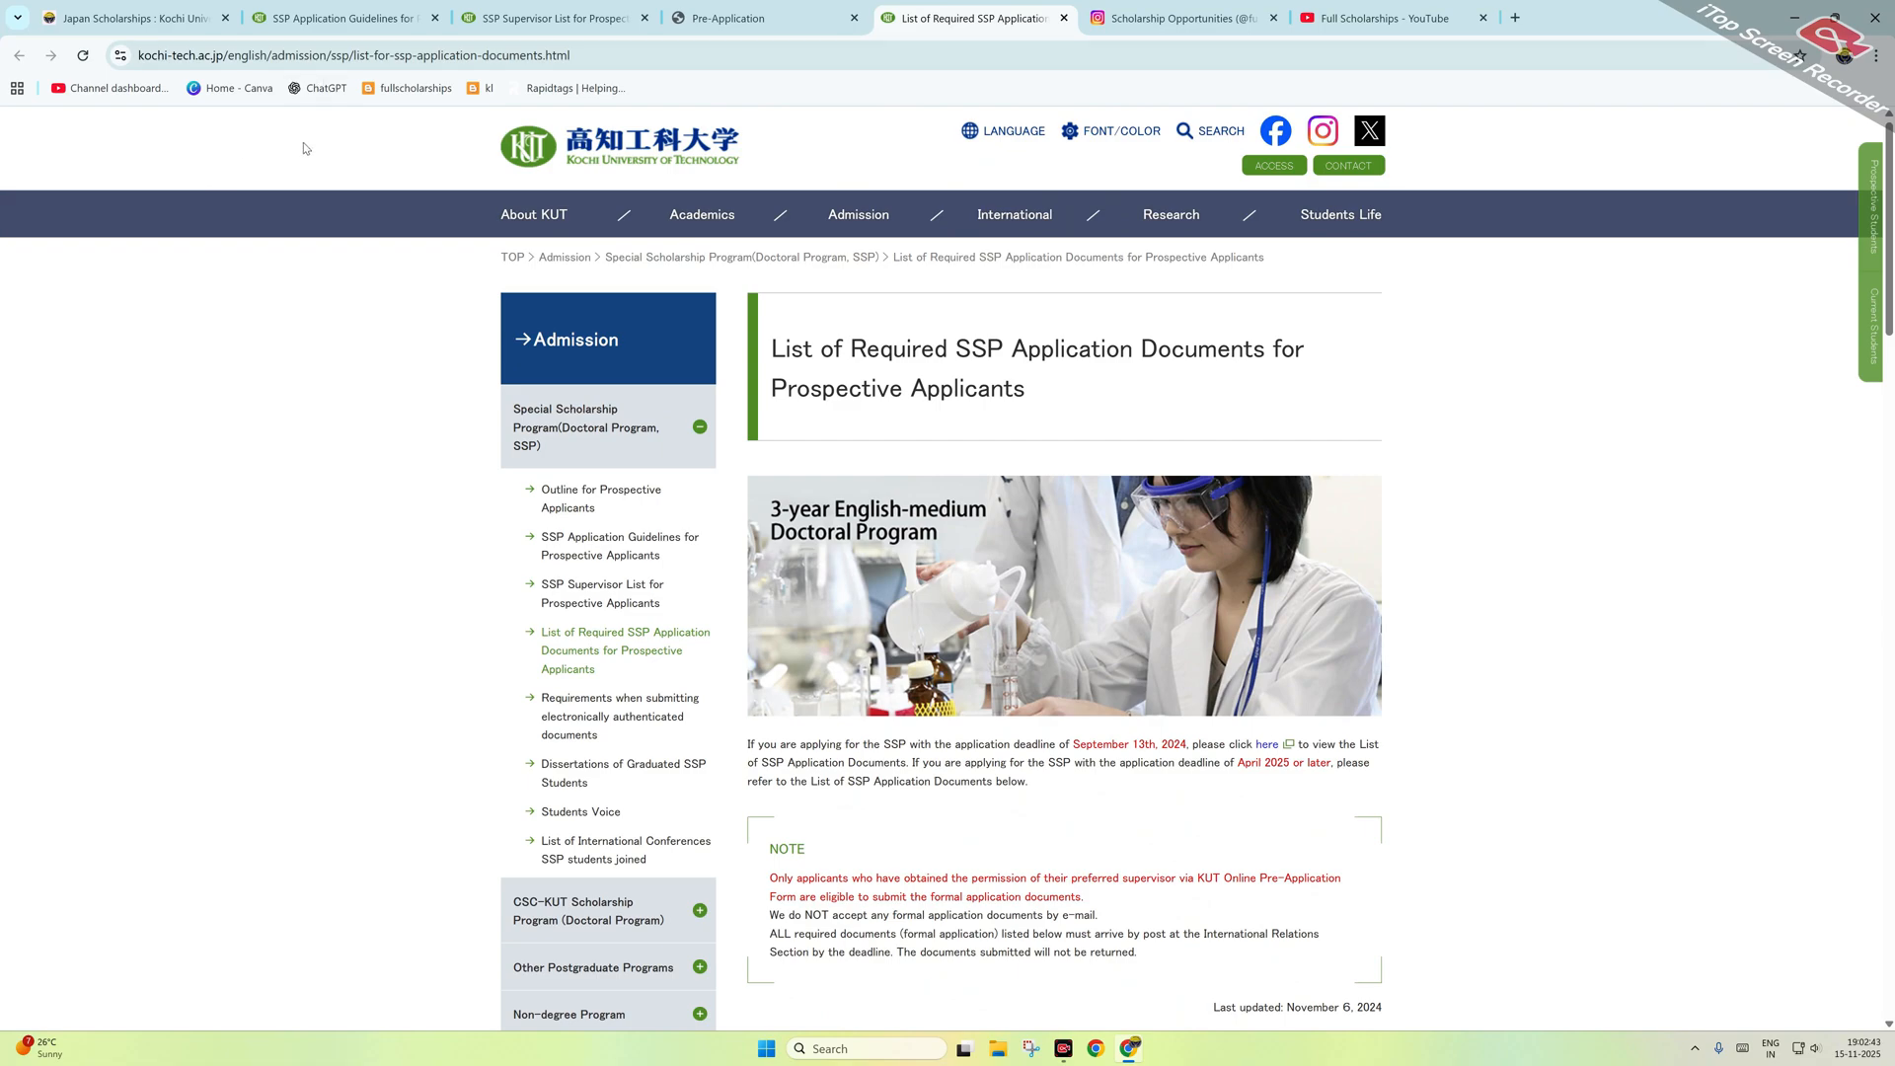
Close the KUT tabs, glance at YouTube, and return to the Japan scholarships article
left_click(338, 17)
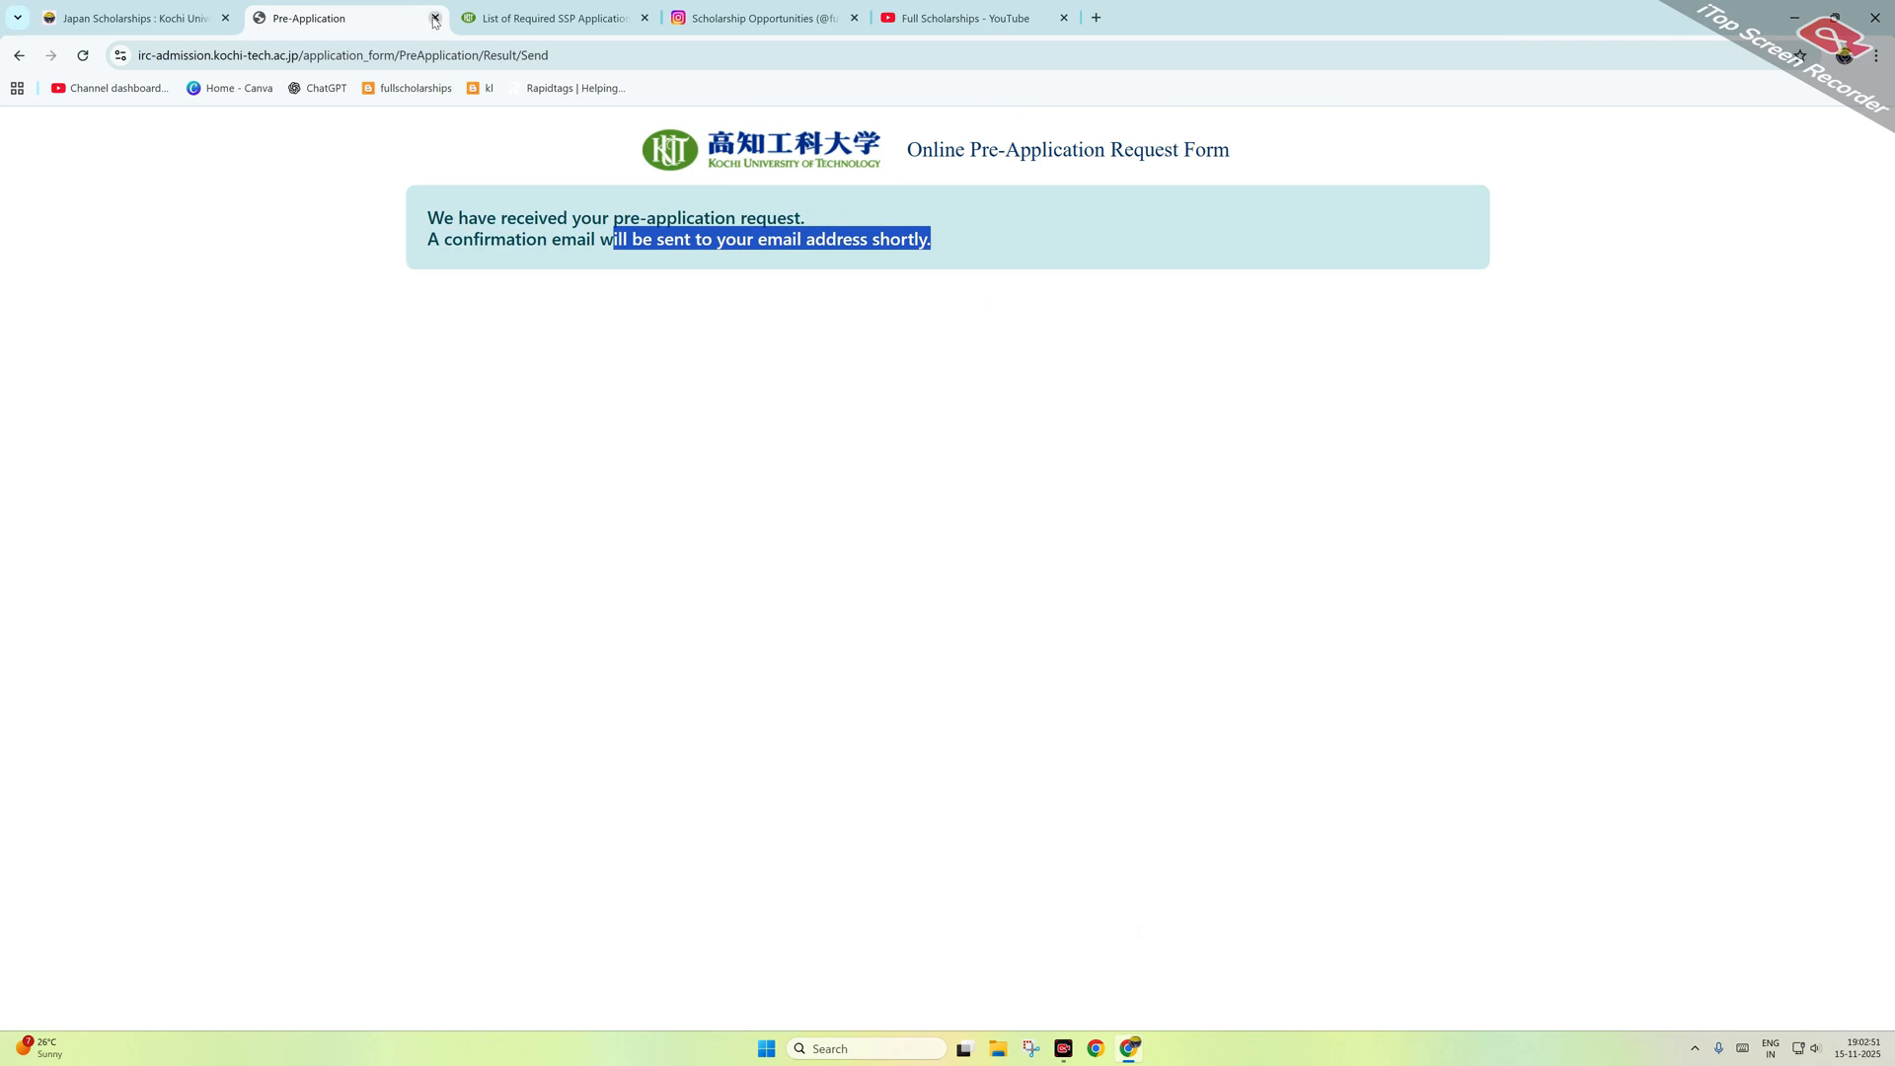
left_click(435, 18)
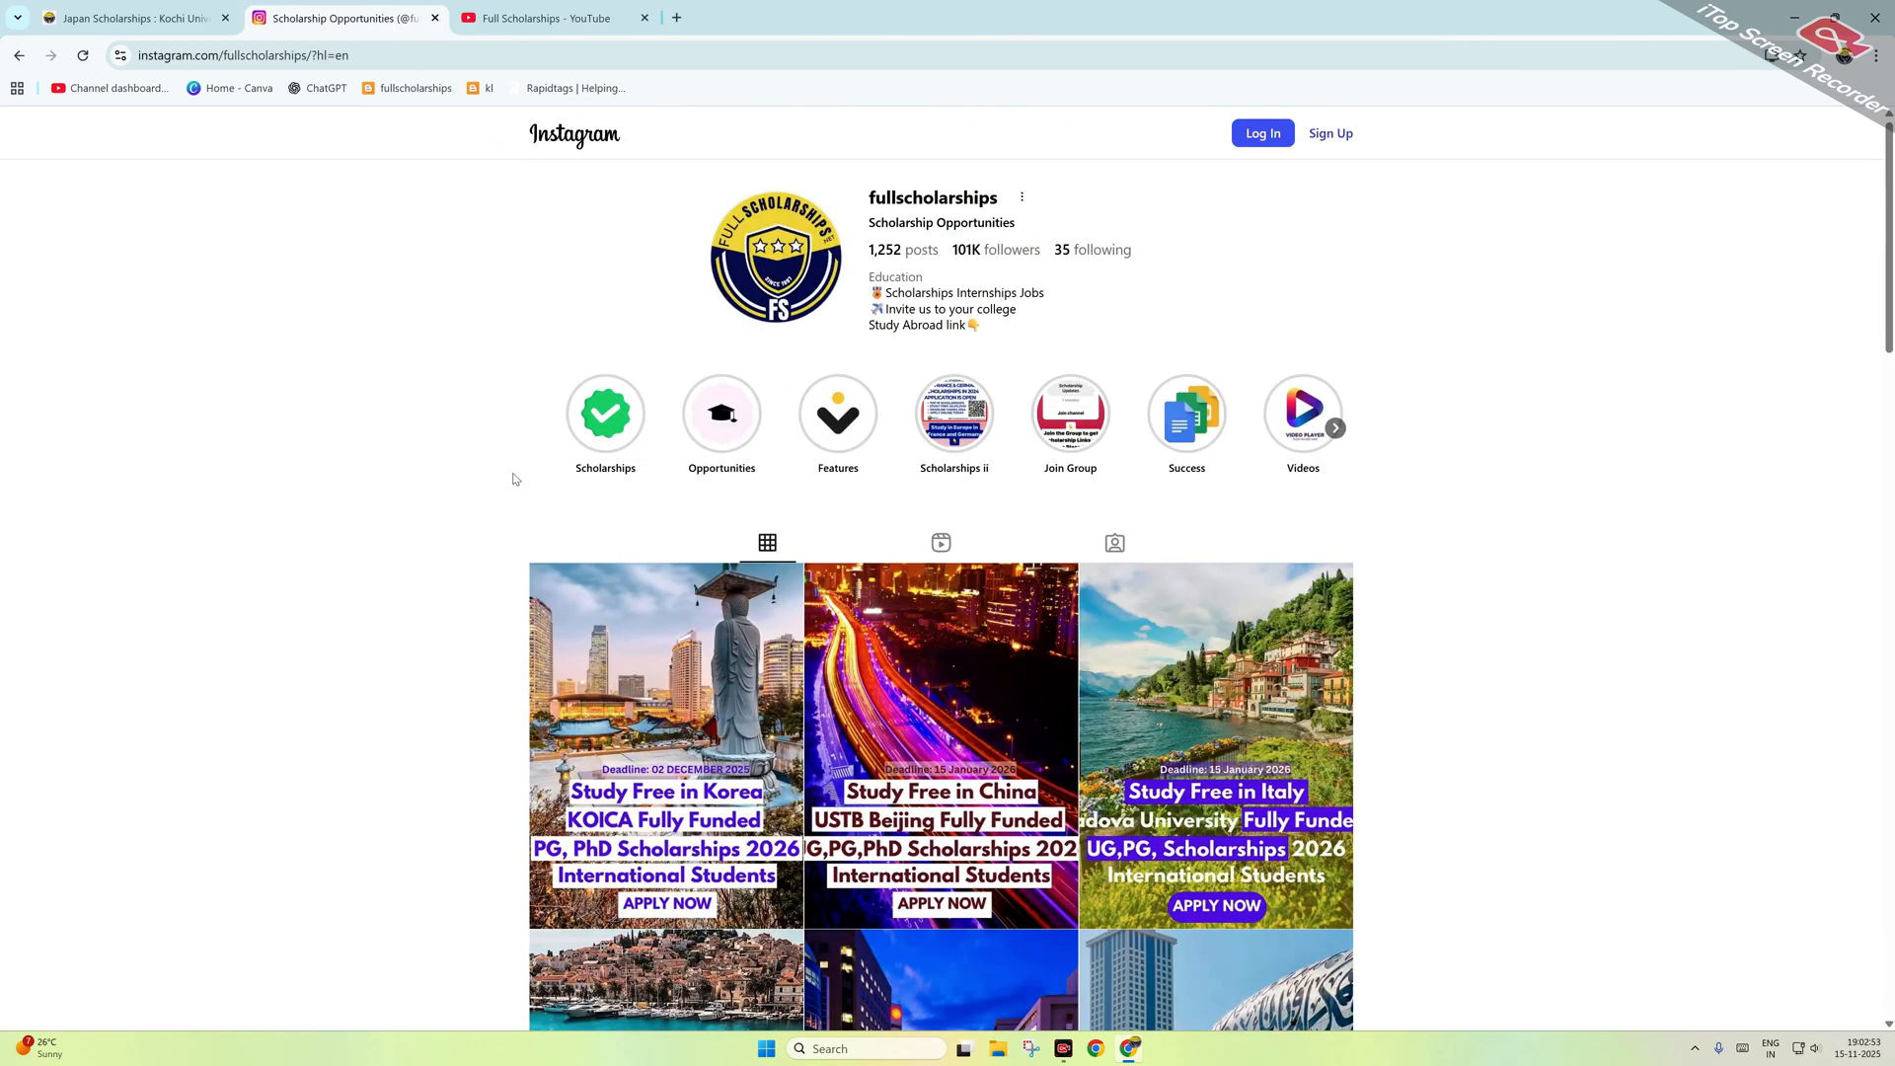
mouse_move(685, 228)
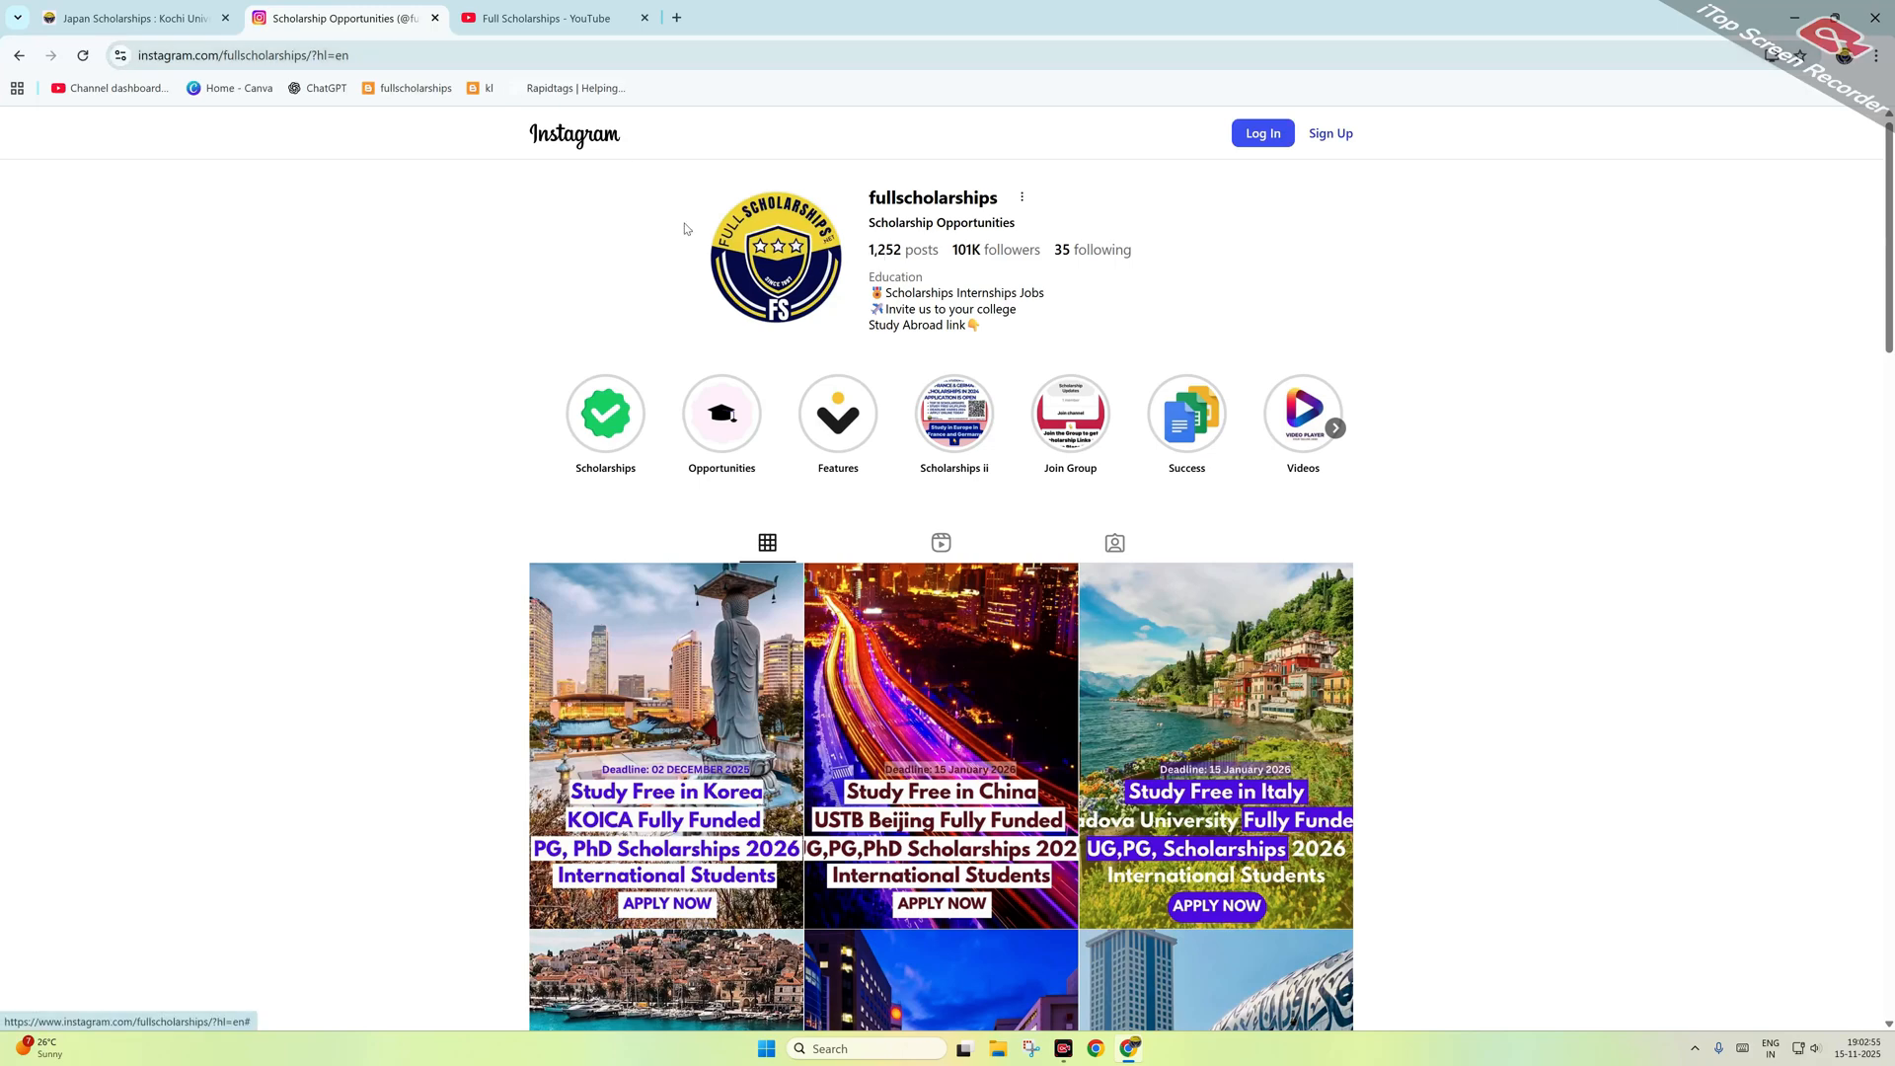
left_click(546, 17)
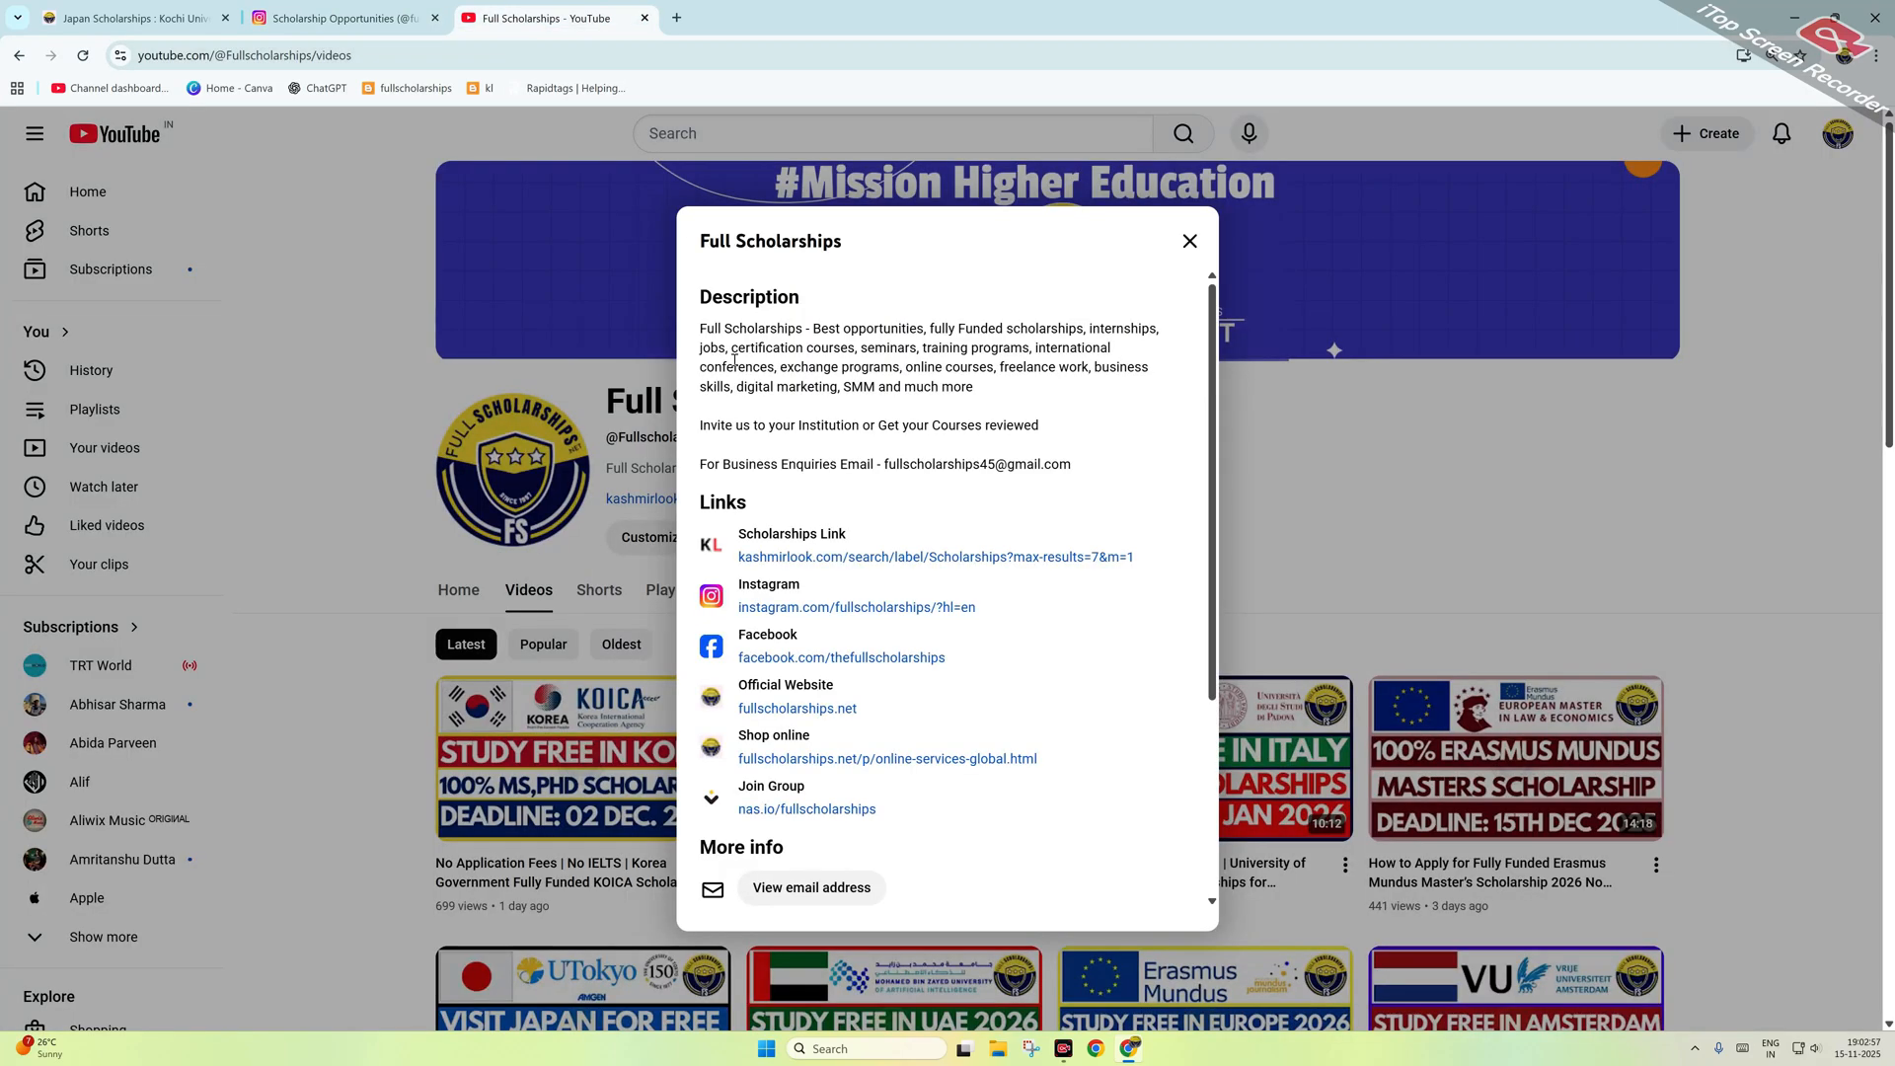
left_click(1188, 241)
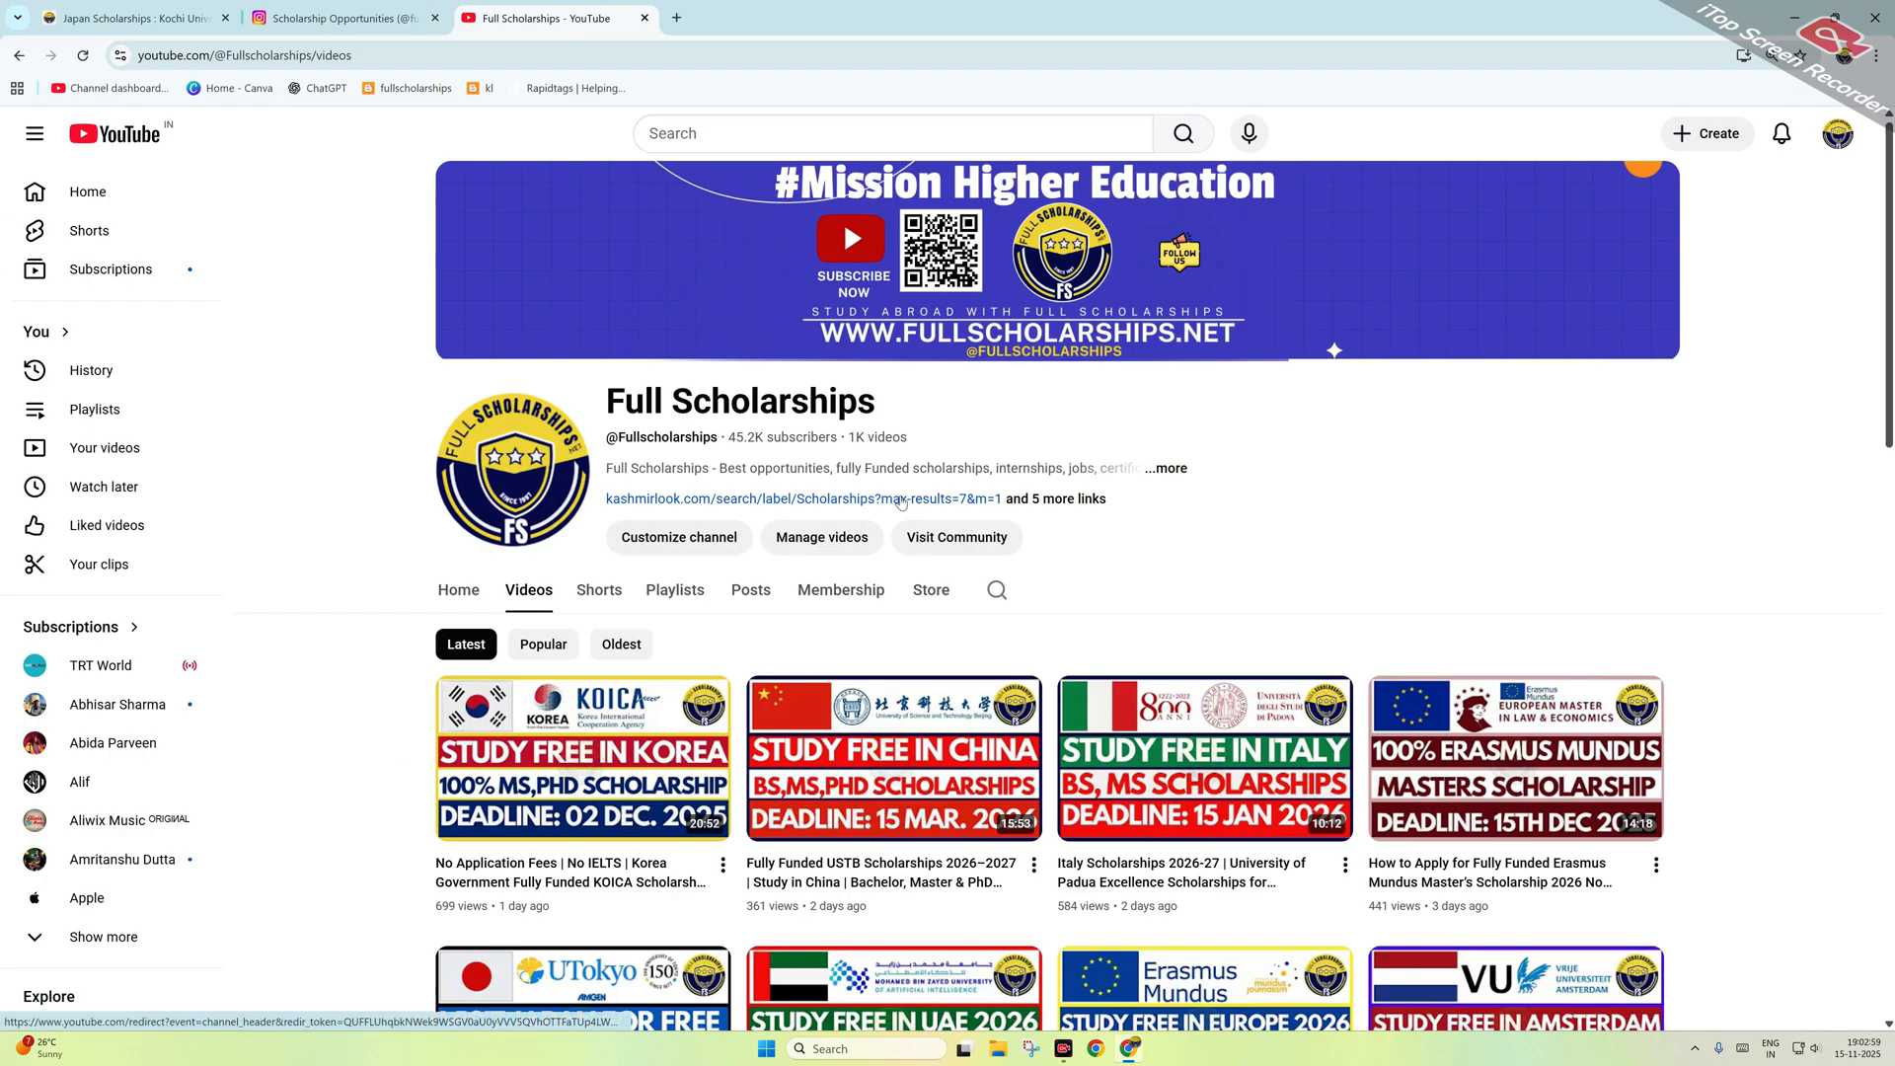
scroll("down", 3)
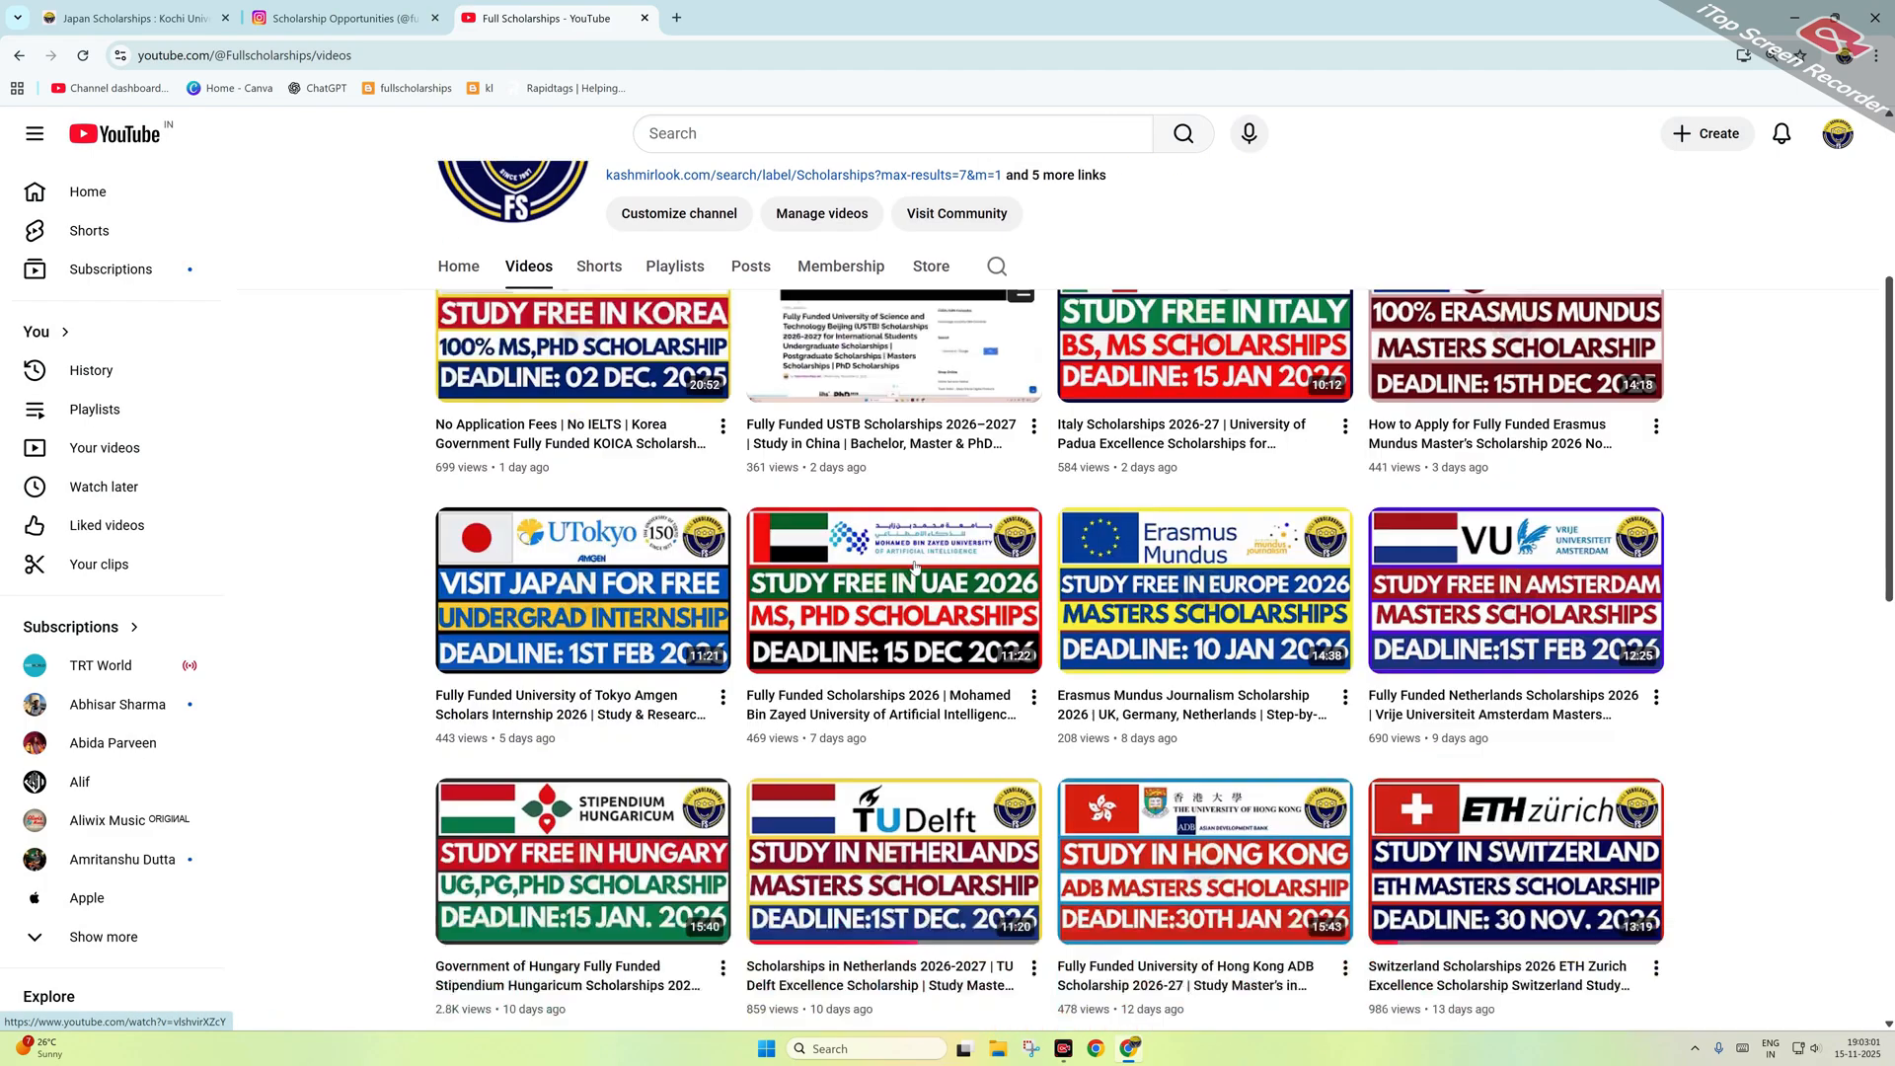
left_click(133, 17)
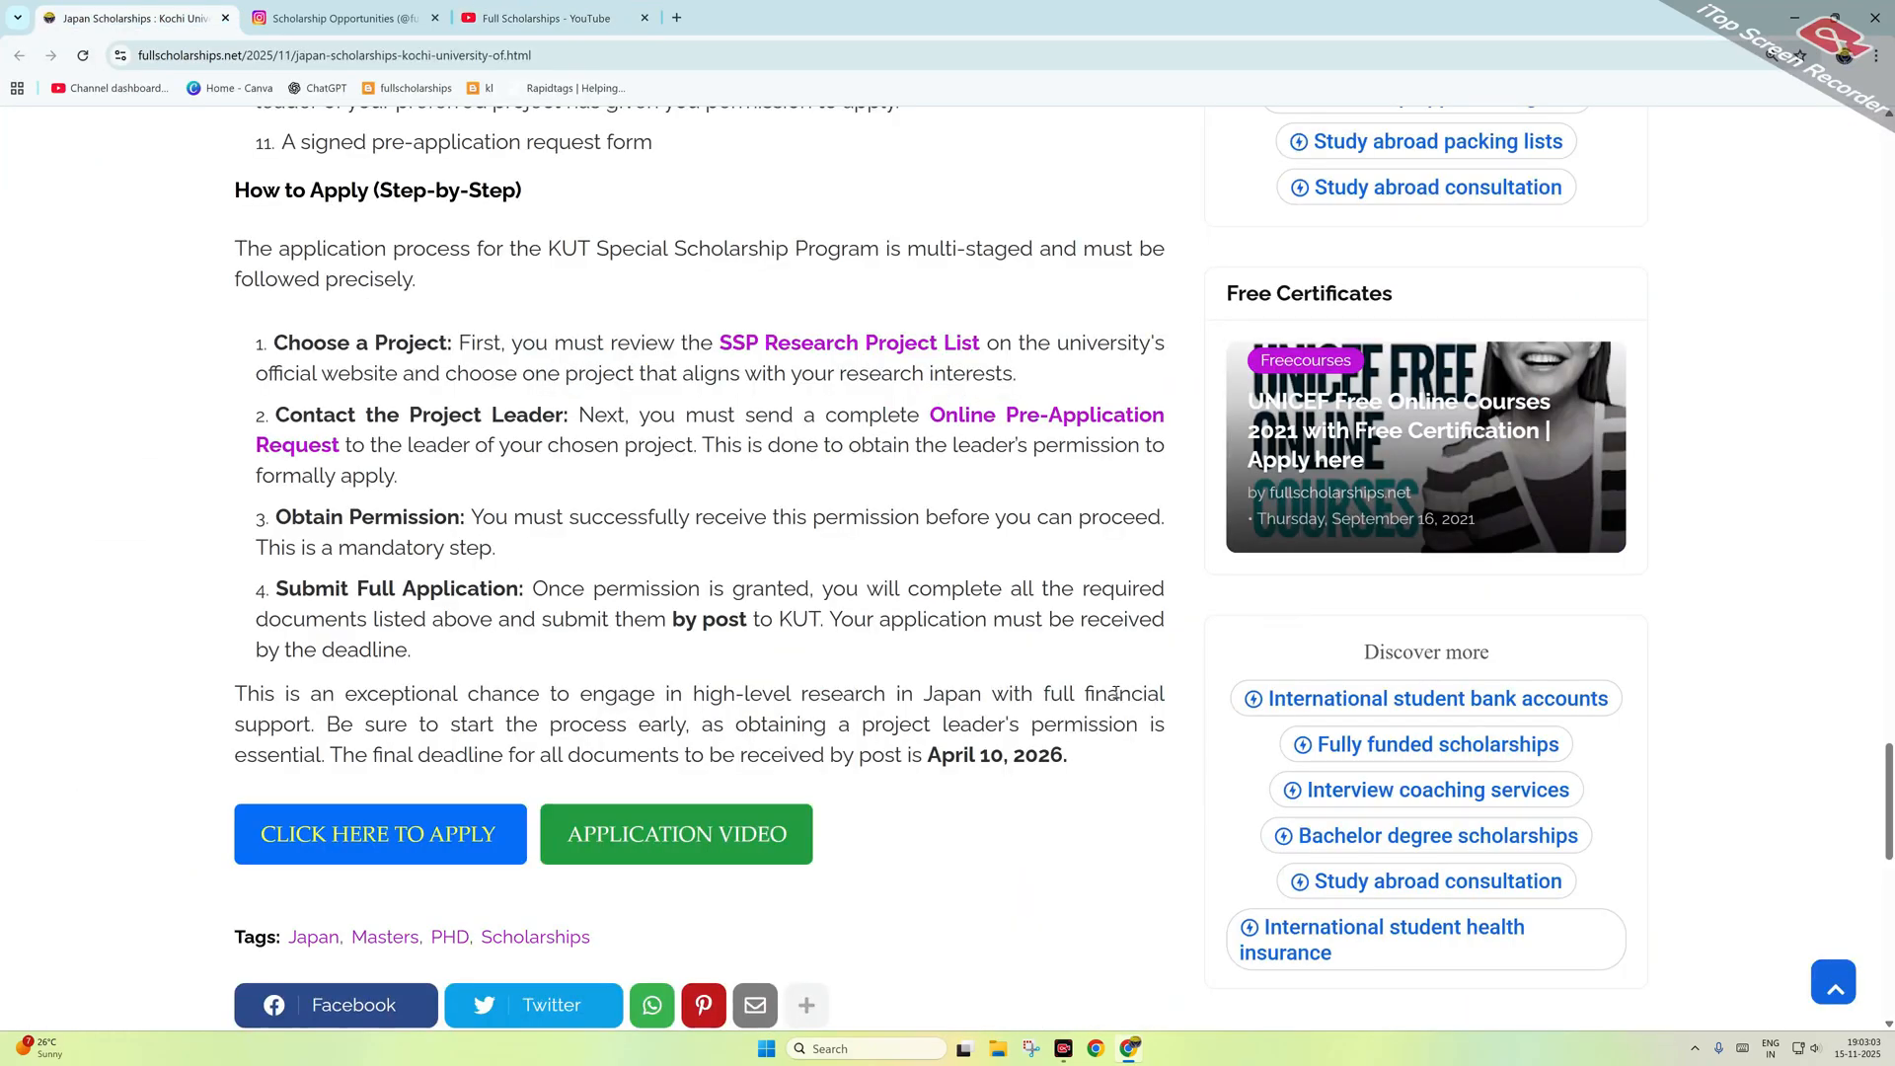
scroll("up", 3)
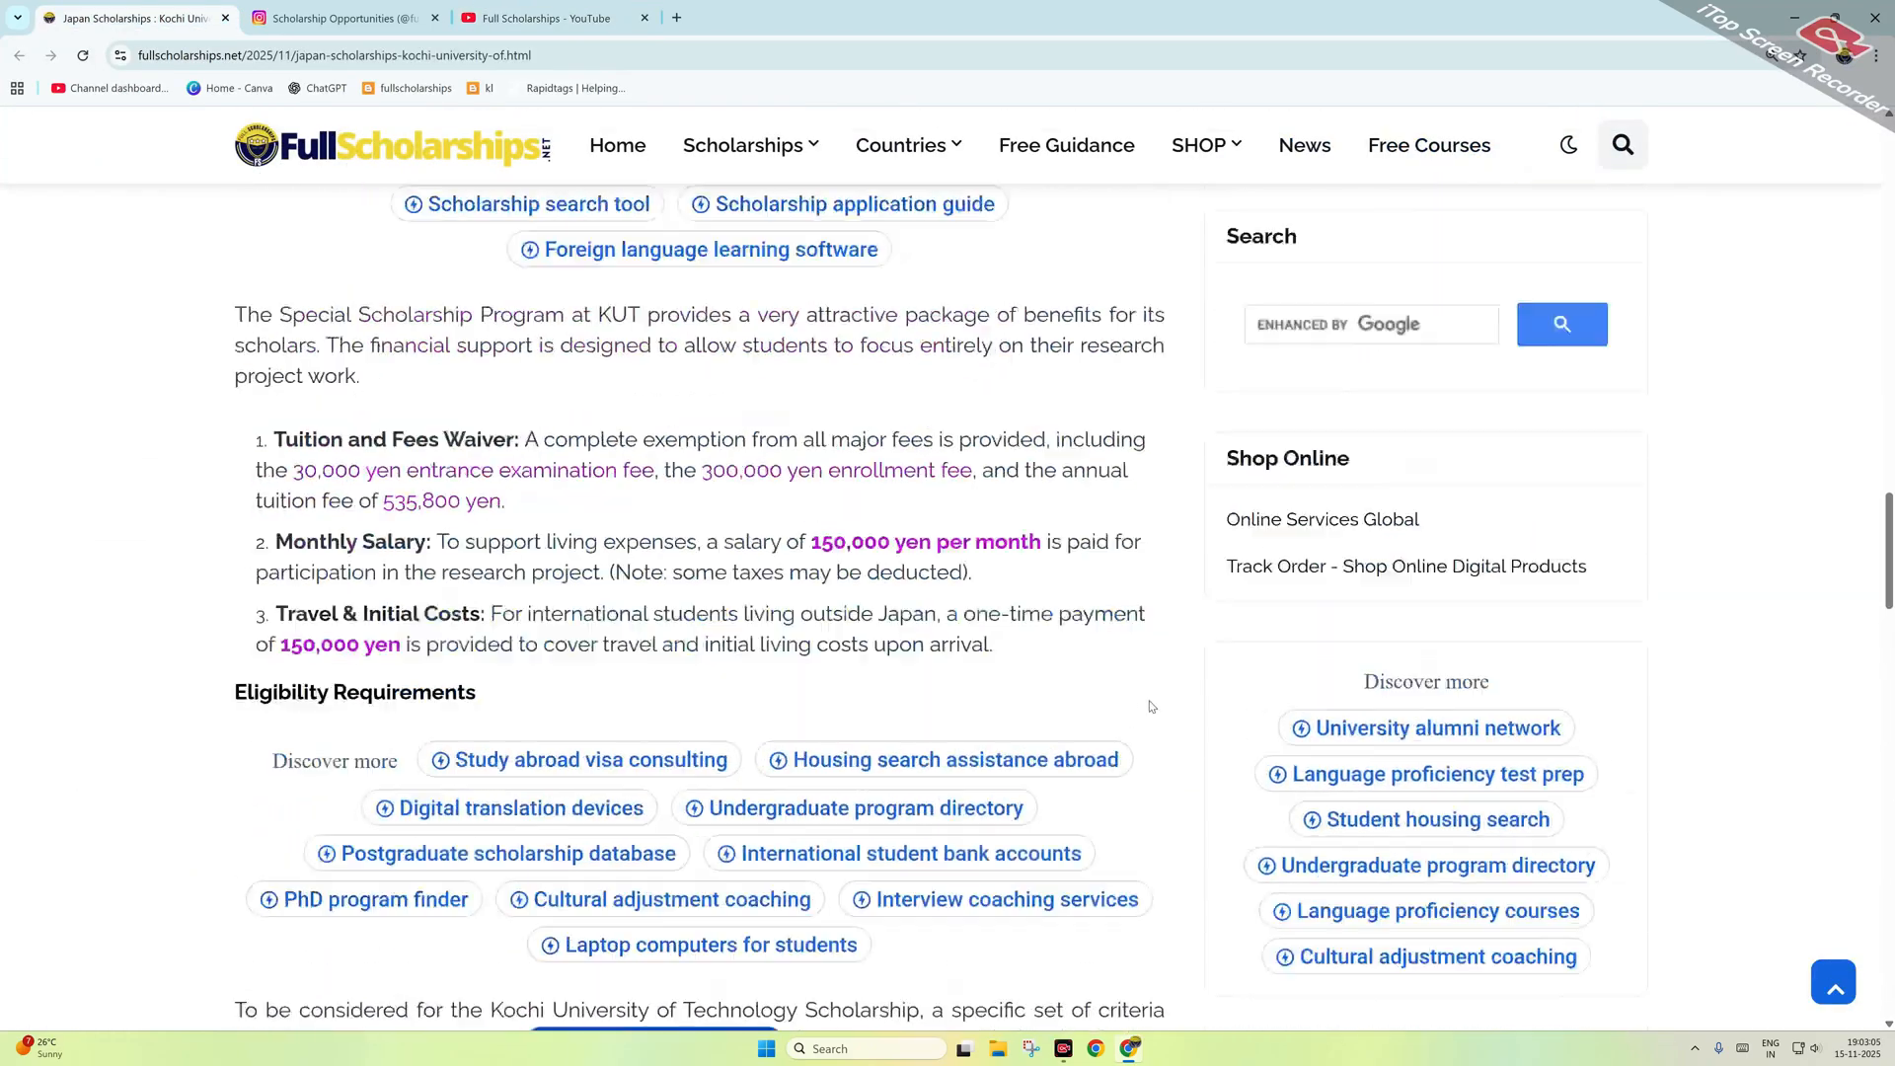
scroll("up", 3)
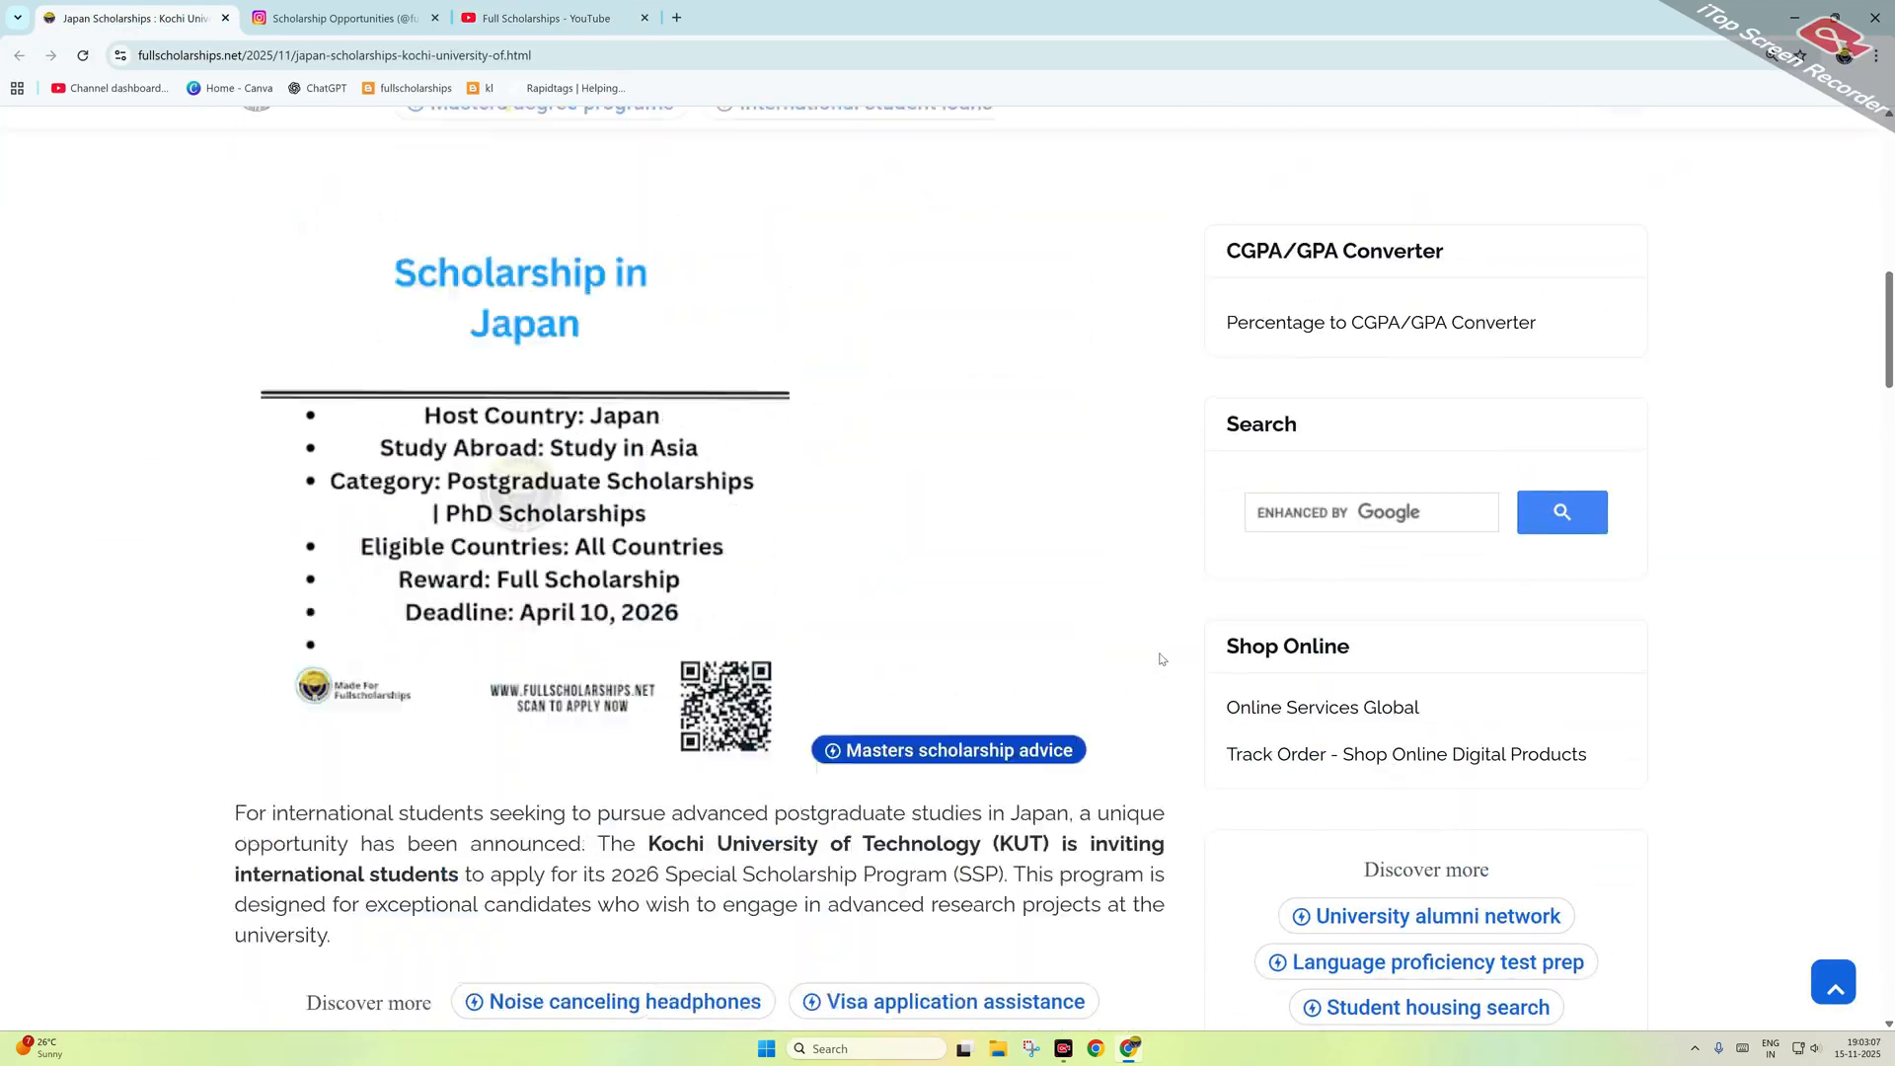
scroll("up", 3)
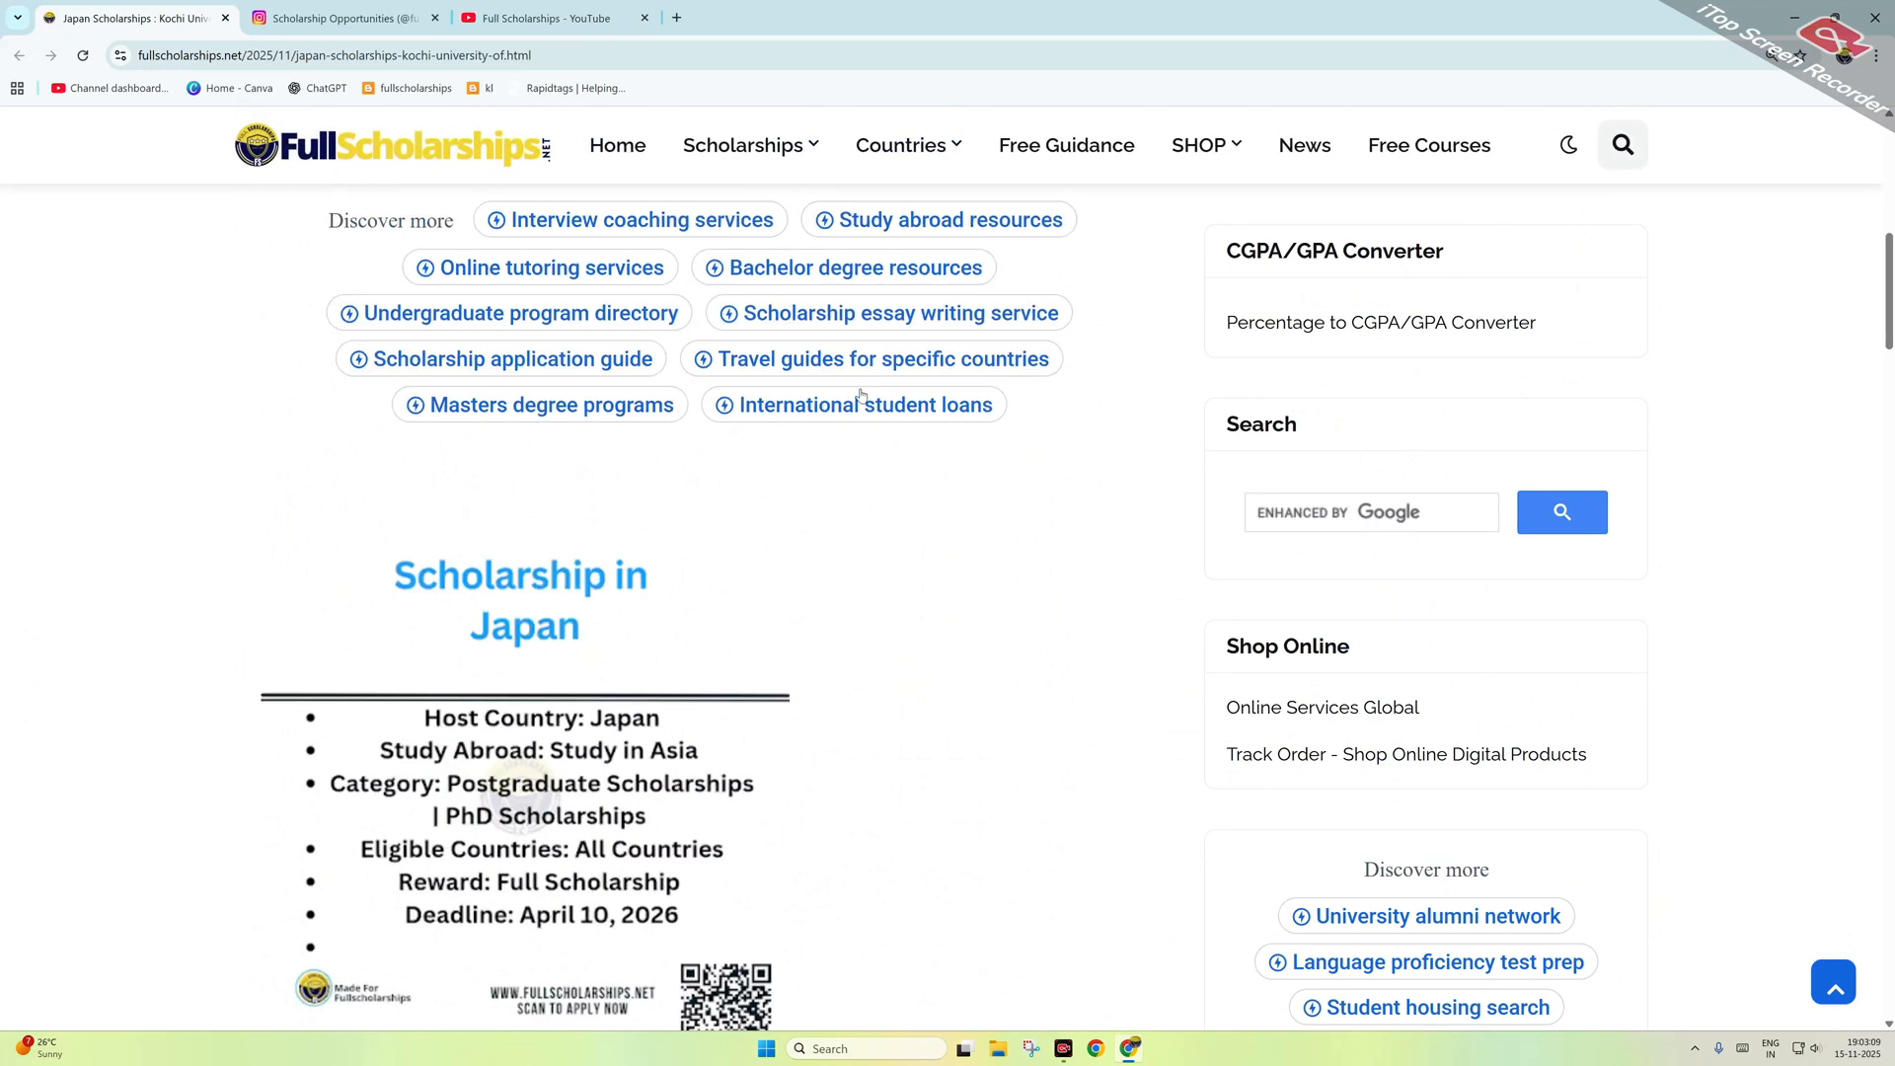
mouse_move(1314, 526)
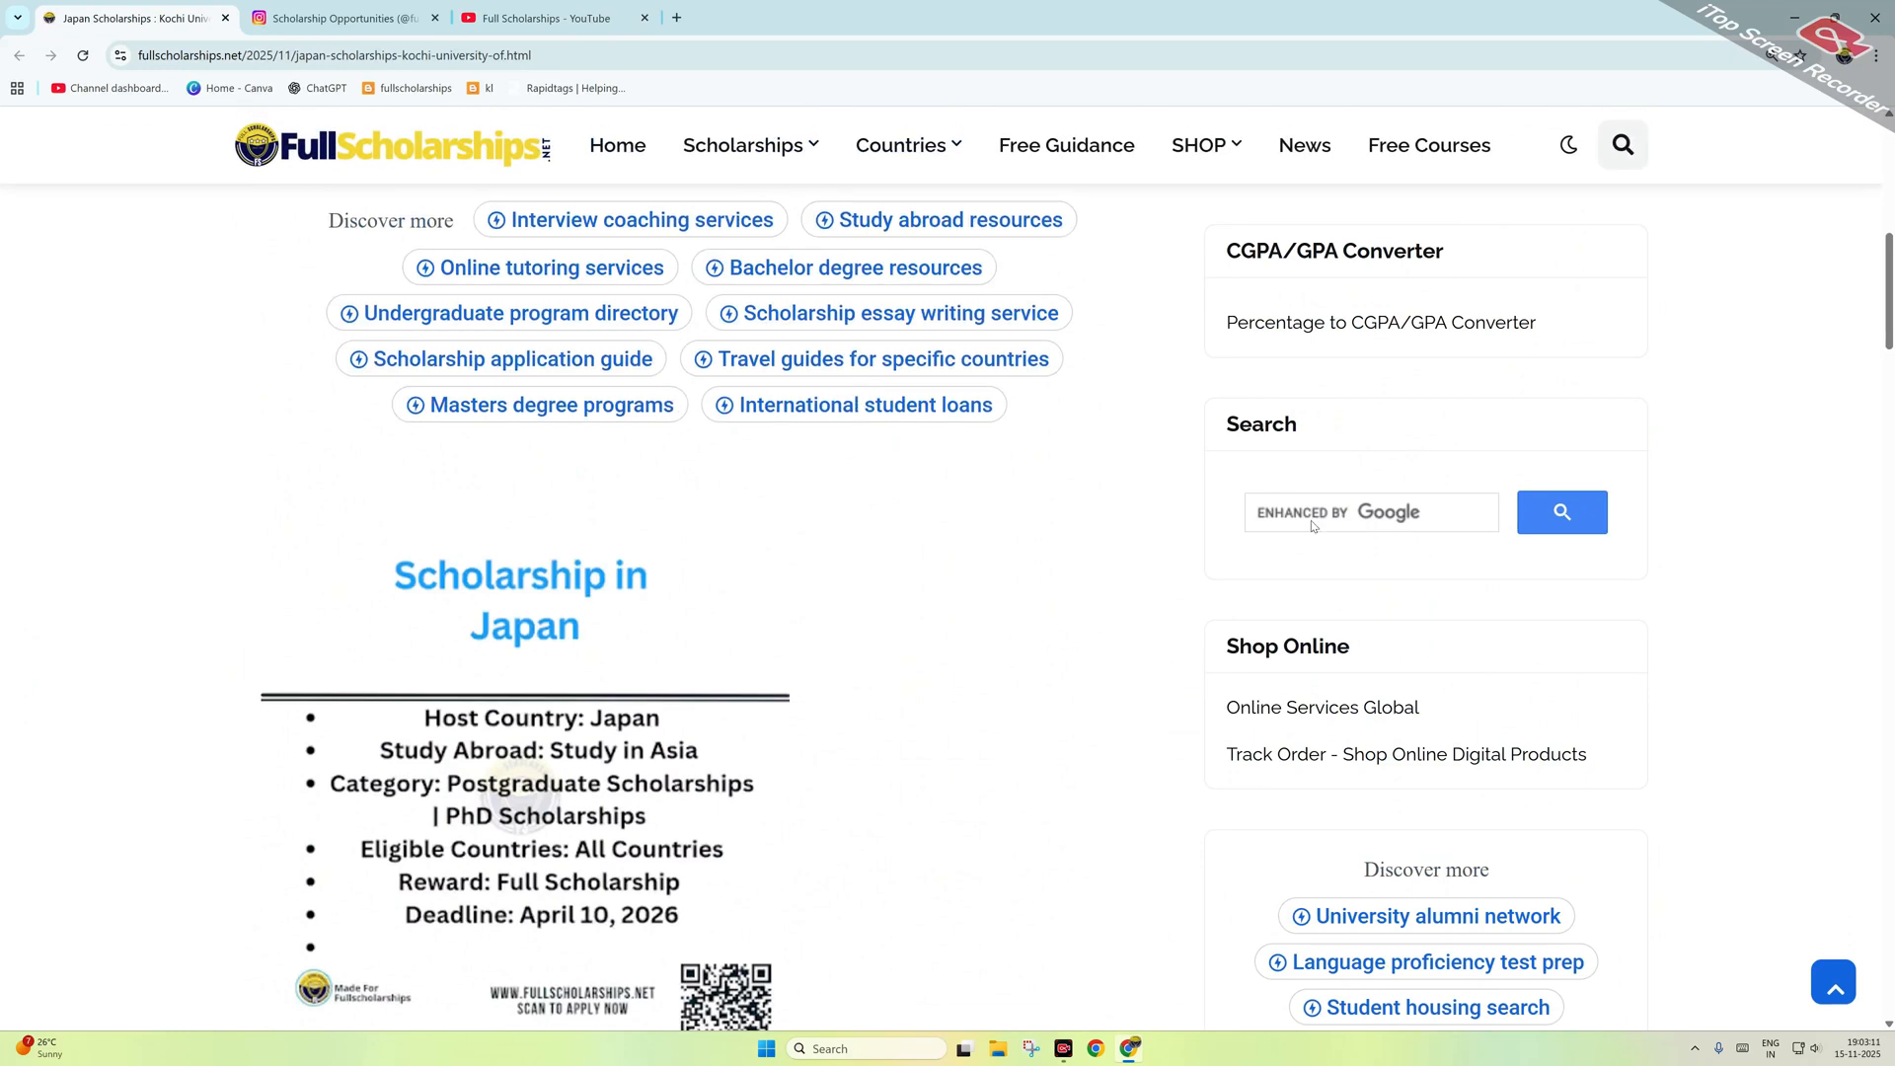